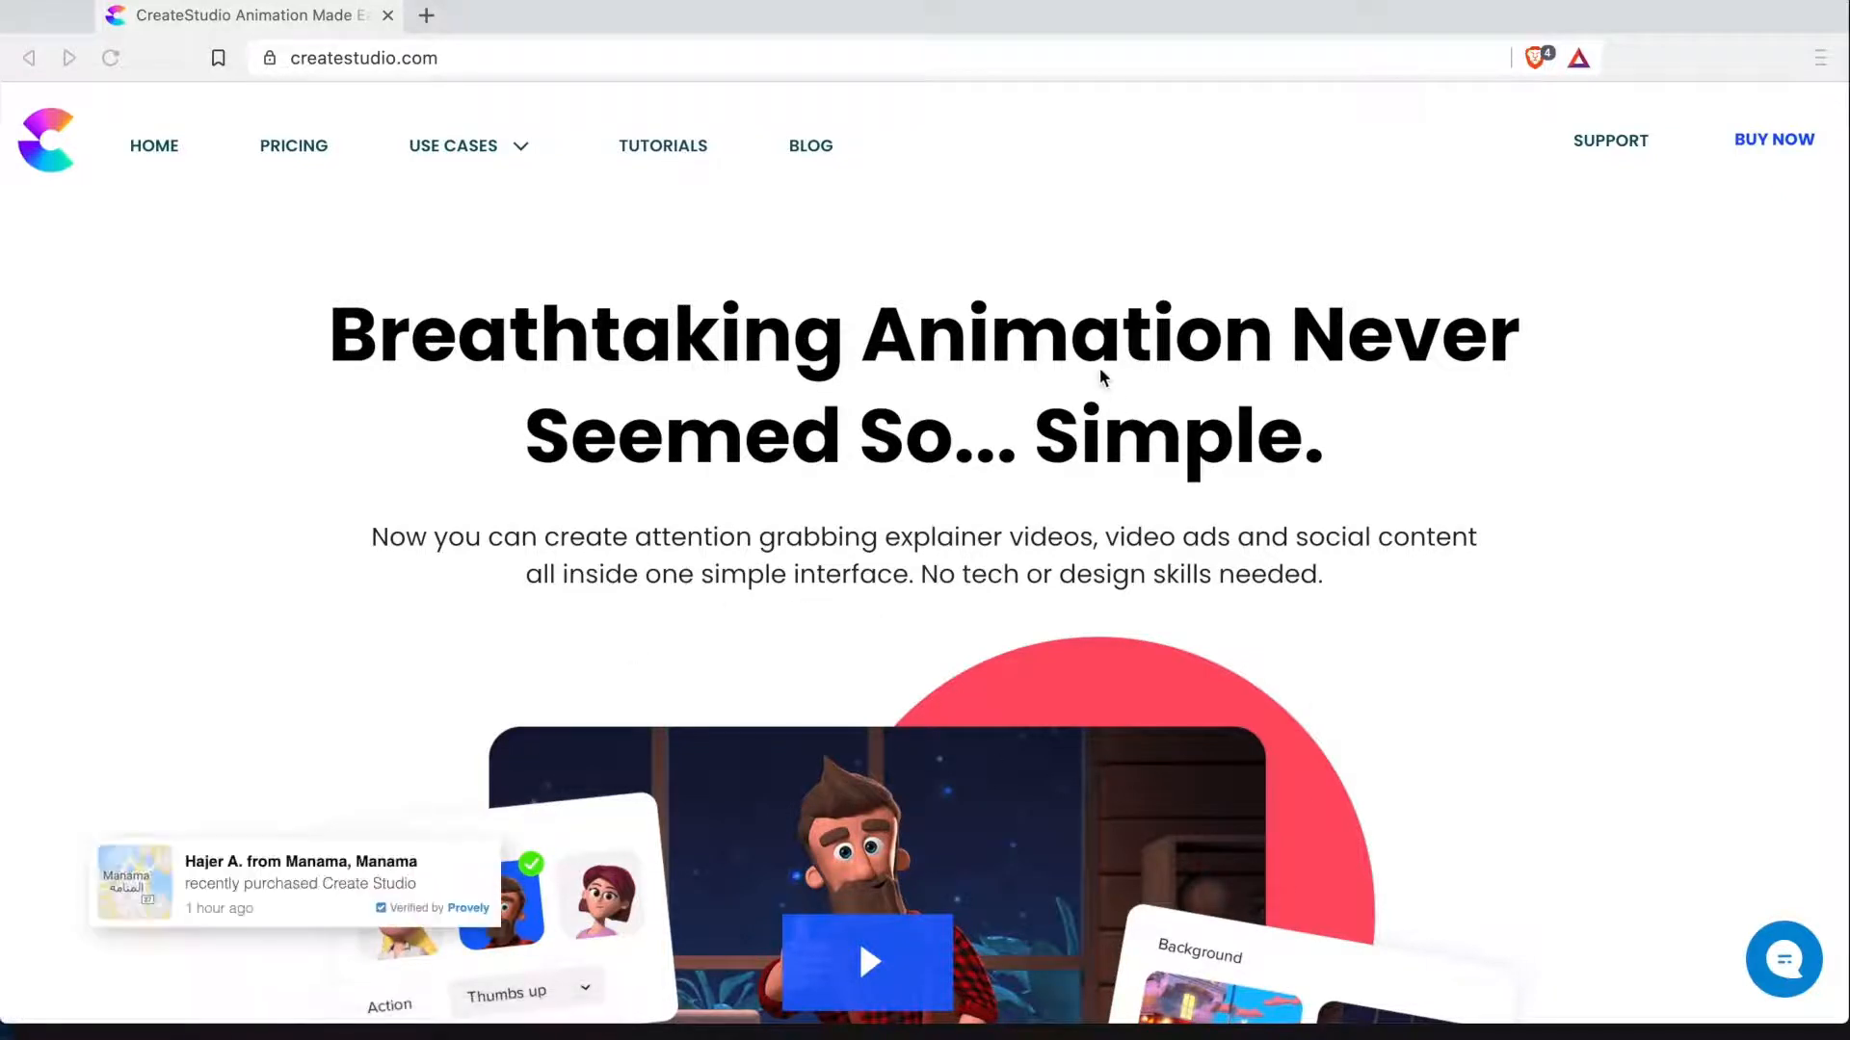
mouse_move(392, 279)
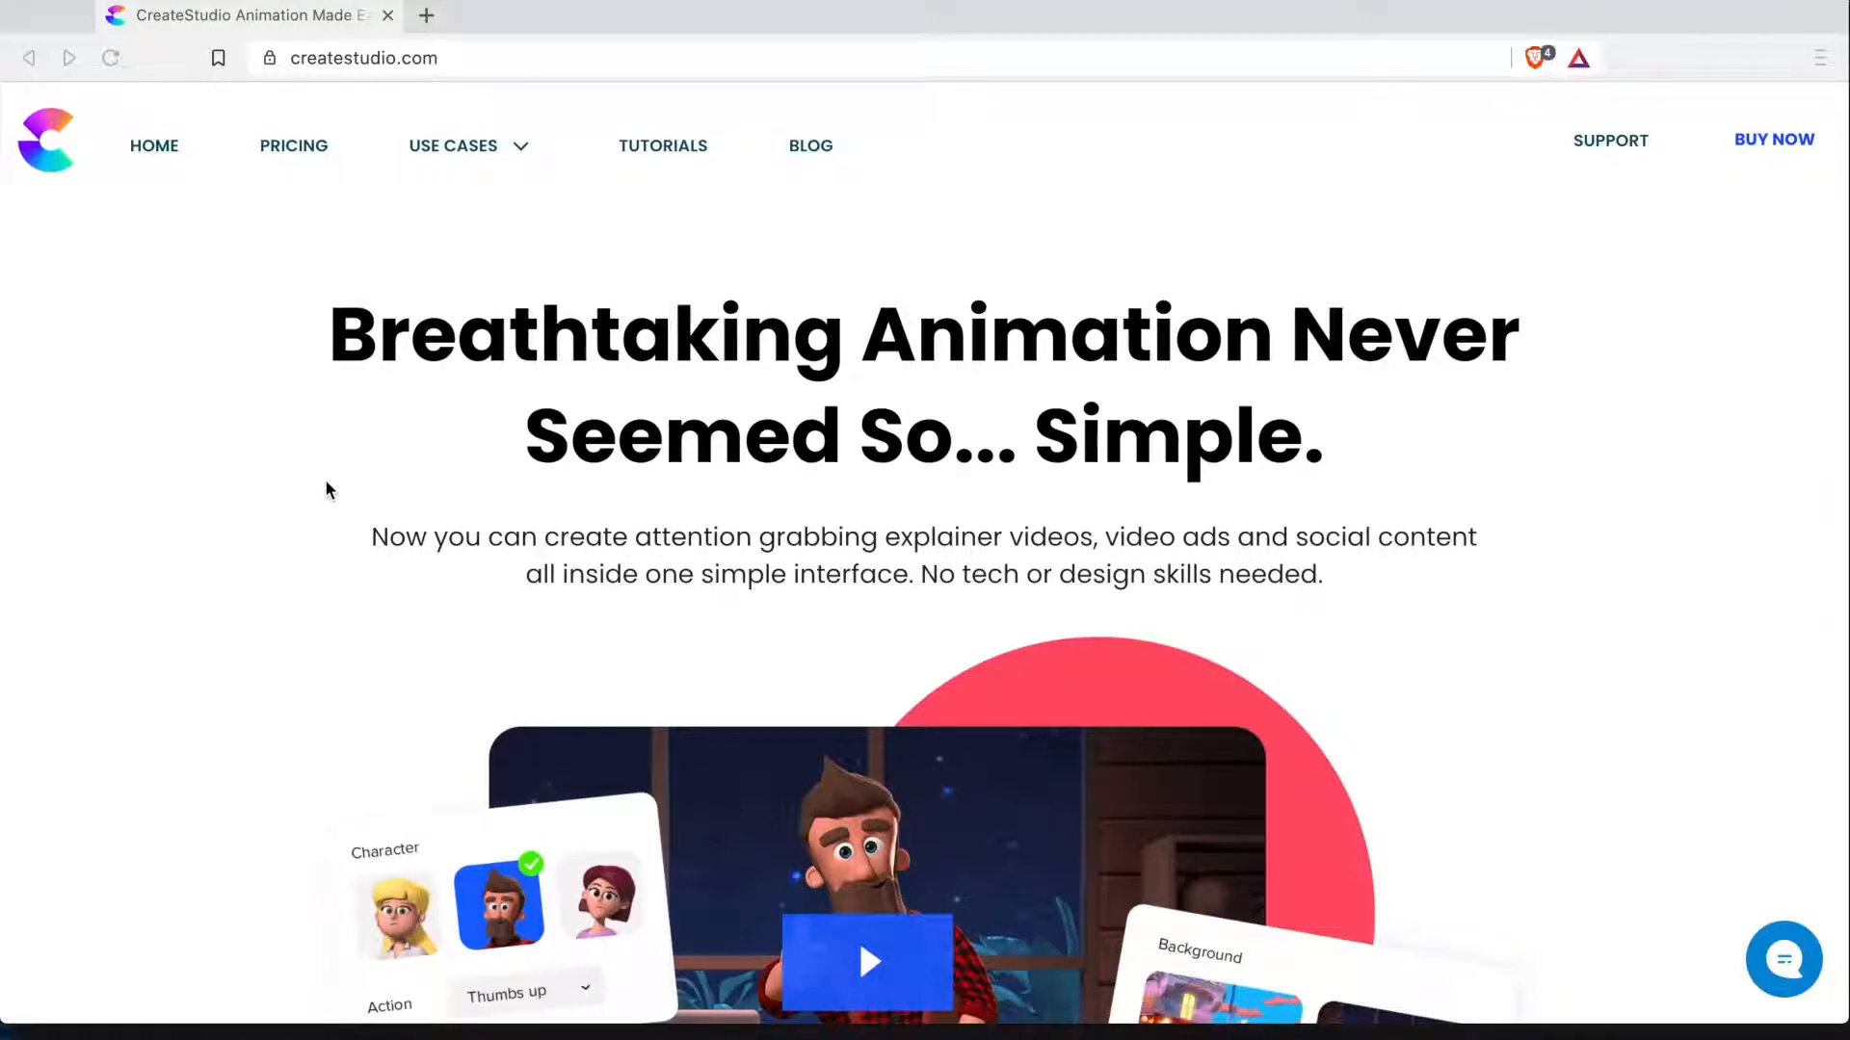
Step: Open the template Store and show the Instagram & Facebook templates
scroll(down, 3)
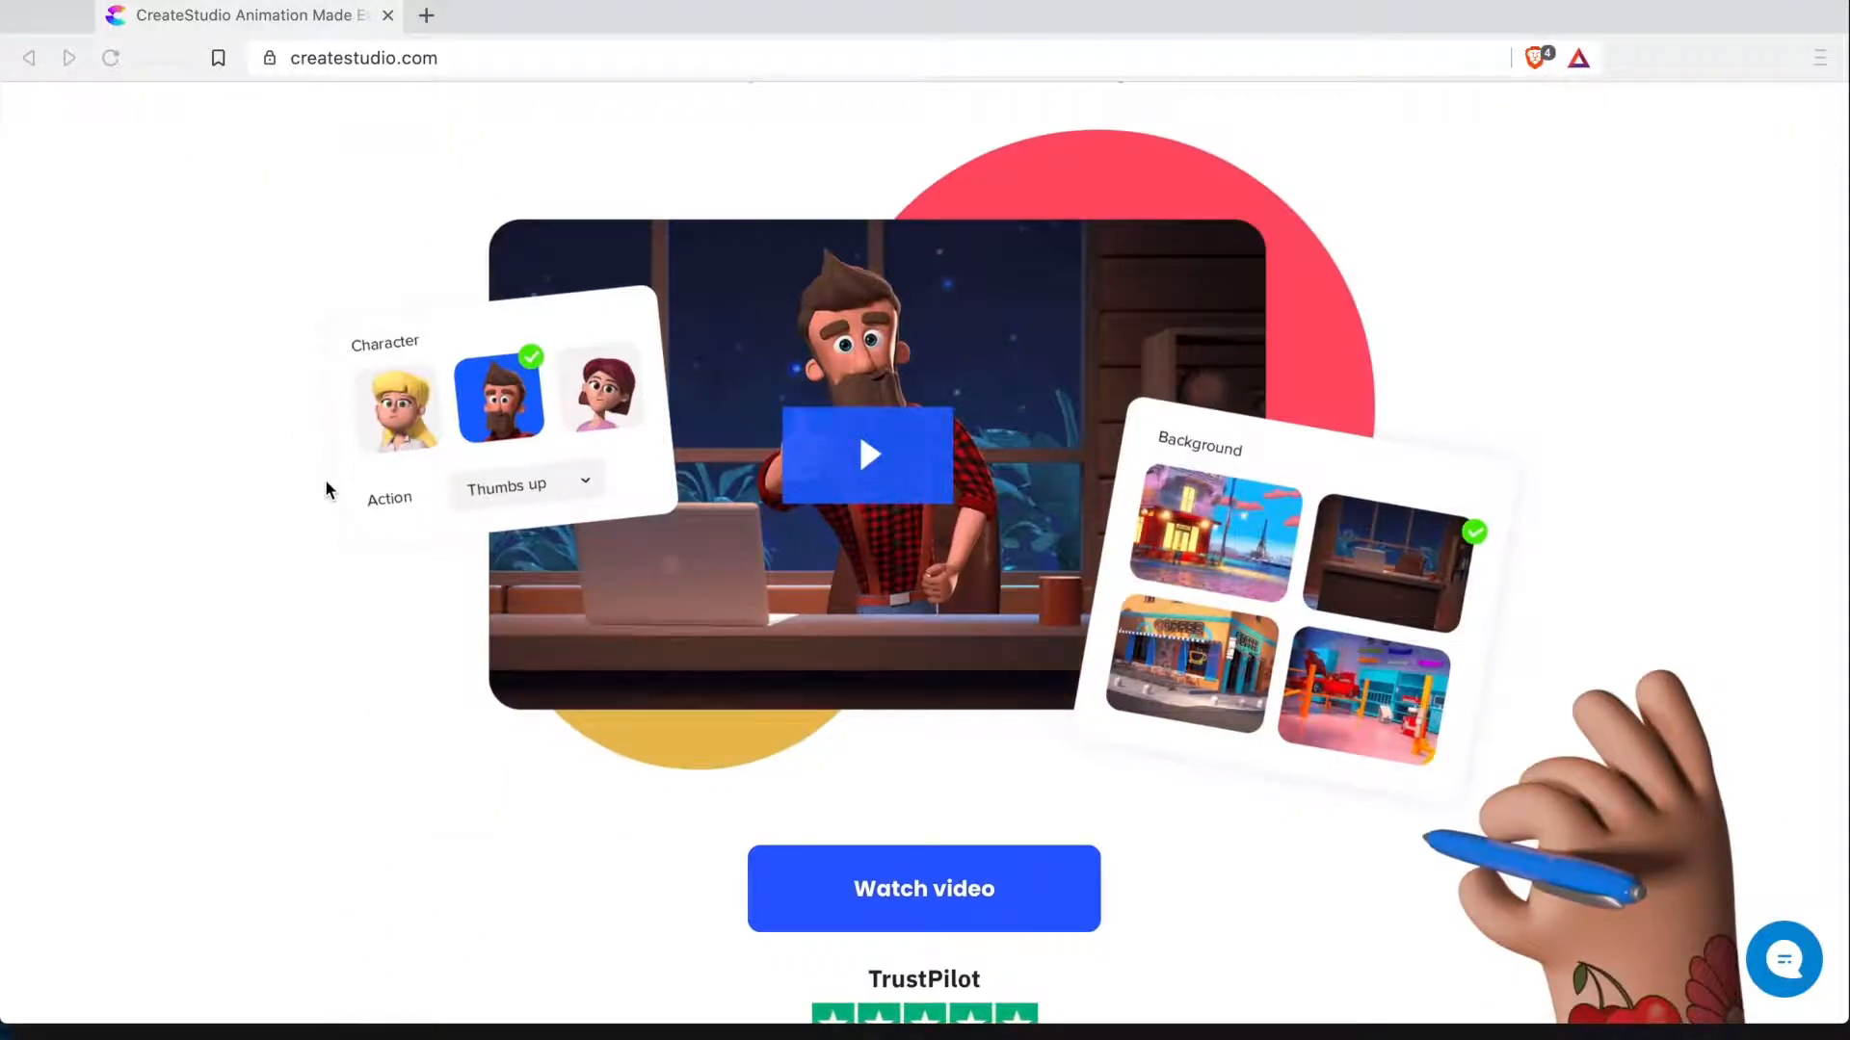
scroll(down, 3)
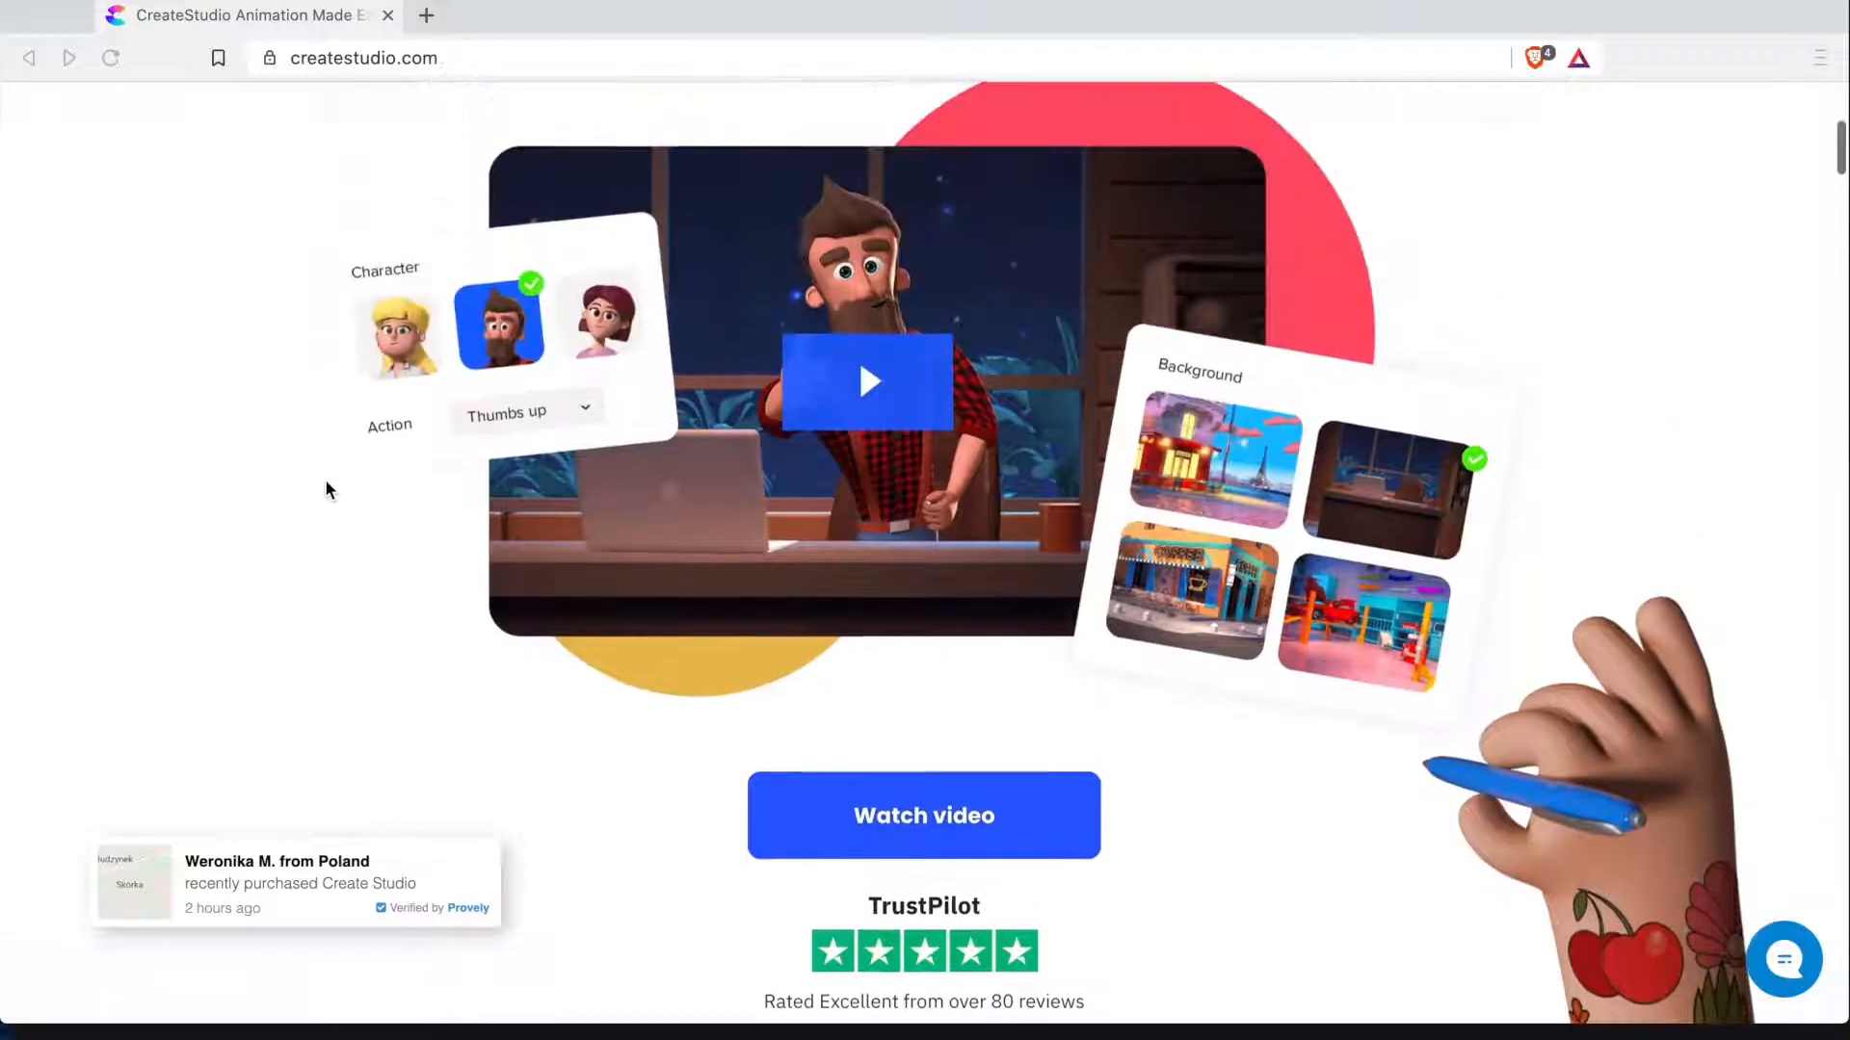
scroll(down, 3)
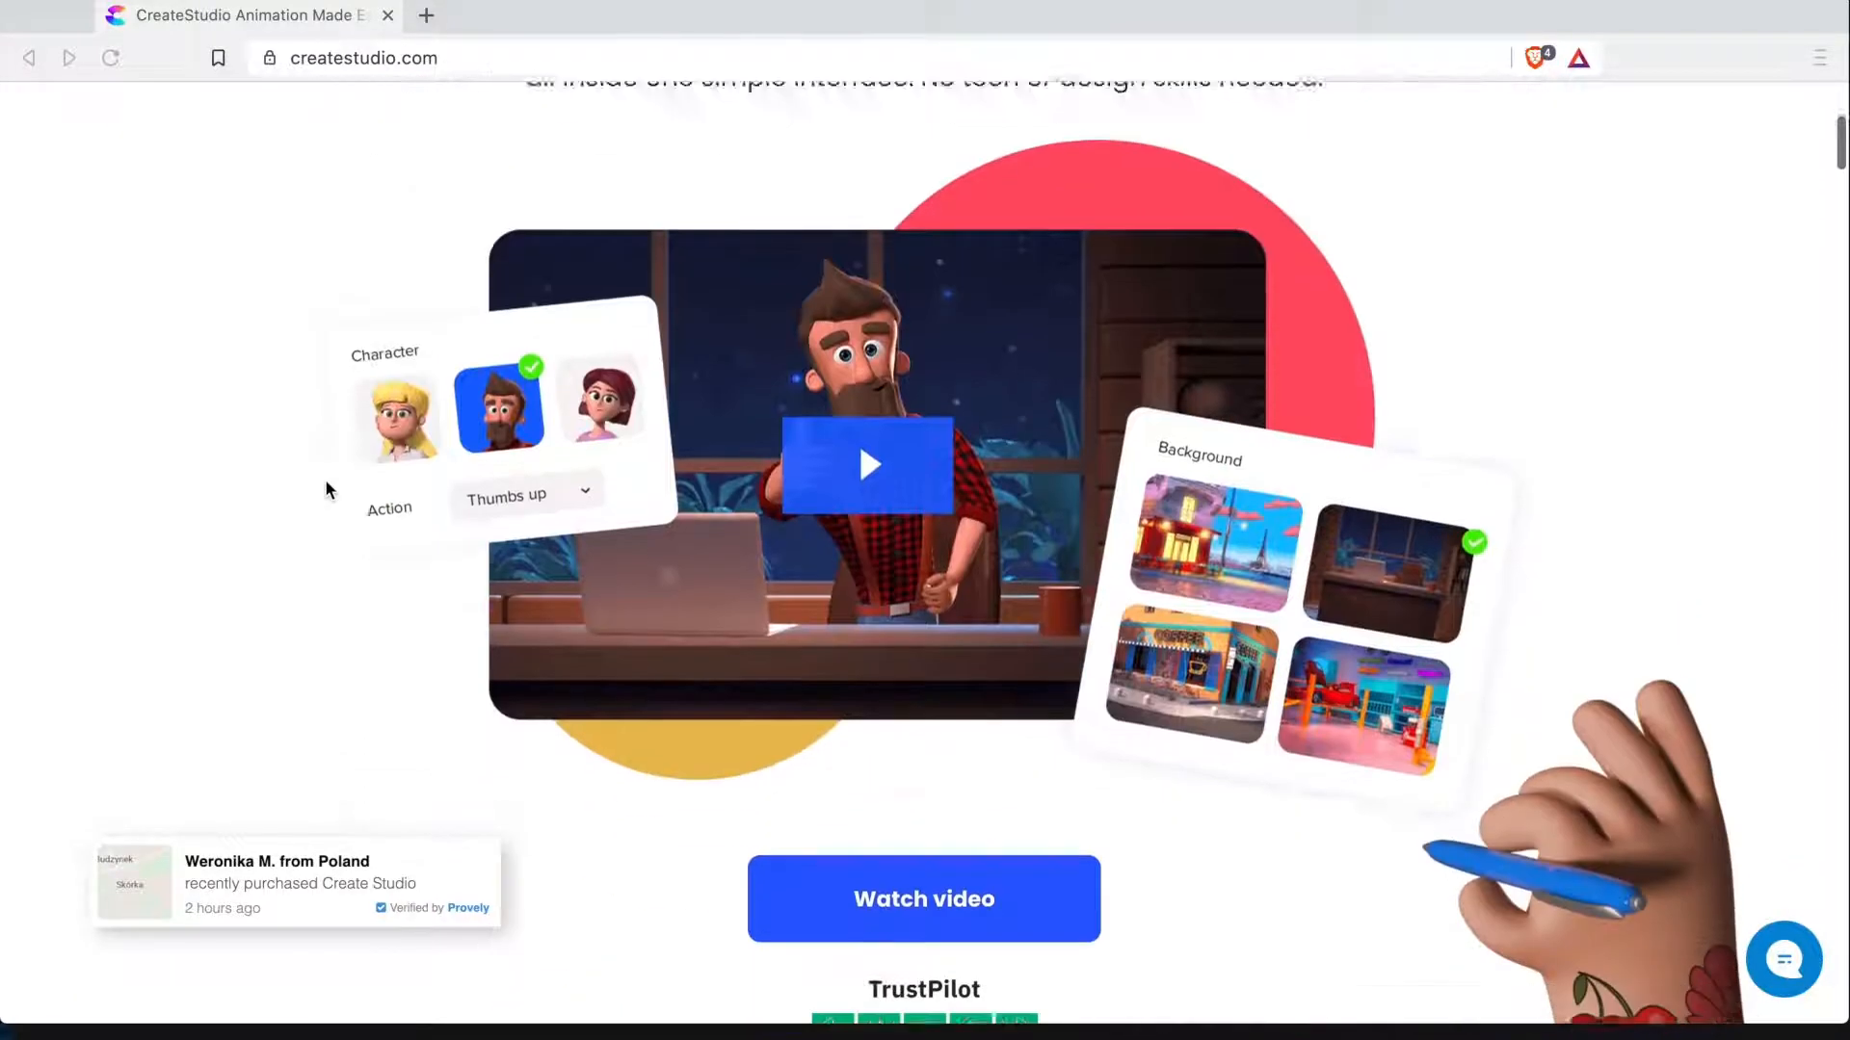
scroll(up, 3)
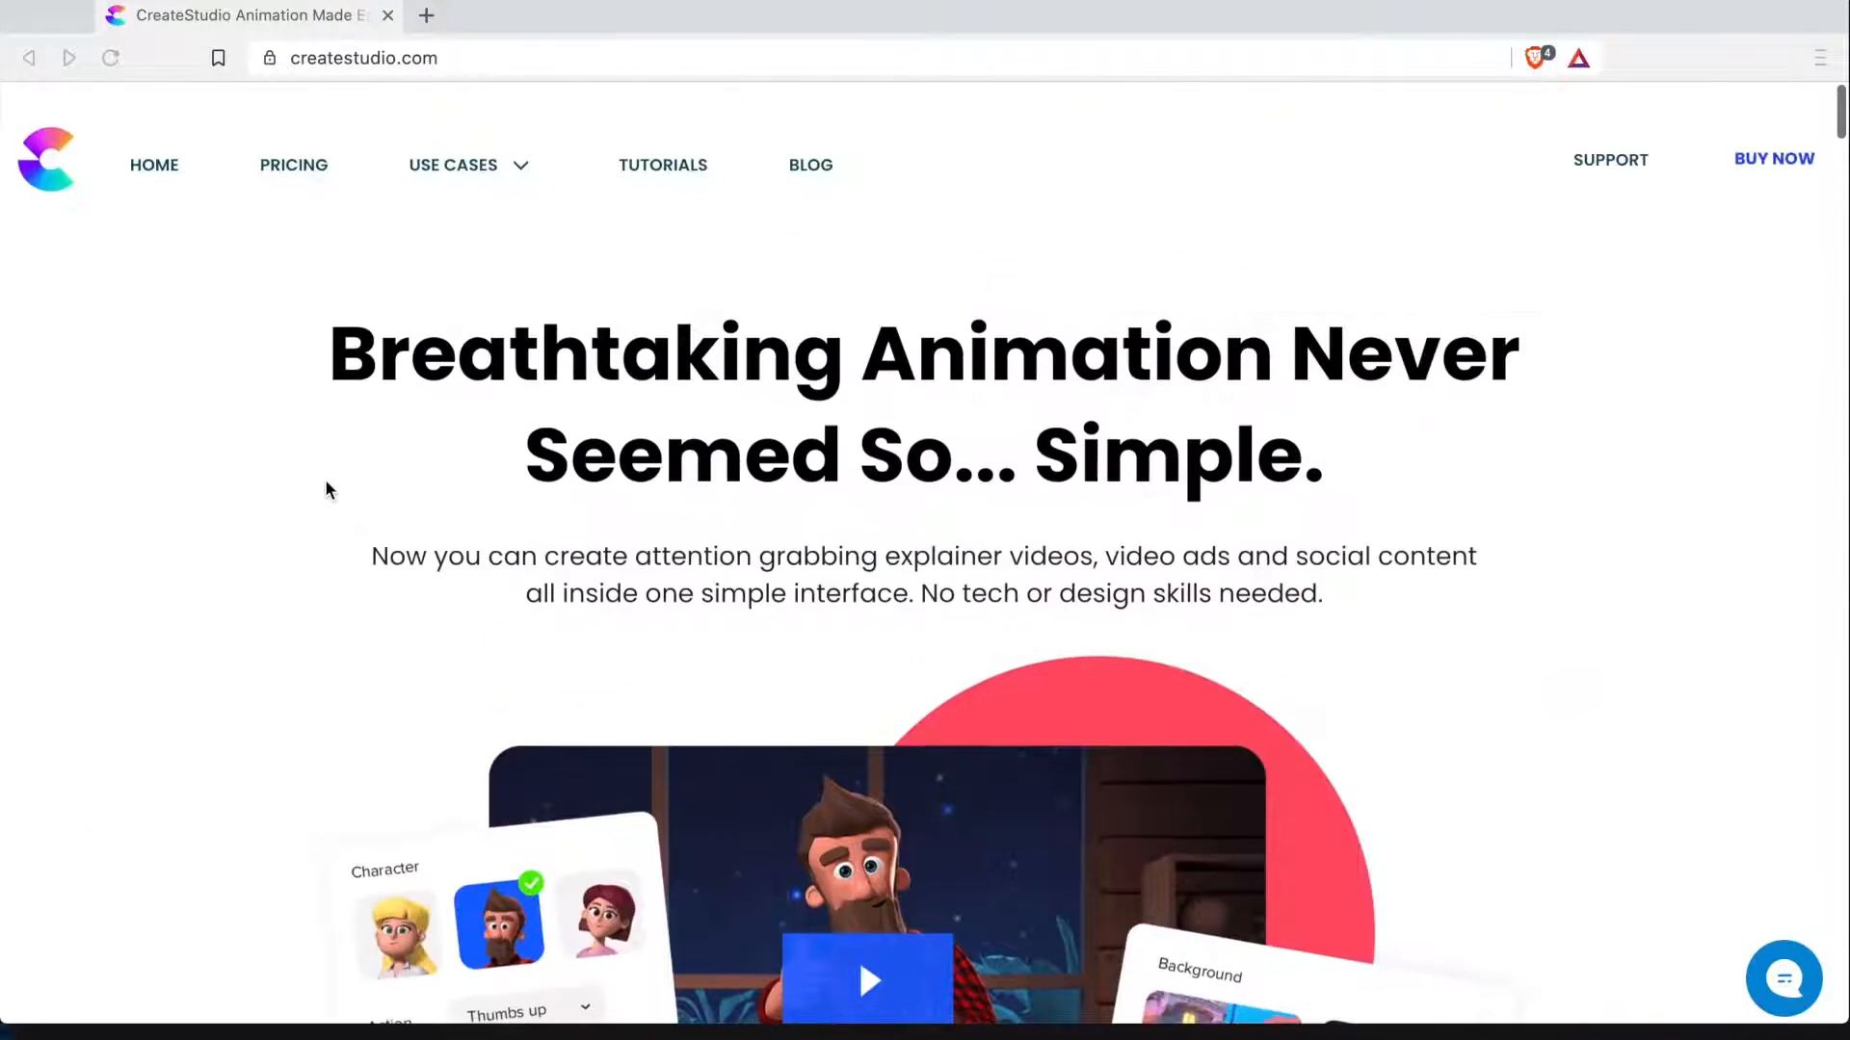
scroll(down, 3)
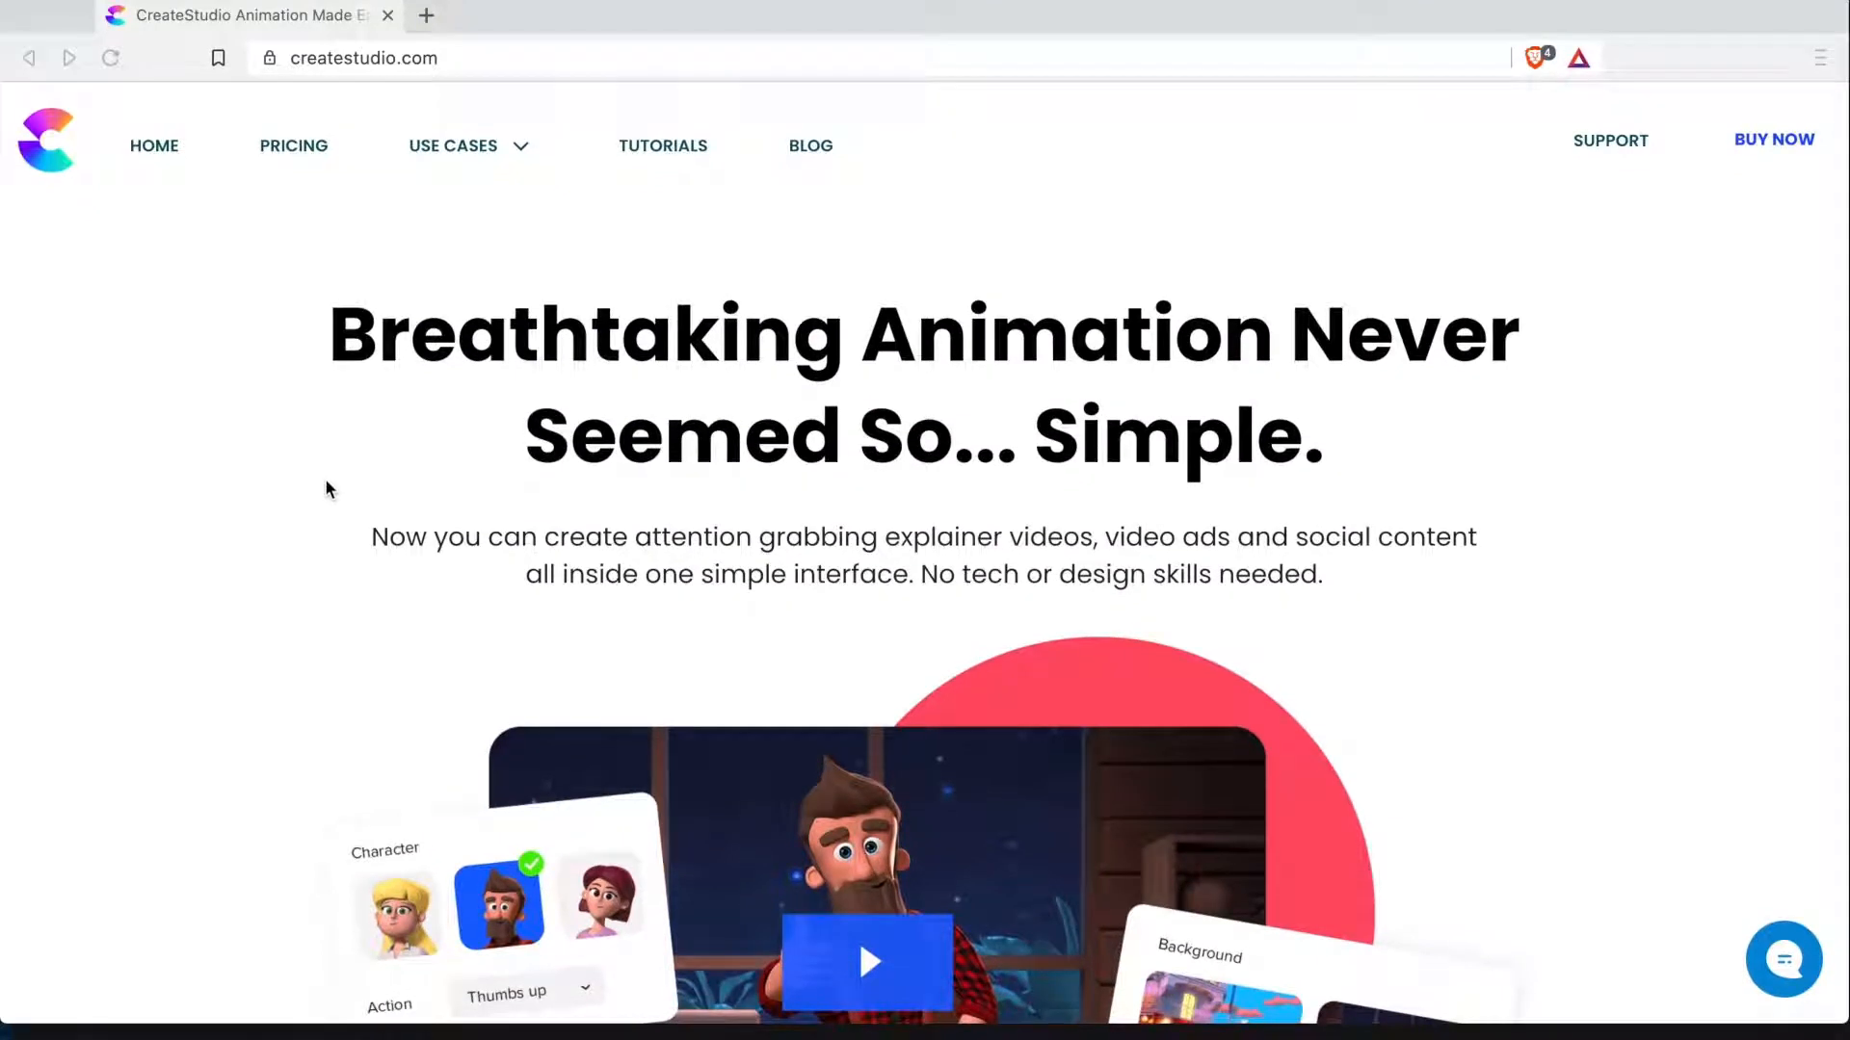
mouse_move(205, 124)
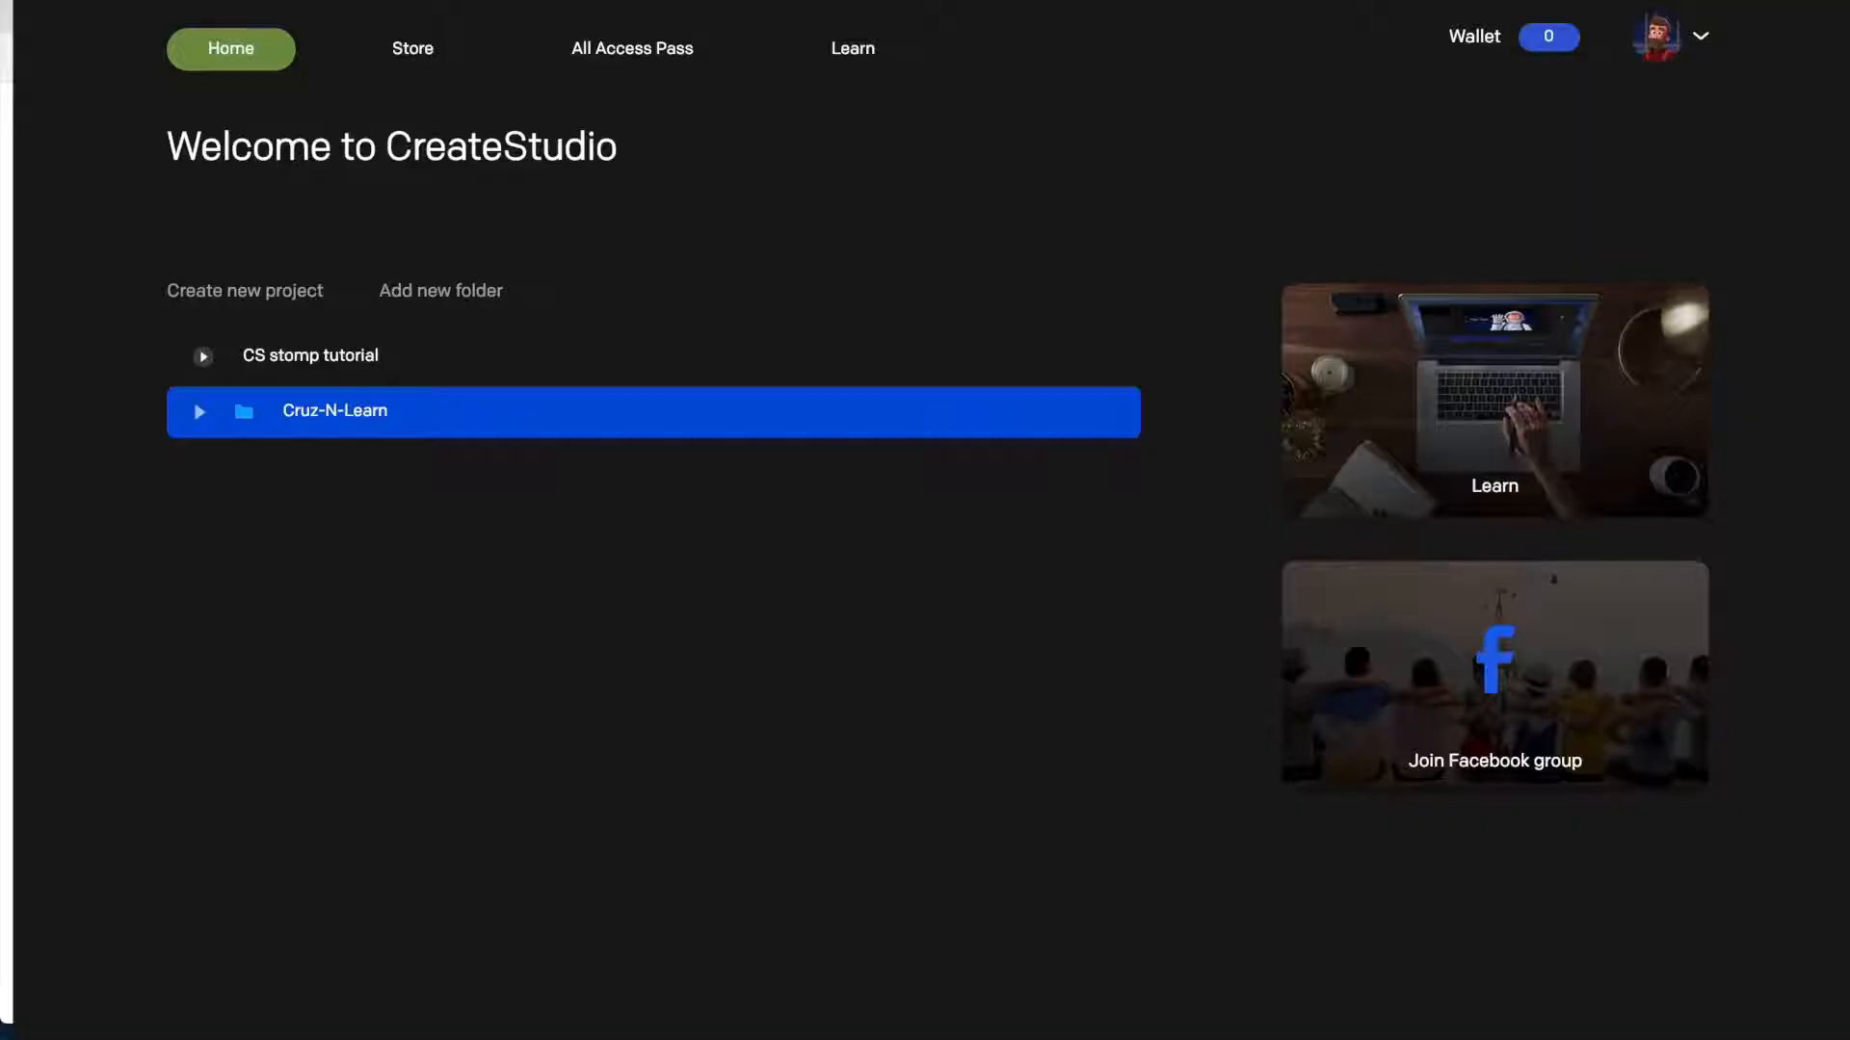
mouse_move(1030, 479)
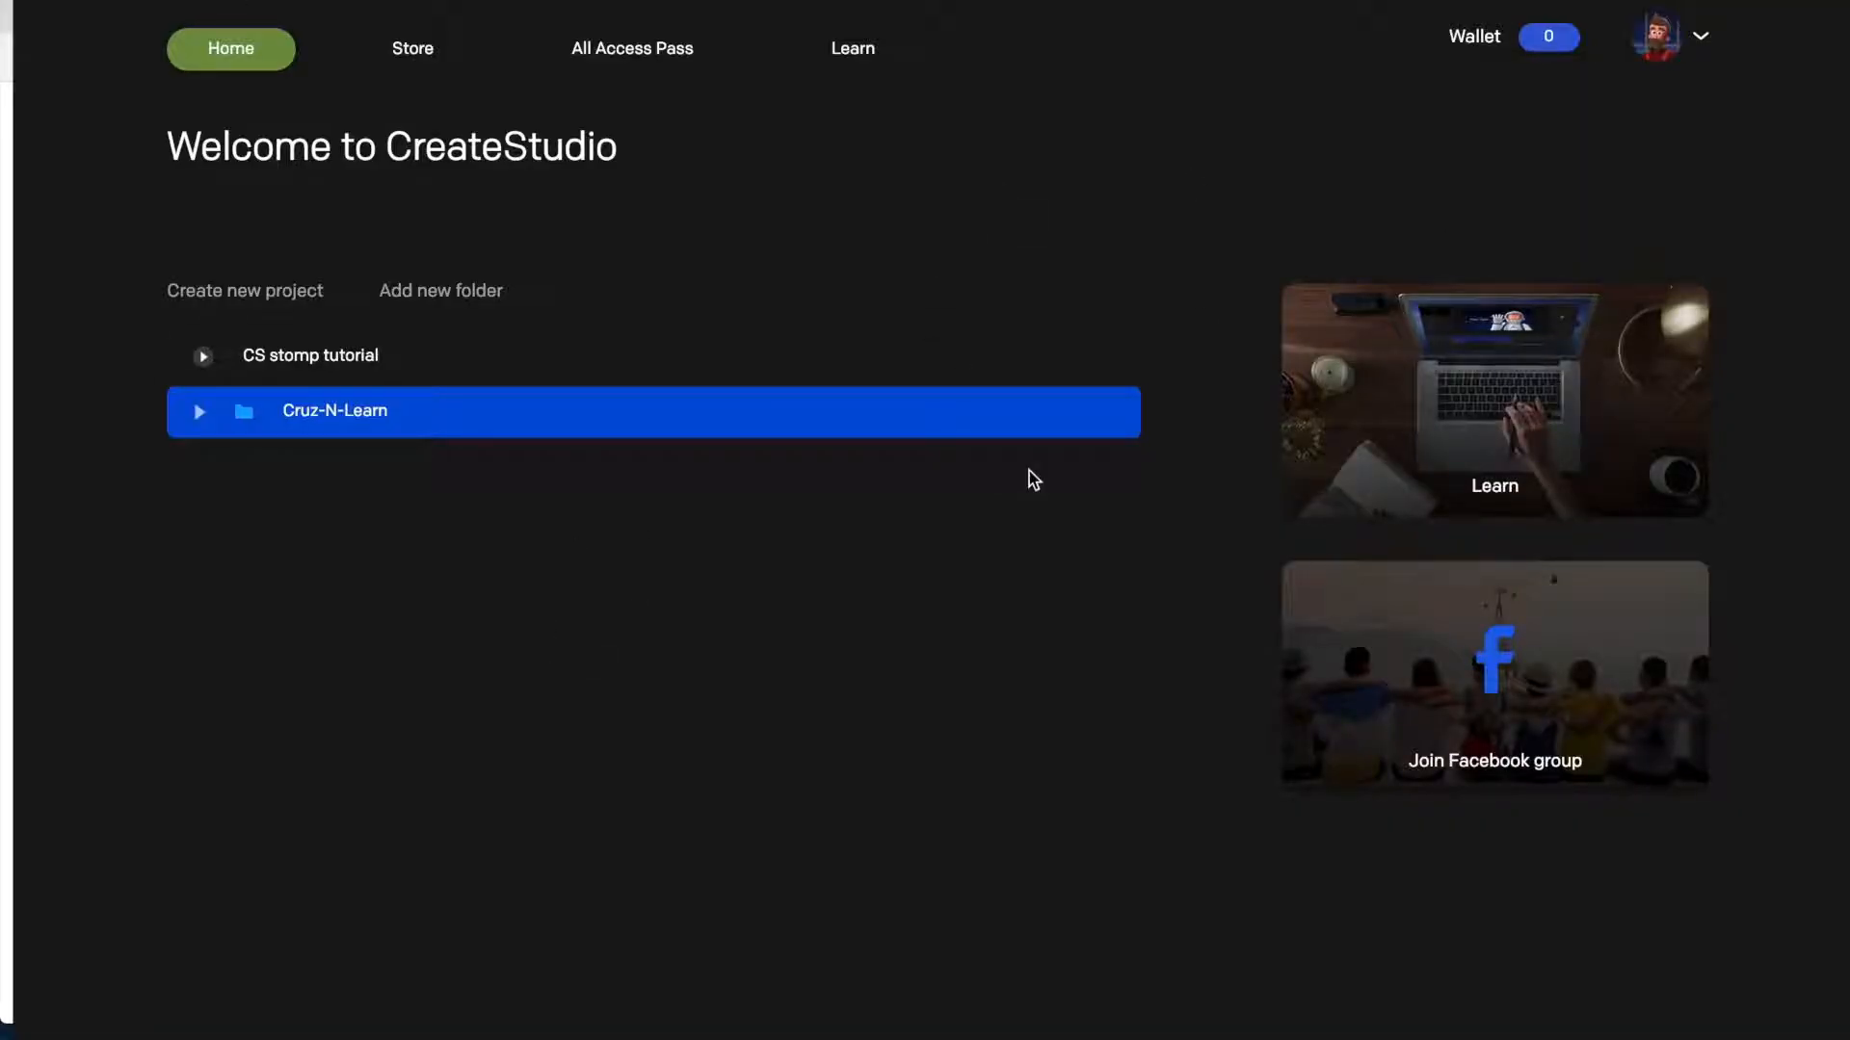
mouse_move(678, 330)
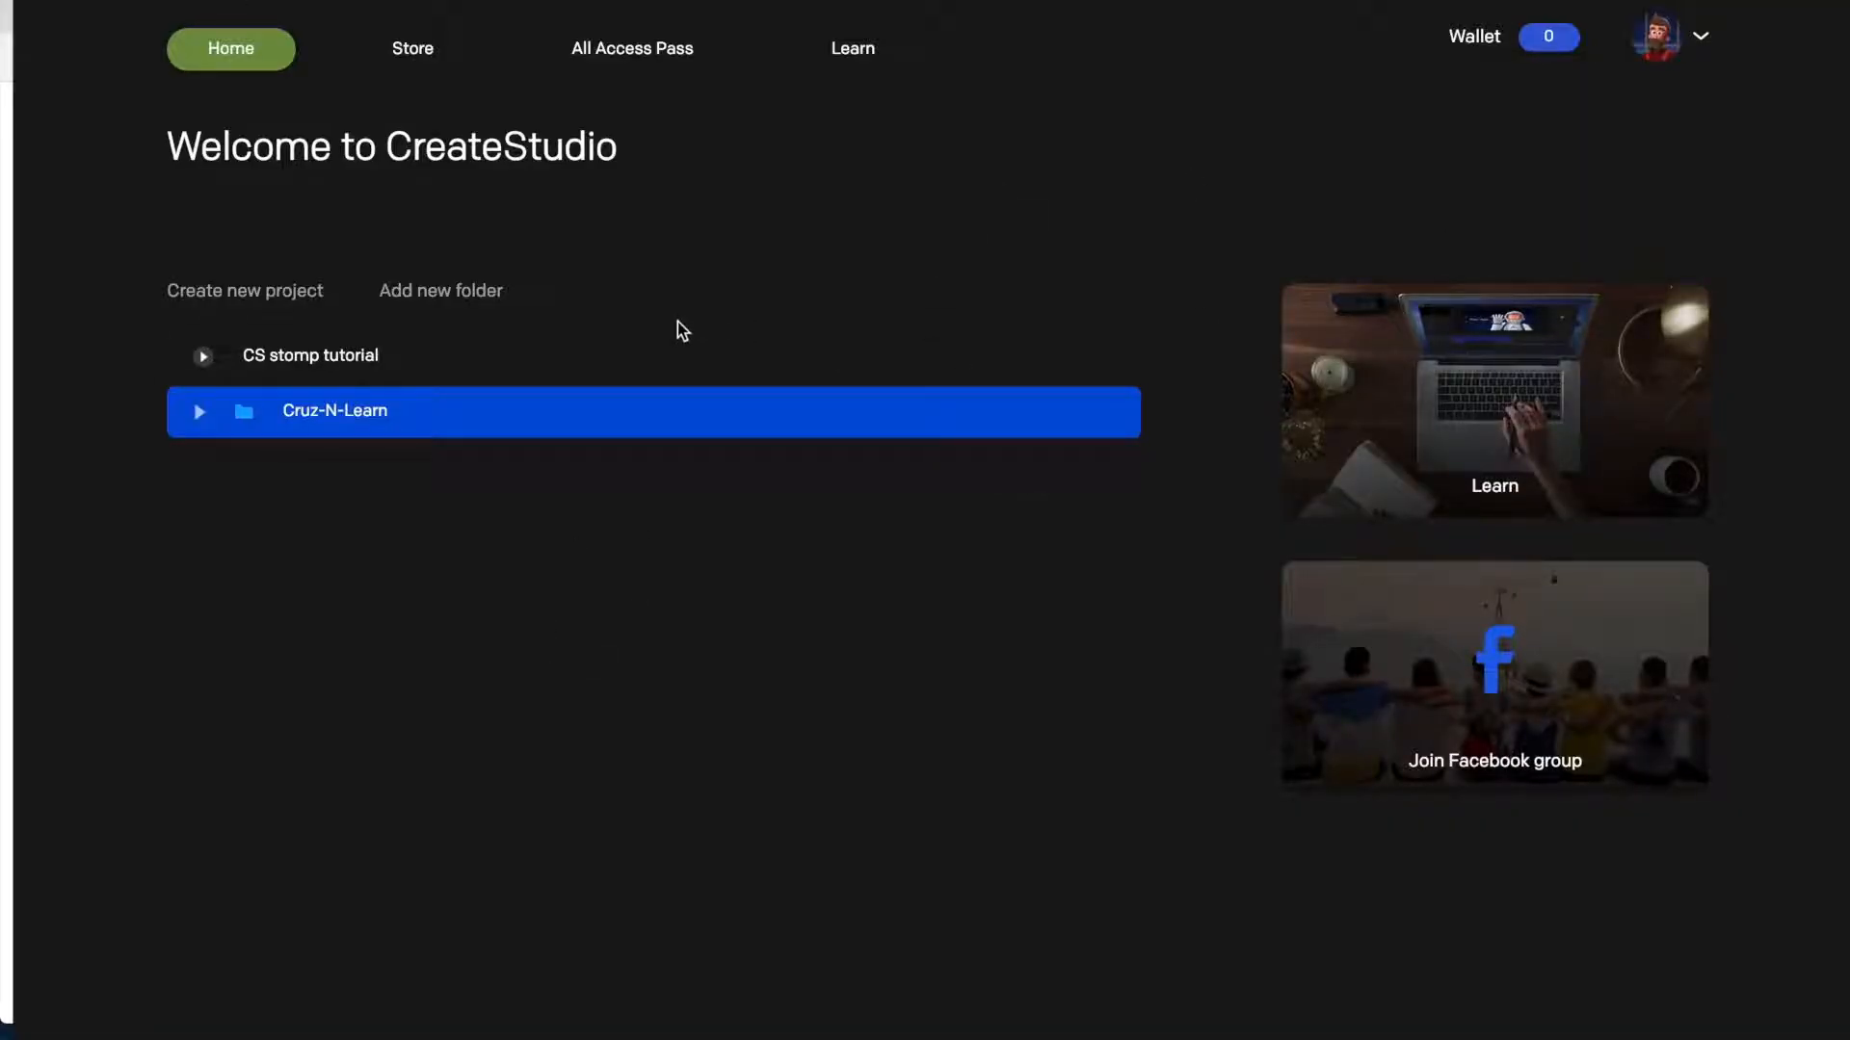
mouse_move(464, 367)
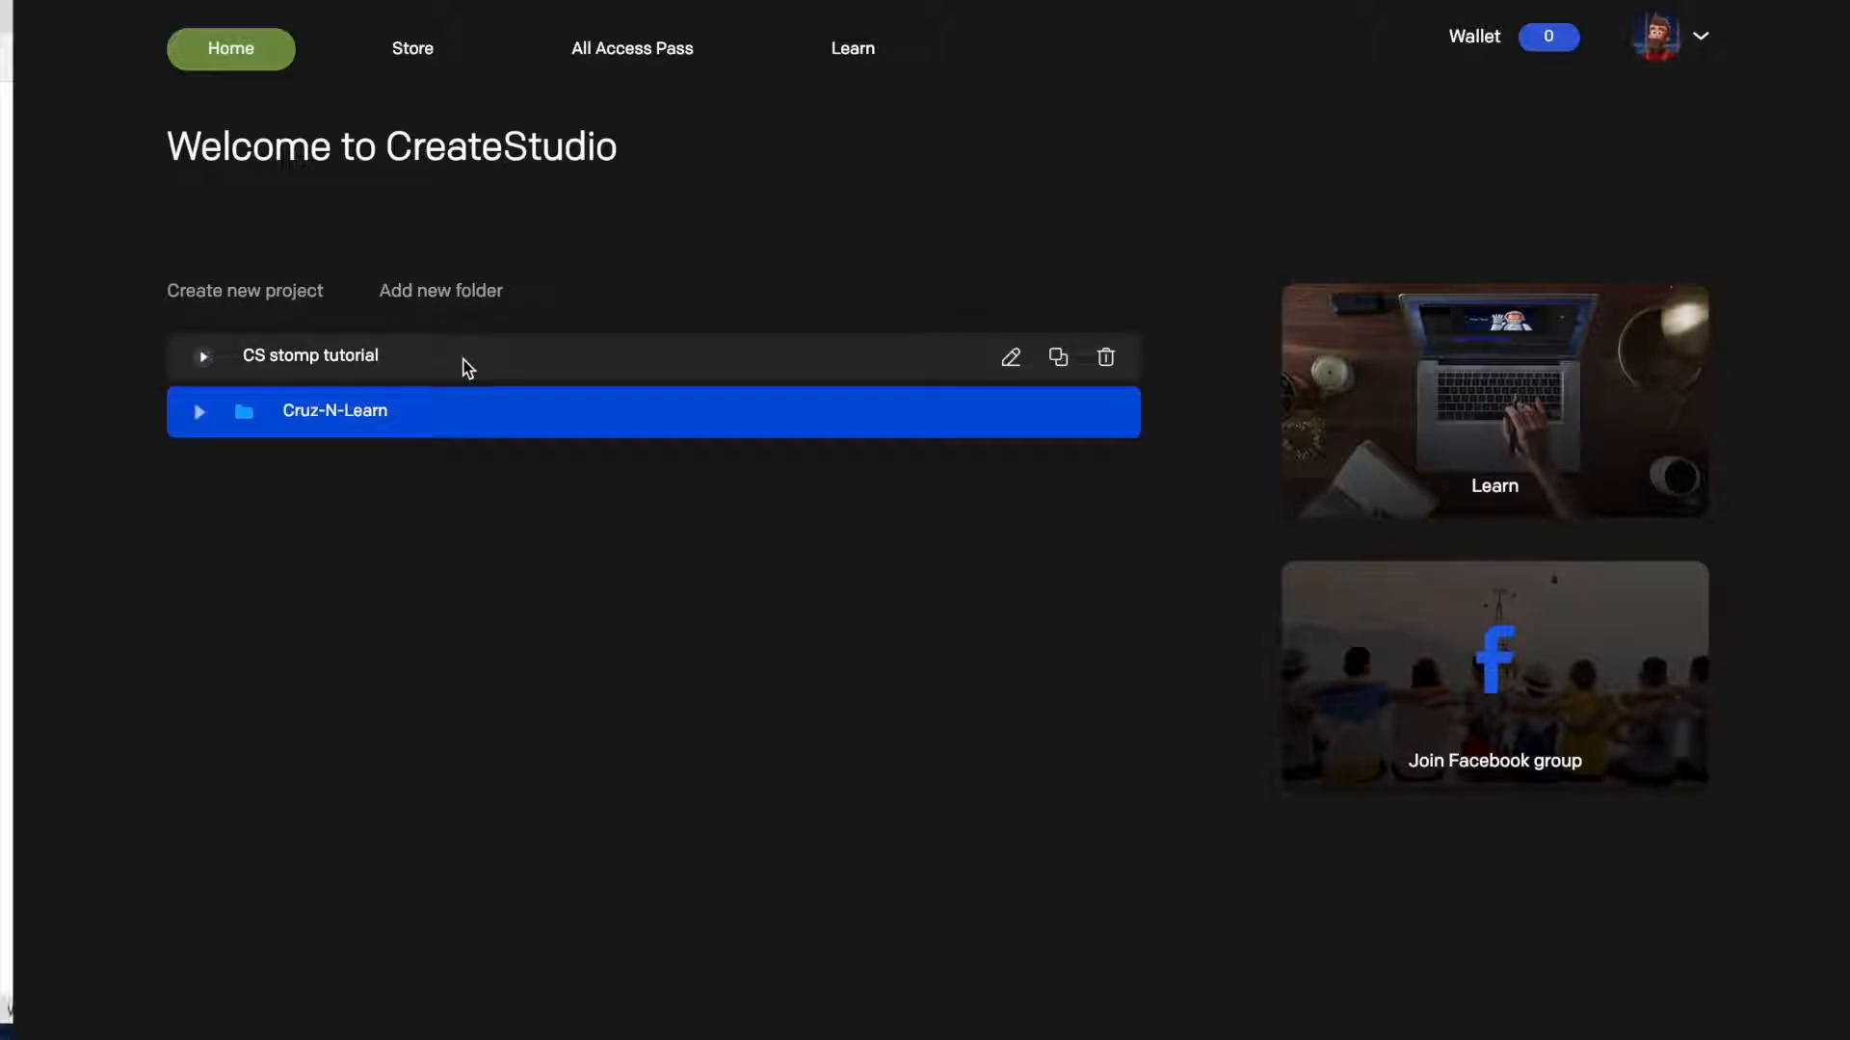
mouse_move(389, 389)
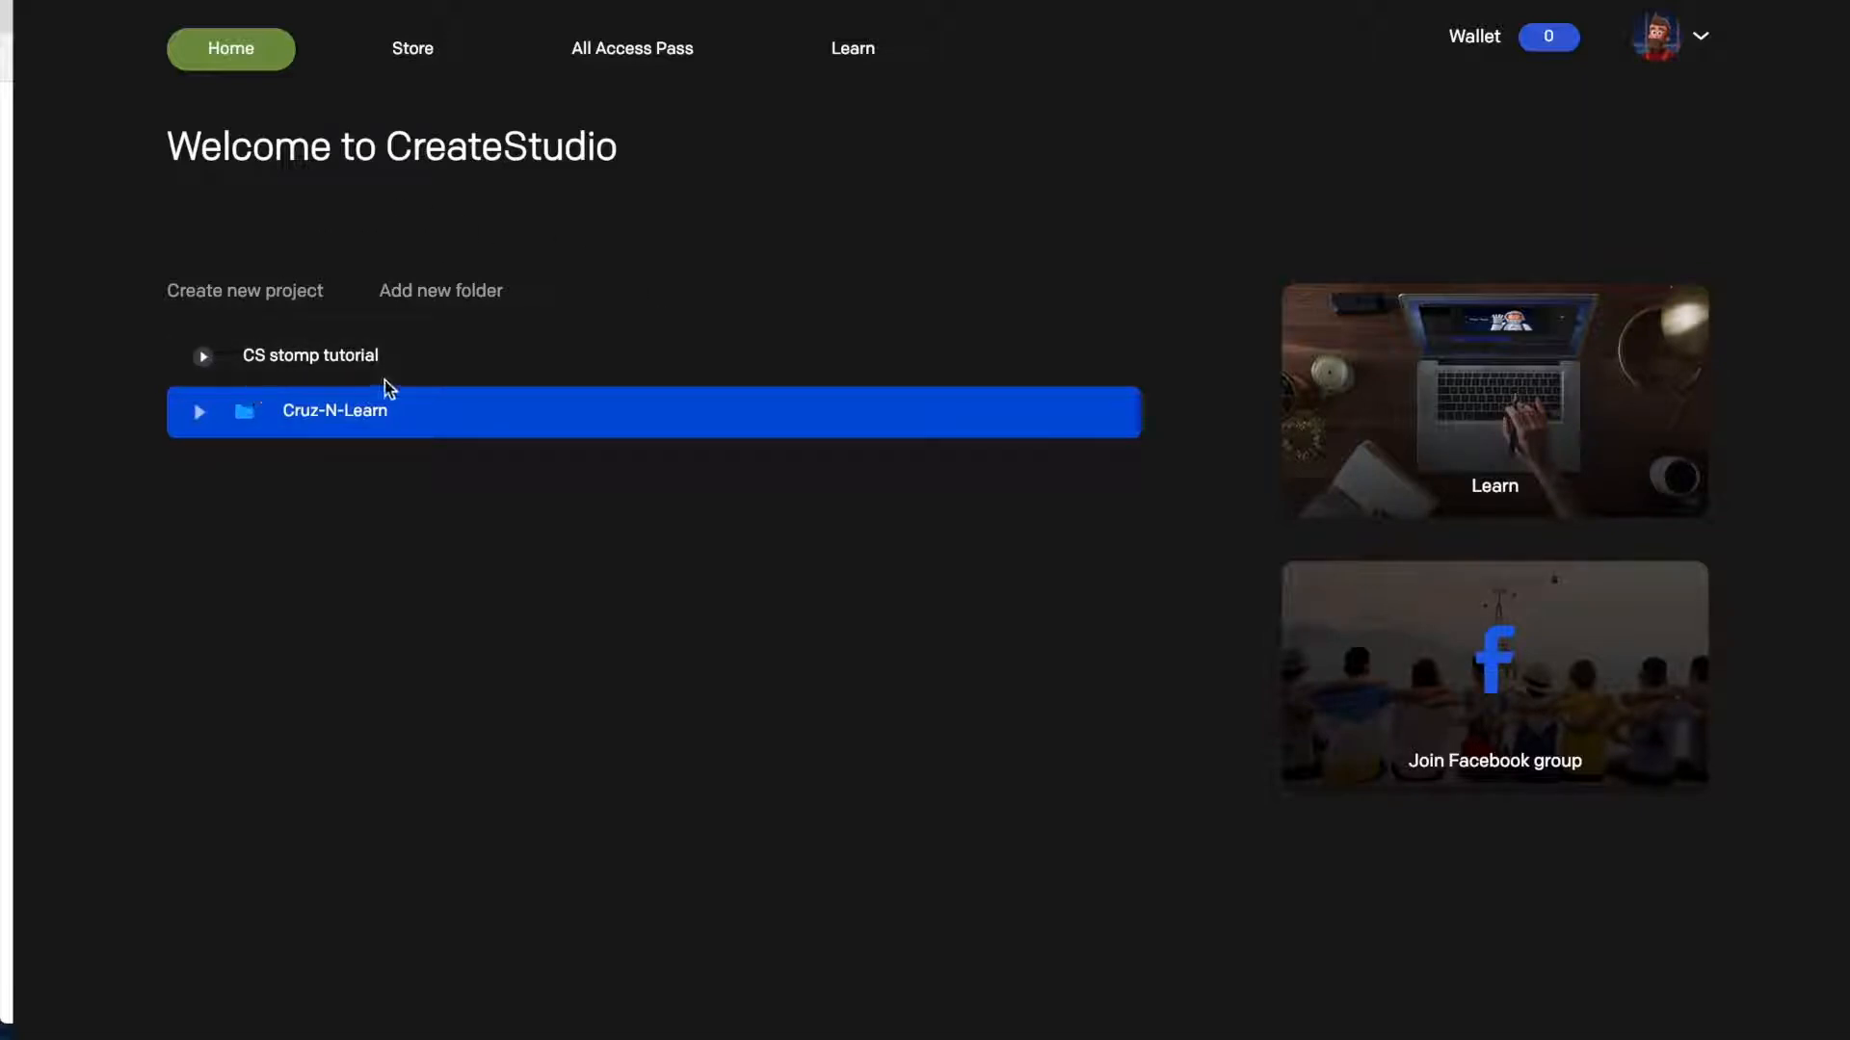
mouse_move(389, 356)
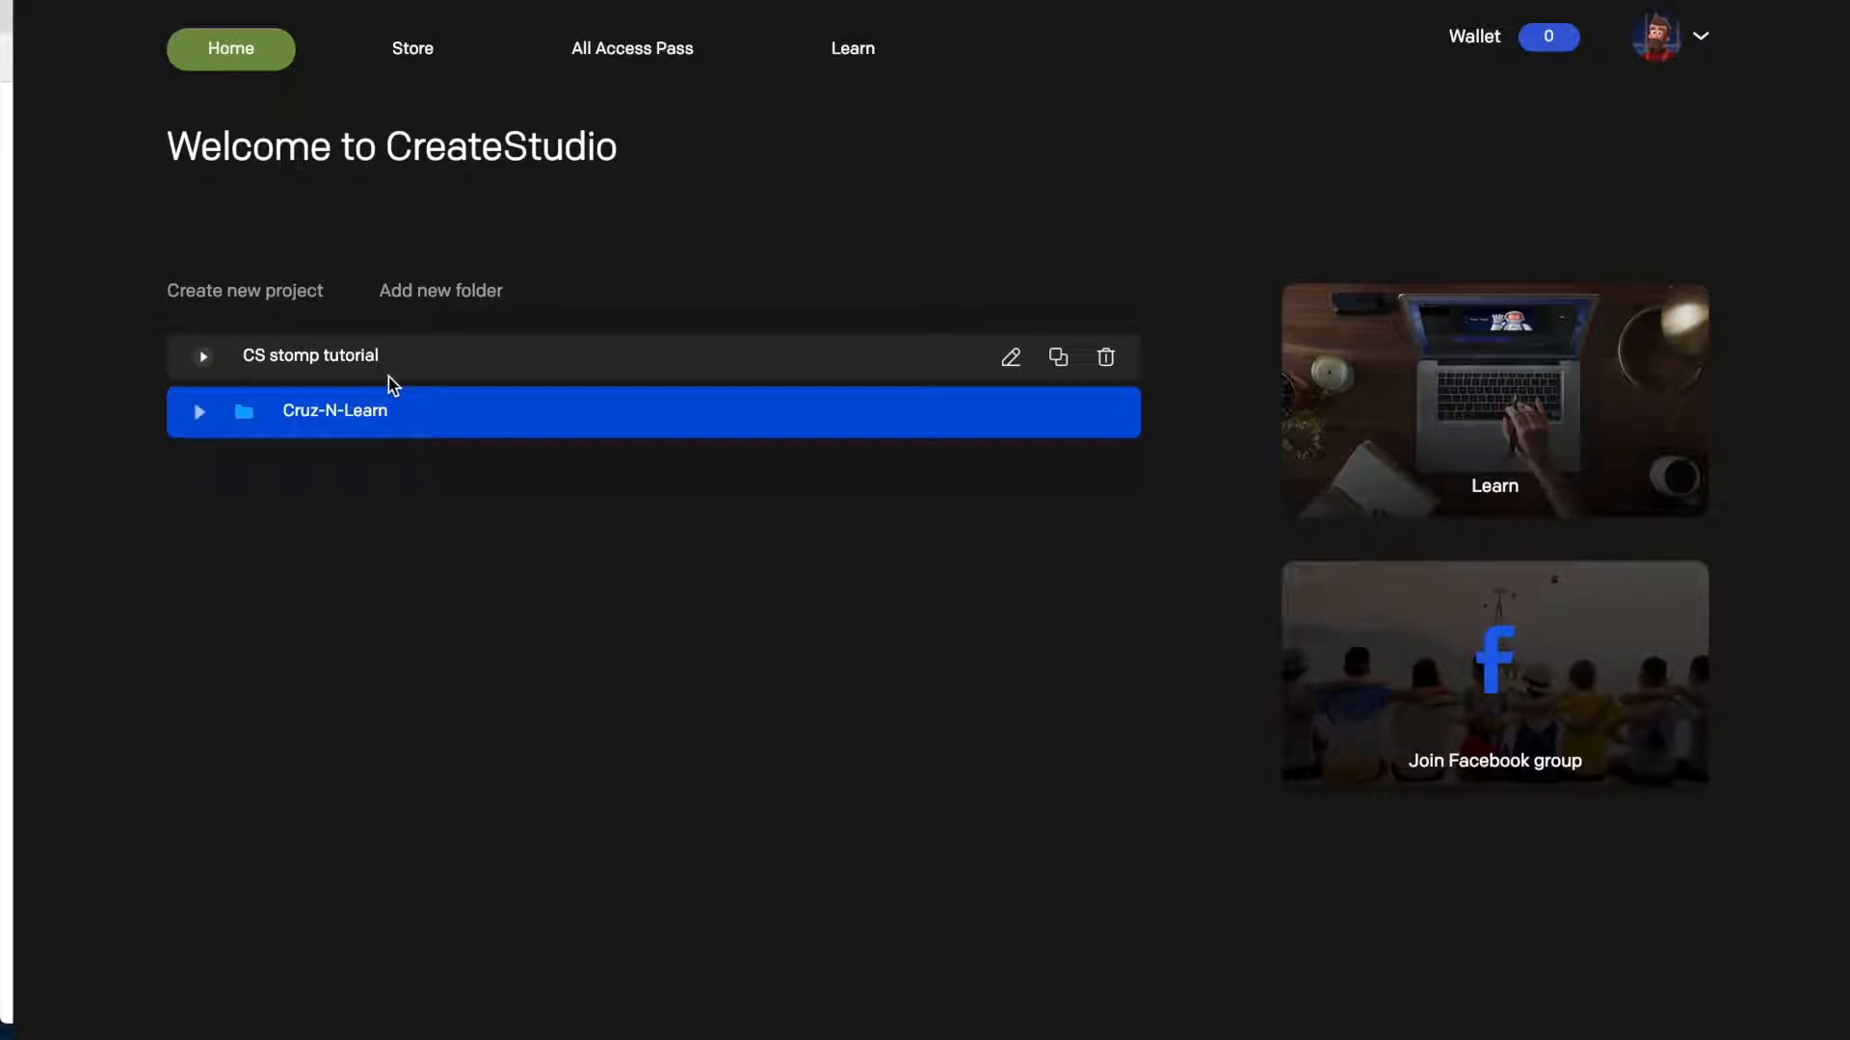
mouse_move(273, 146)
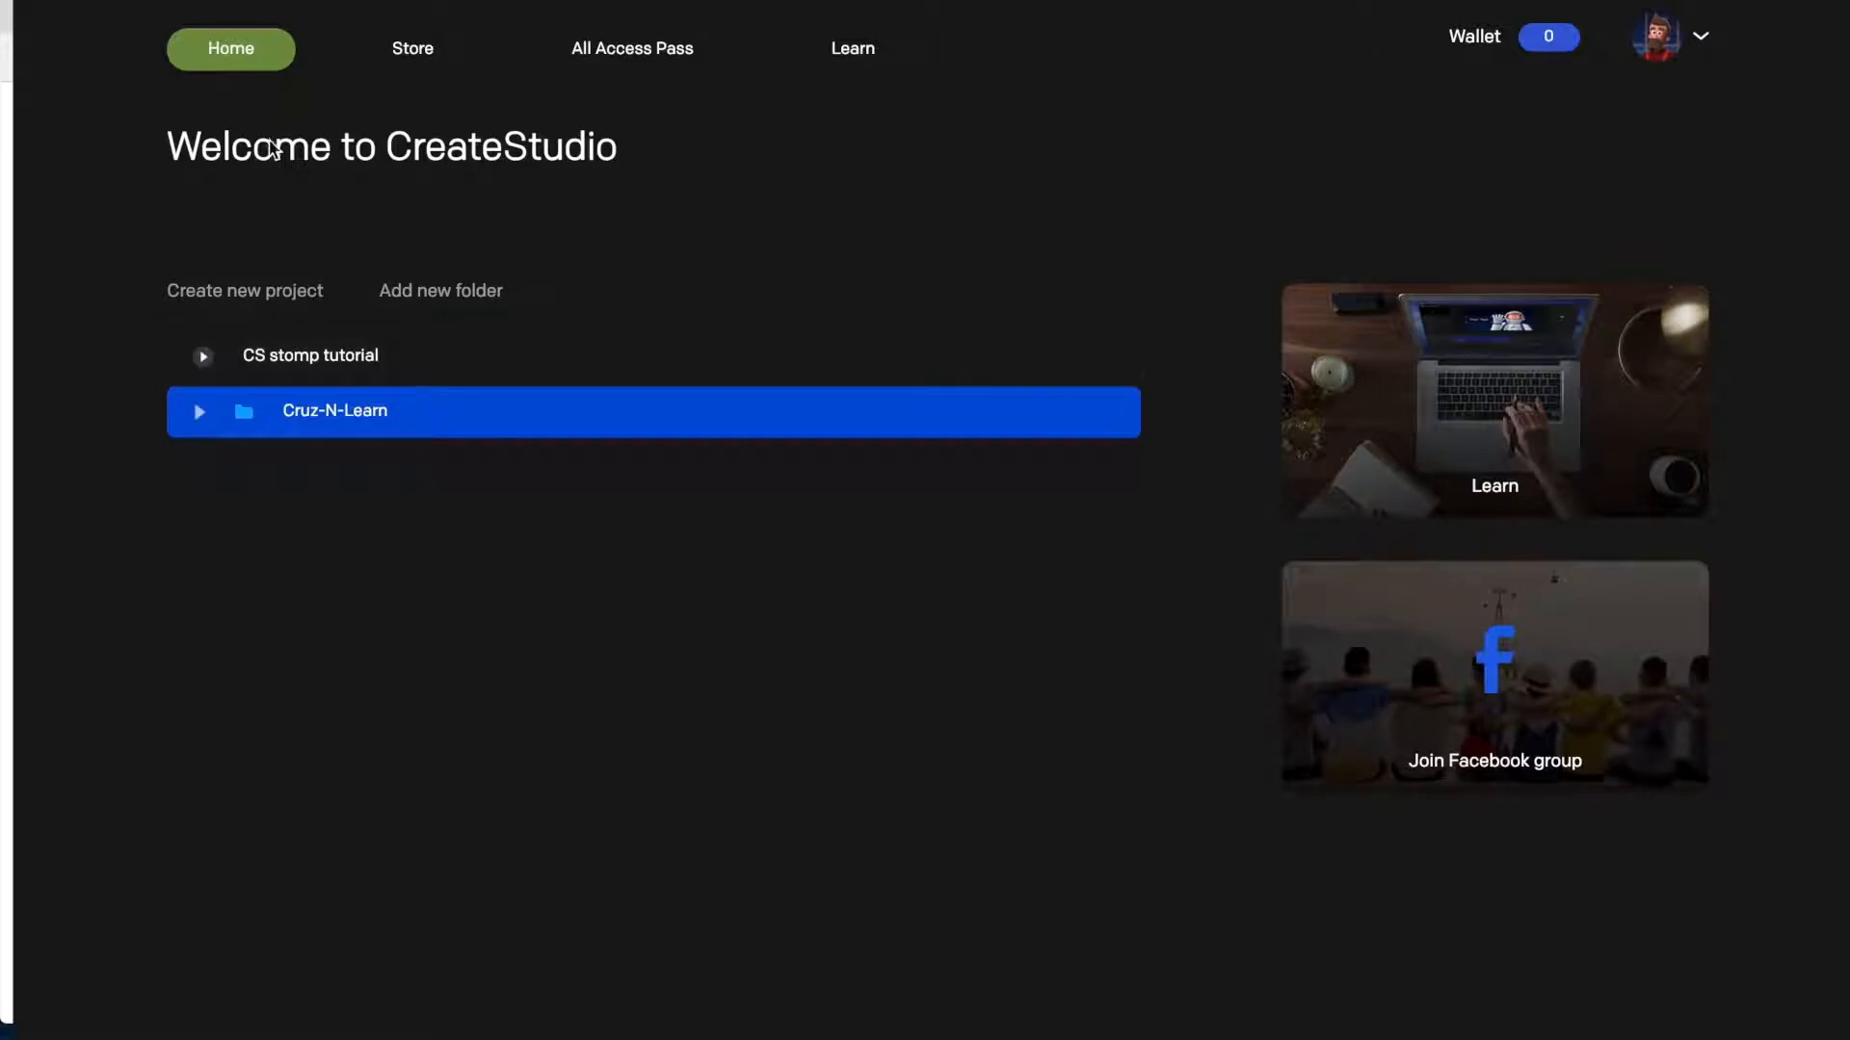
mouse_move(411, 49)
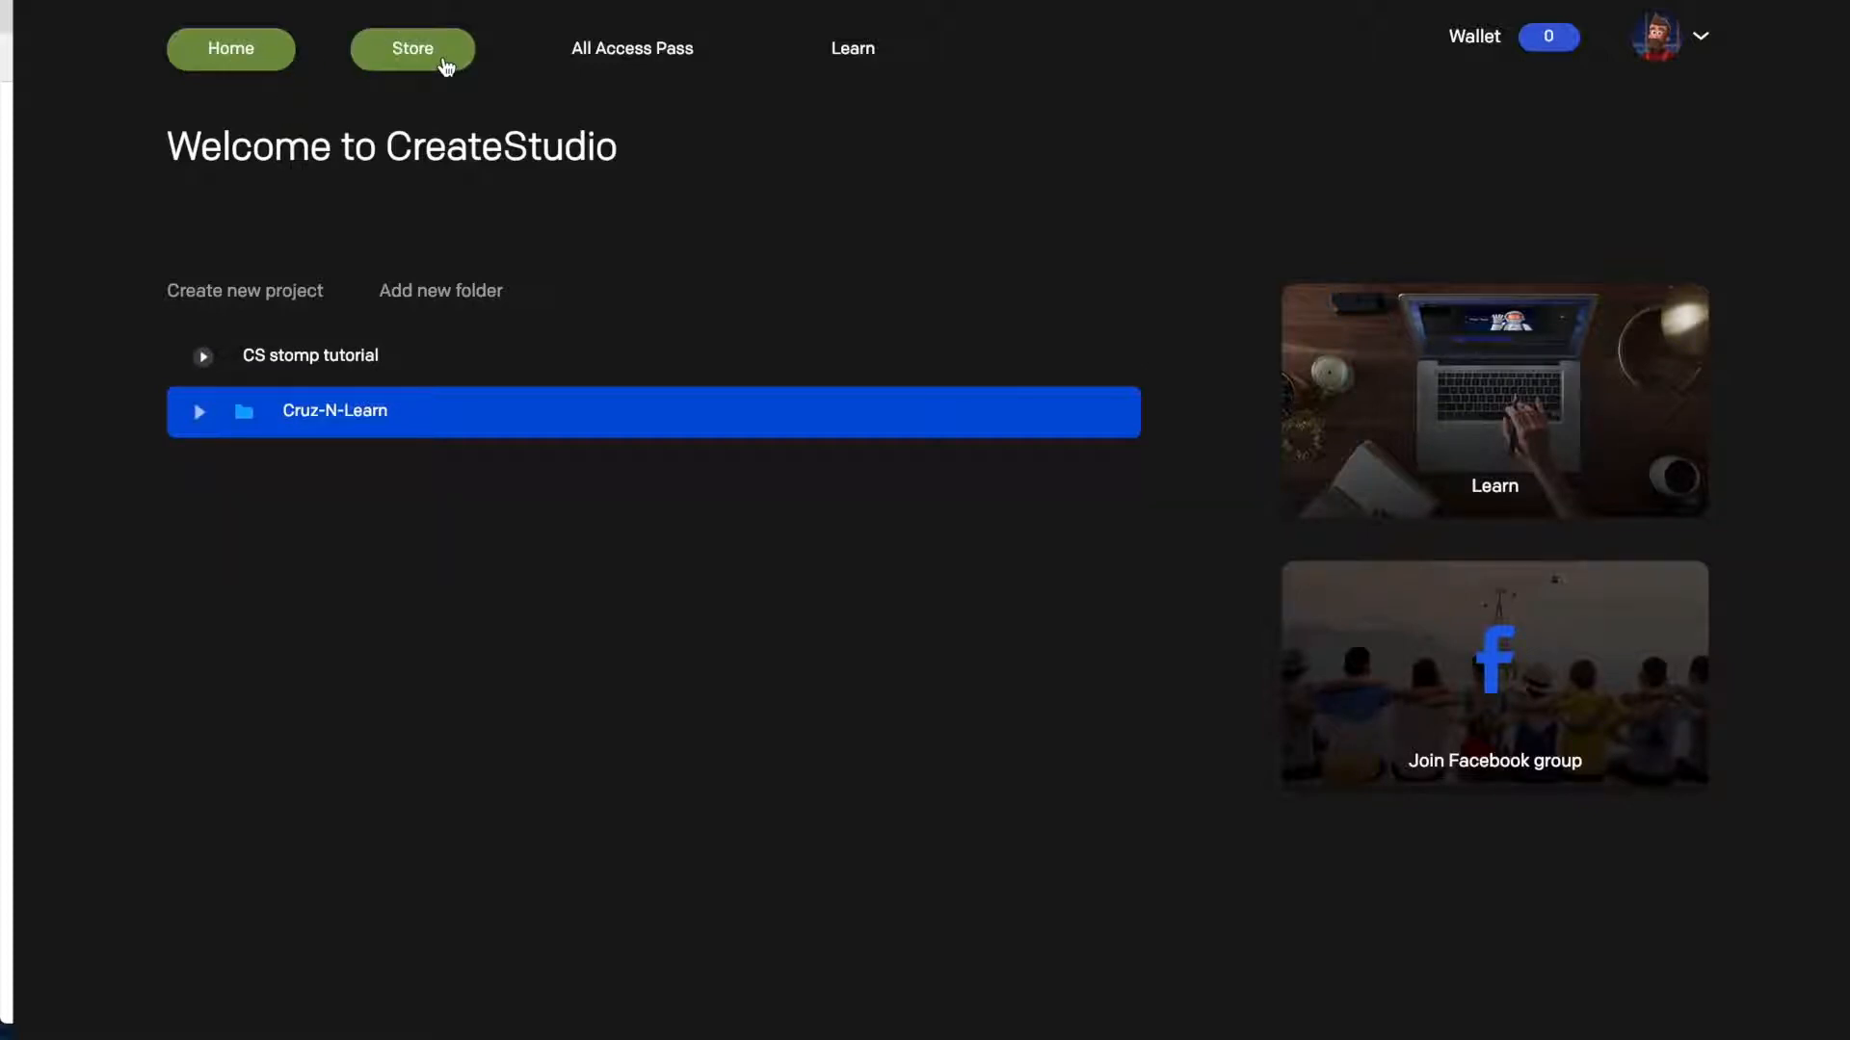
click(411, 48)
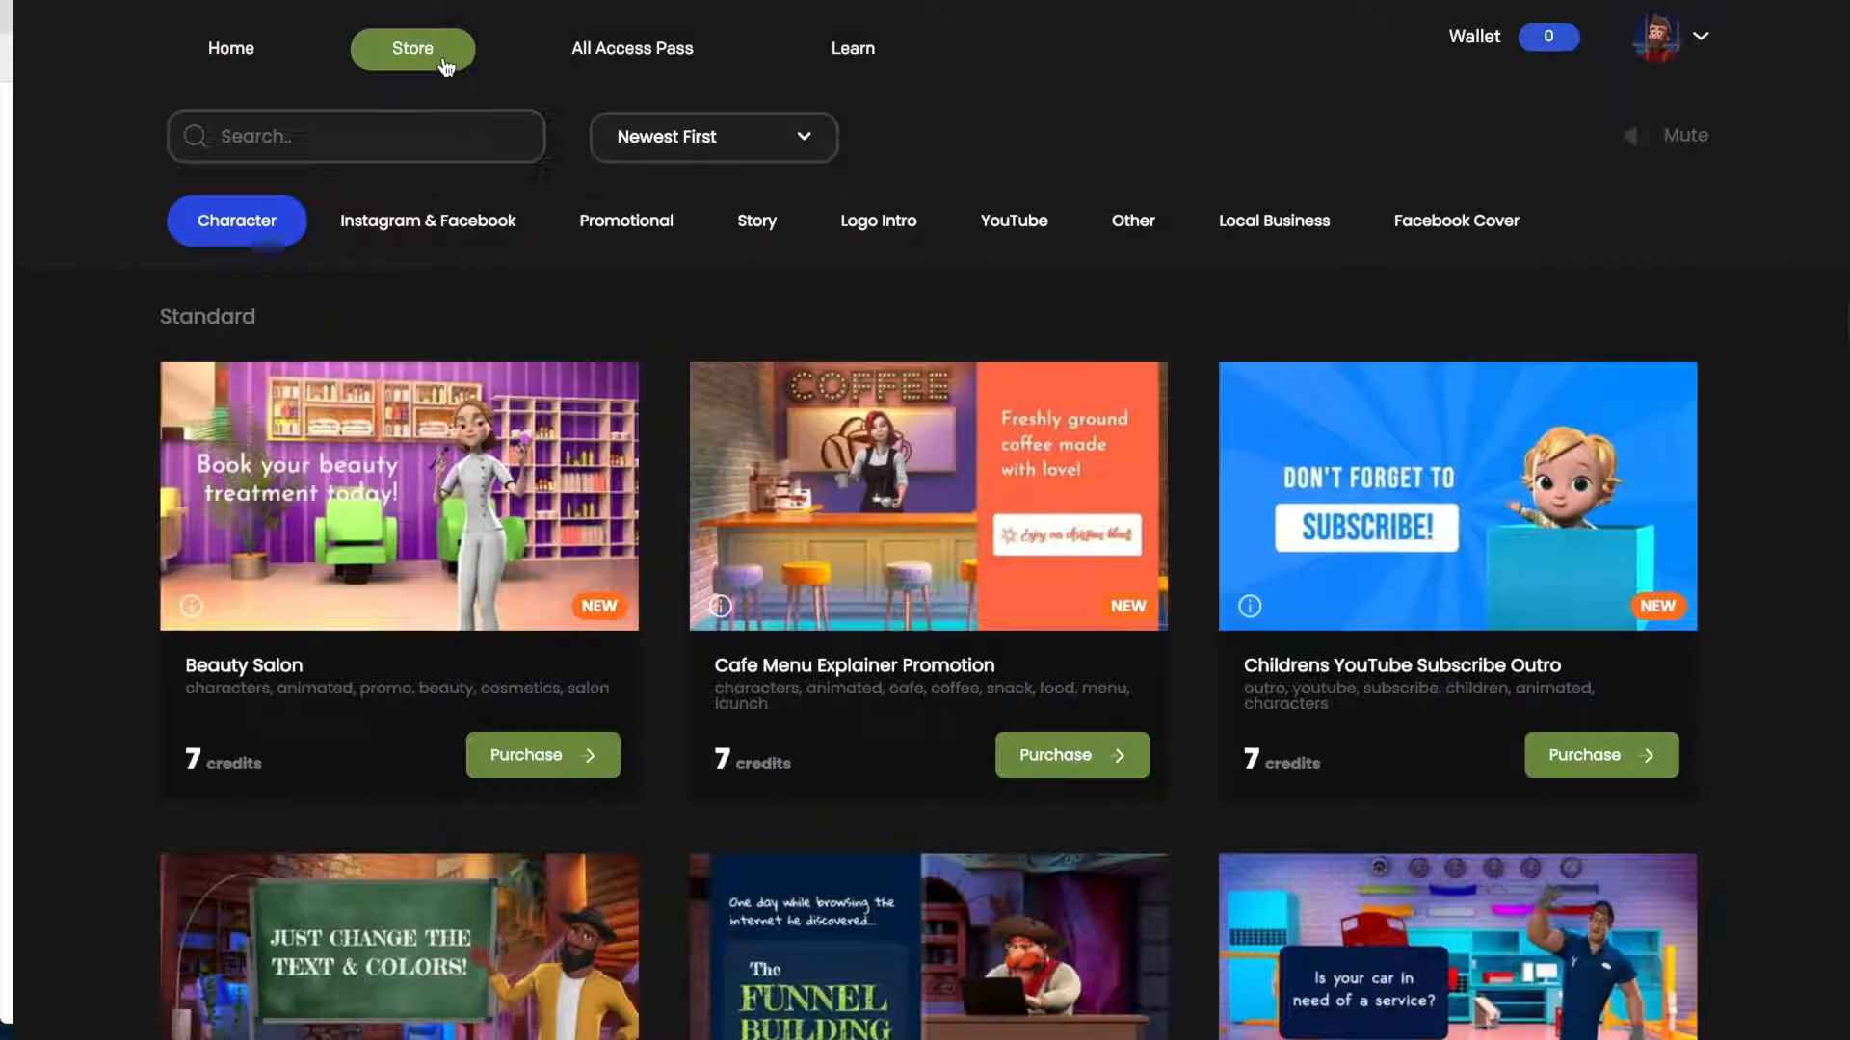
mouse_move(642, 818)
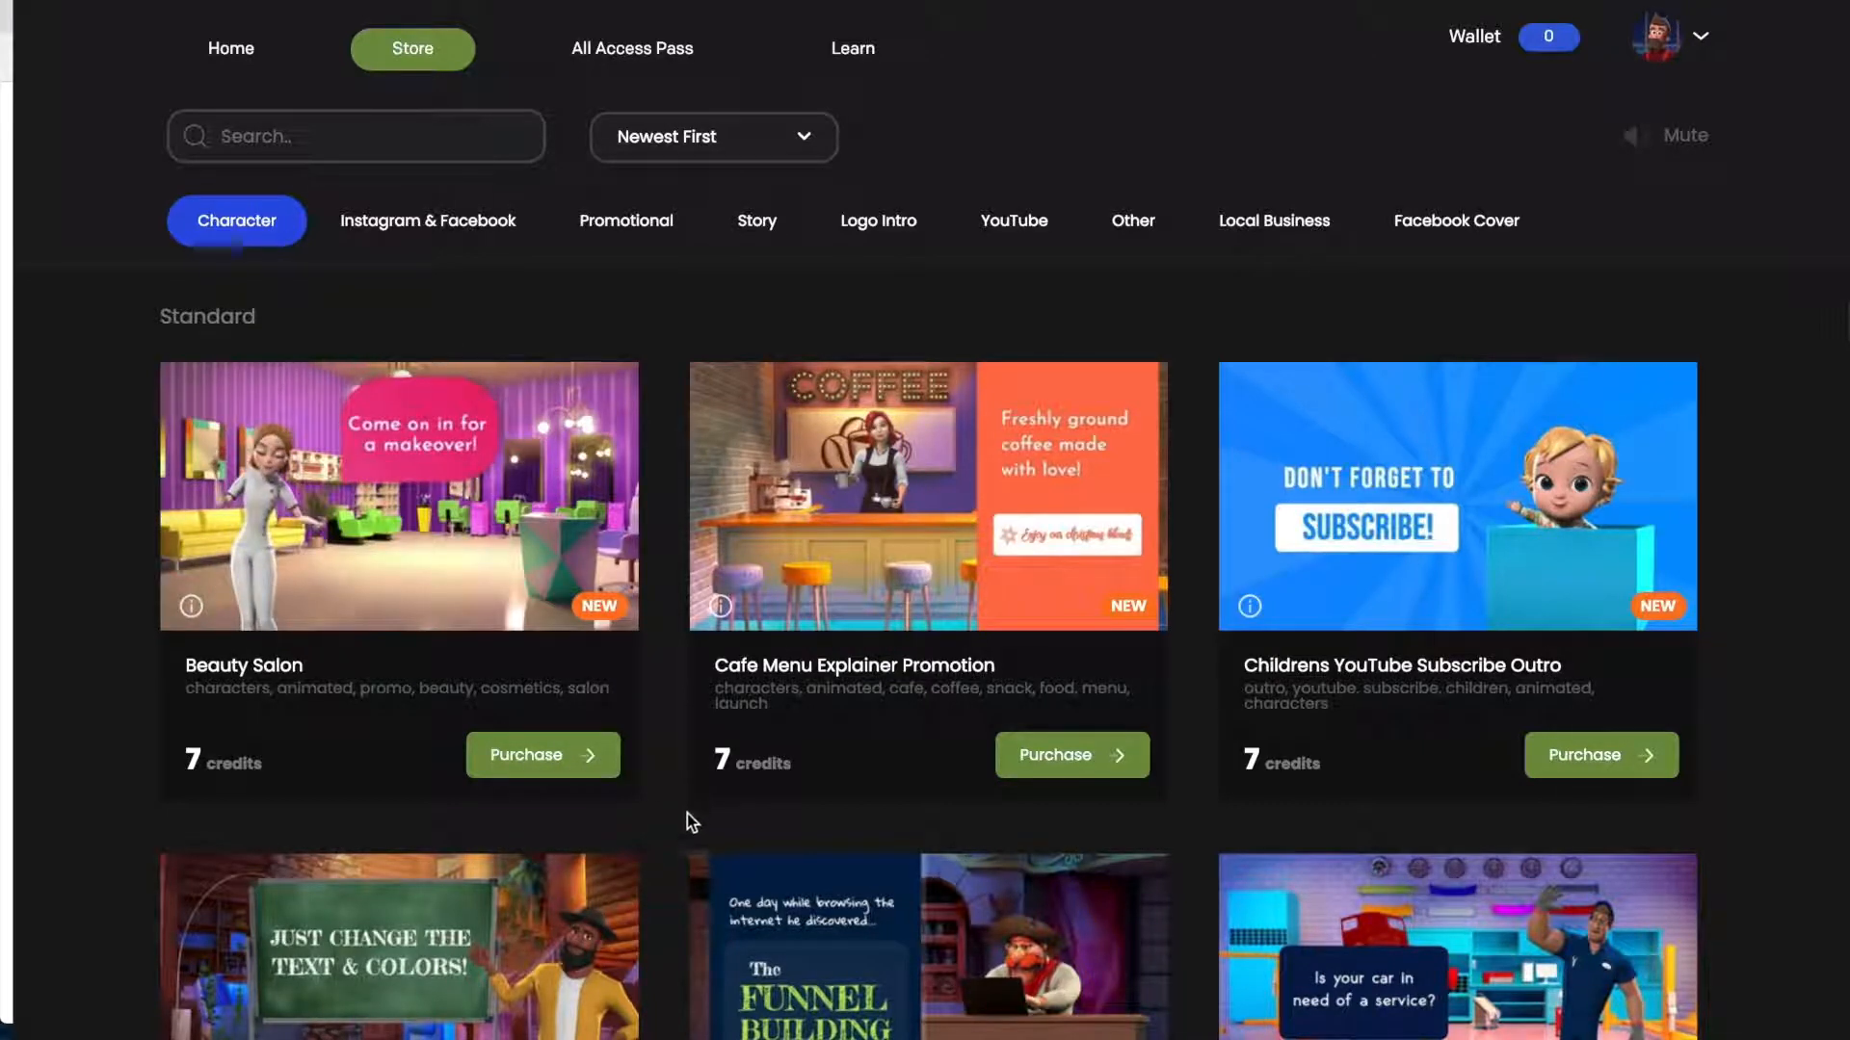
click(426, 221)
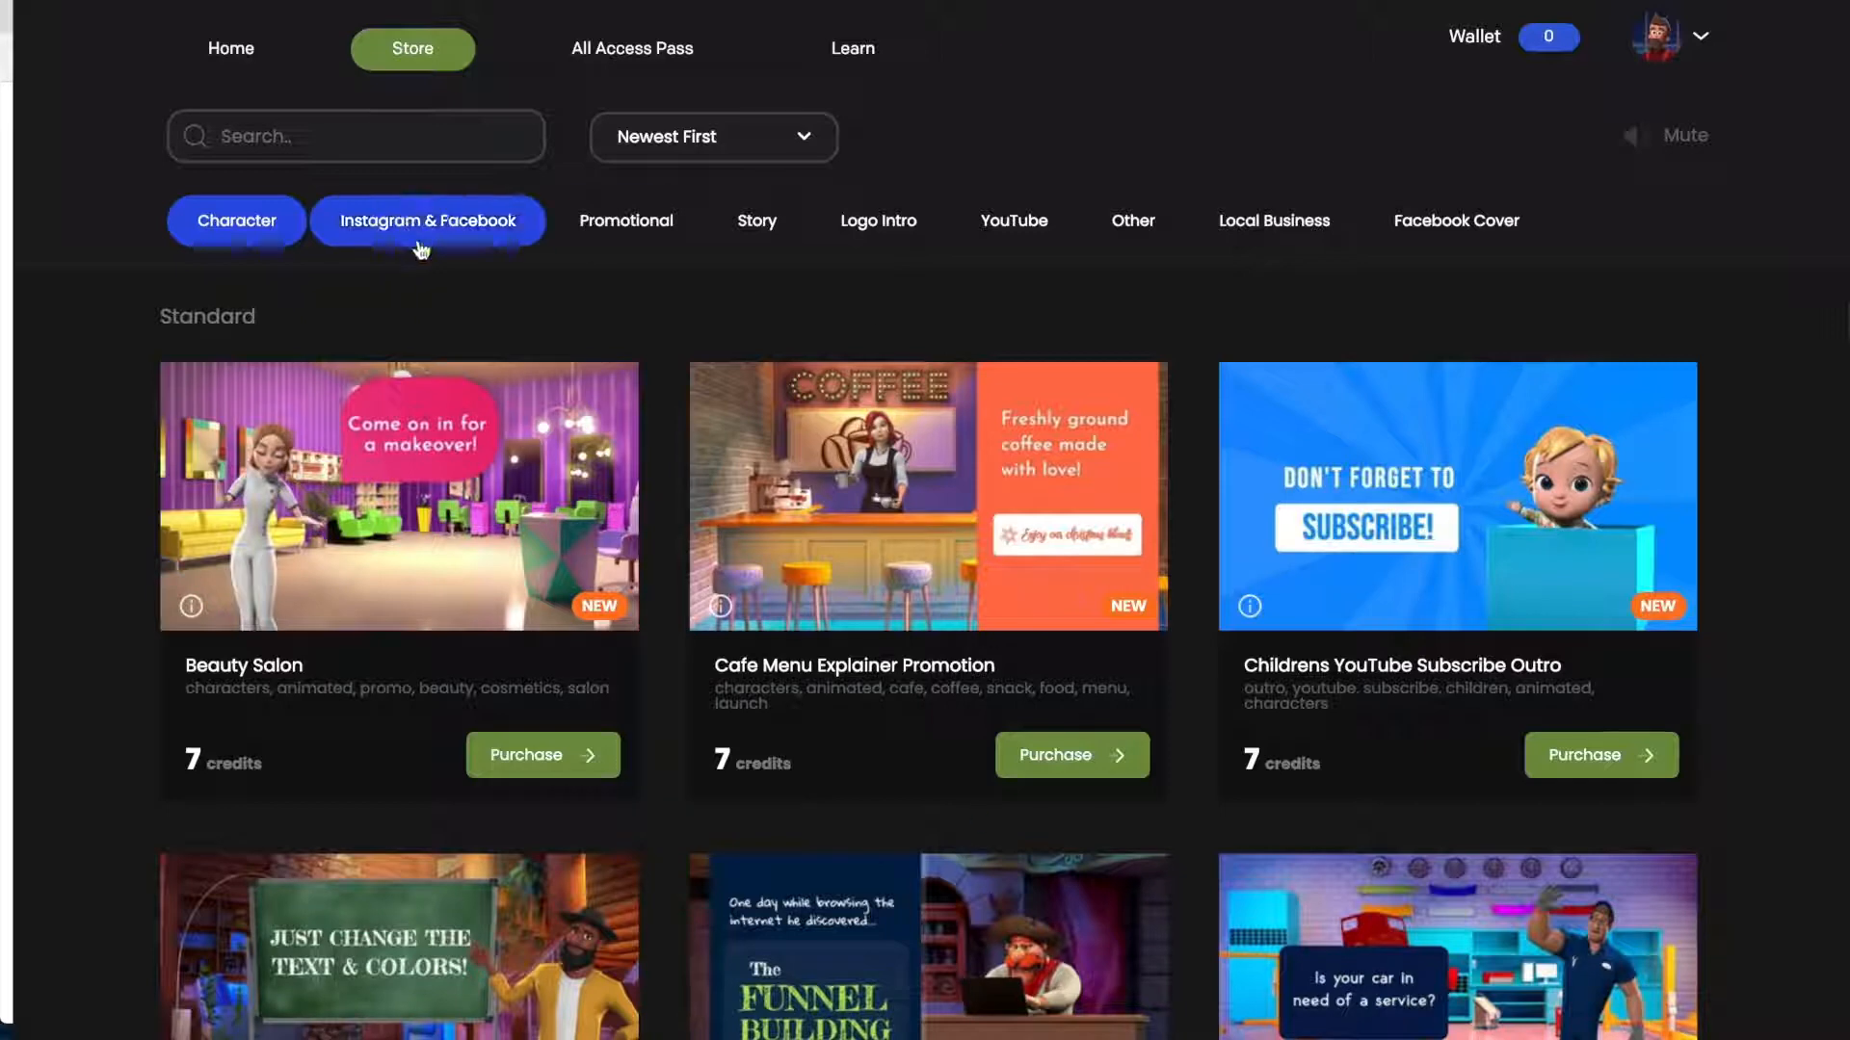
click(426, 220)
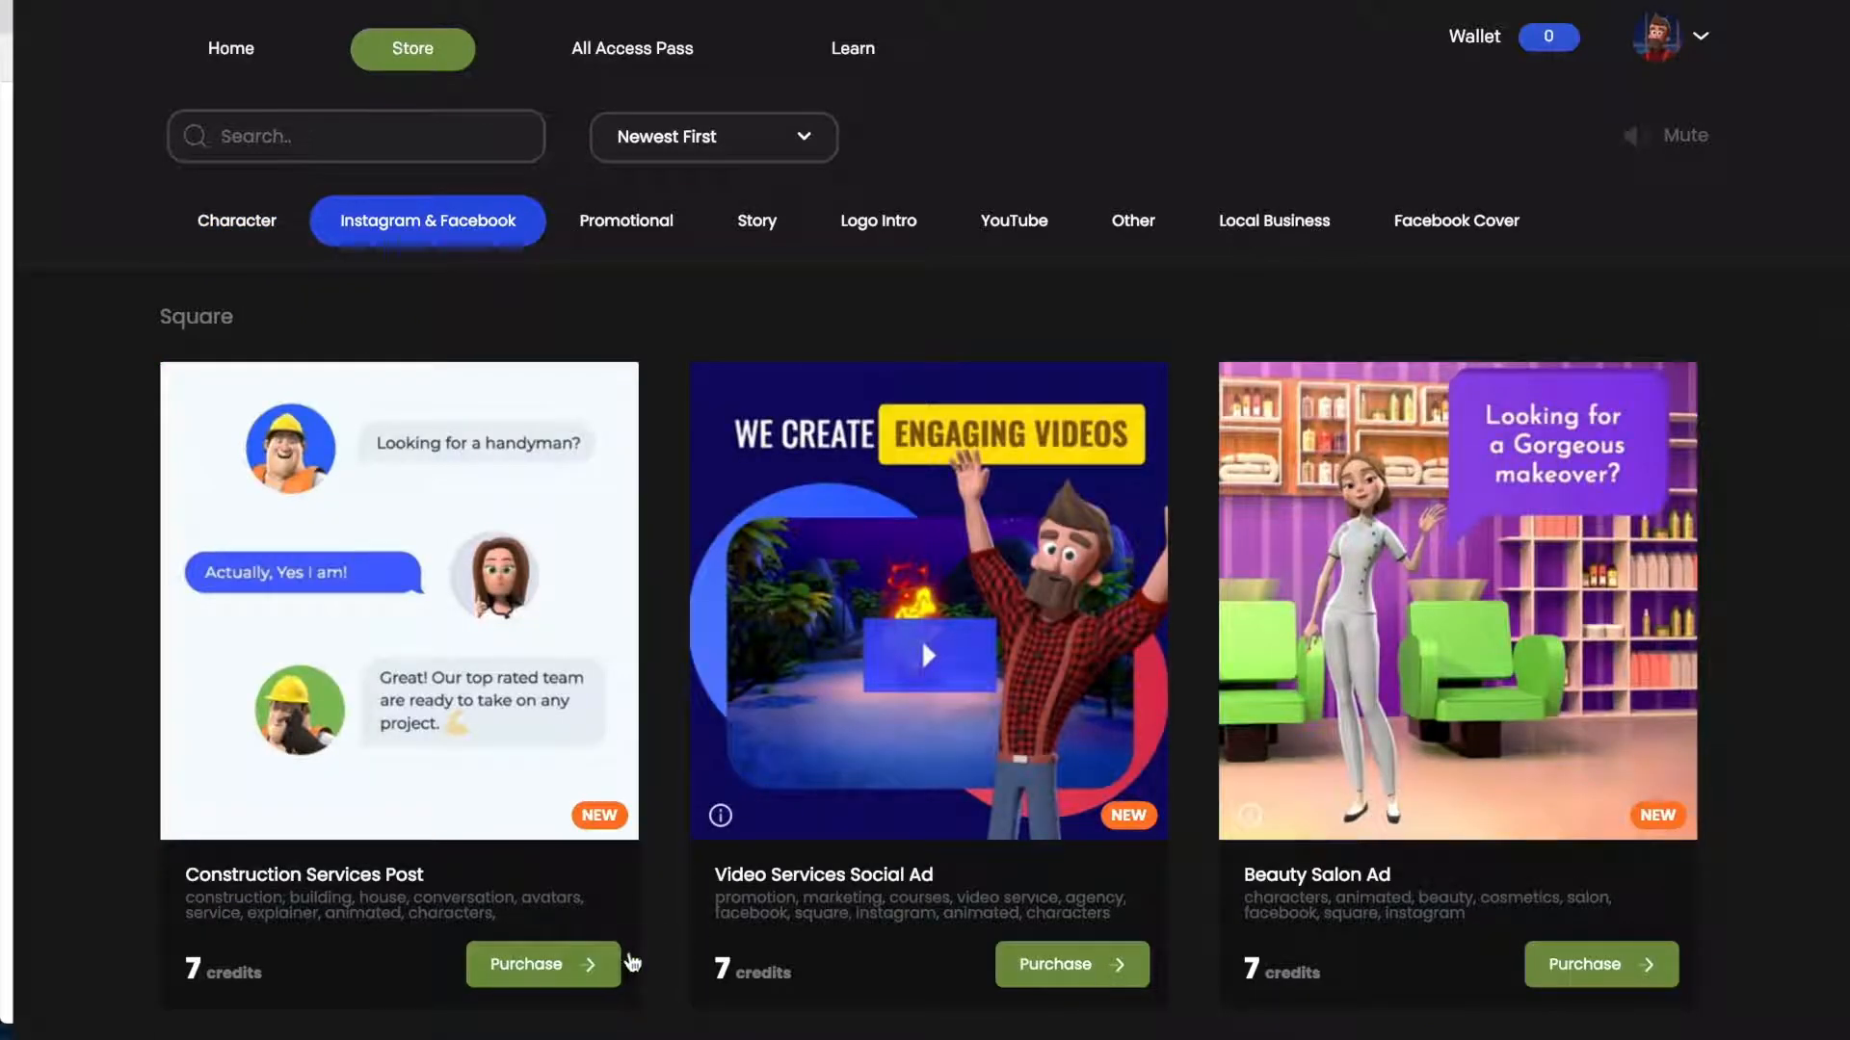
mouse_move(926, 139)
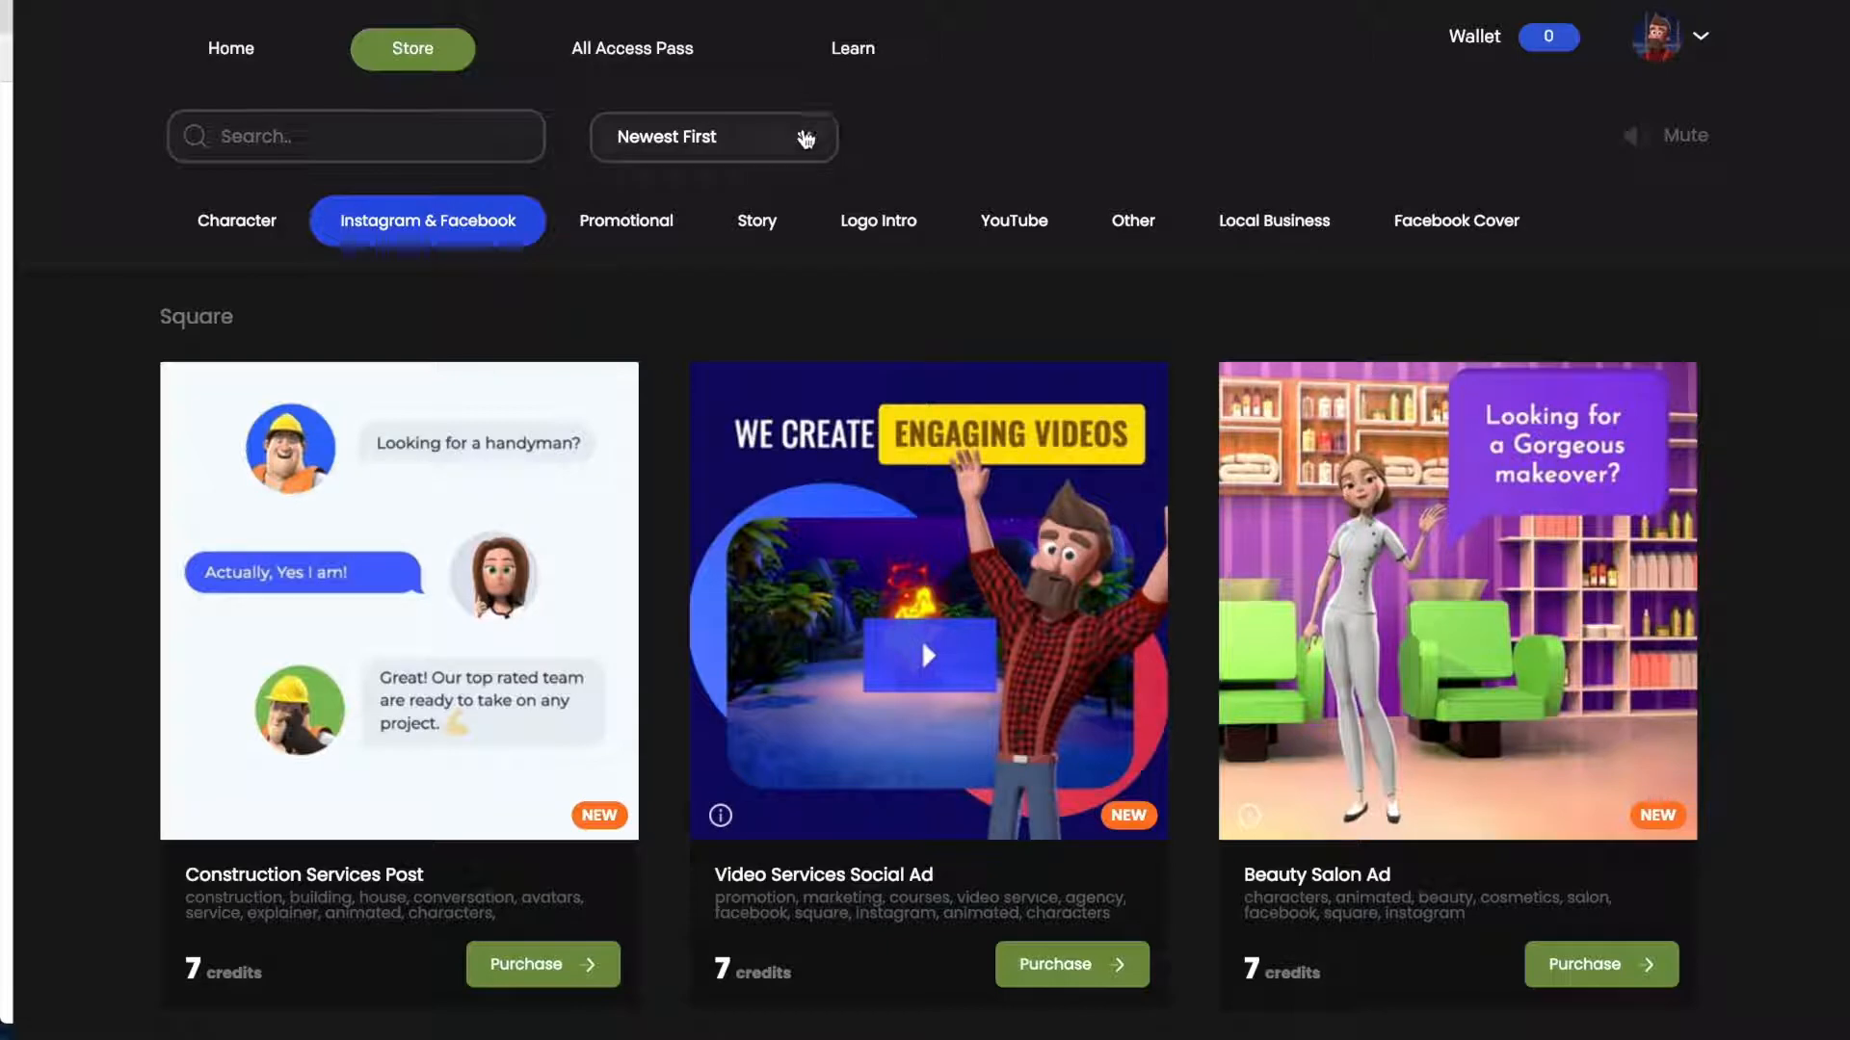
Step: Sort templates Free First and switch to the YouTube category
click(712, 136)
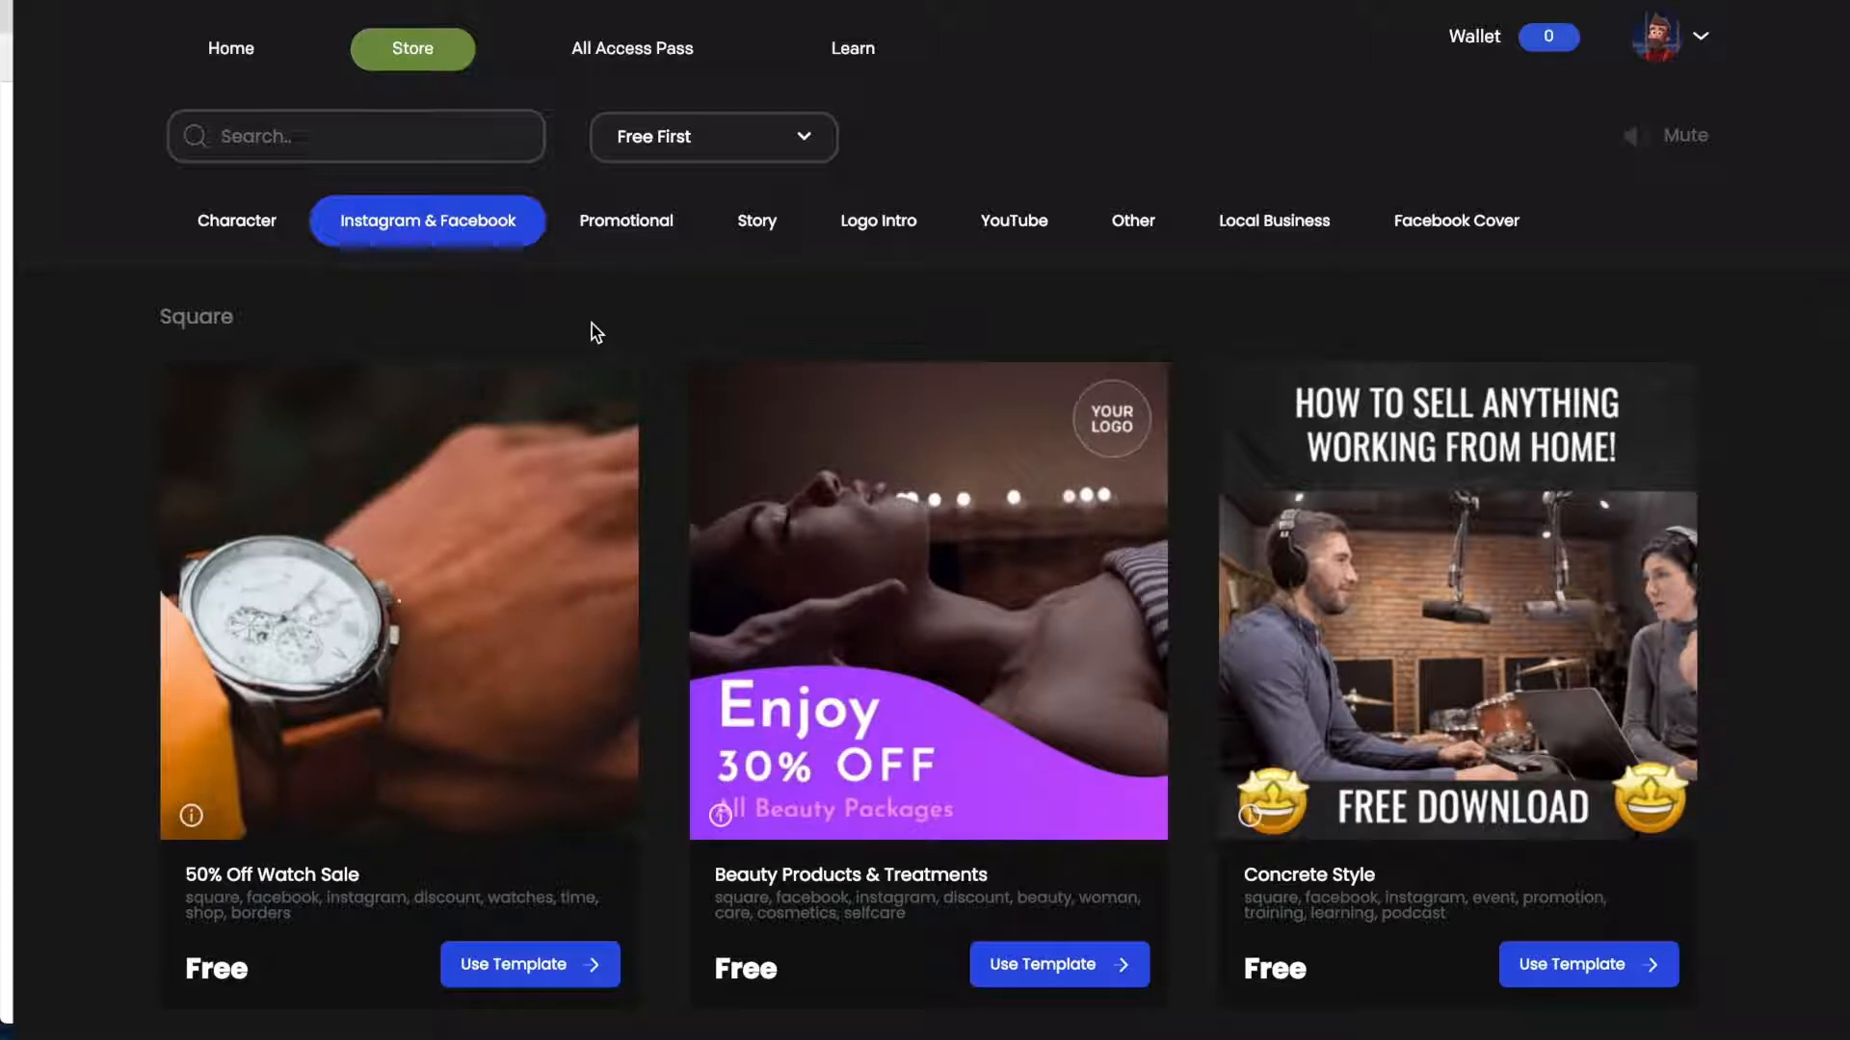
mouse_move(90, 613)
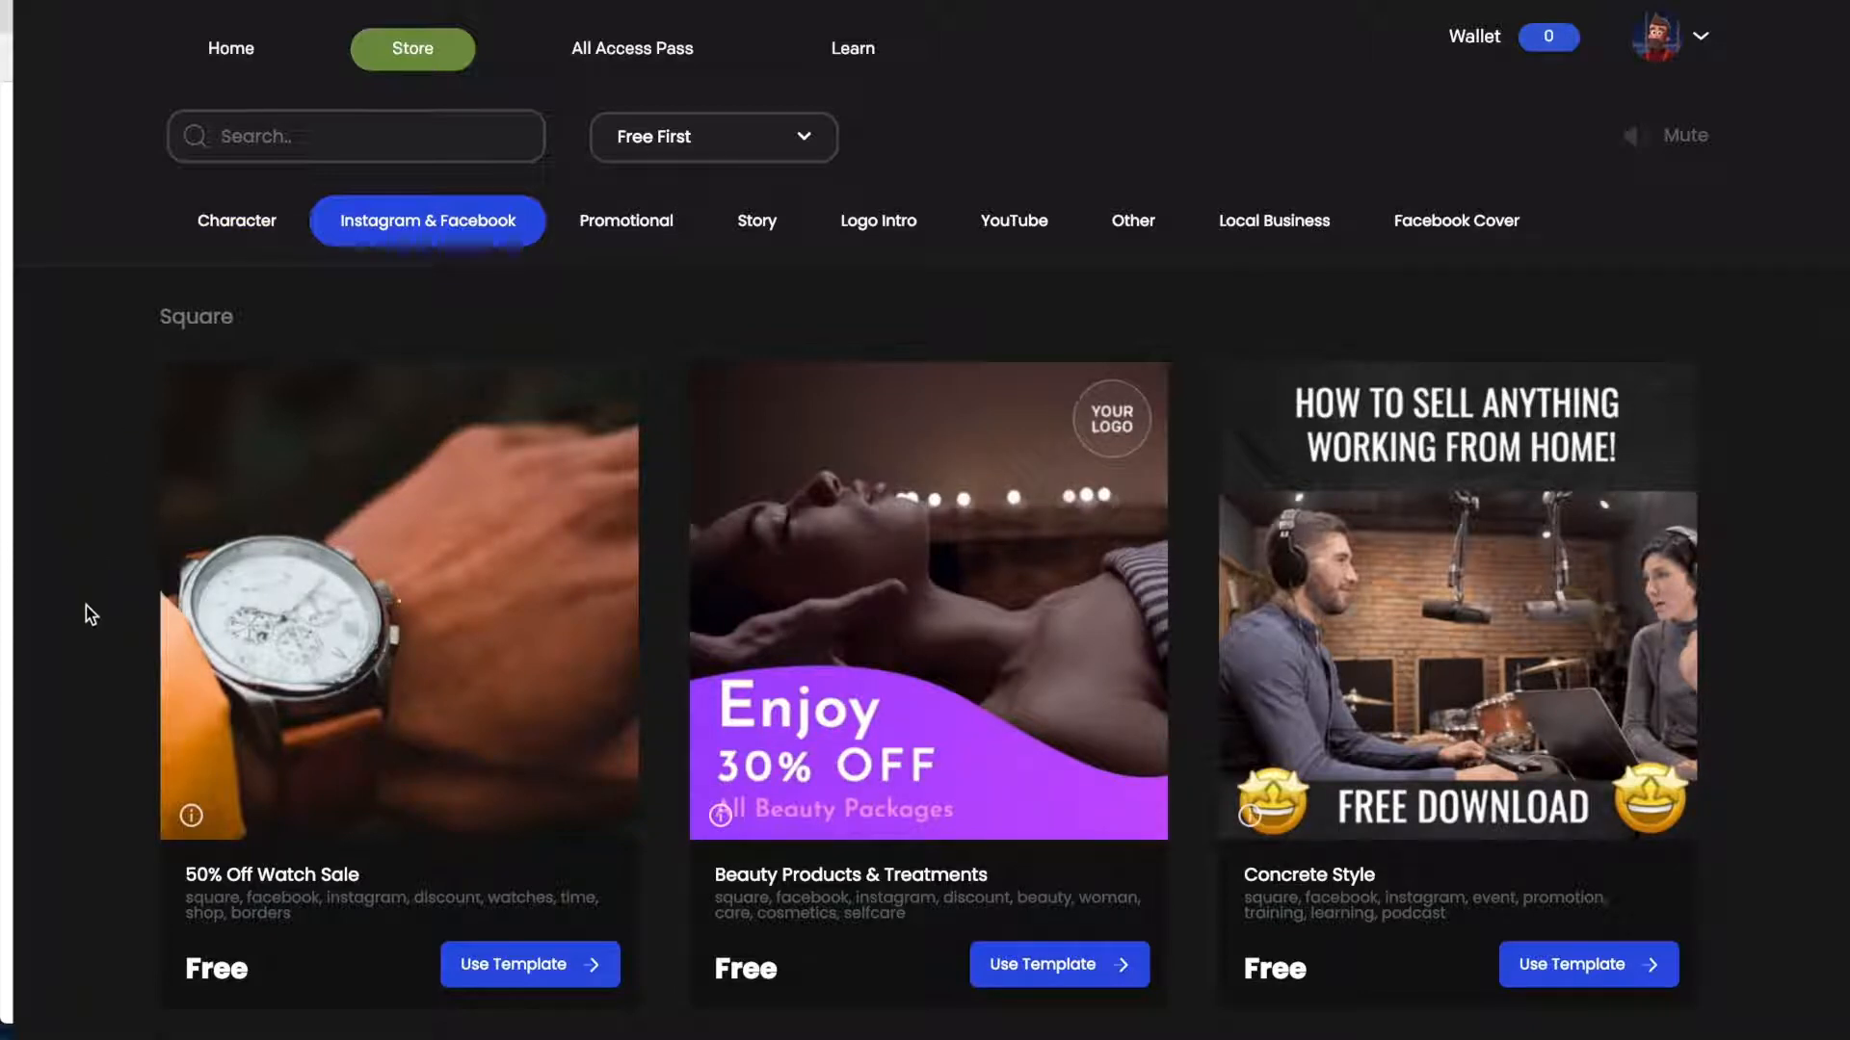
scroll(down, 3)
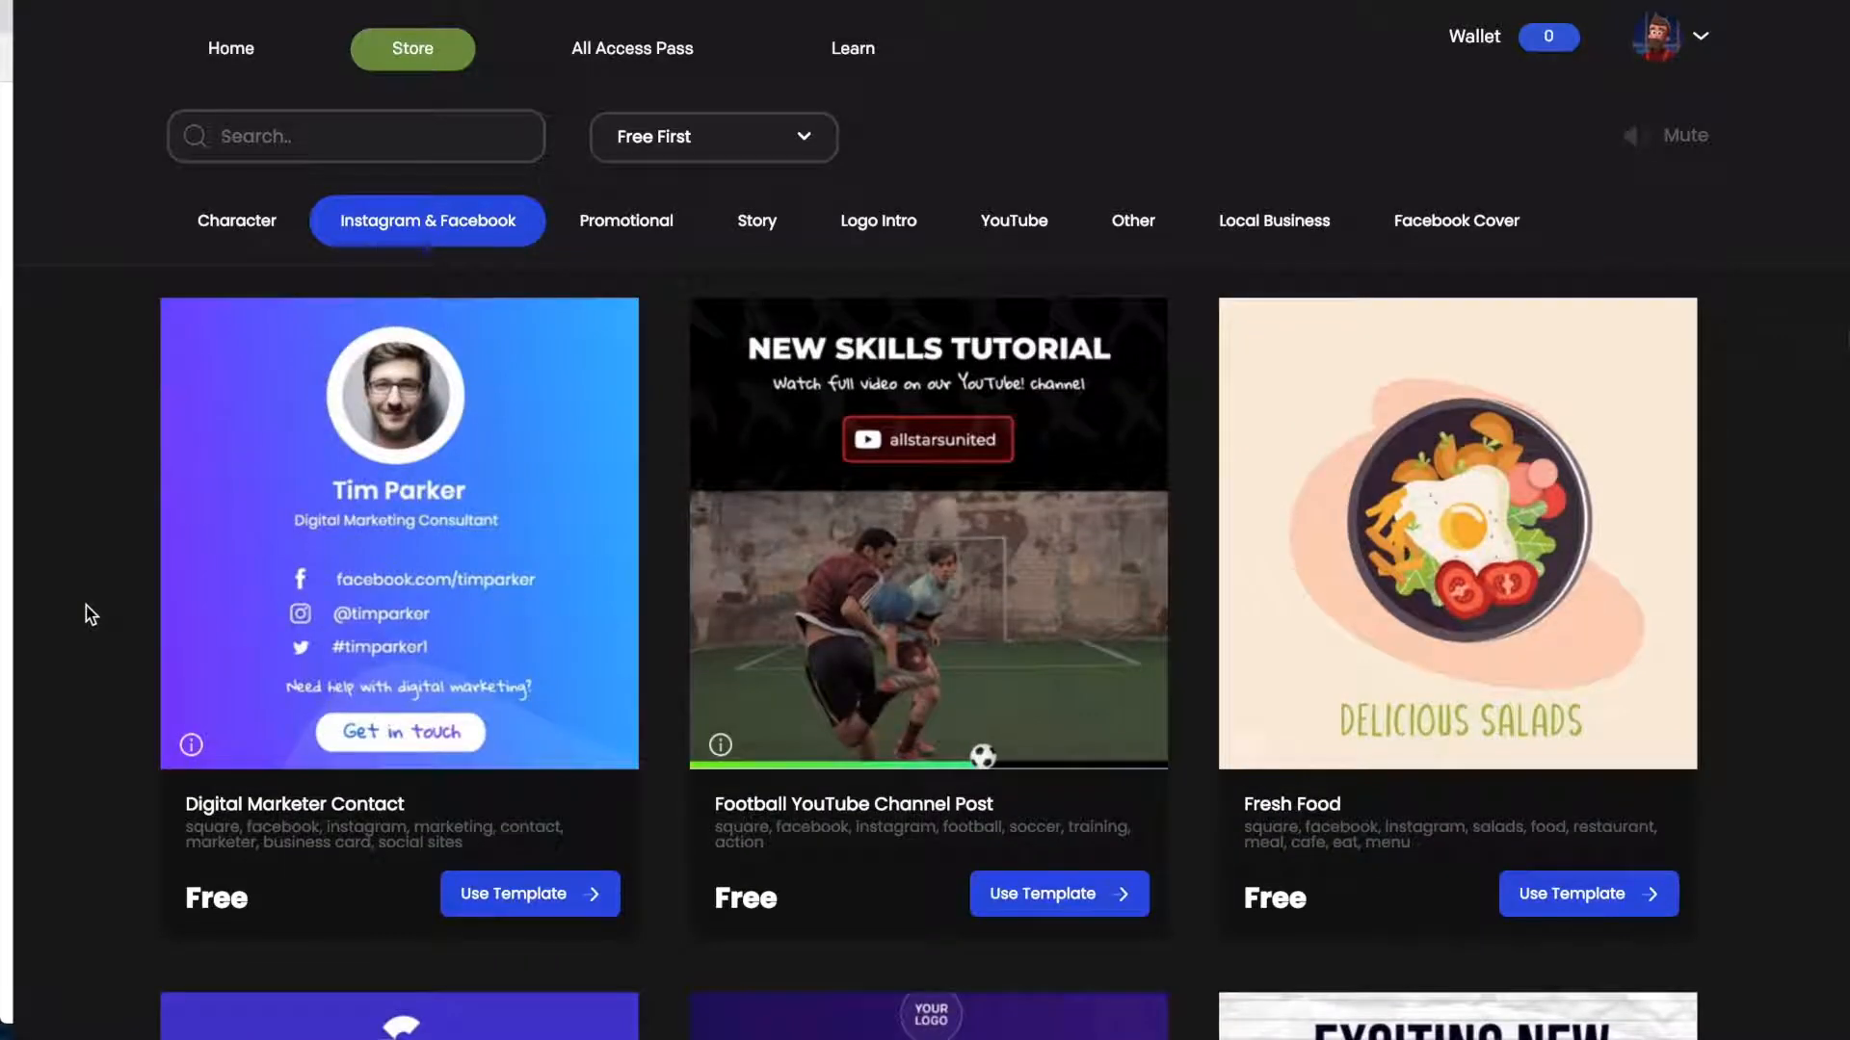
scroll(down, 3)
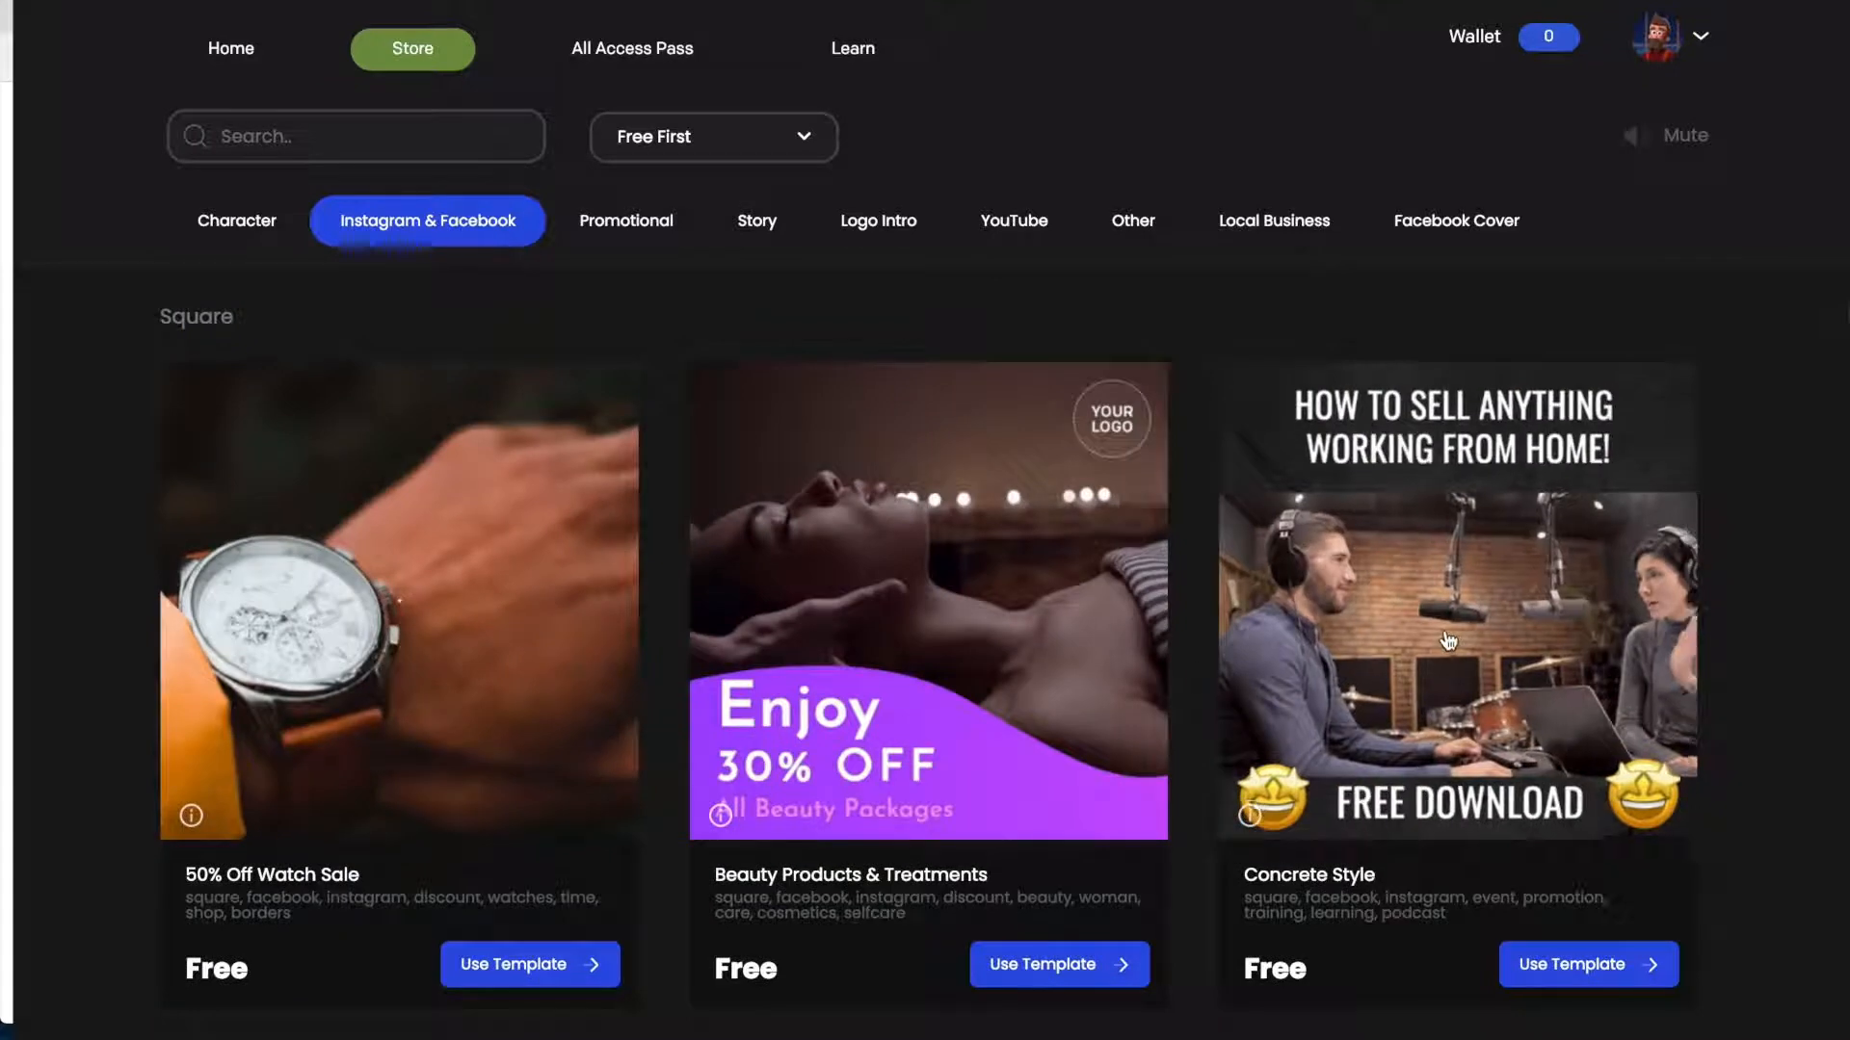
click(1013, 220)
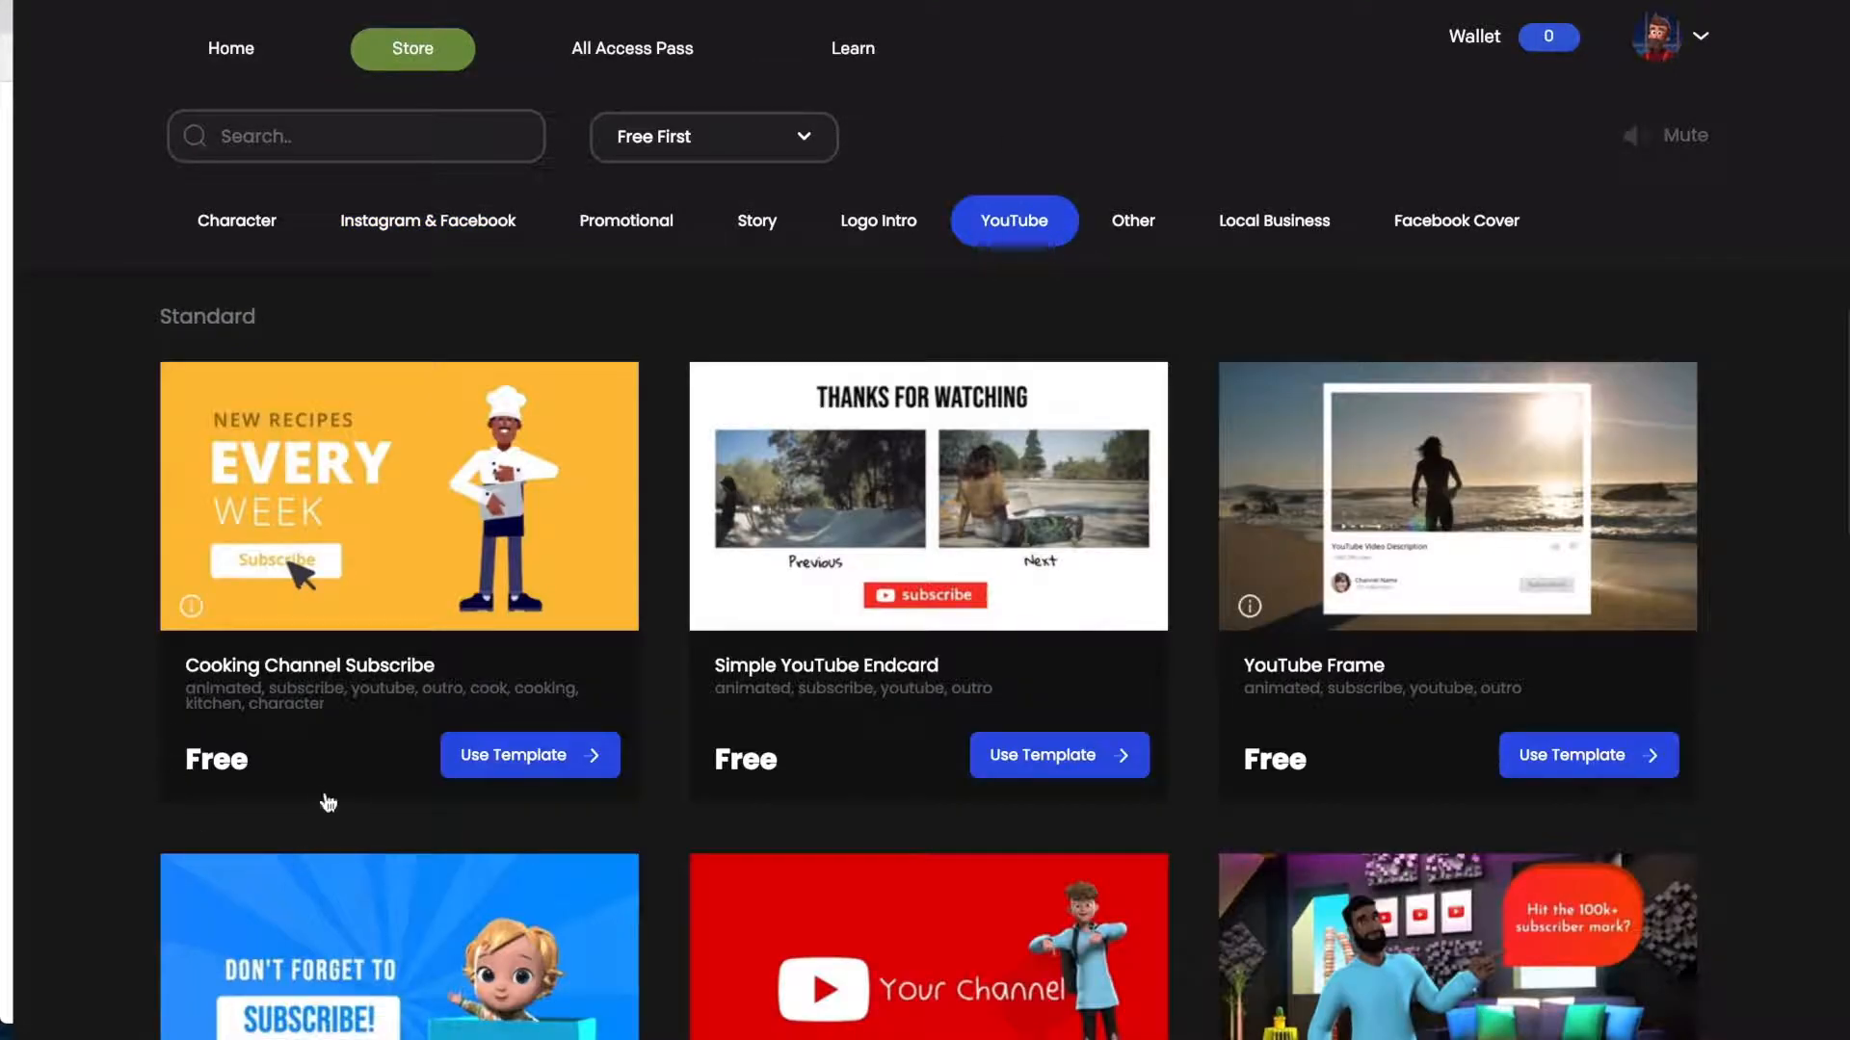
mouse_move(883, 803)
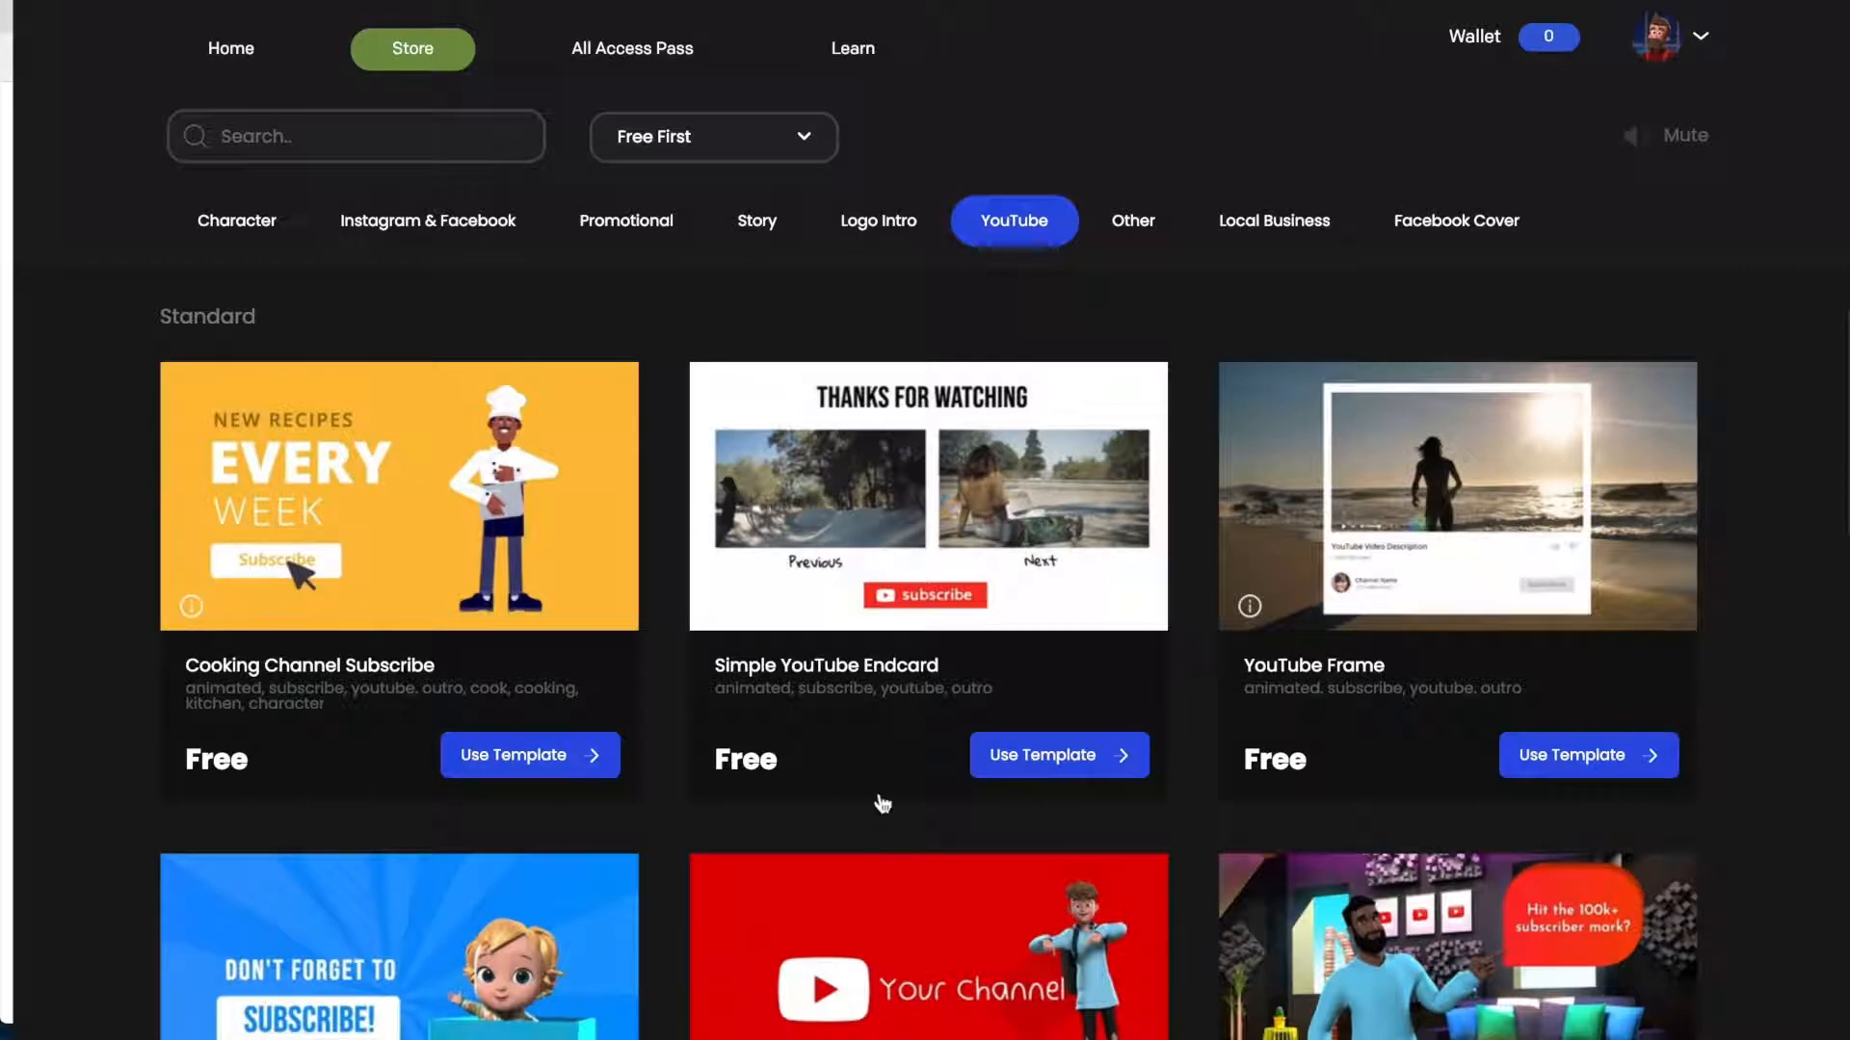
scroll(down, 3)
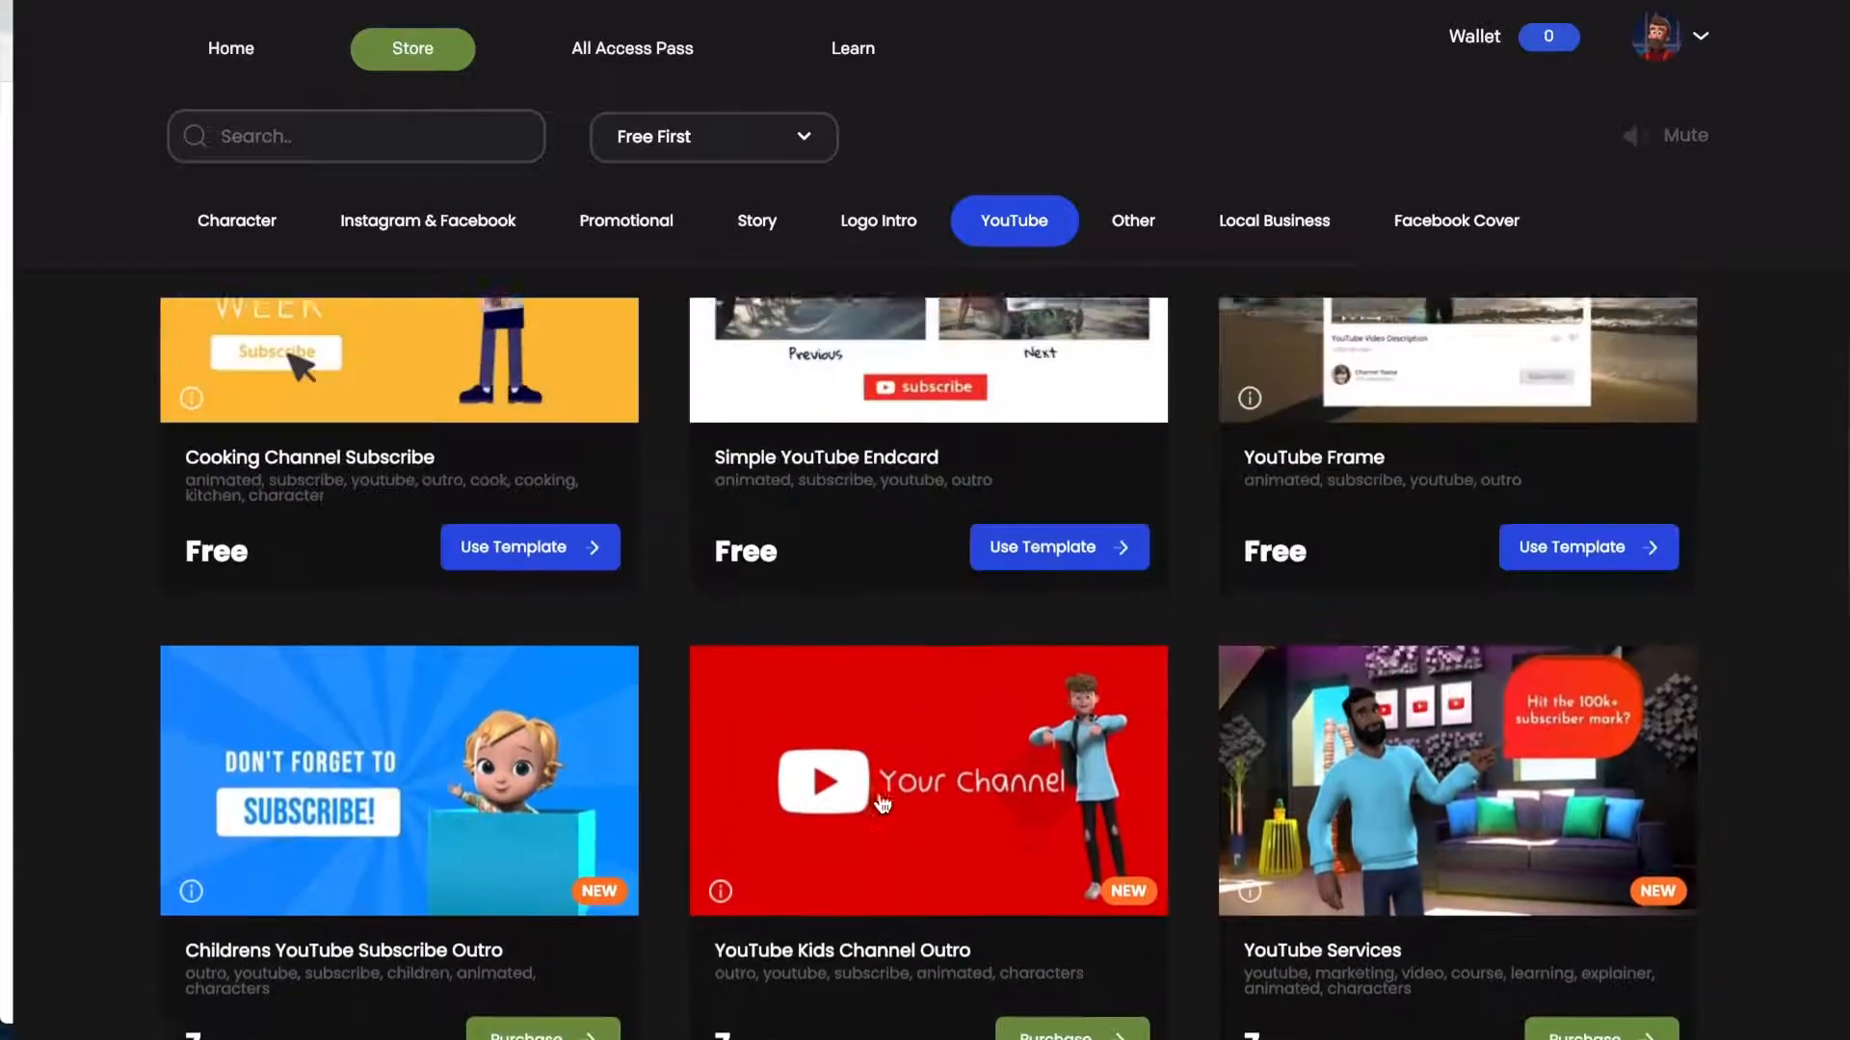
scroll(up, 3)
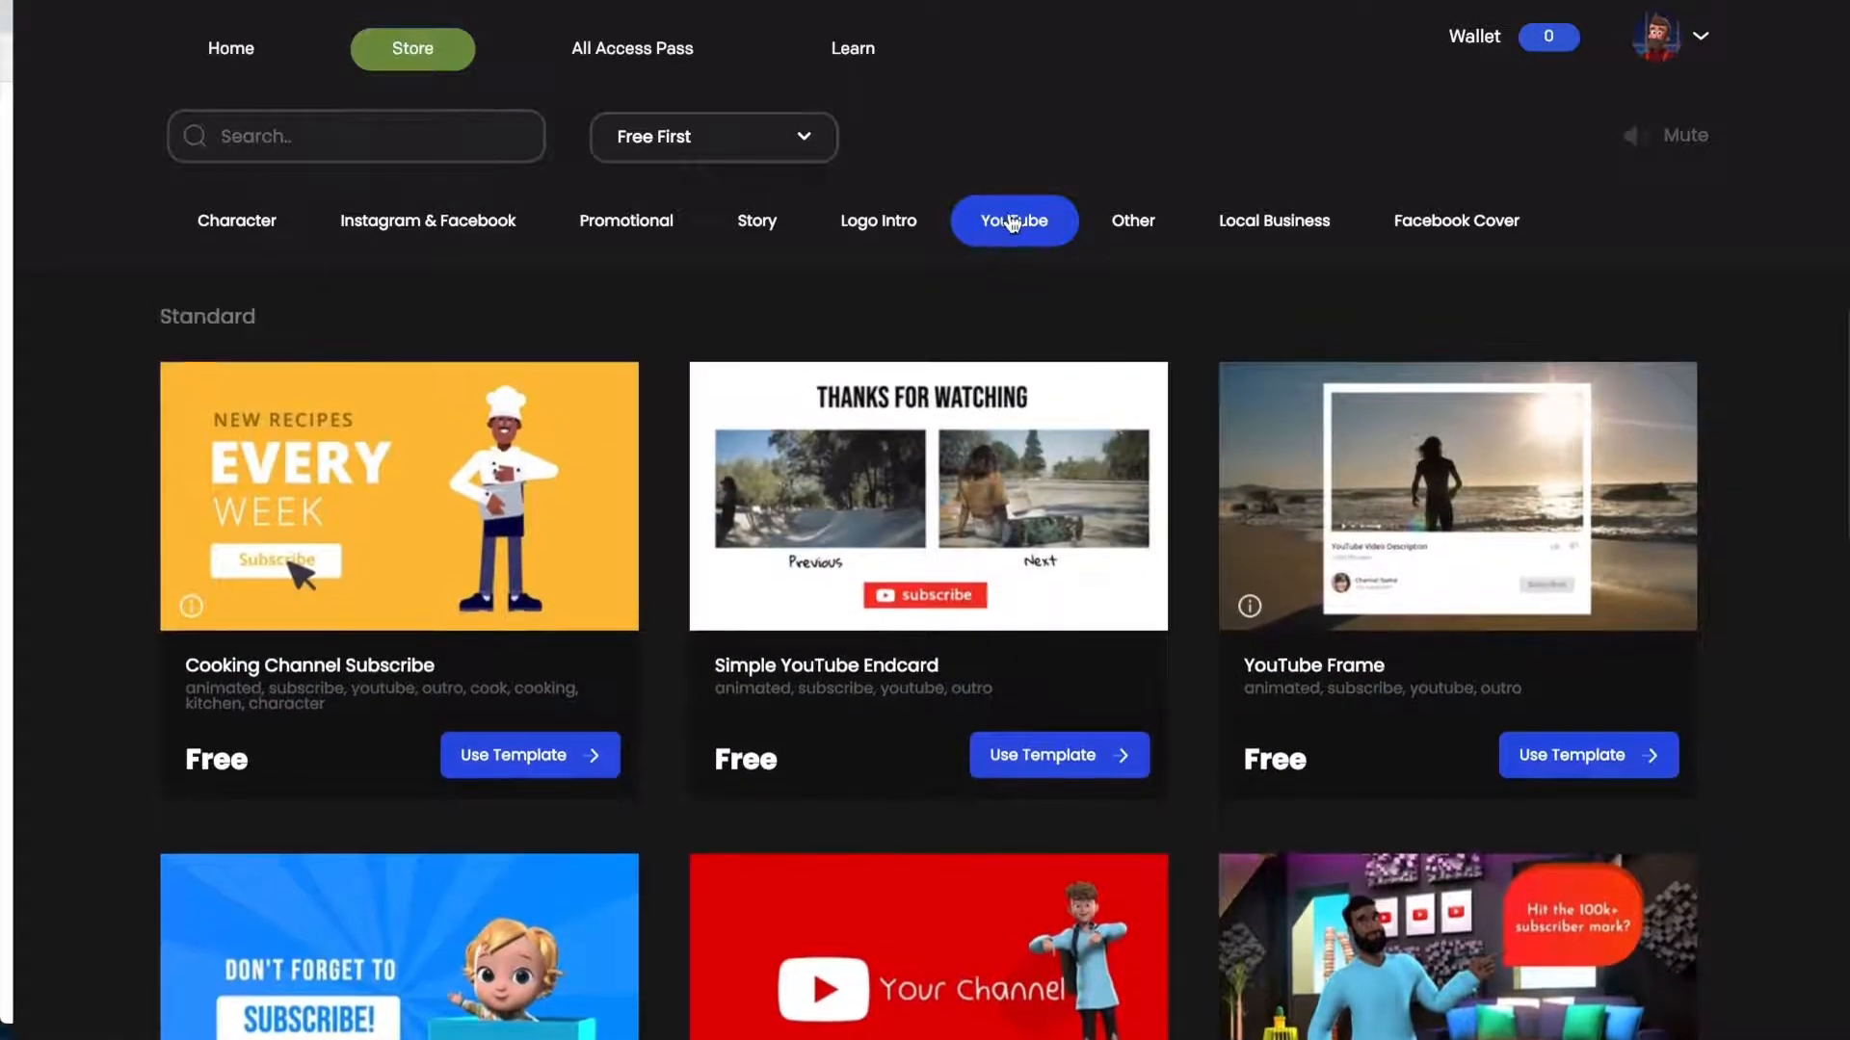
mouse_move(634, 30)
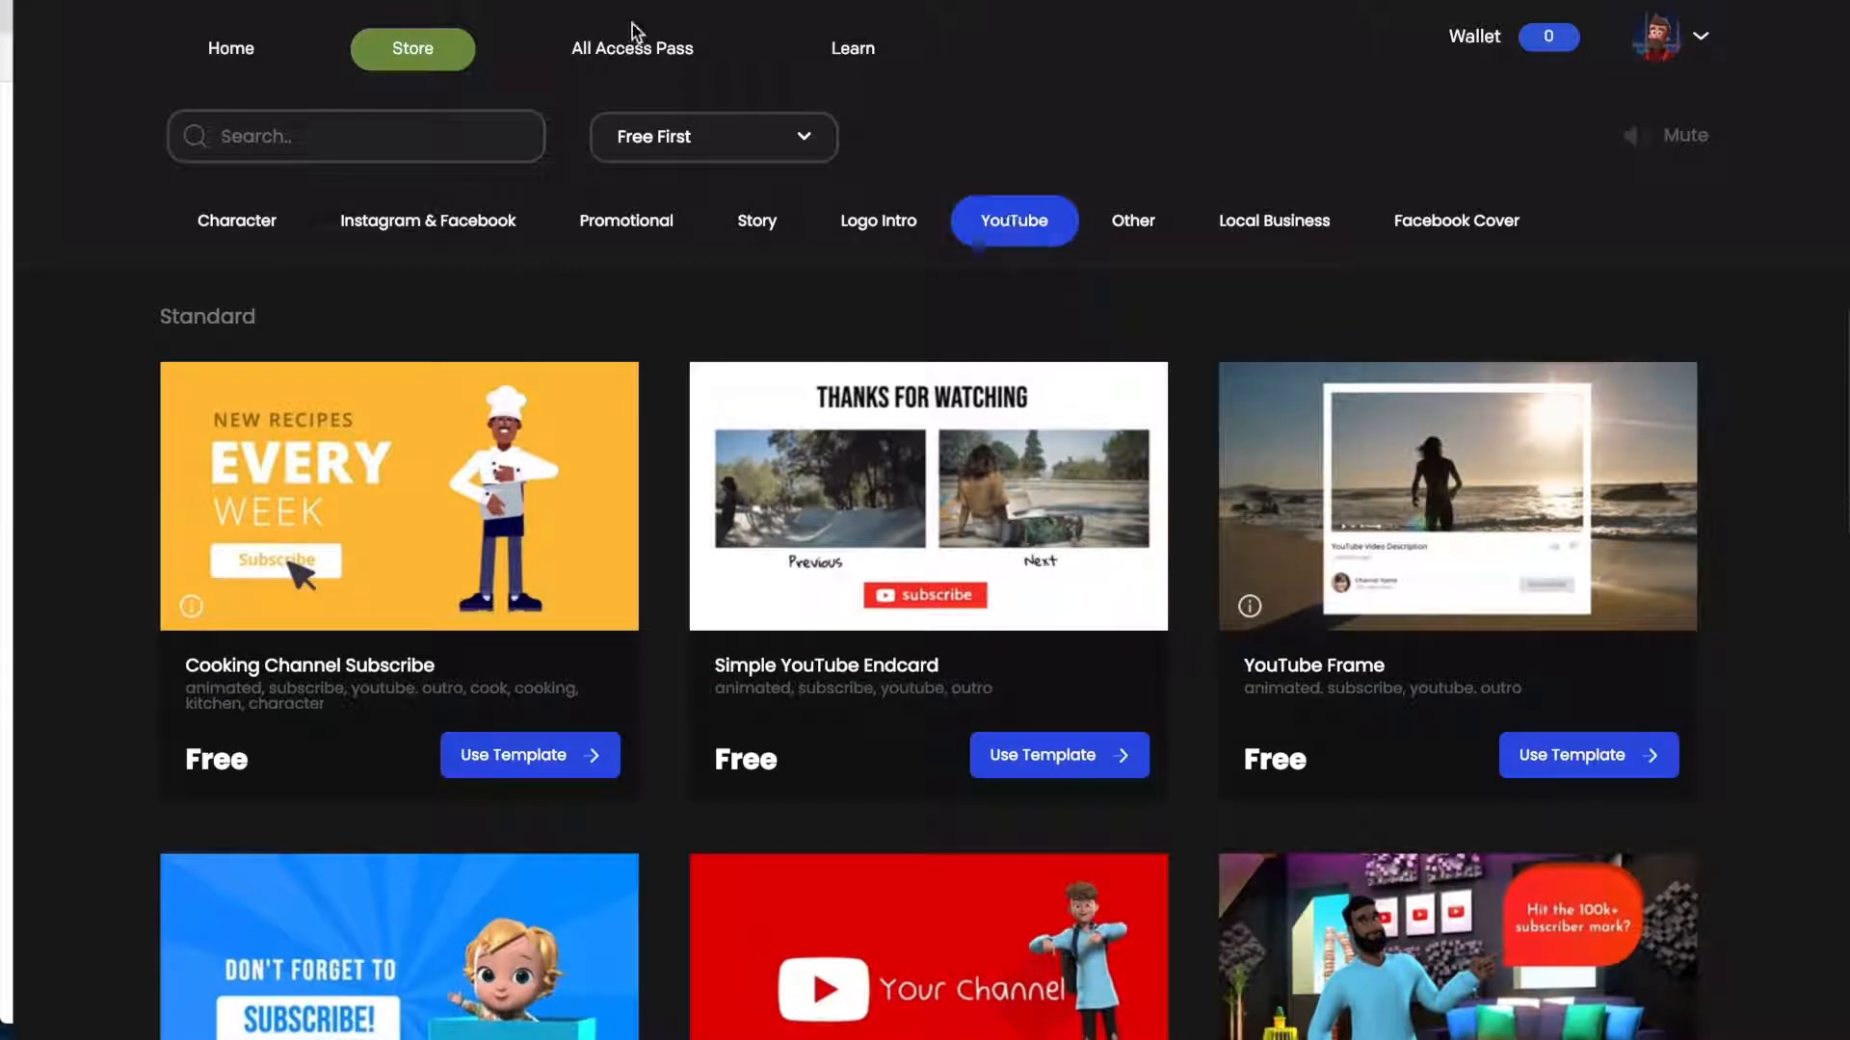
mouse_move(852, 48)
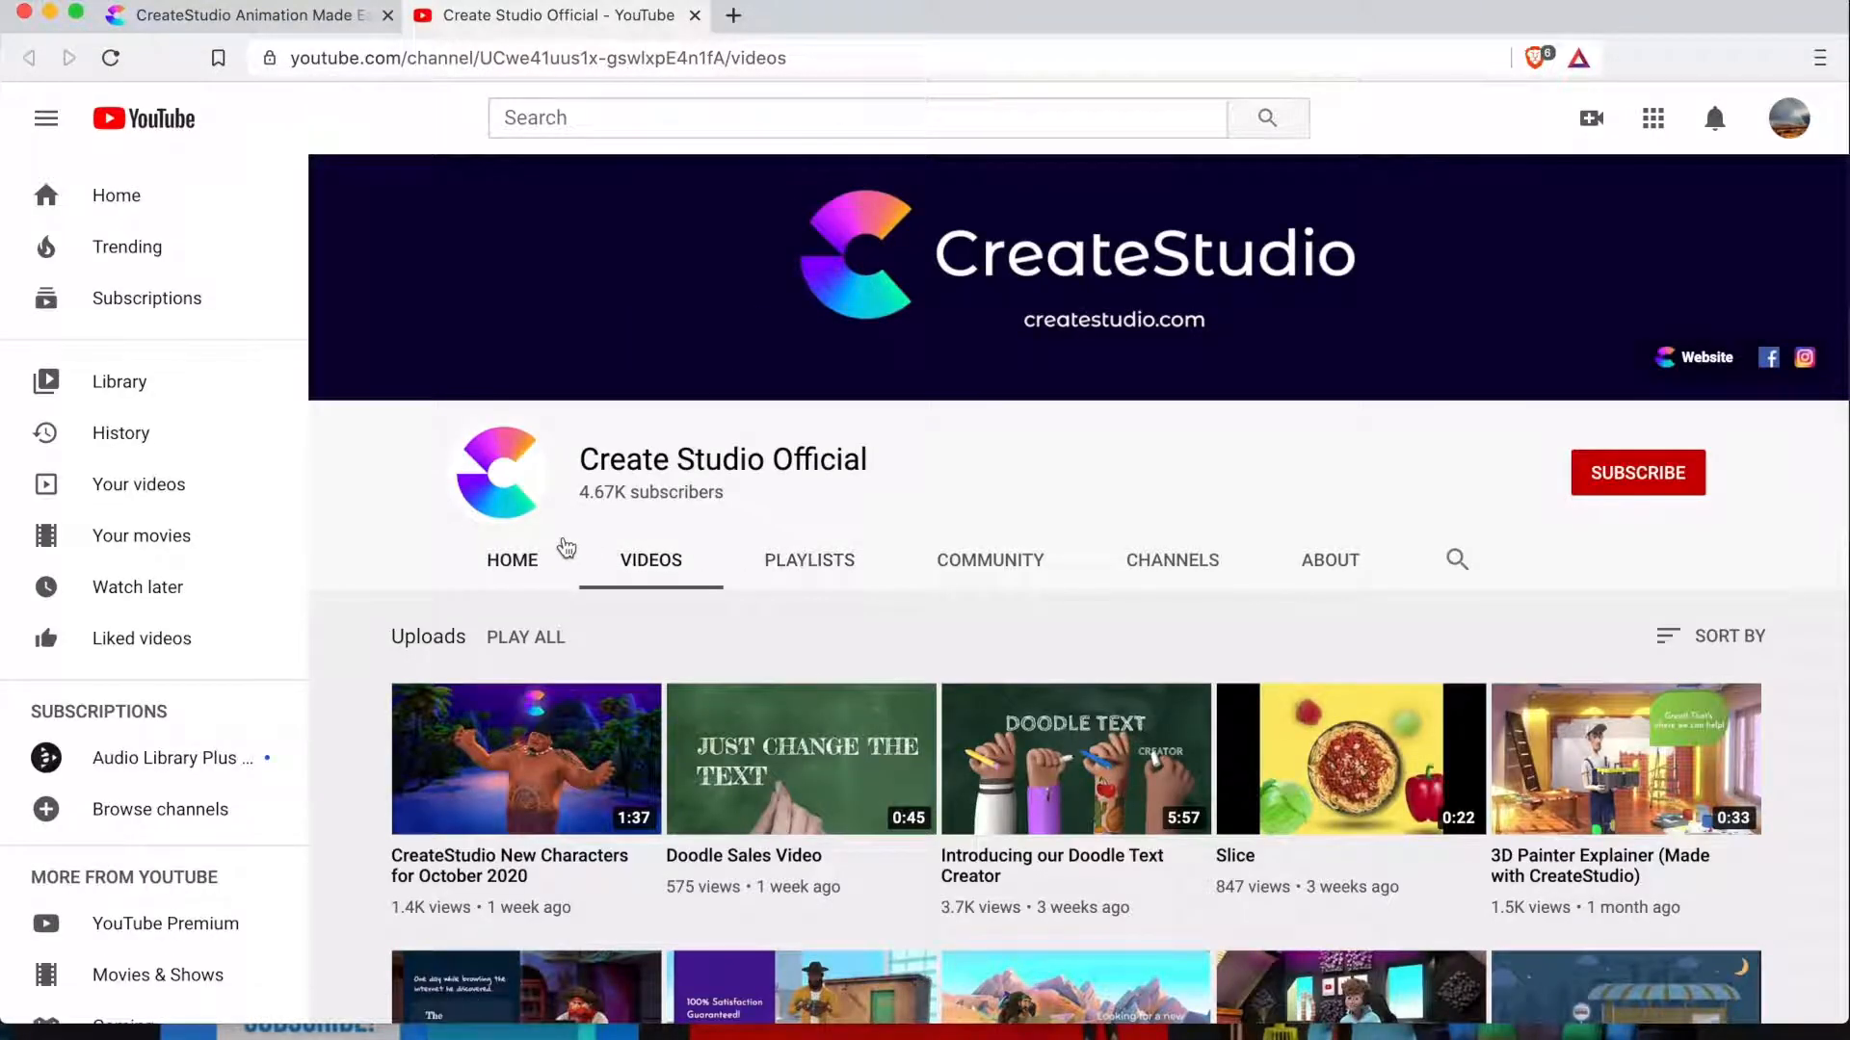
mouse_move(347, 567)
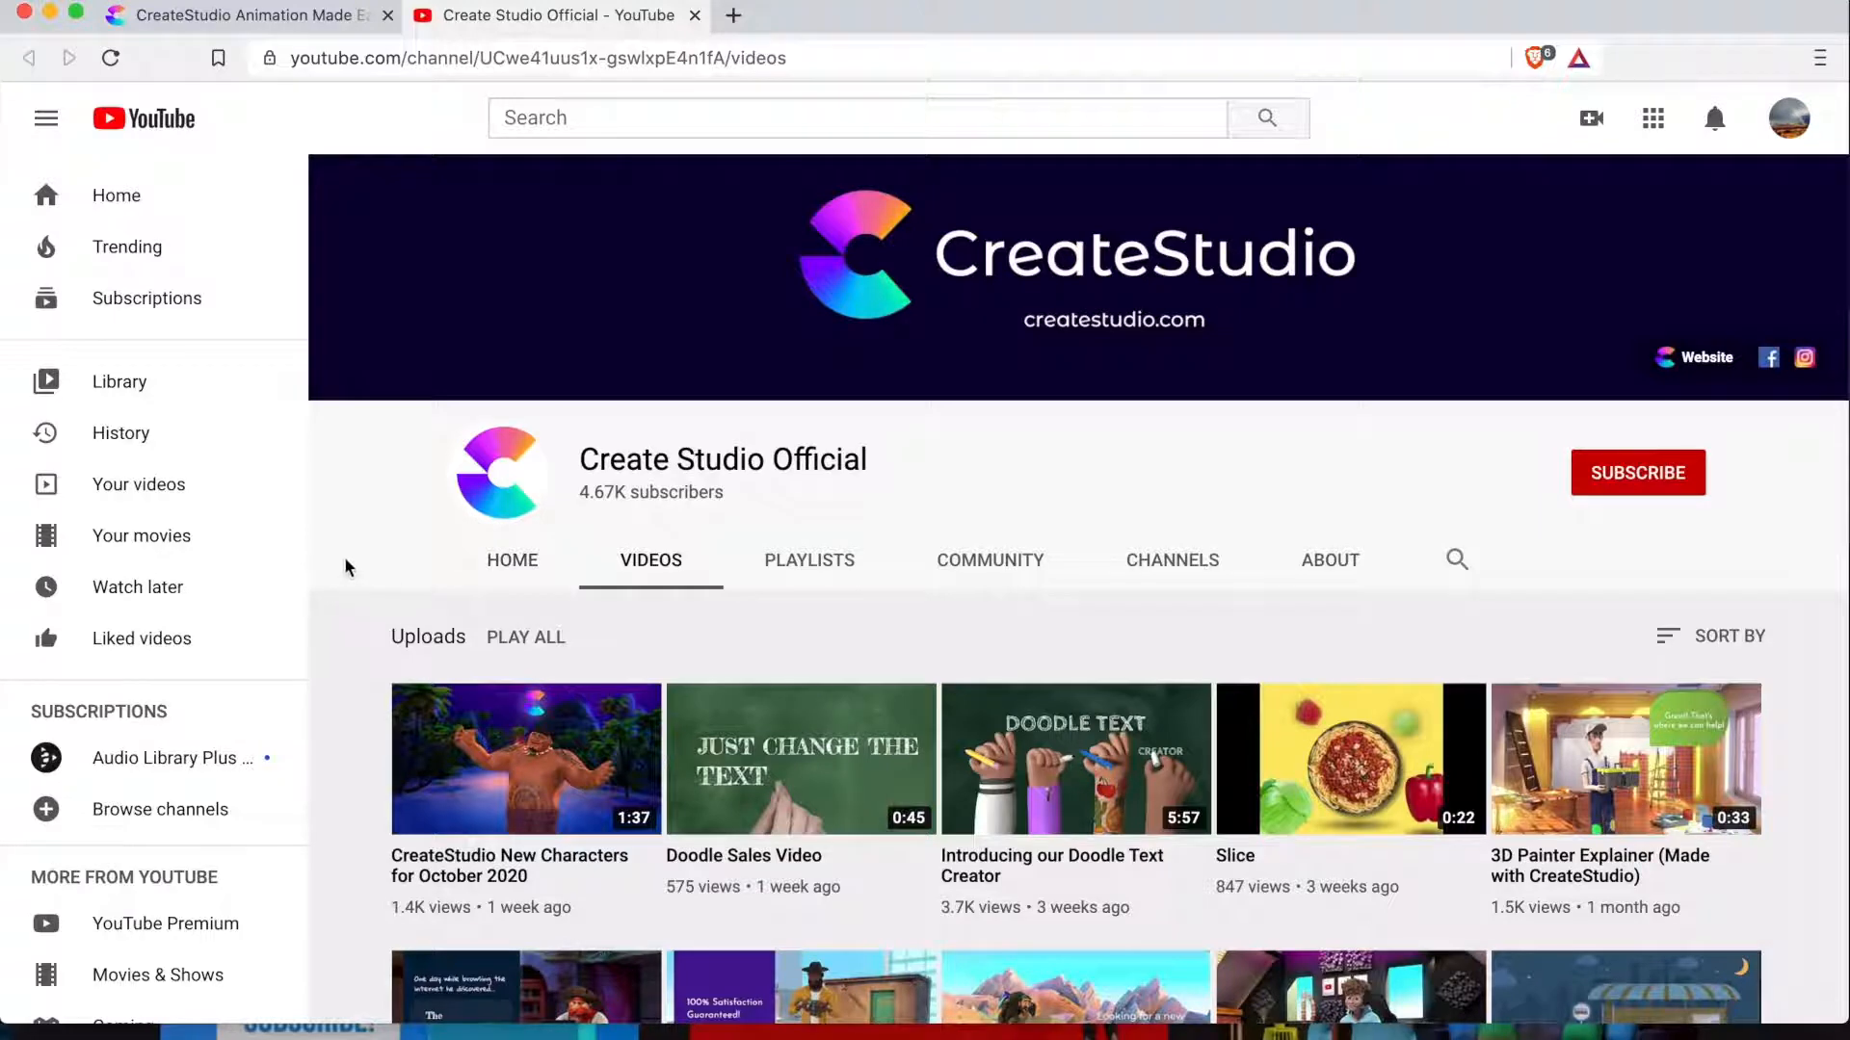
mouse_move(372, 554)
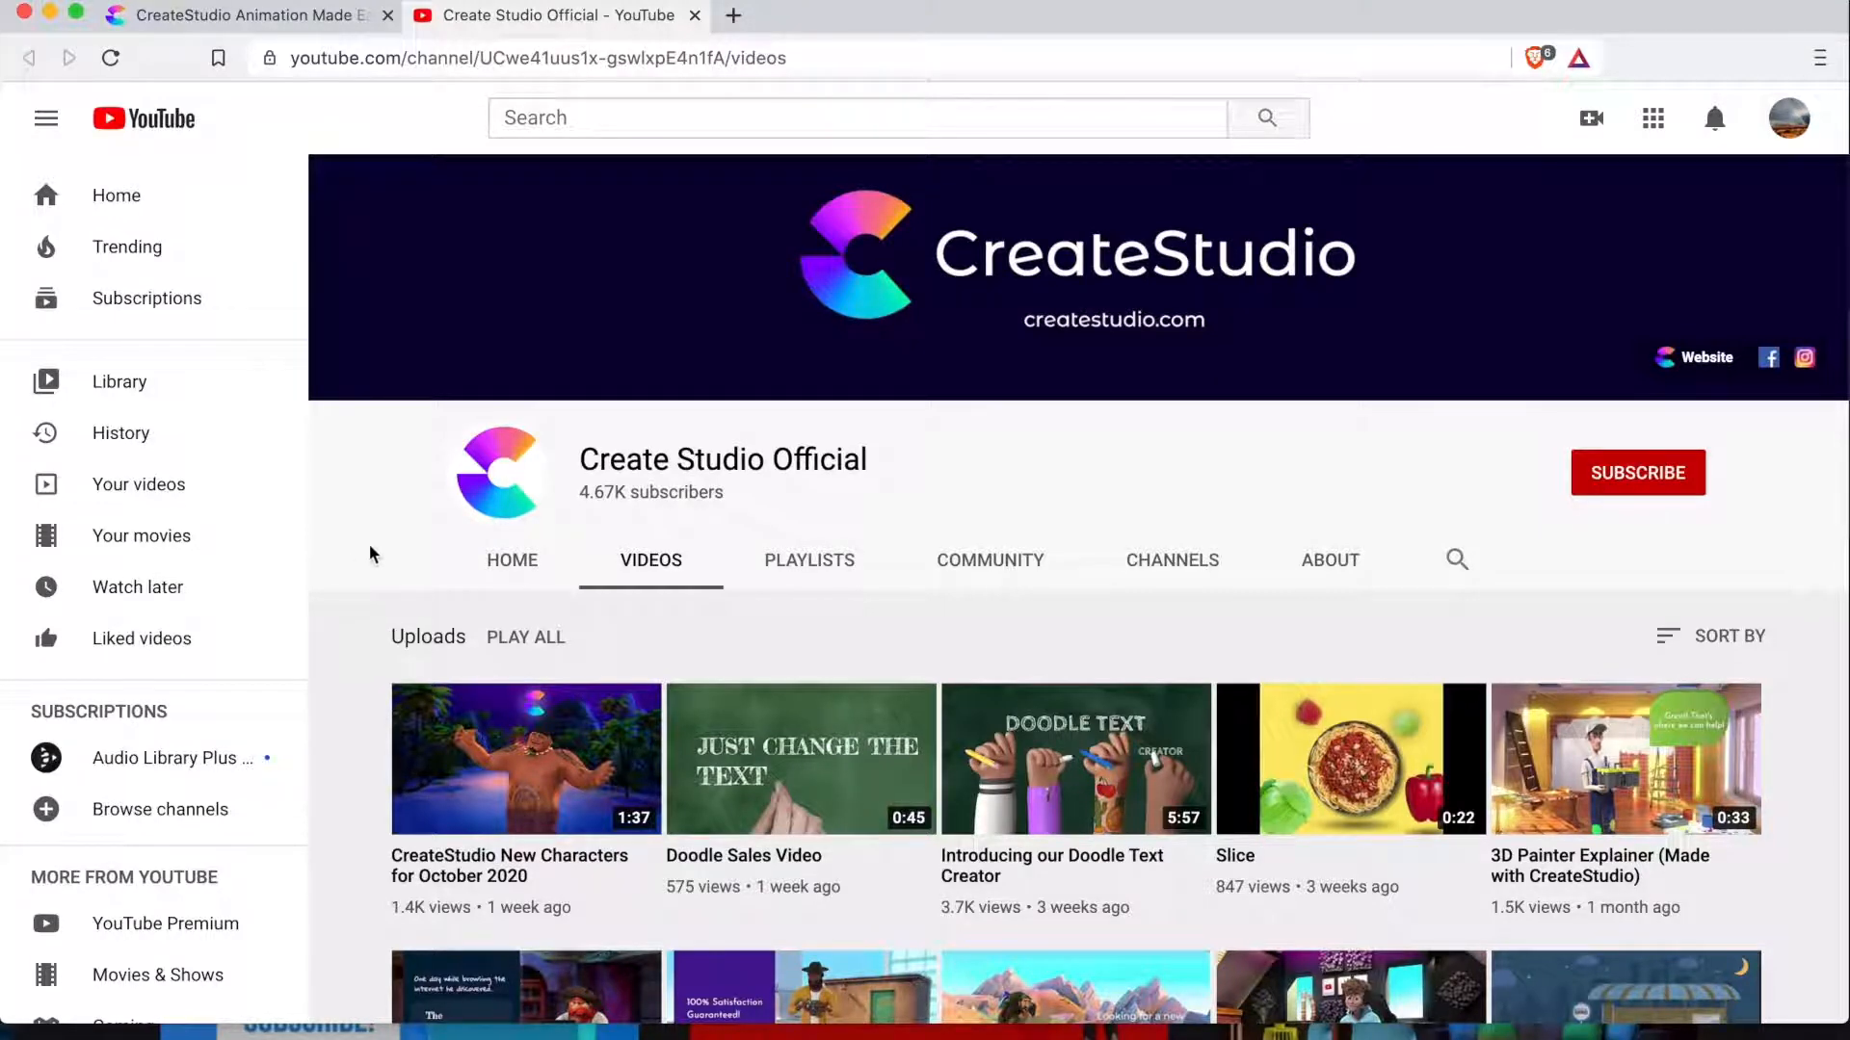
scroll(down, 3)
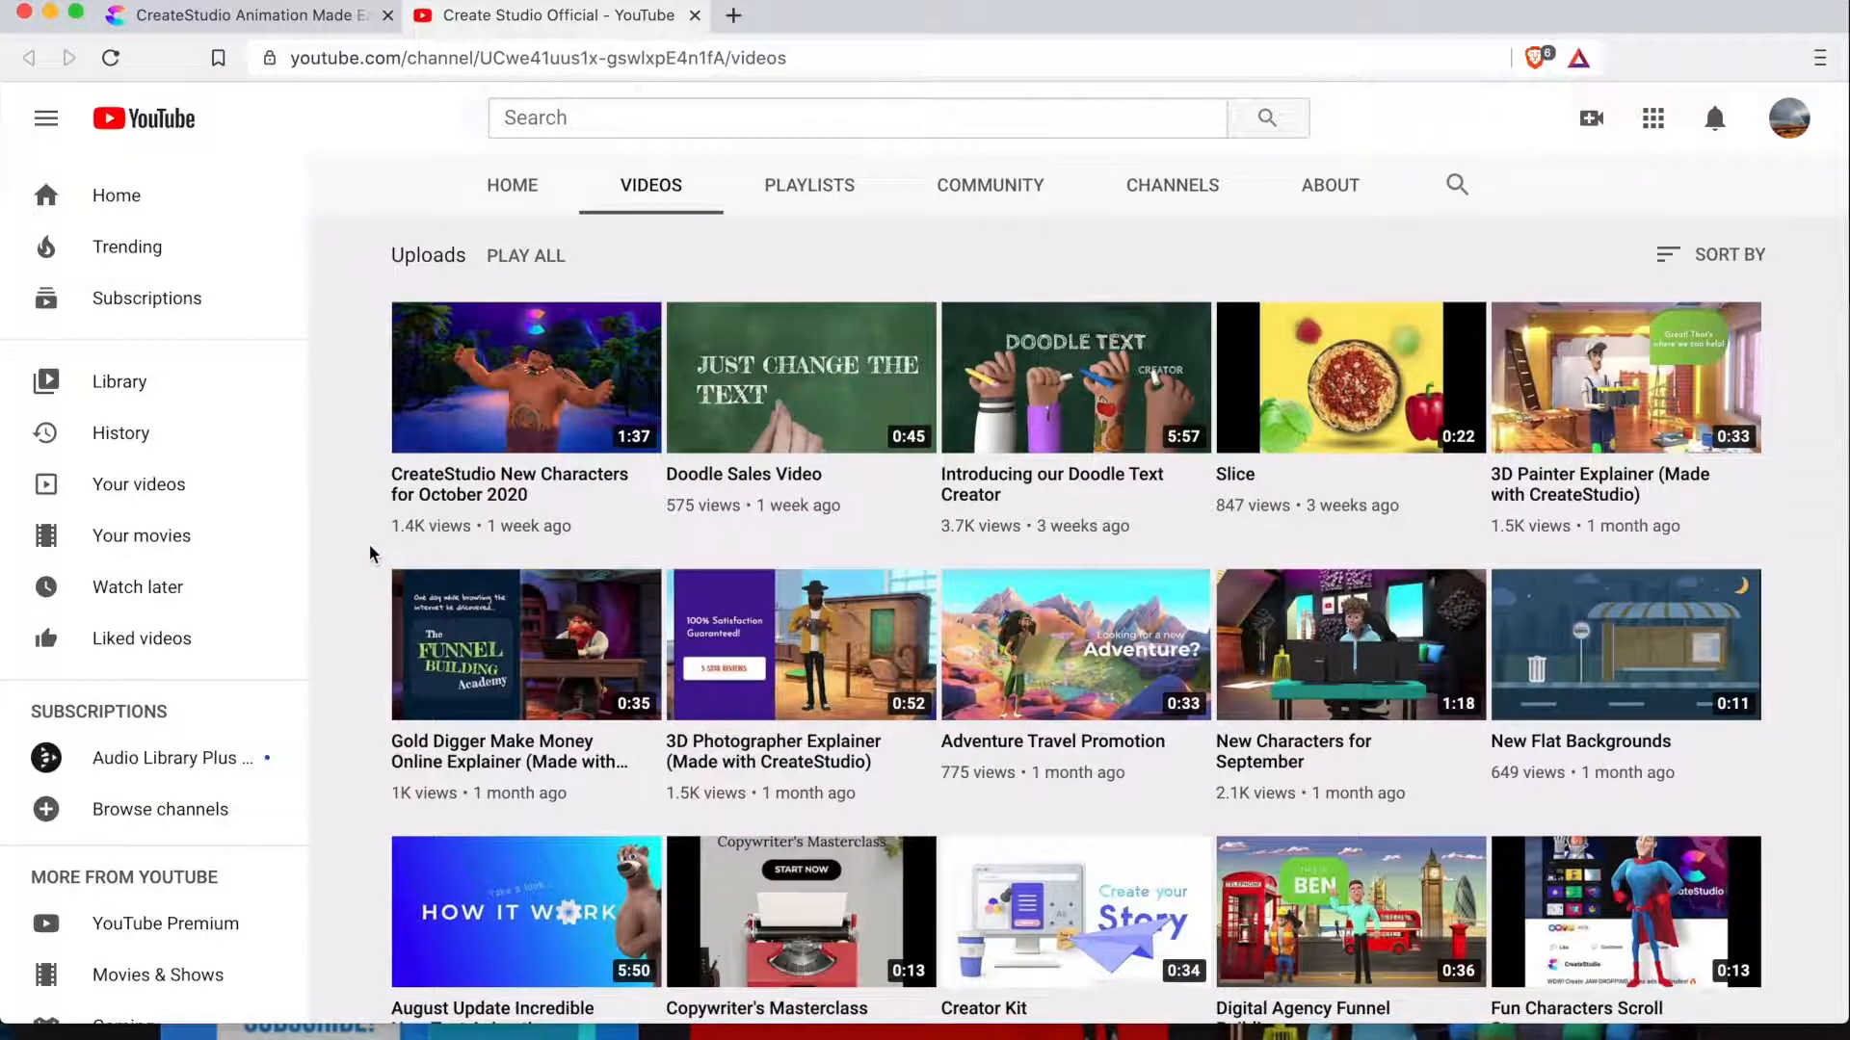
scroll(down, 3)
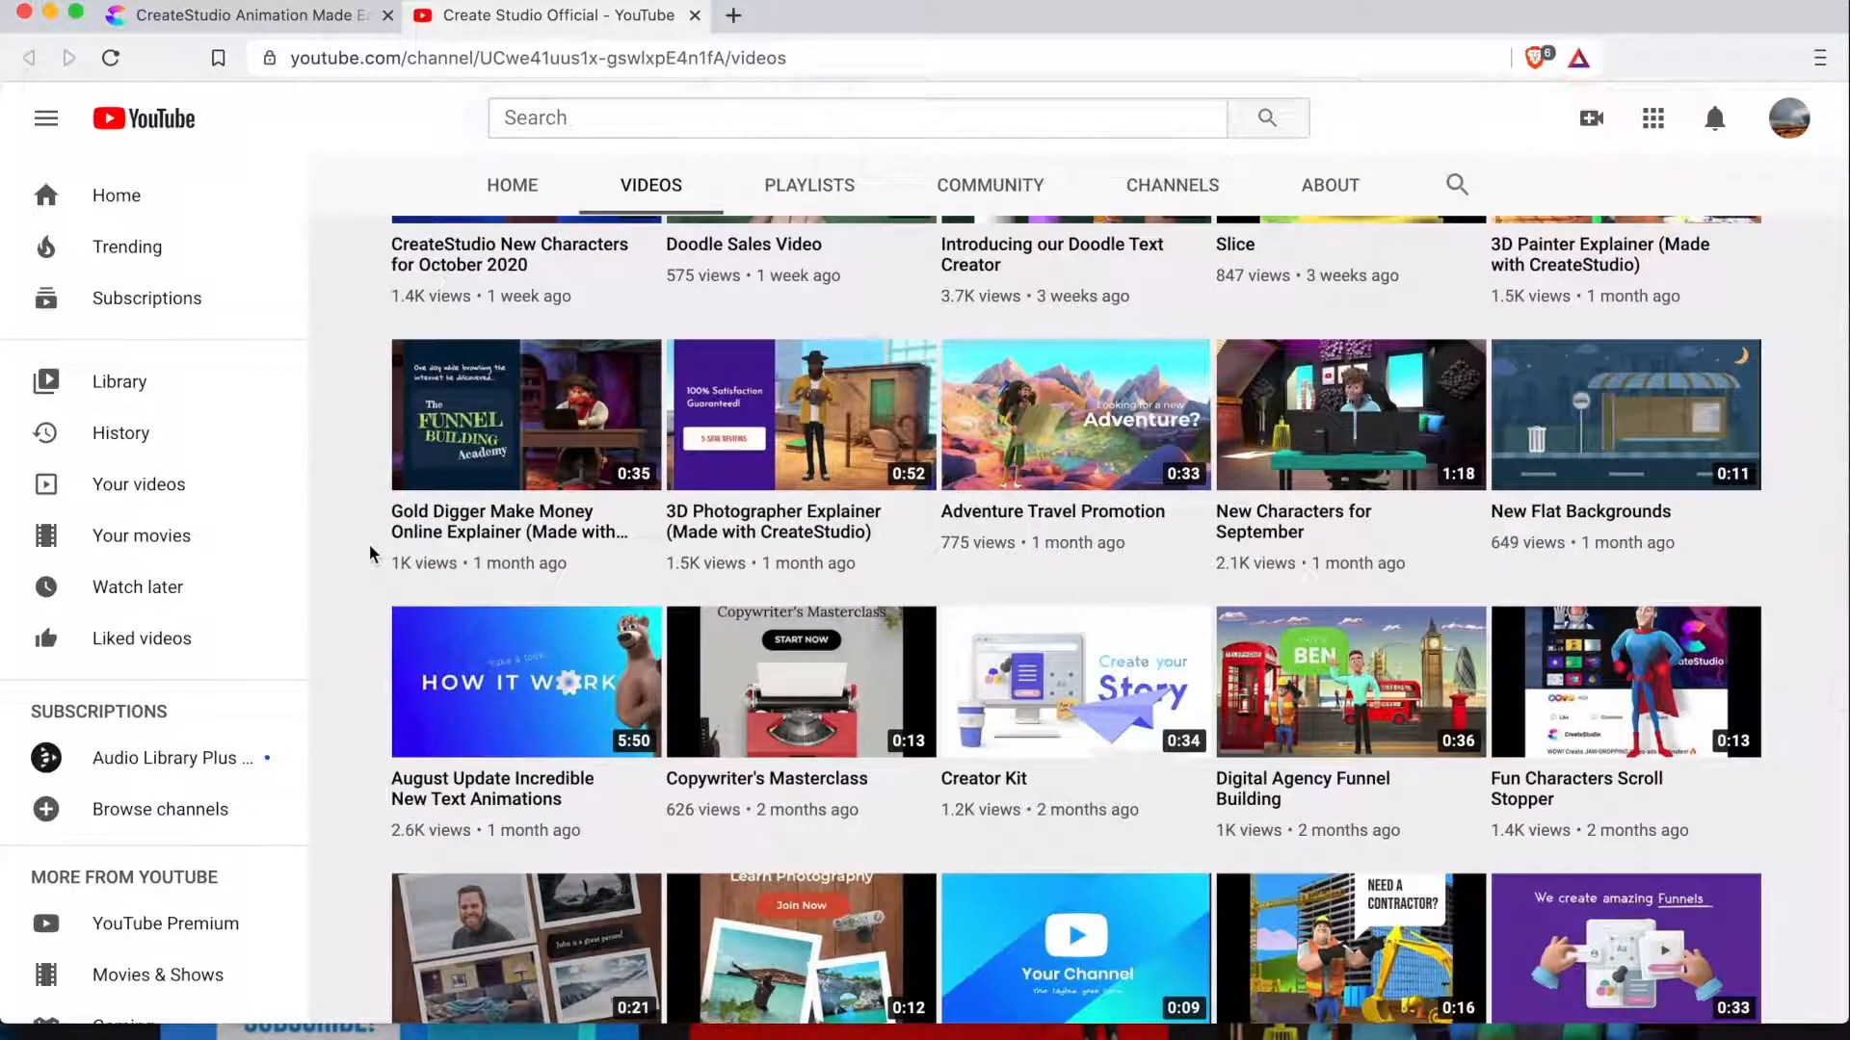
scroll(down, 3)
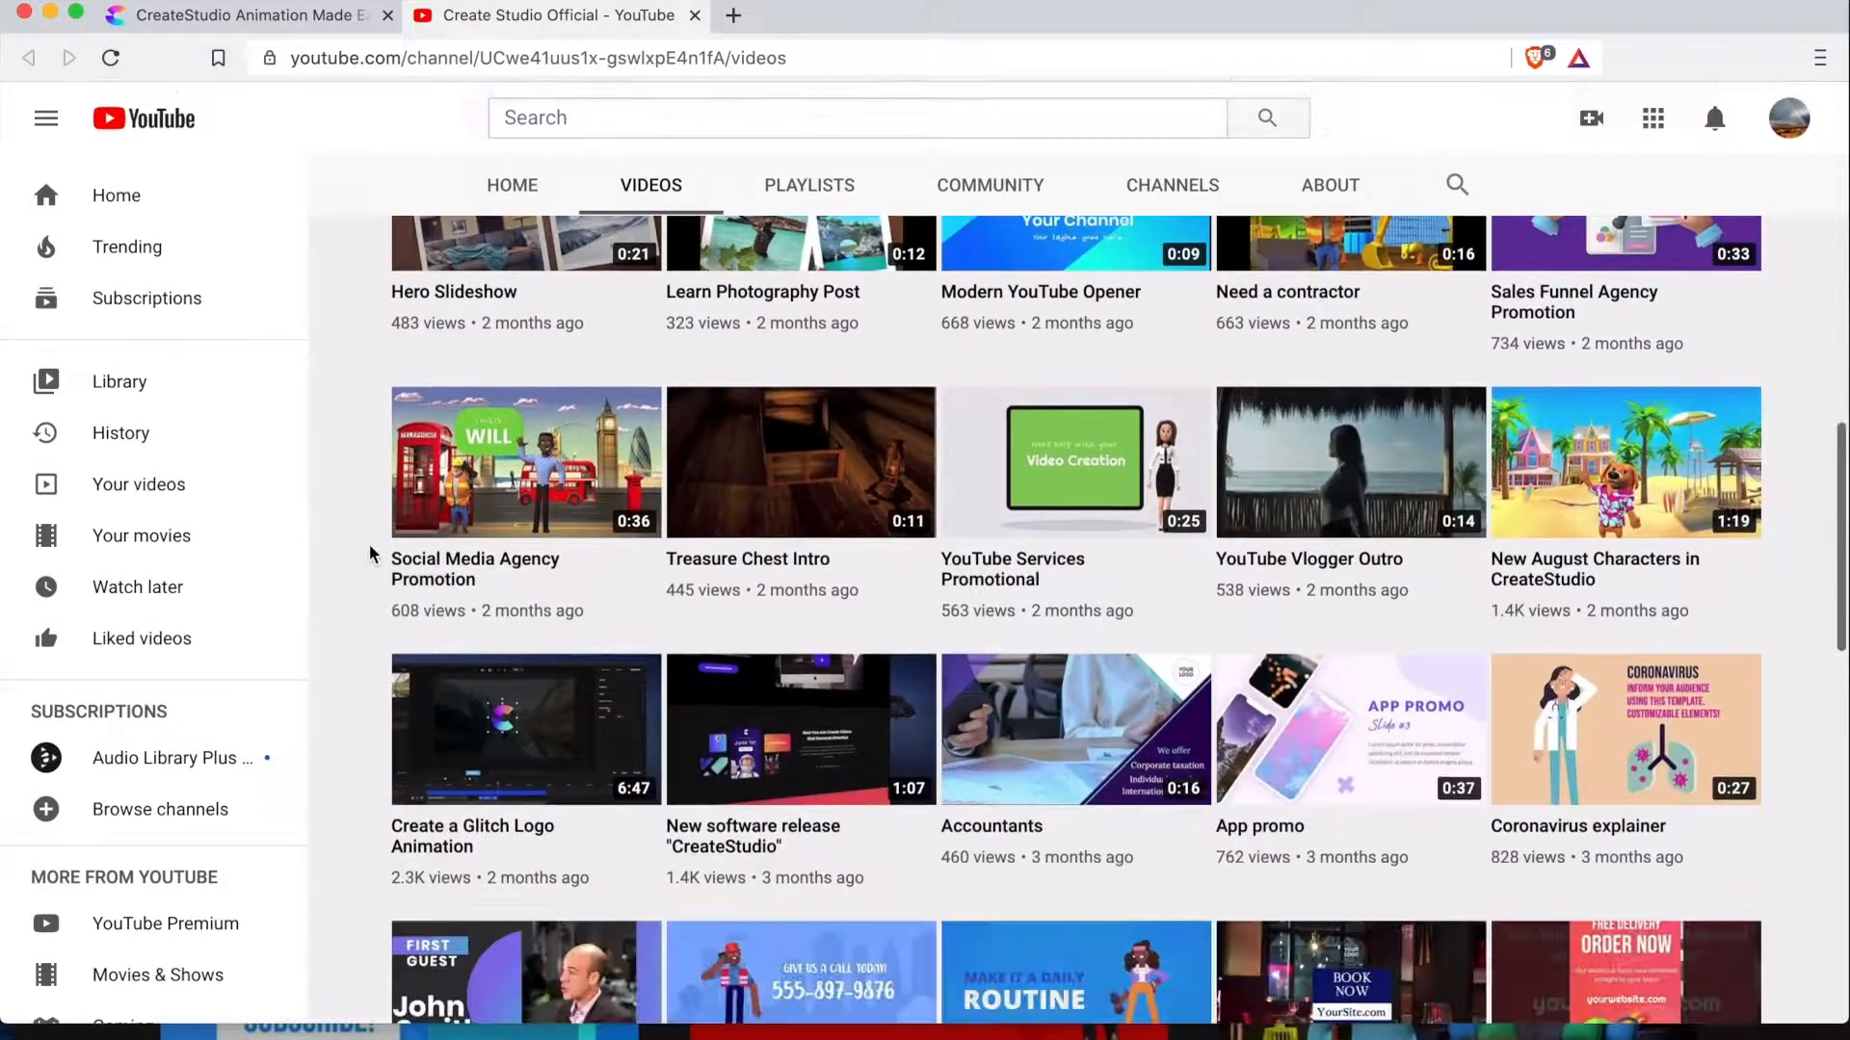
scroll(down, 3)
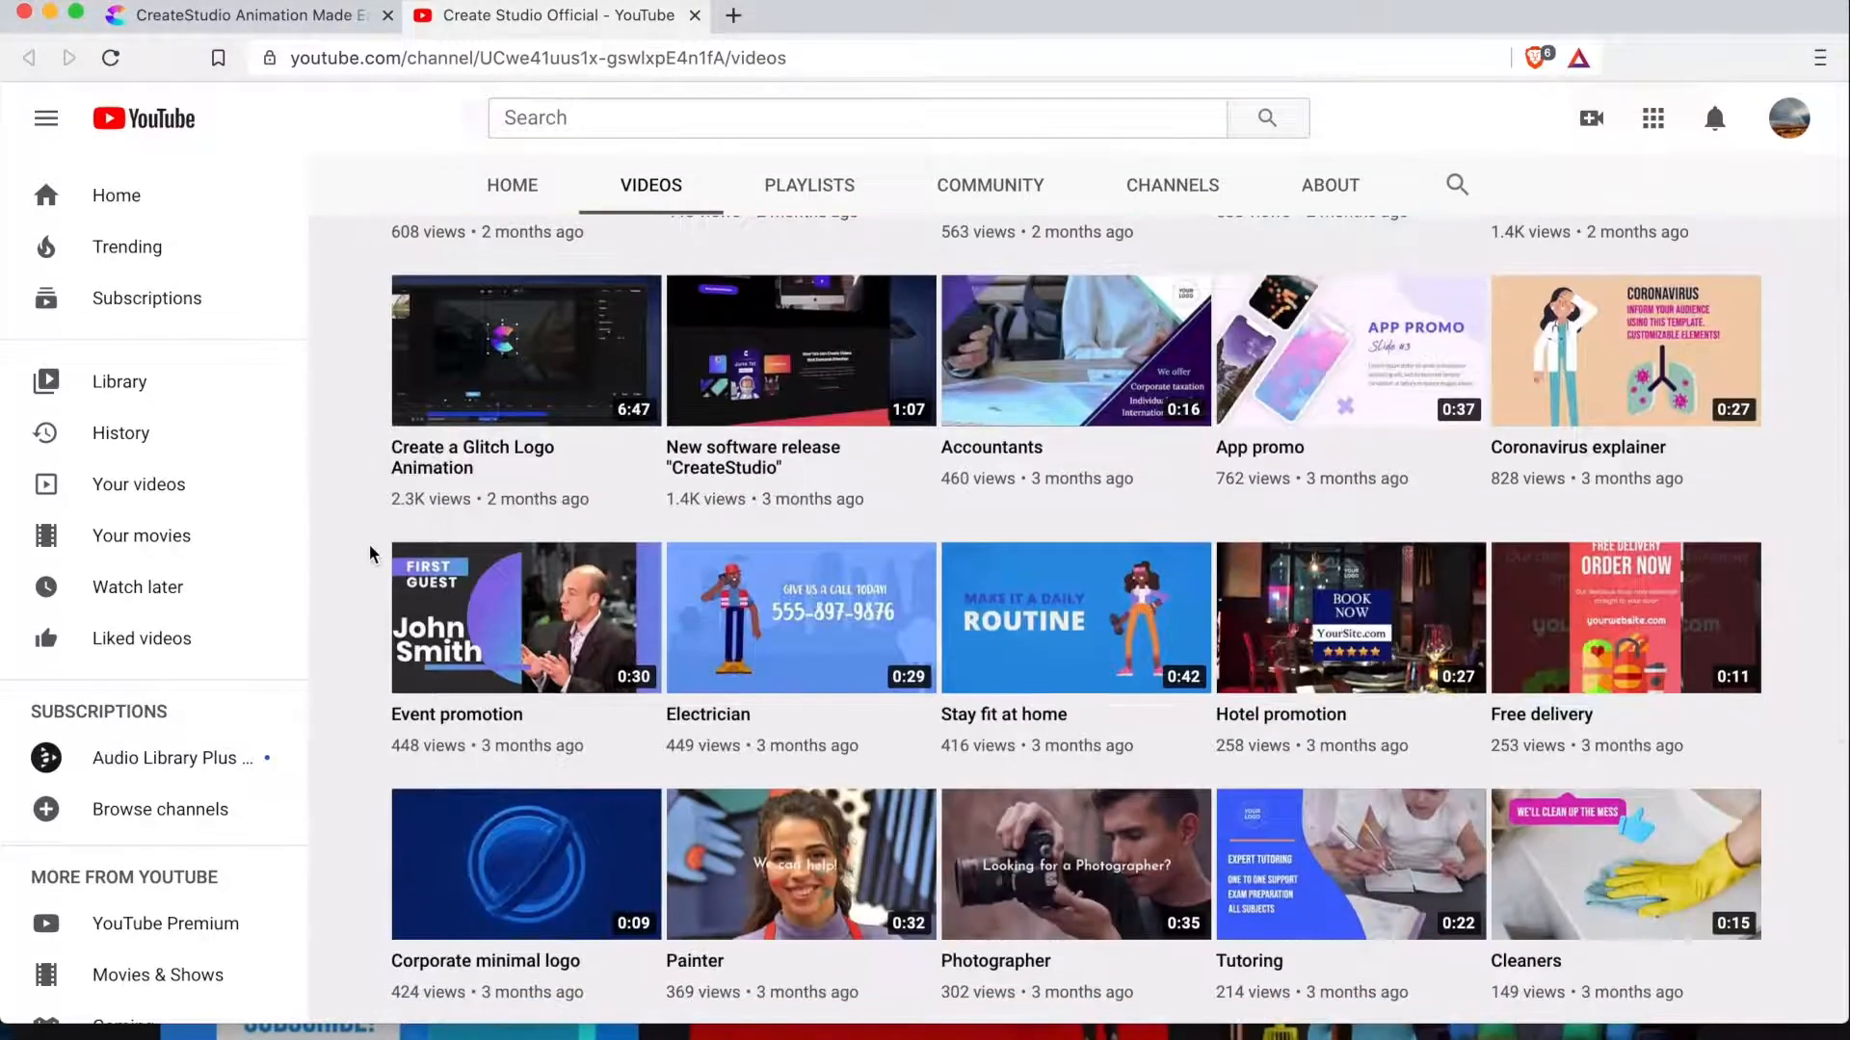
scroll(up, 3)
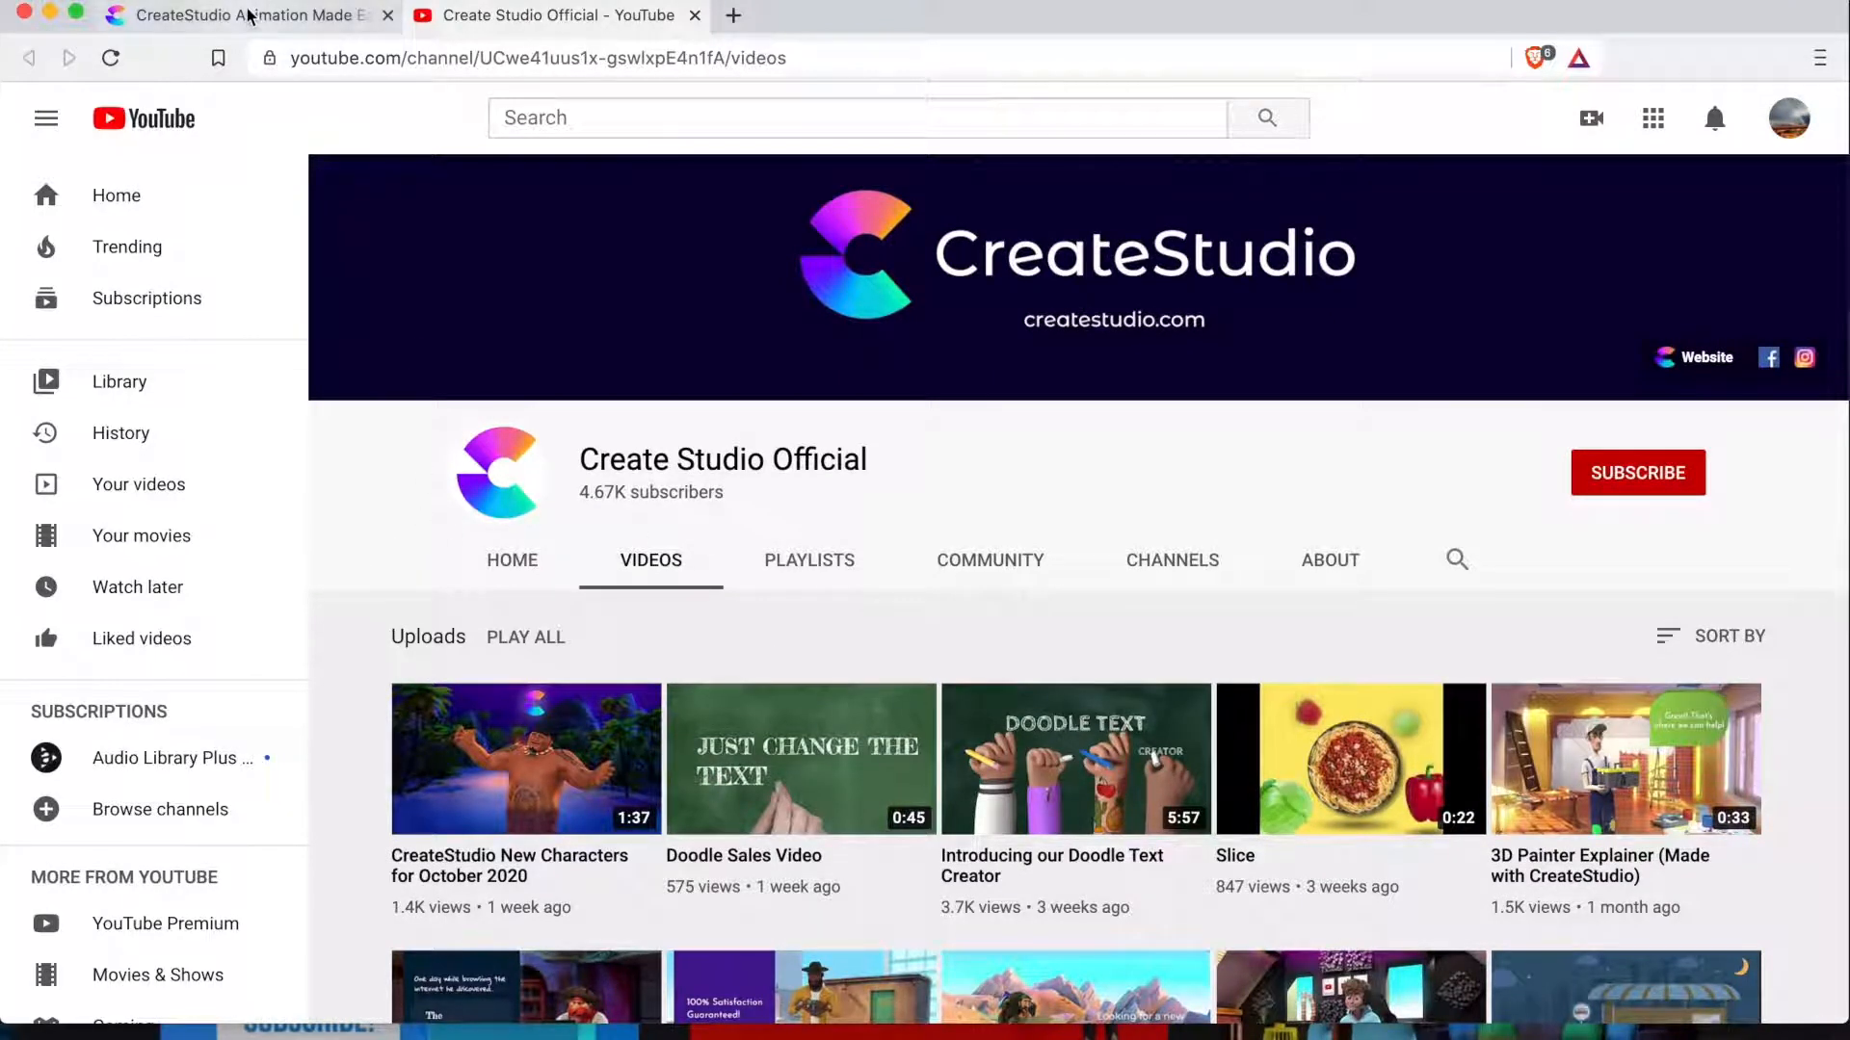
mouse_move(242, 15)
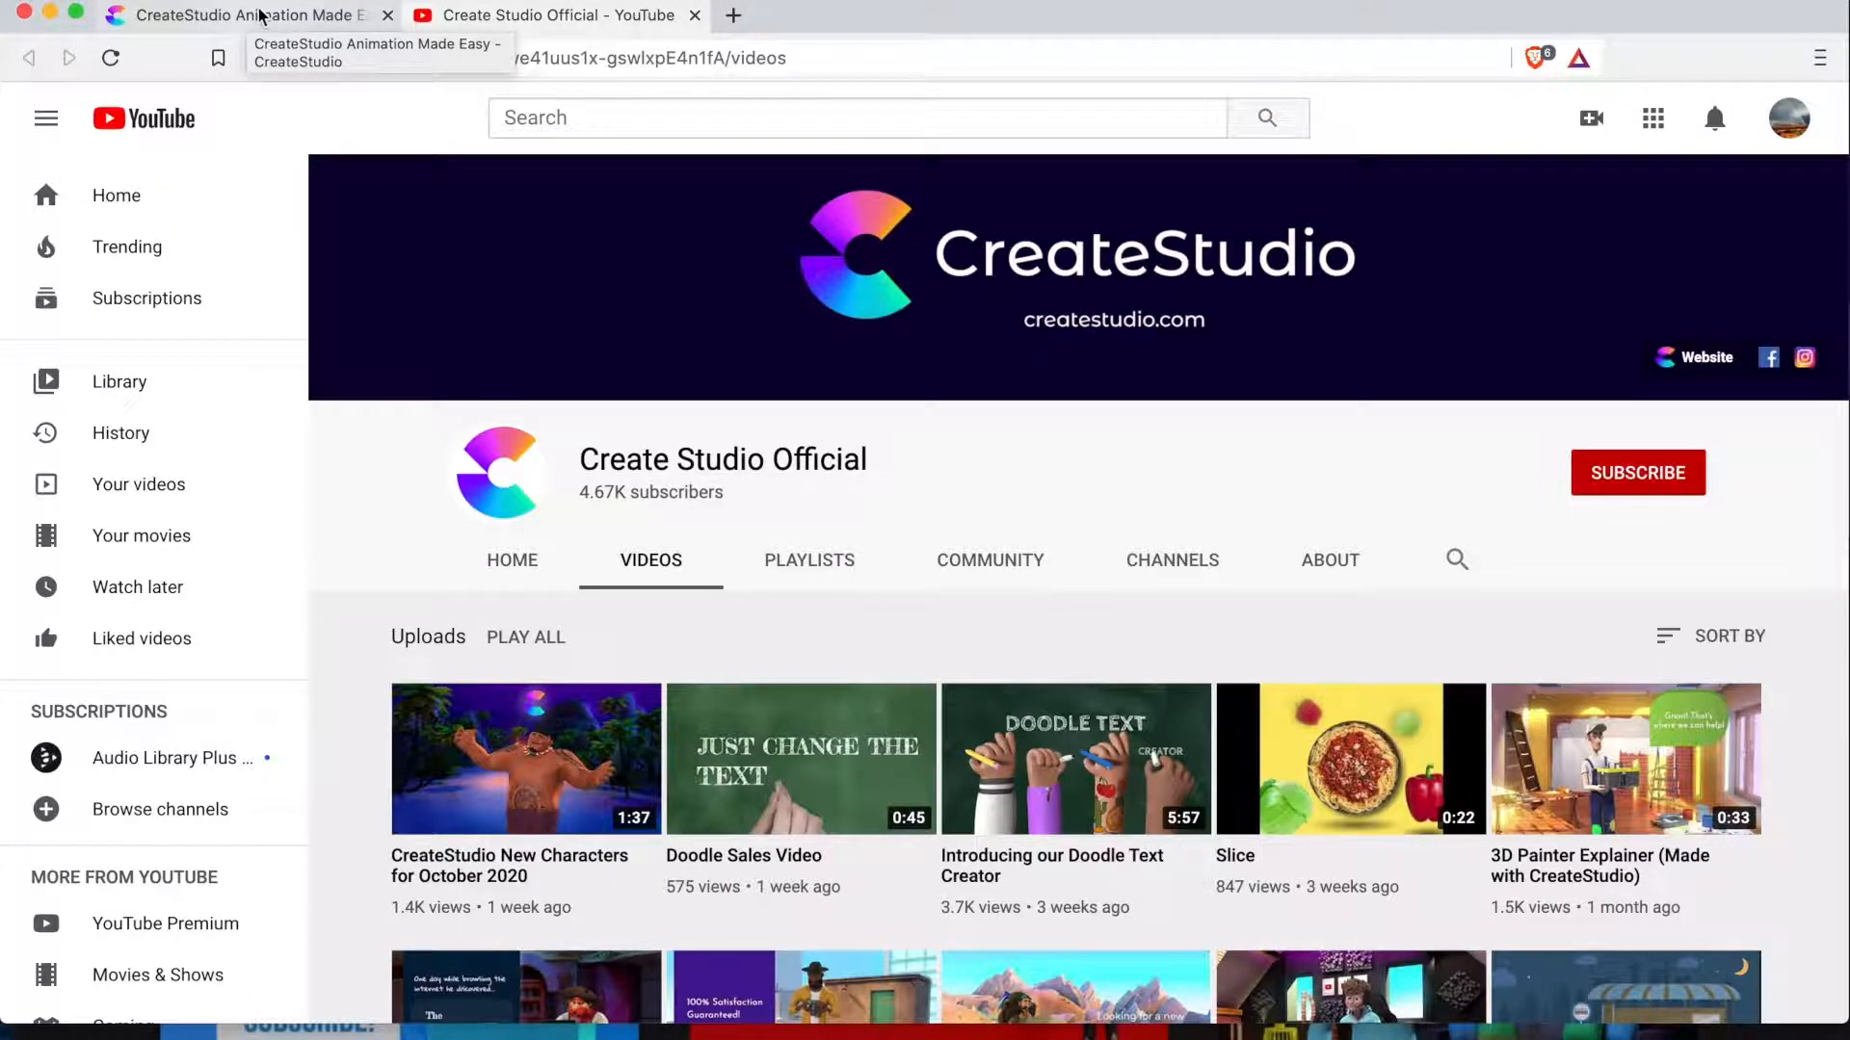
Step: Return to CreateStudio and review All Access Pass pricing: $37 monthly, $297 annually
click(236, 15)
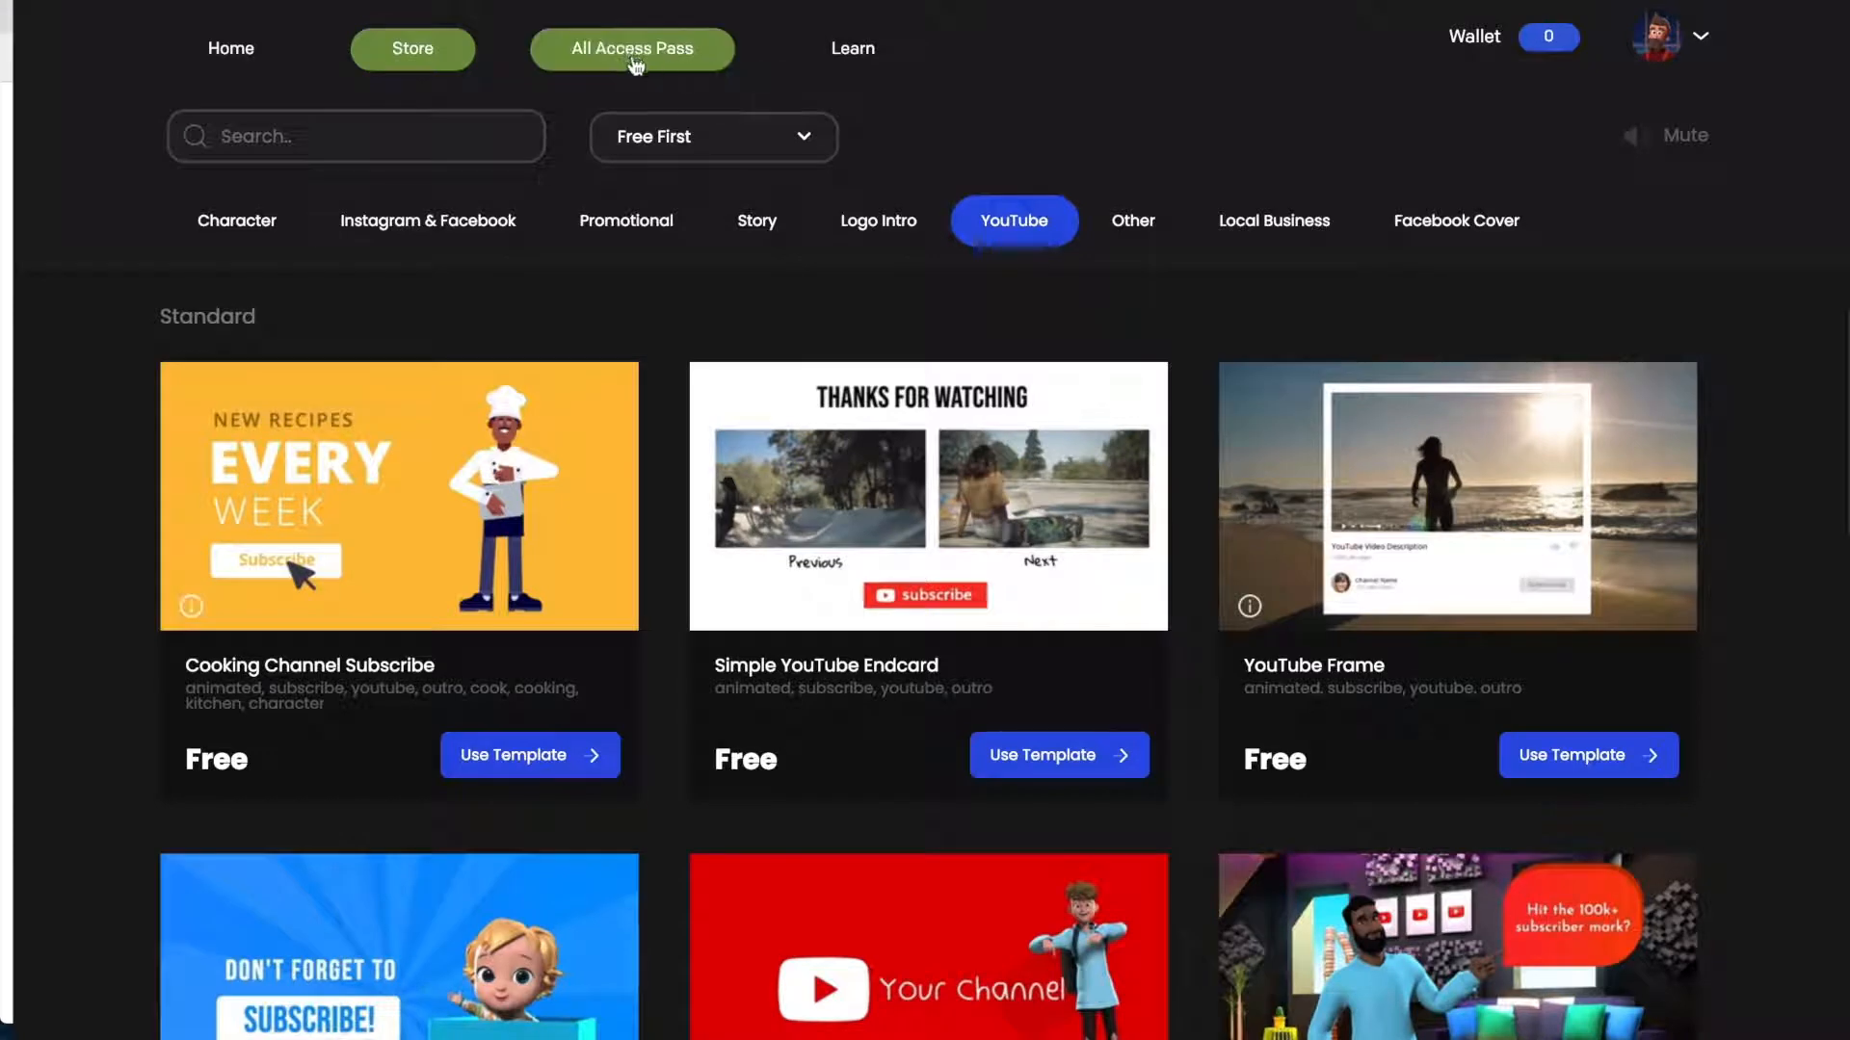
click(631, 48)
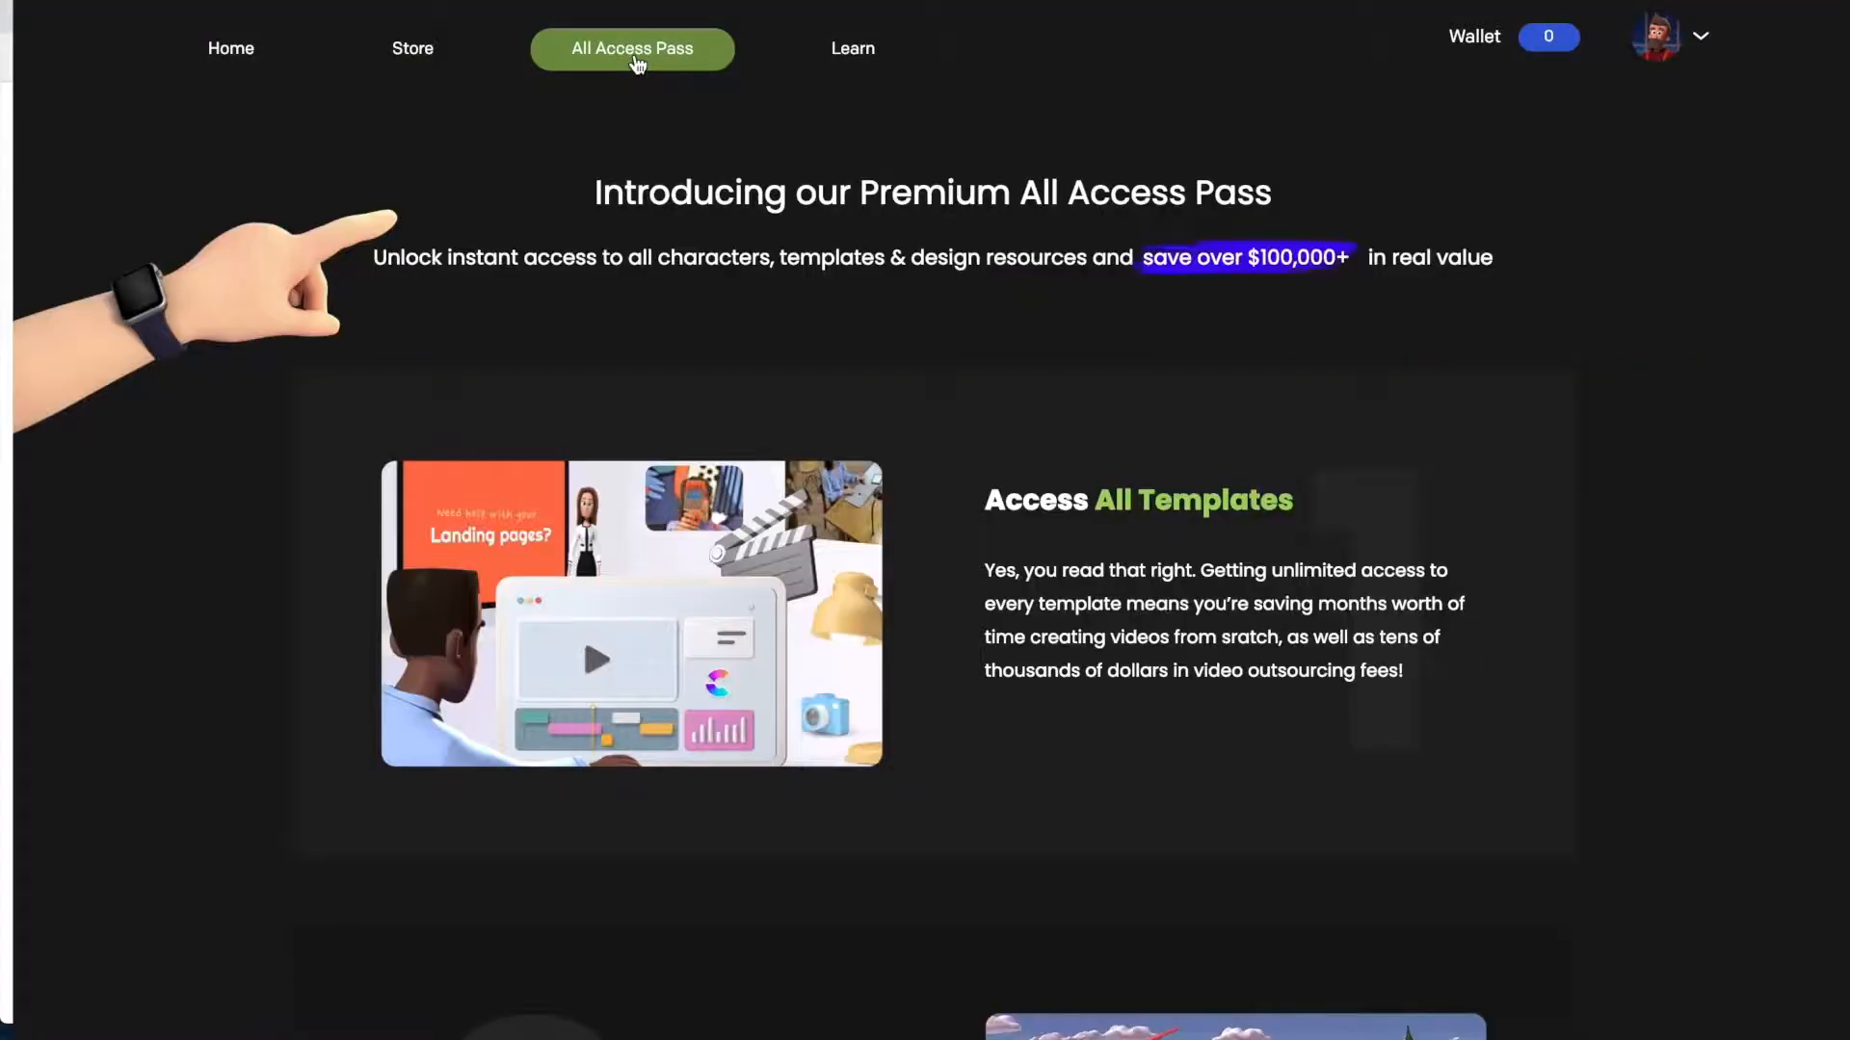
mouse_move(1690, 242)
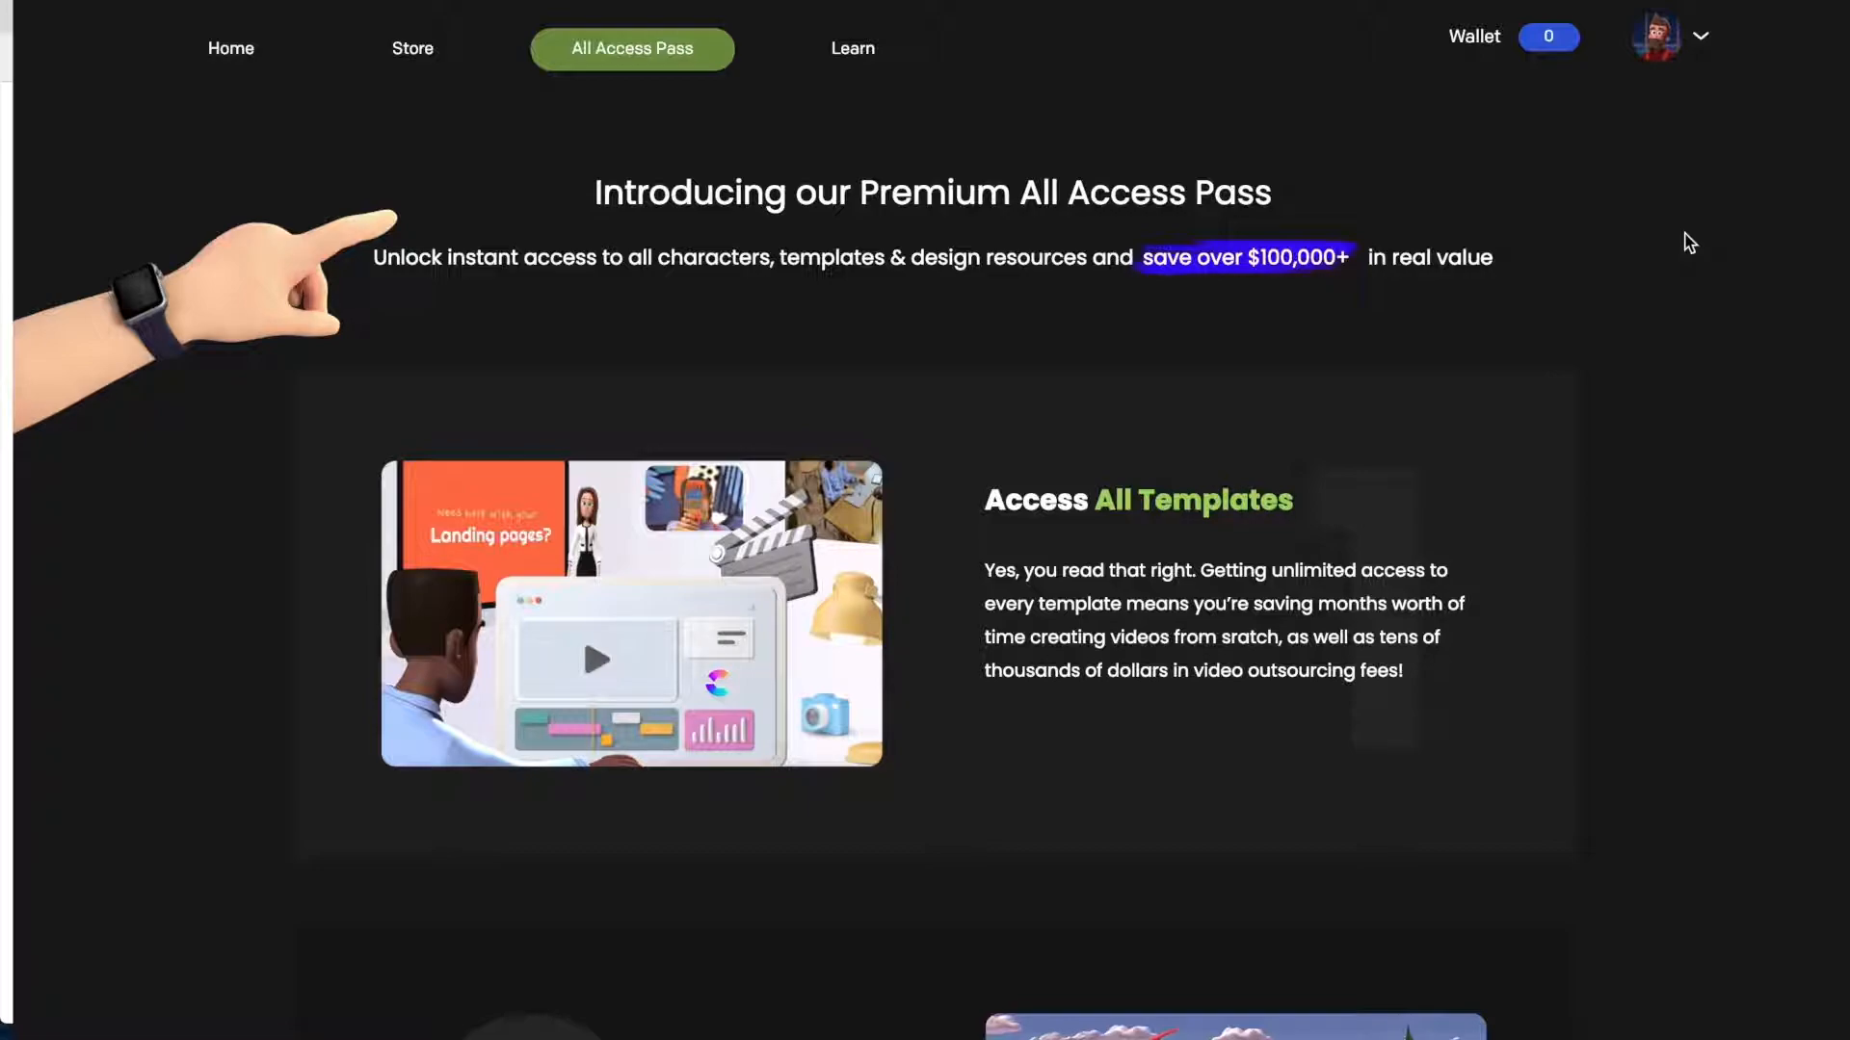
scroll(down, 3)
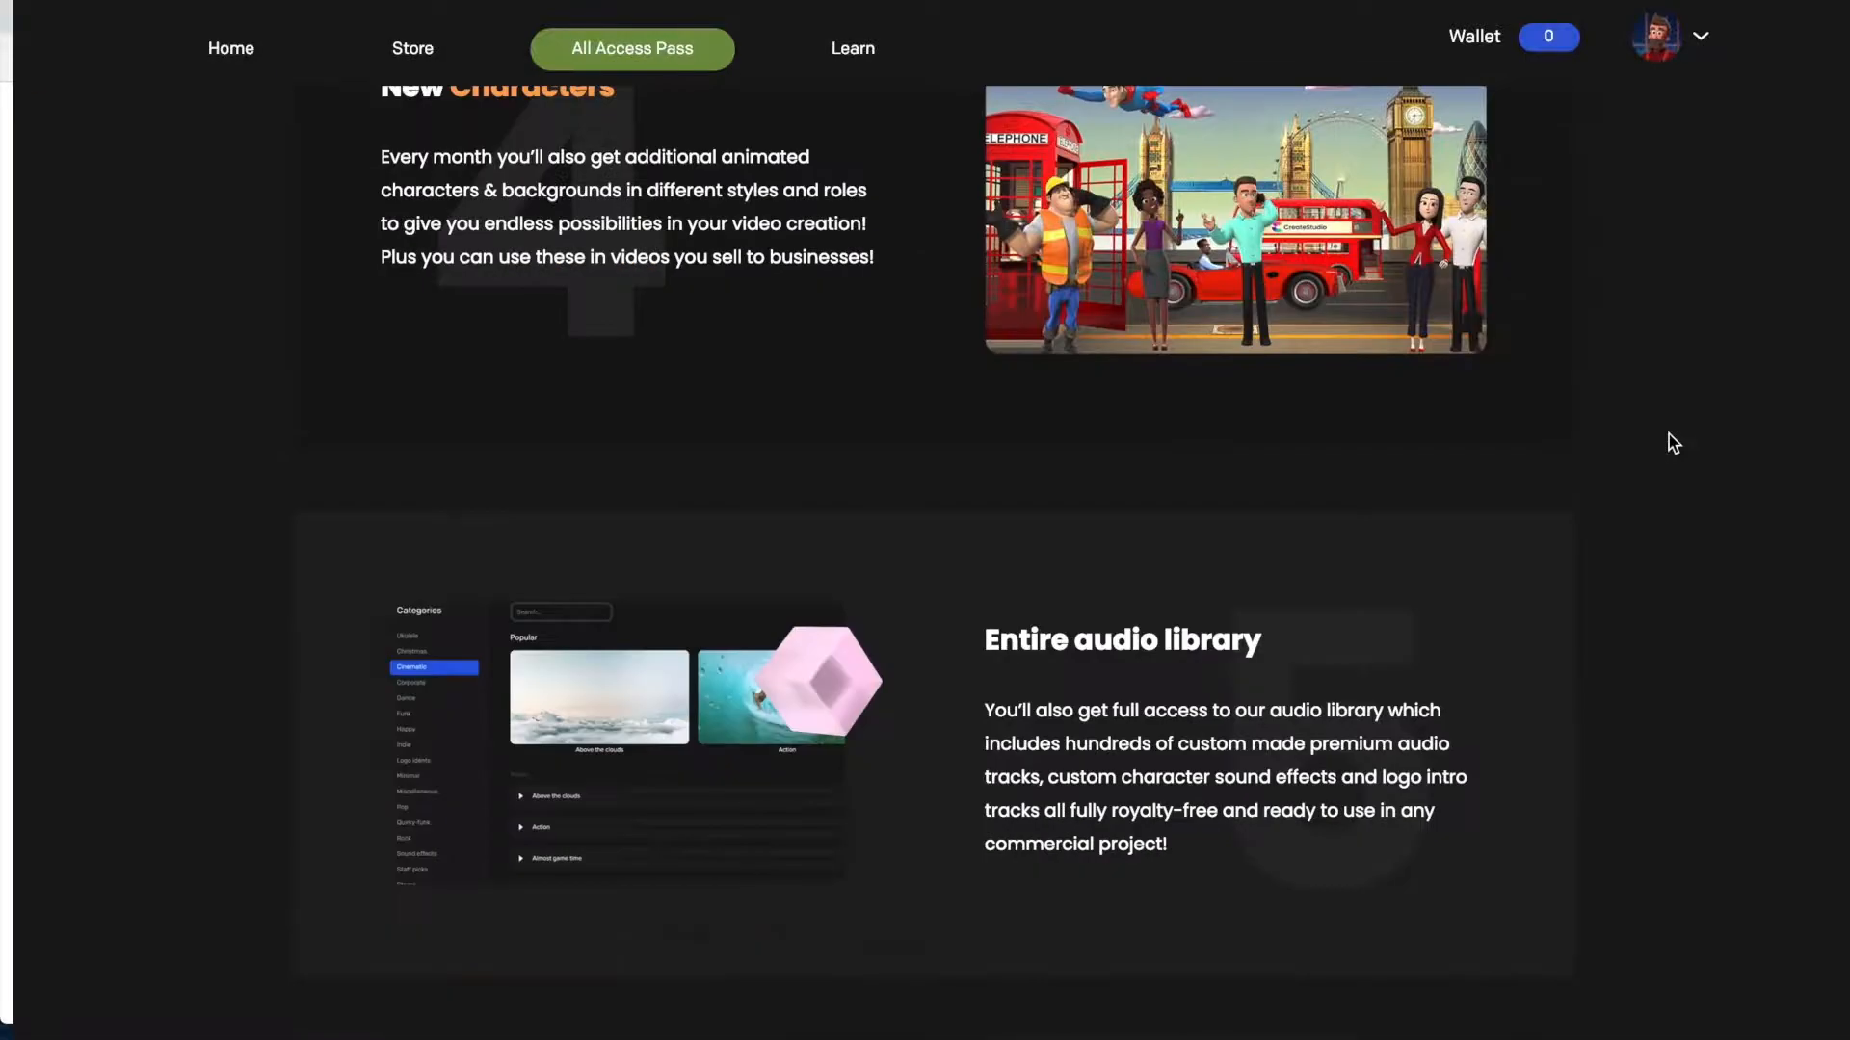
scroll(down, 3)
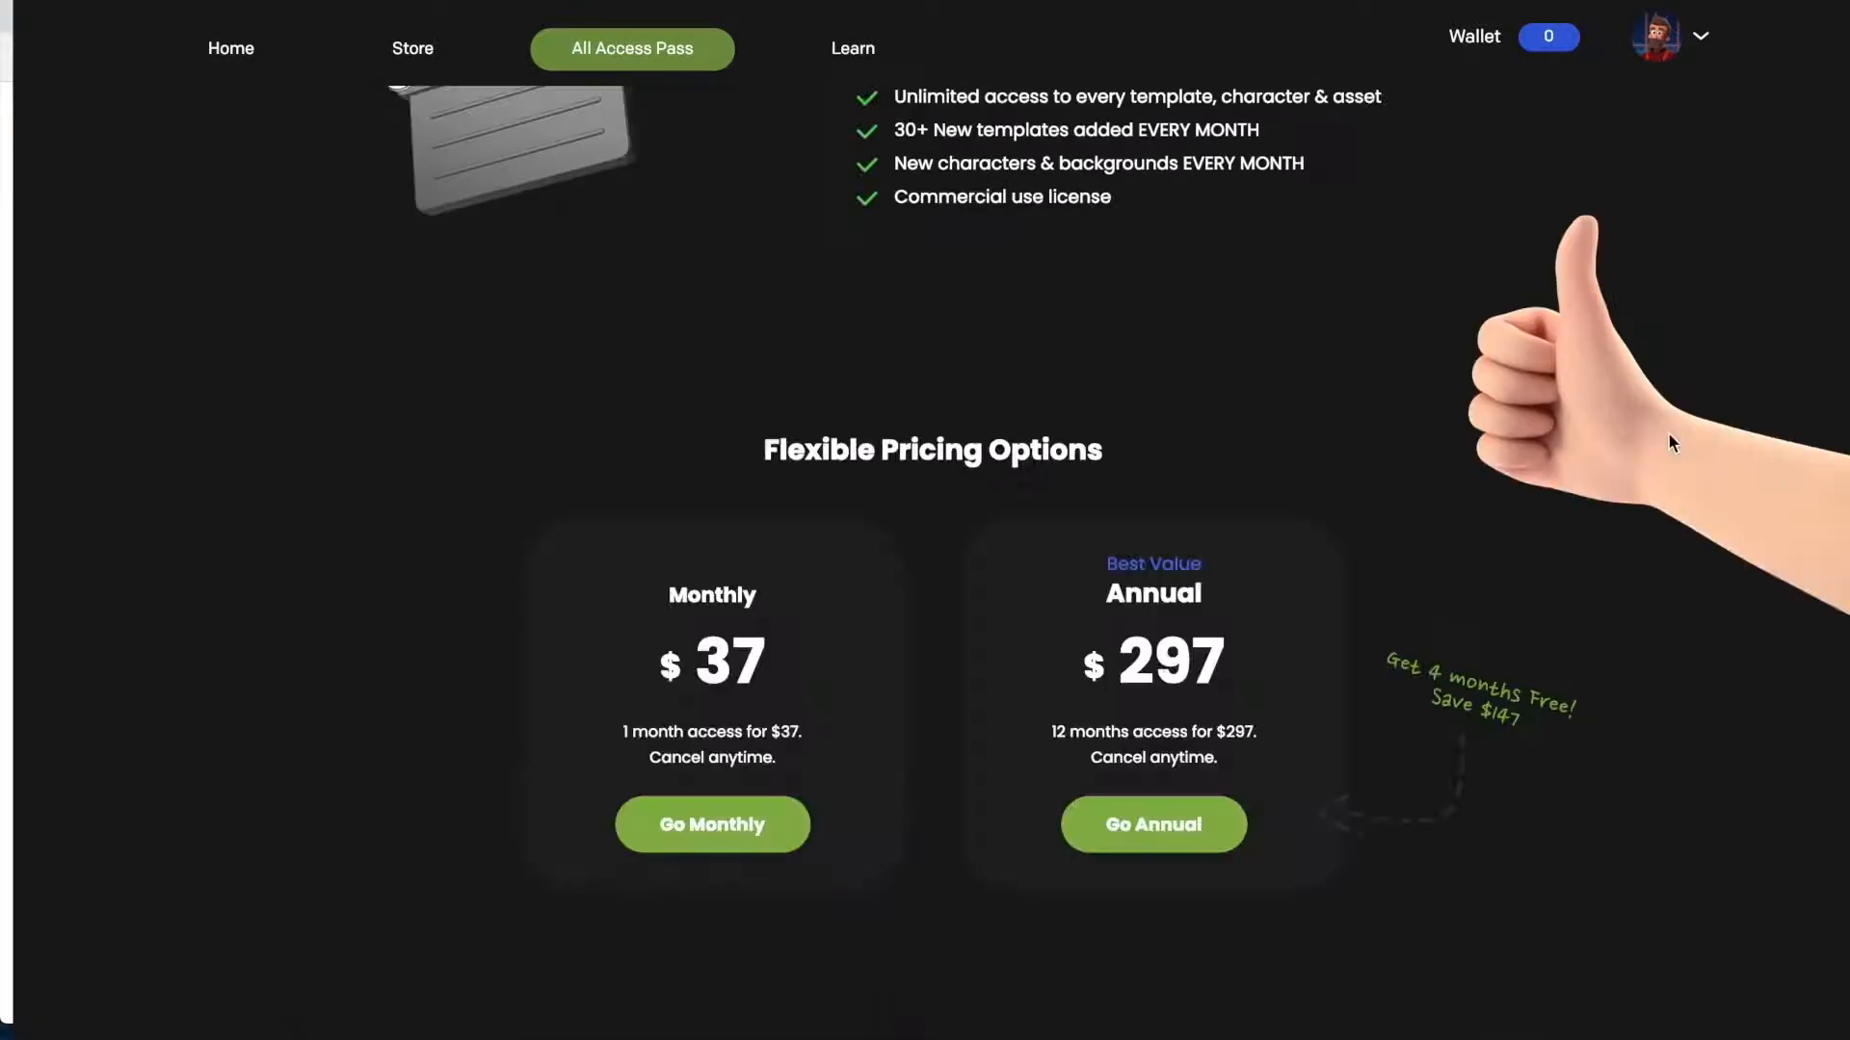
mouse_move(1130, 559)
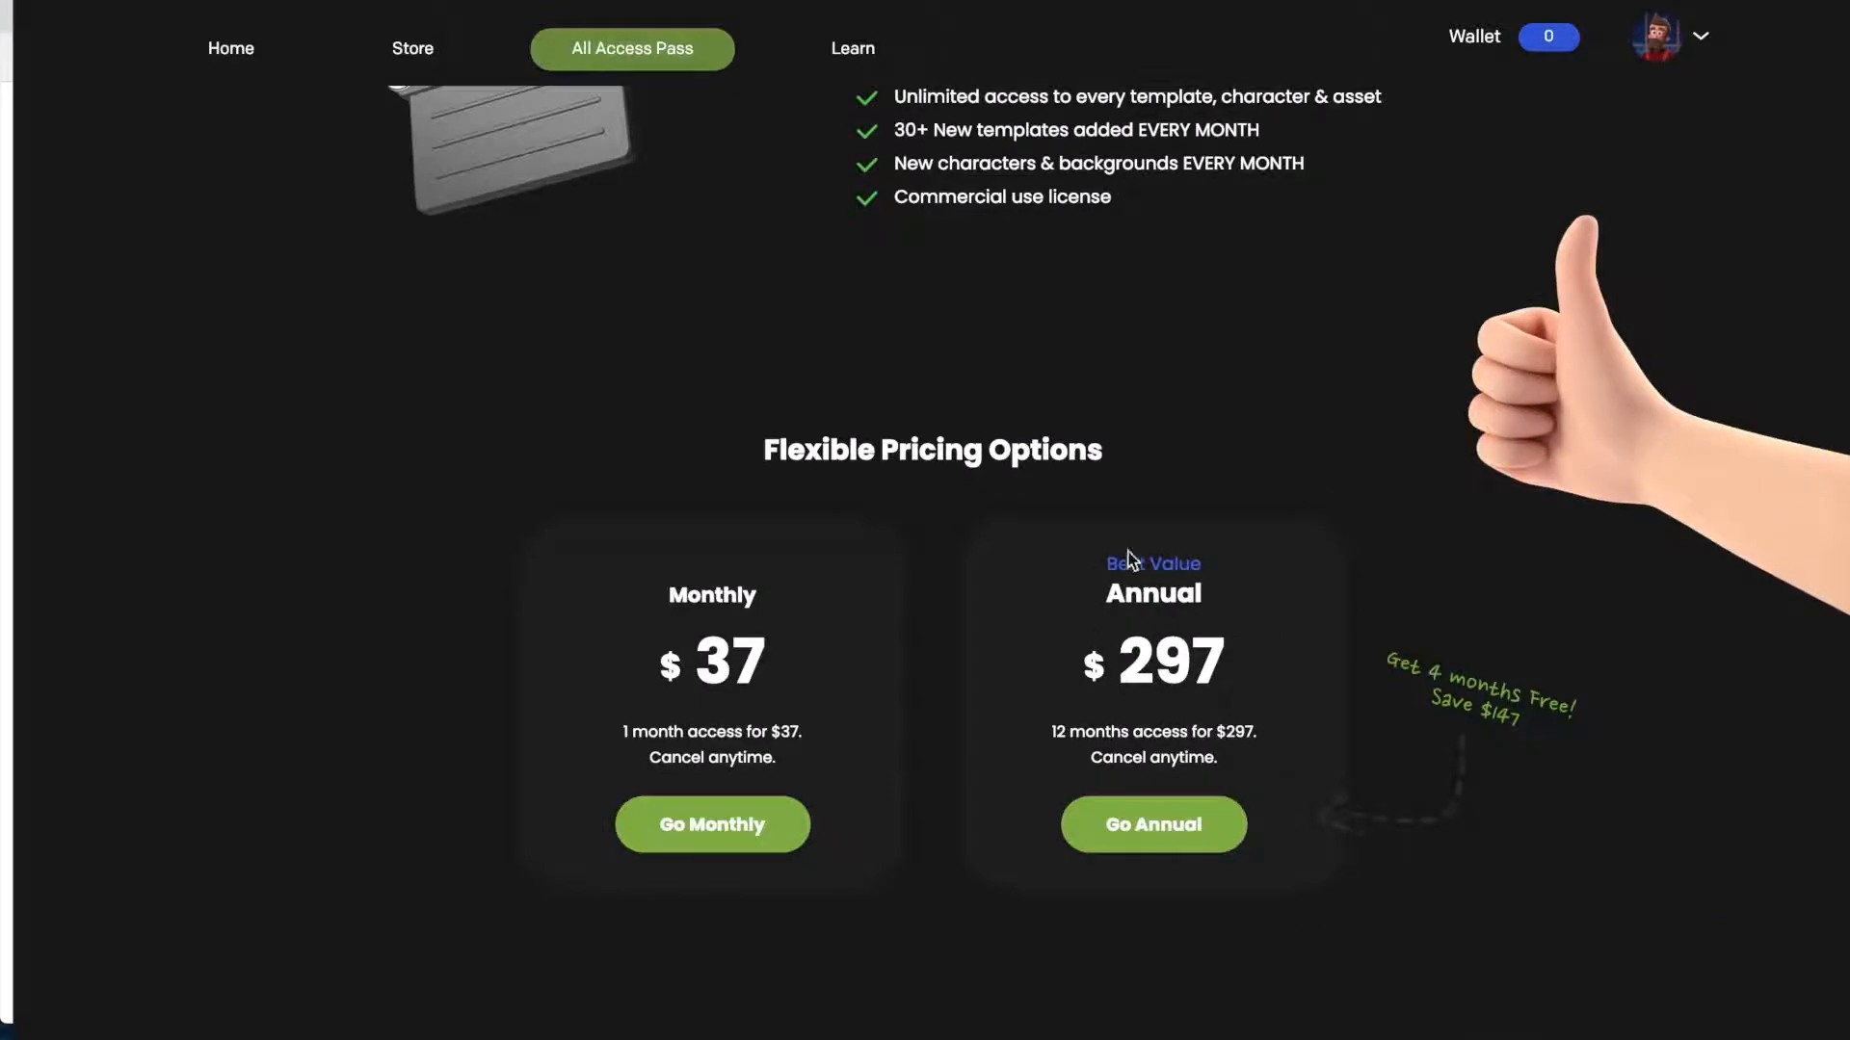
mouse_move(1060, 345)
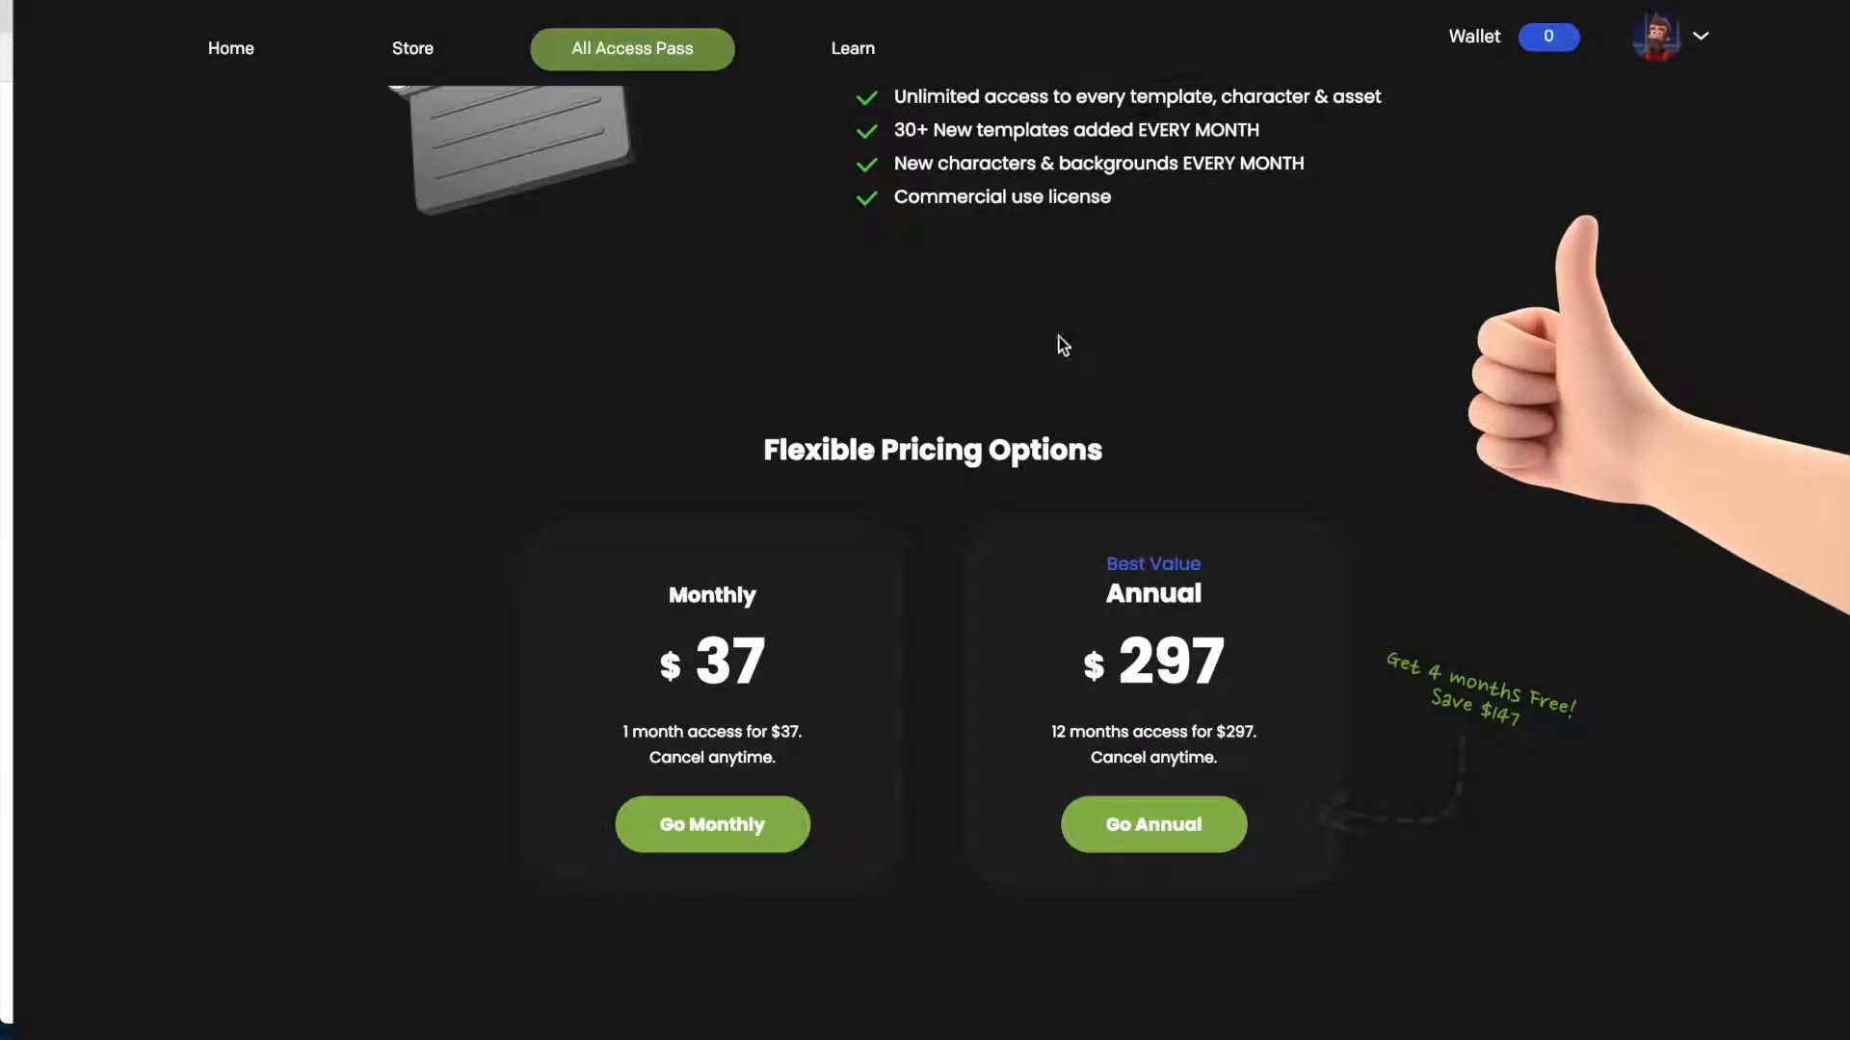
scroll(up, 3)
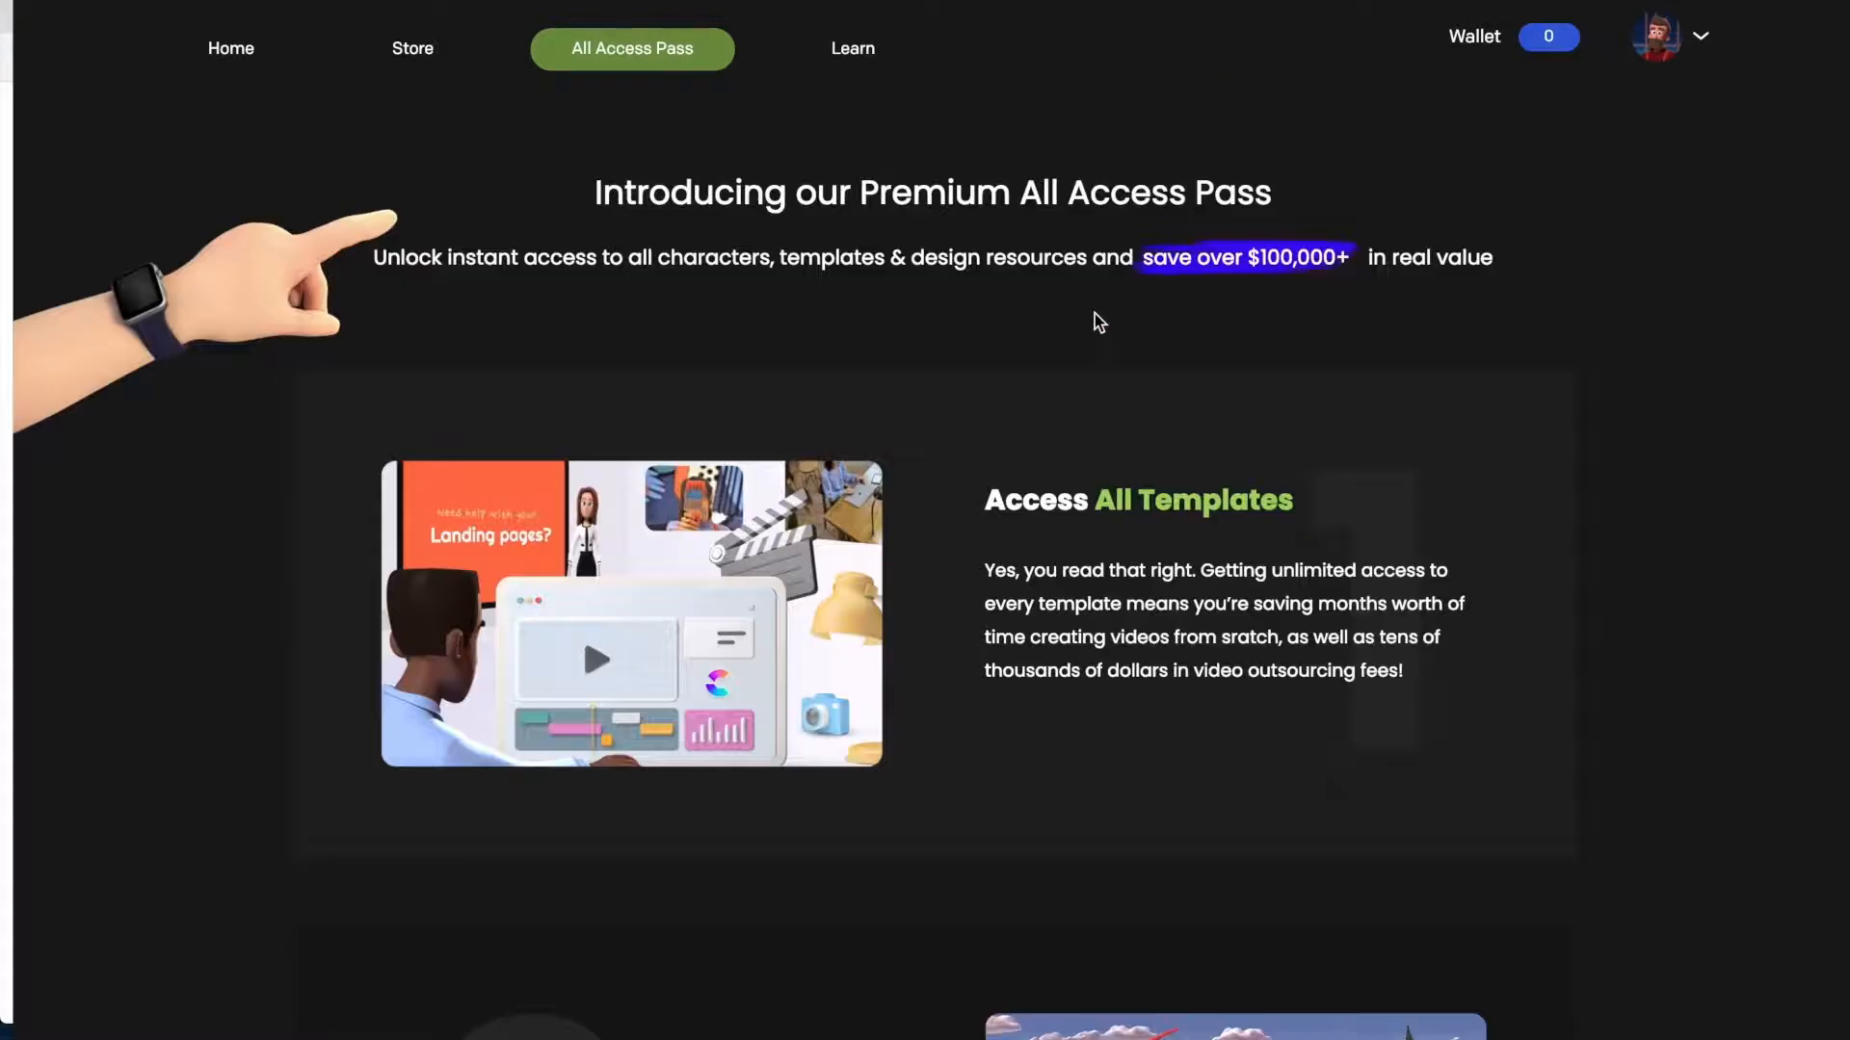
mouse_move(231, 48)
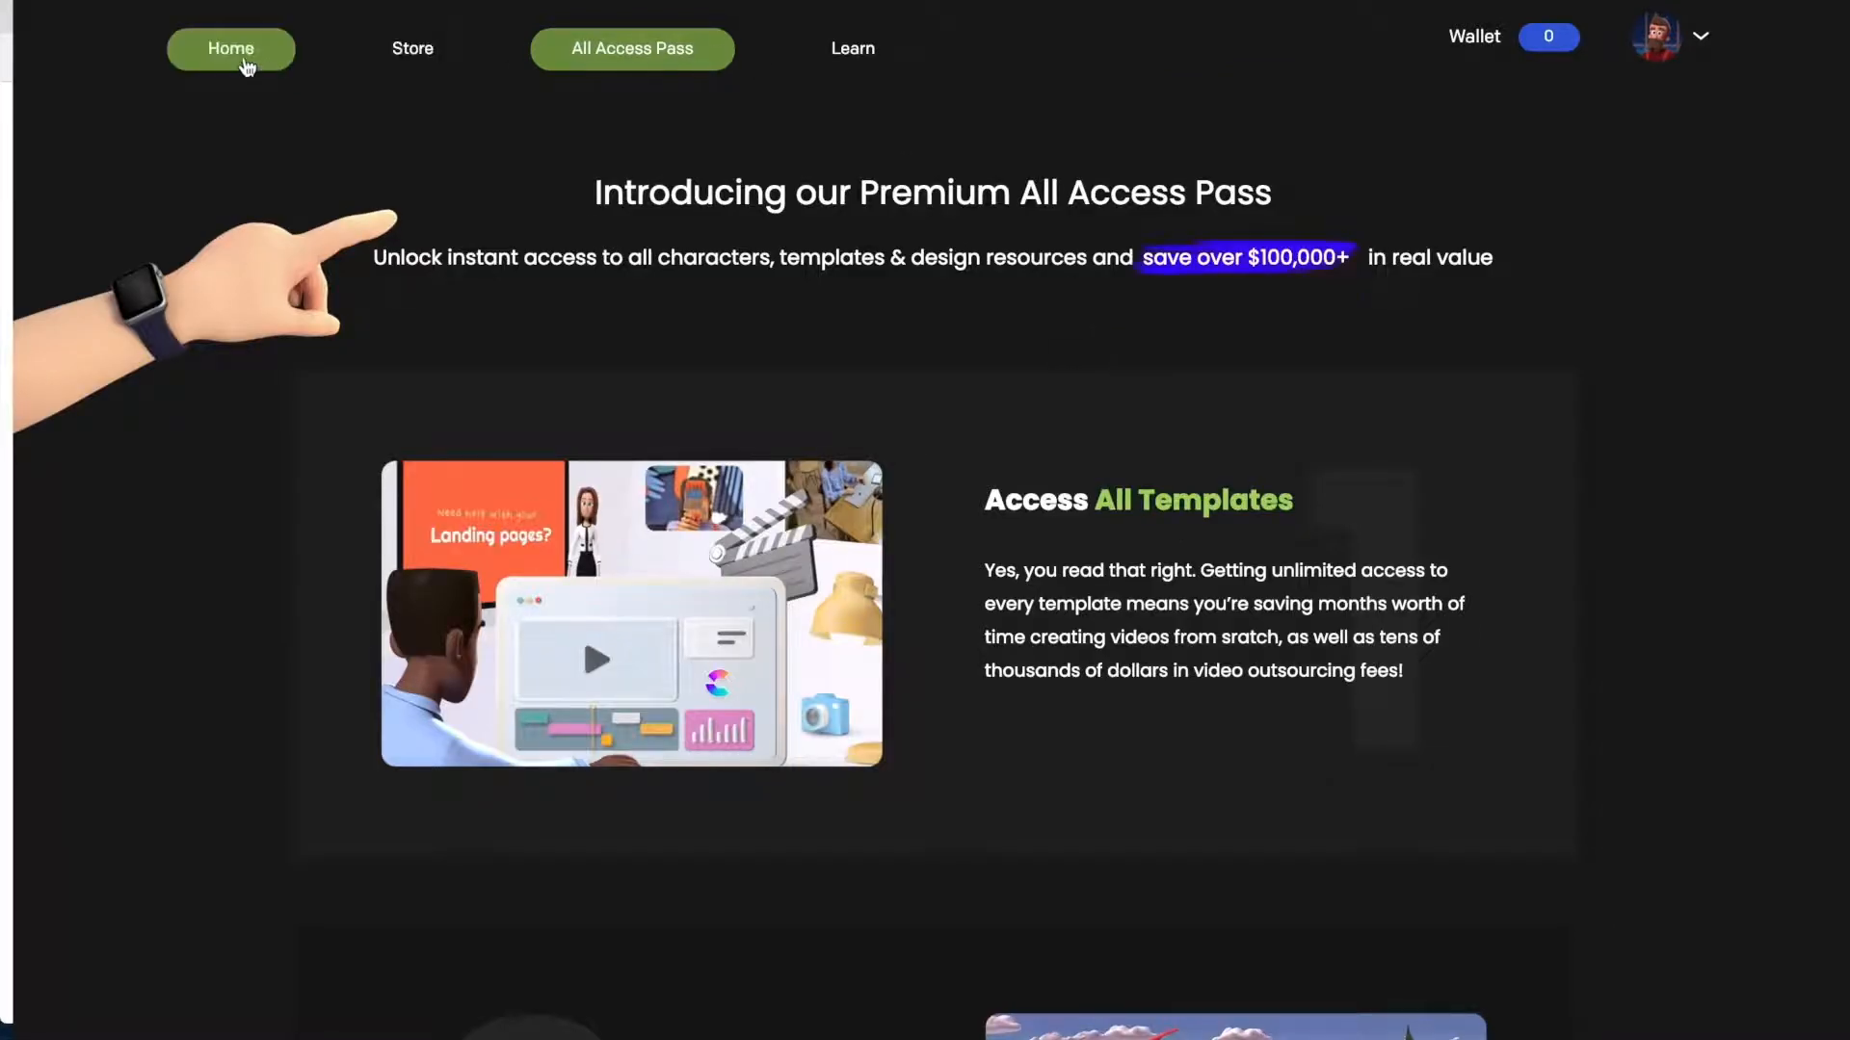
Step: Go Home and expand the Cruz-N-Learn folder to show CNL stomp 1
click(230, 49)
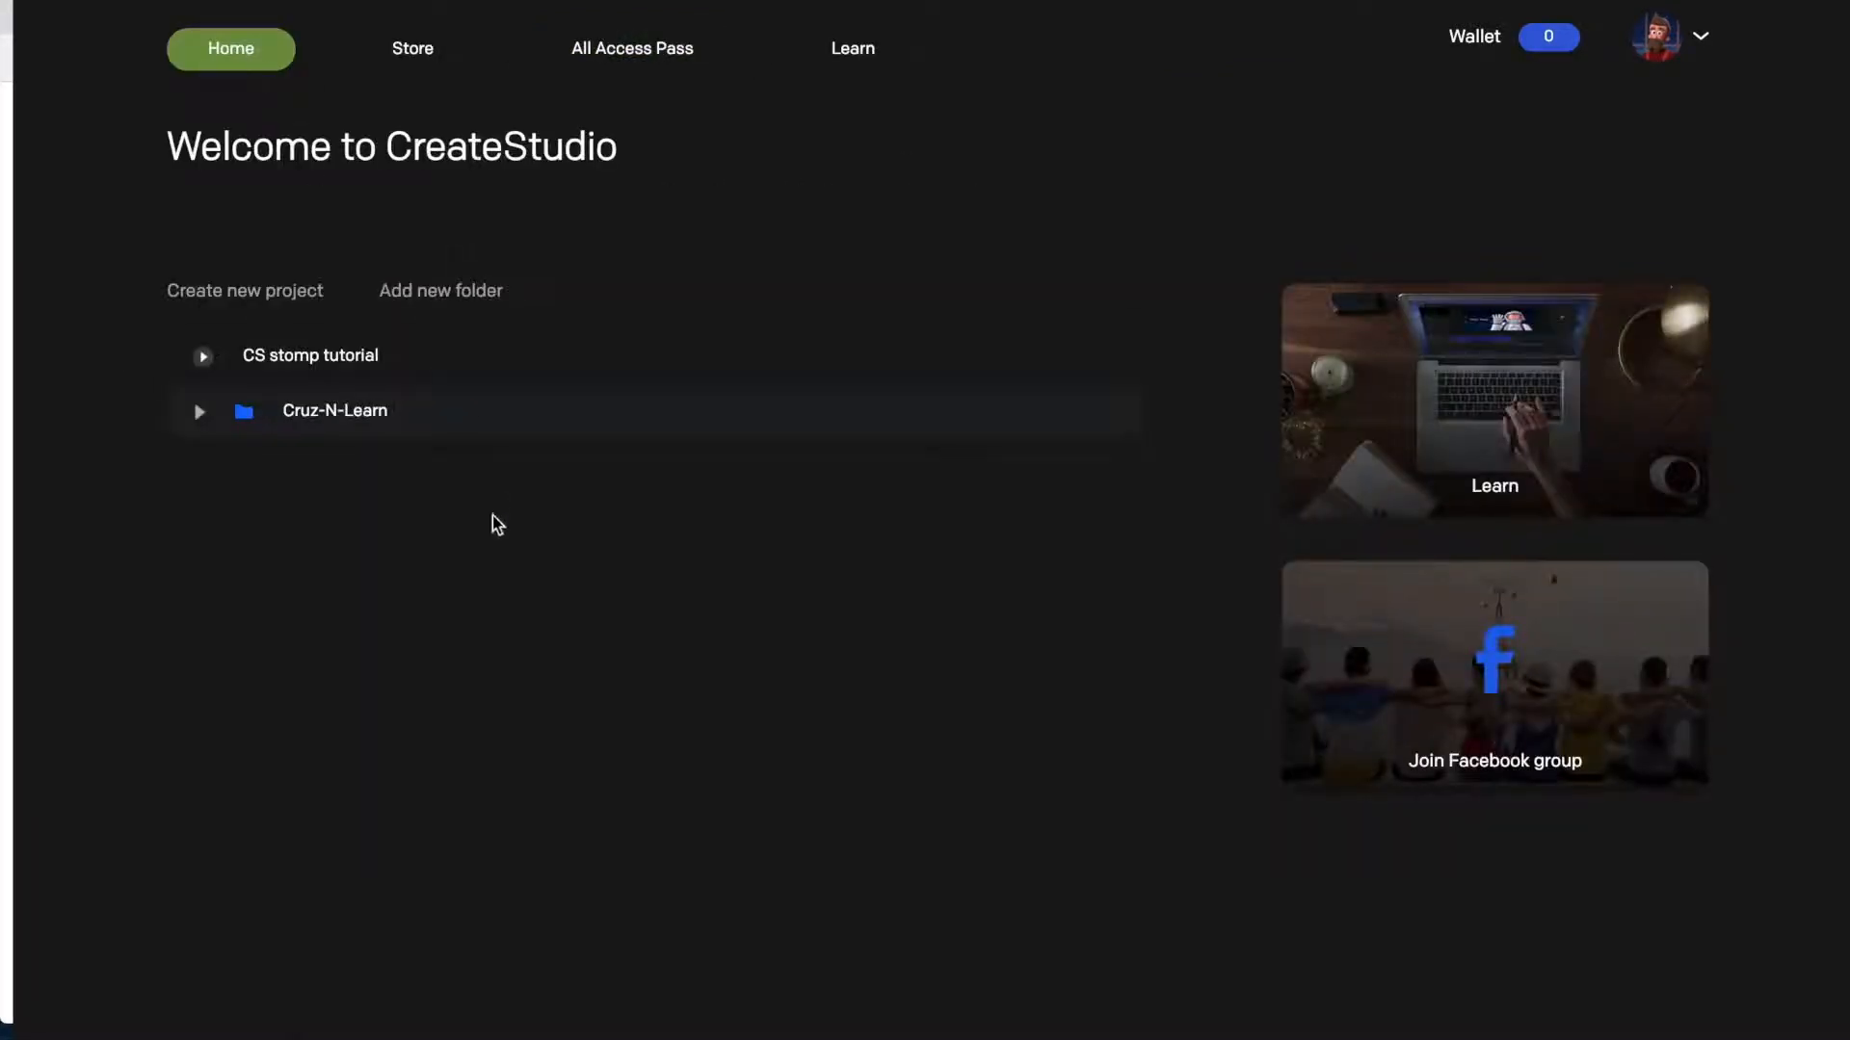
click(199, 410)
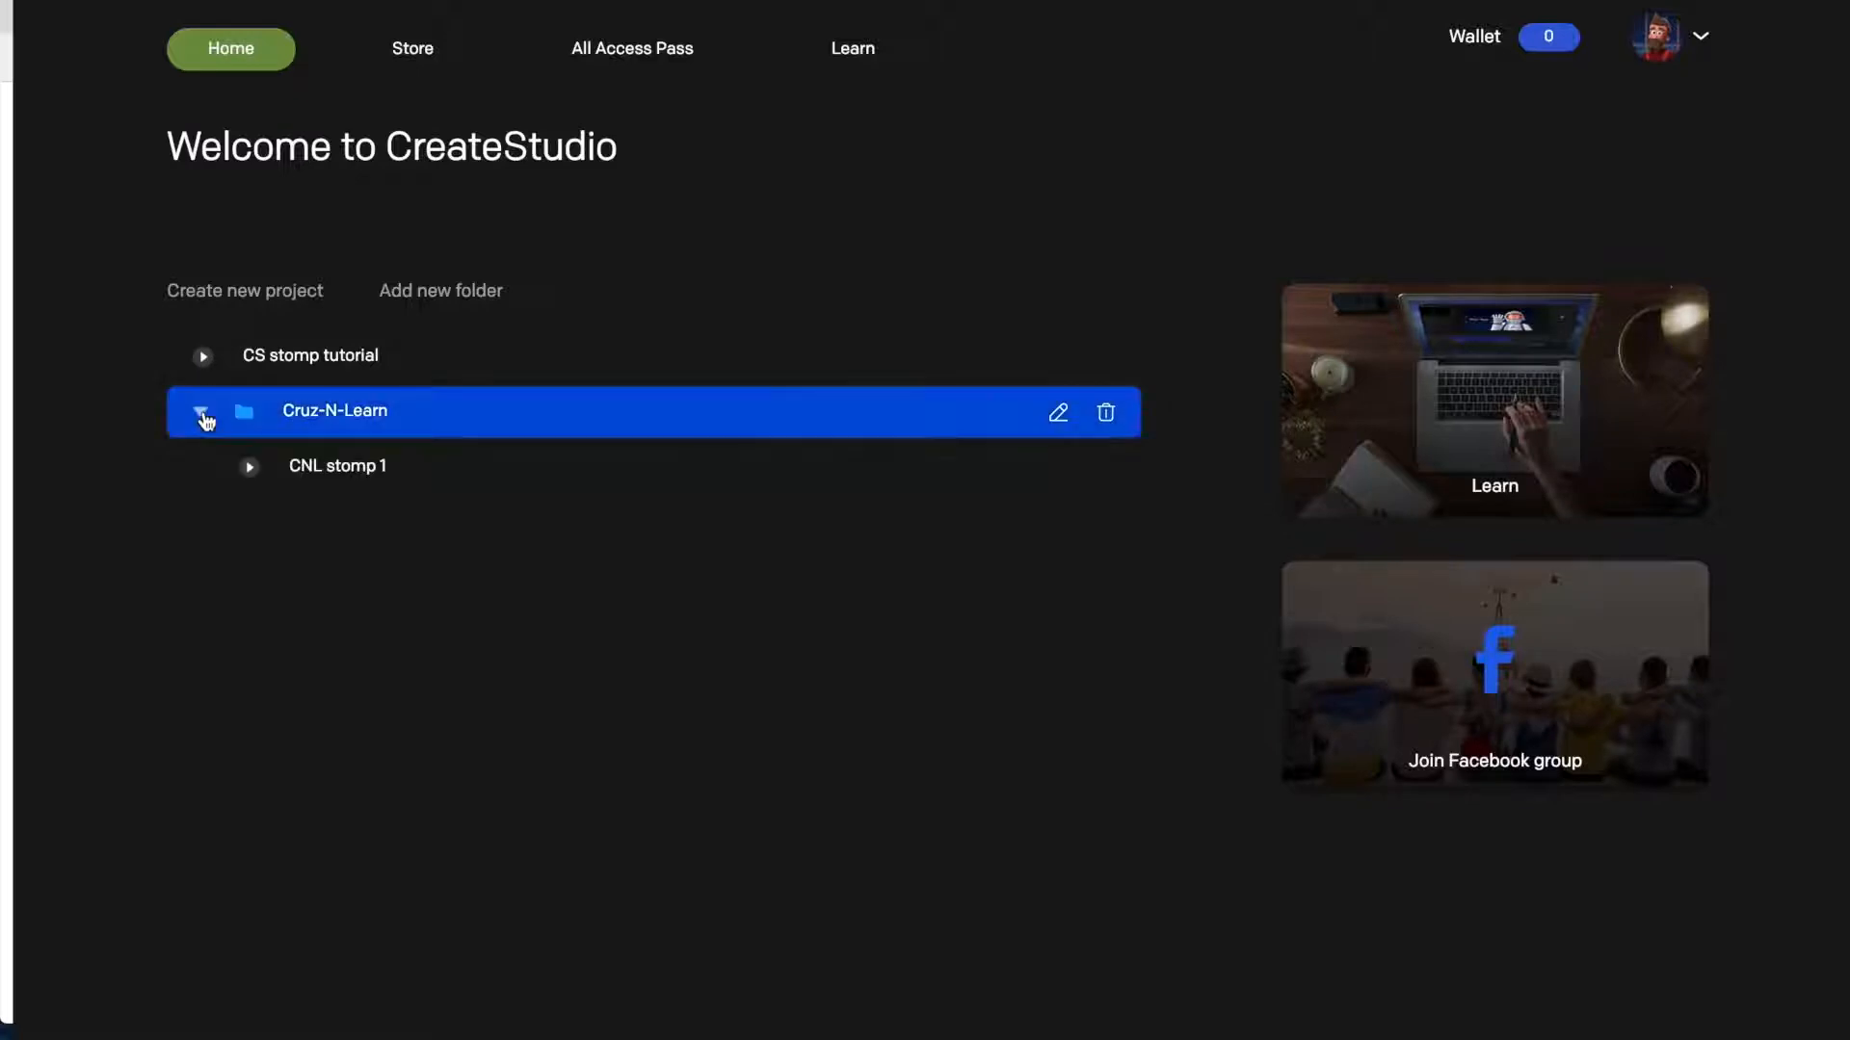
mouse_move(427, 271)
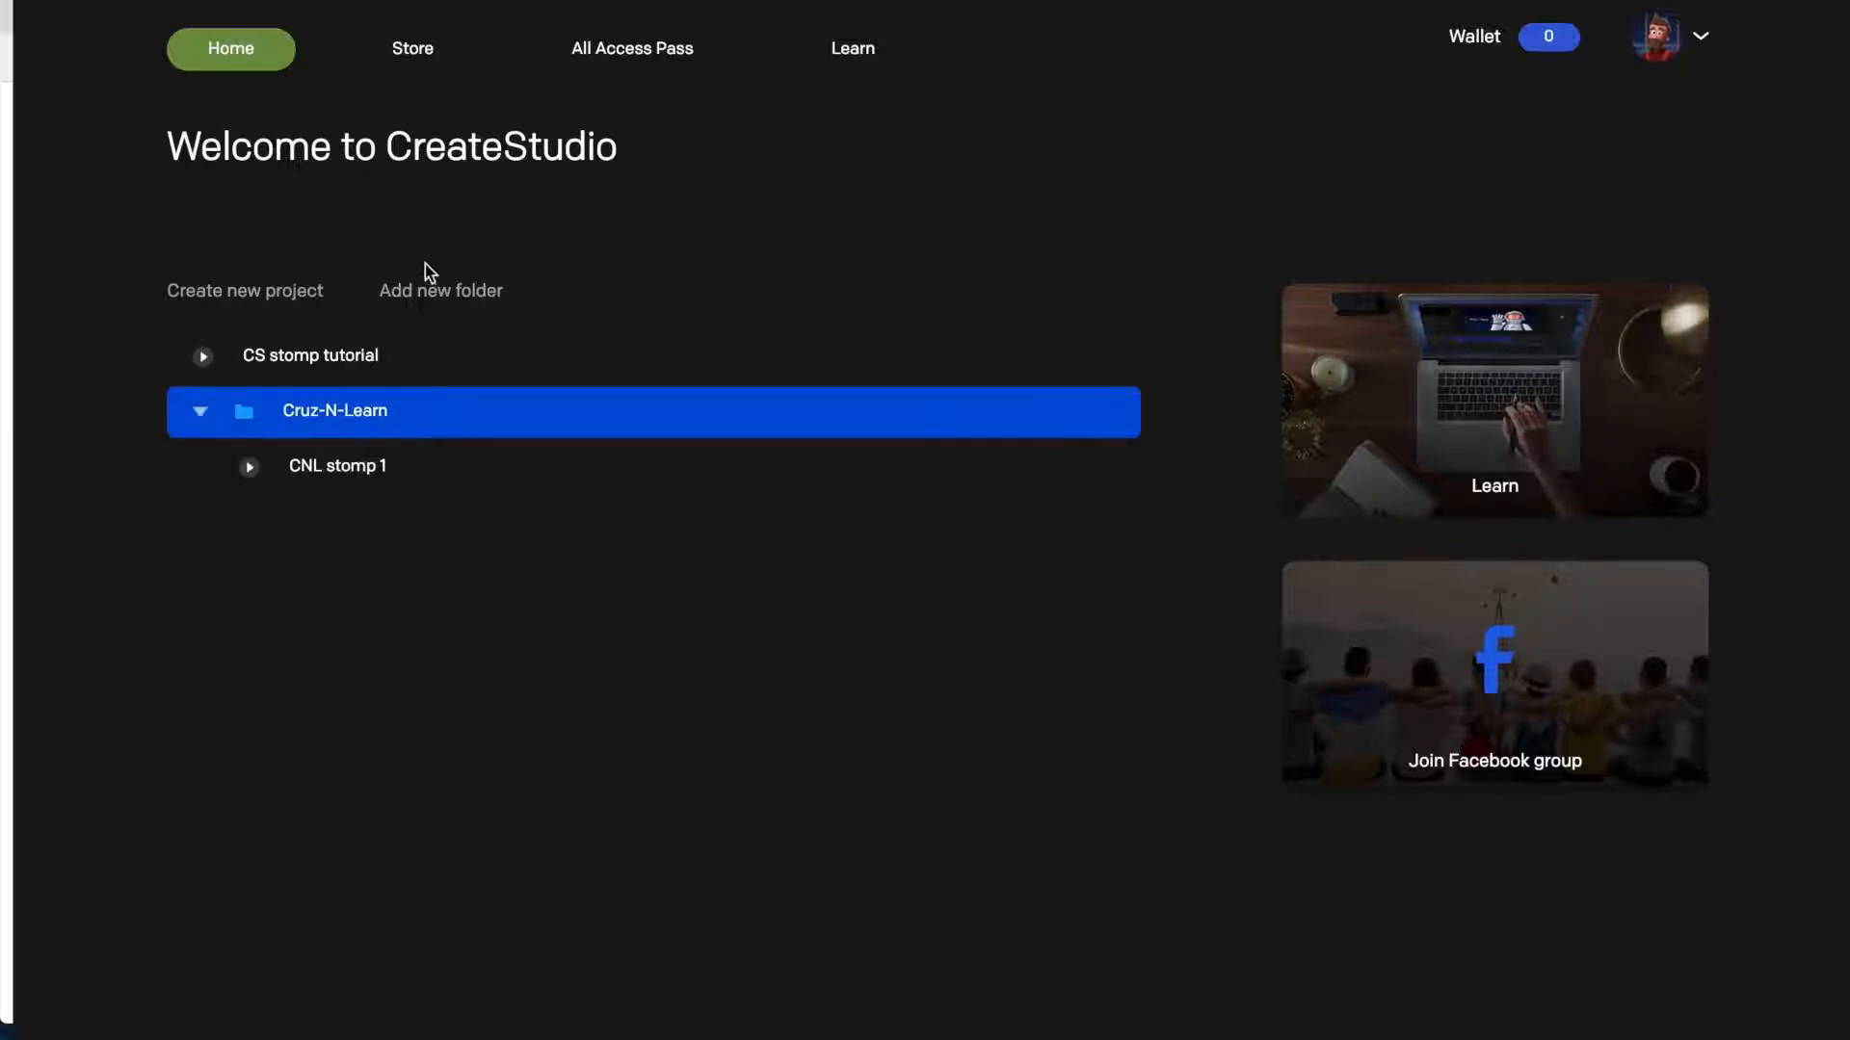
mouse_move(280, 295)
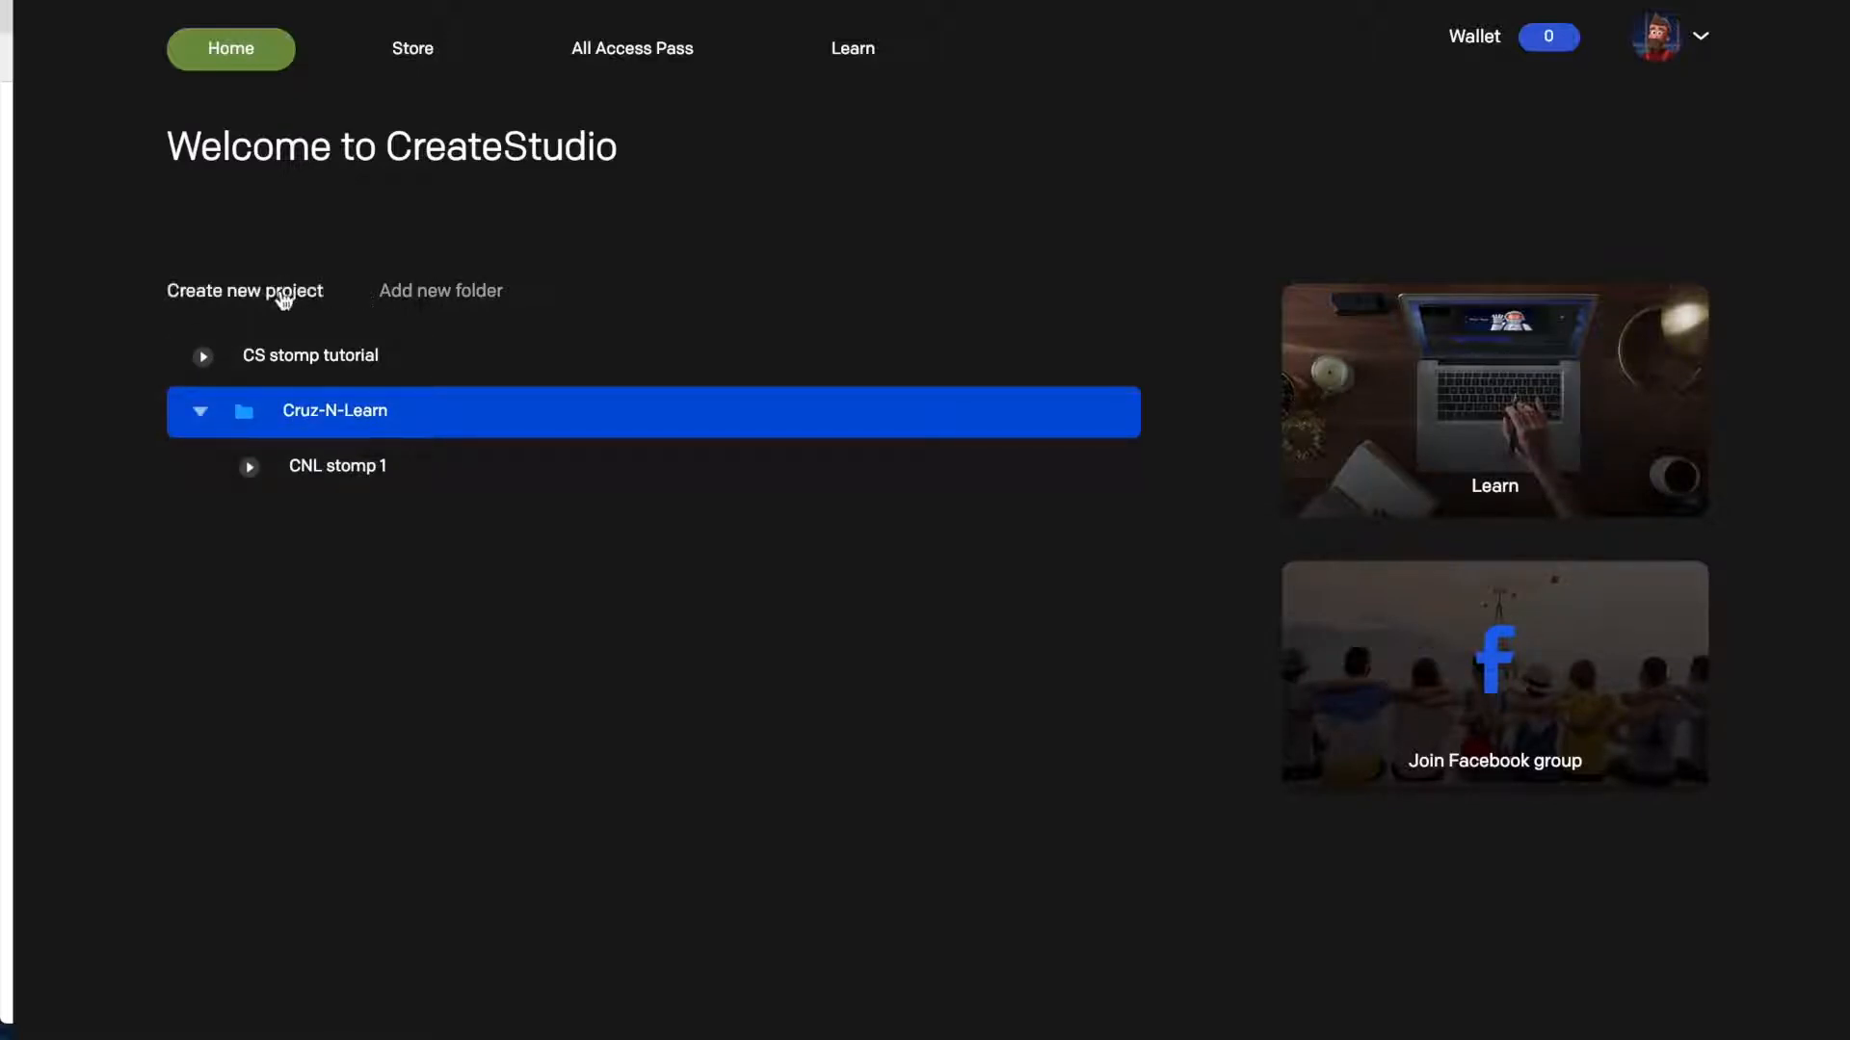
Step: Create a new project using the 1080p HD preset and a light background
click(243, 290)
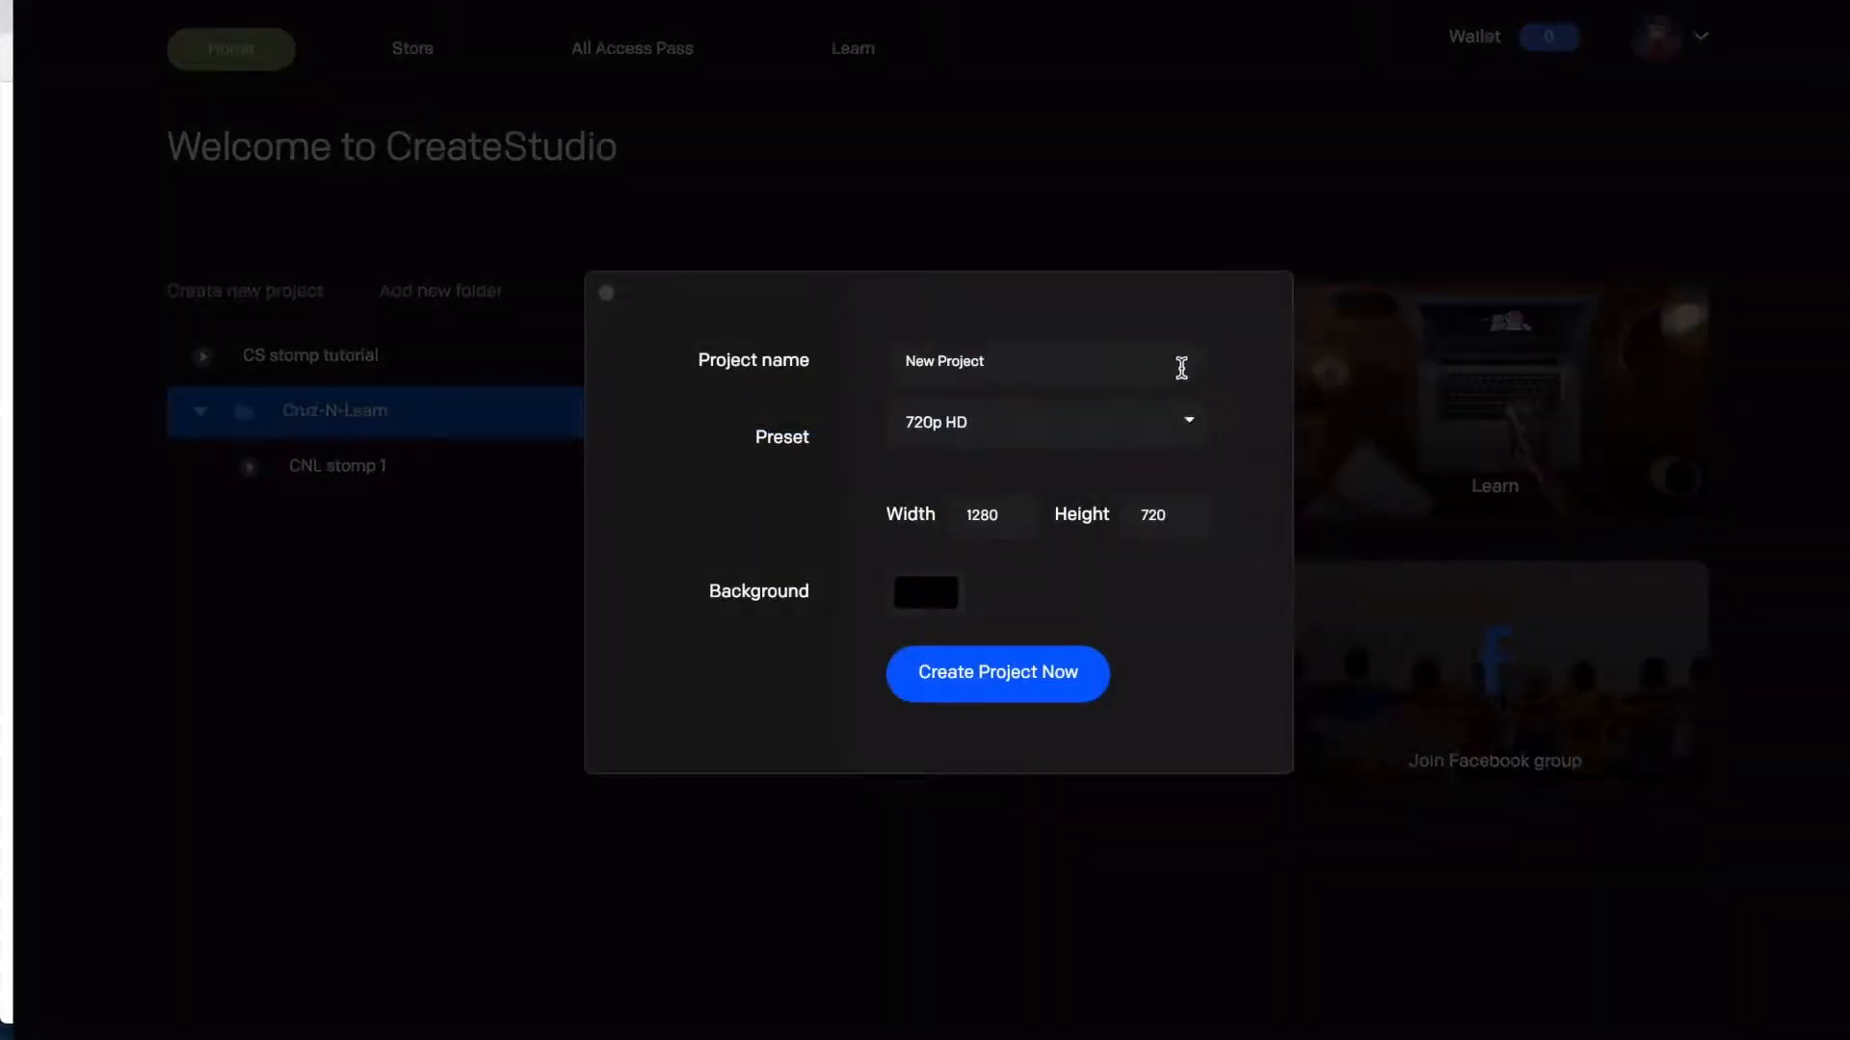
mouse_move(867, 453)
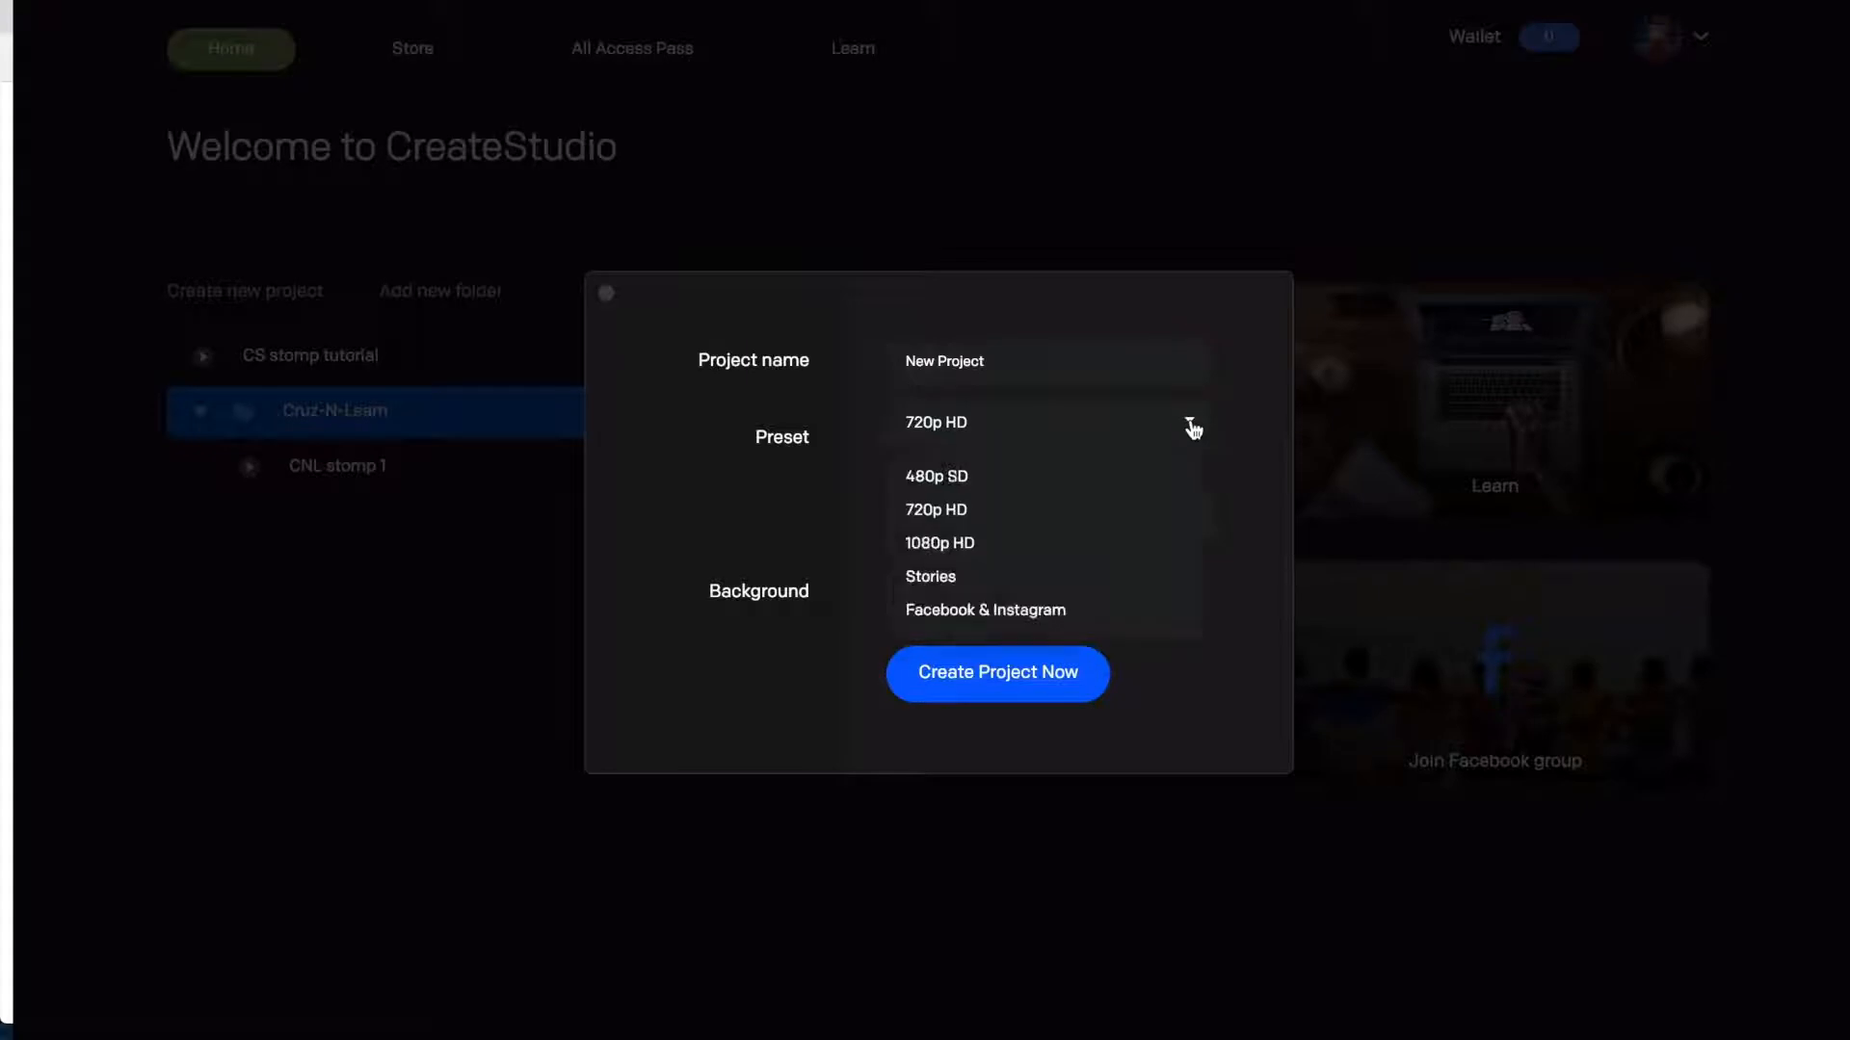
mouse_move(956, 555)
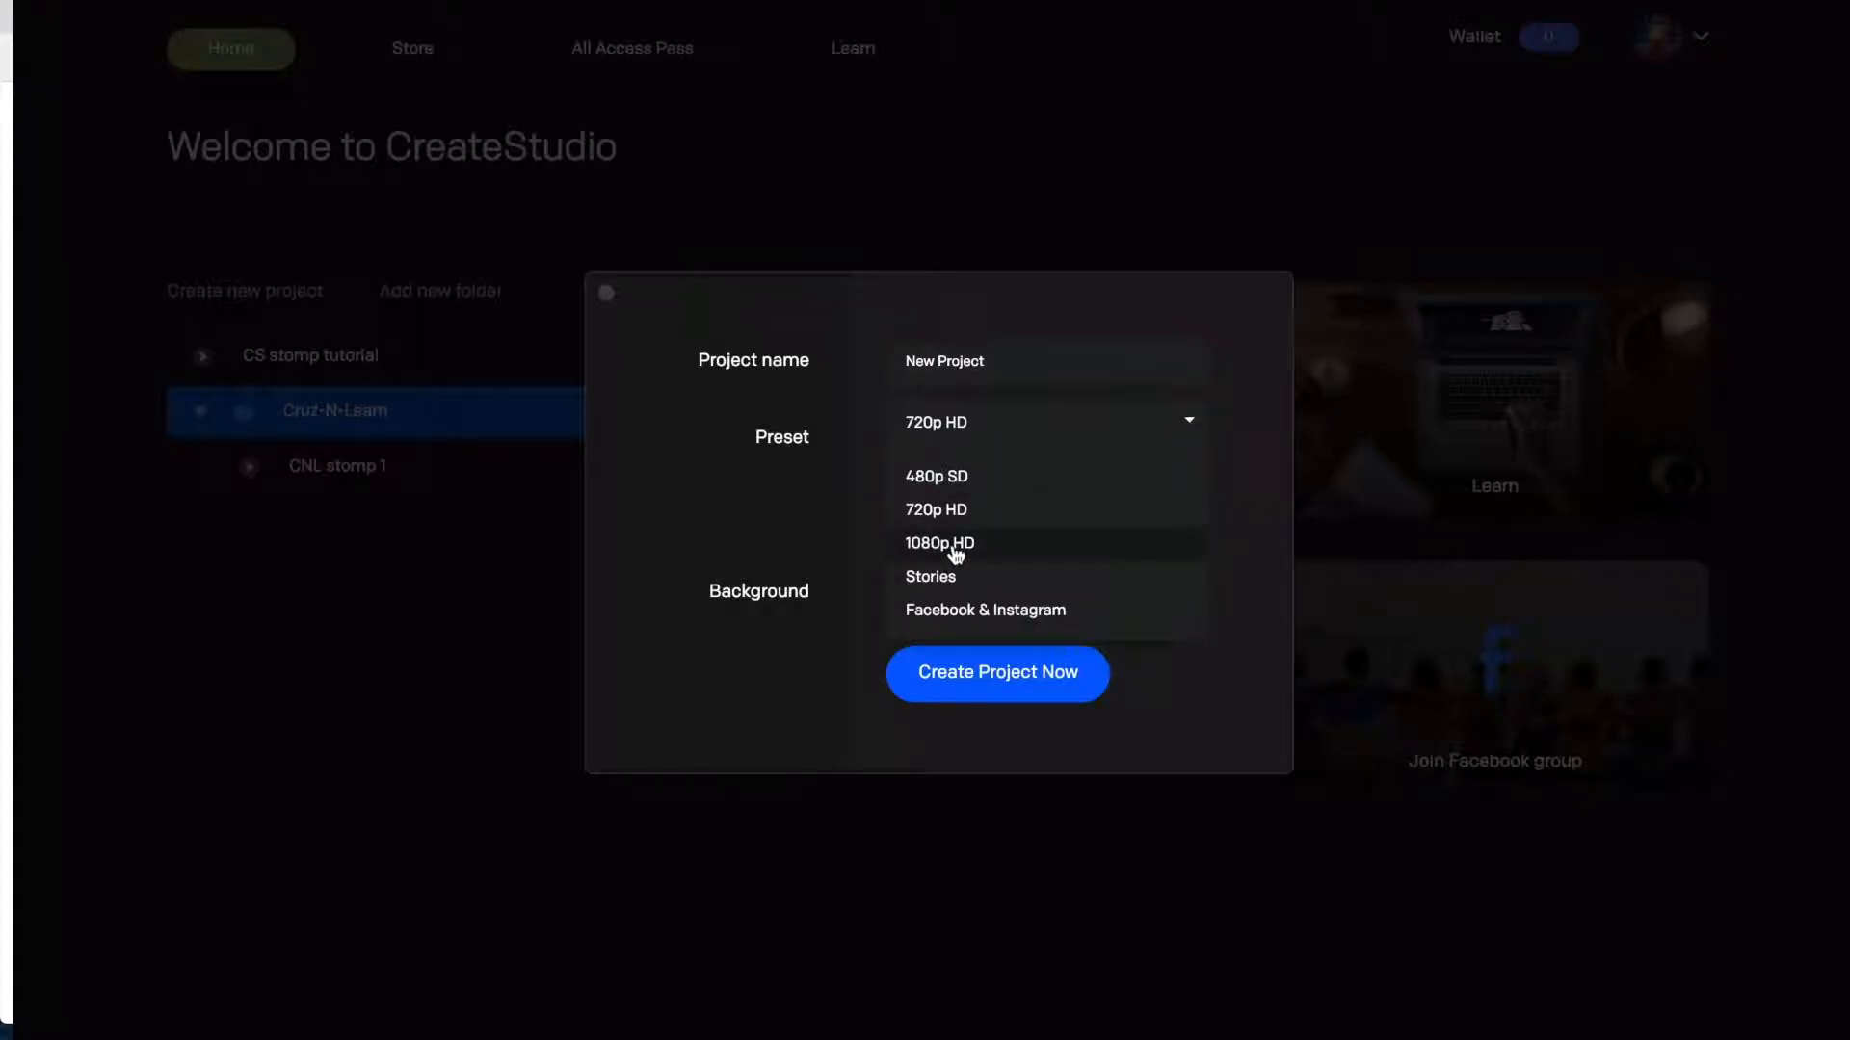
mouse_move(991, 552)
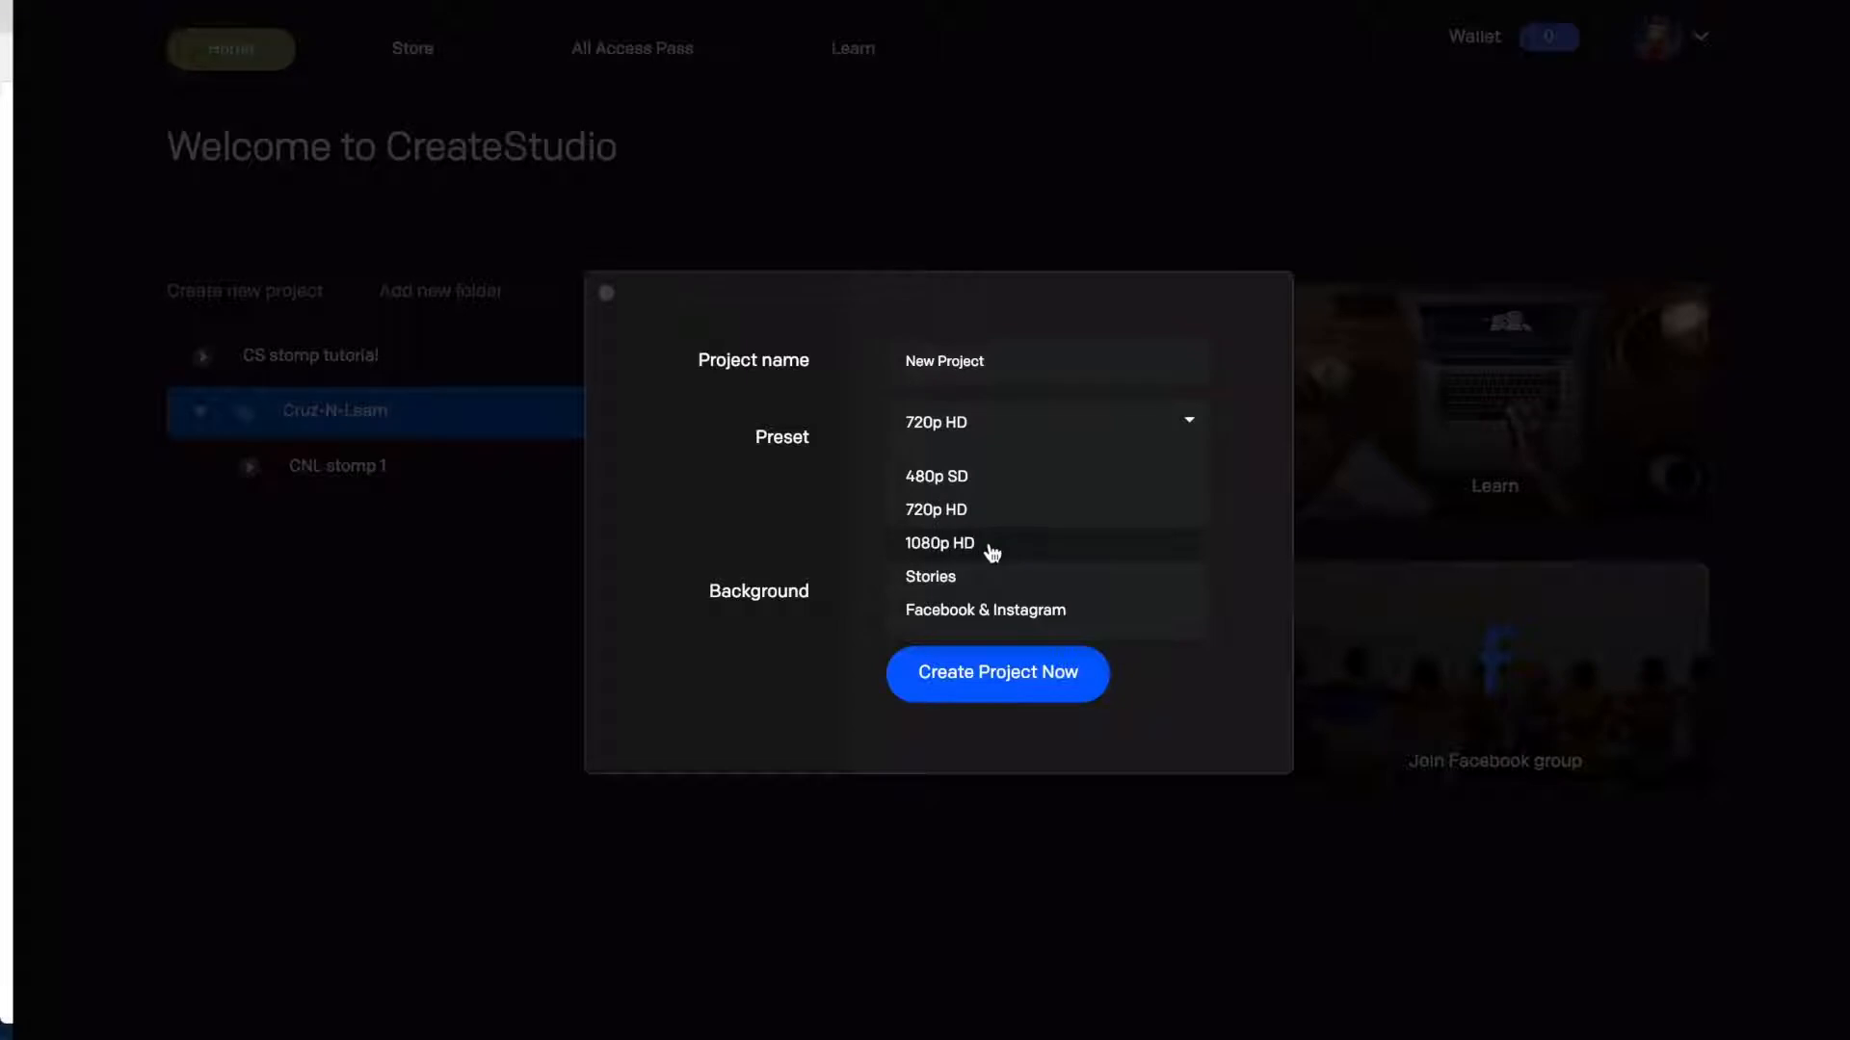
click(939, 543)
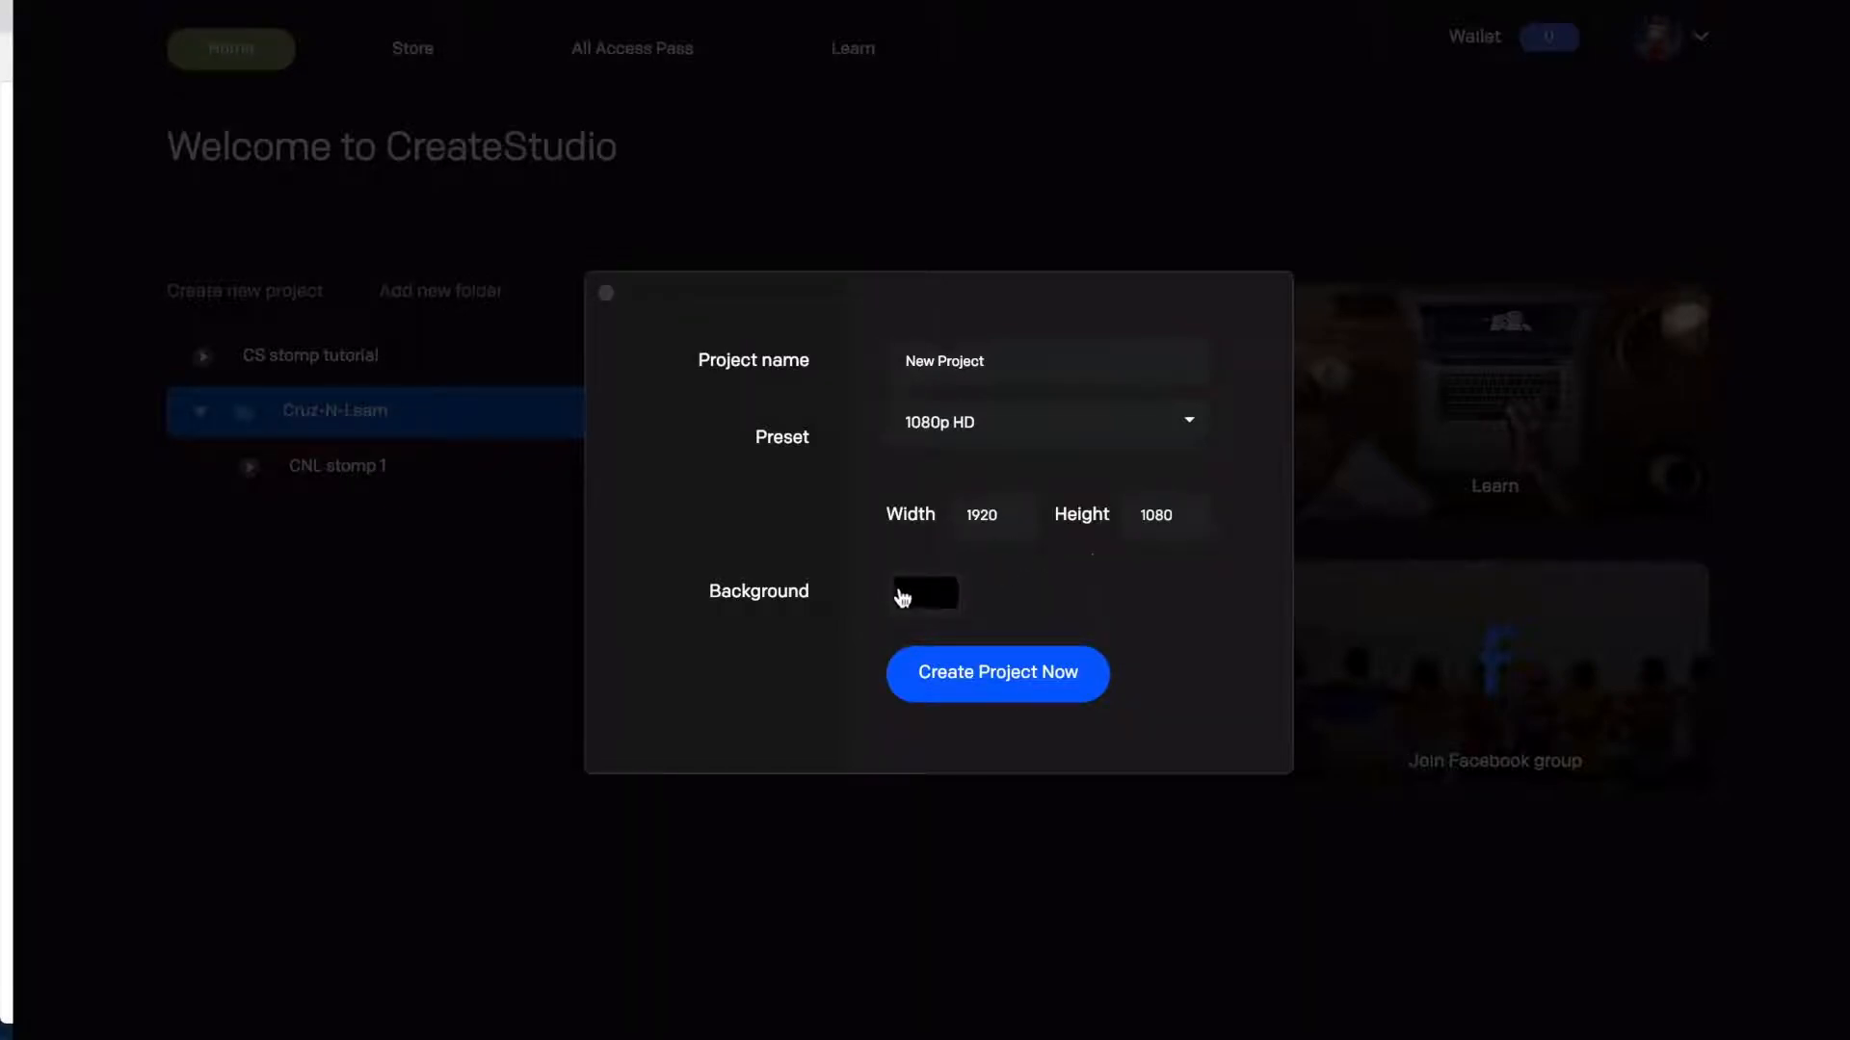
click(924, 593)
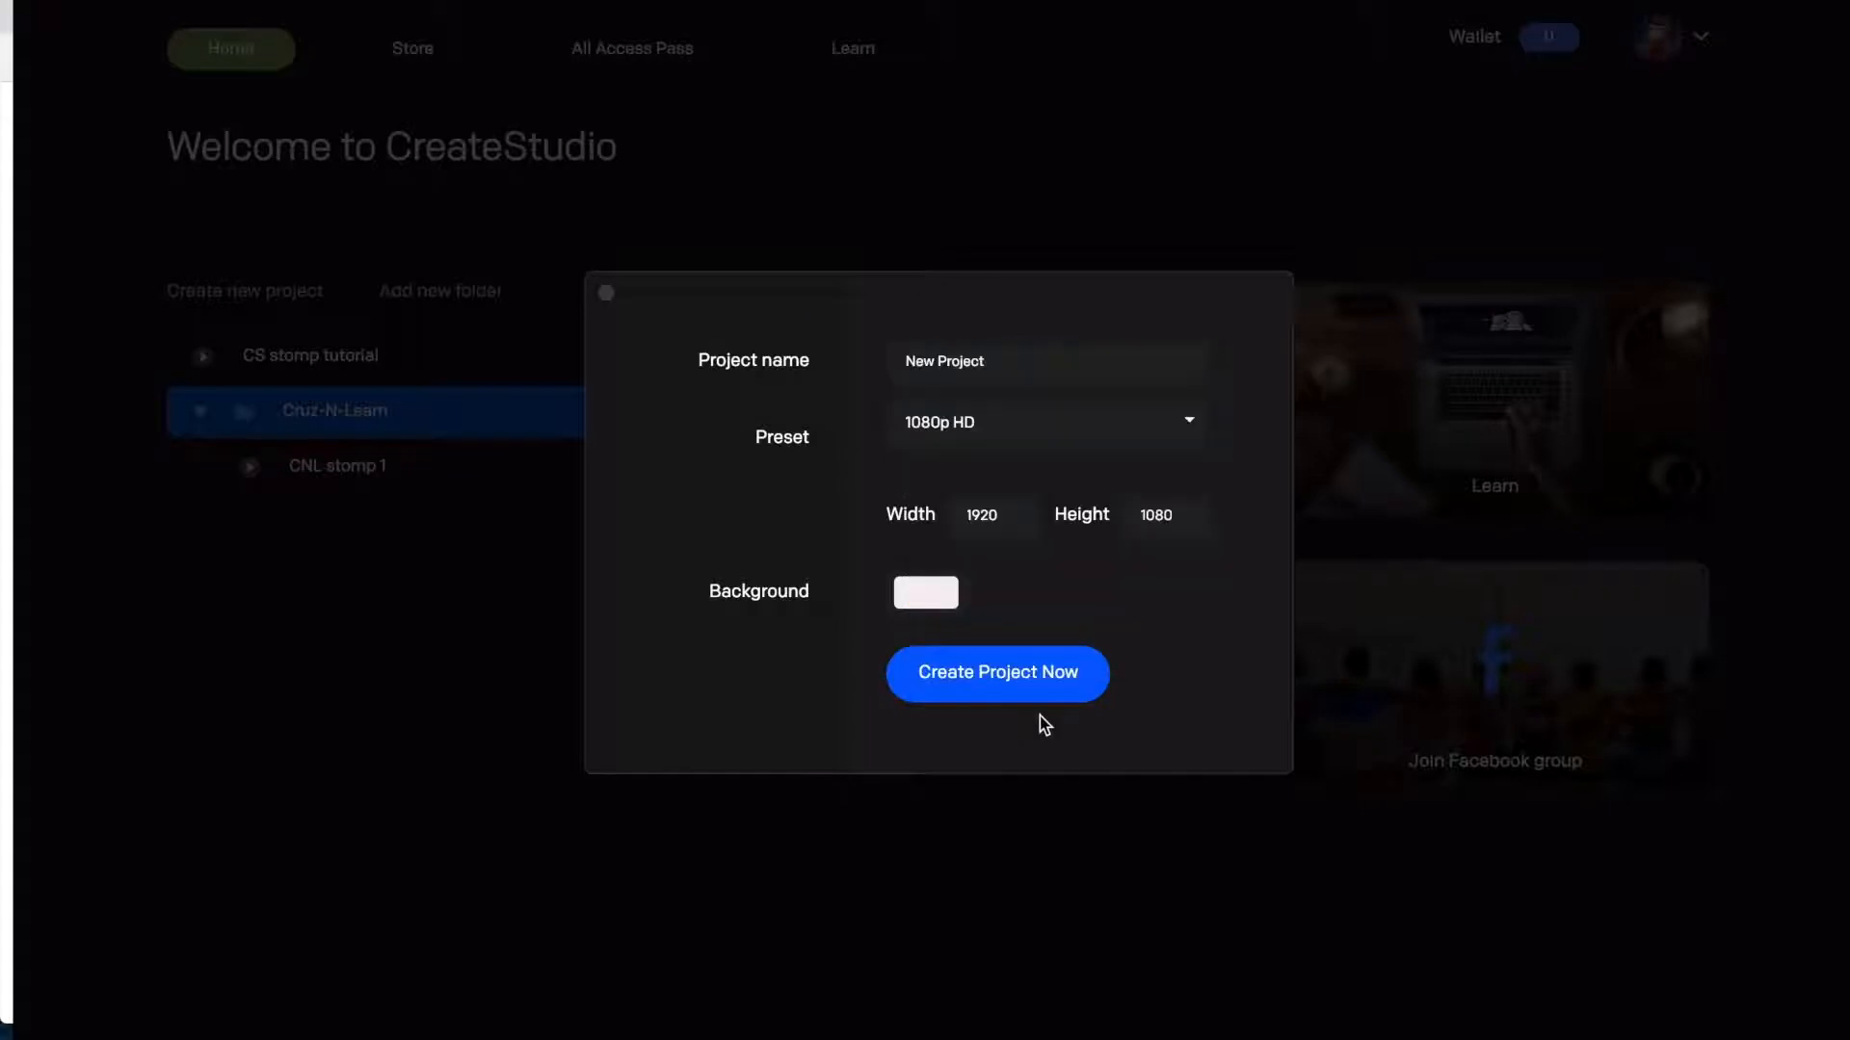
mouse_move(997, 673)
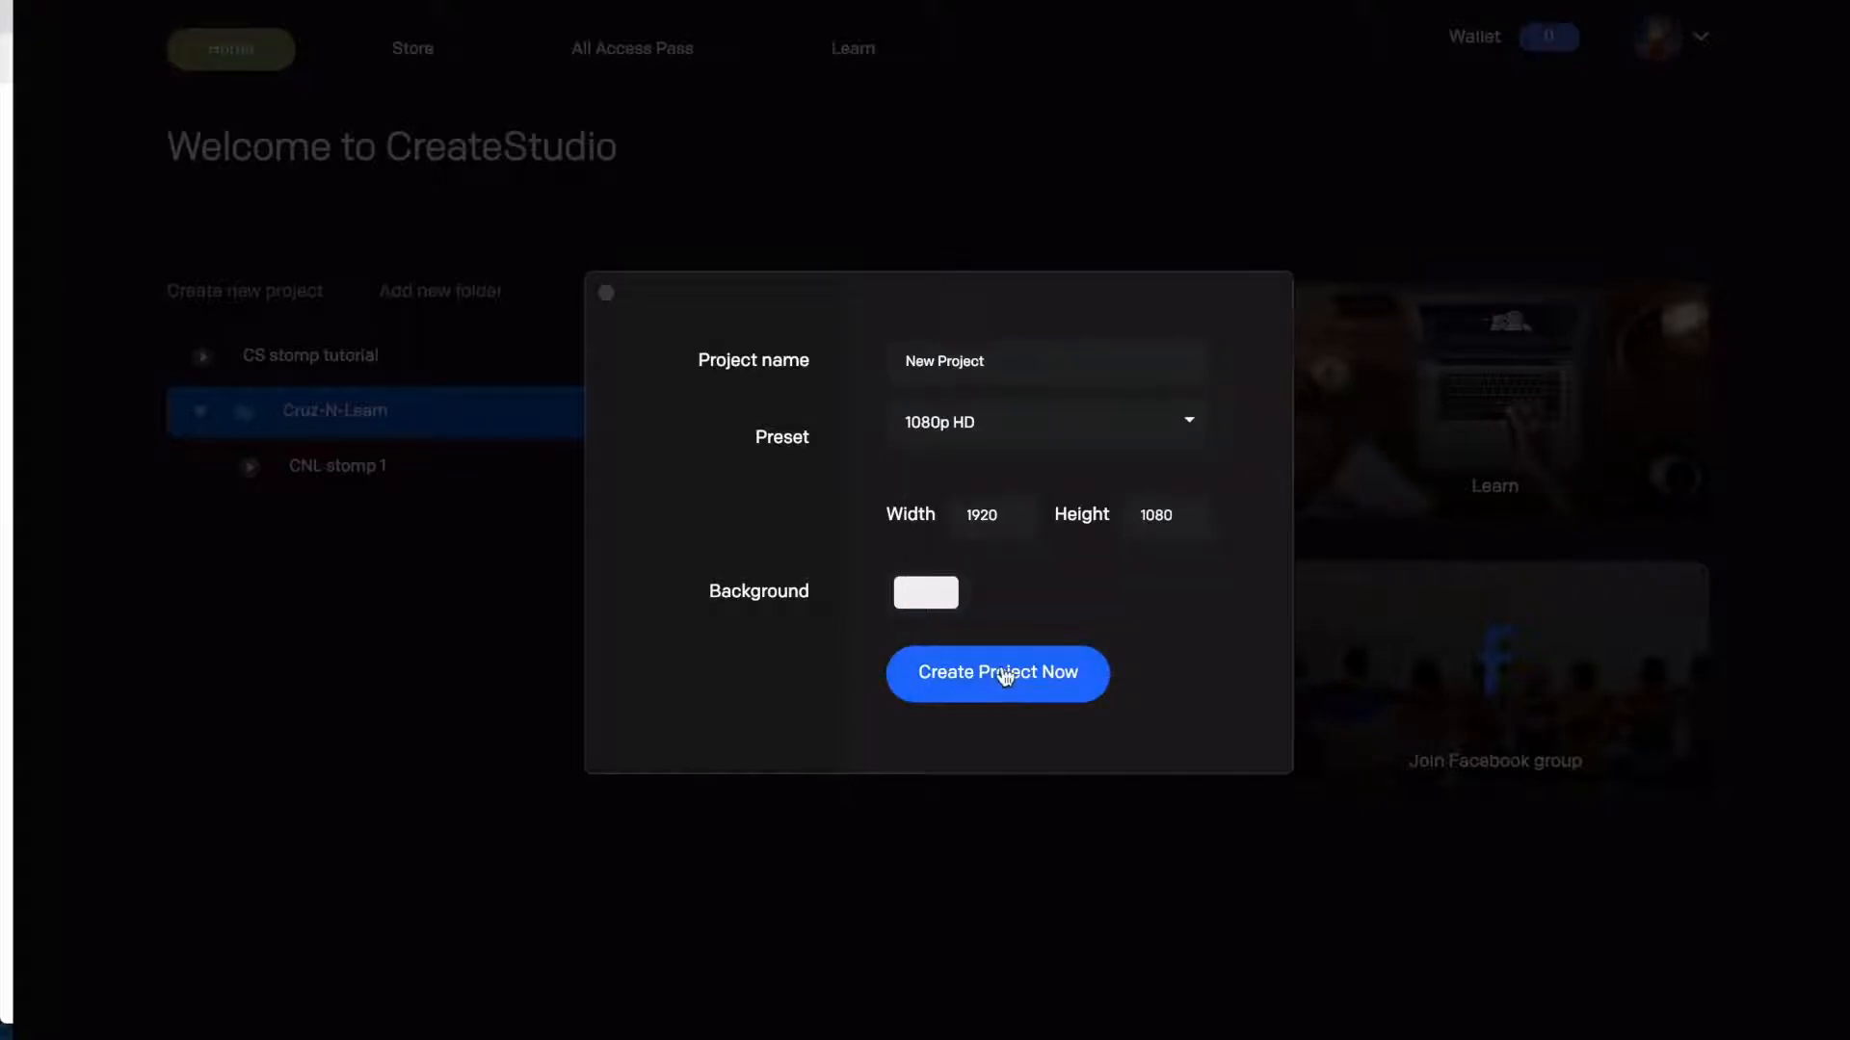
click(997, 673)
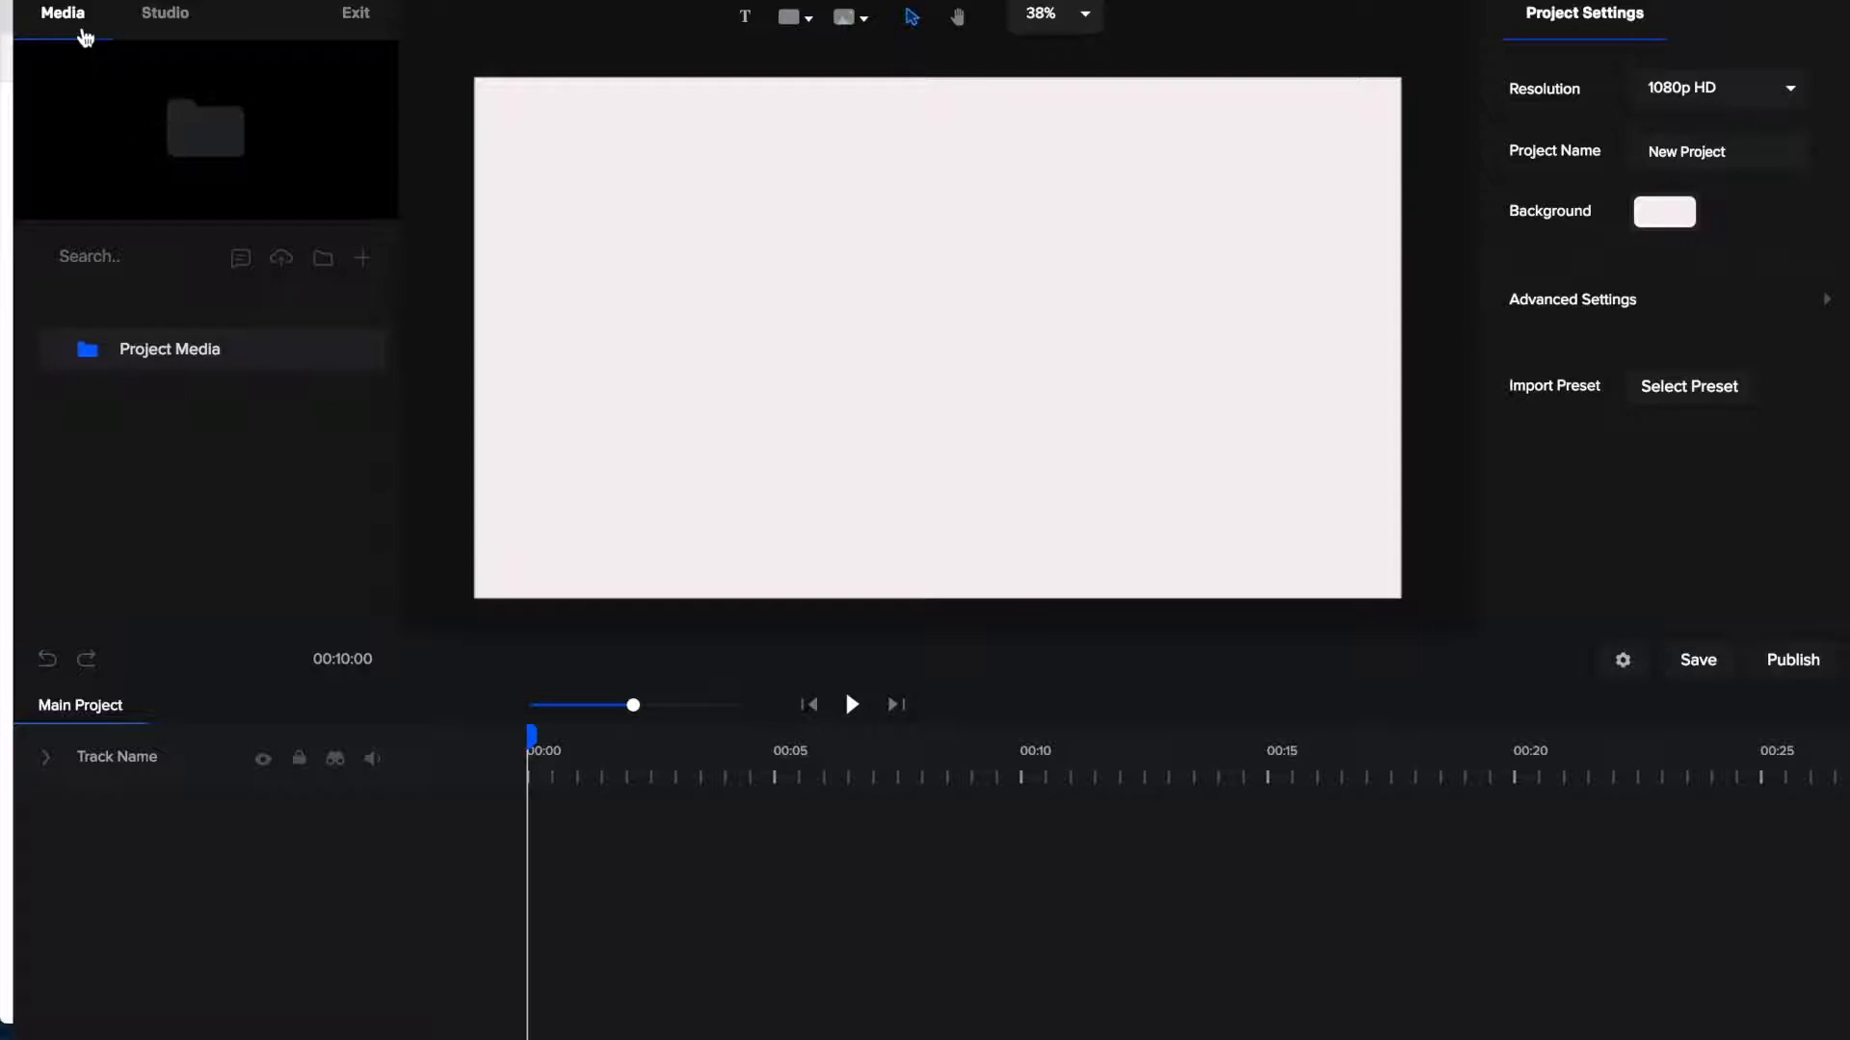
click(164, 13)
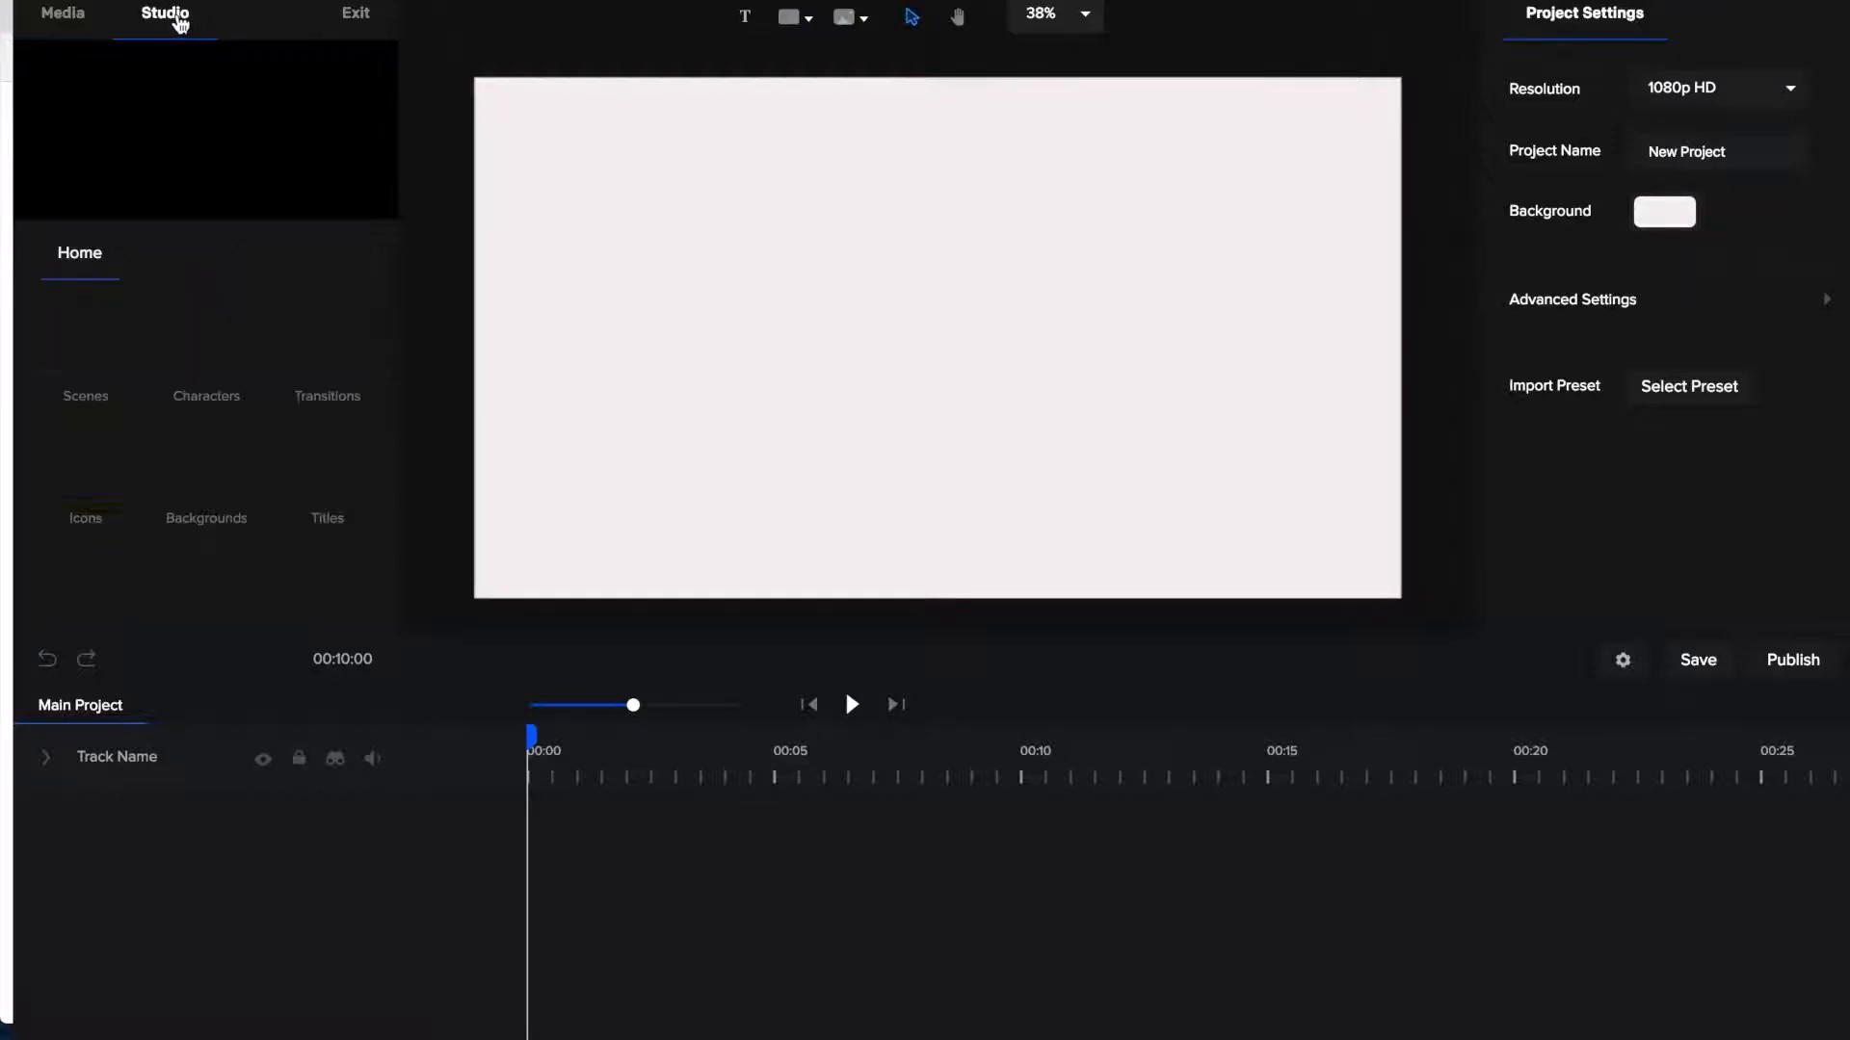
click(164, 13)
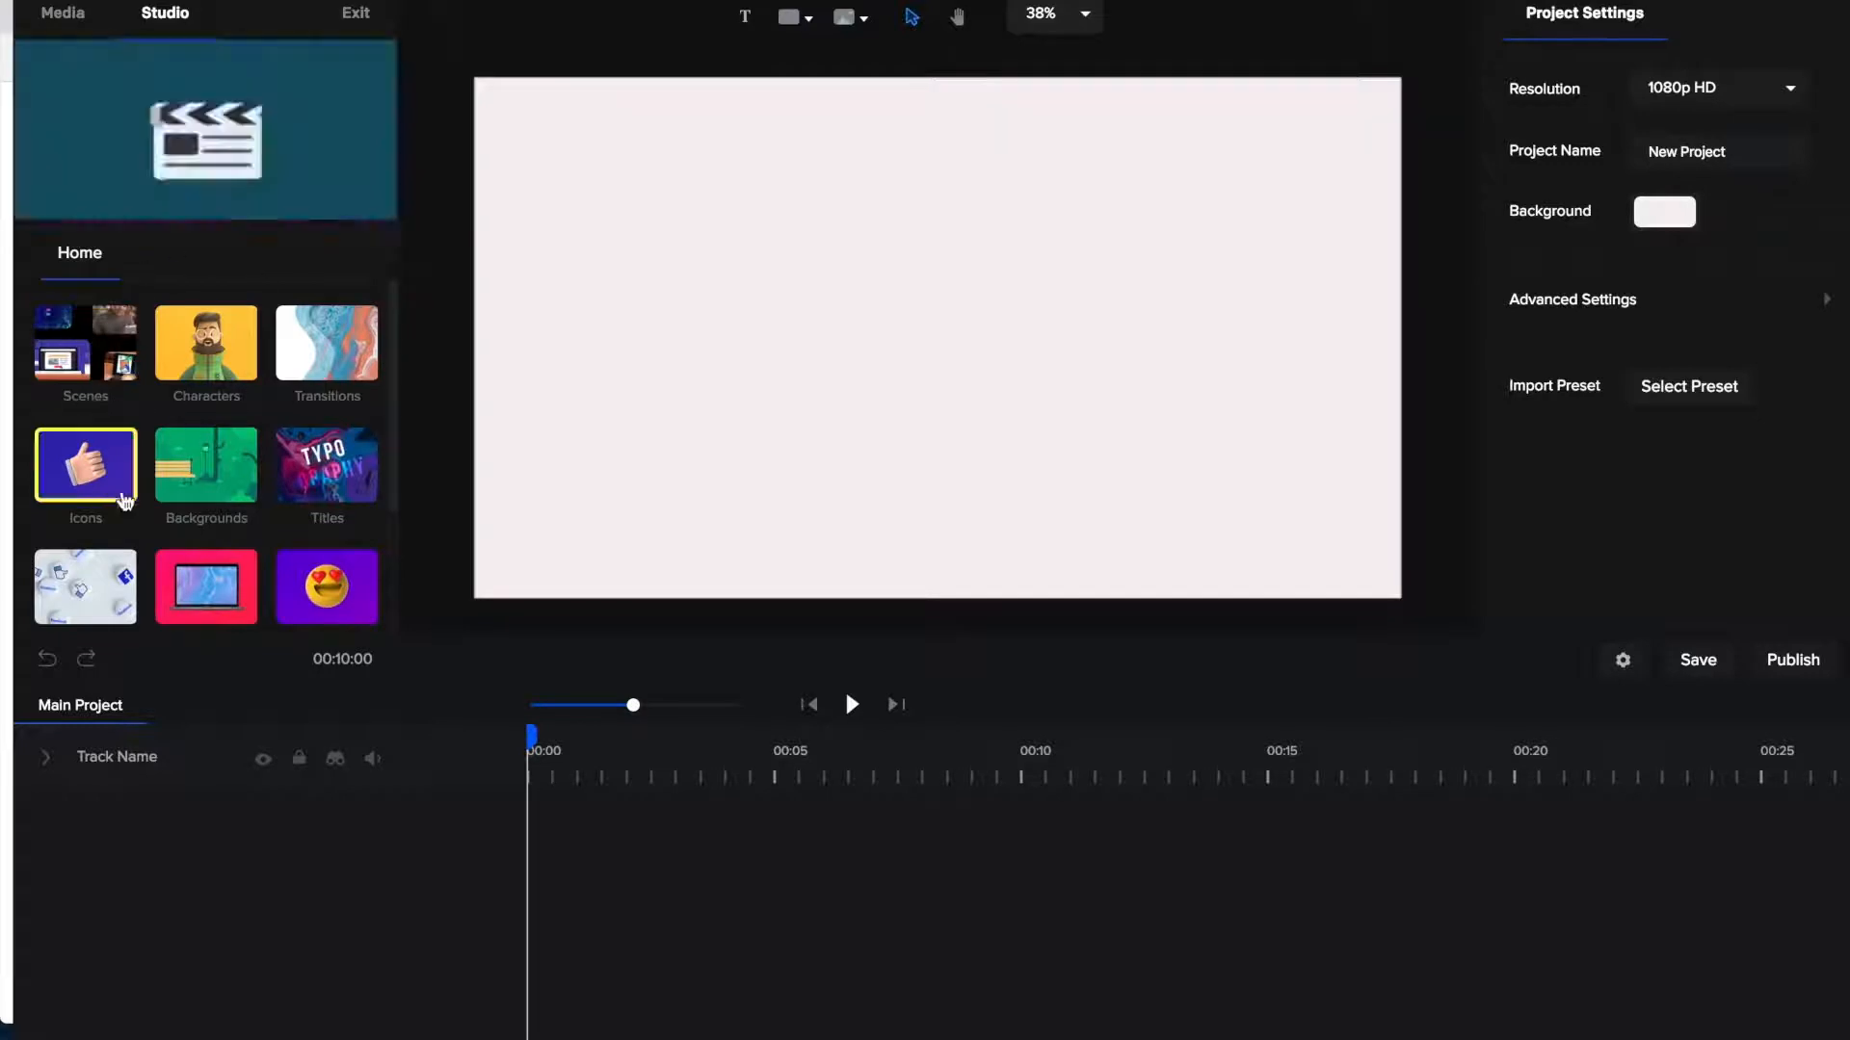
click(62, 13)
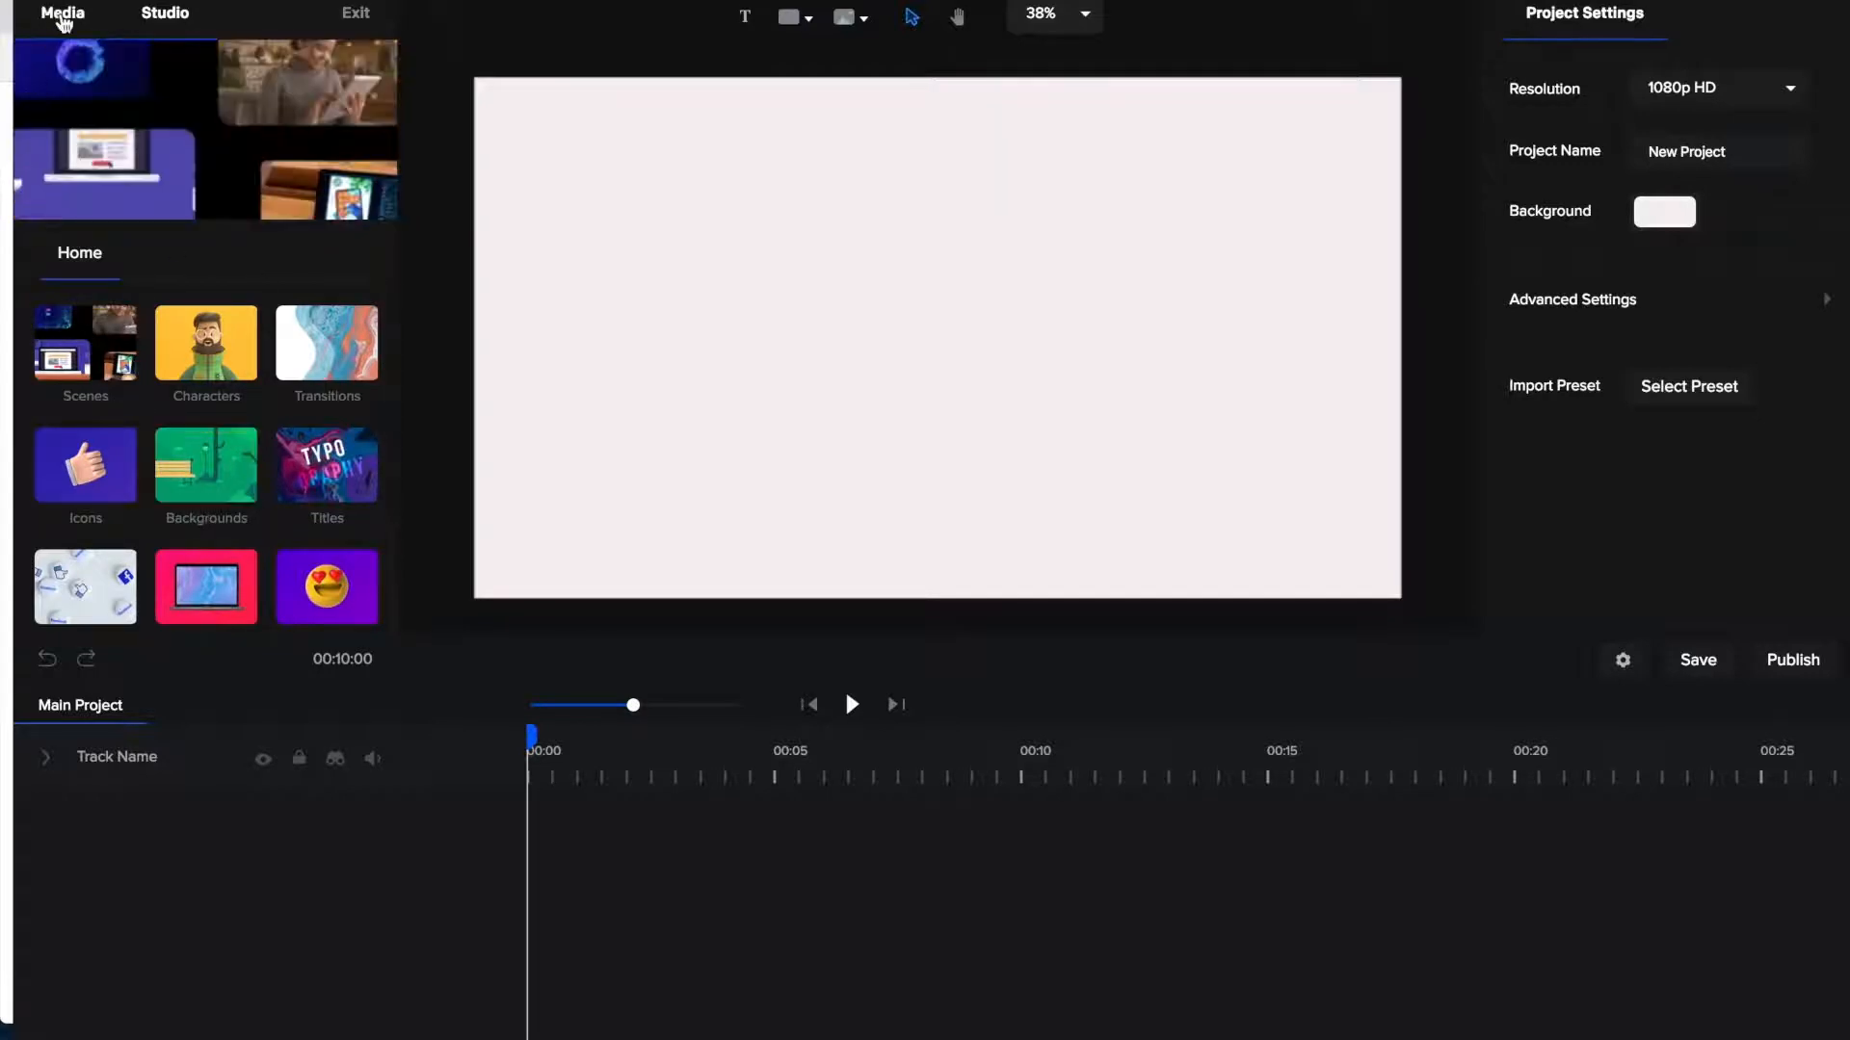
click(61, 12)
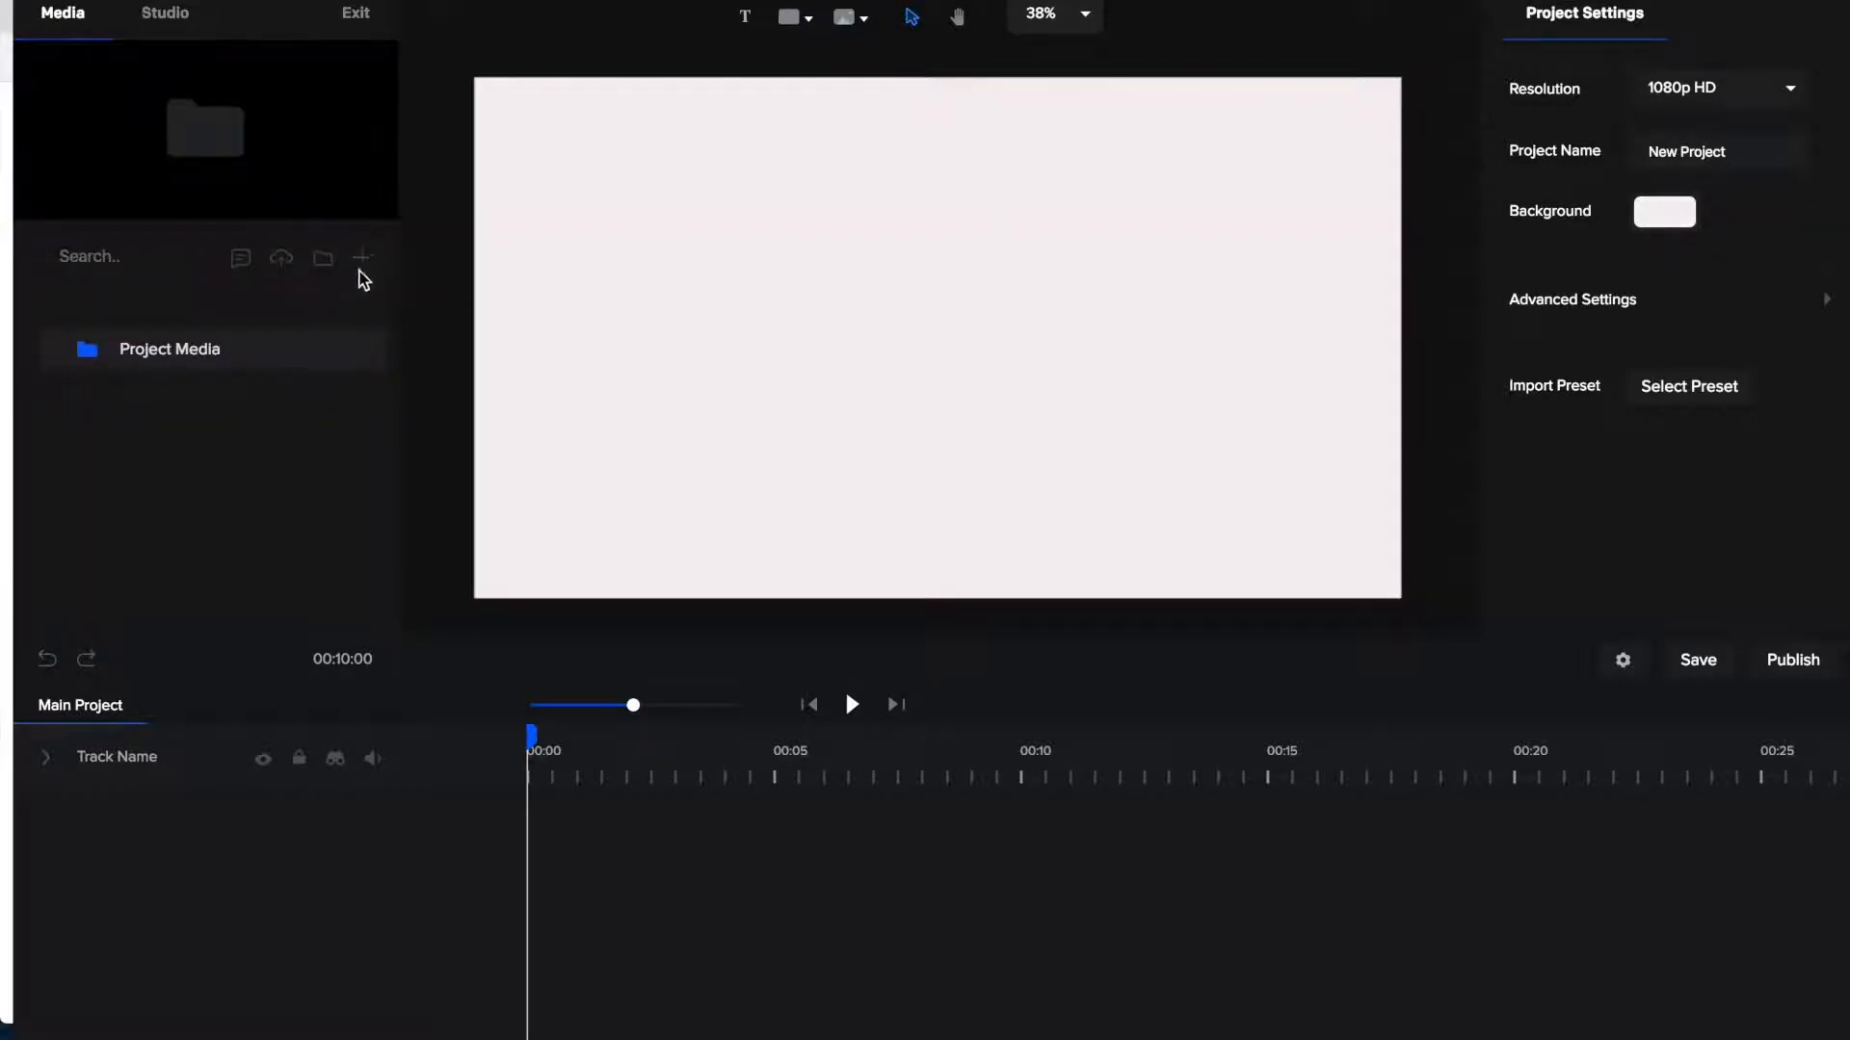
mouse_move(364, 258)
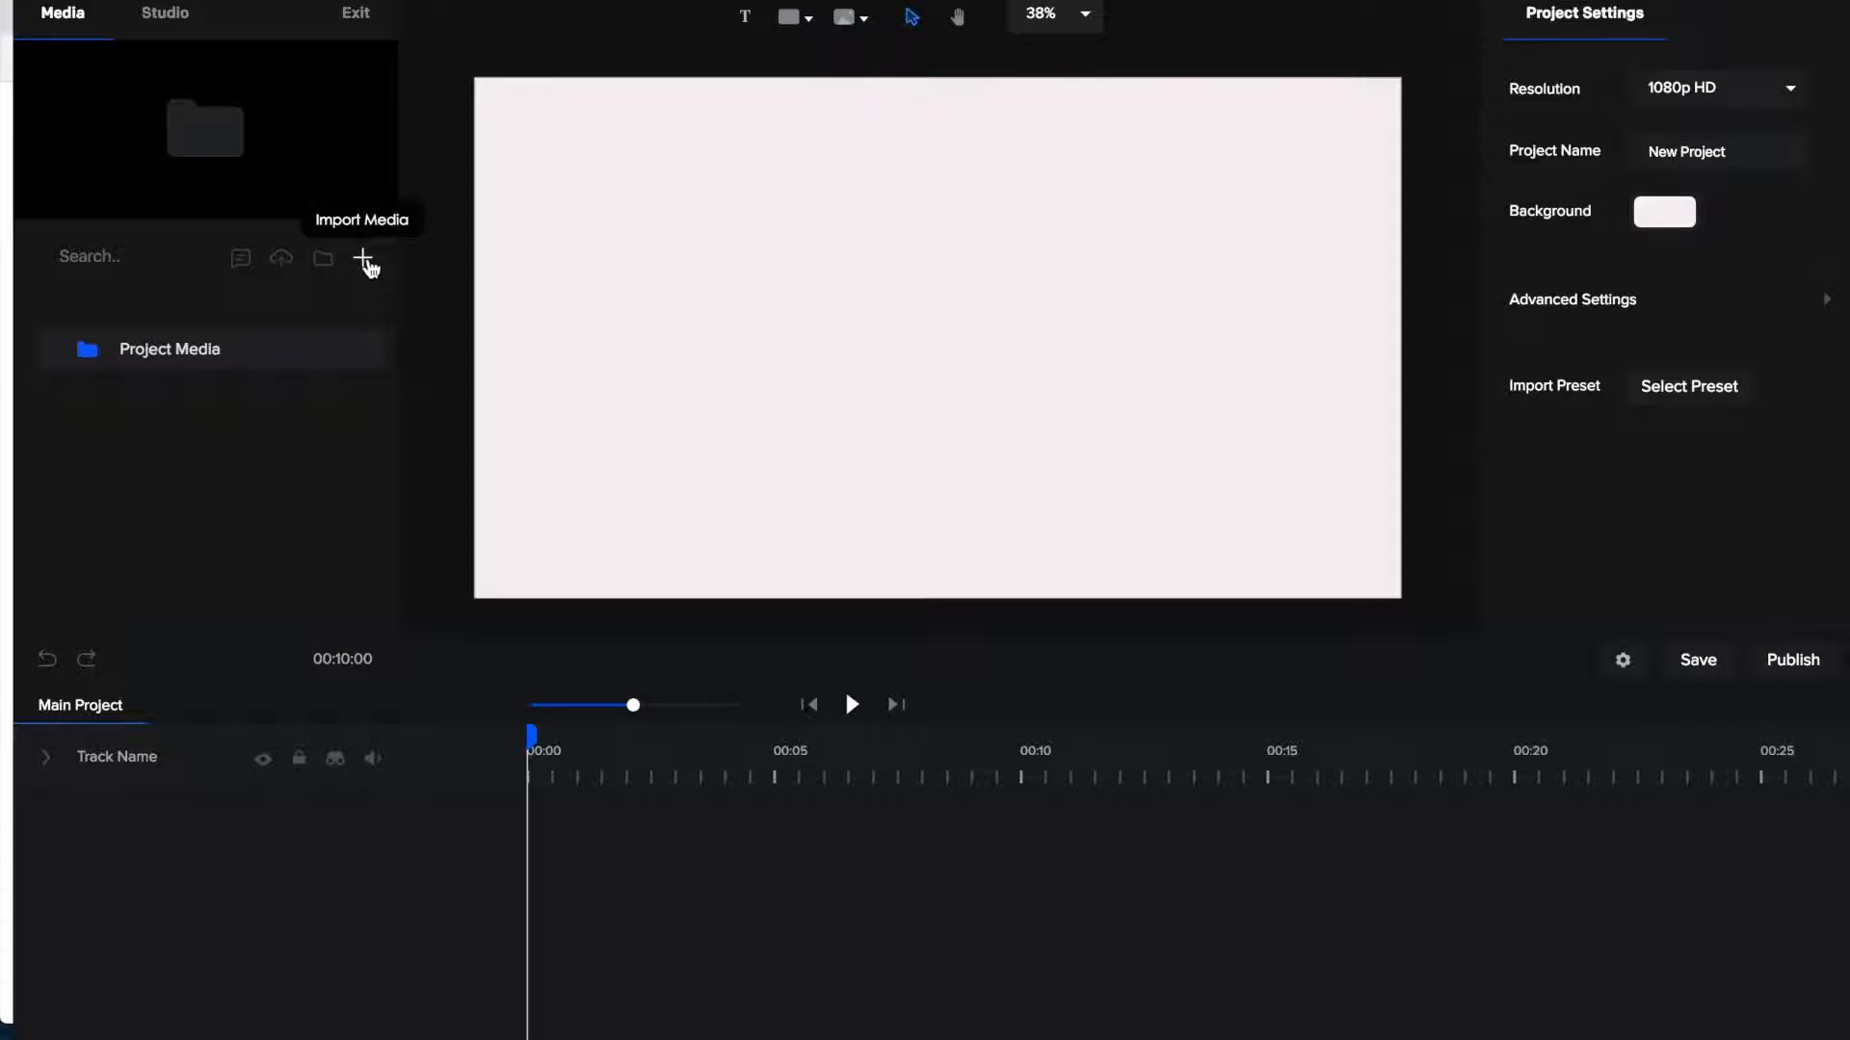
mouse_move(112, 100)
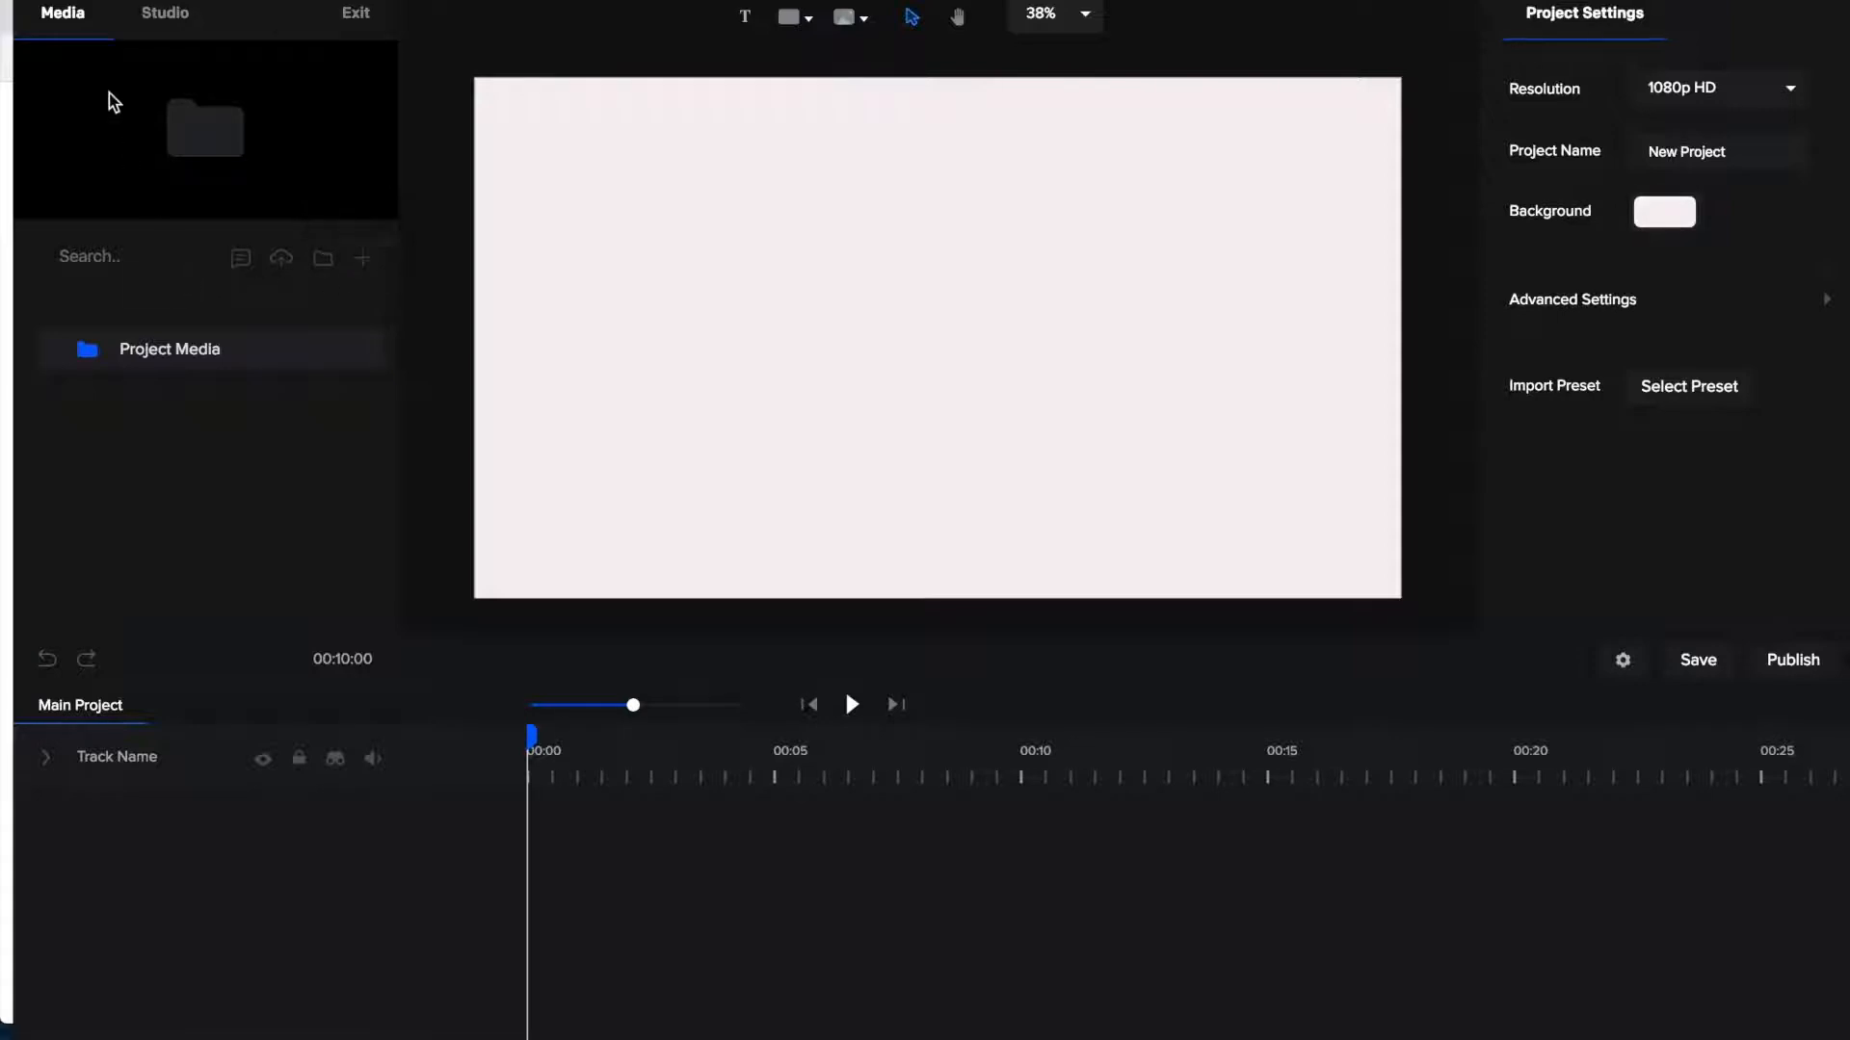
mouse_move(200, 424)
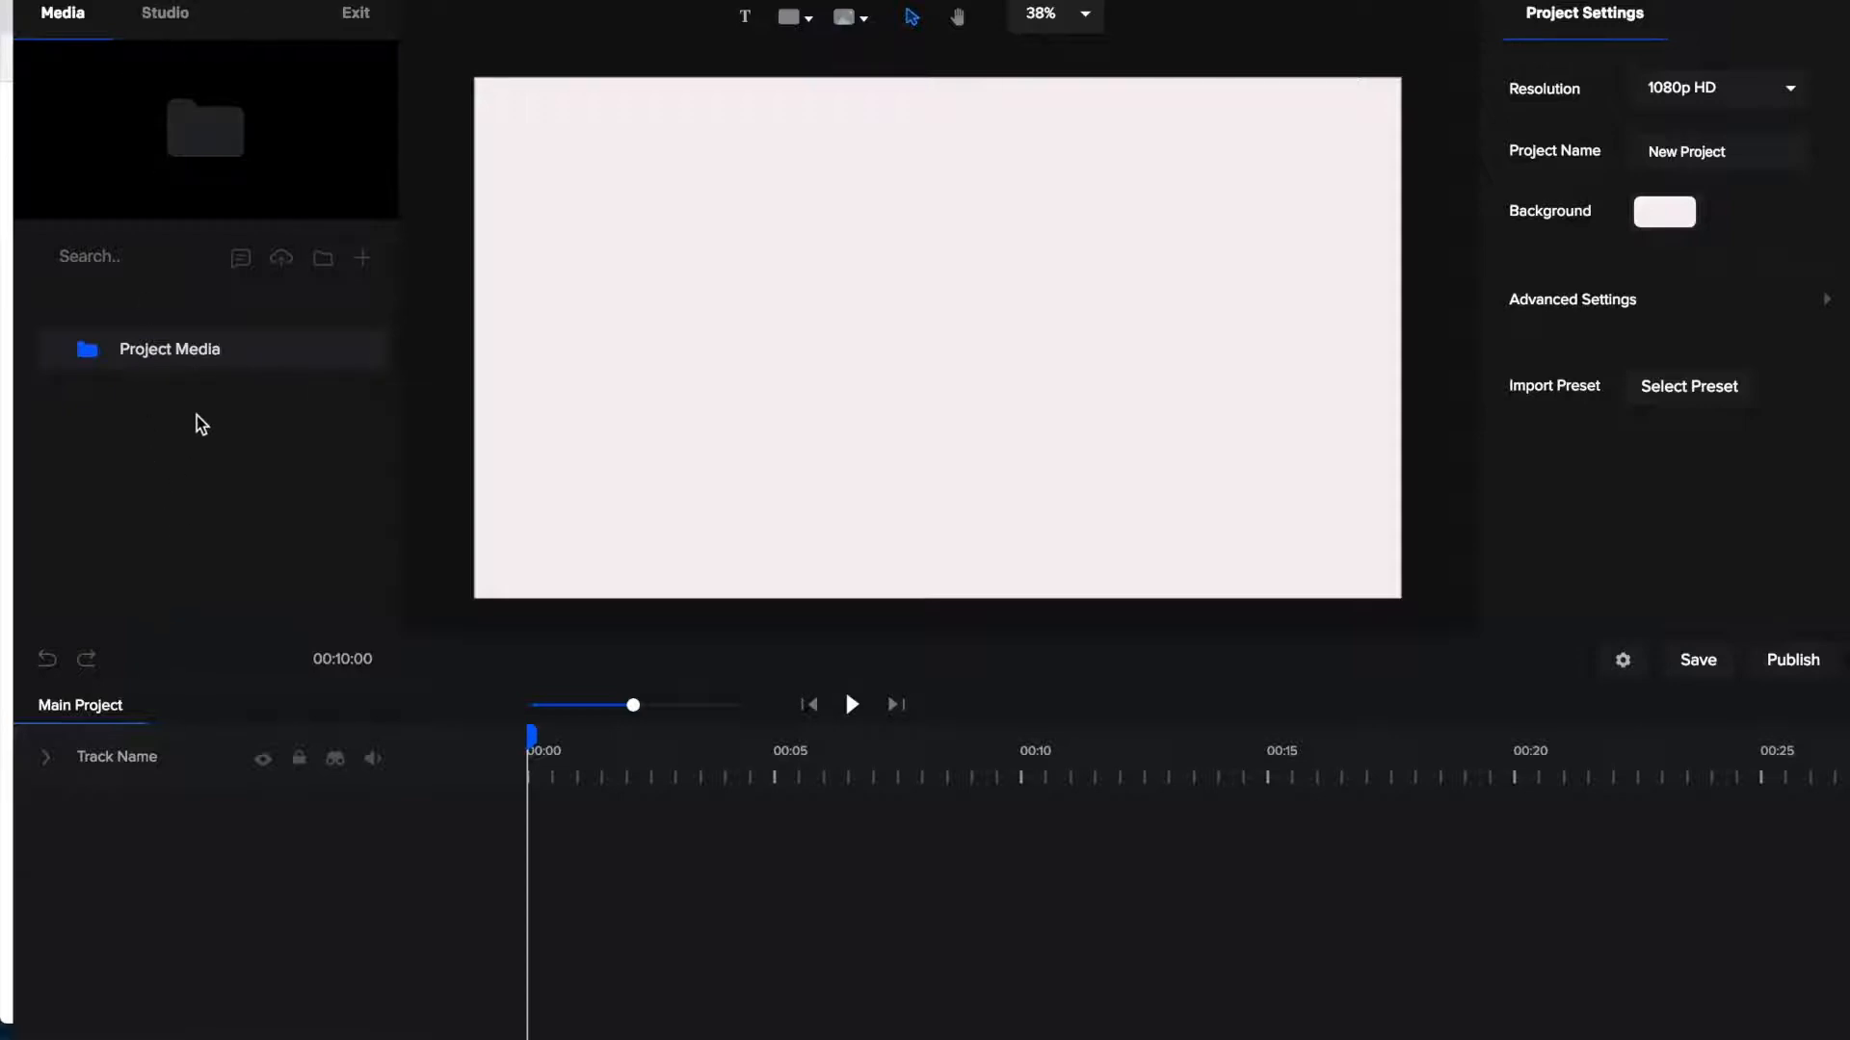
click(164, 12)
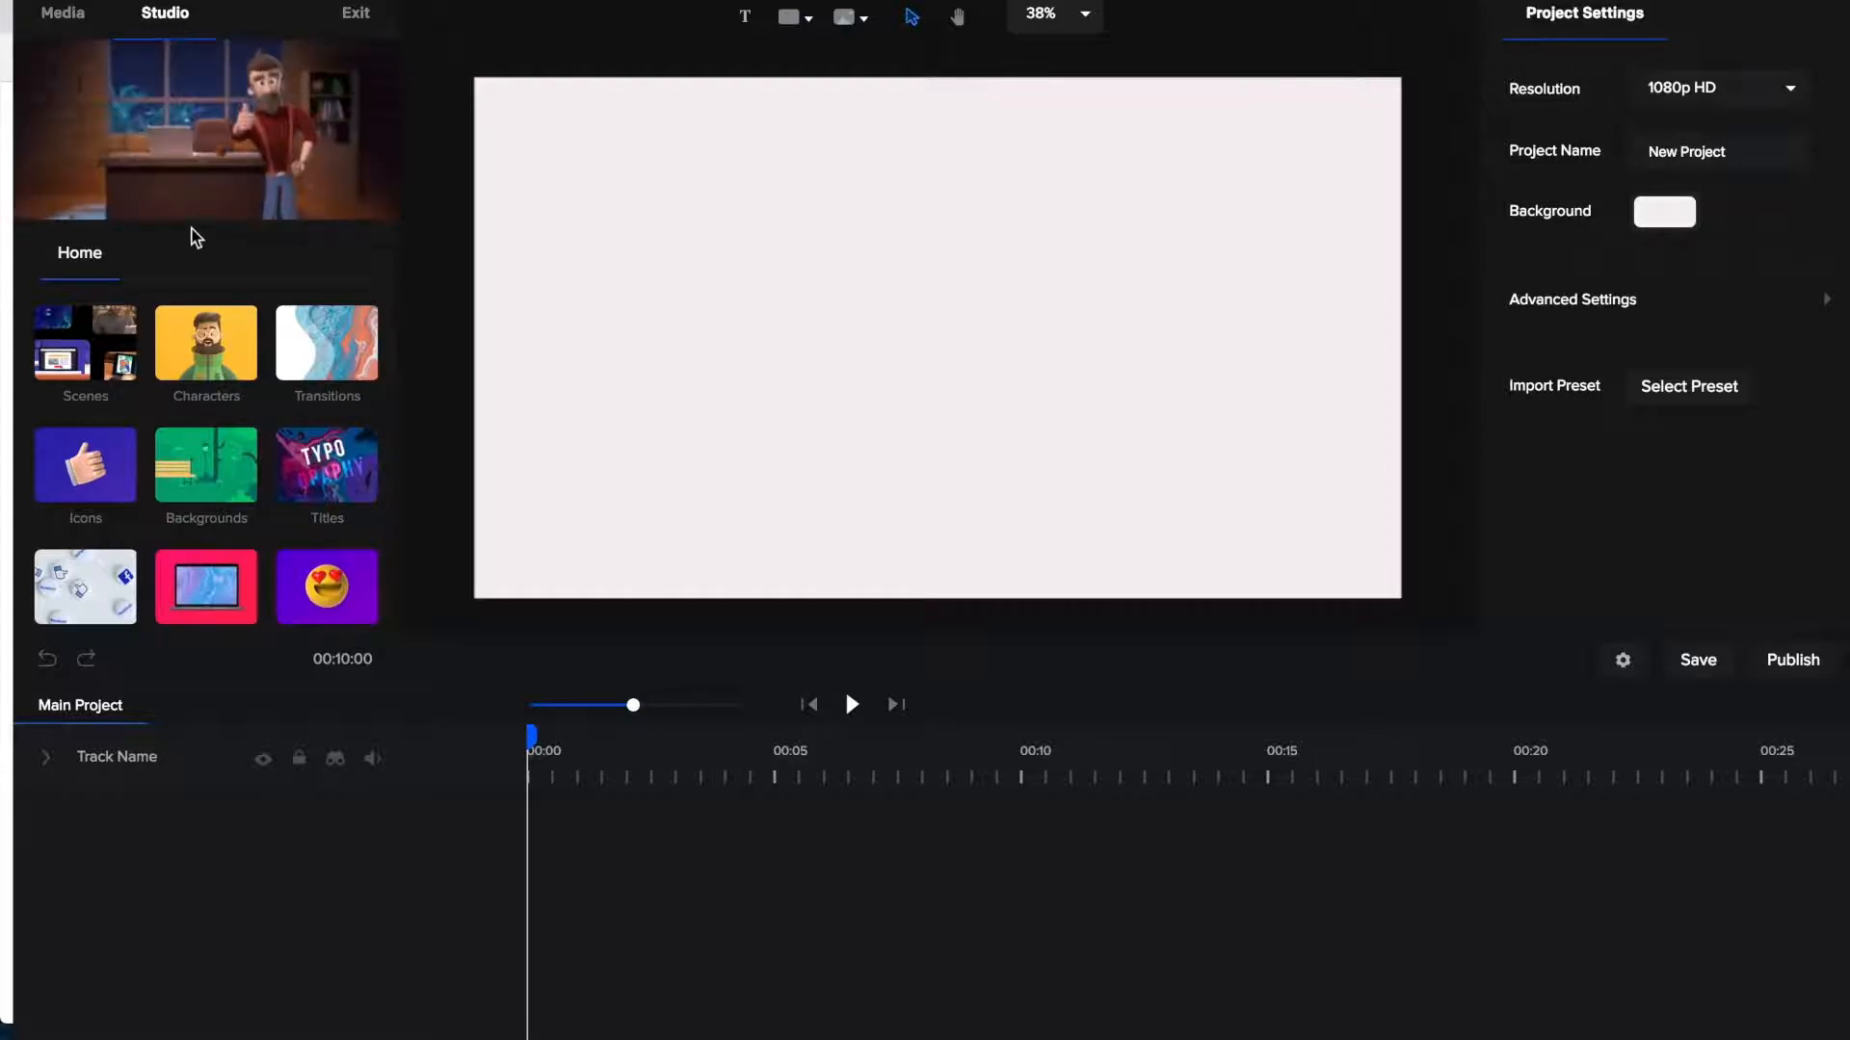
Step: Browse the Studio library Home categories down to Emoji, Video FX and Shapes
click(85, 347)
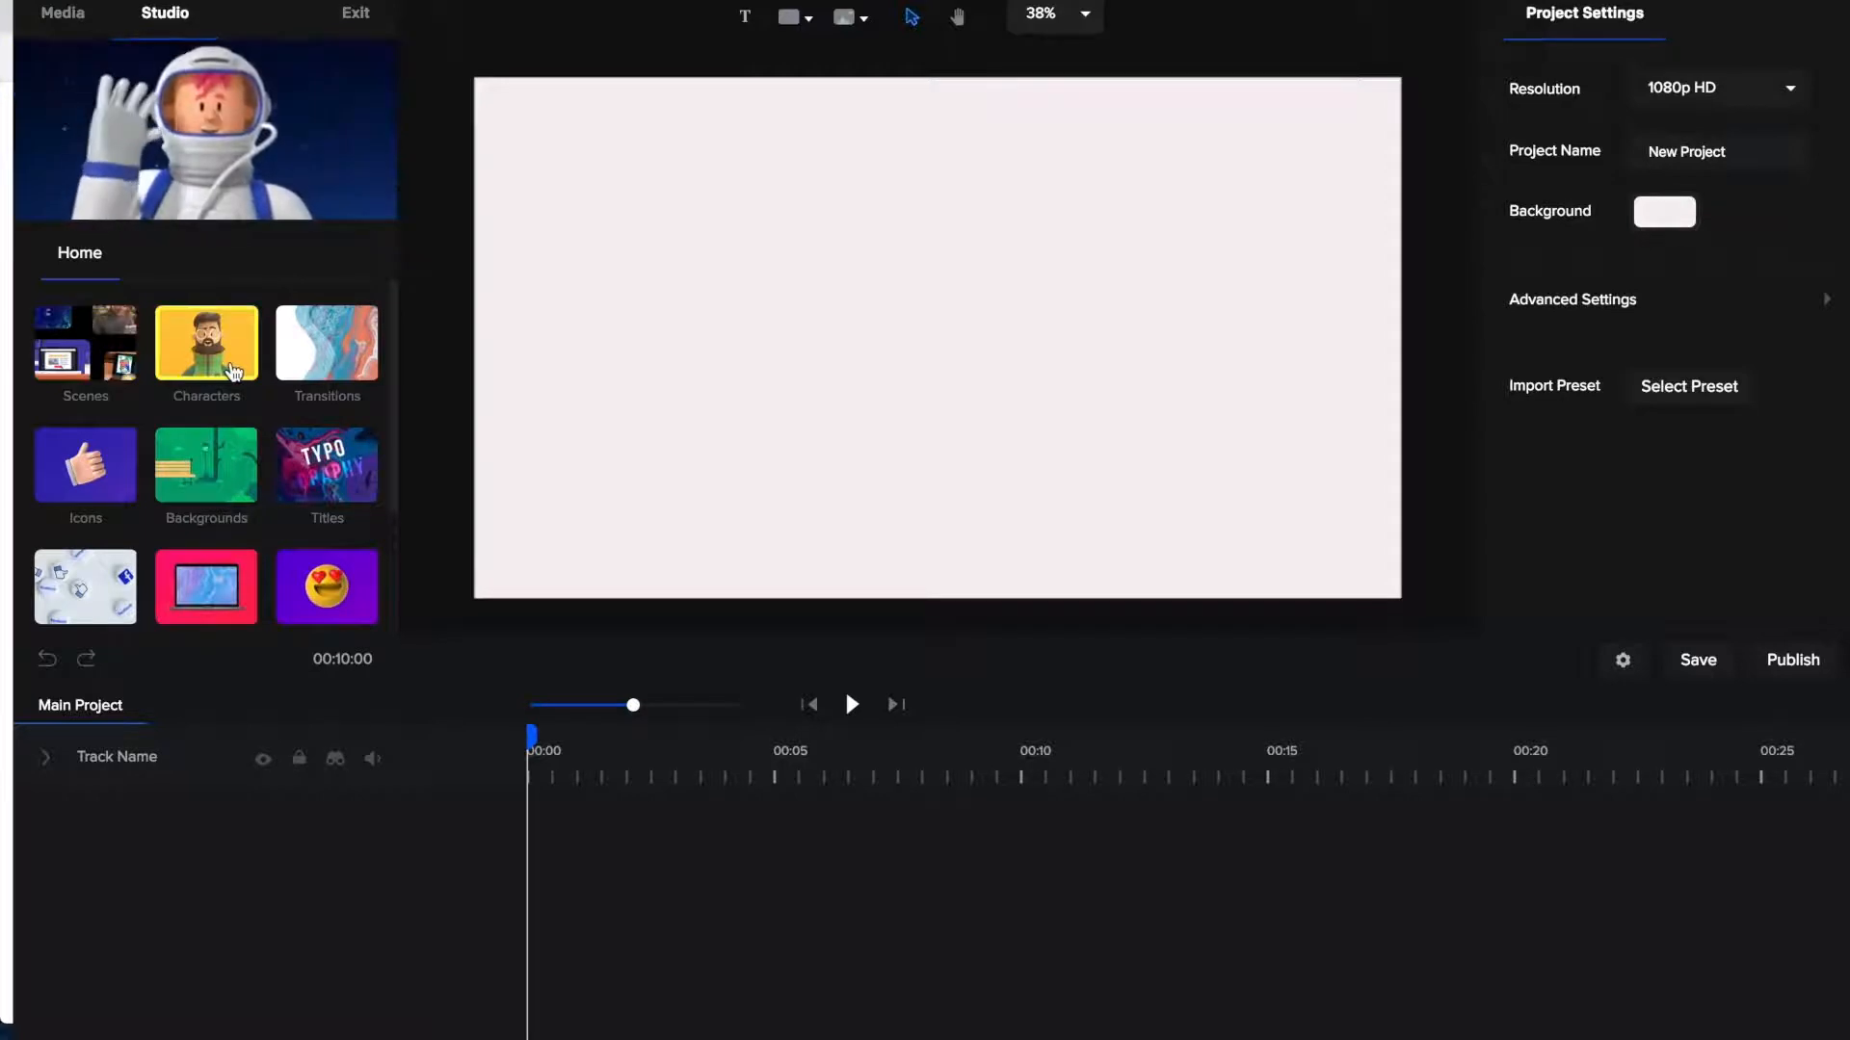
click(85, 464)
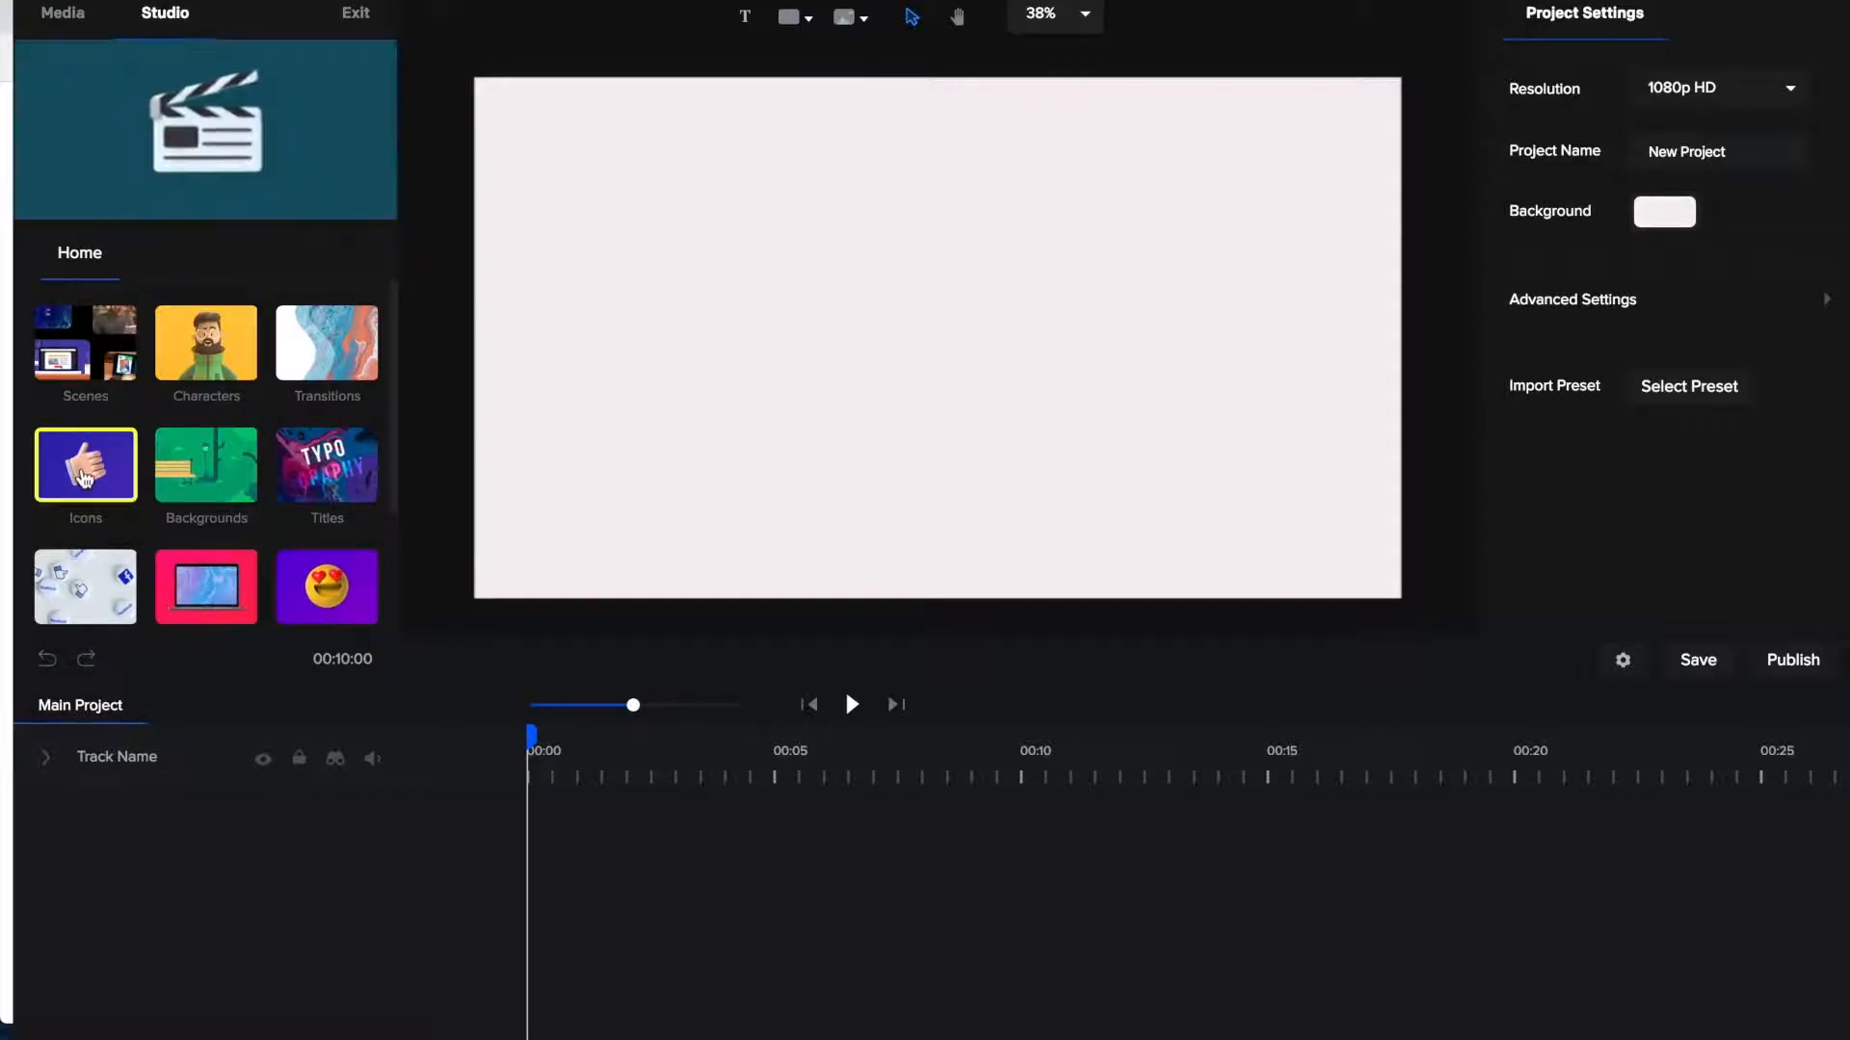
scroll(down, 3)
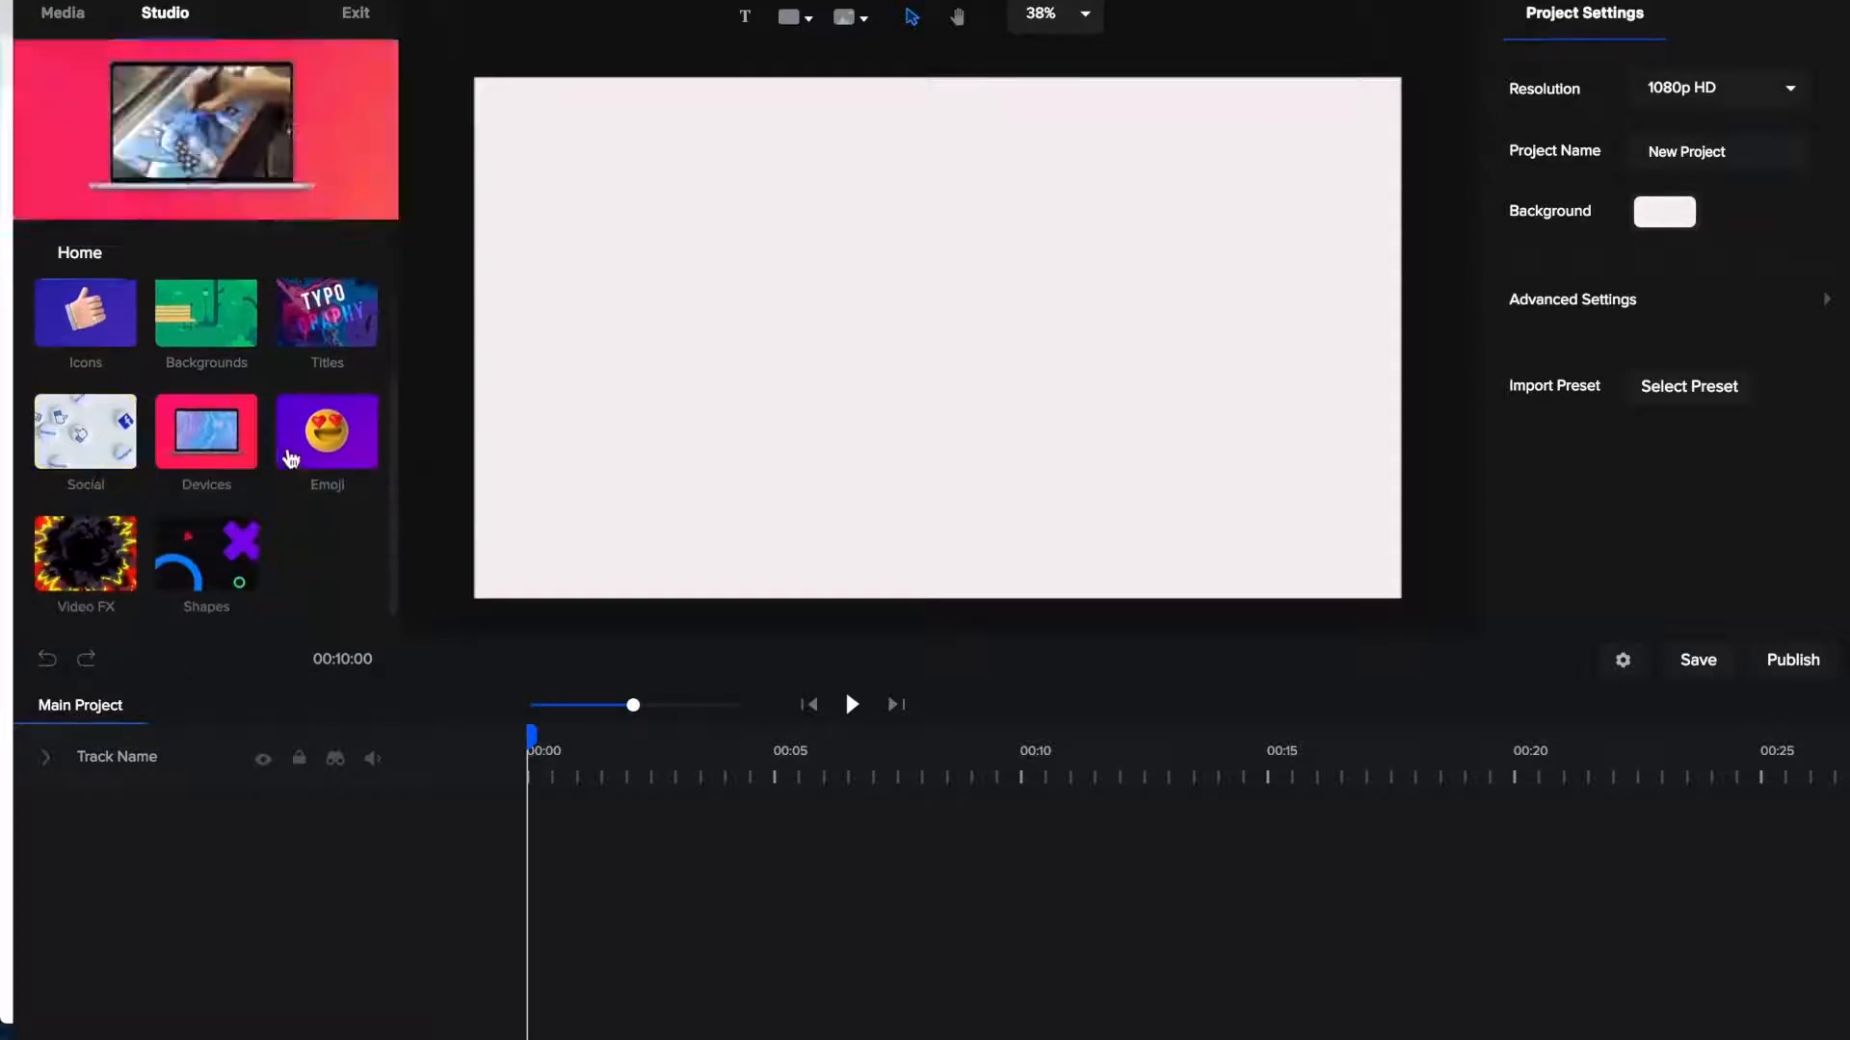
click(327, 431)
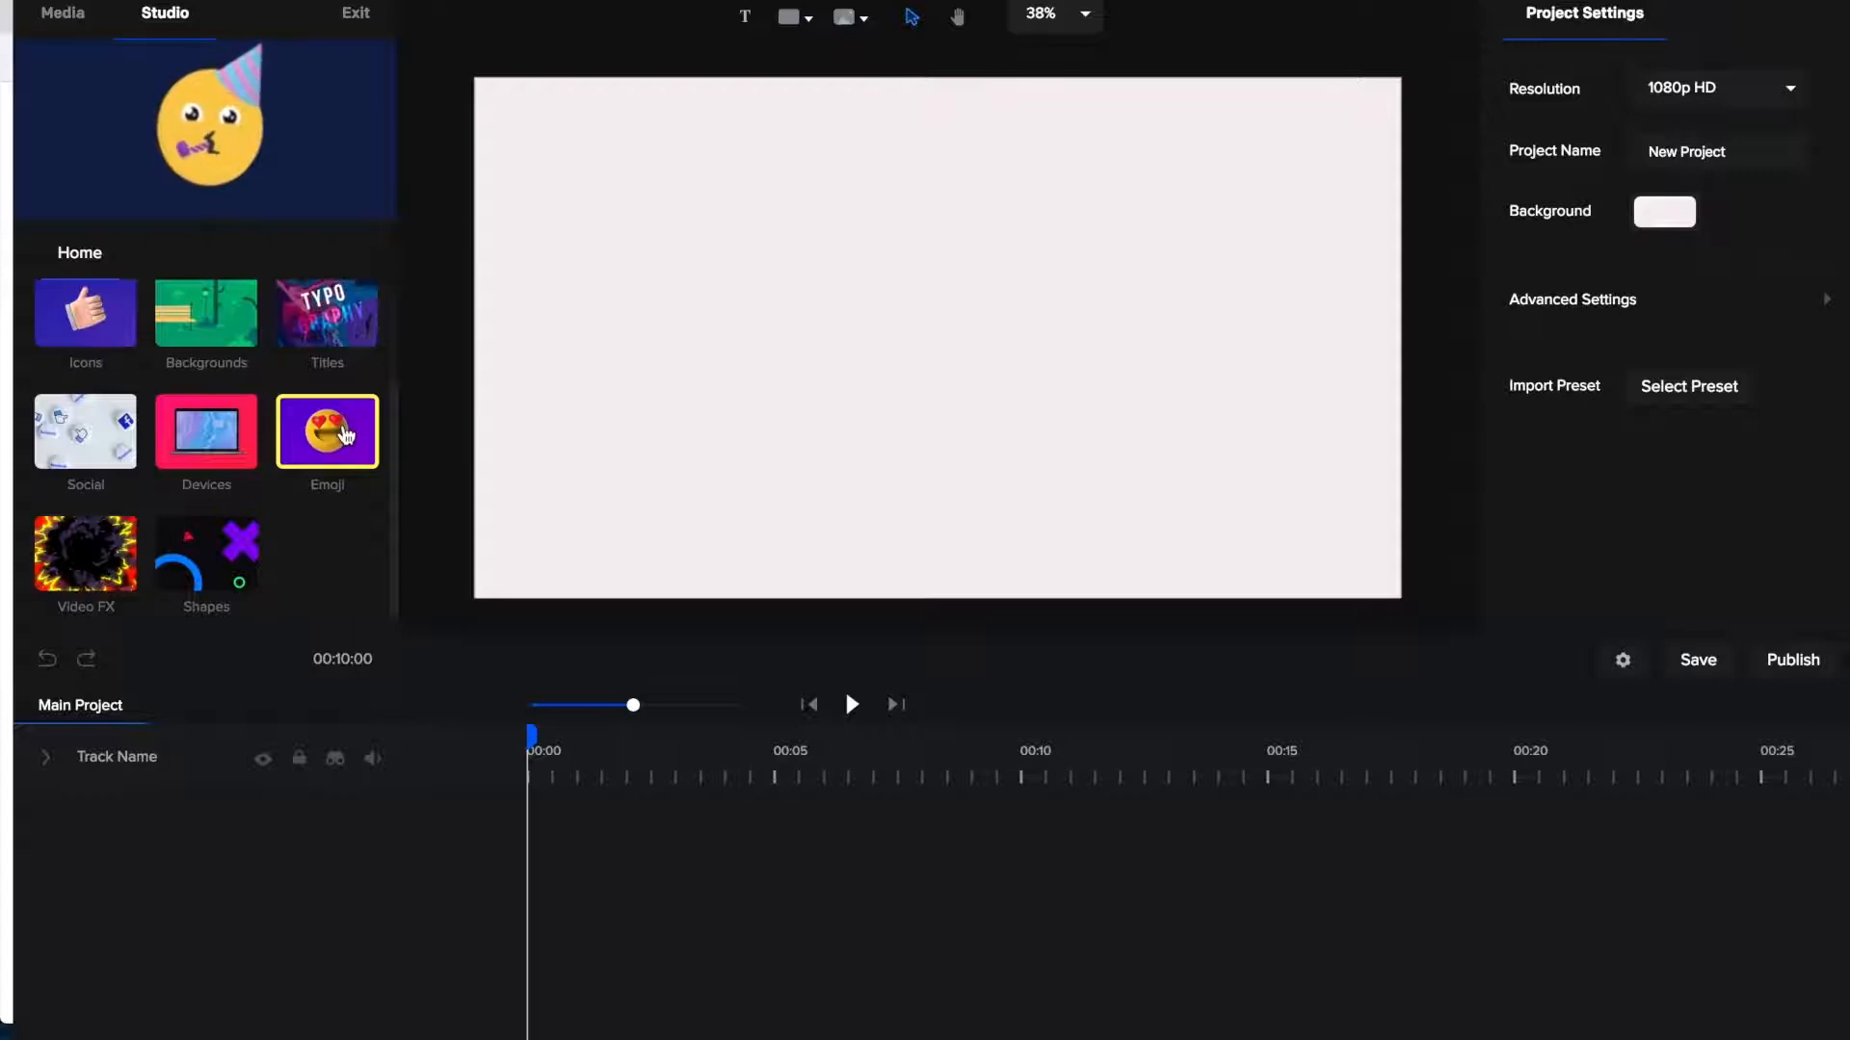
Step: Browse the emoji collections, including the 3D emoji set, then return to library home
click(327, 431)
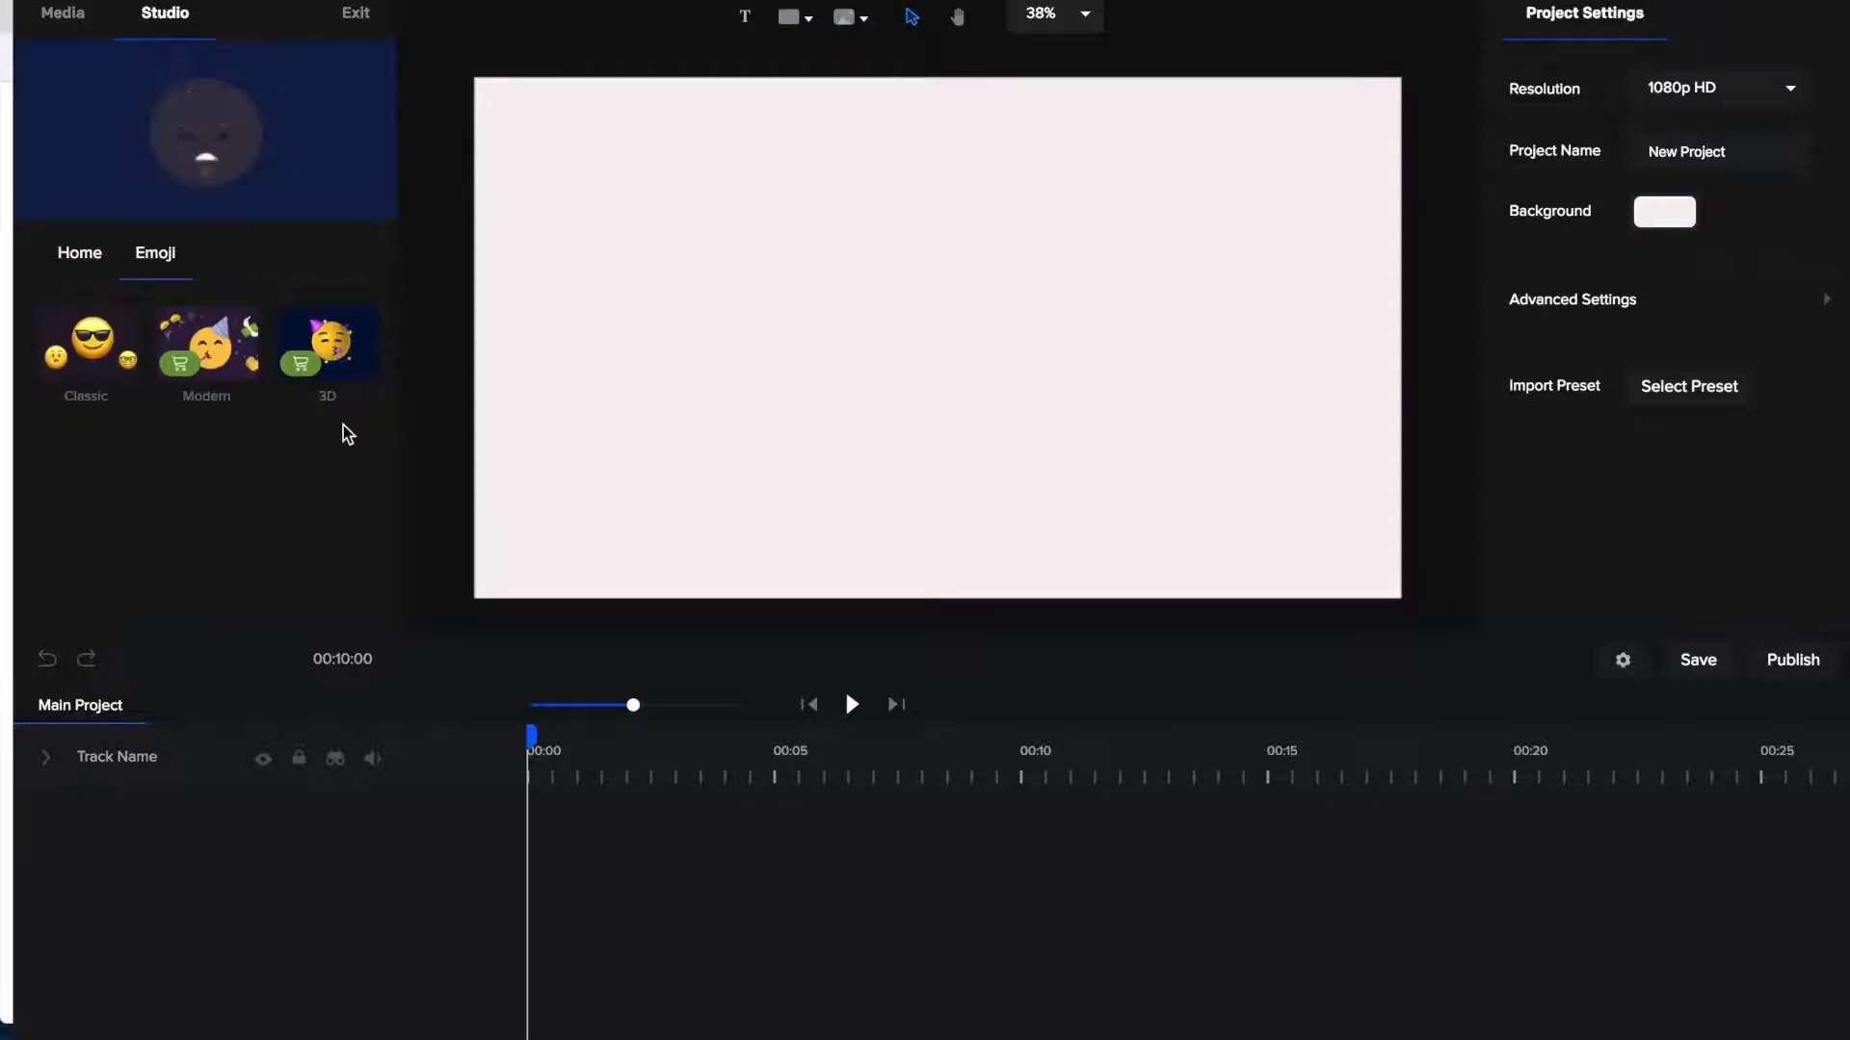
click(84, 342)
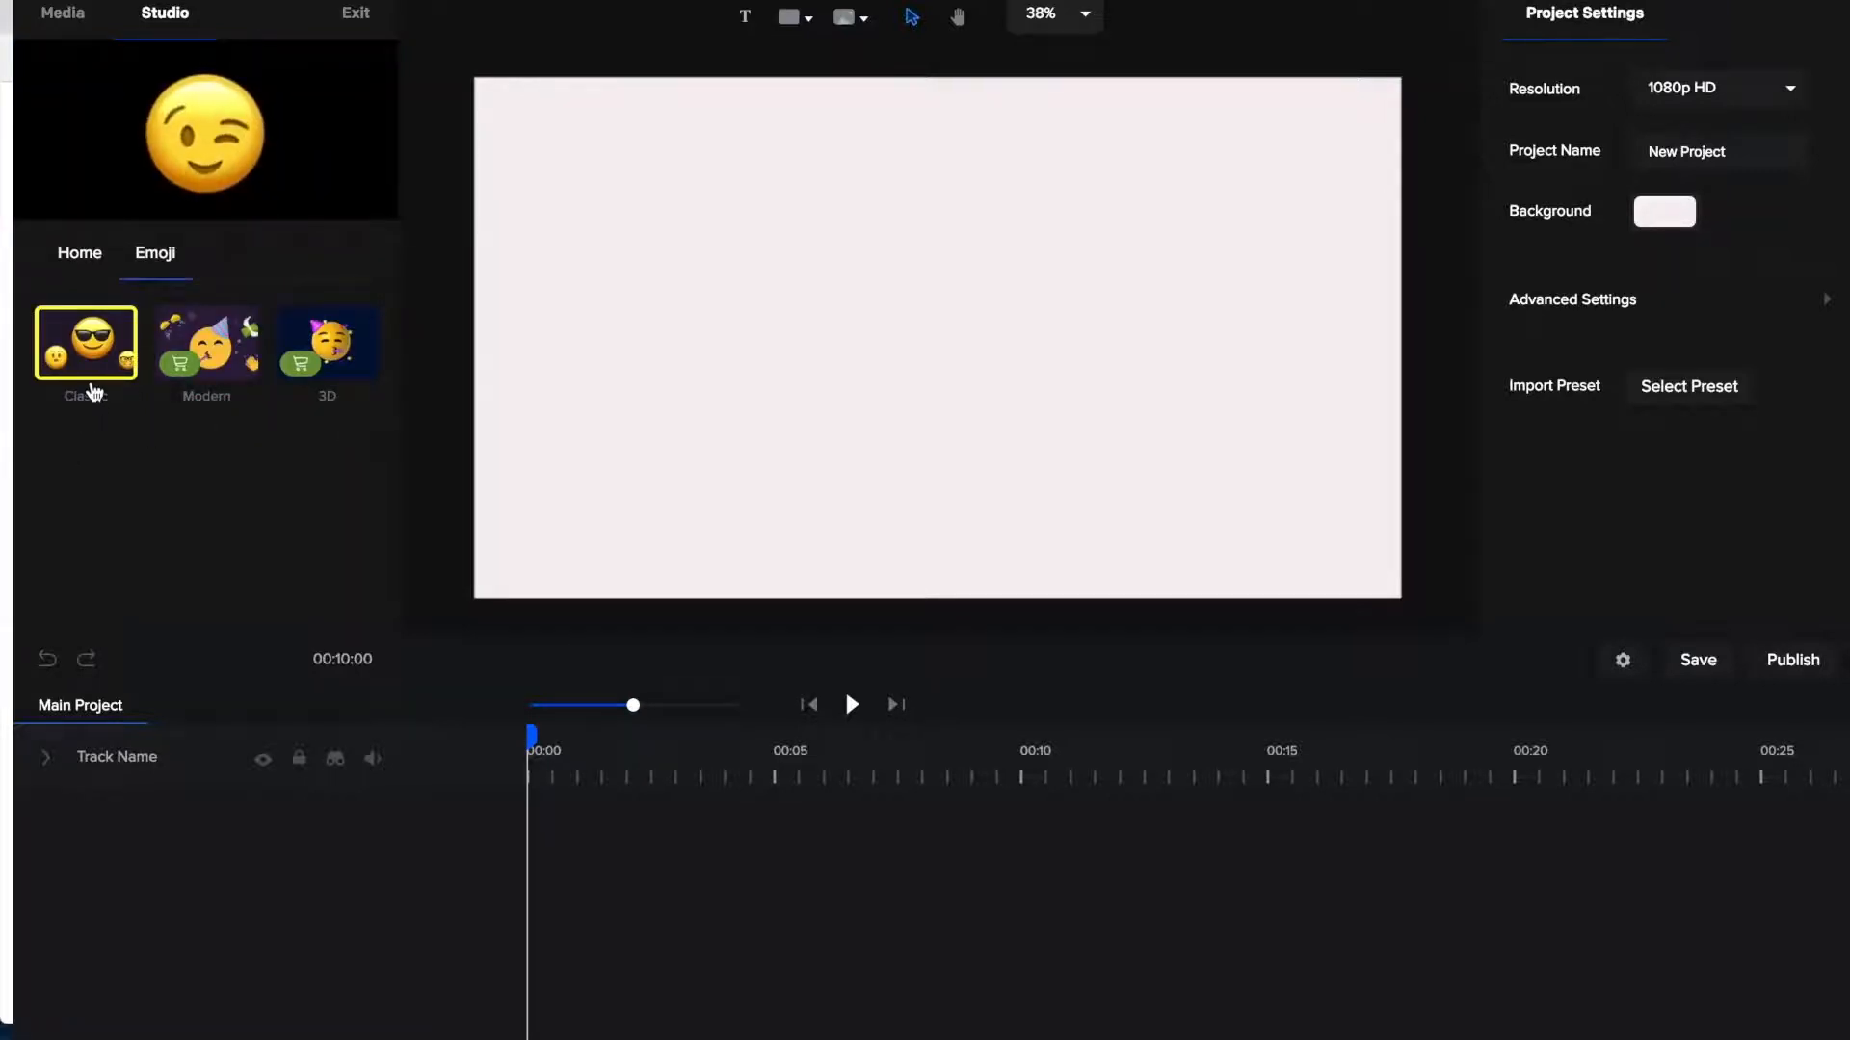
click(206, 341)
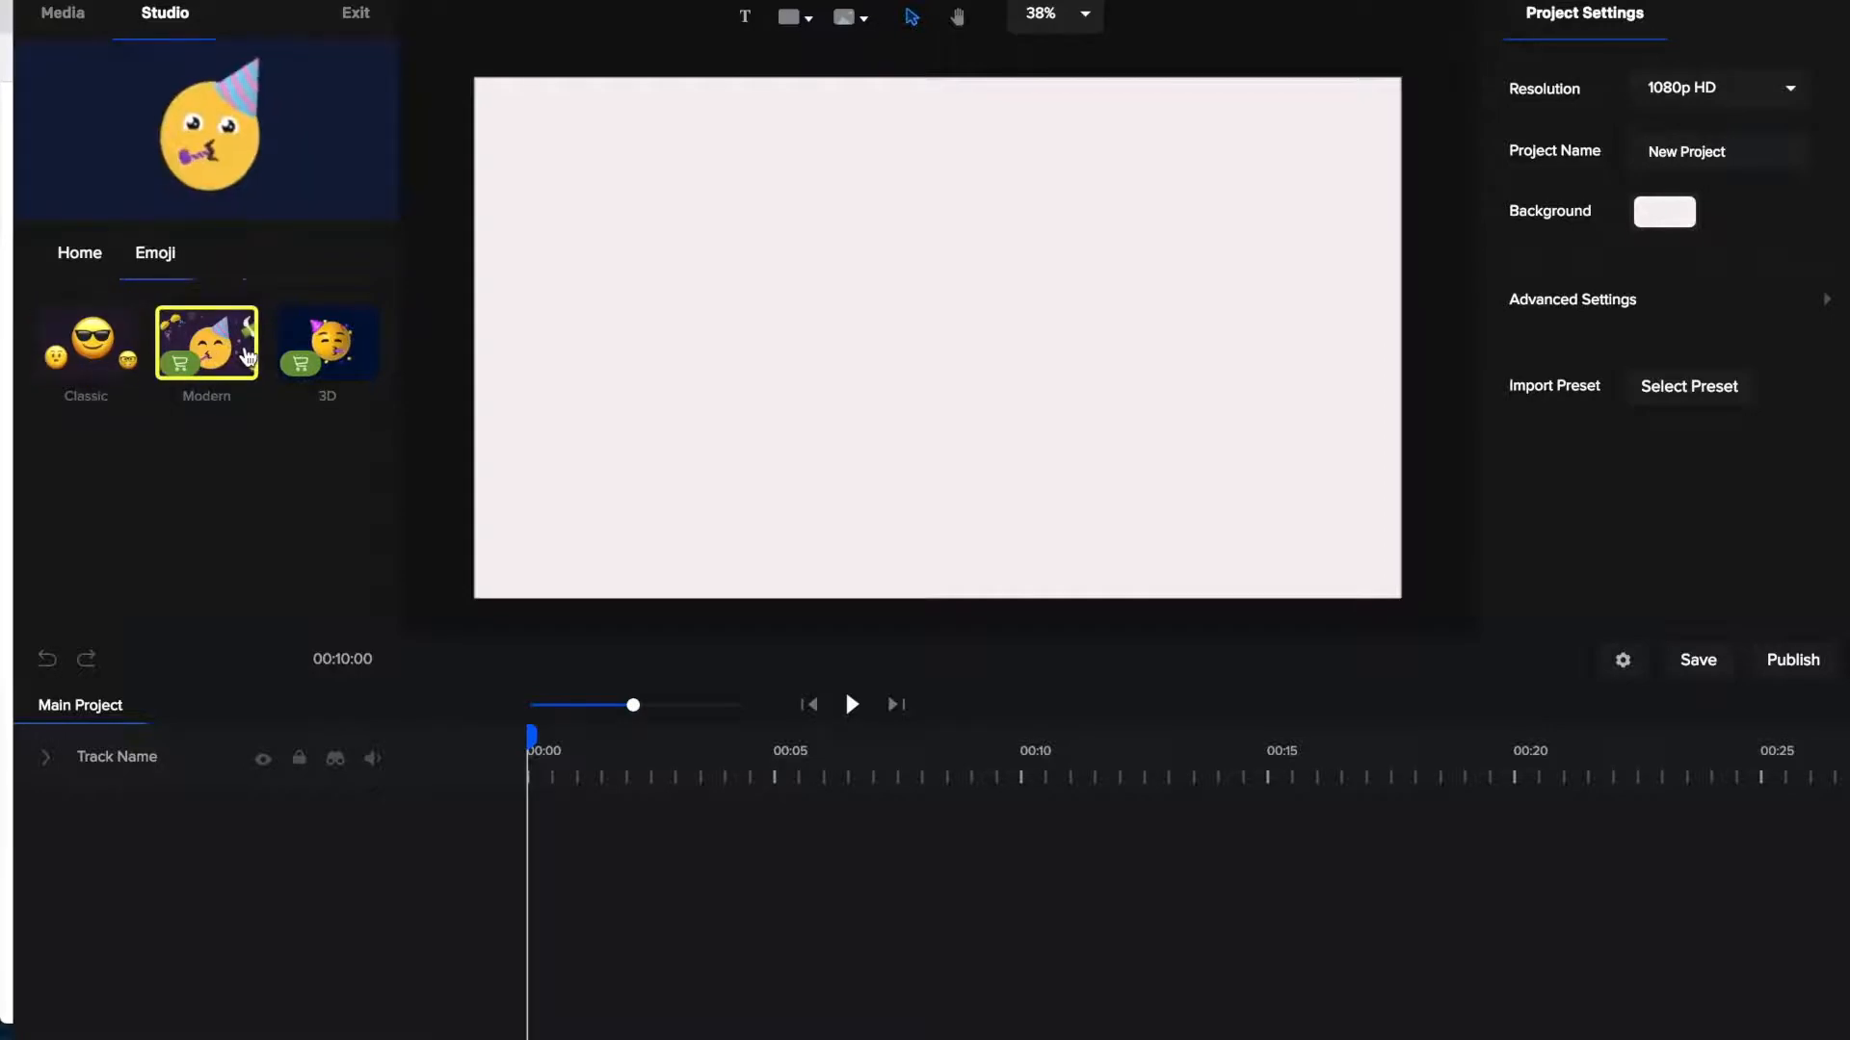
click(327, 343)
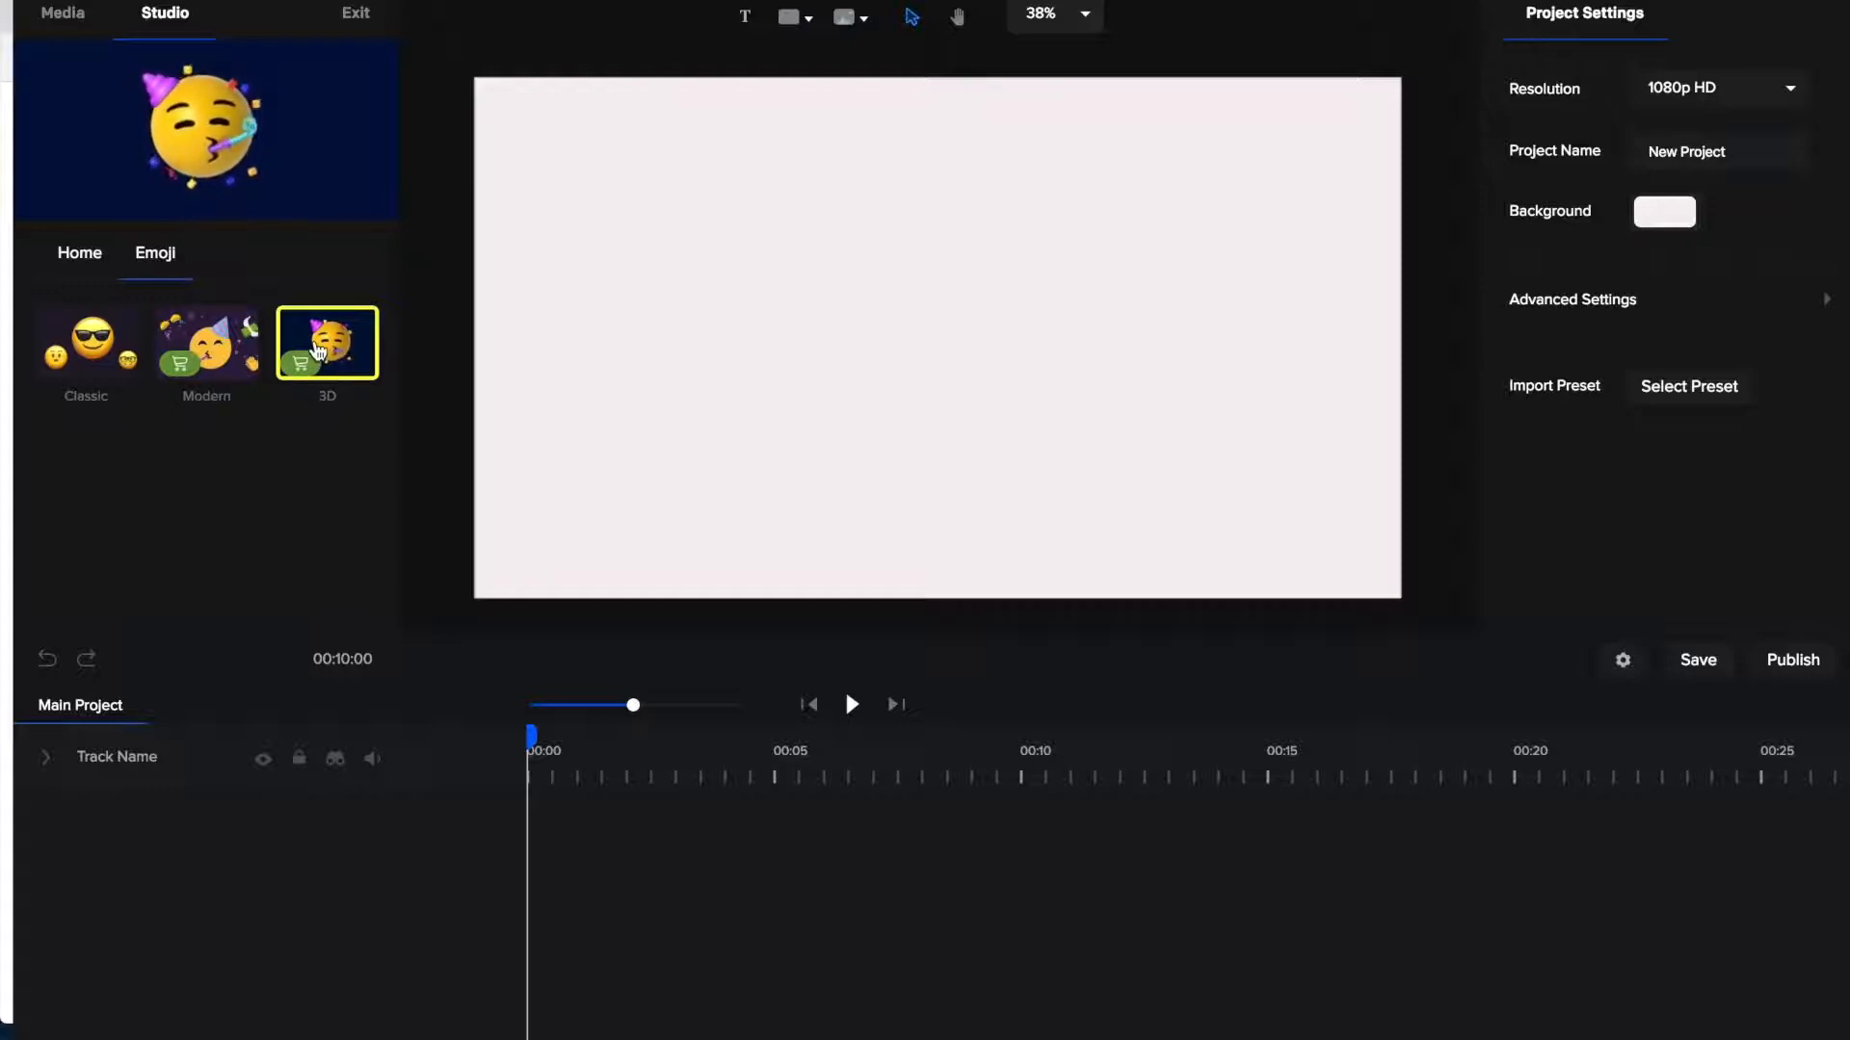
click(327, 343)
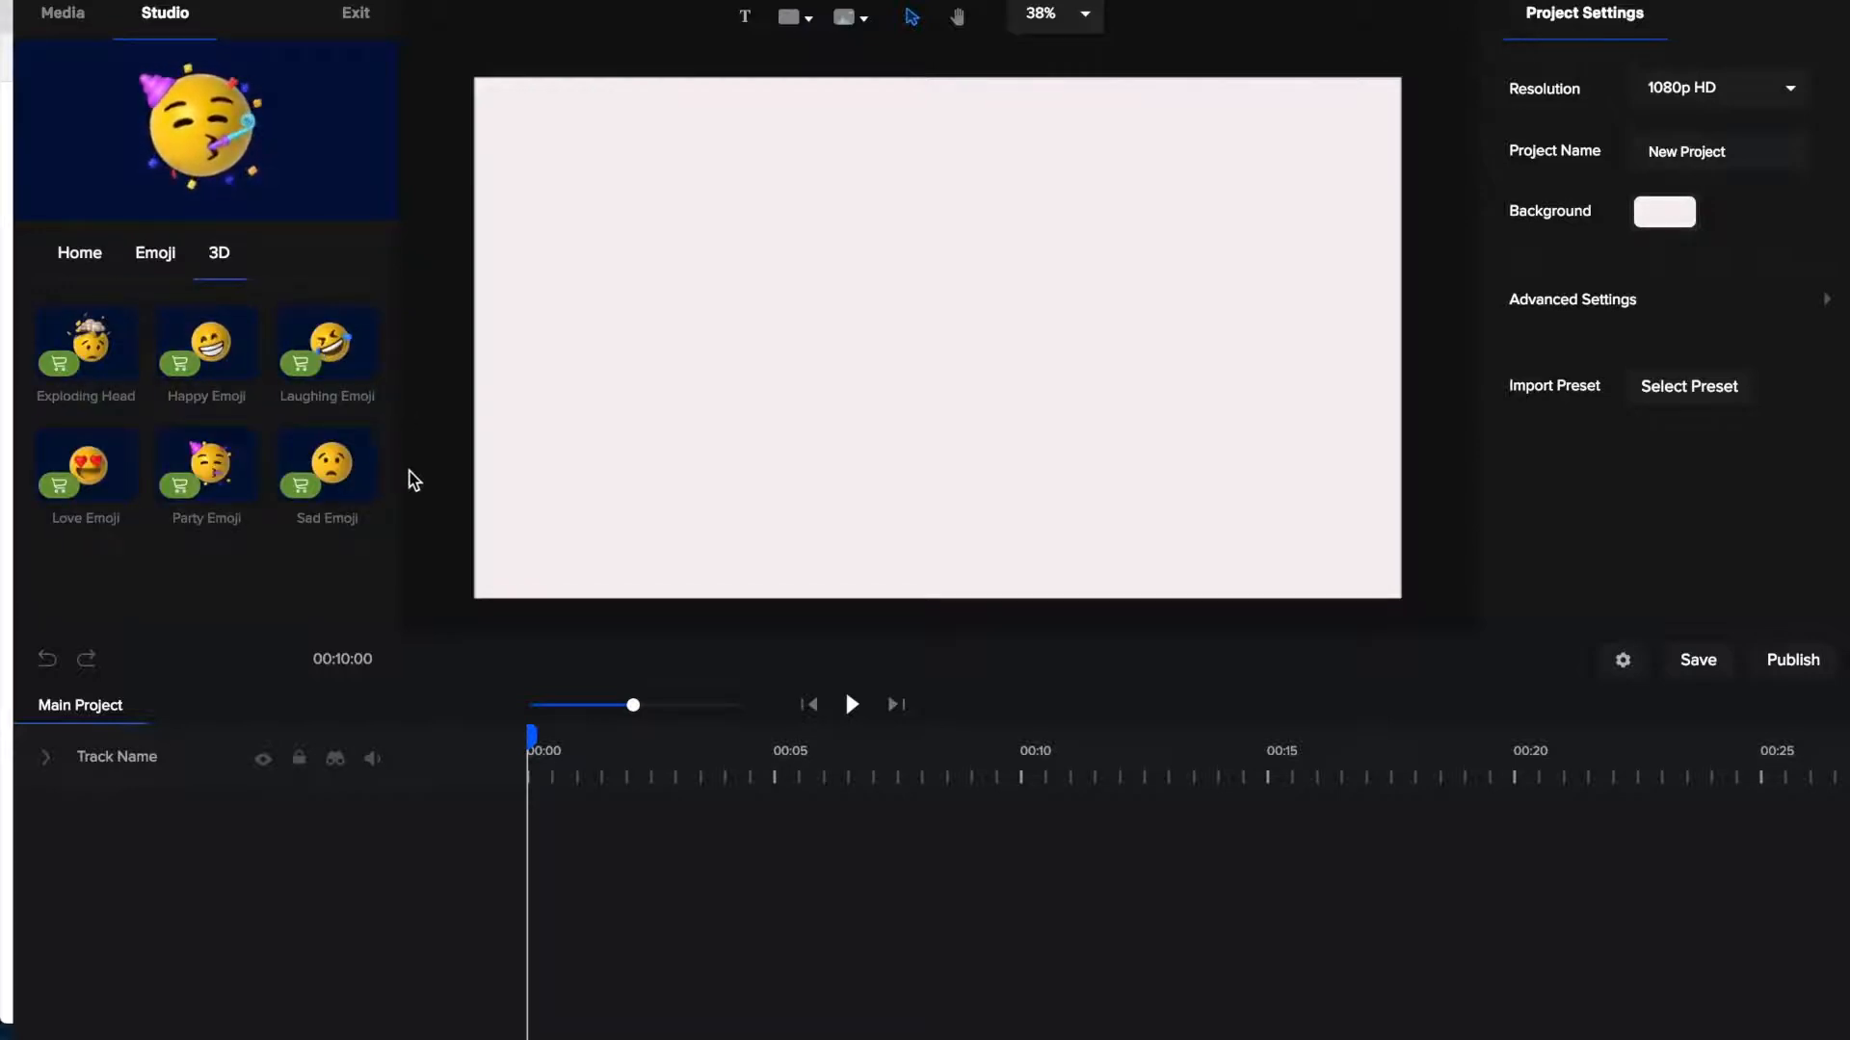
click(84, 346)
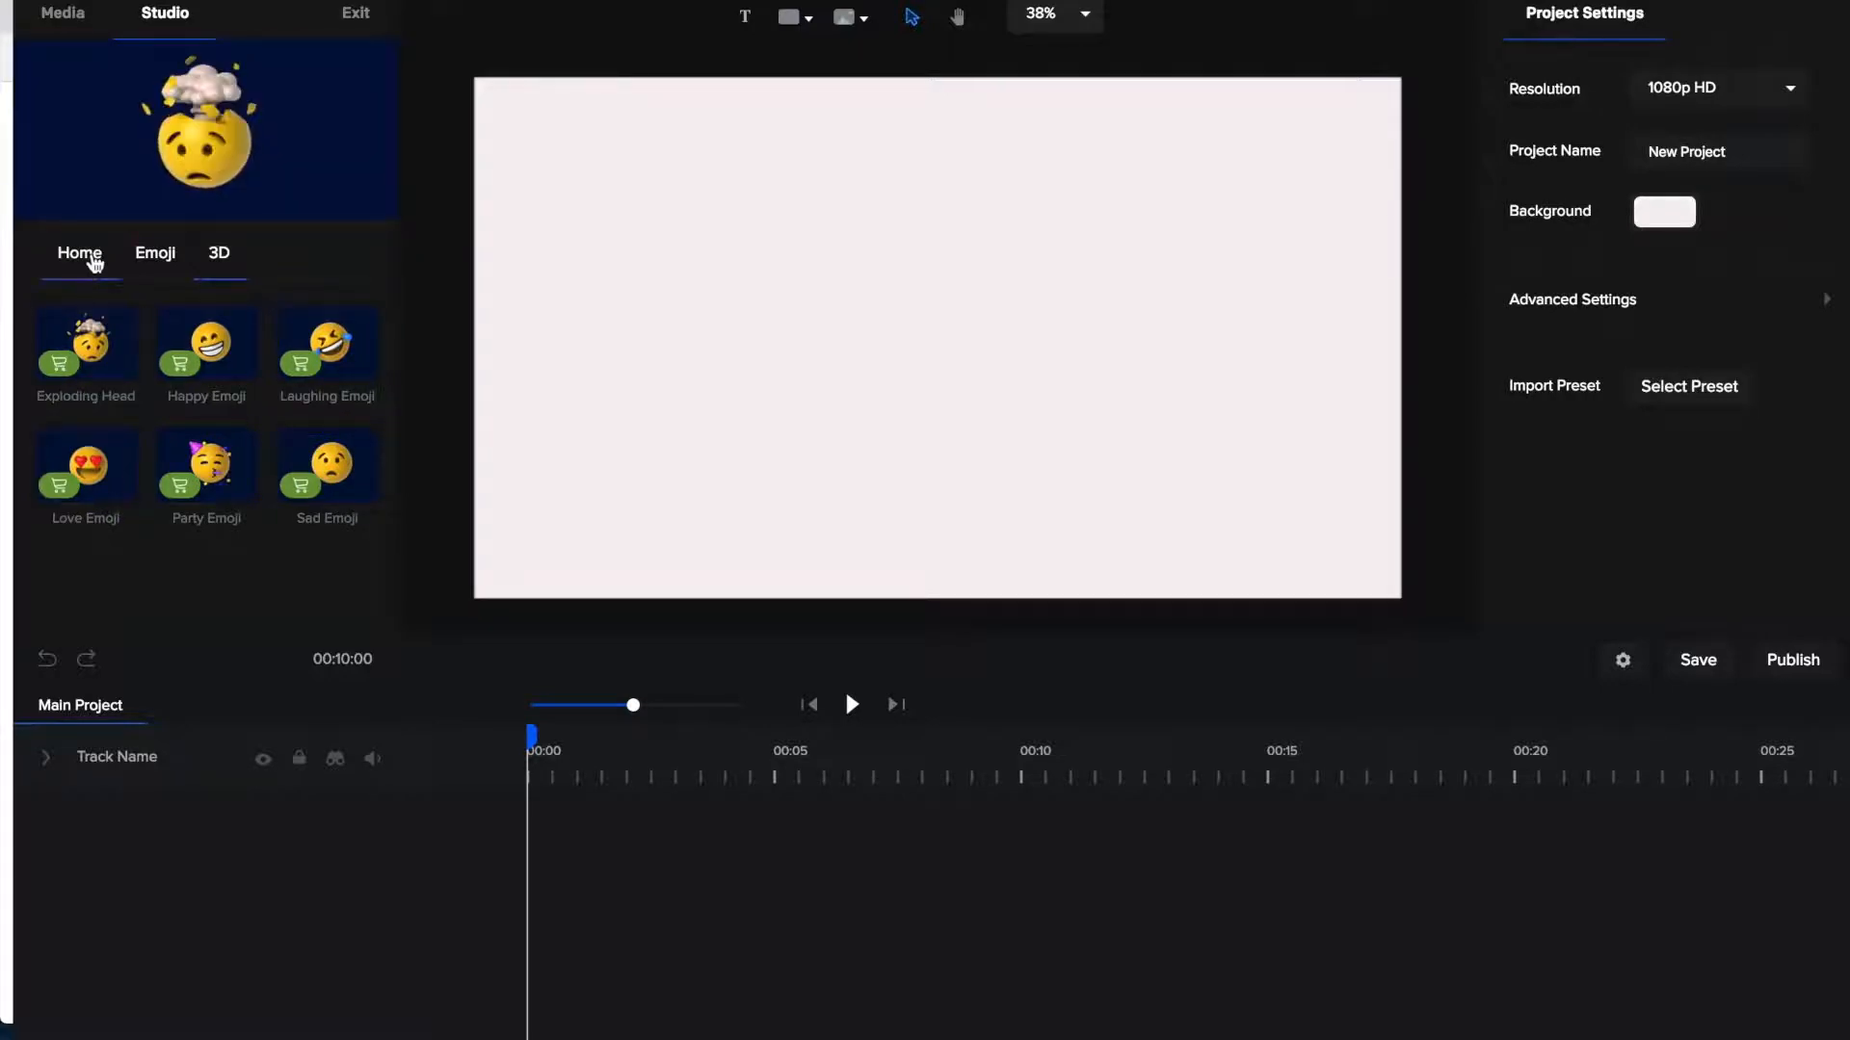
click(79, 253)
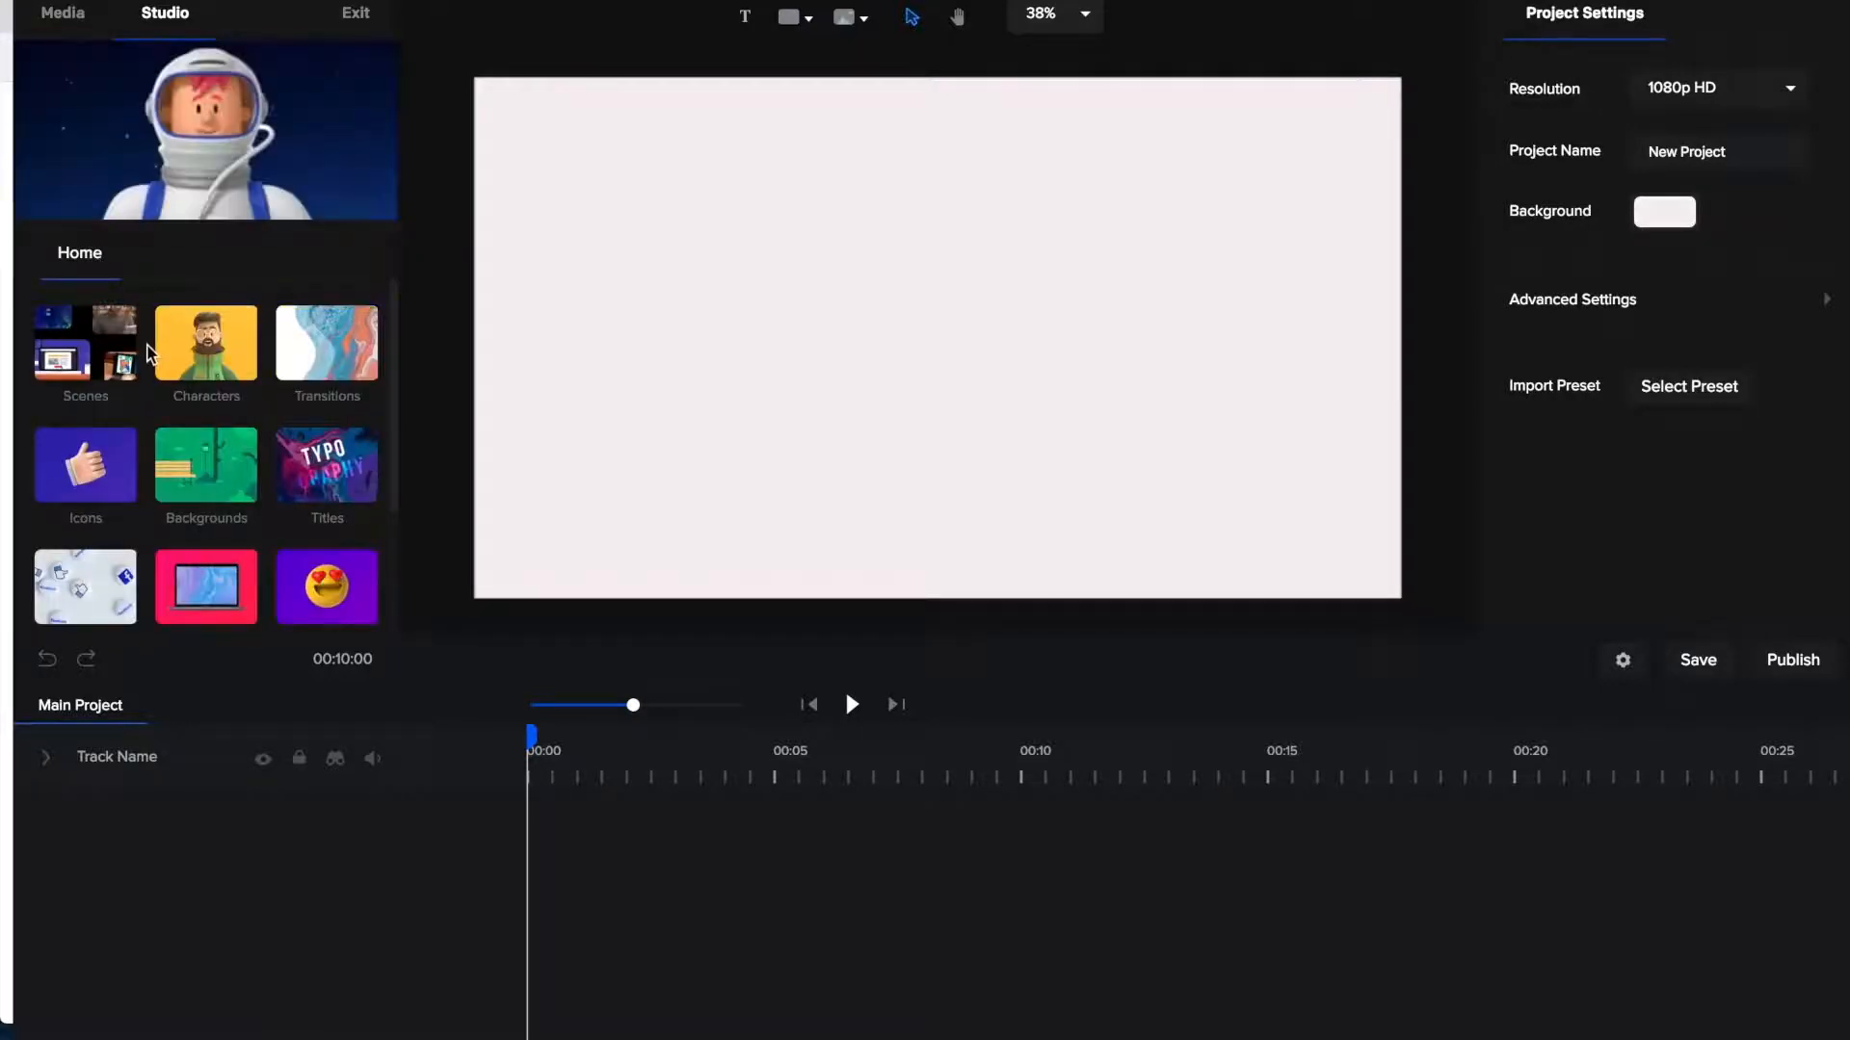
Step: From Emoji > Classic, add the crazy tongue-out emoji to the canvas
click(327, 587)
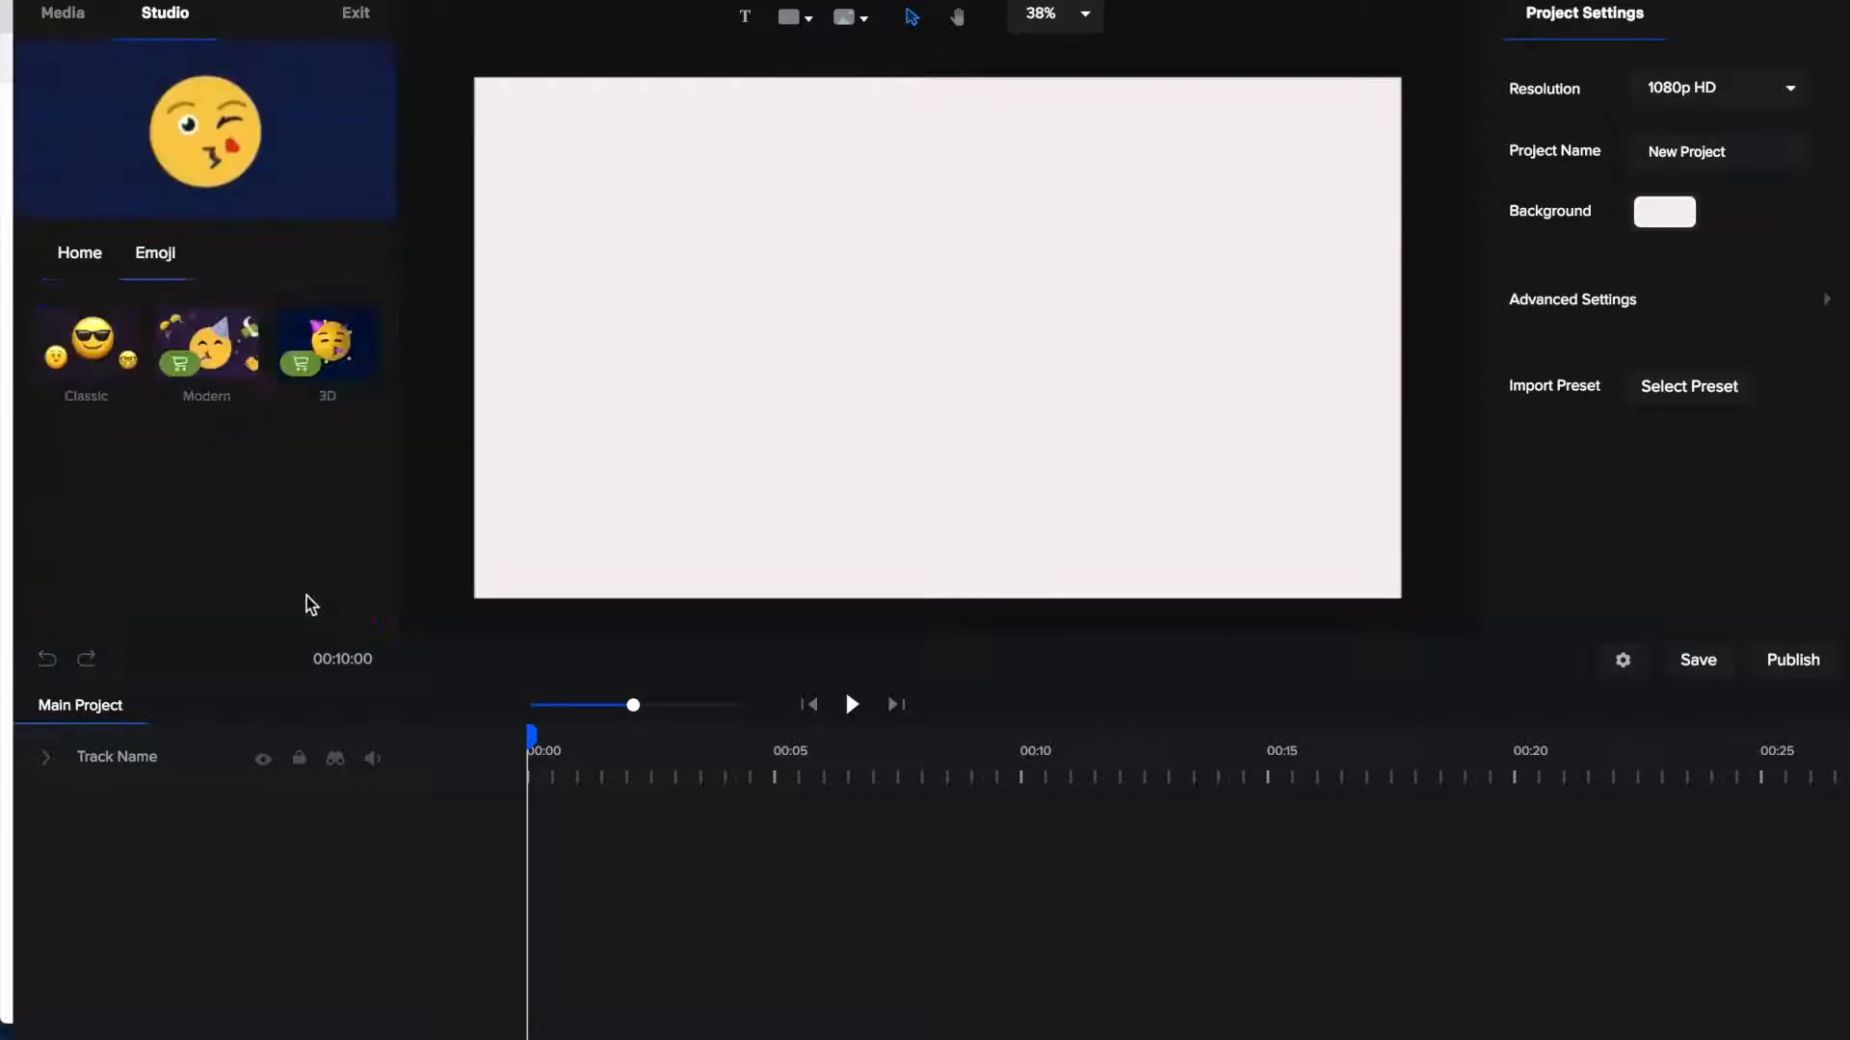
click(84, 343)
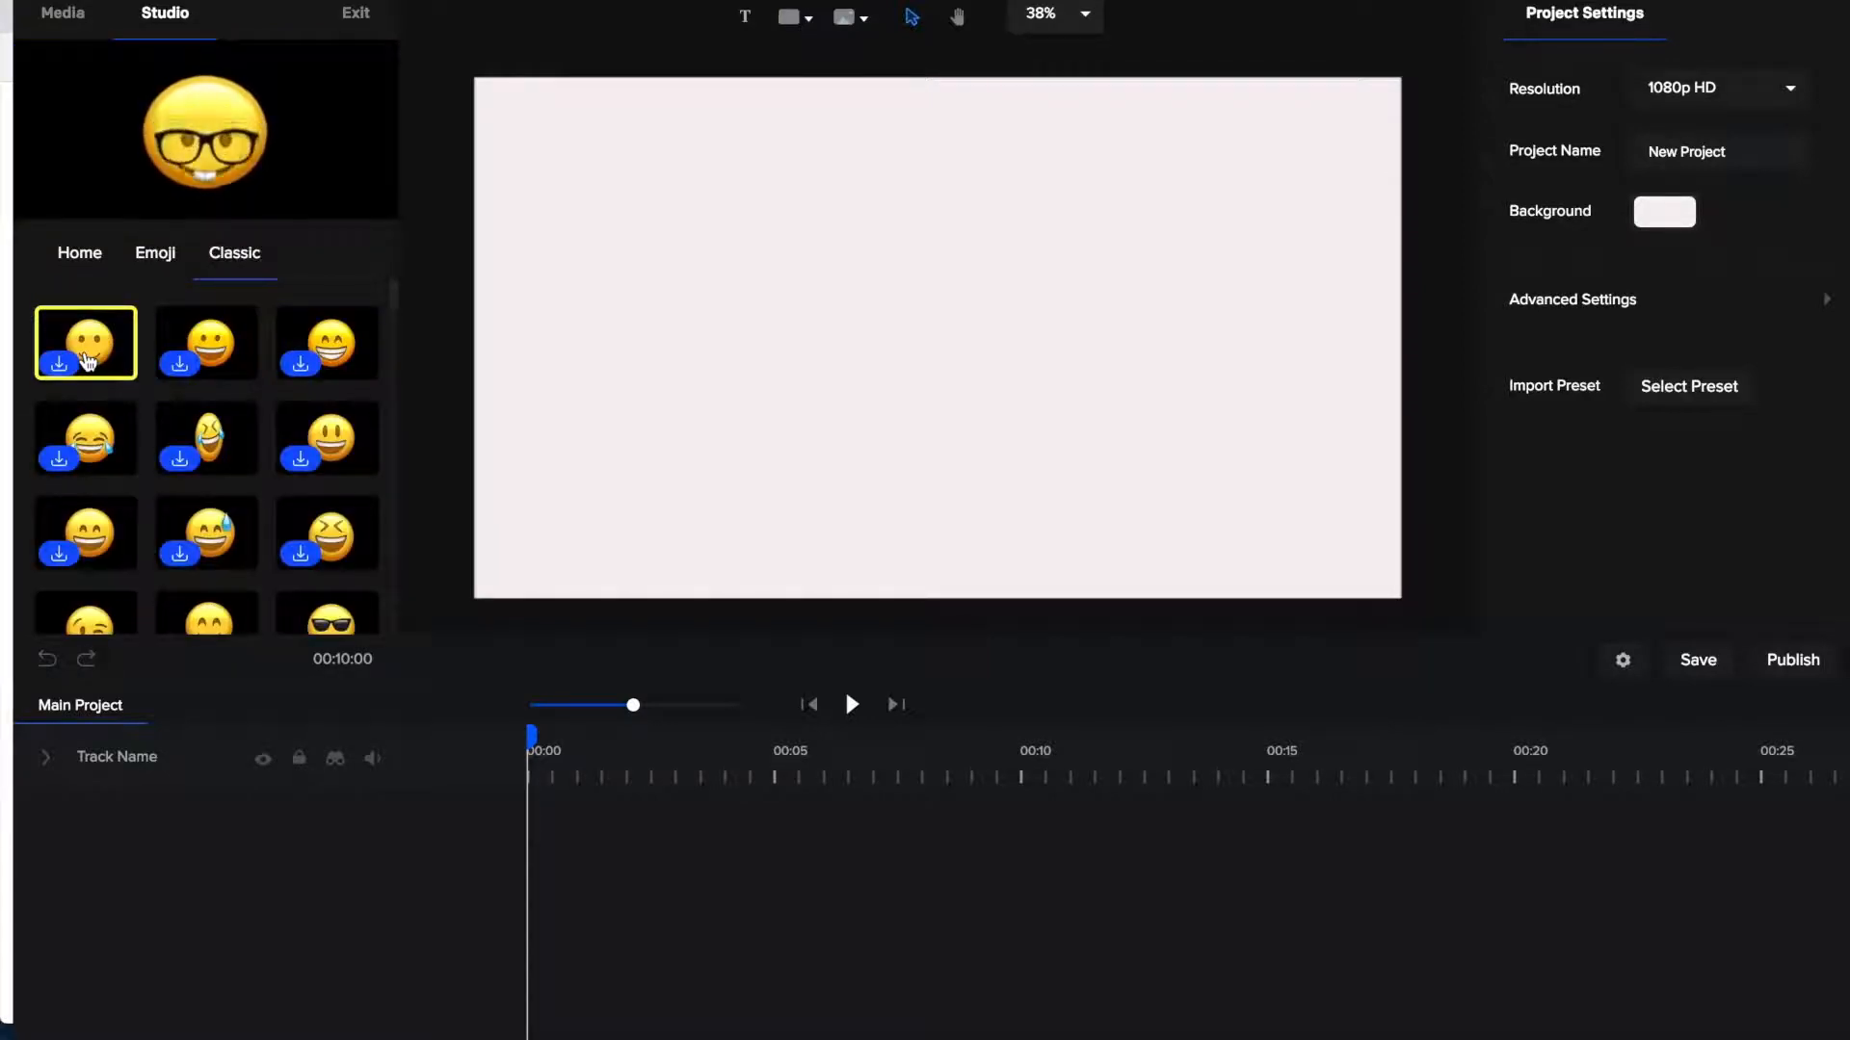
click(206, 343)
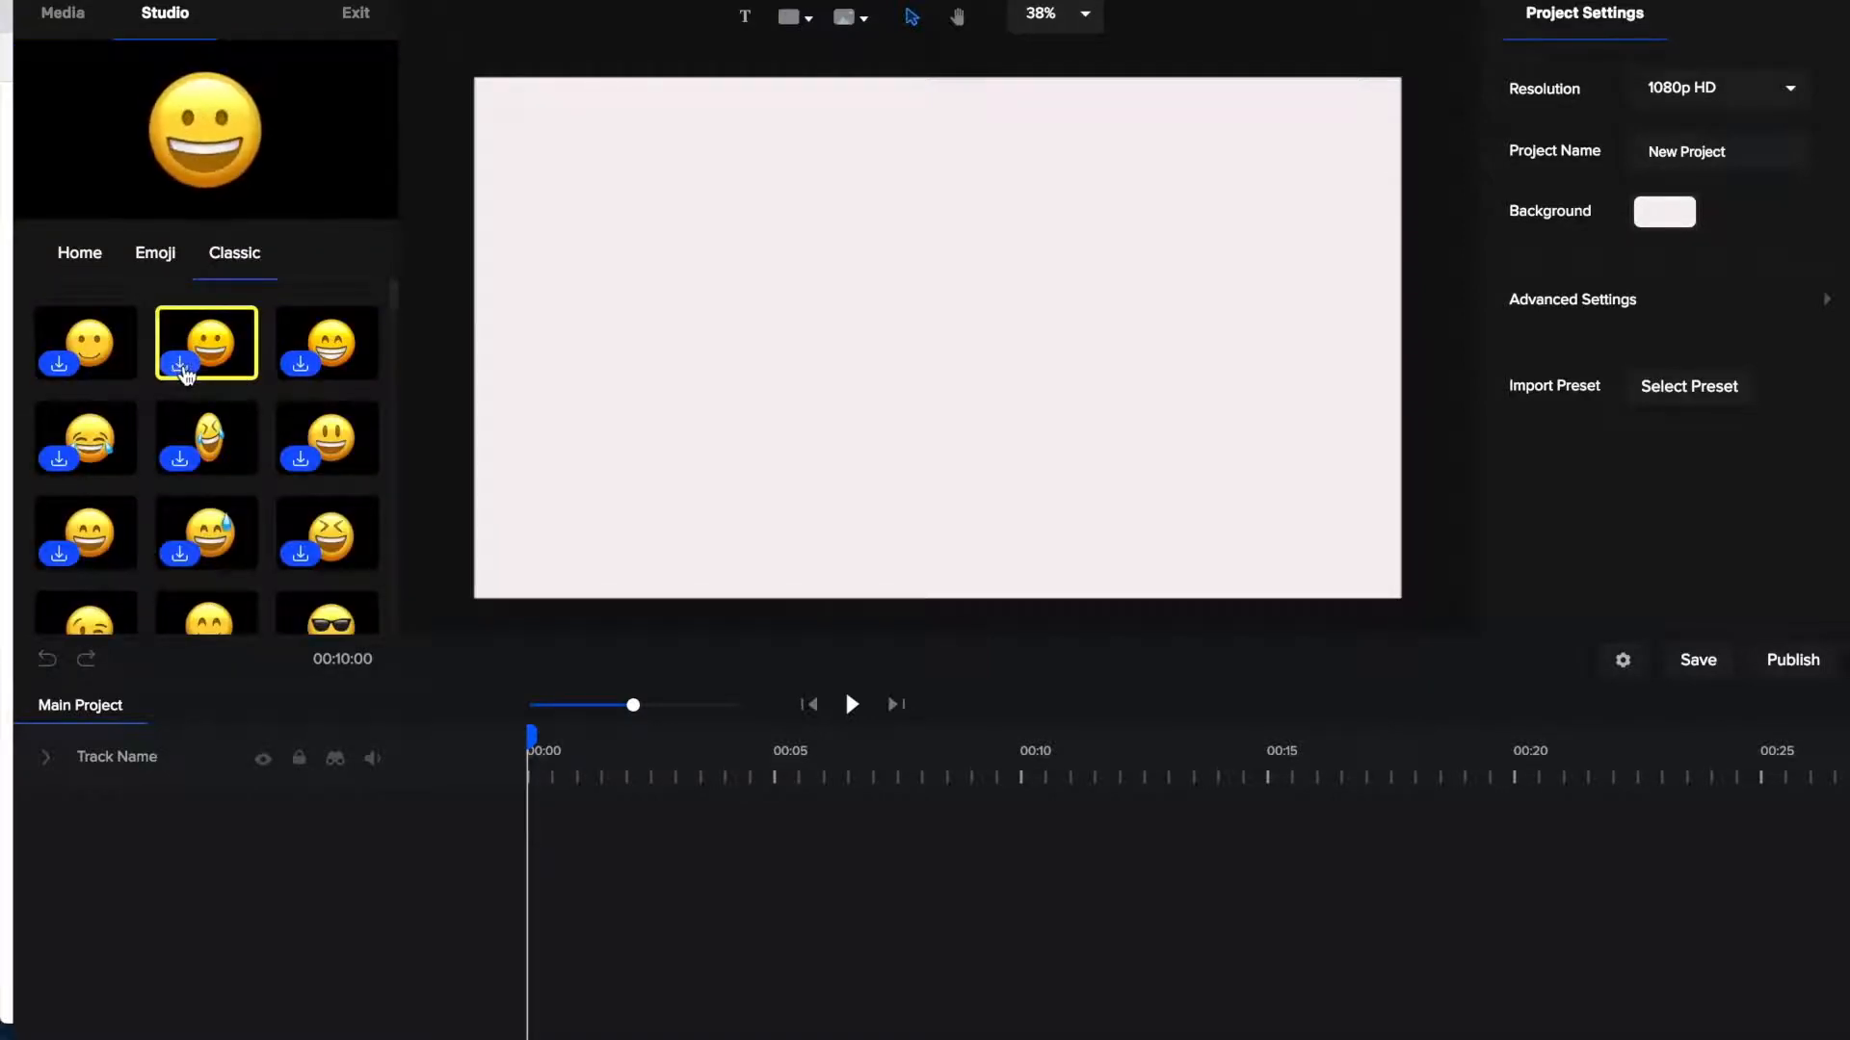
scroll(down, 3)
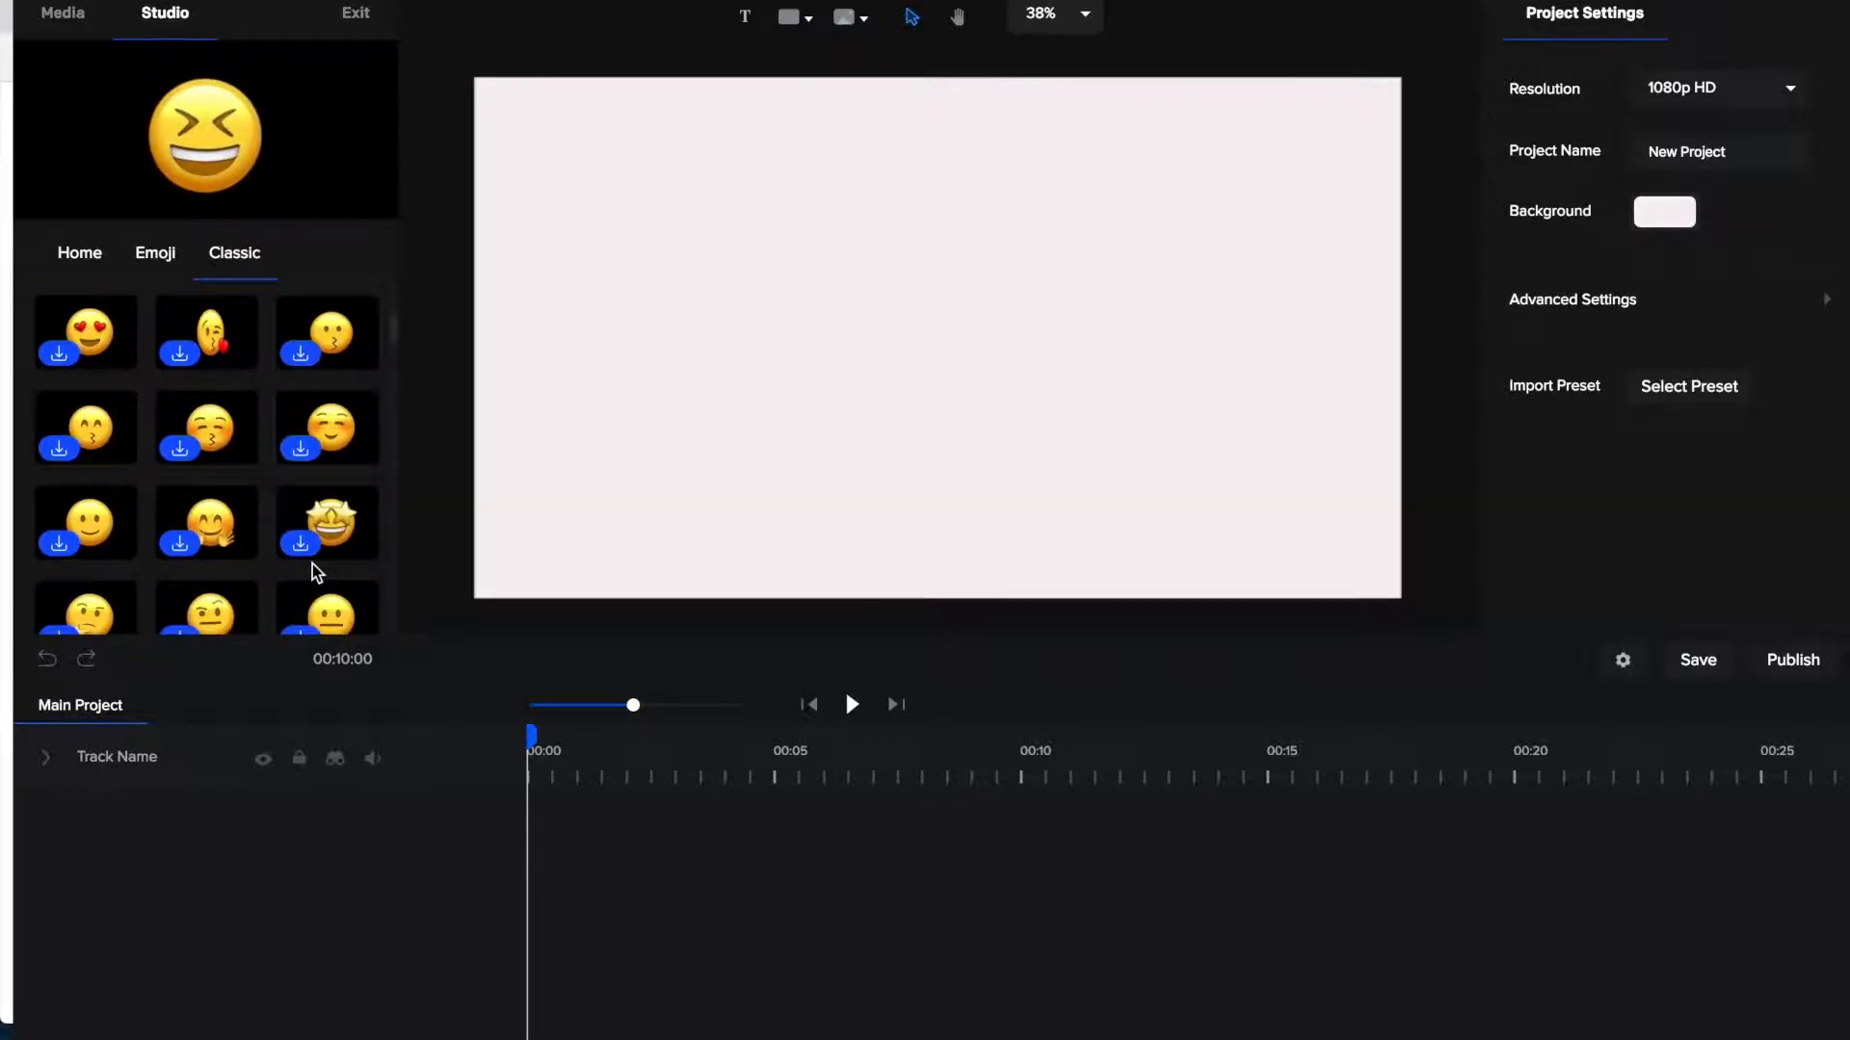
scroll(down, 3)
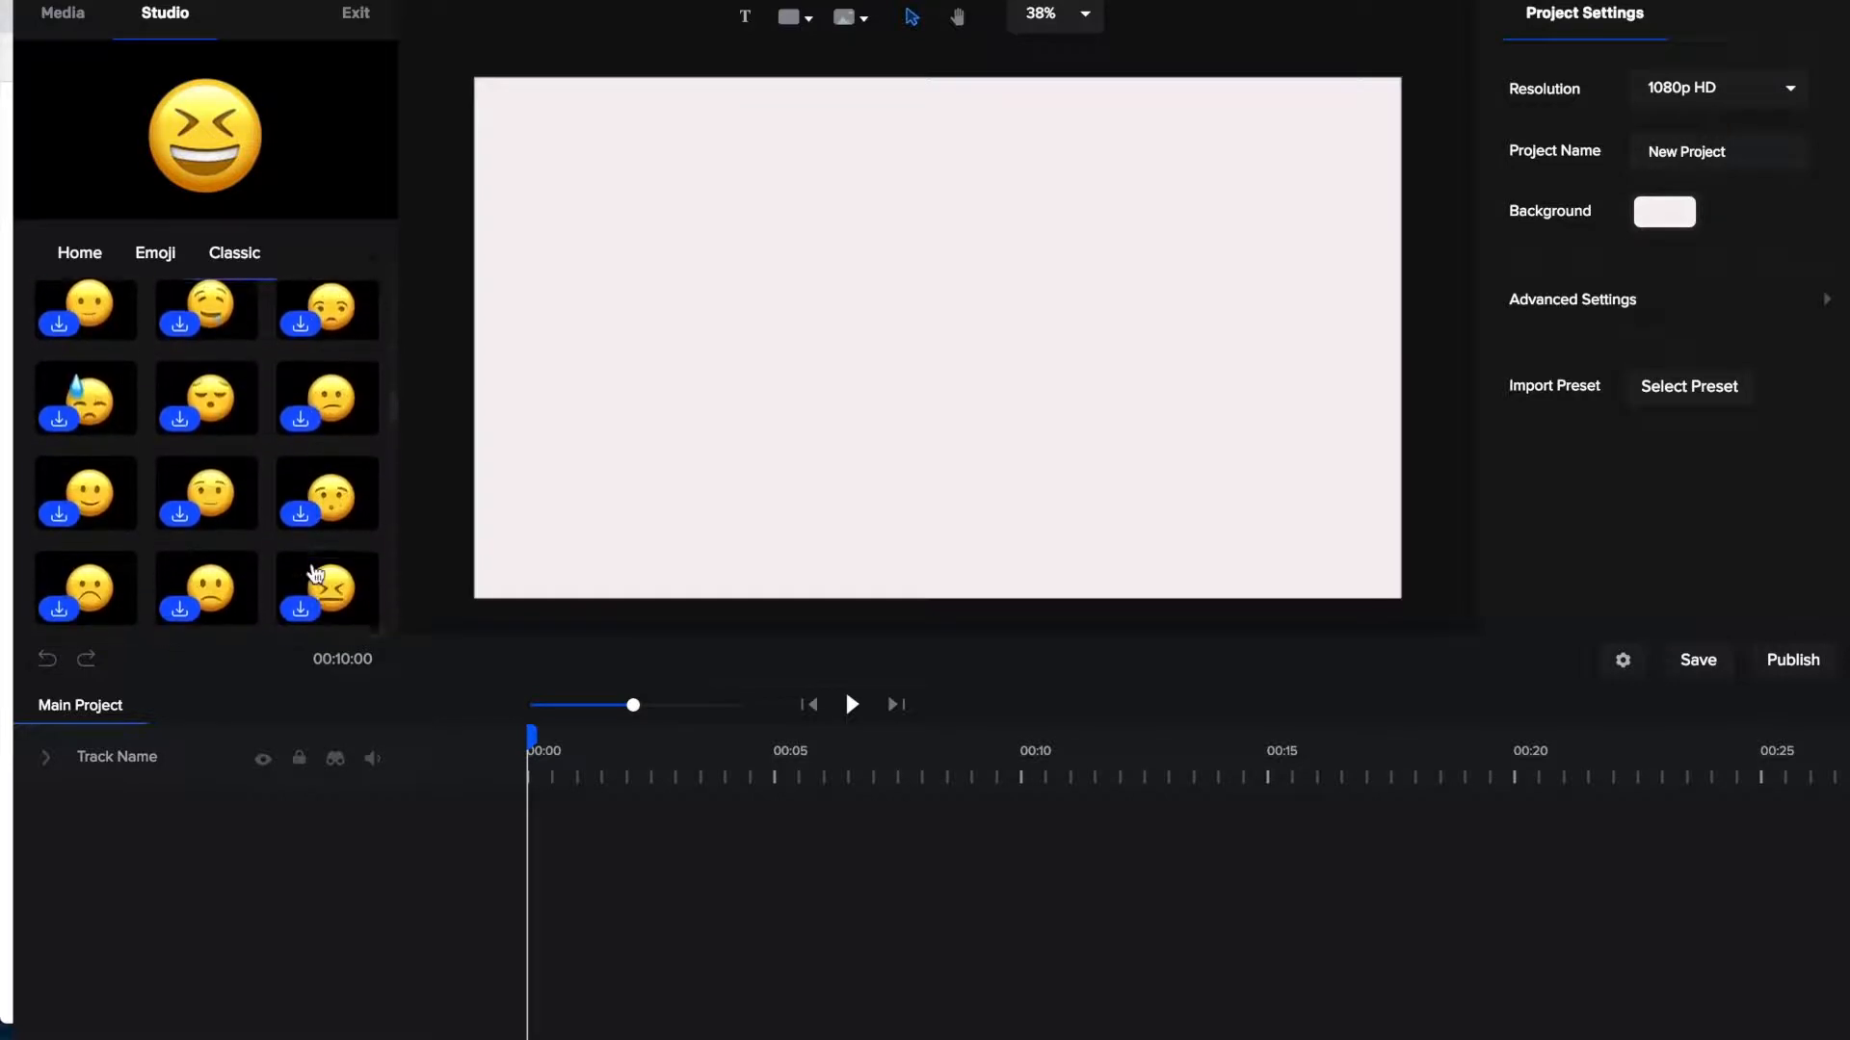
scroll(down, 3)
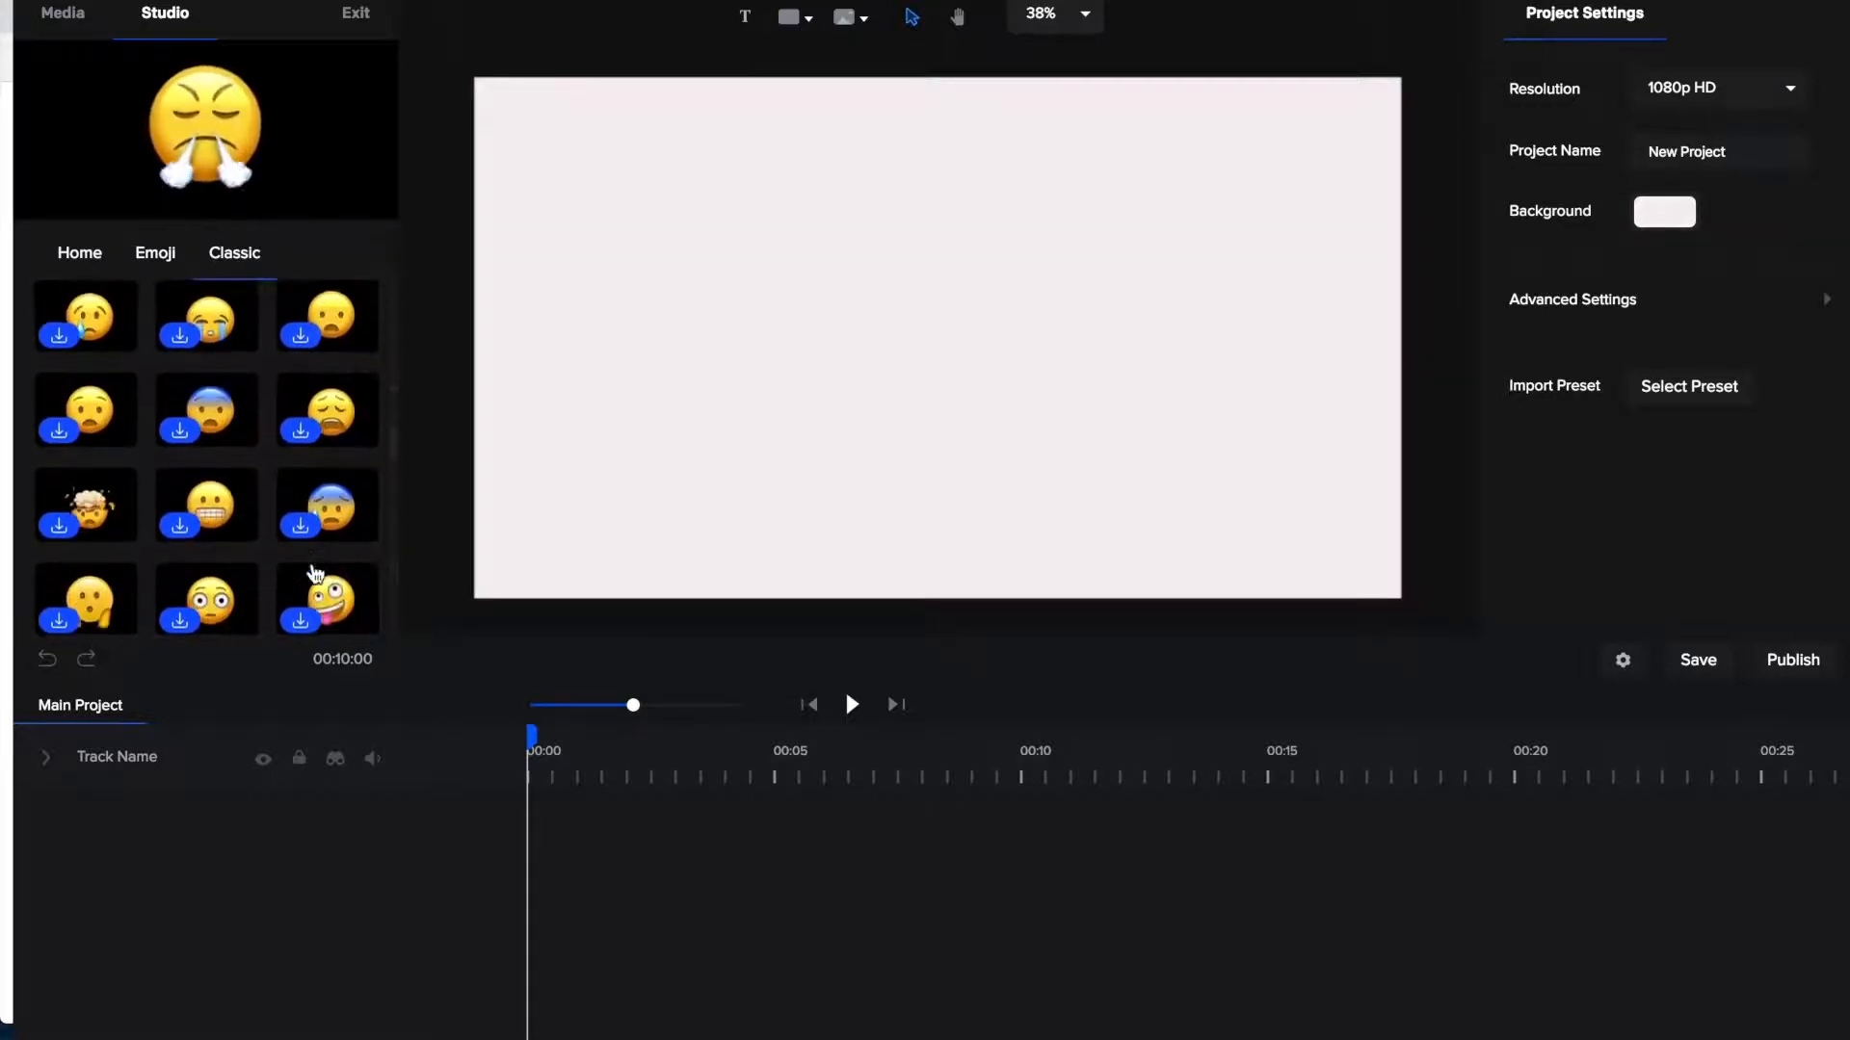
click(327, 599)
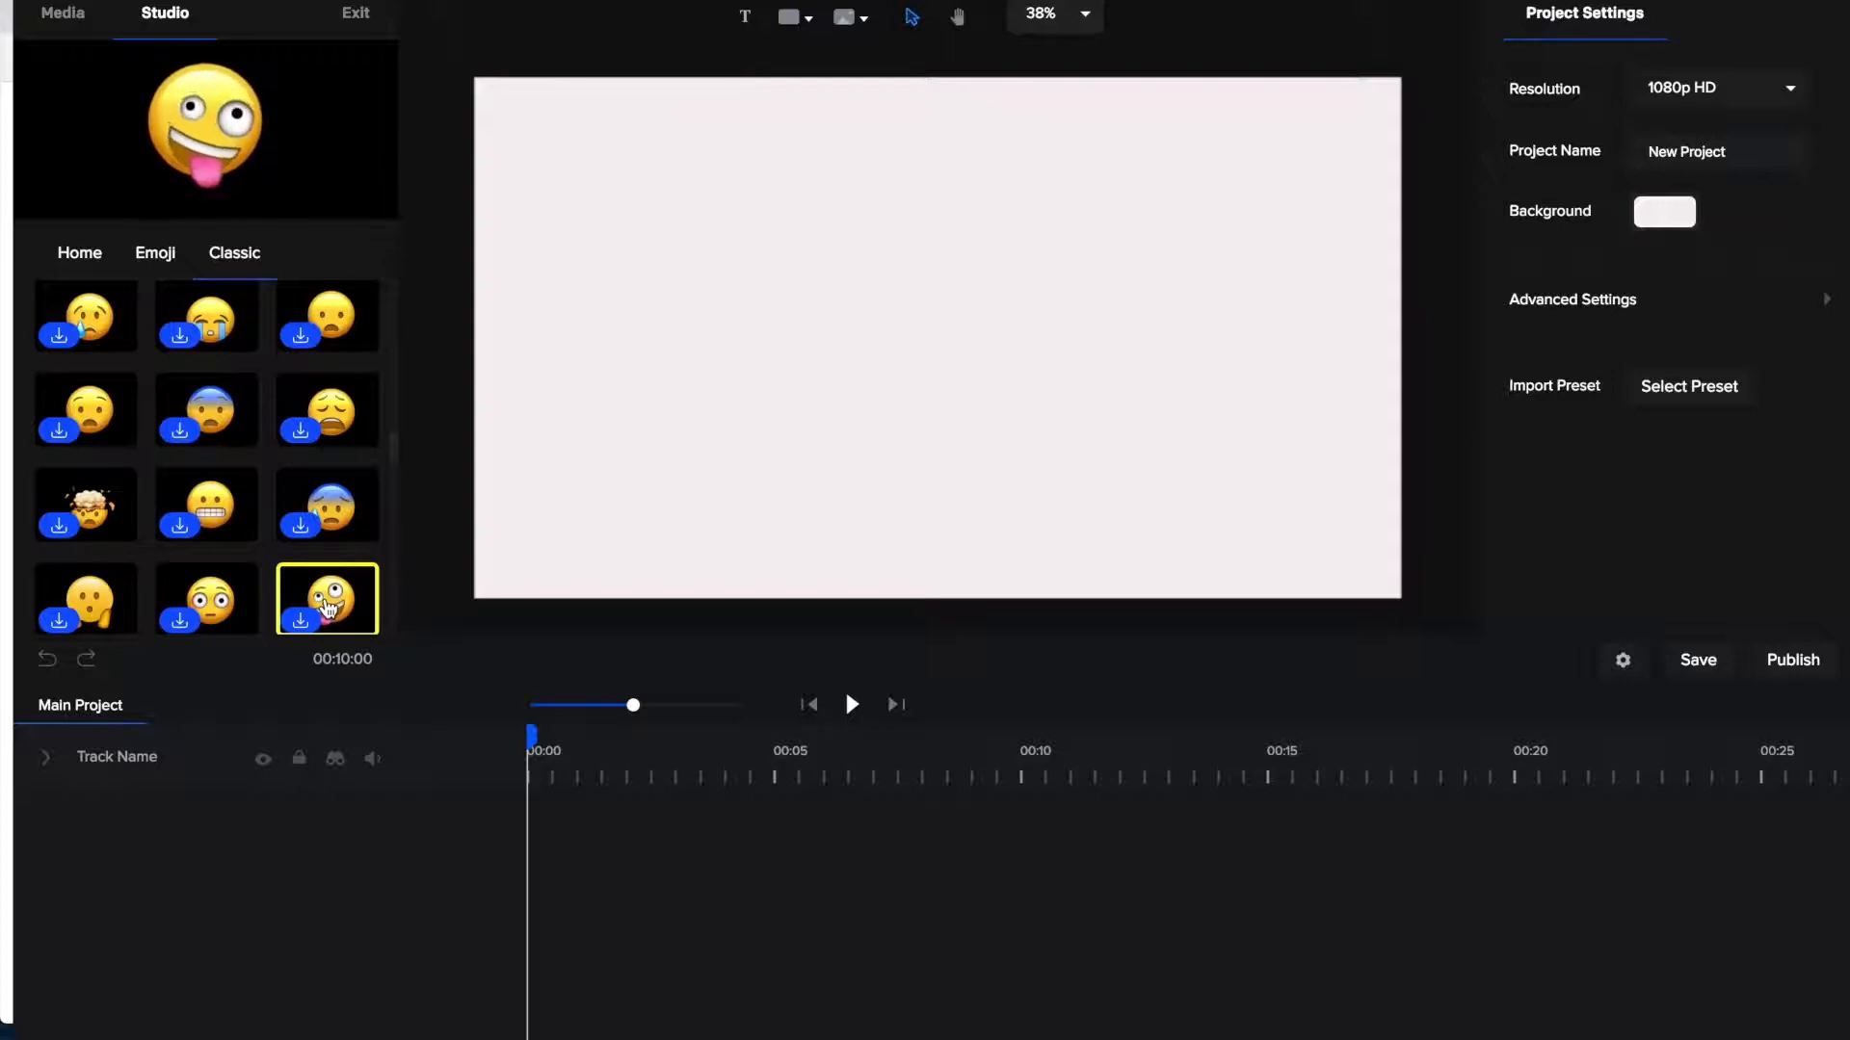
mouse_move(327, 599)
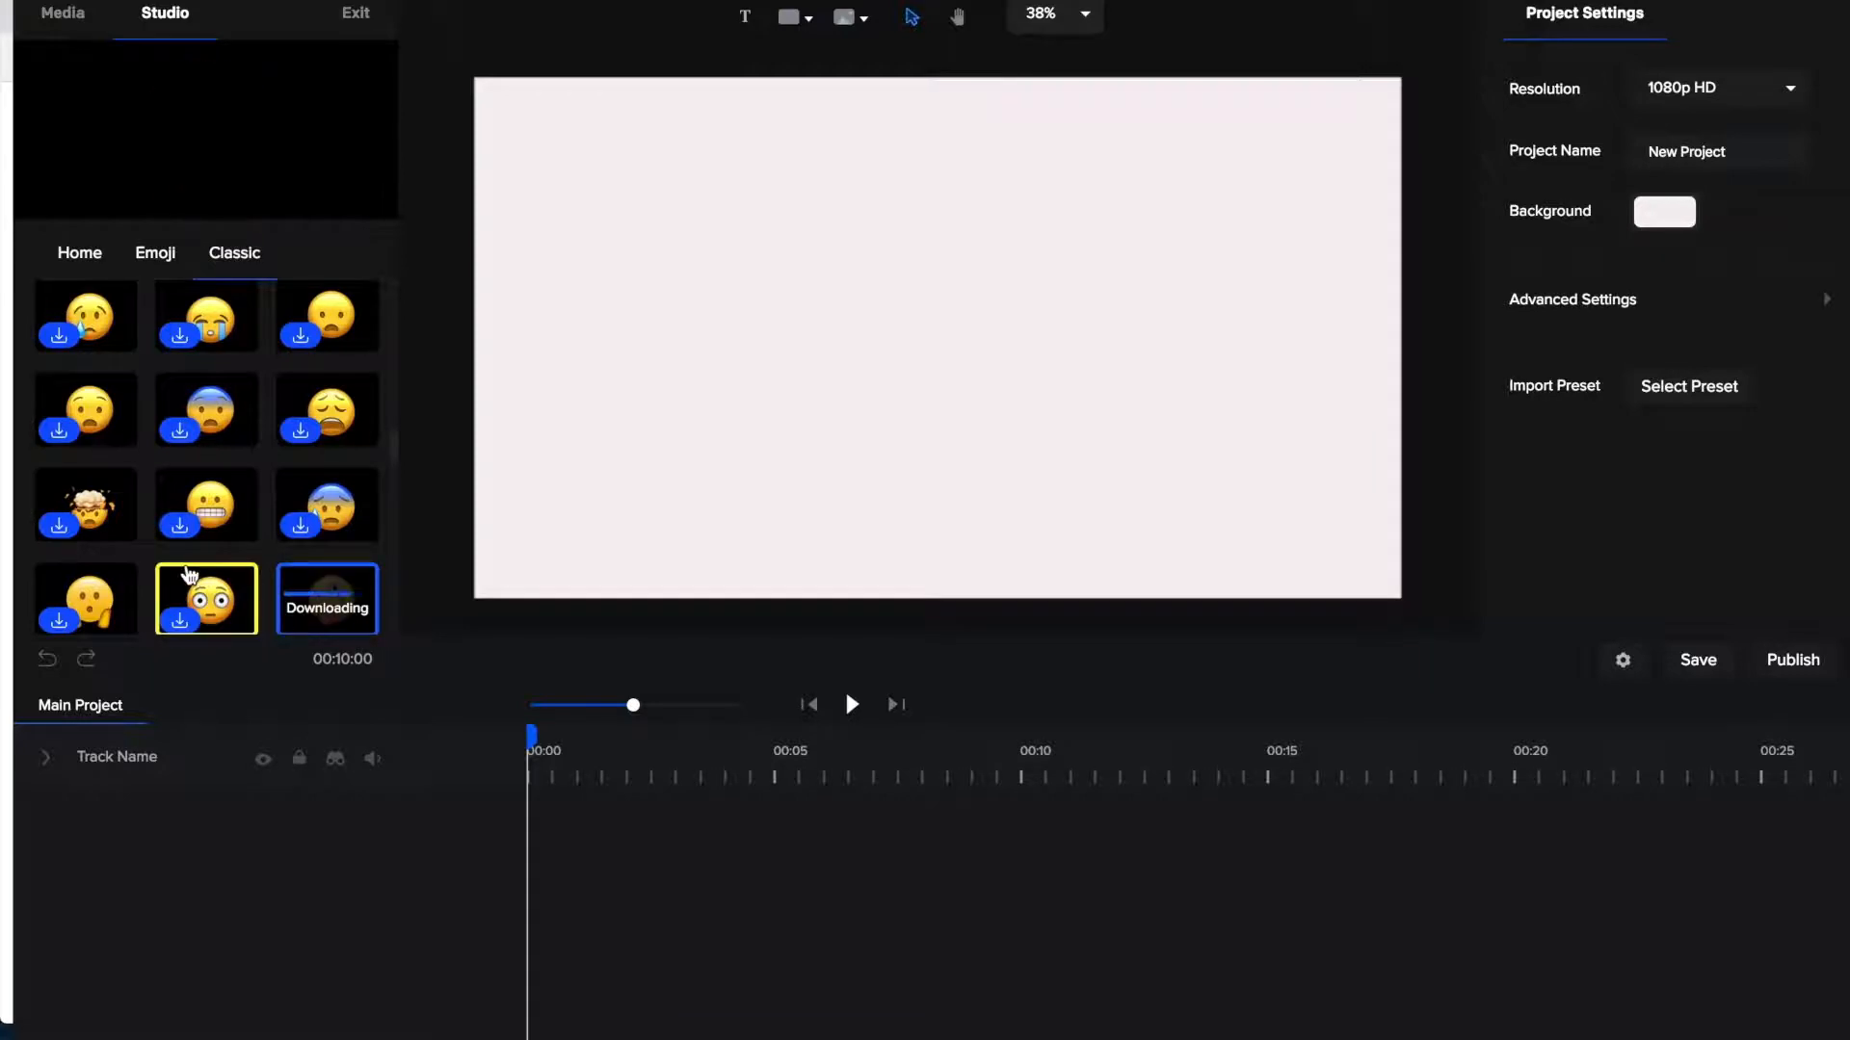
click(327, 599)
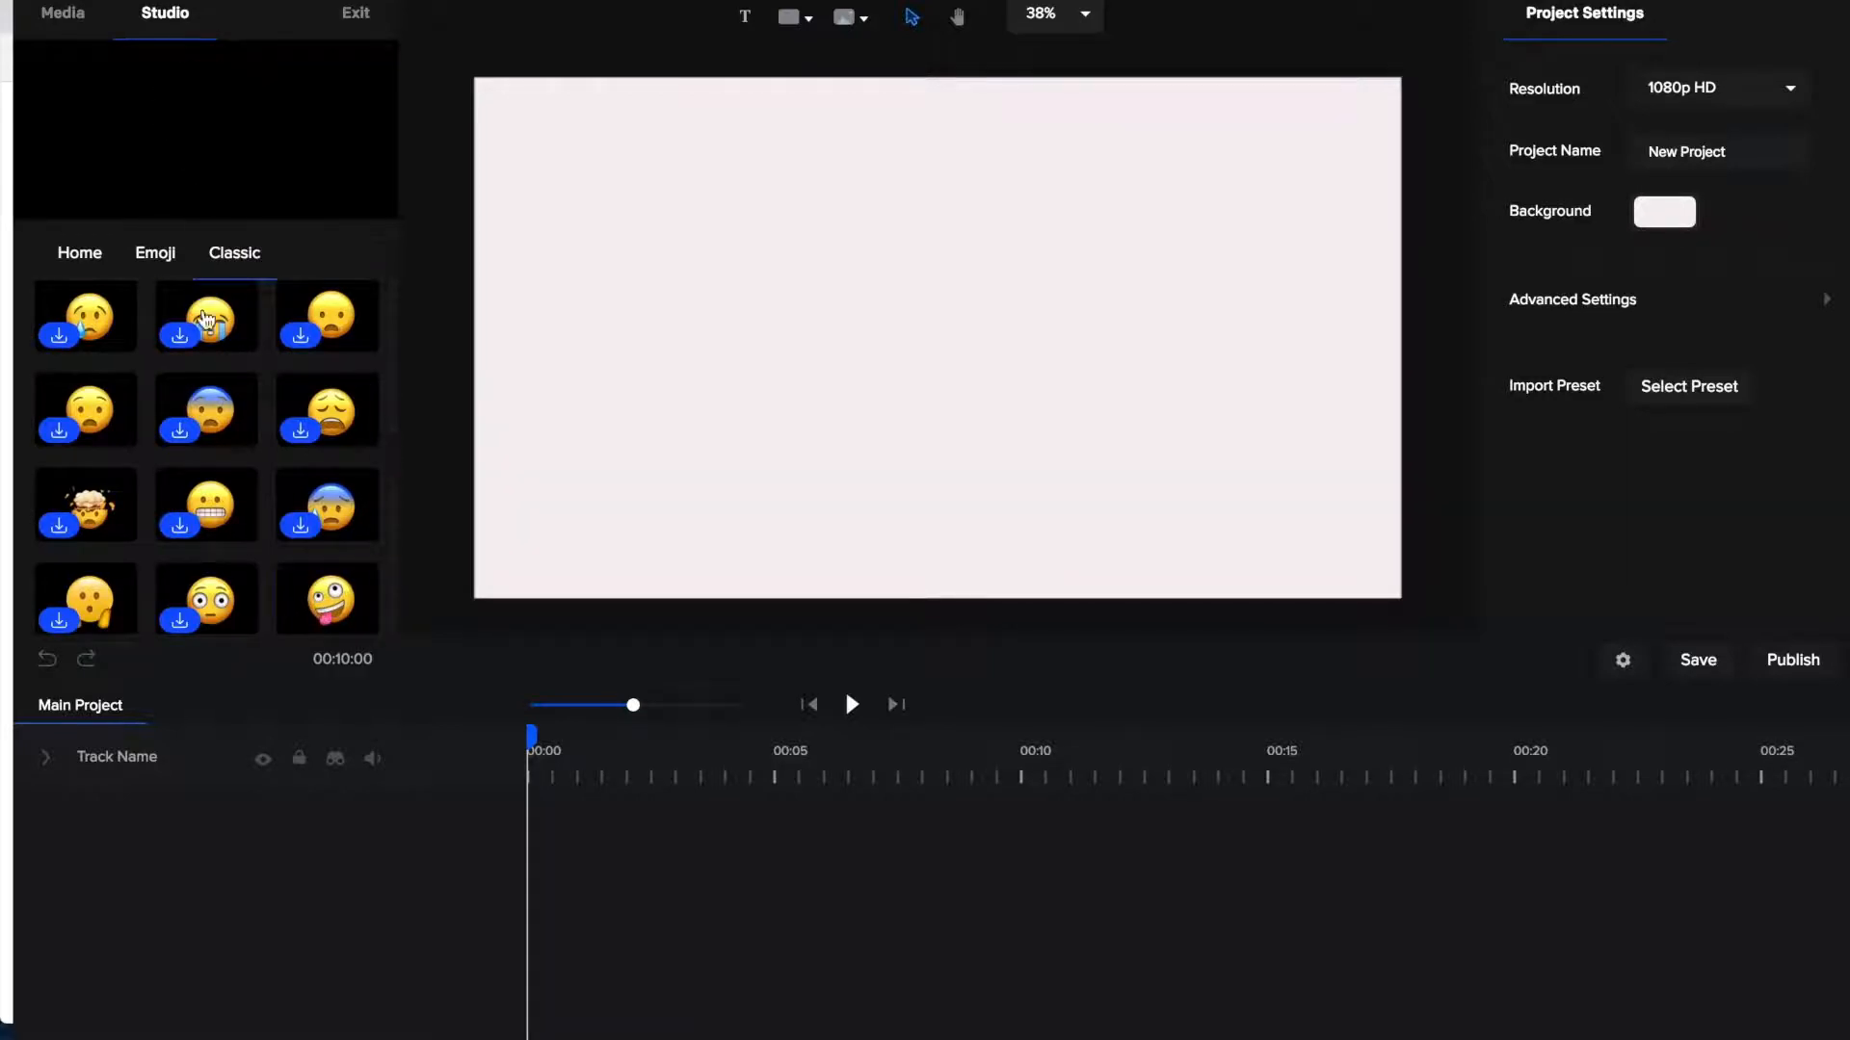
click(327, 598)
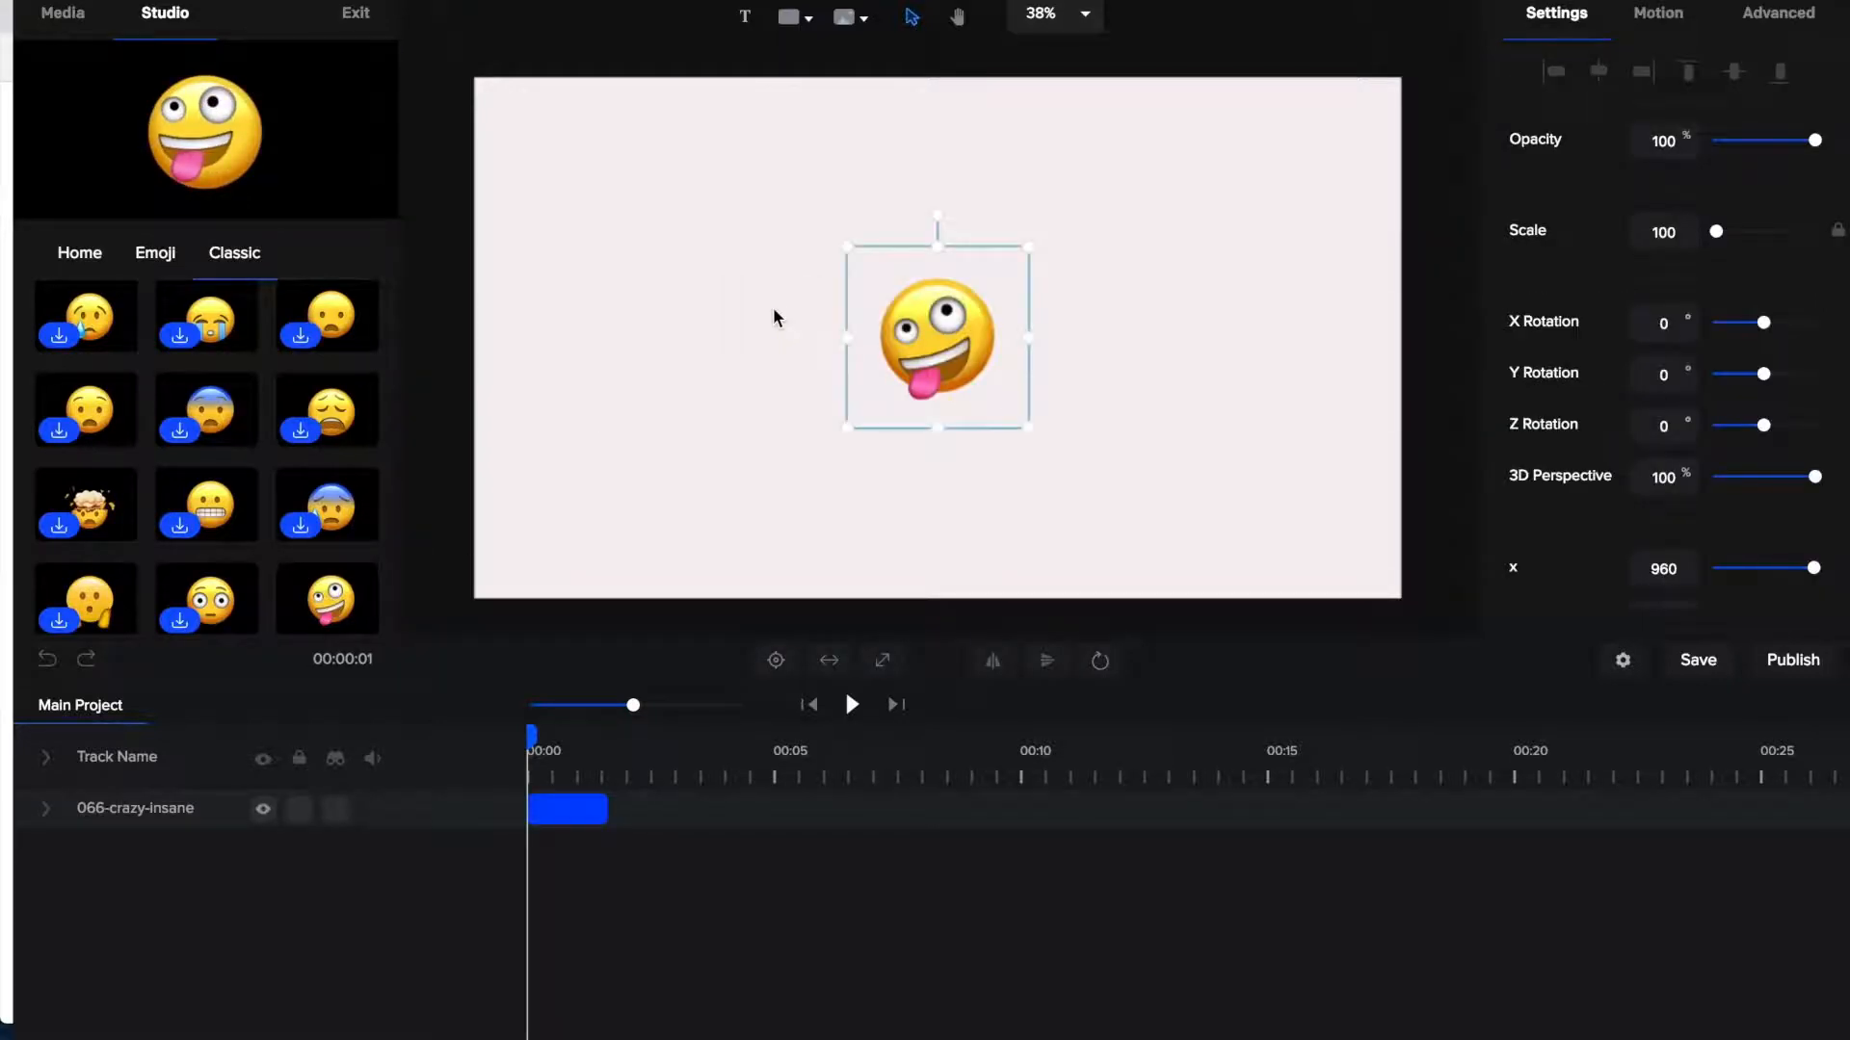
mouse_move(1014, 331)
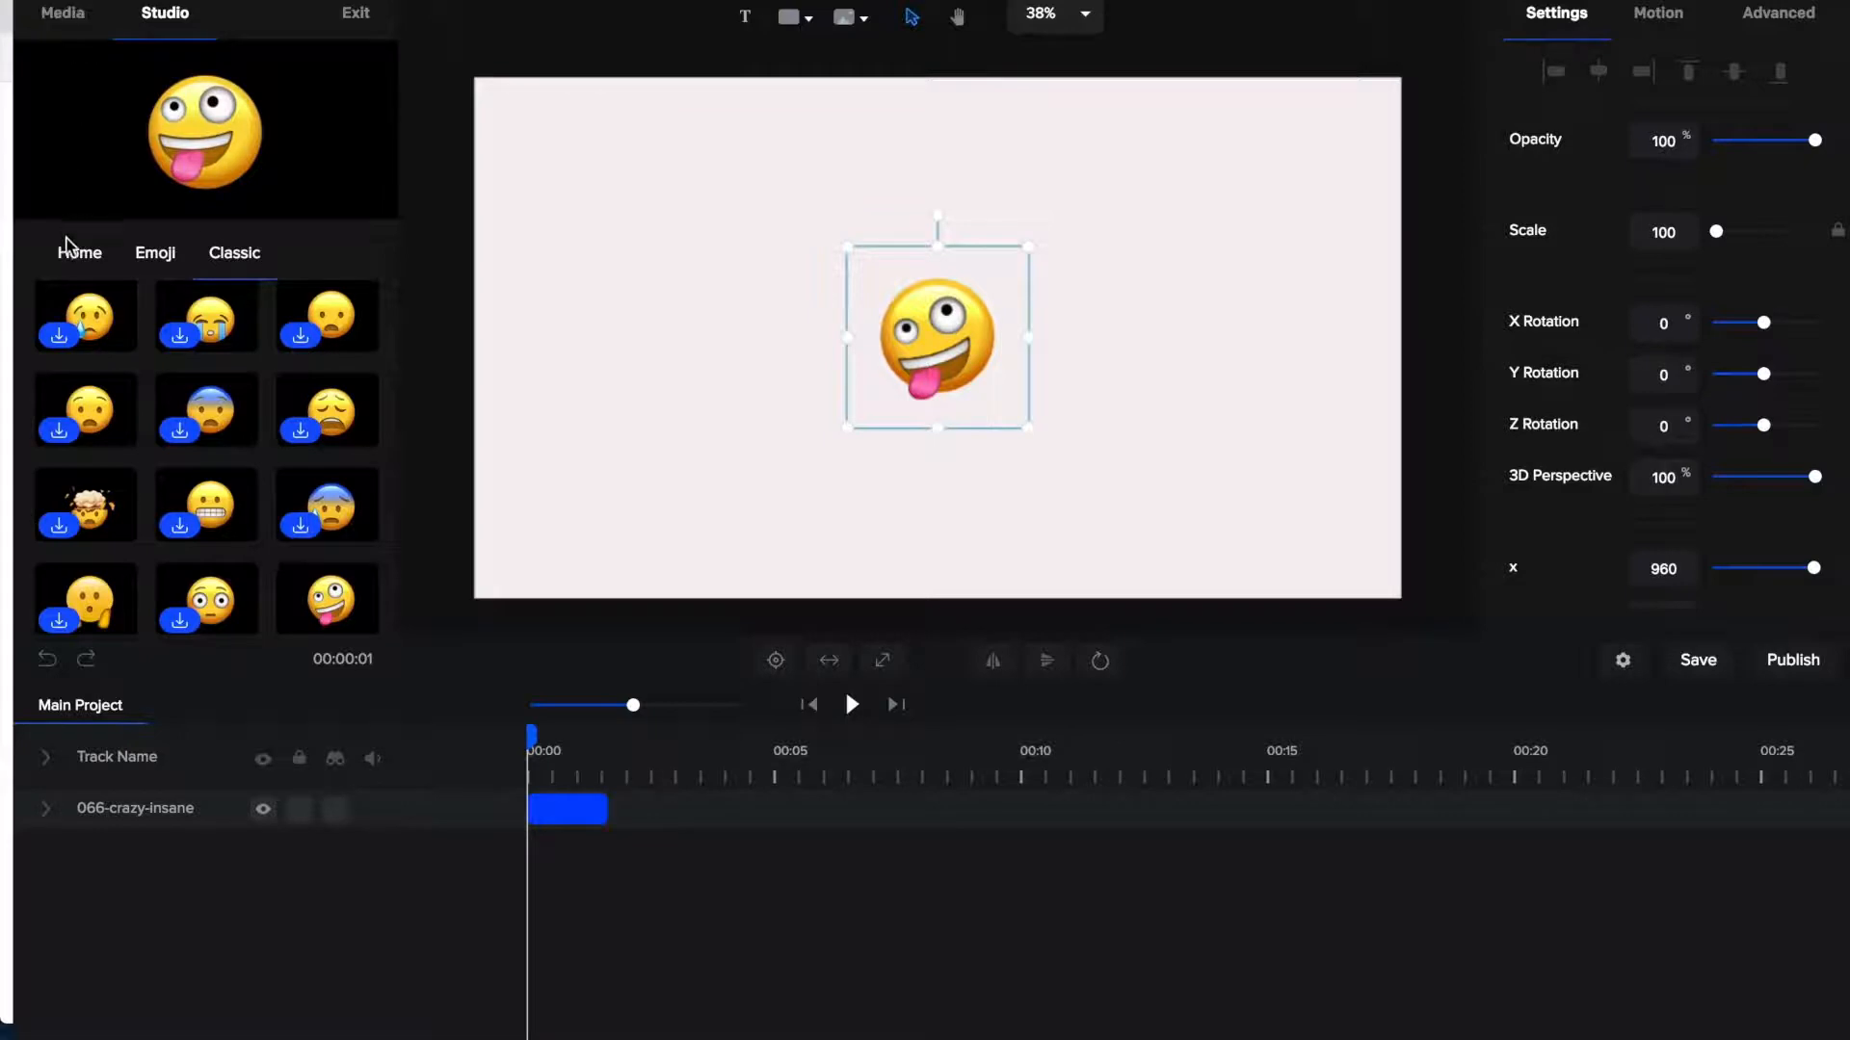
Step: Open Characters > 3D and scroll through figures like Bruce, Hannah and Tom
click(79, 252)
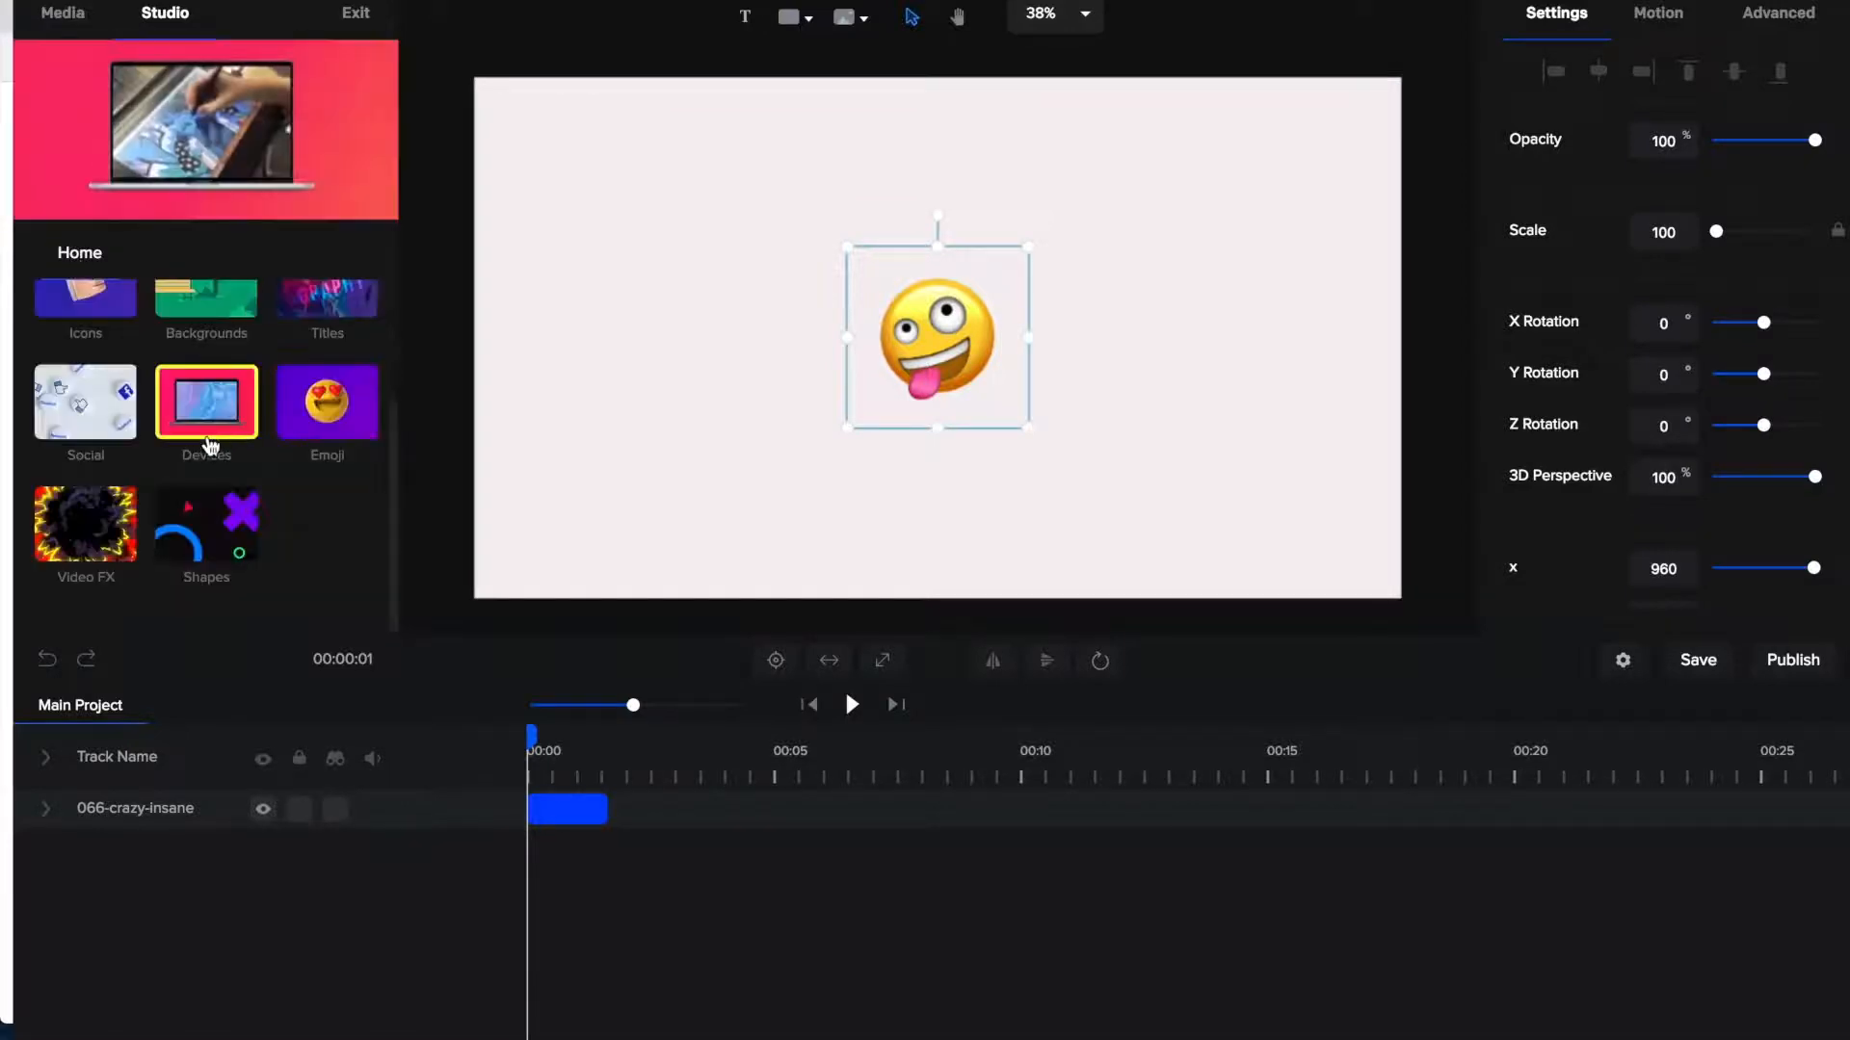
scroll(up, 3)
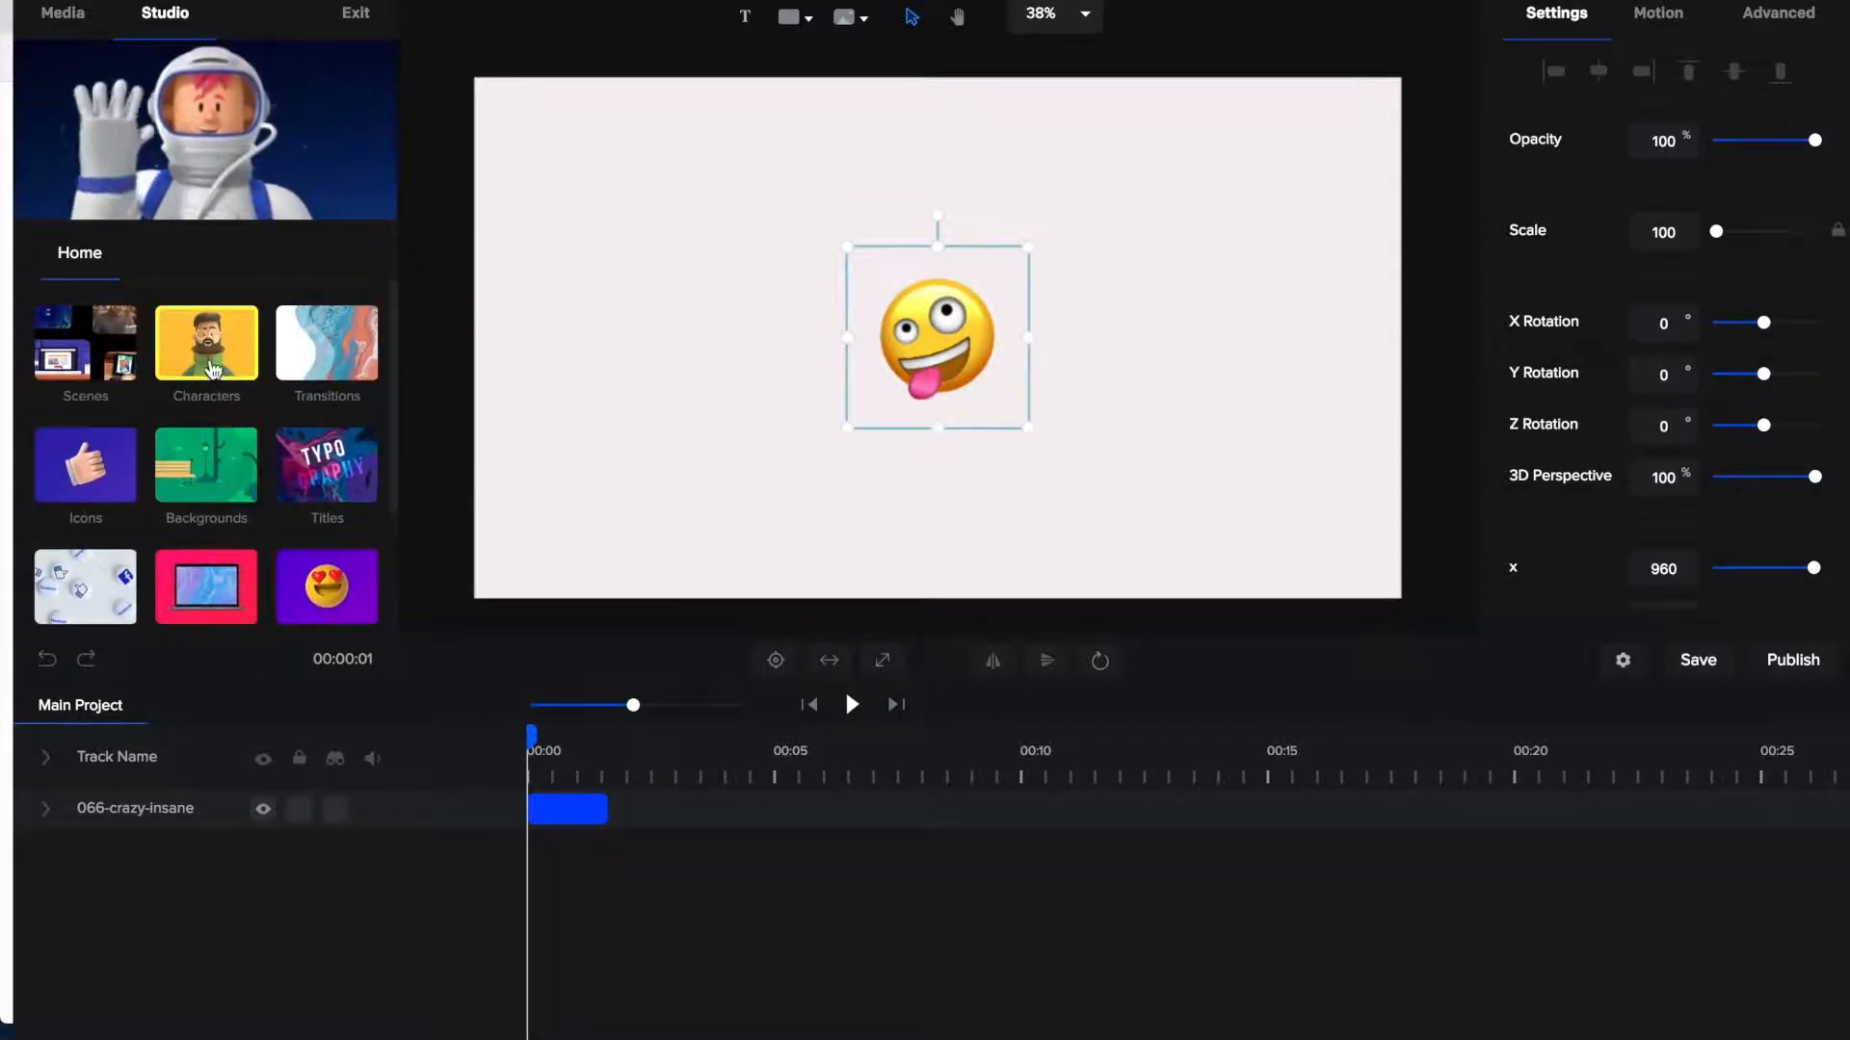
click(206, 346)
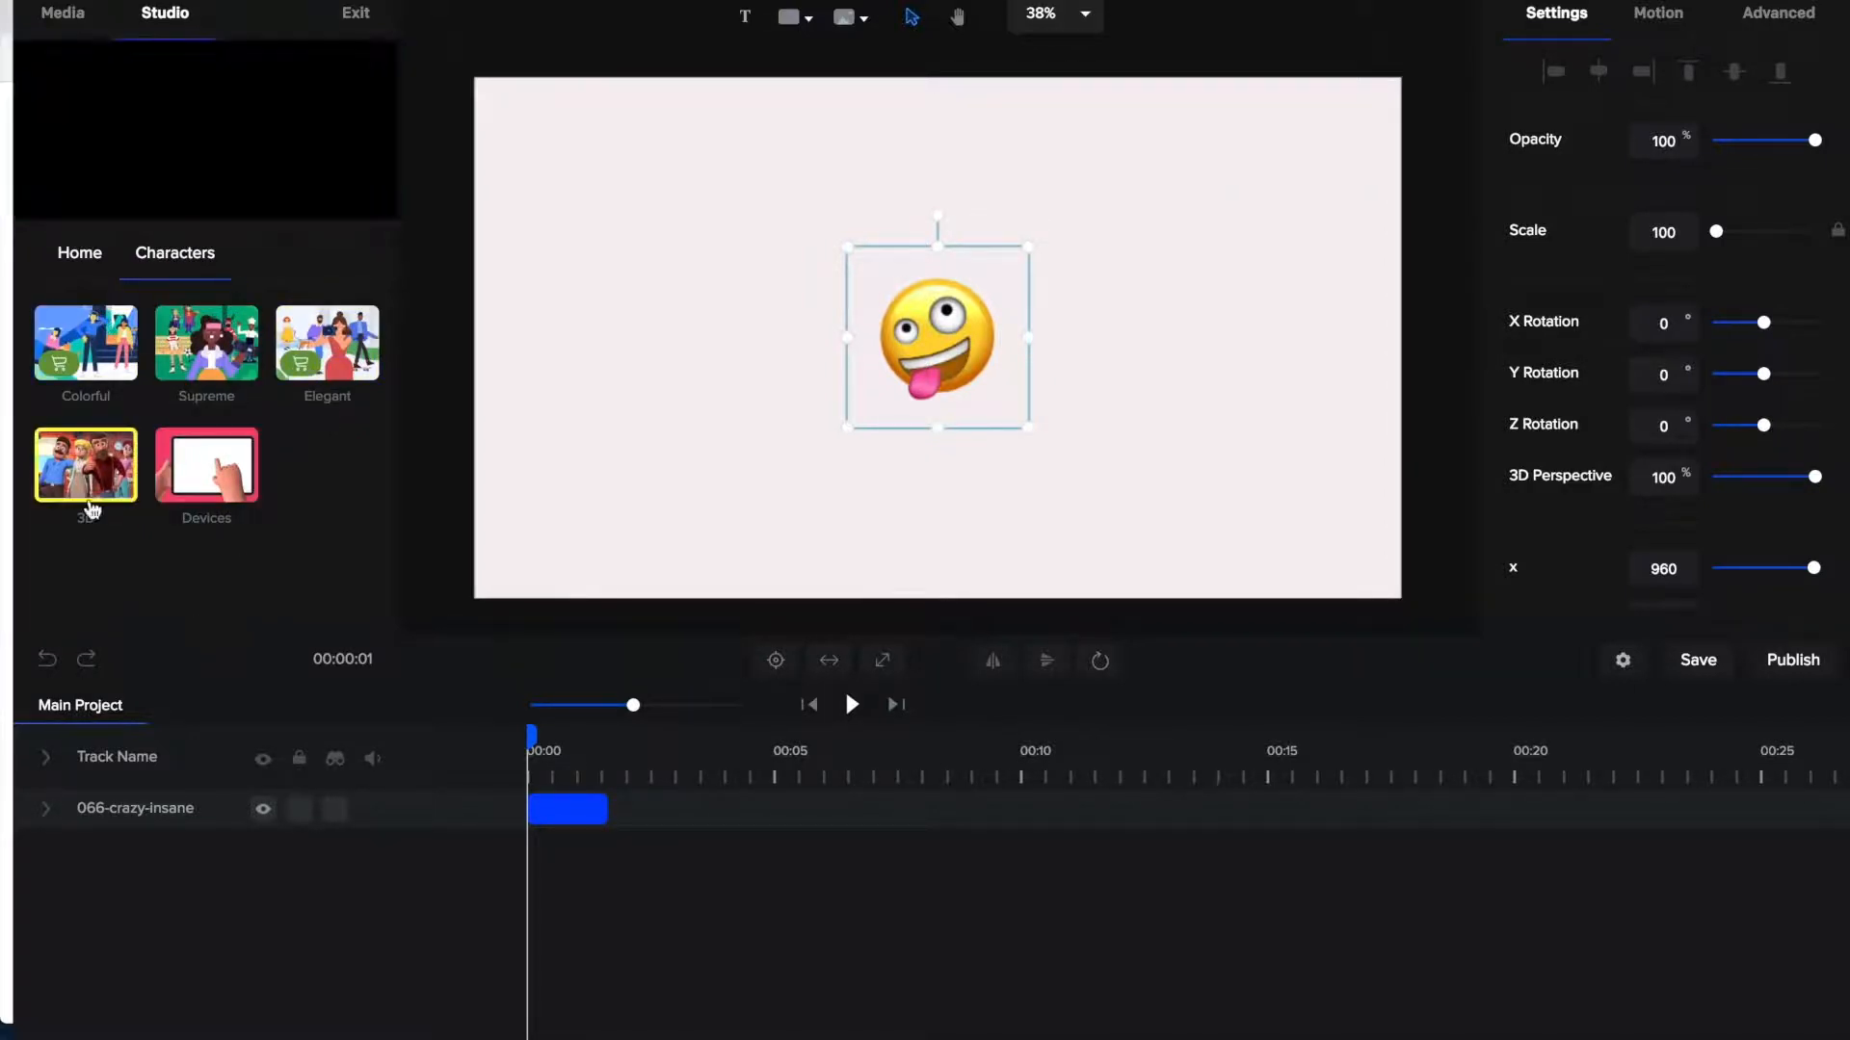
click(84, 464)
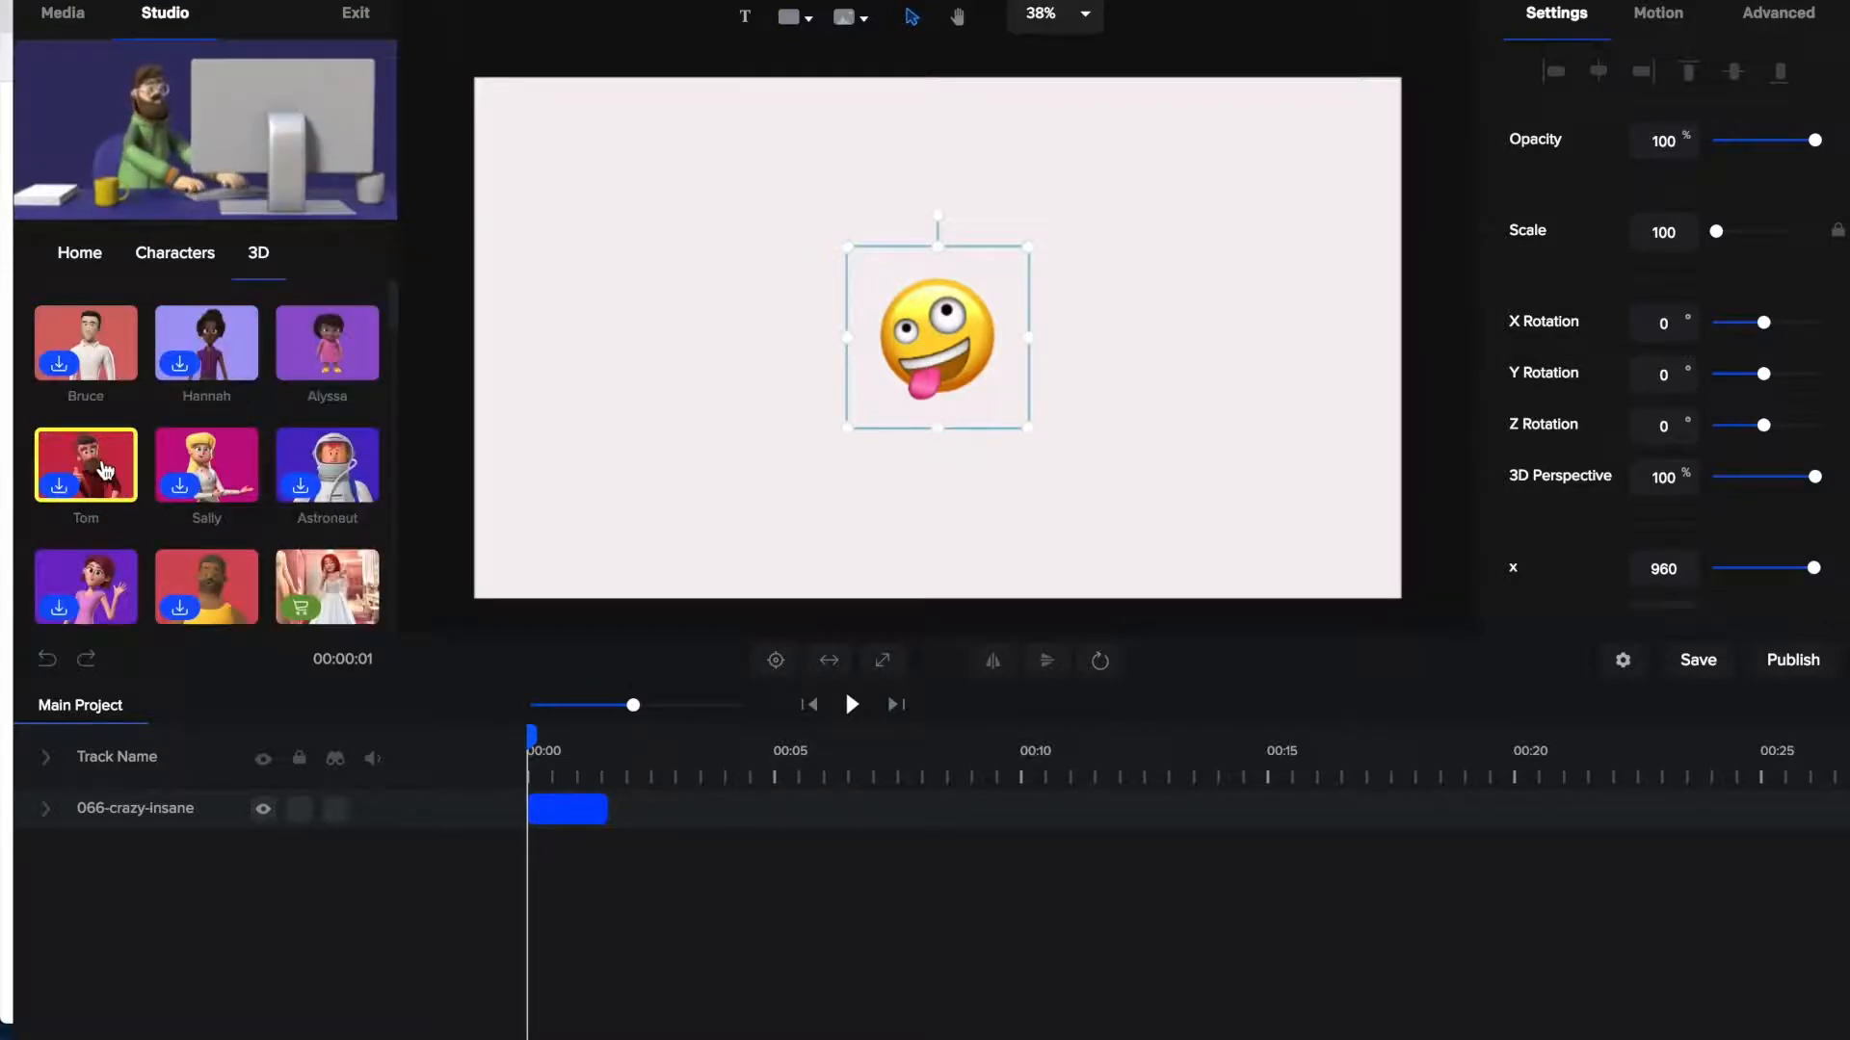
scroll(down, 3)
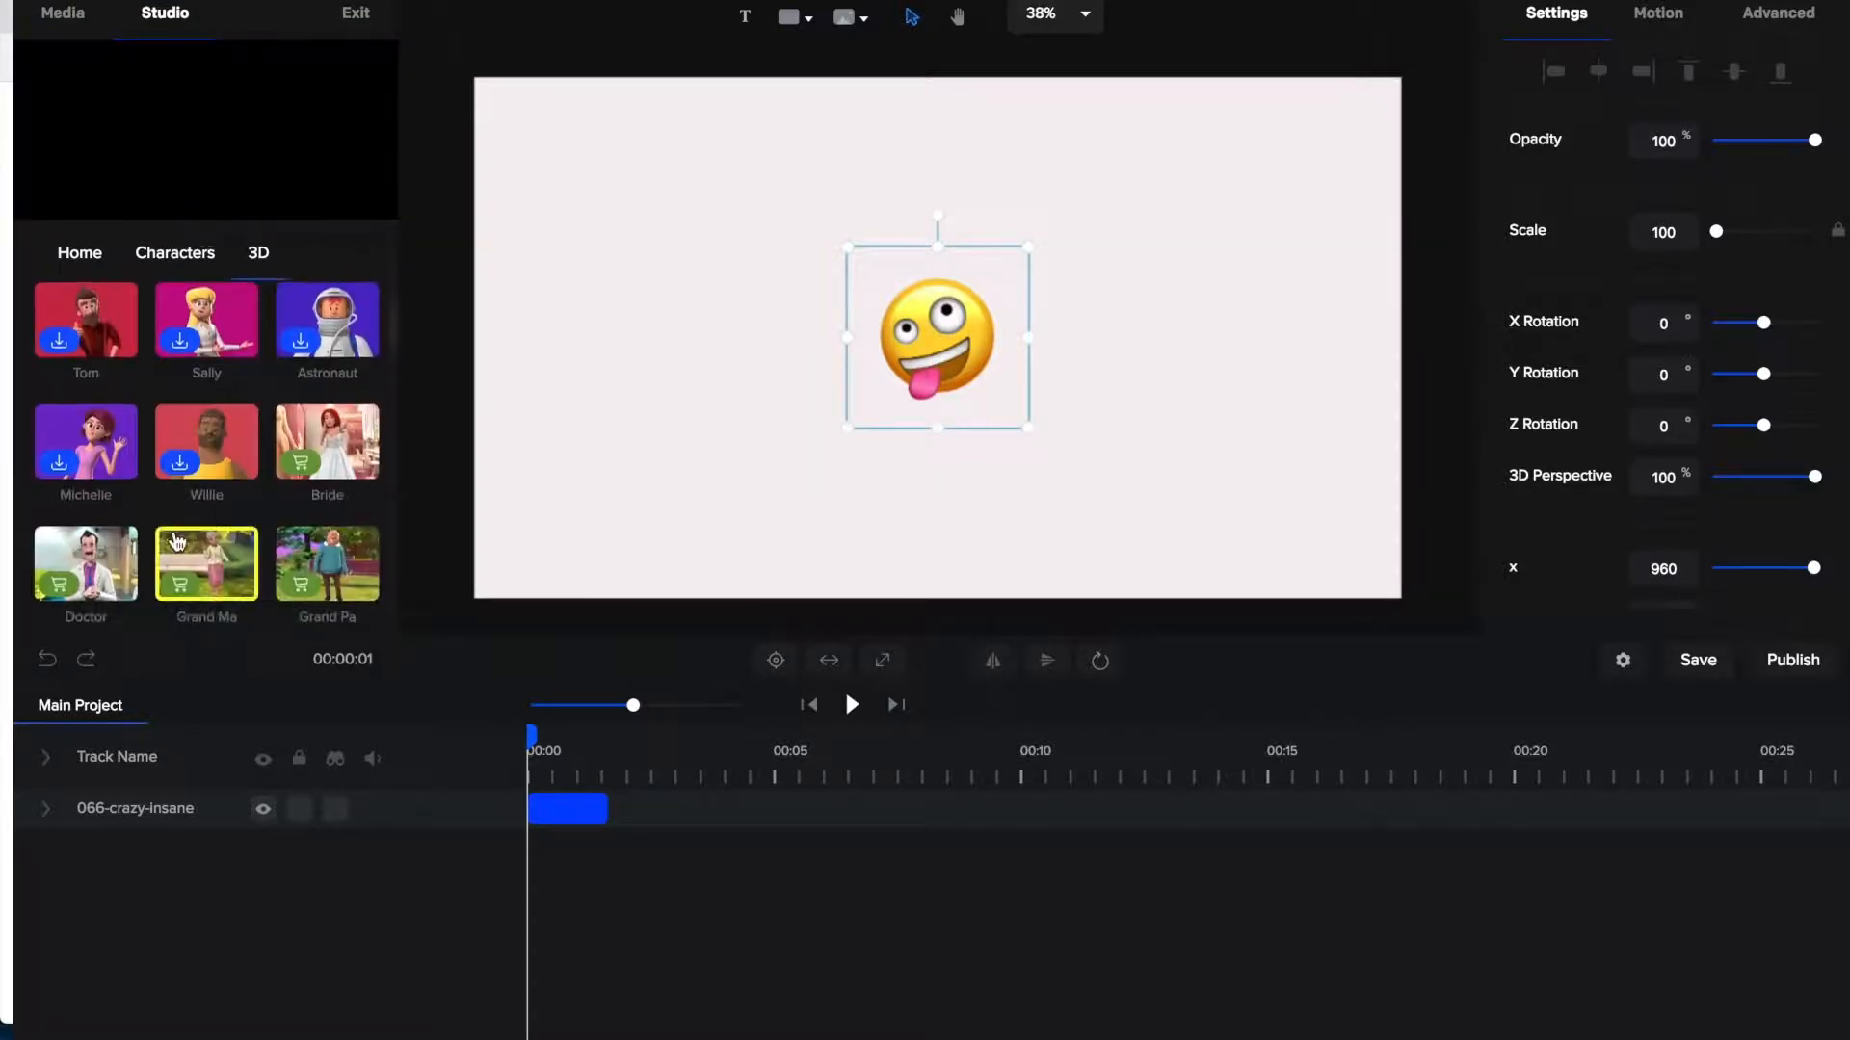
click(205, 319)
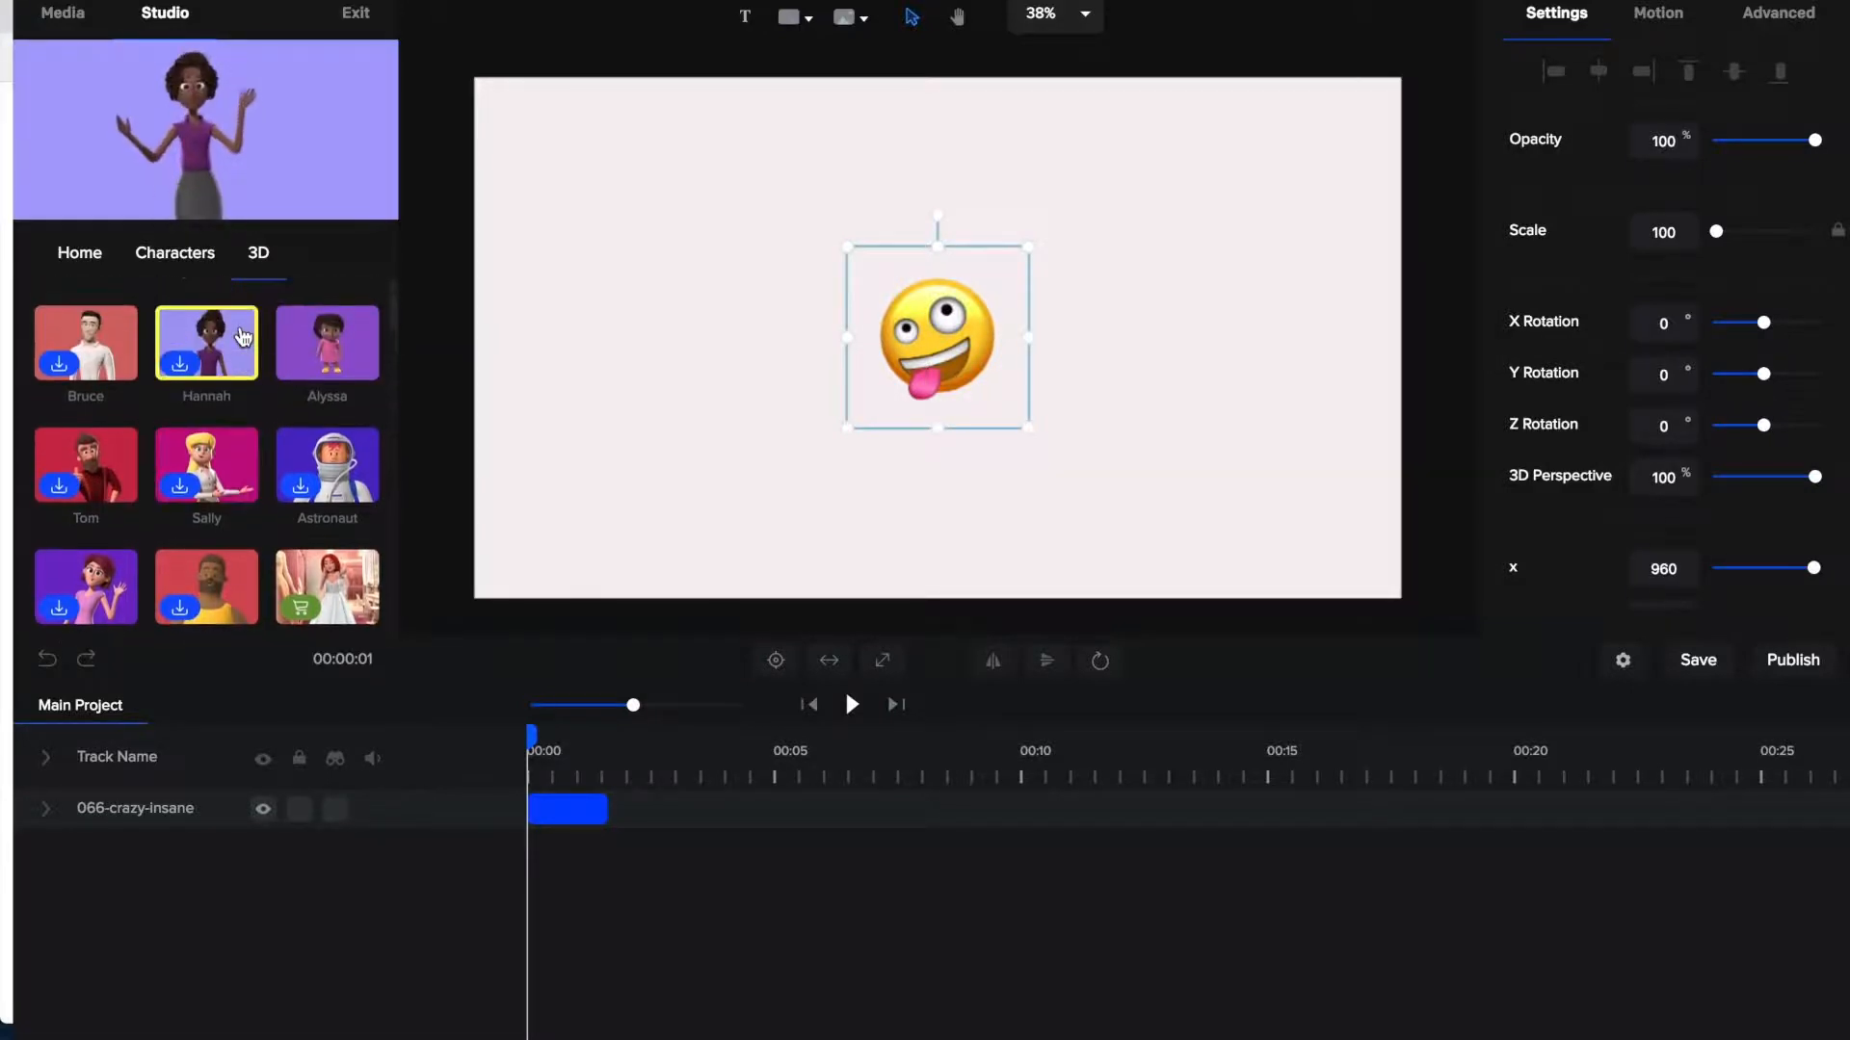
scroll(down, 3)
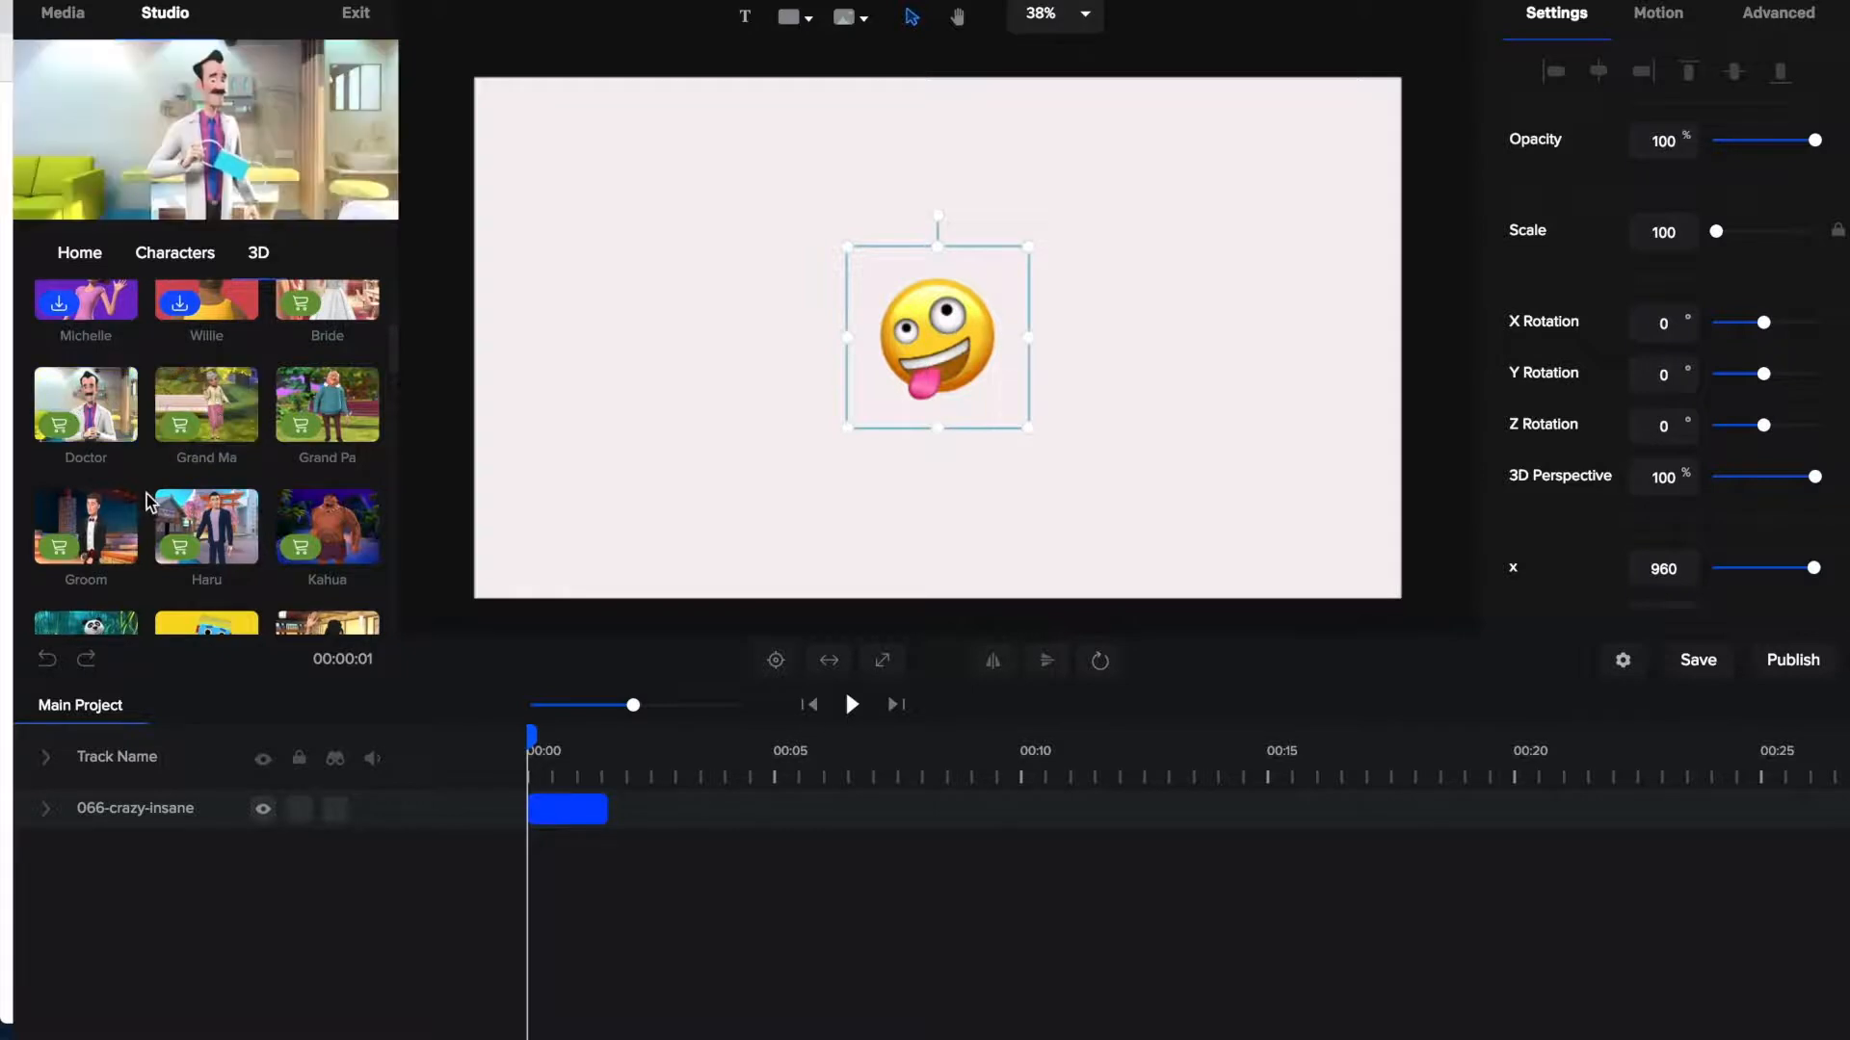
scroll(down, 3)
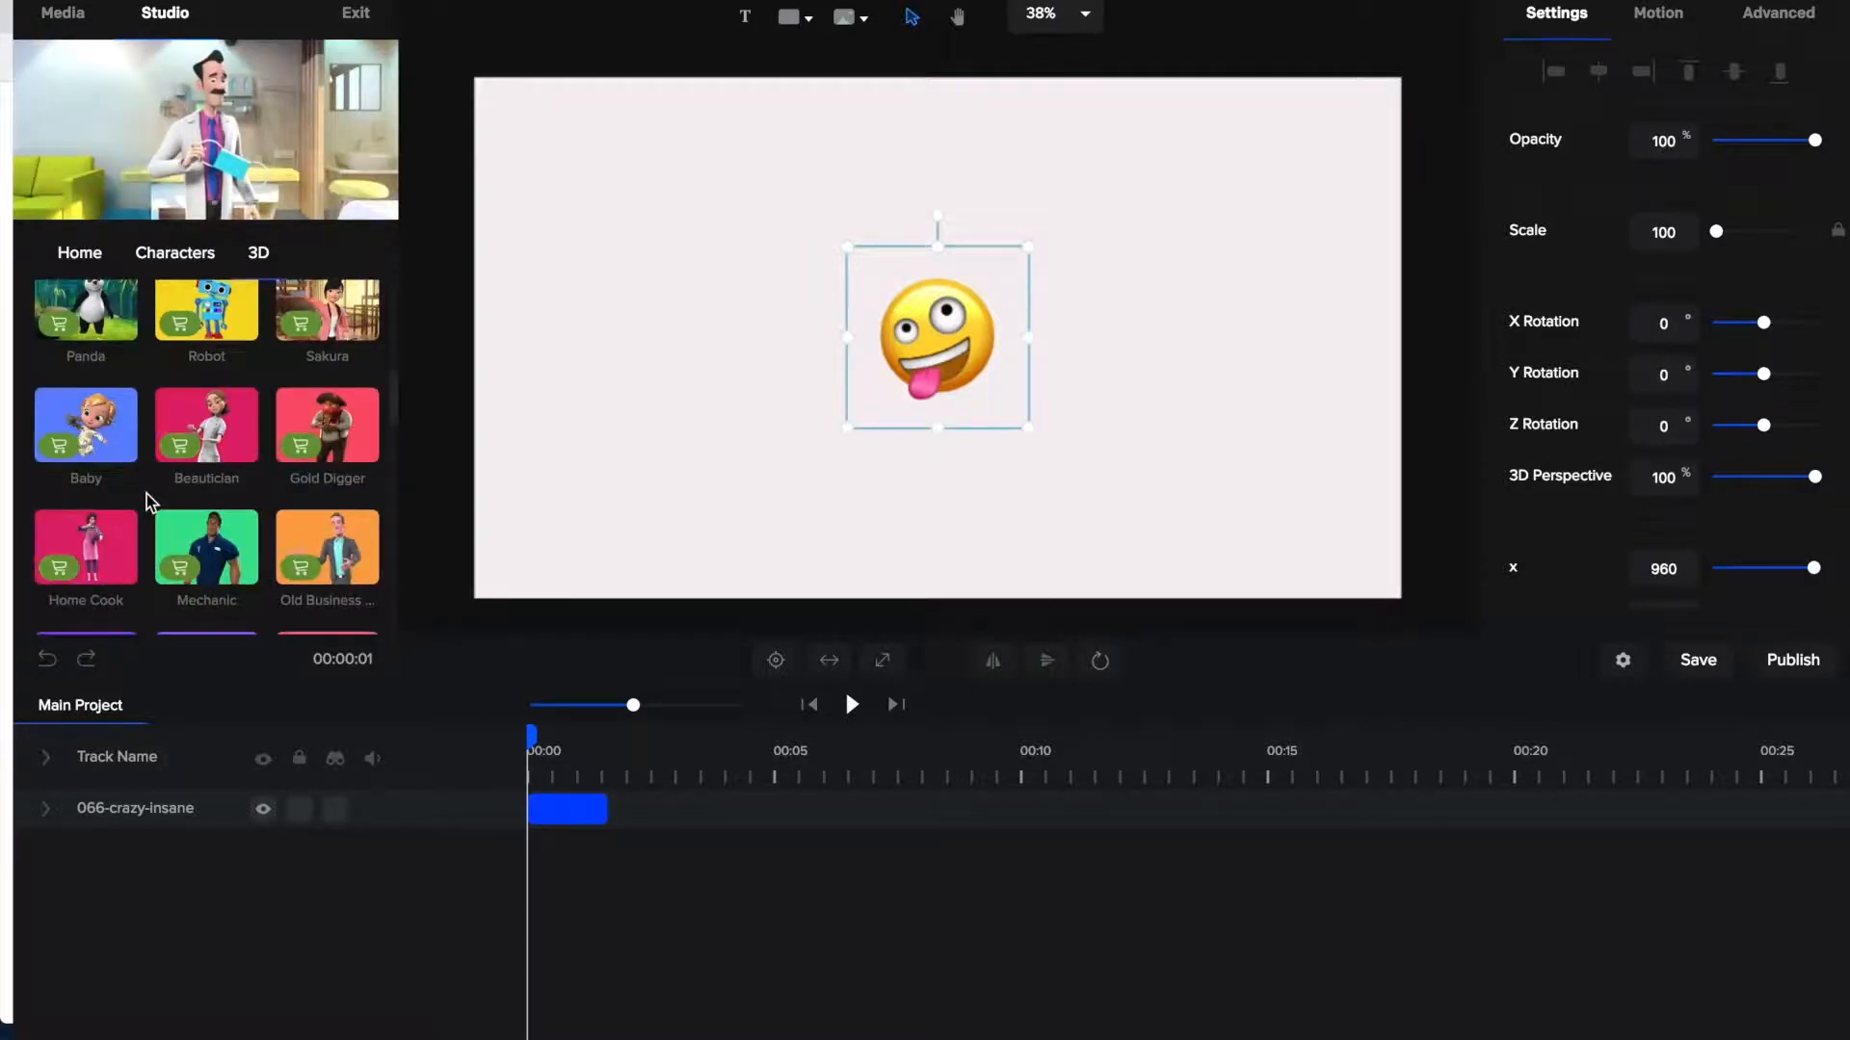
scroll(down, 3)
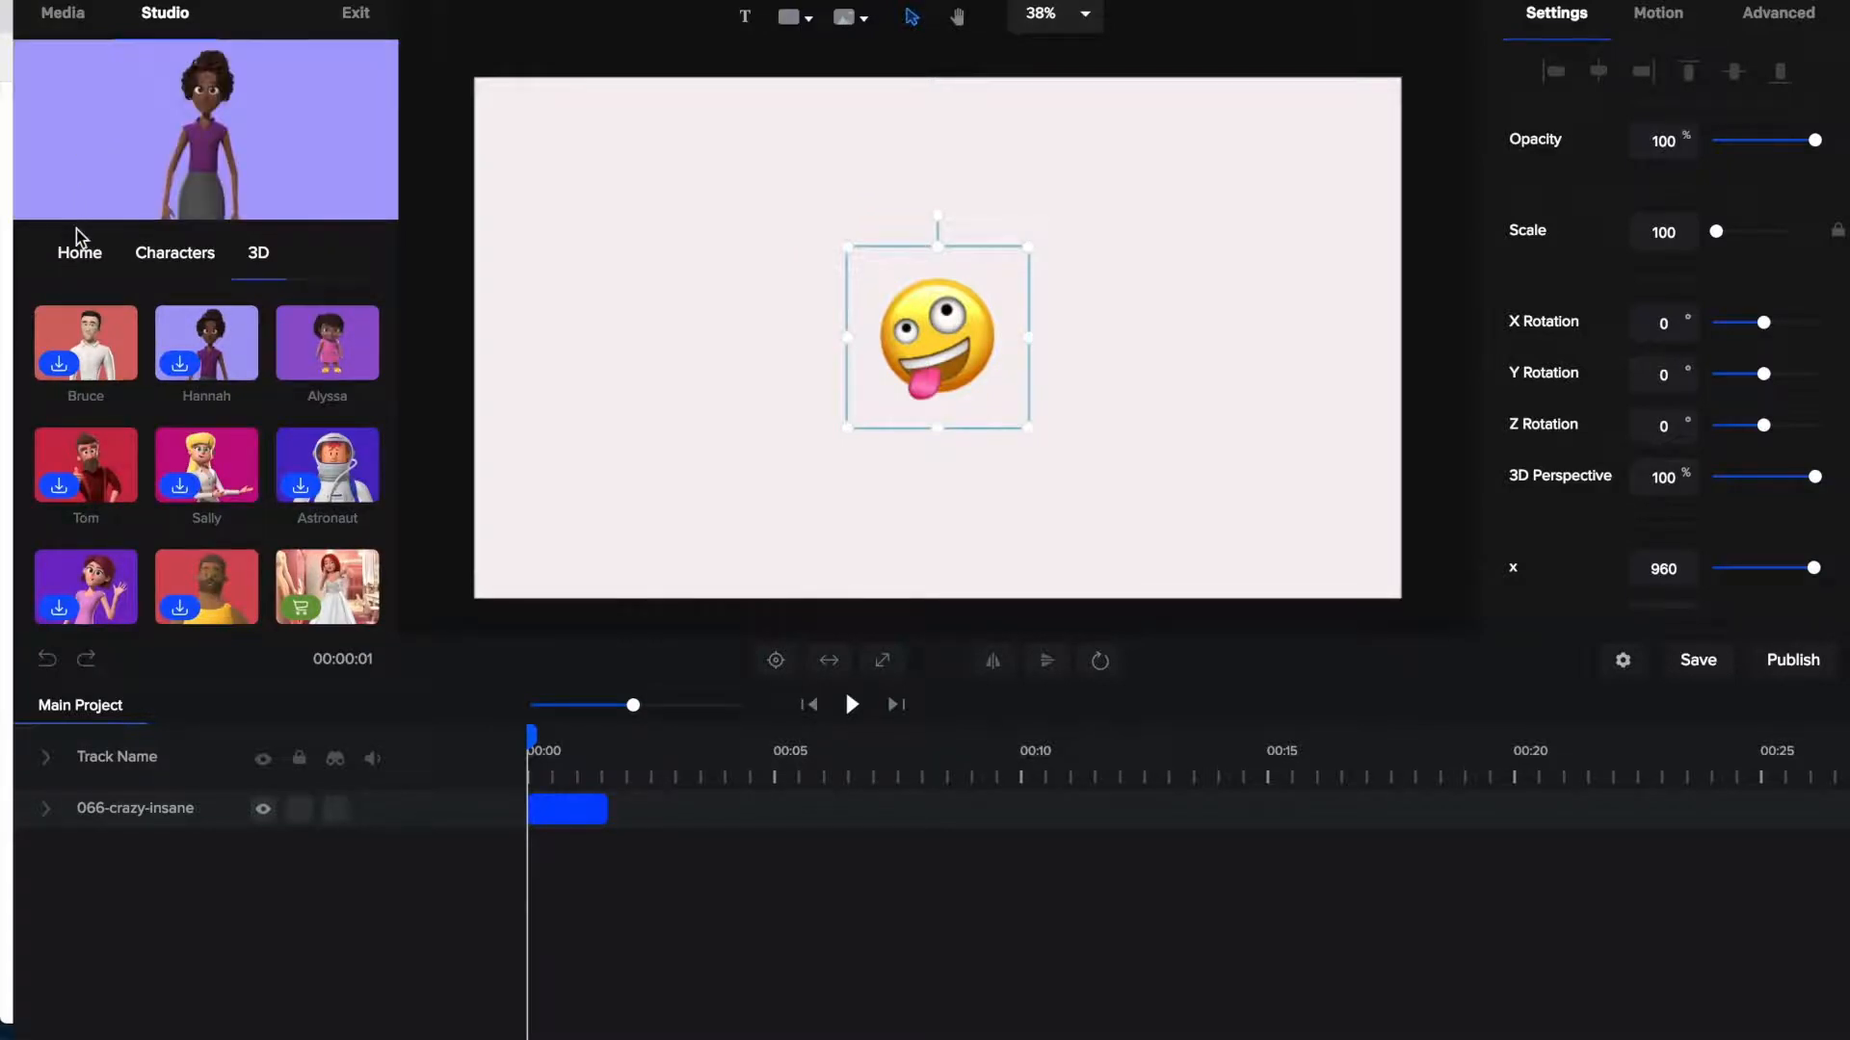
mouse_move(79, 265)
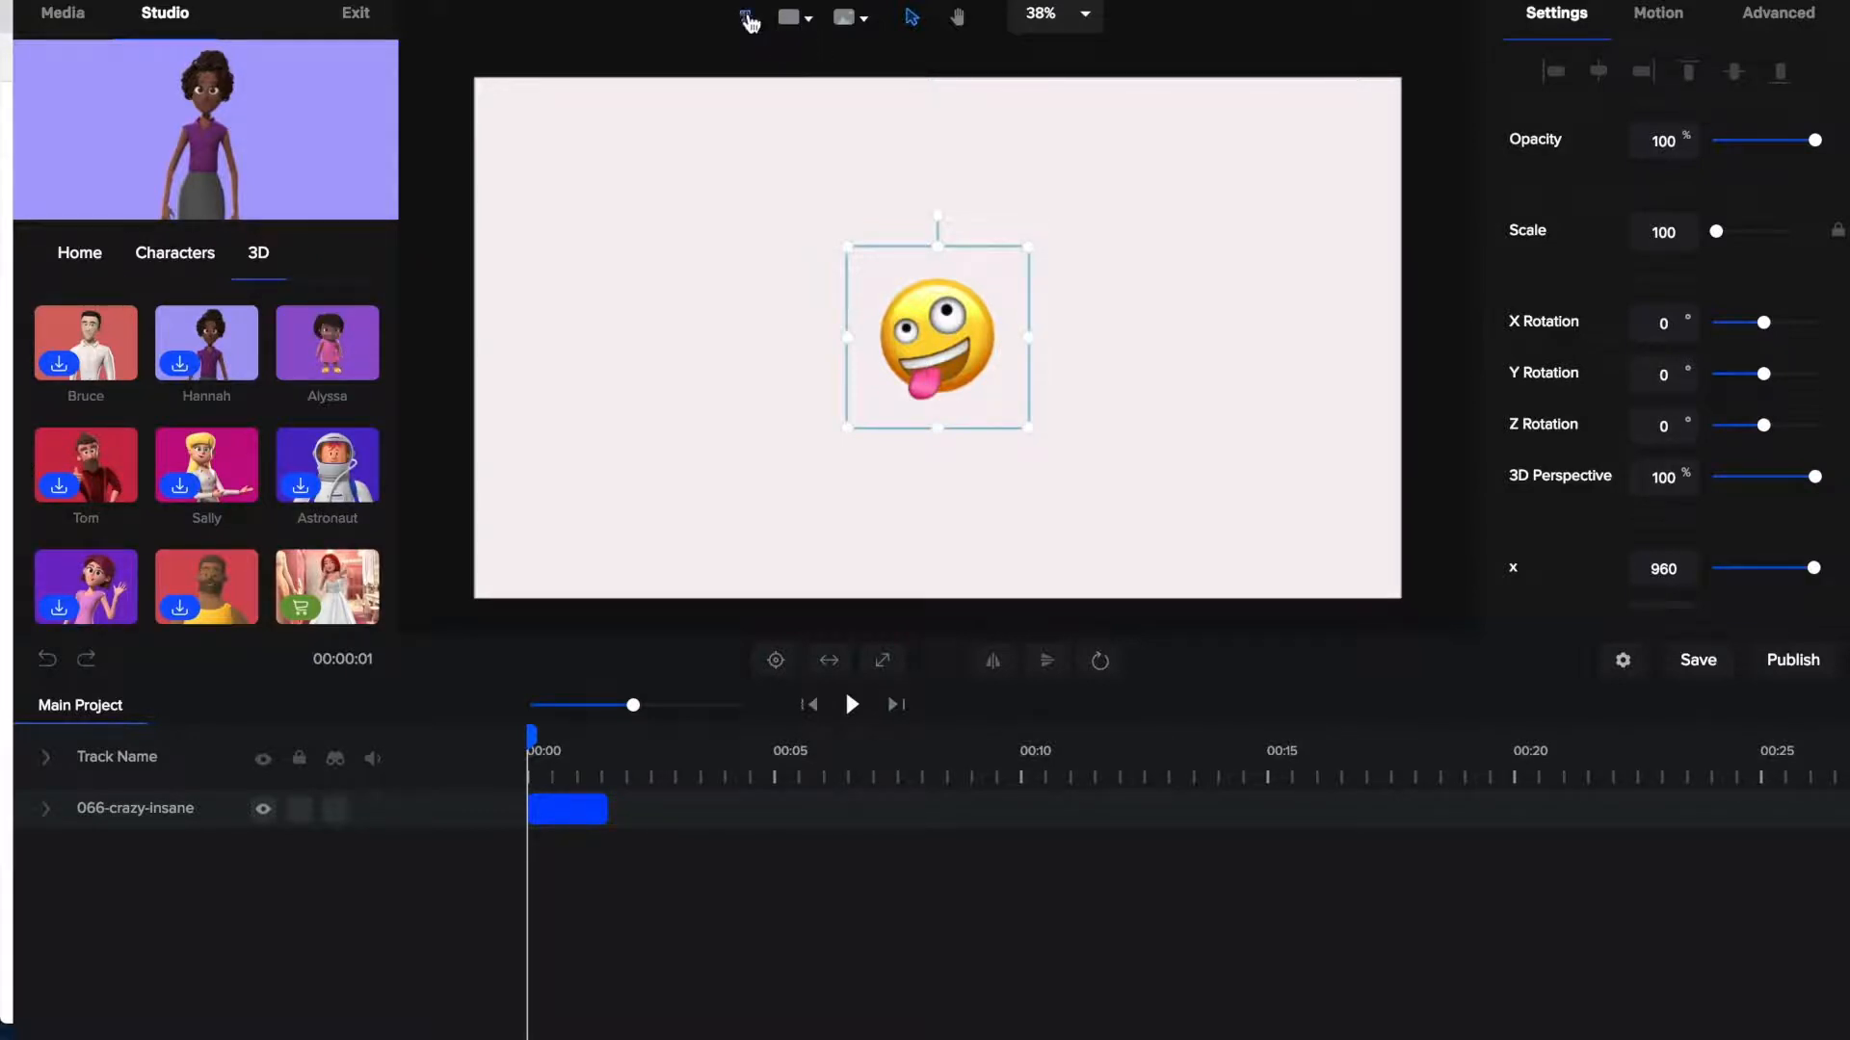
Step: Add a text element reading CNL and colour it red
click(745, 15)
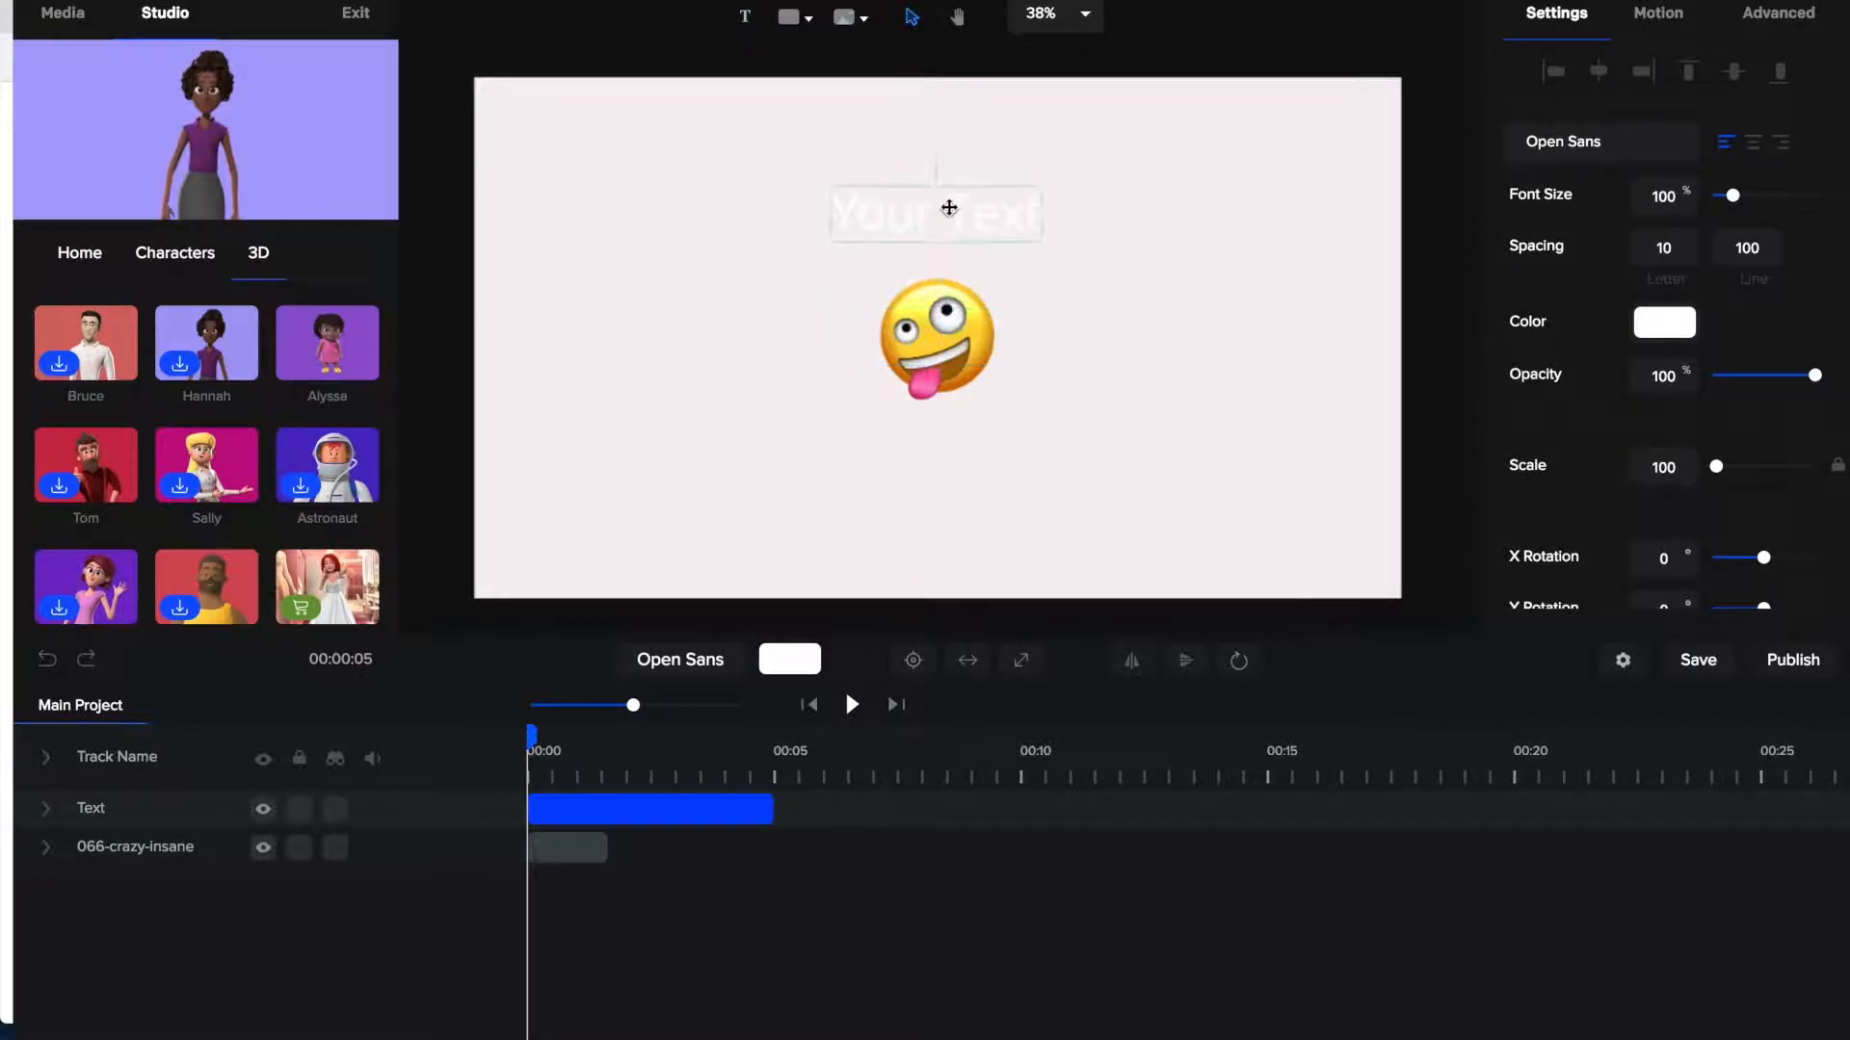
double_click(947, 214)
text(C)
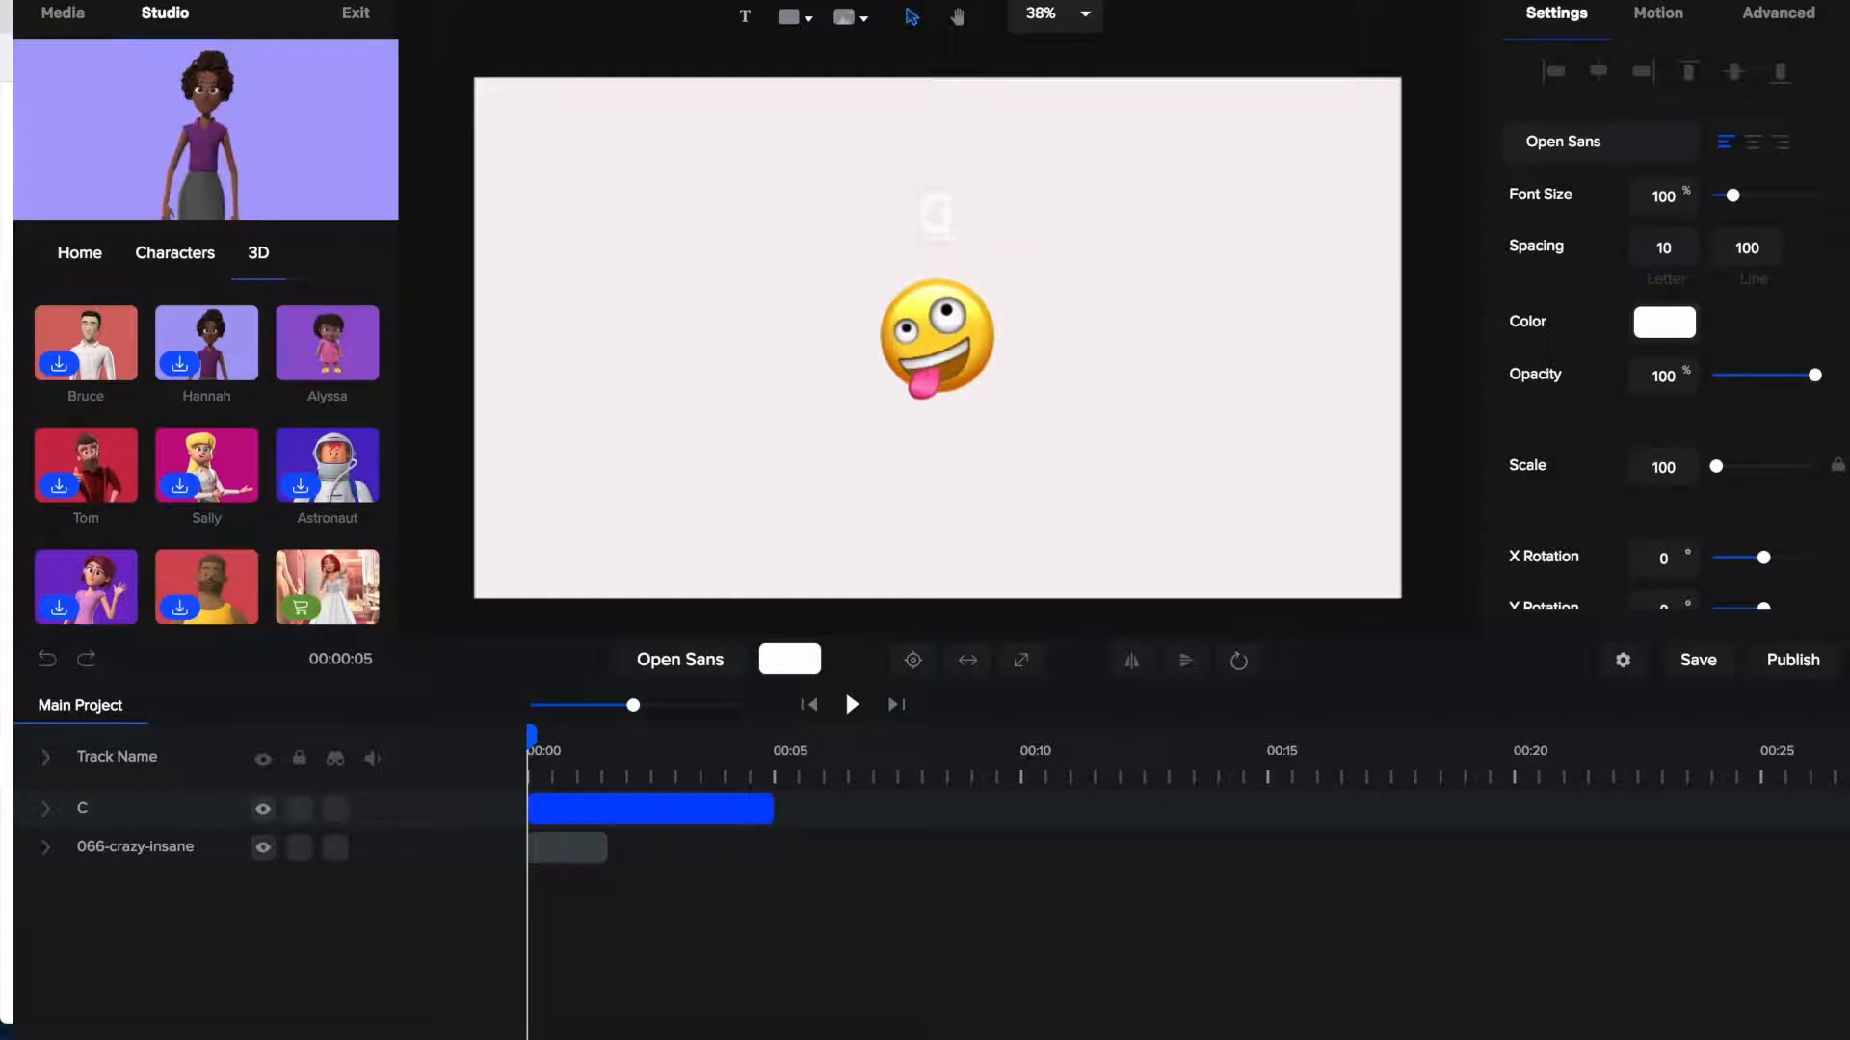
text(N)
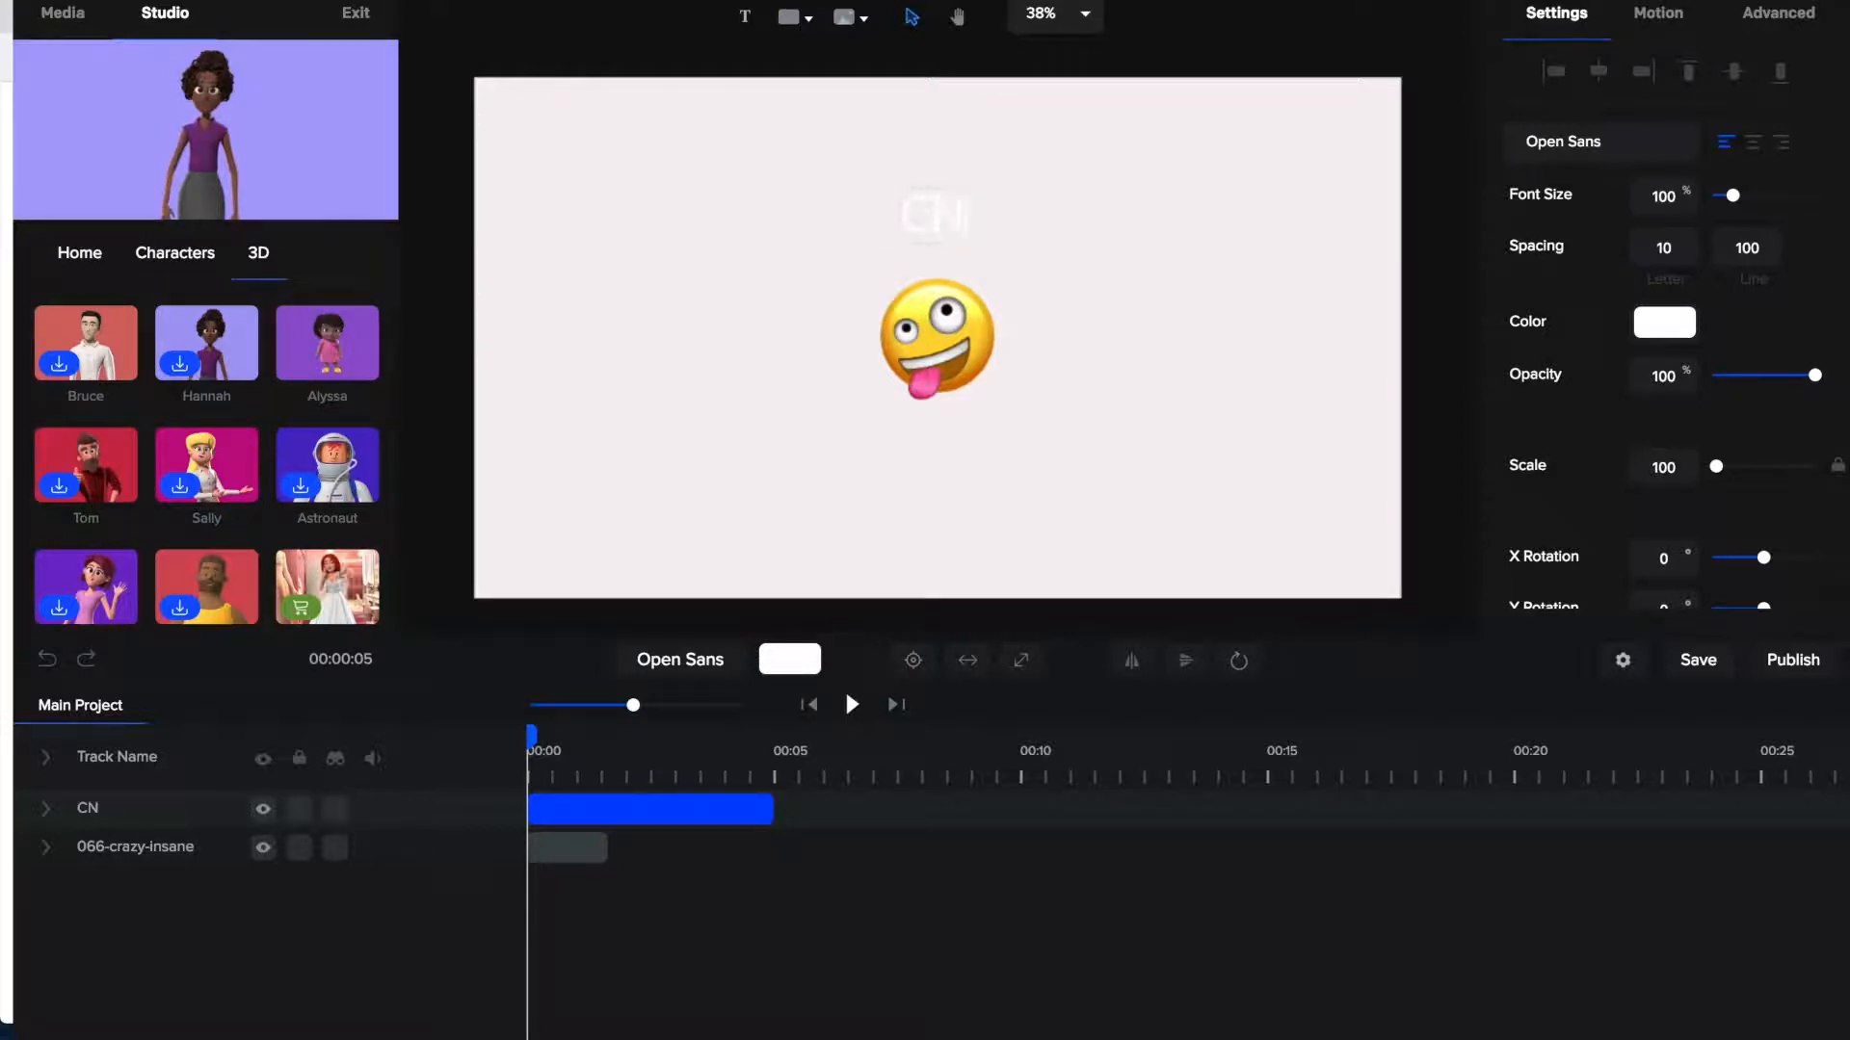
text(L)
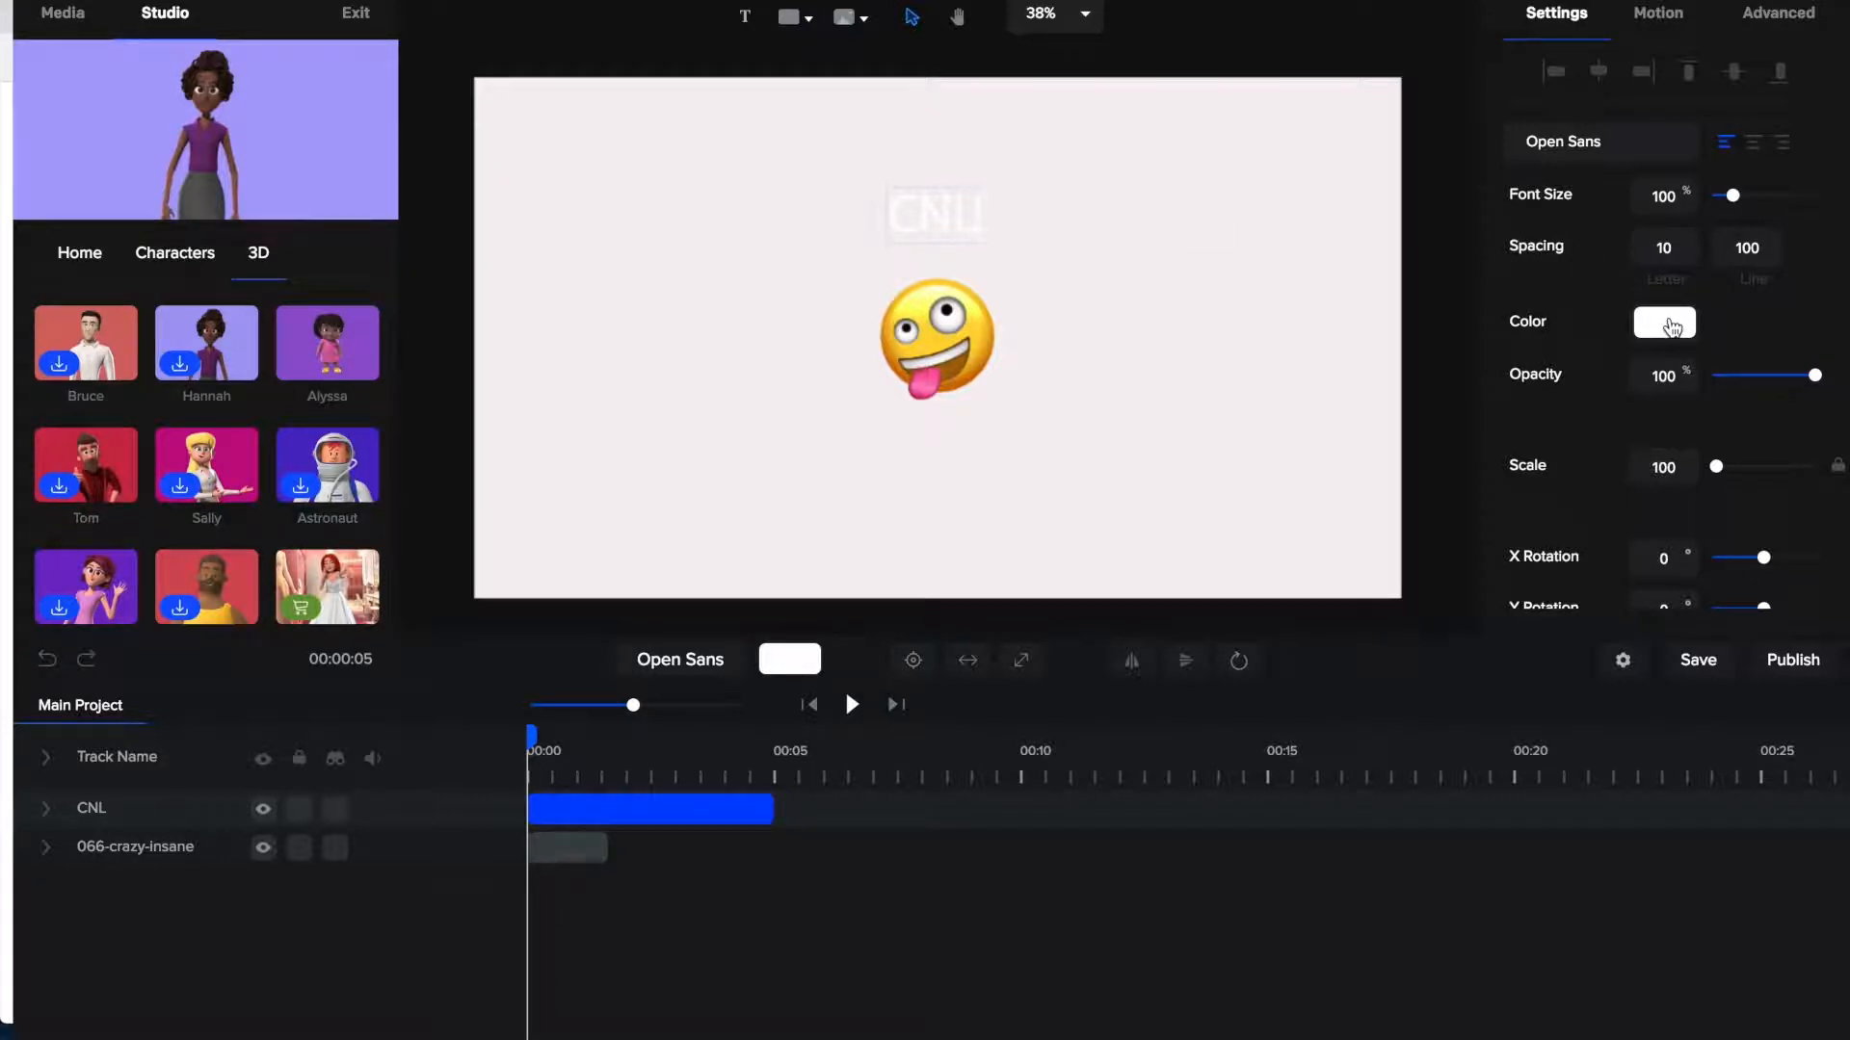
click(1664, 322)
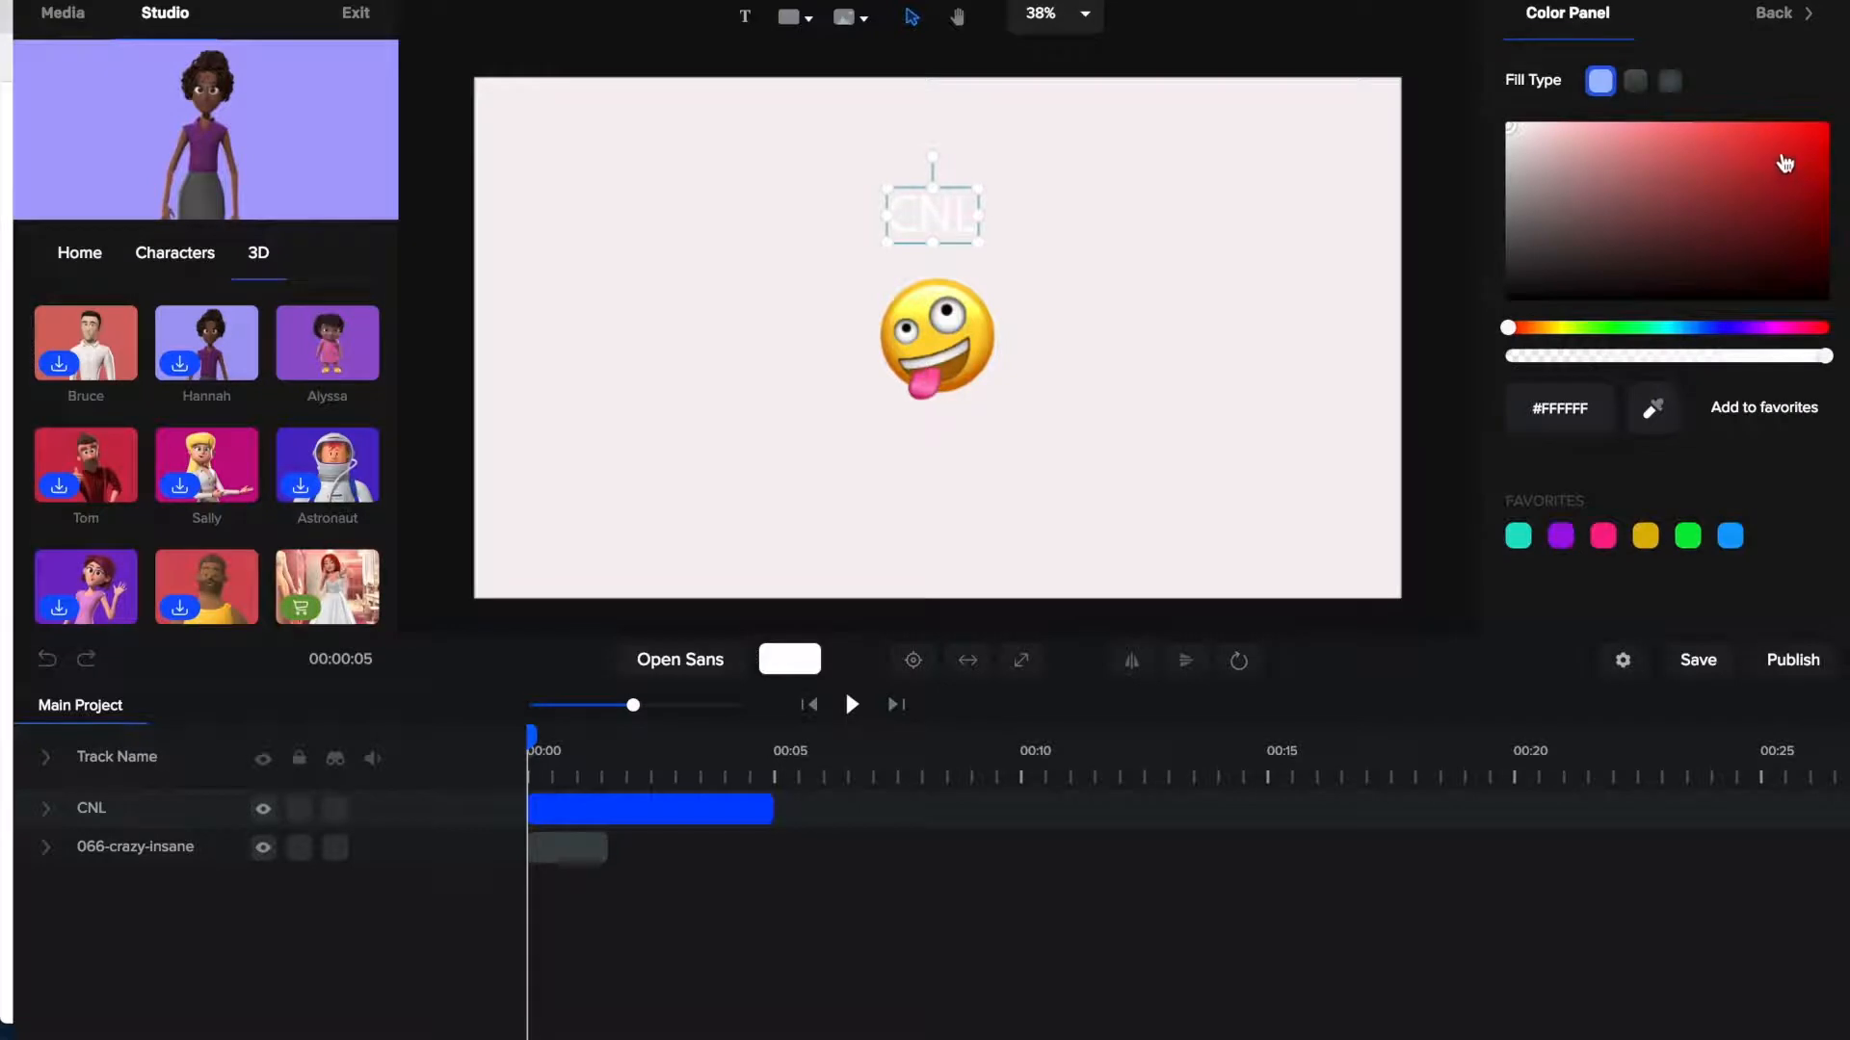
click(1781, 156)
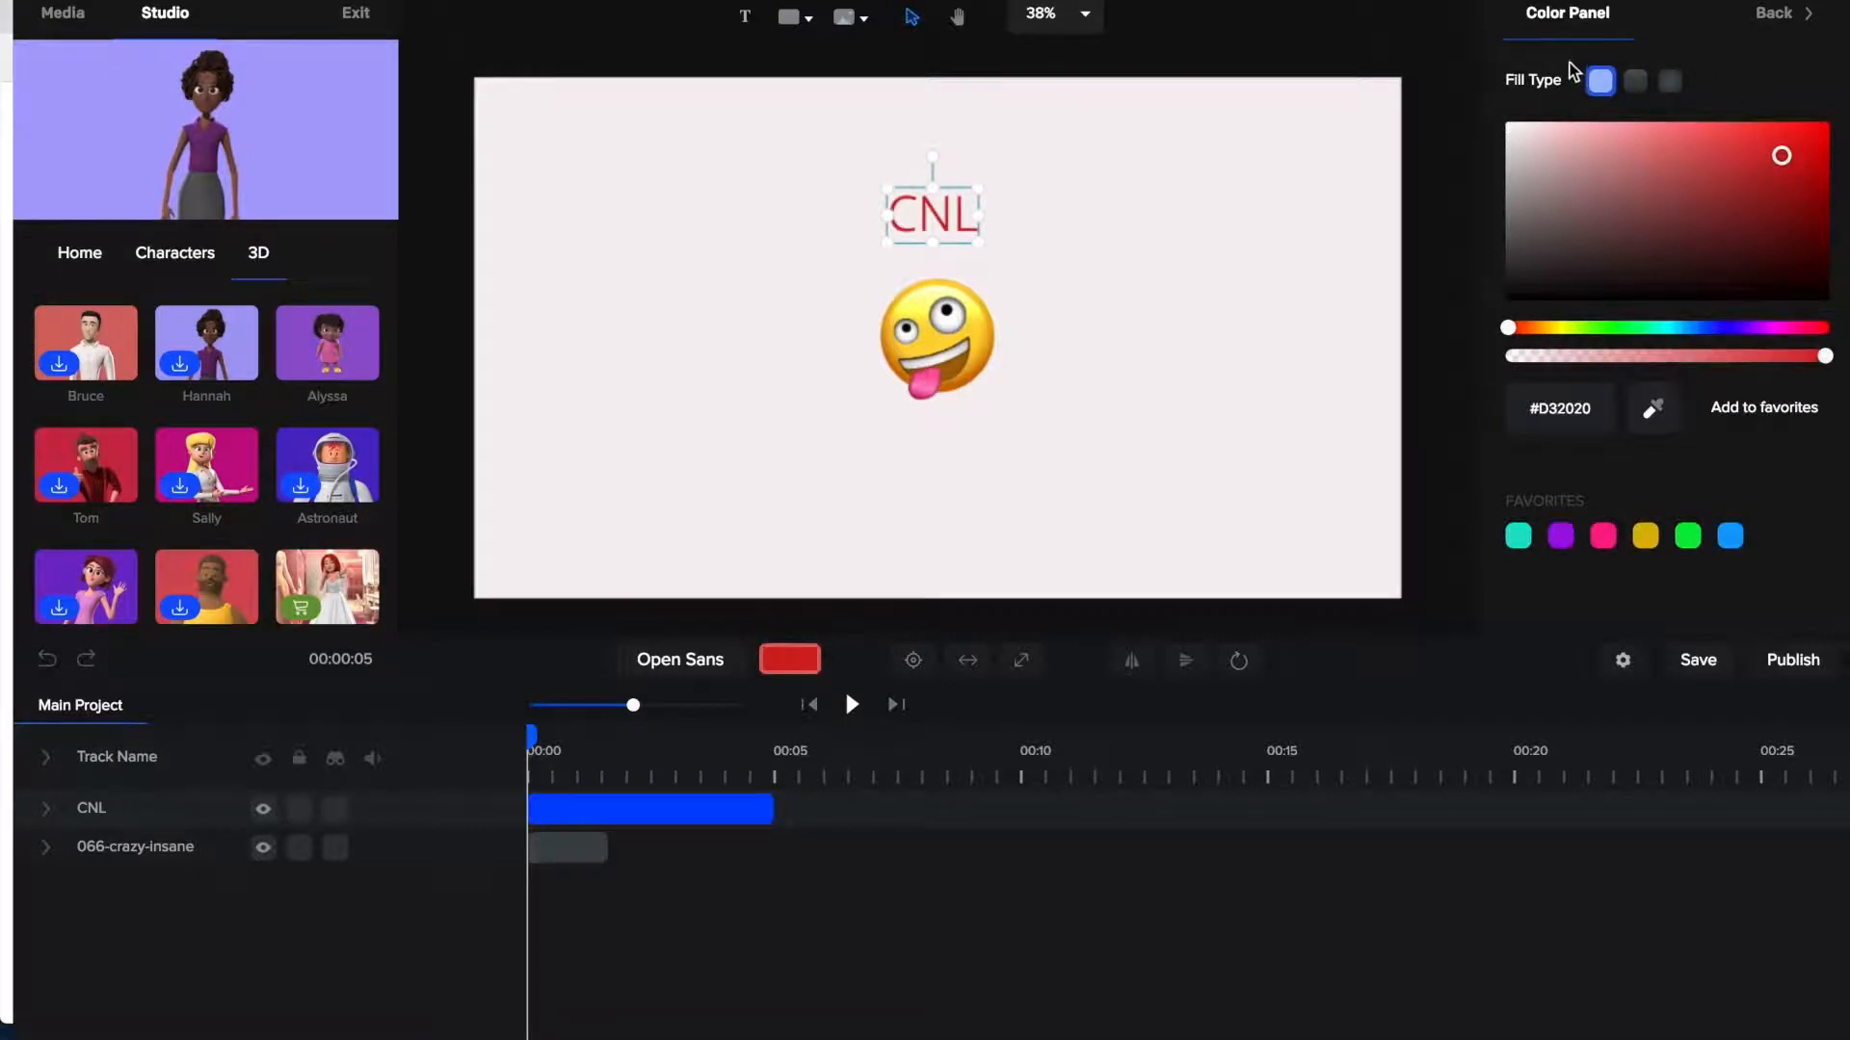
mouse_move(1549, 130)
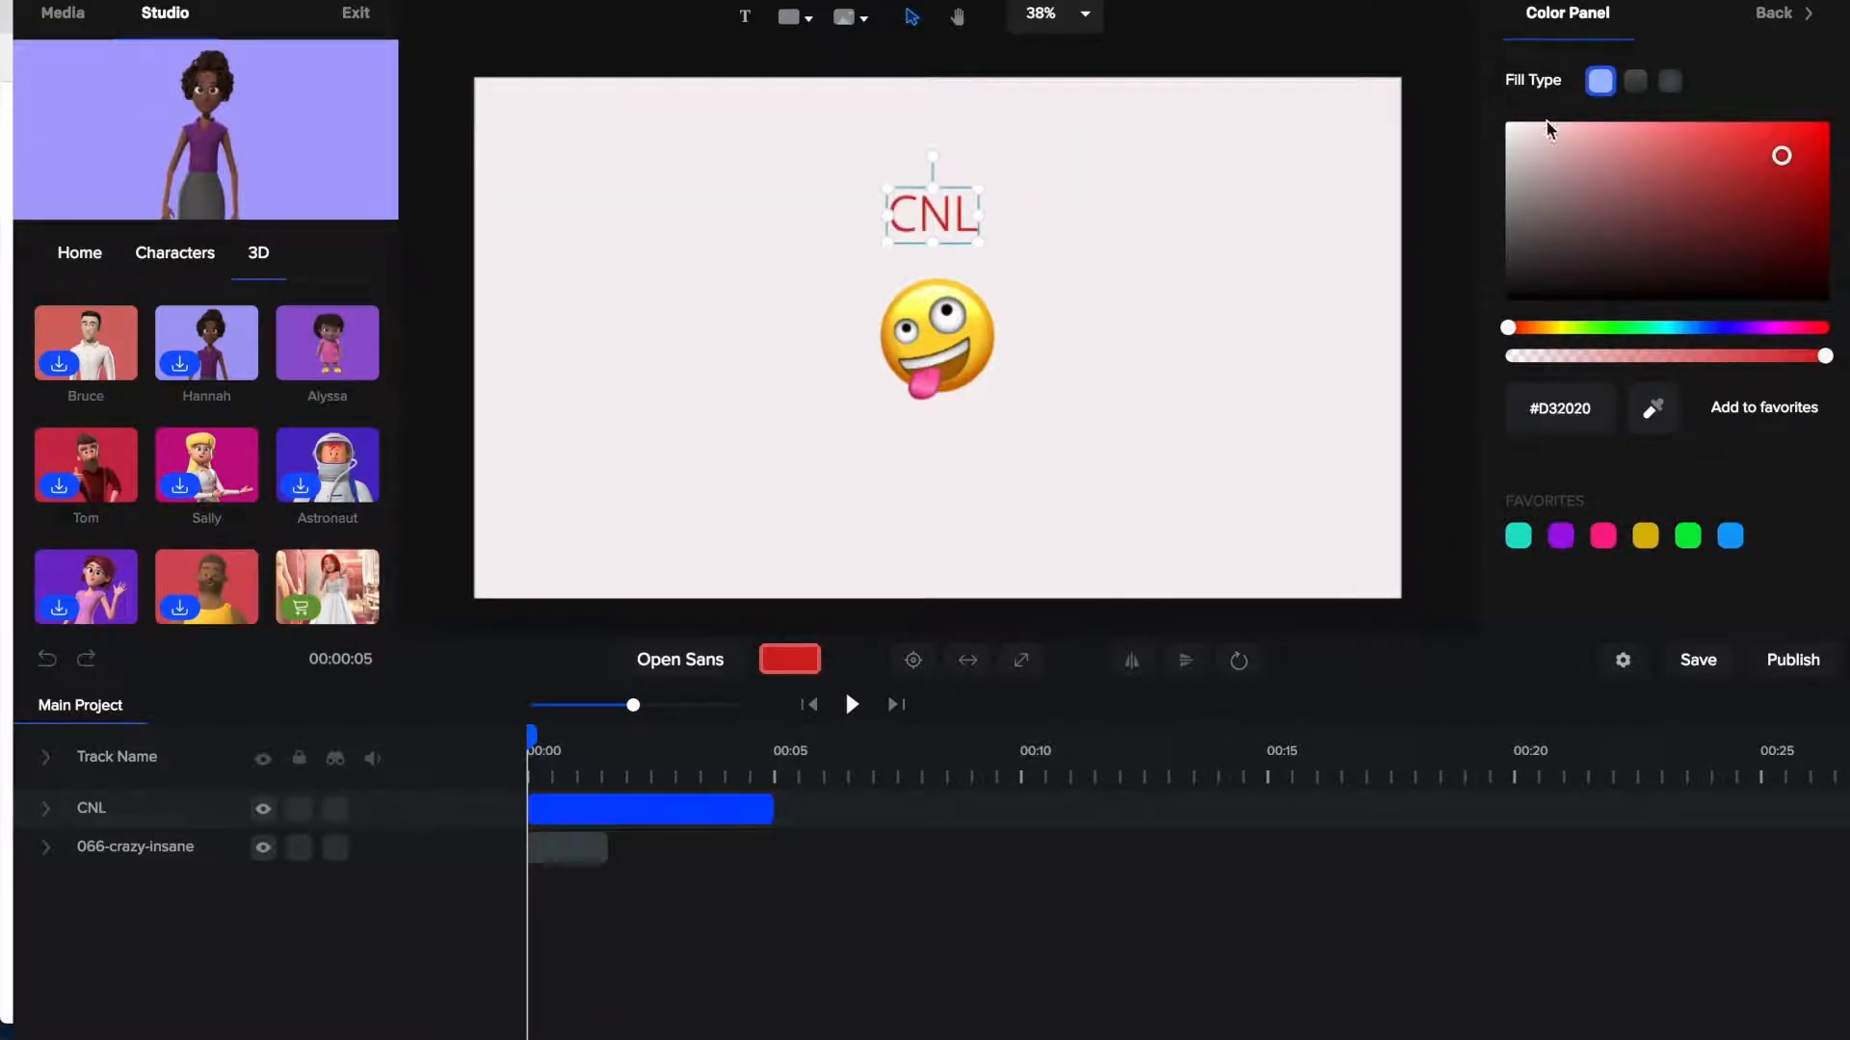
mouse_move(1600, 80)
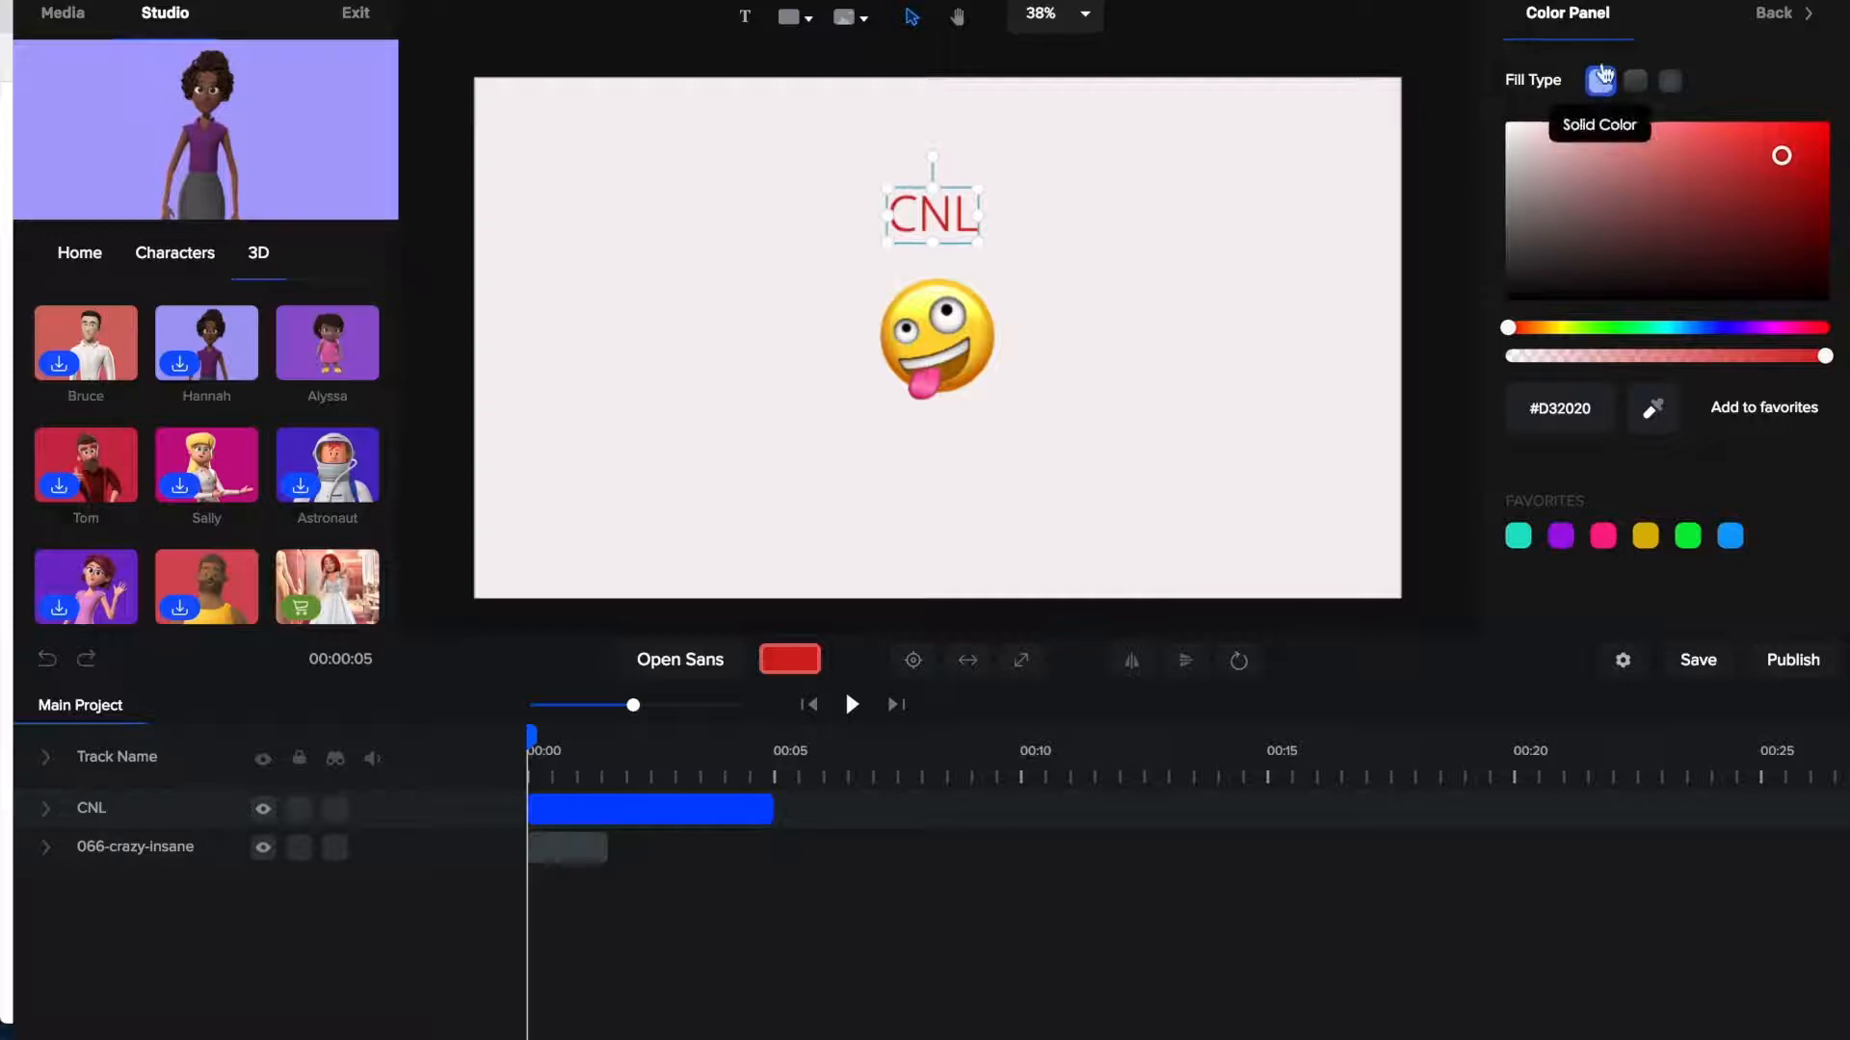
click(1775, 12)
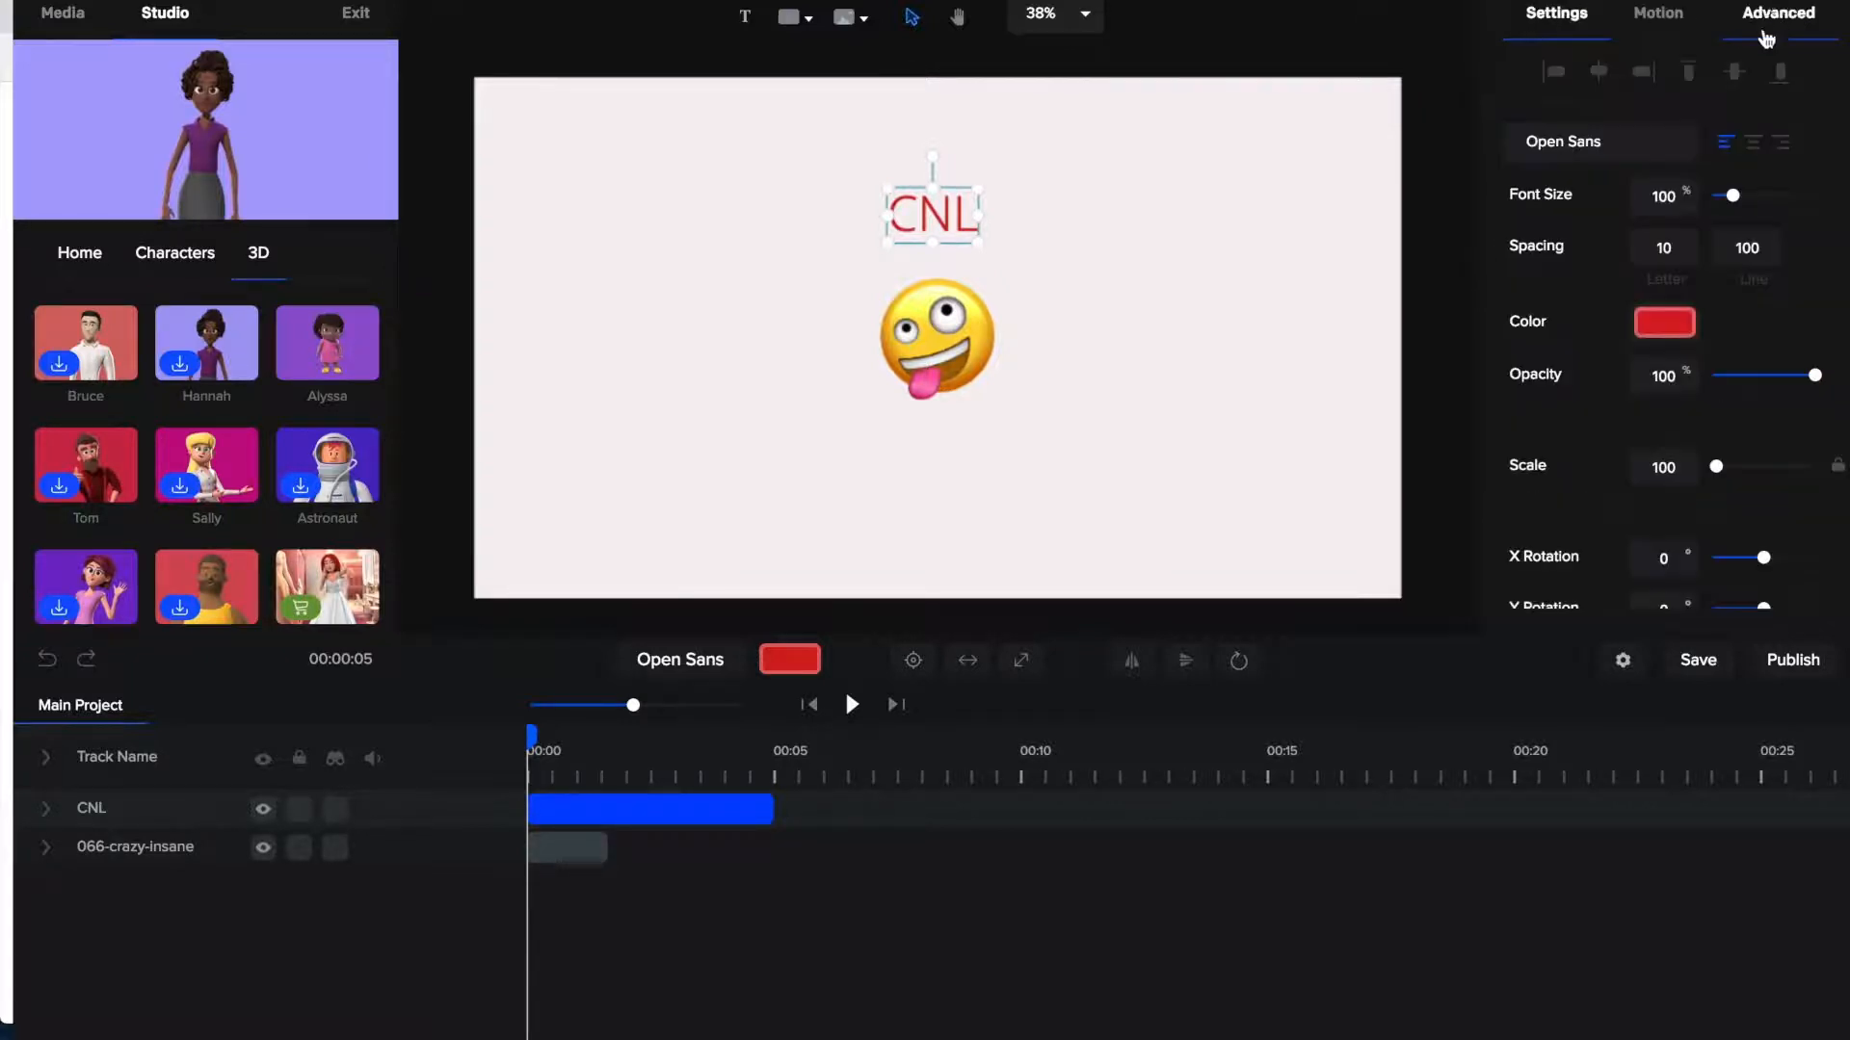
Step: Change the CNL text's font to Northwest
click(1598, 142)
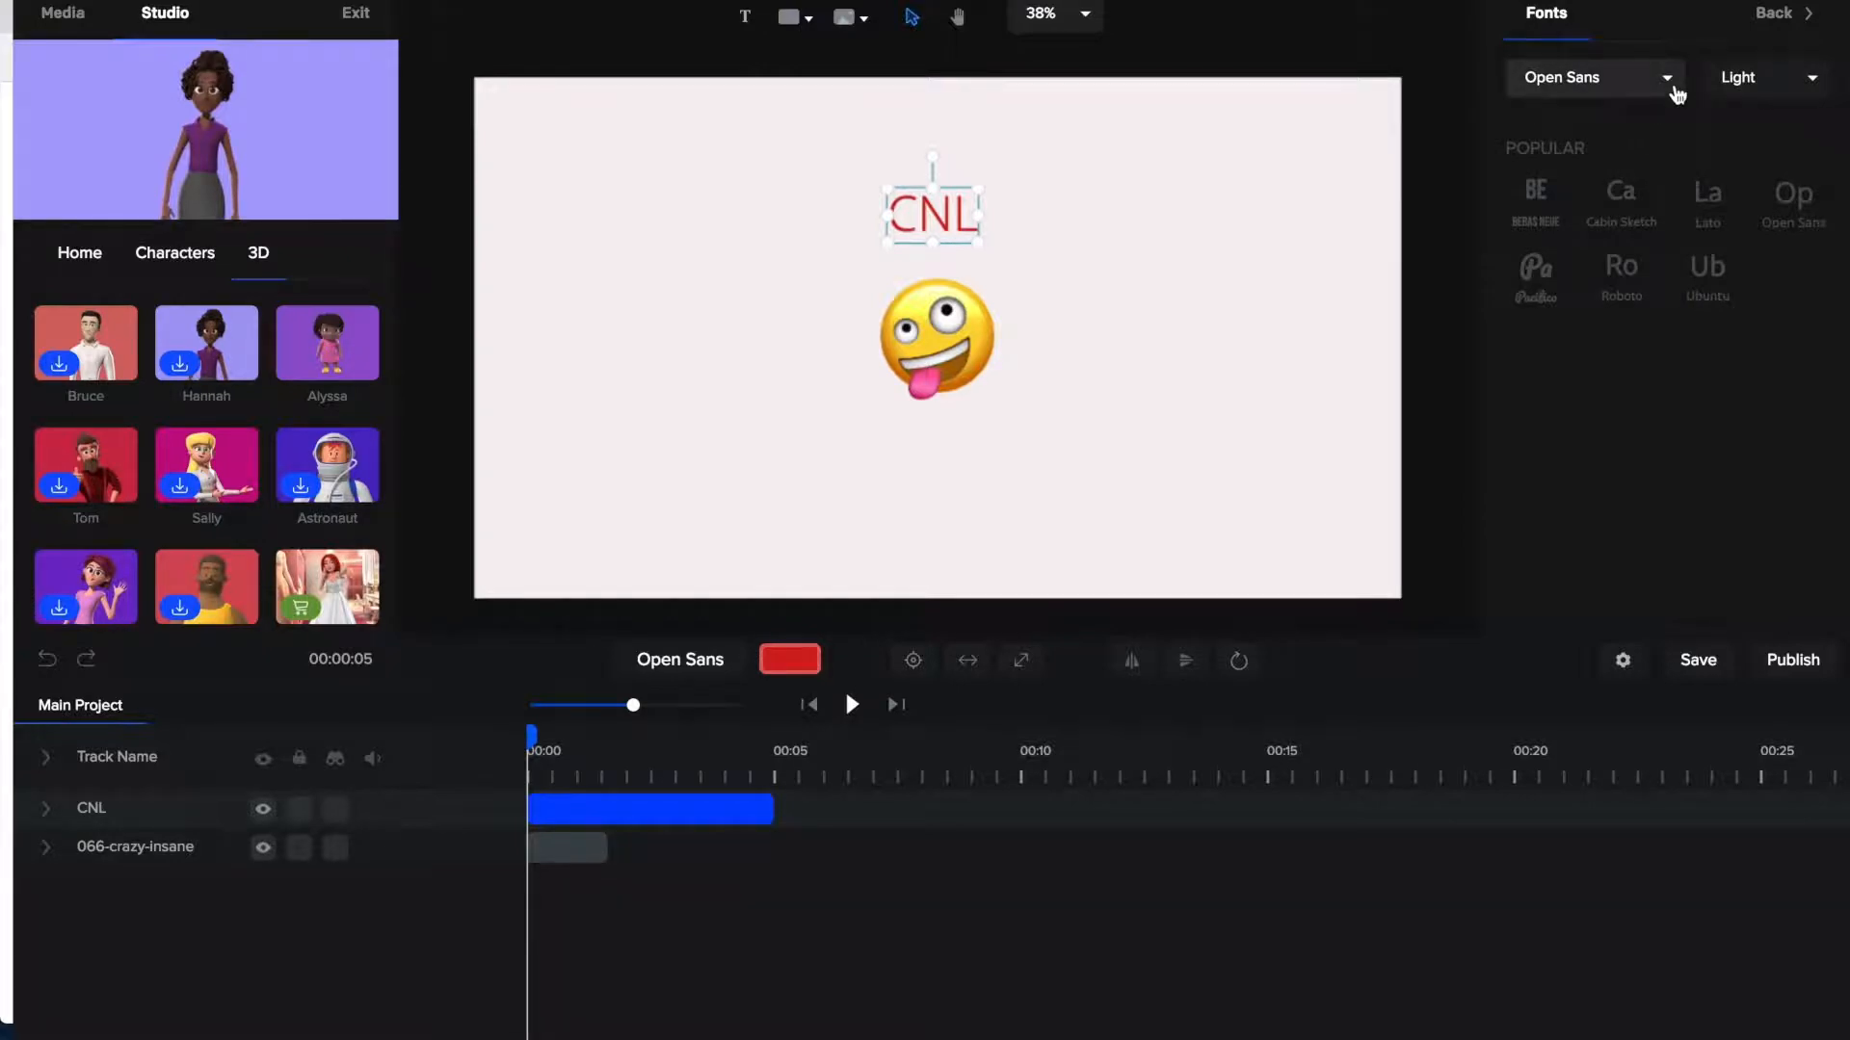
click(1666, 77)
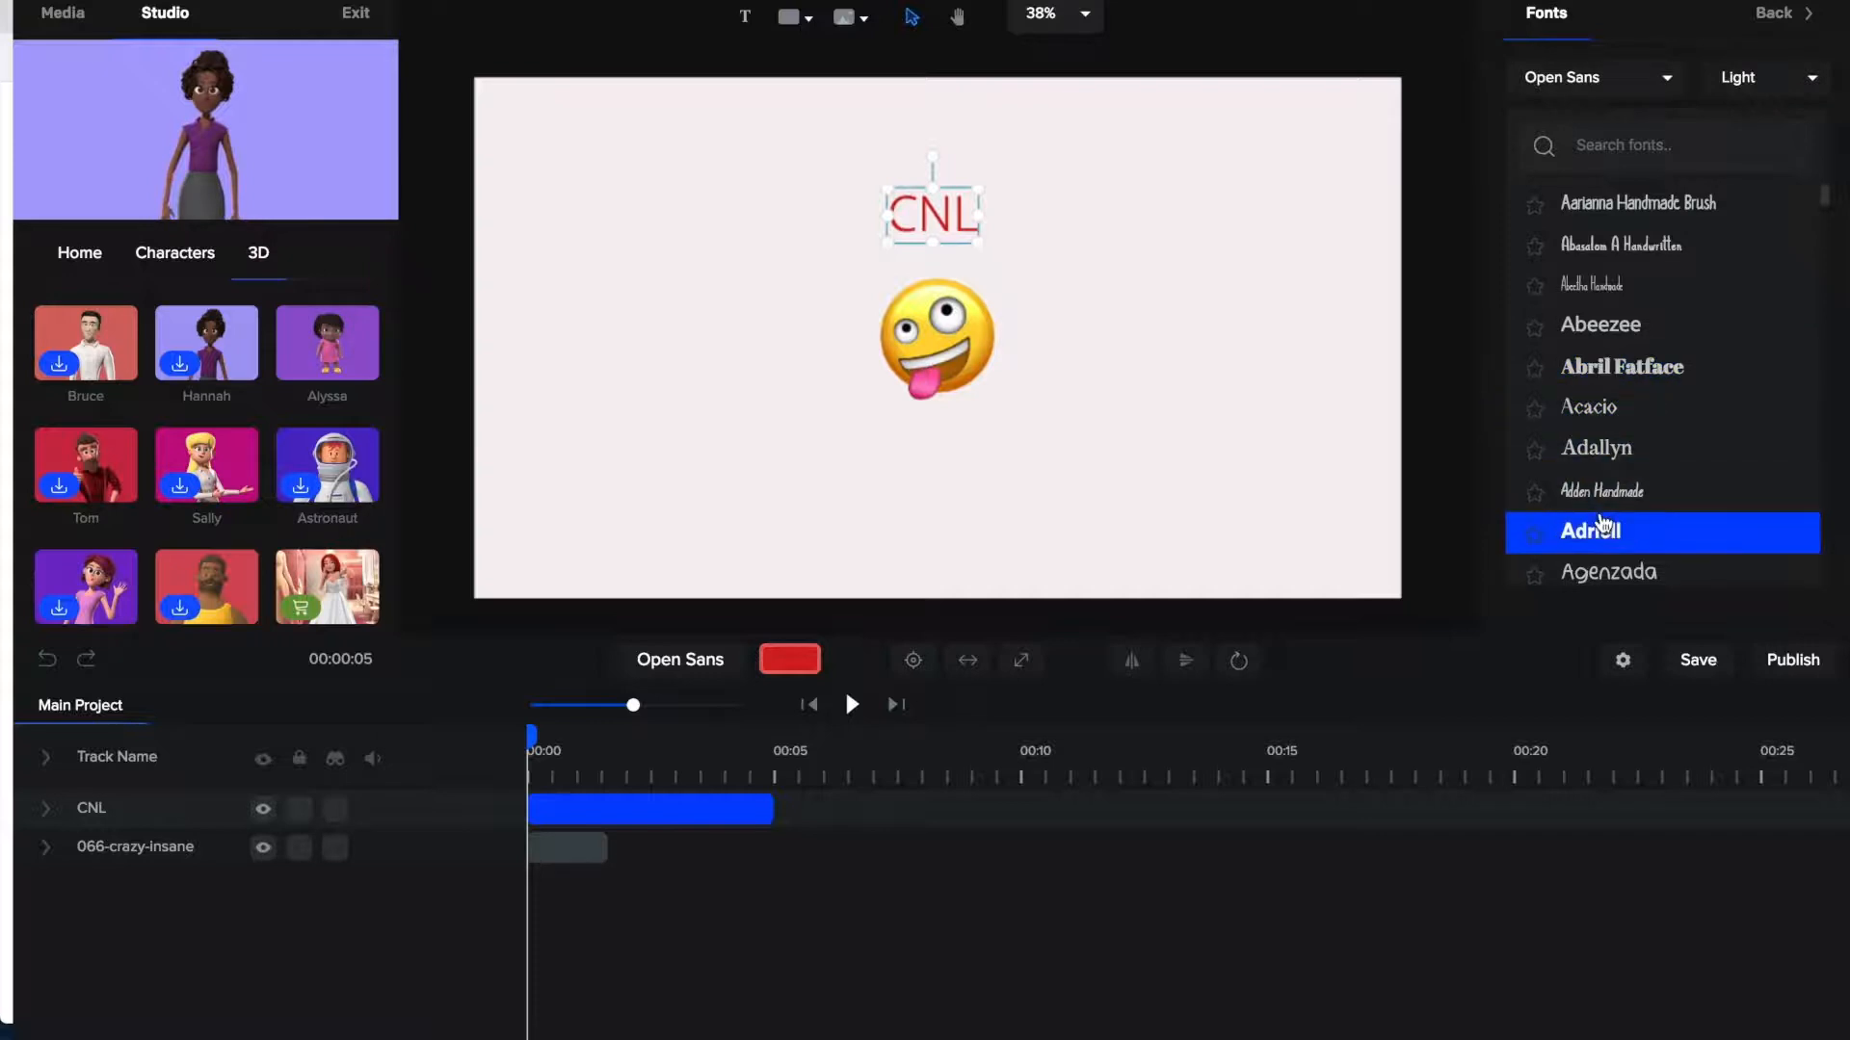
scroll(down, 3)
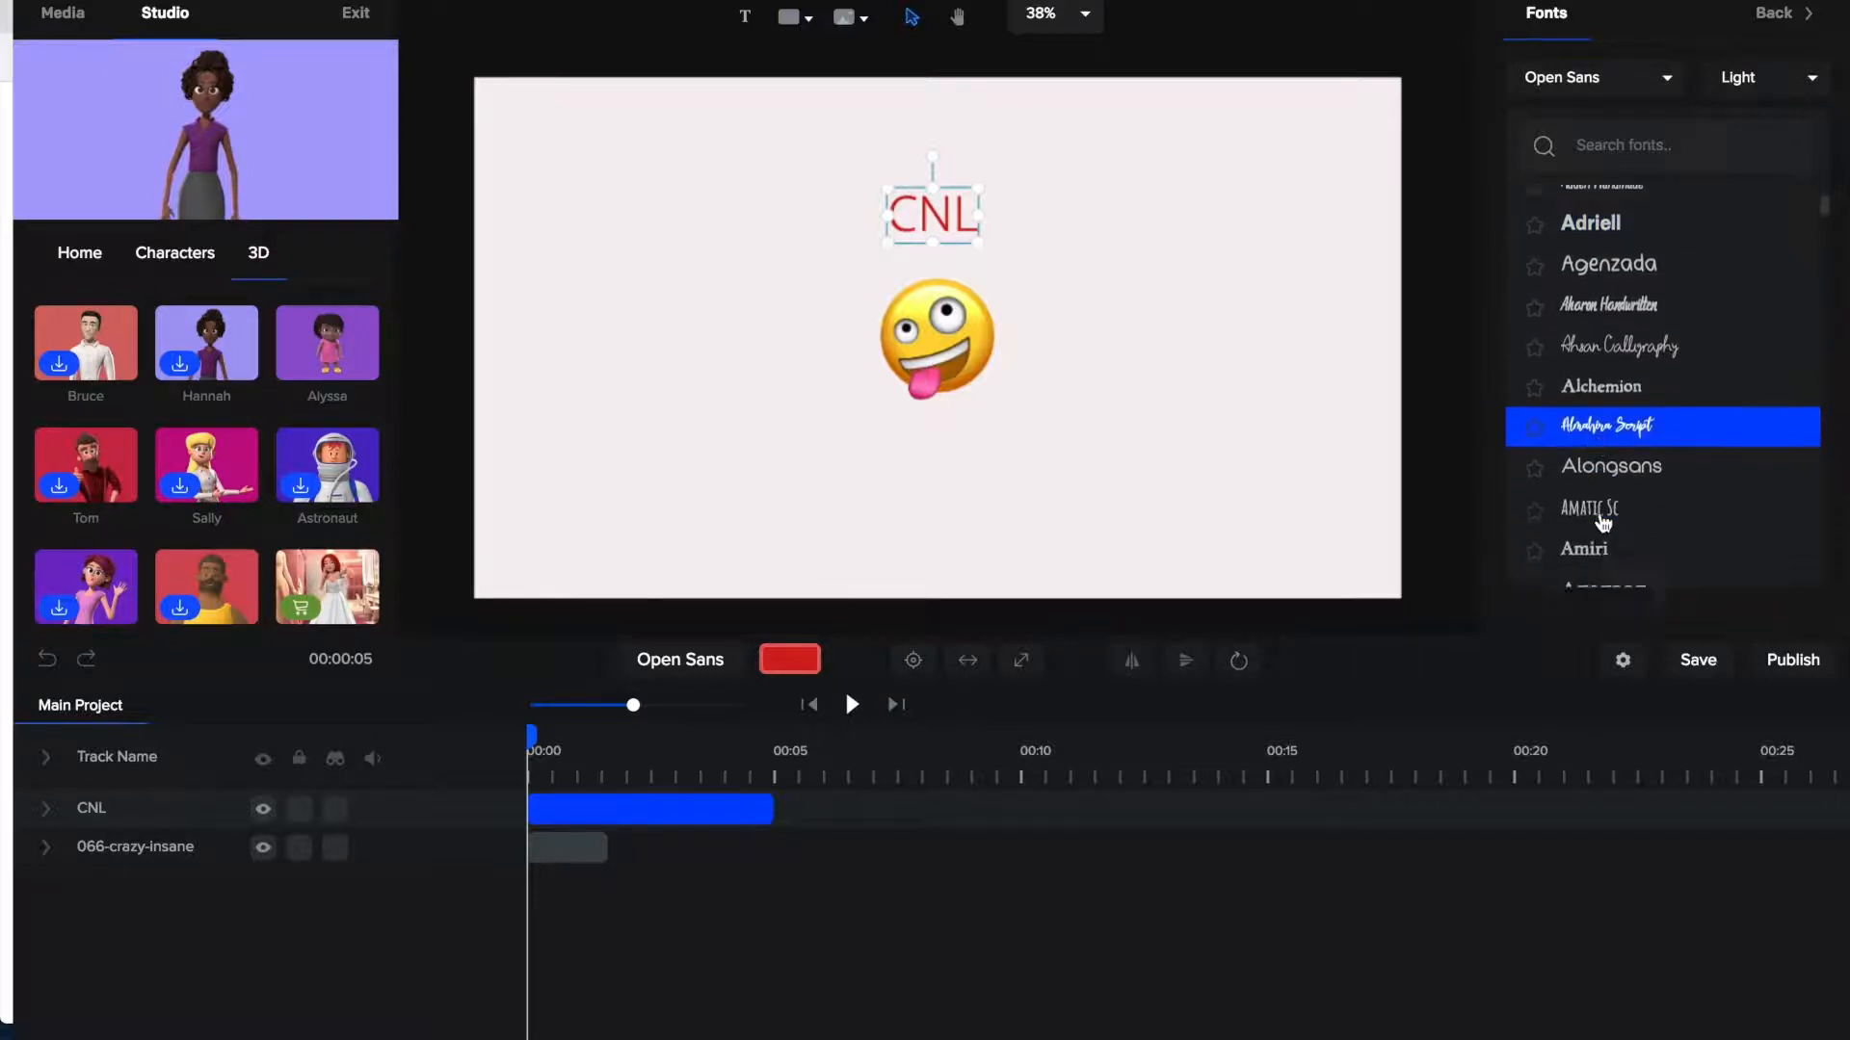
scroll(down, 3)
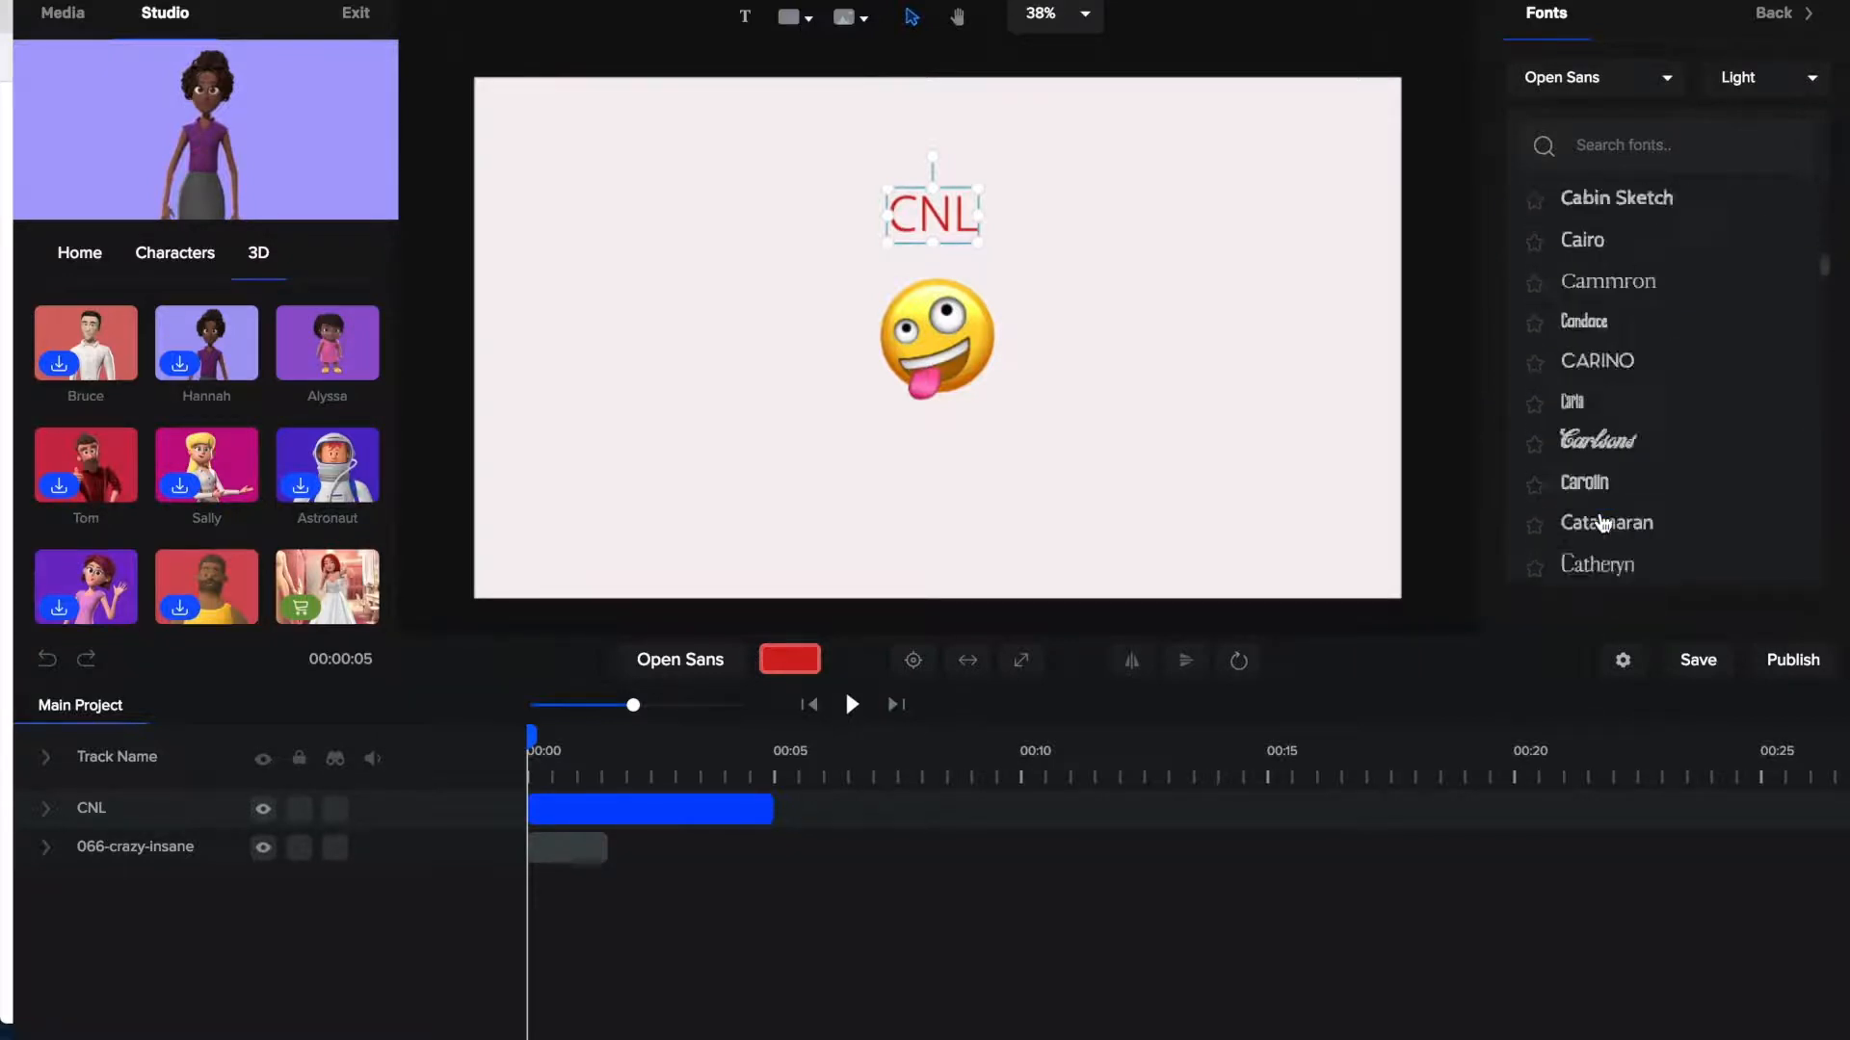
scroll(down, 3)
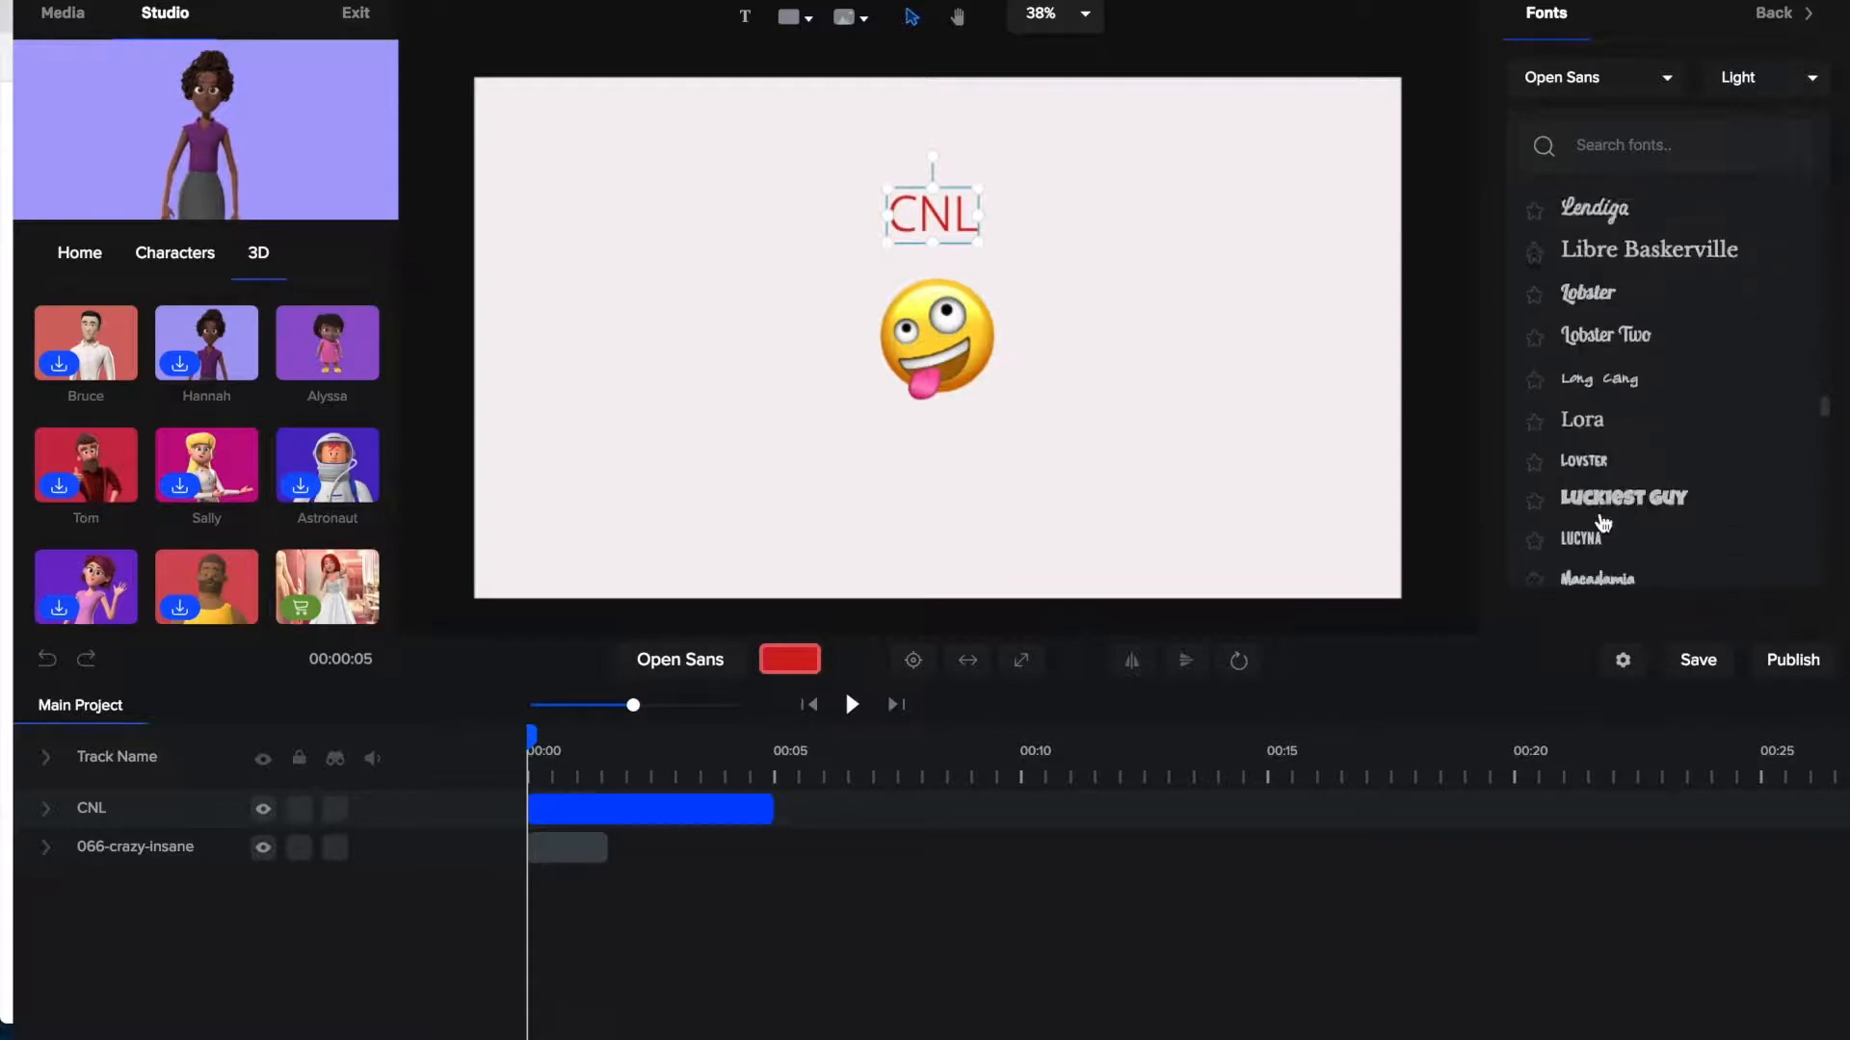
scroll(down, 3)
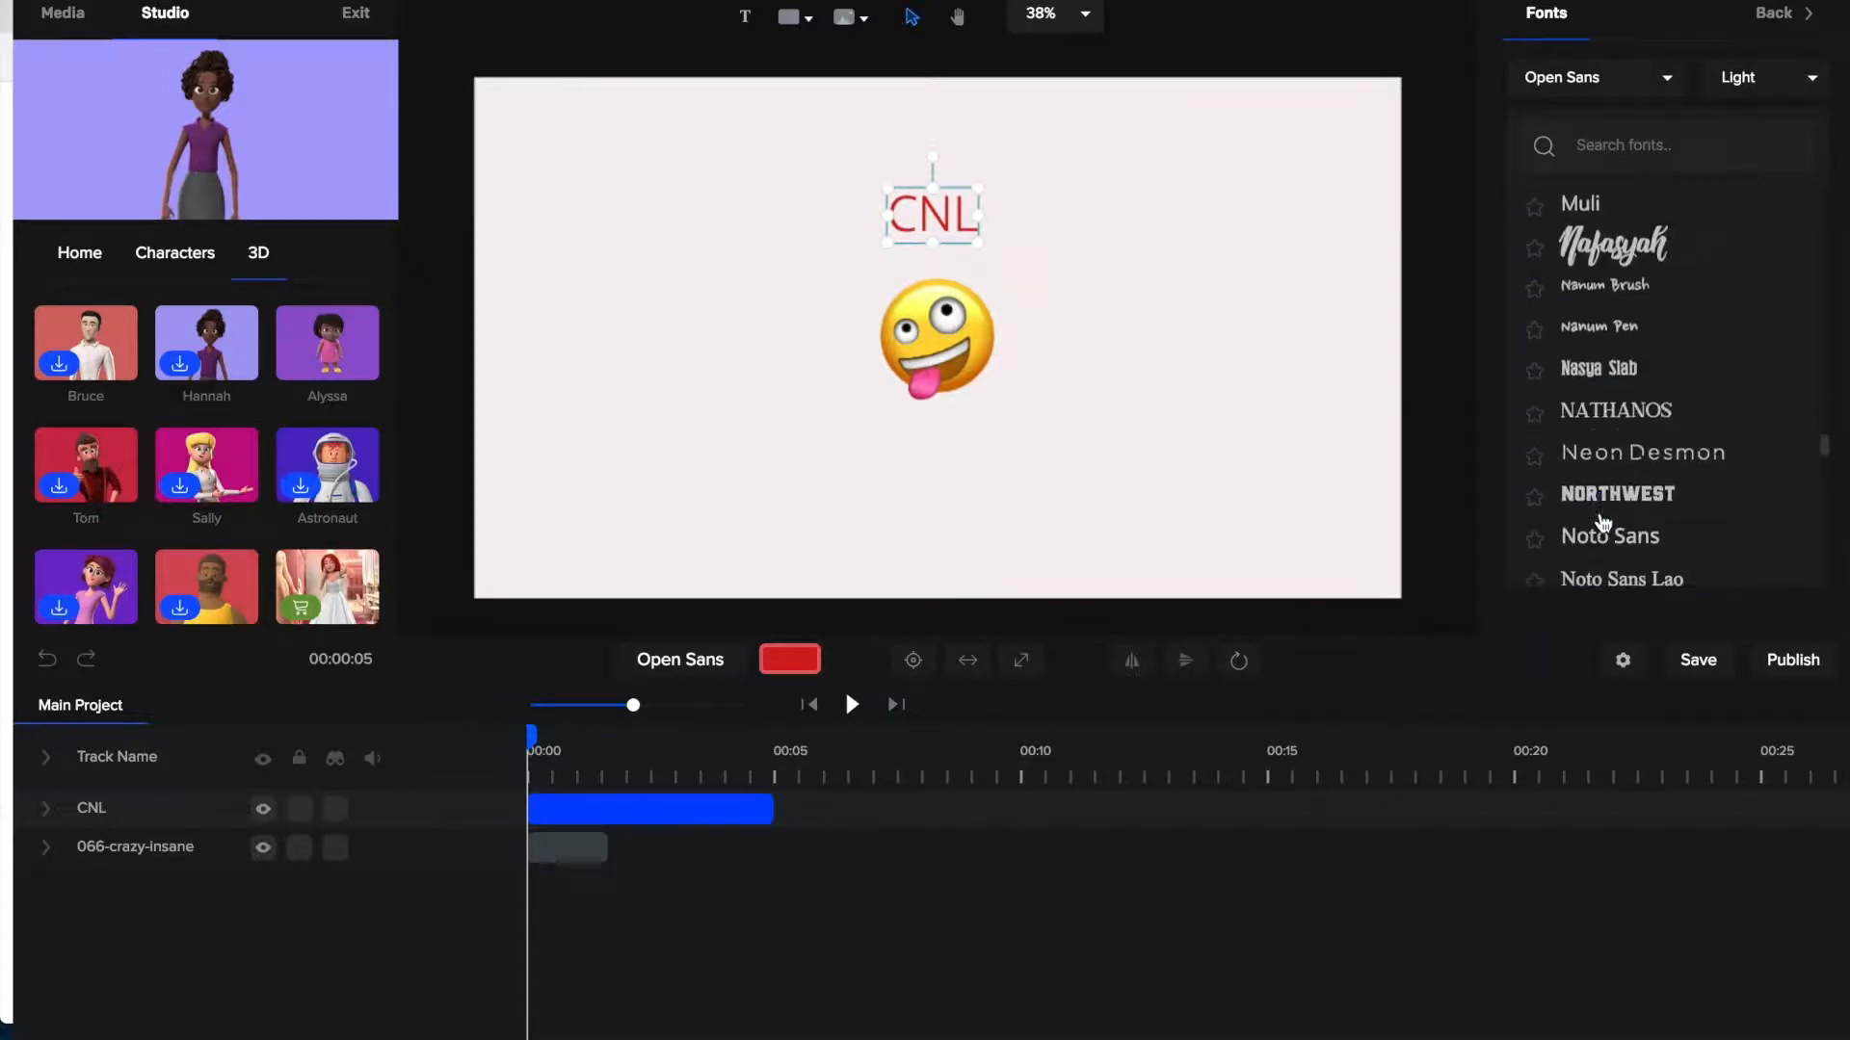
click(1617, 494)
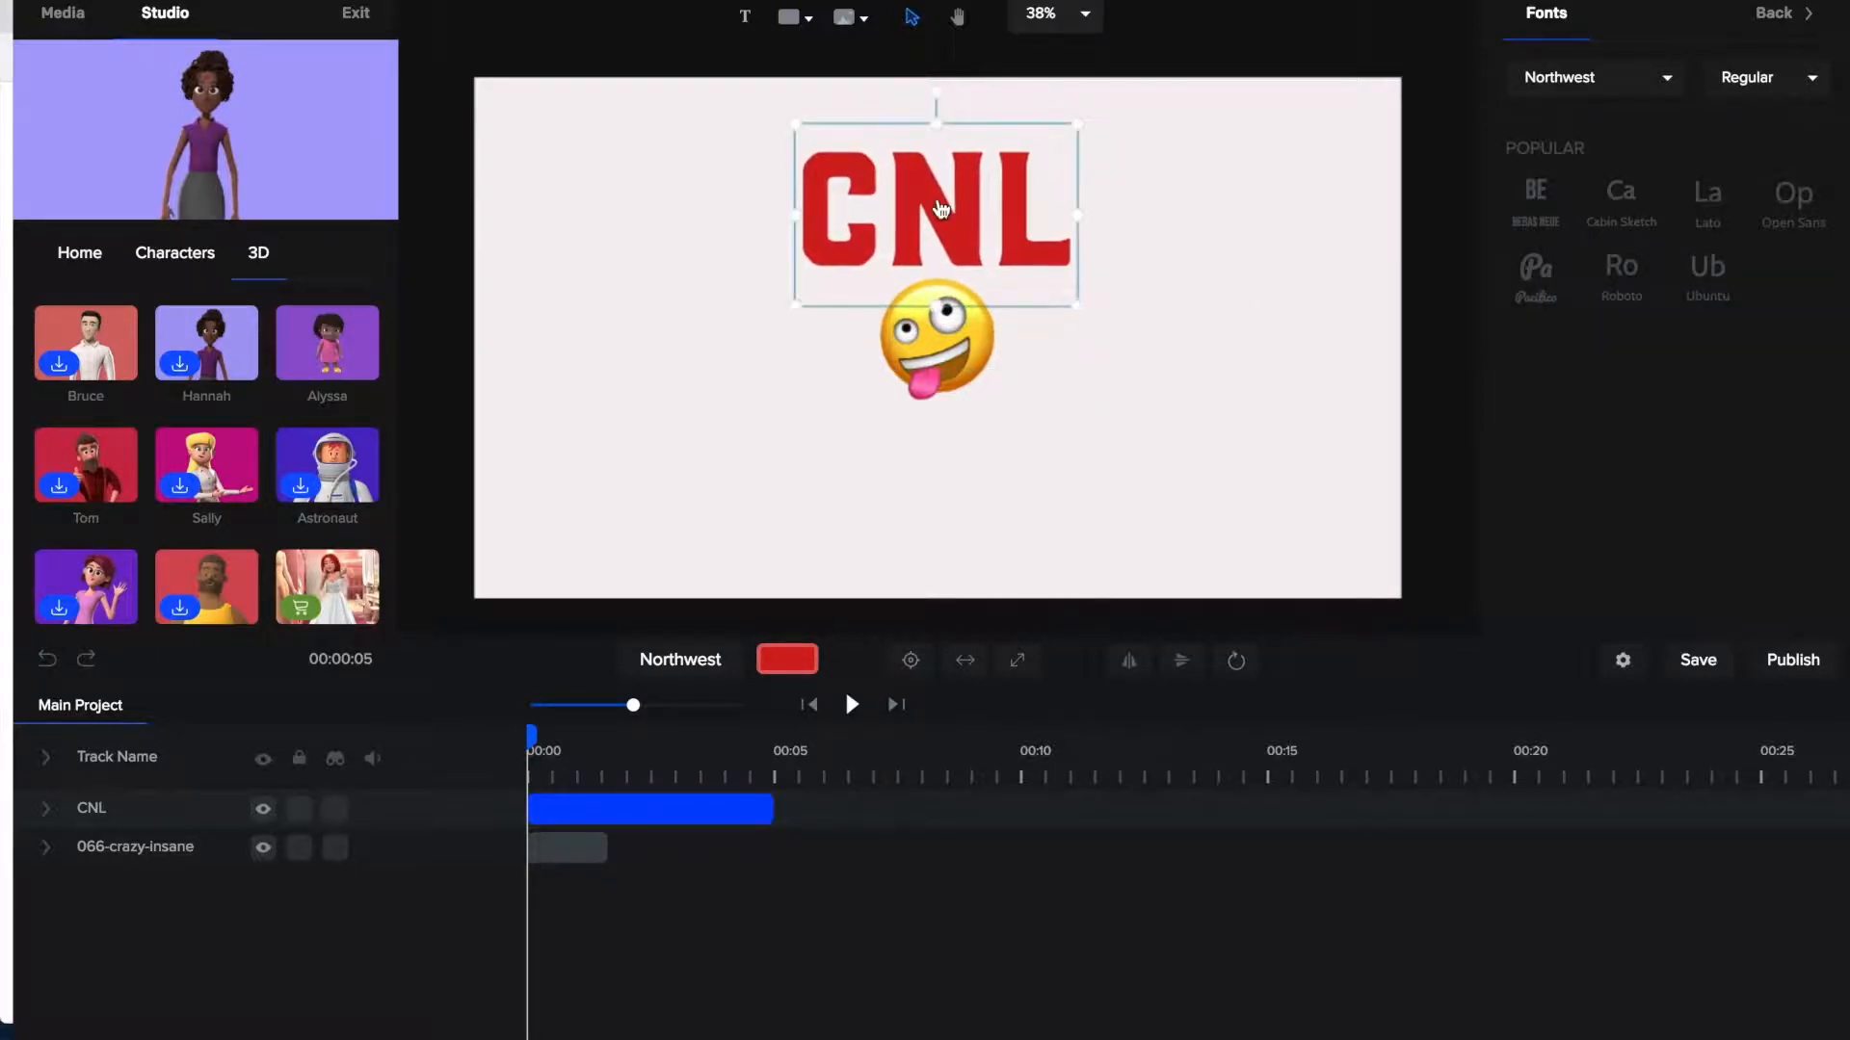
mouse_move(1771, 91)
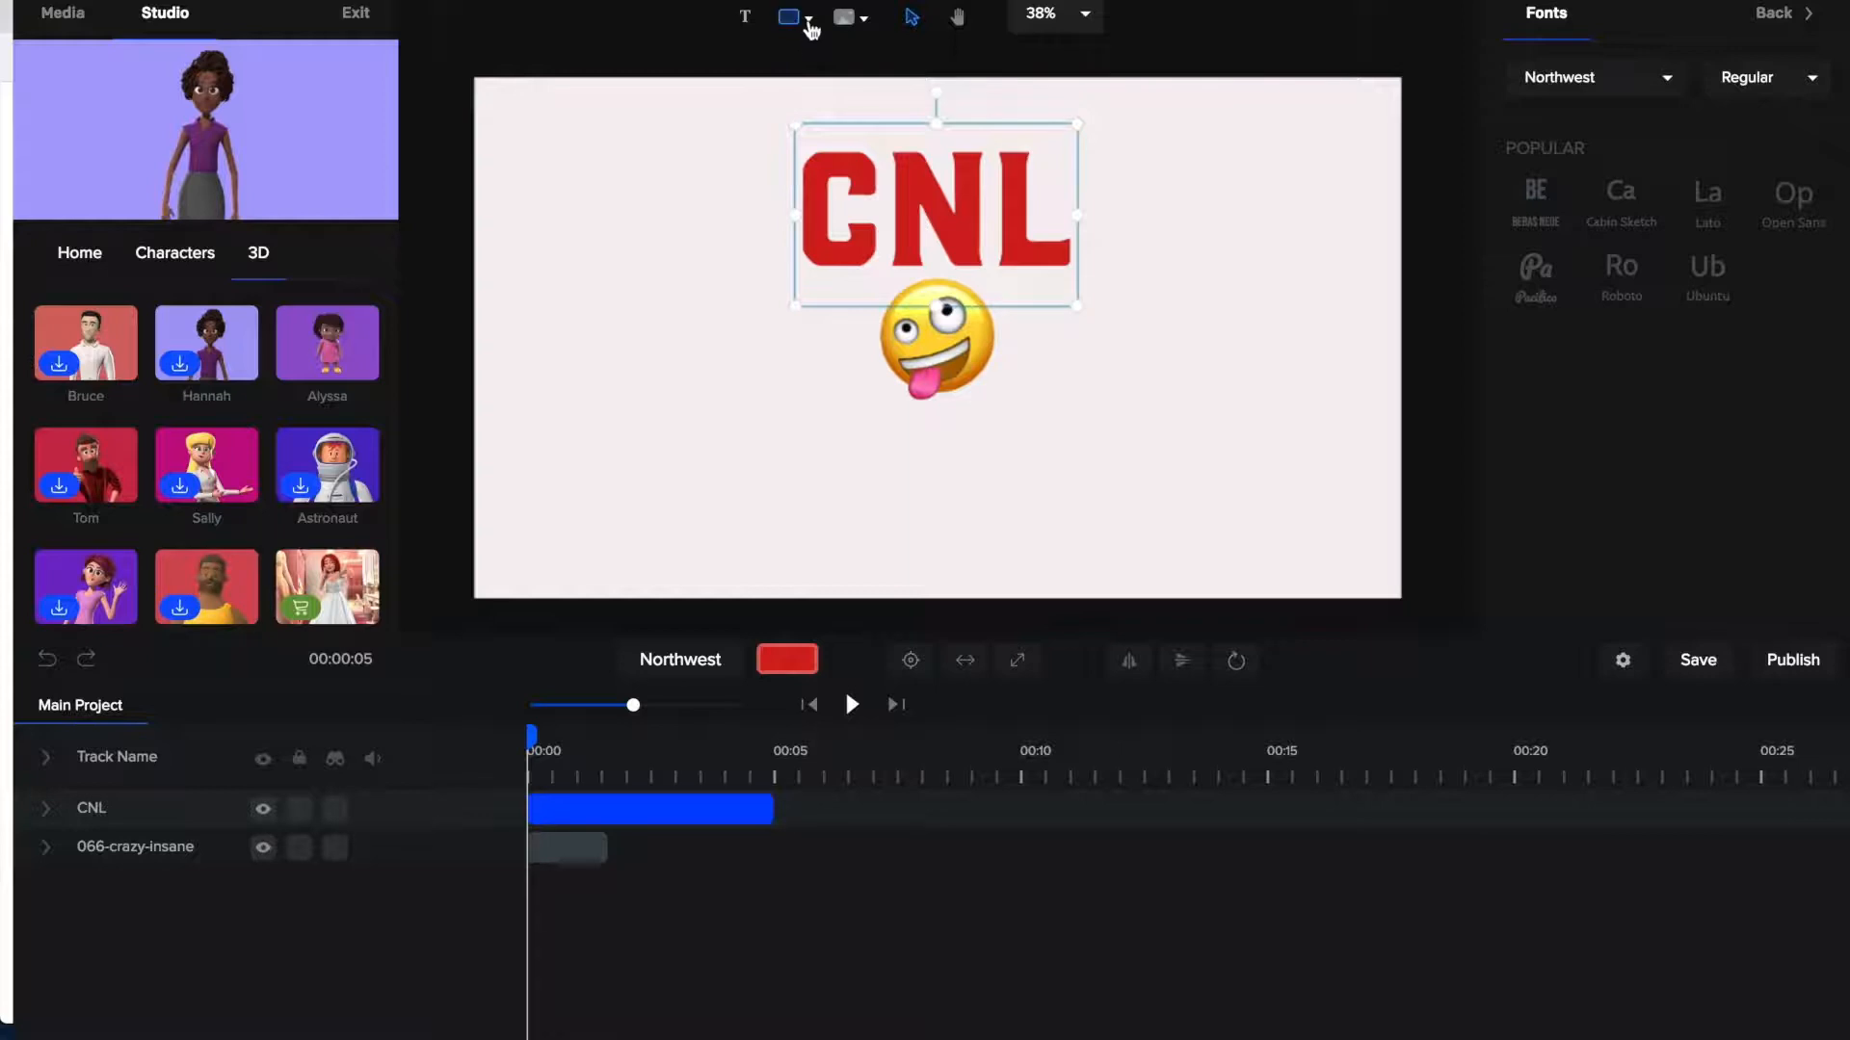
Step: Browse the Shapes collection, then the media assets' 3D Objects category, adding nothing
click(810, 16)
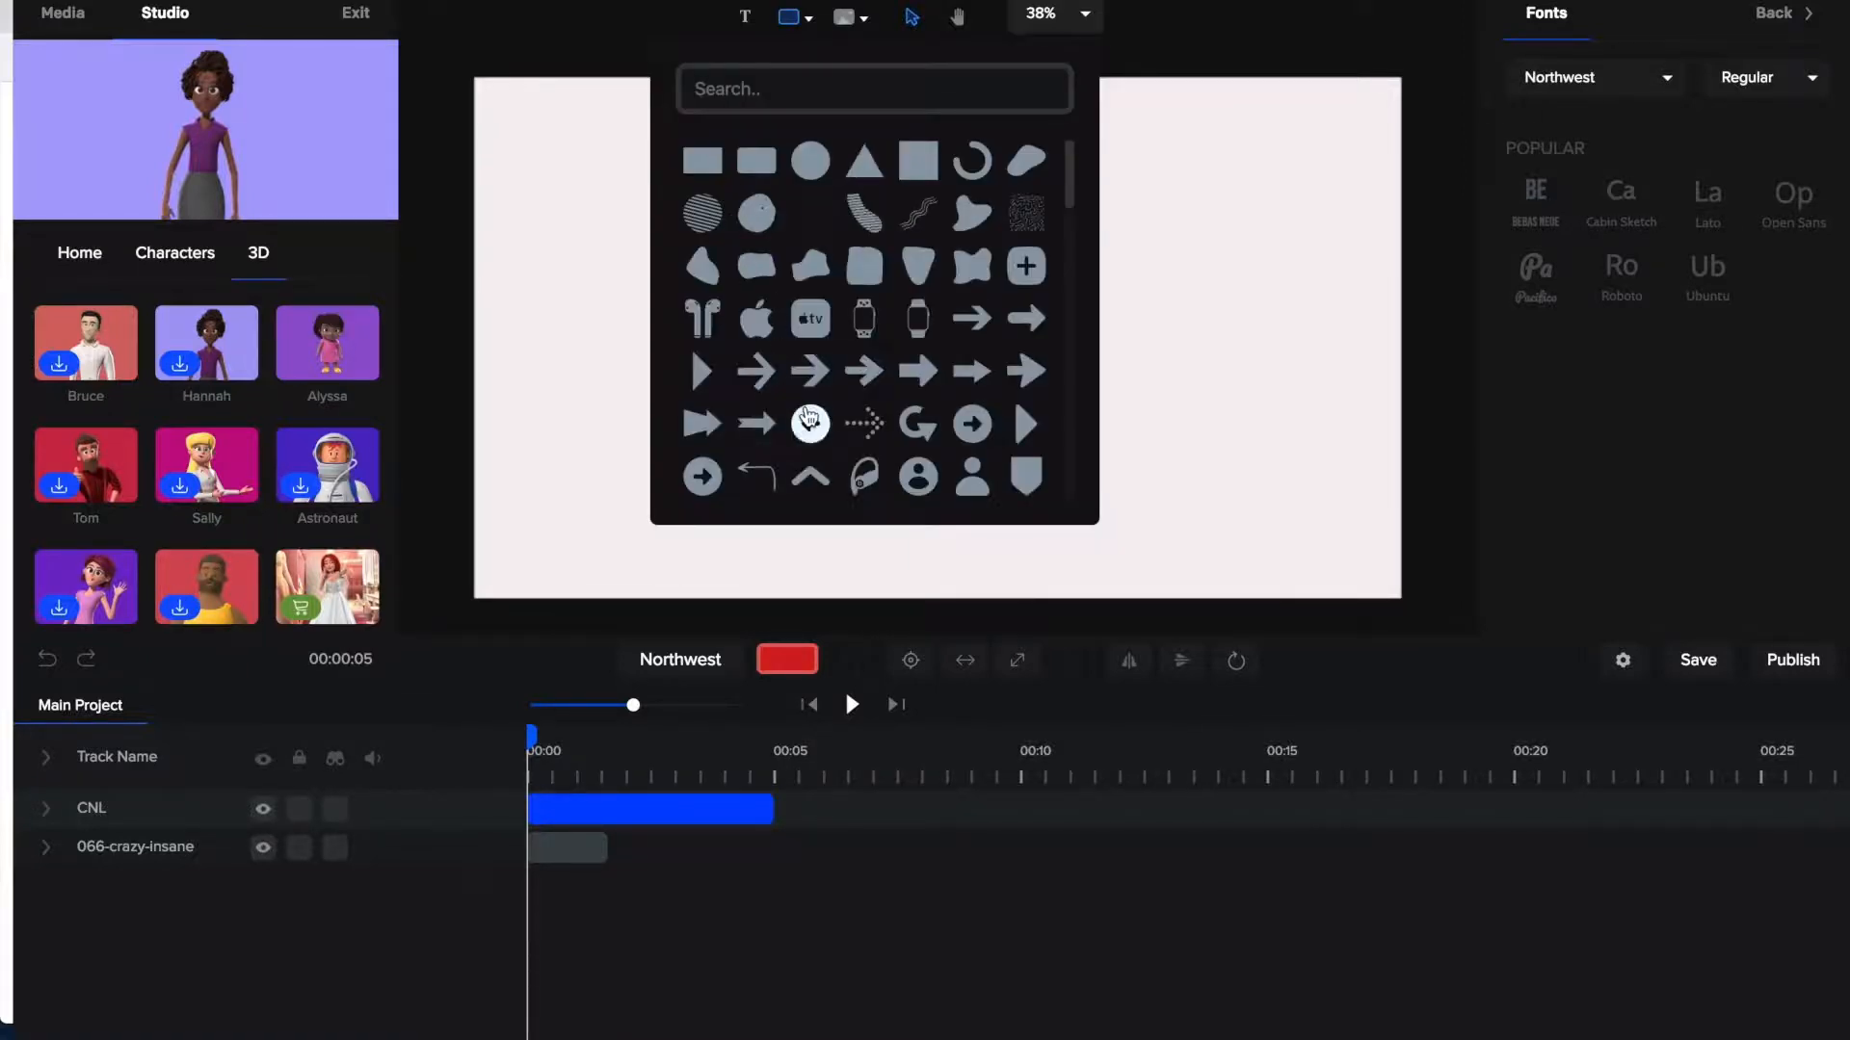
scroll(down, 3)
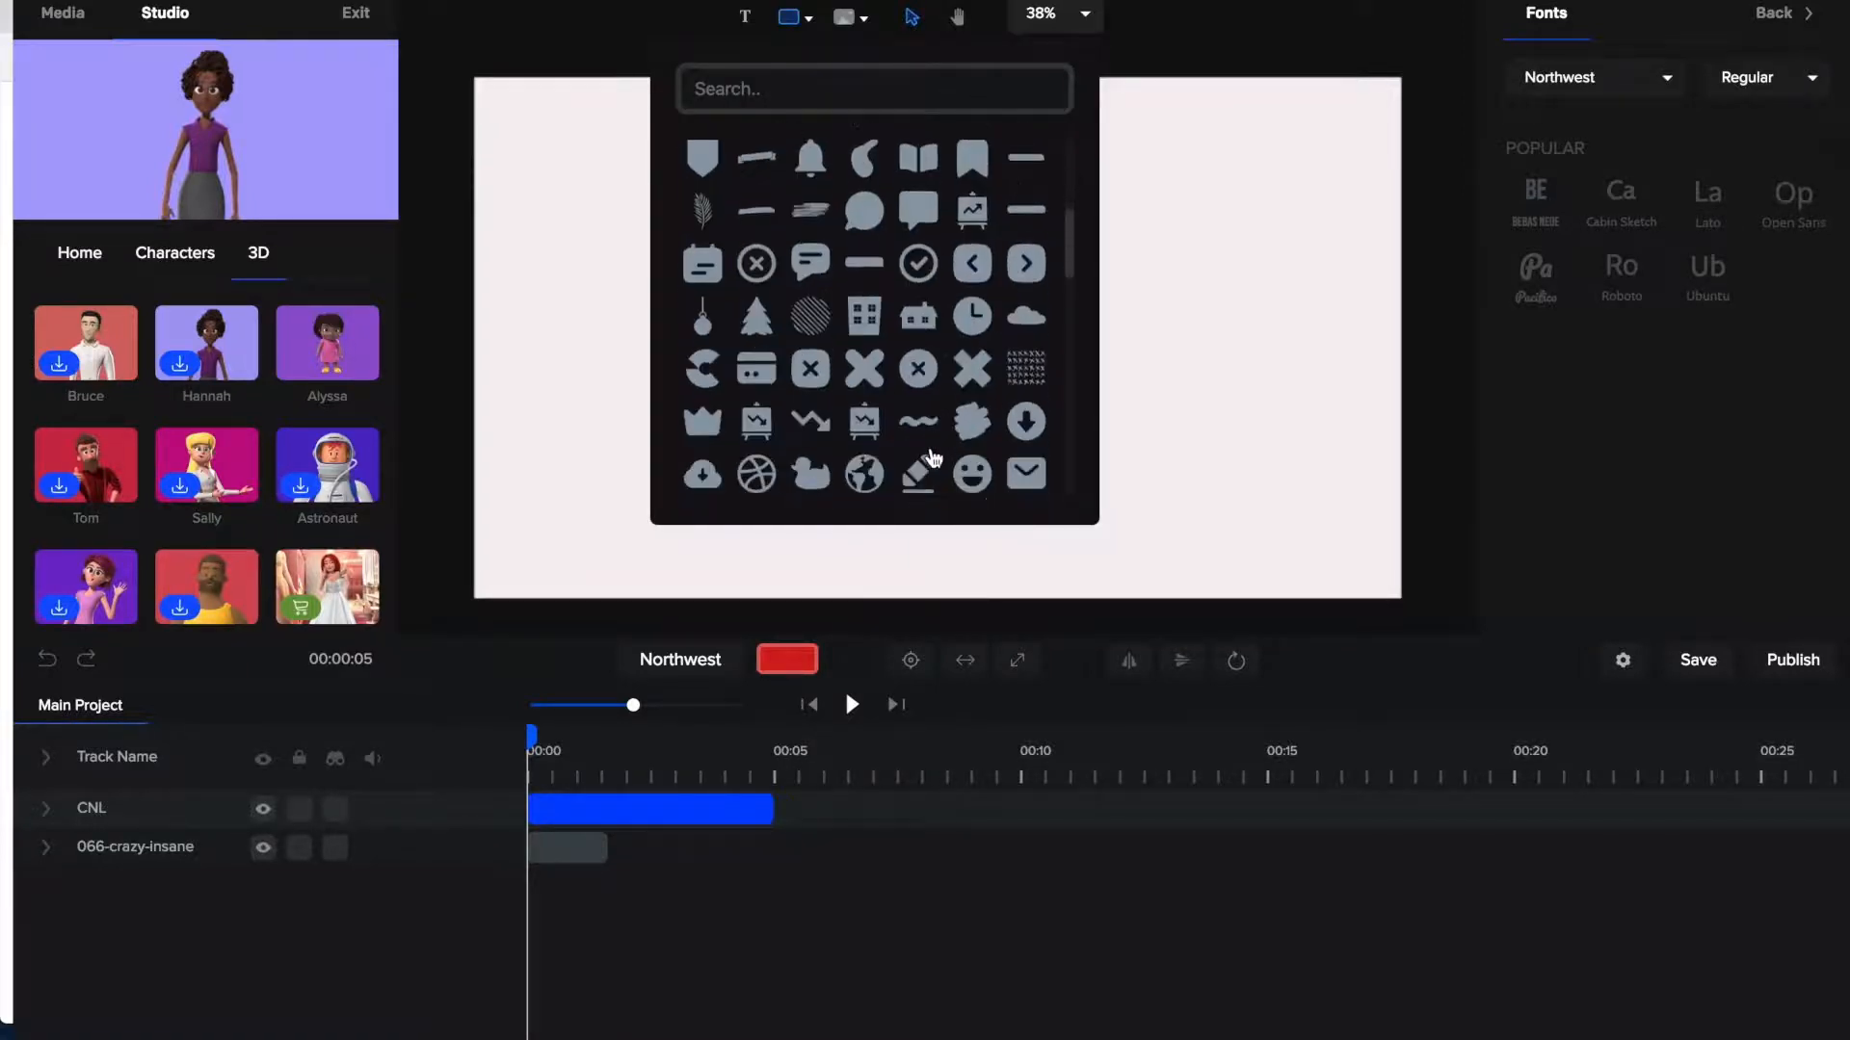
scroll(down, 3)
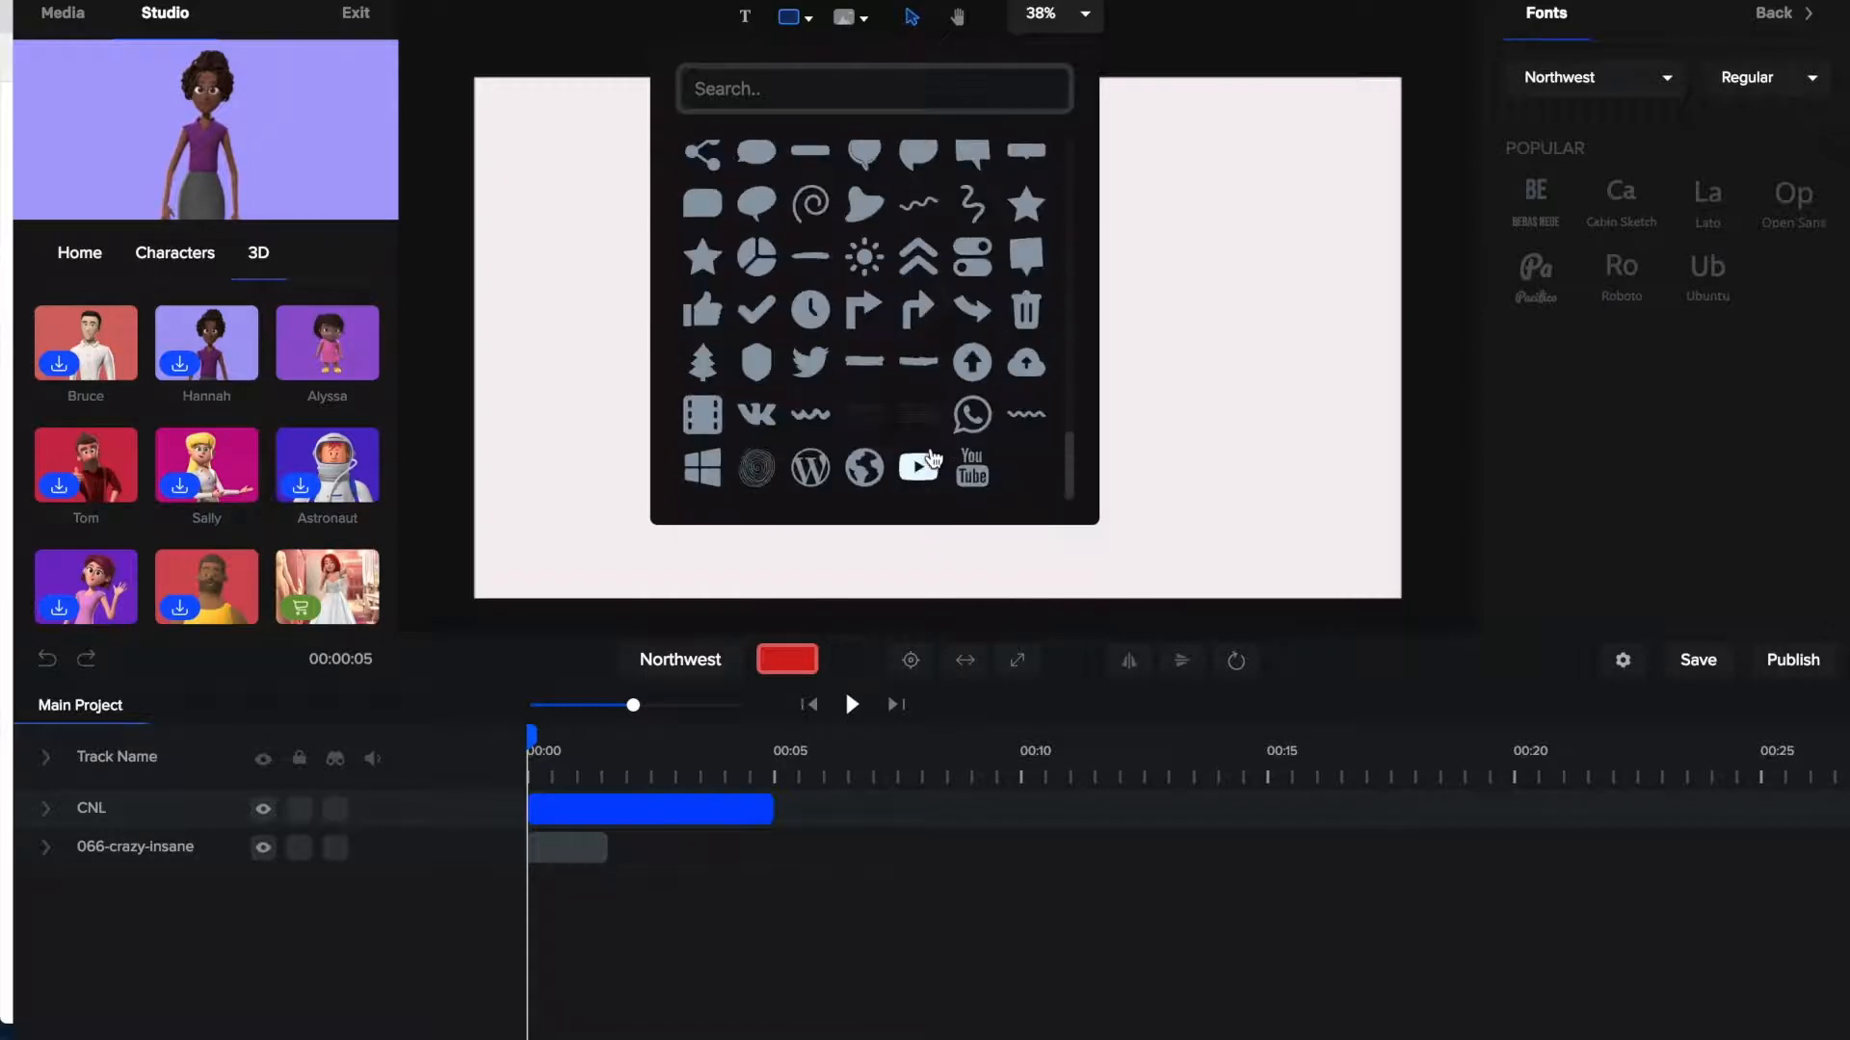
mouse_move(970, 467)
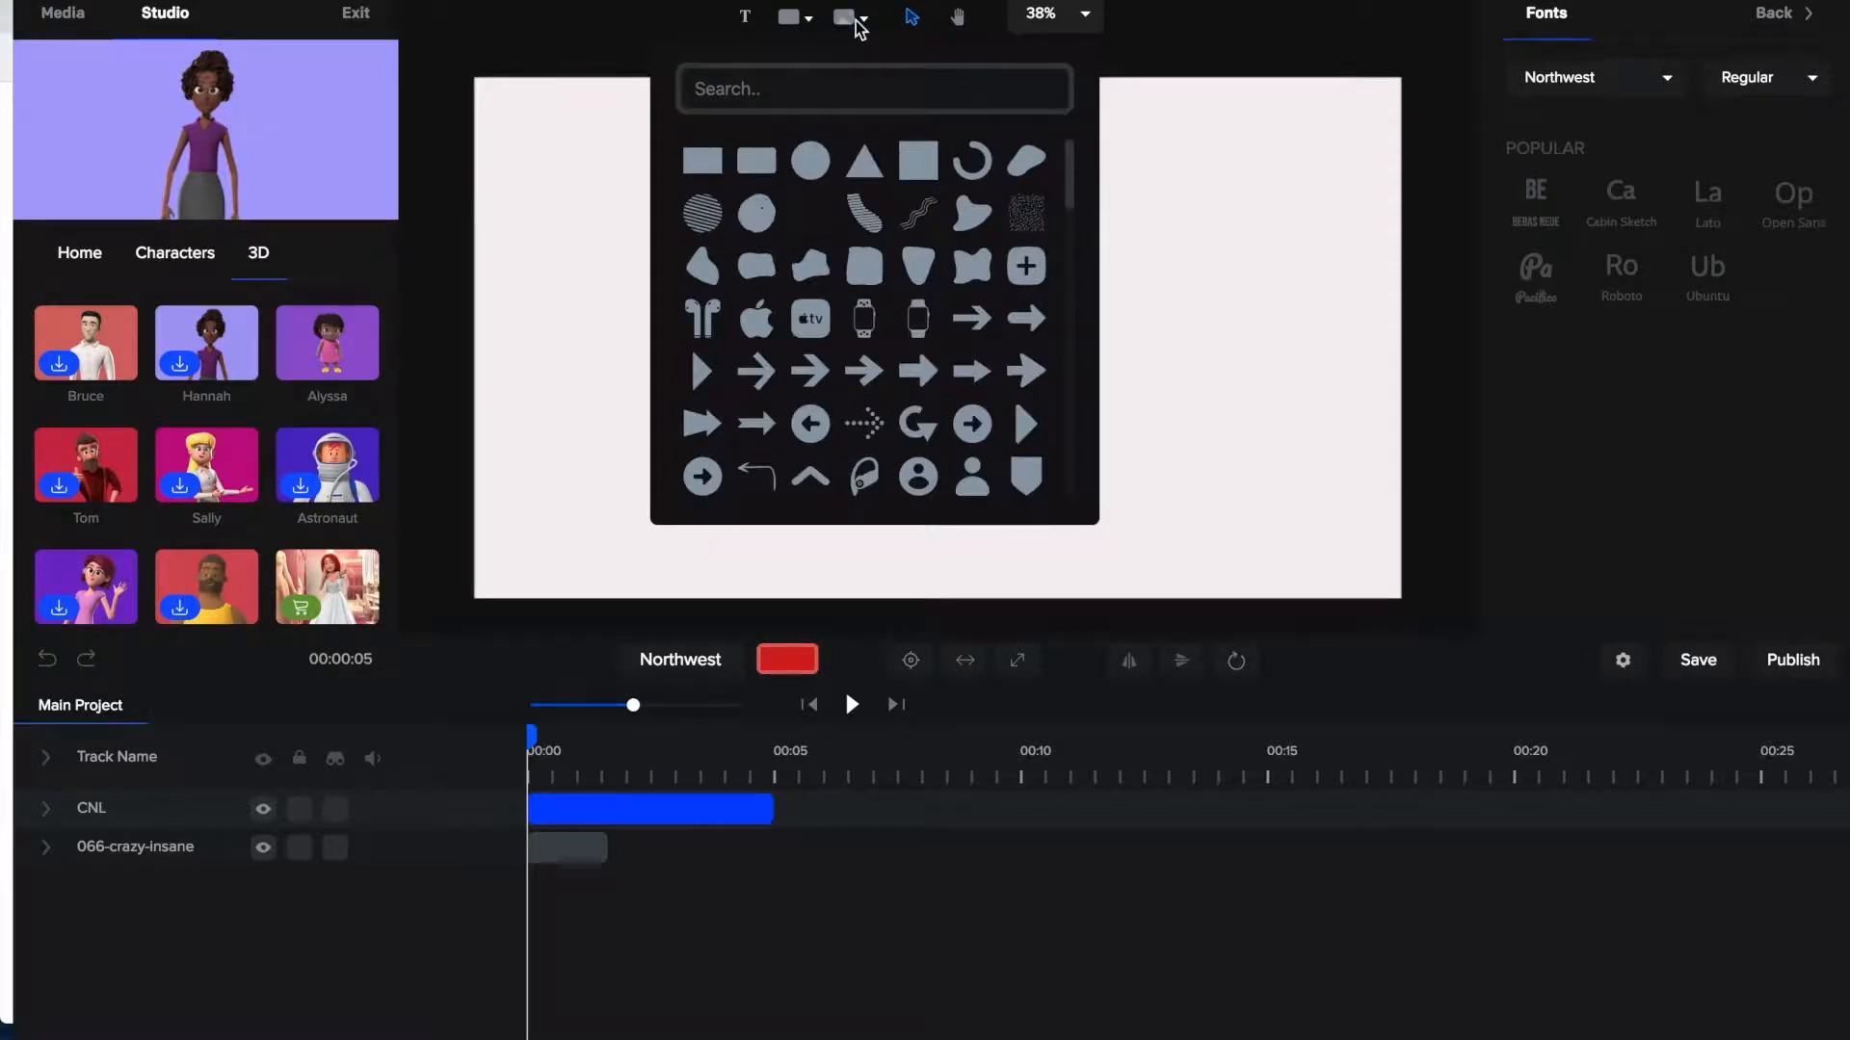
click(842, 17)
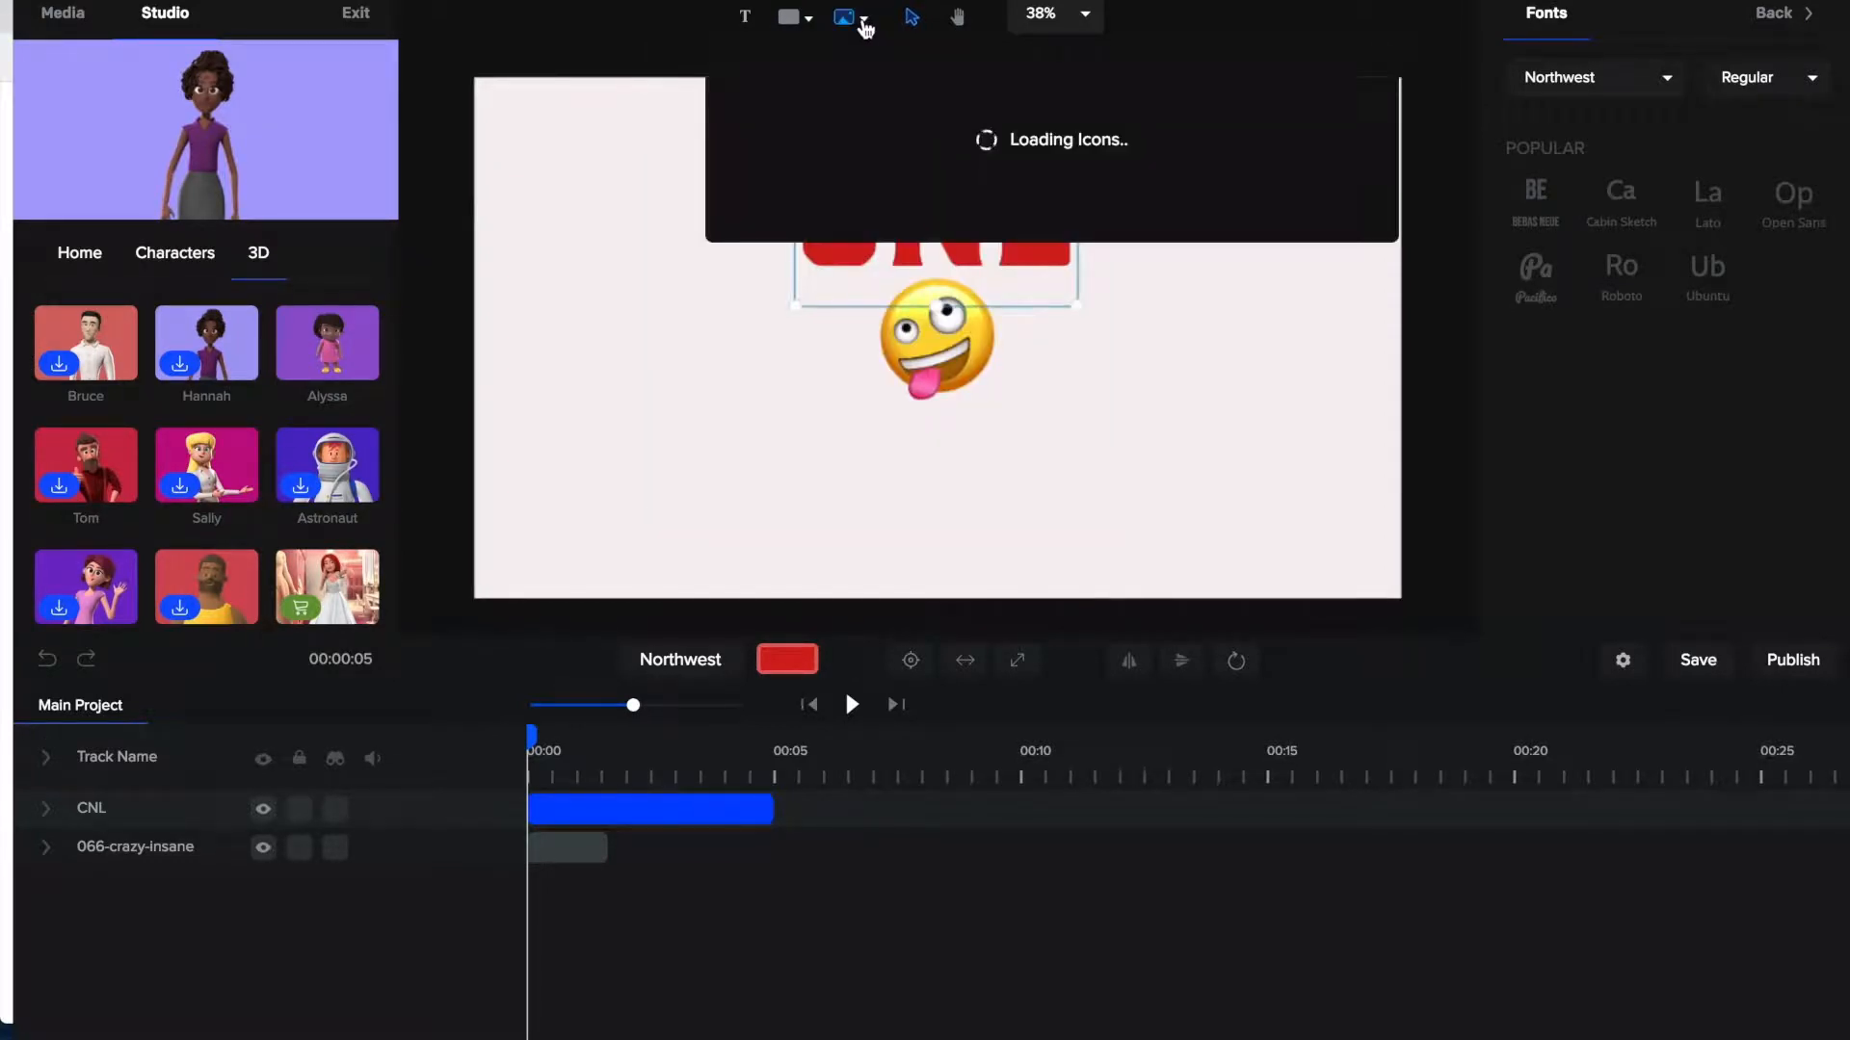
click(845, 16)
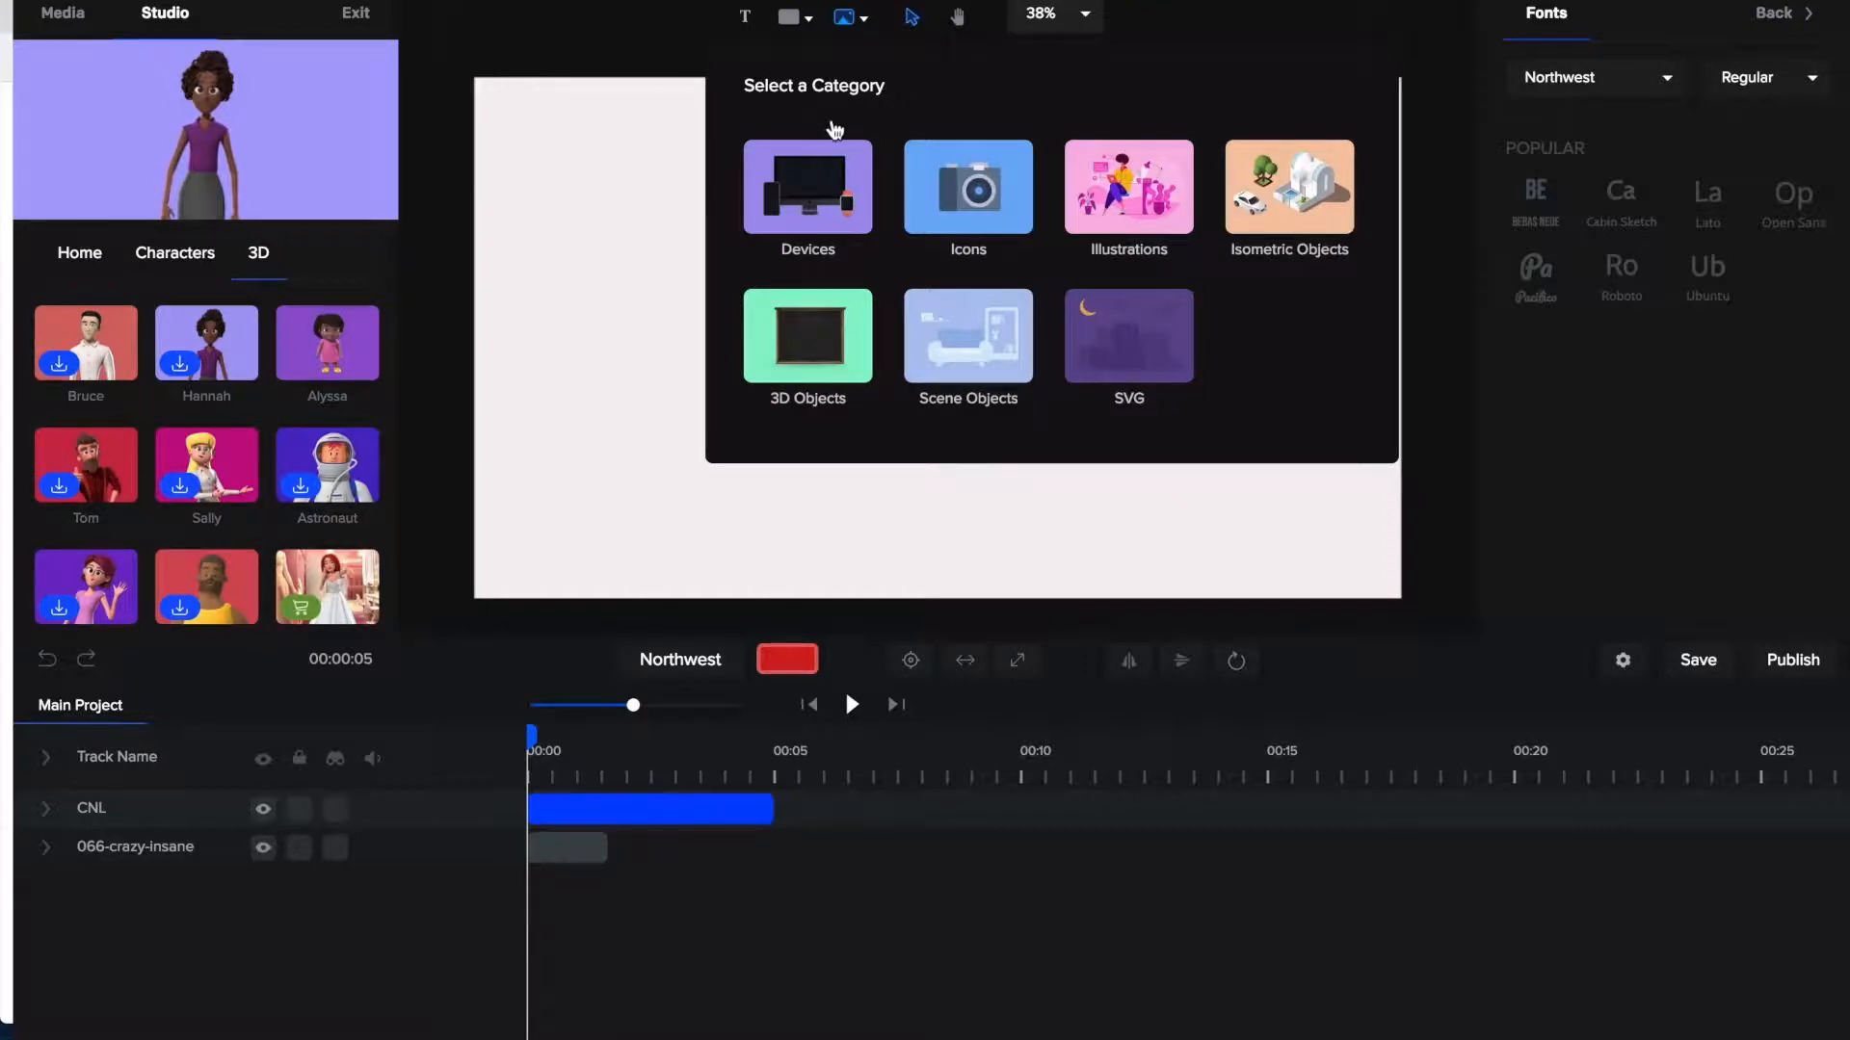
mouse_move(1110, 422)
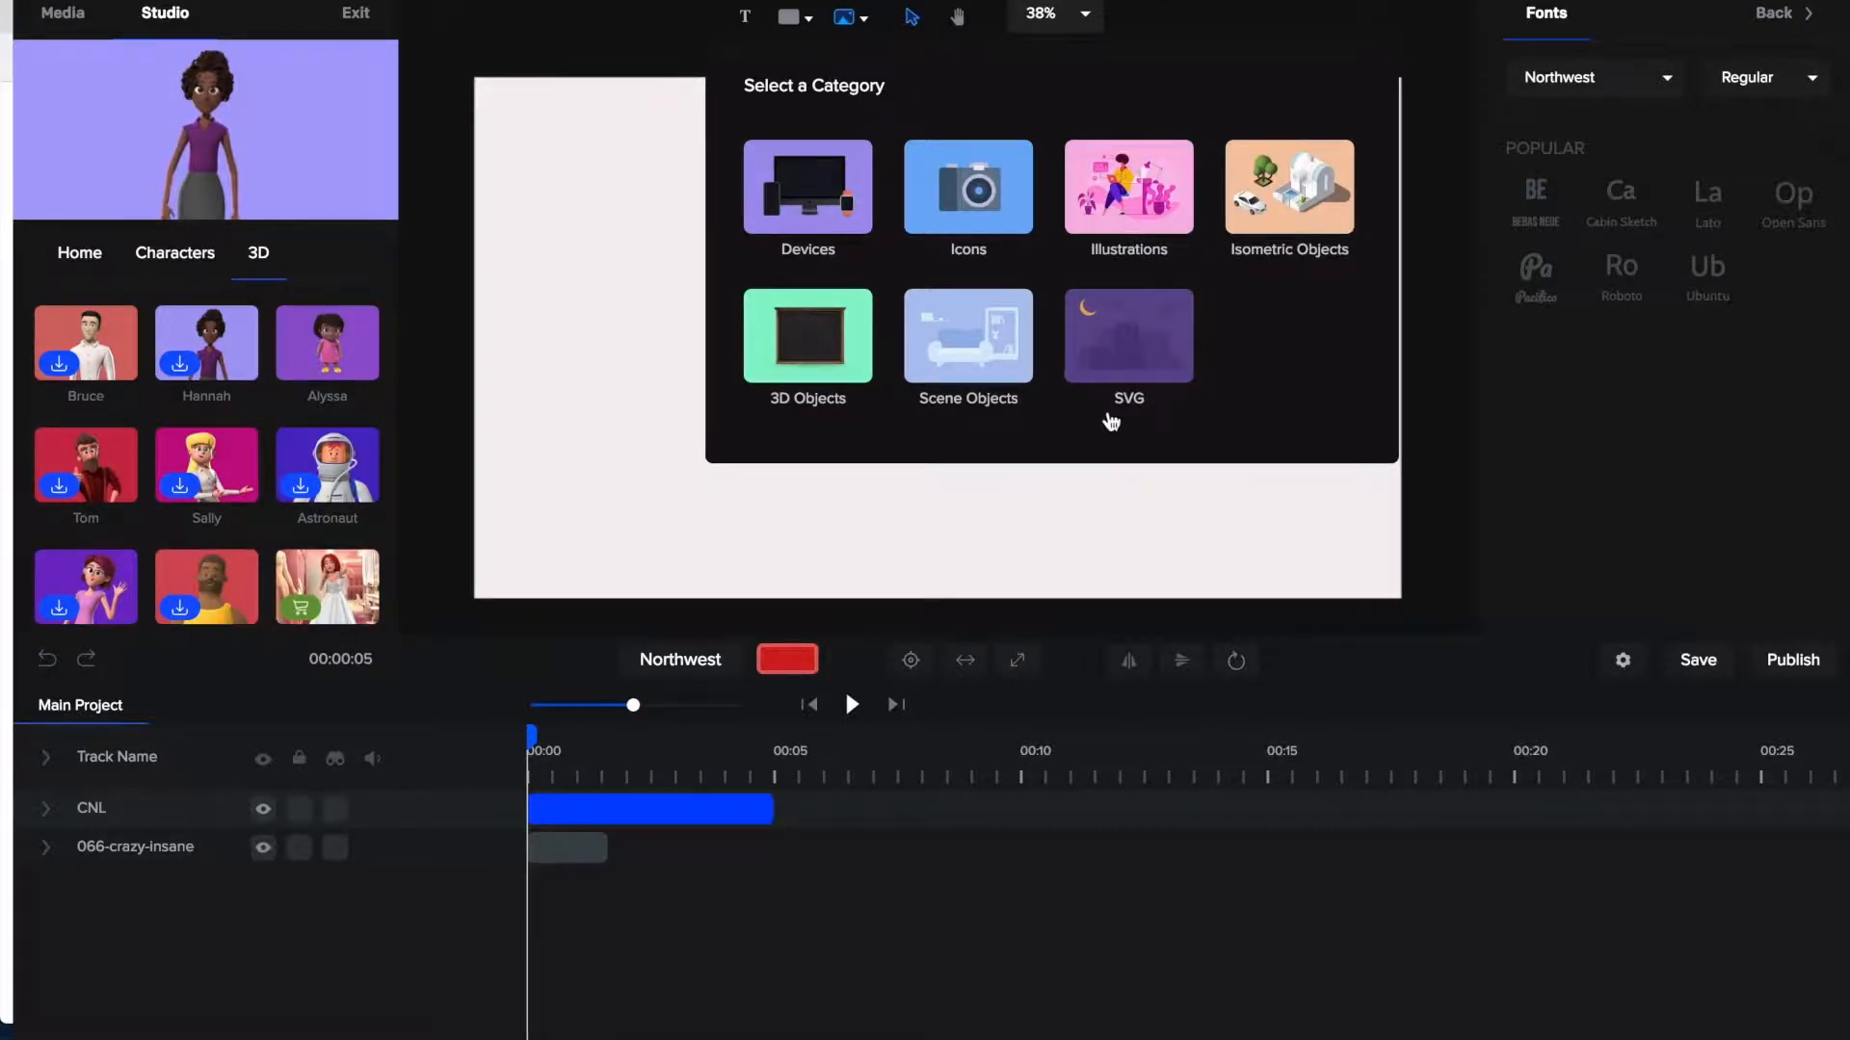
mouse_move(1128, 189)
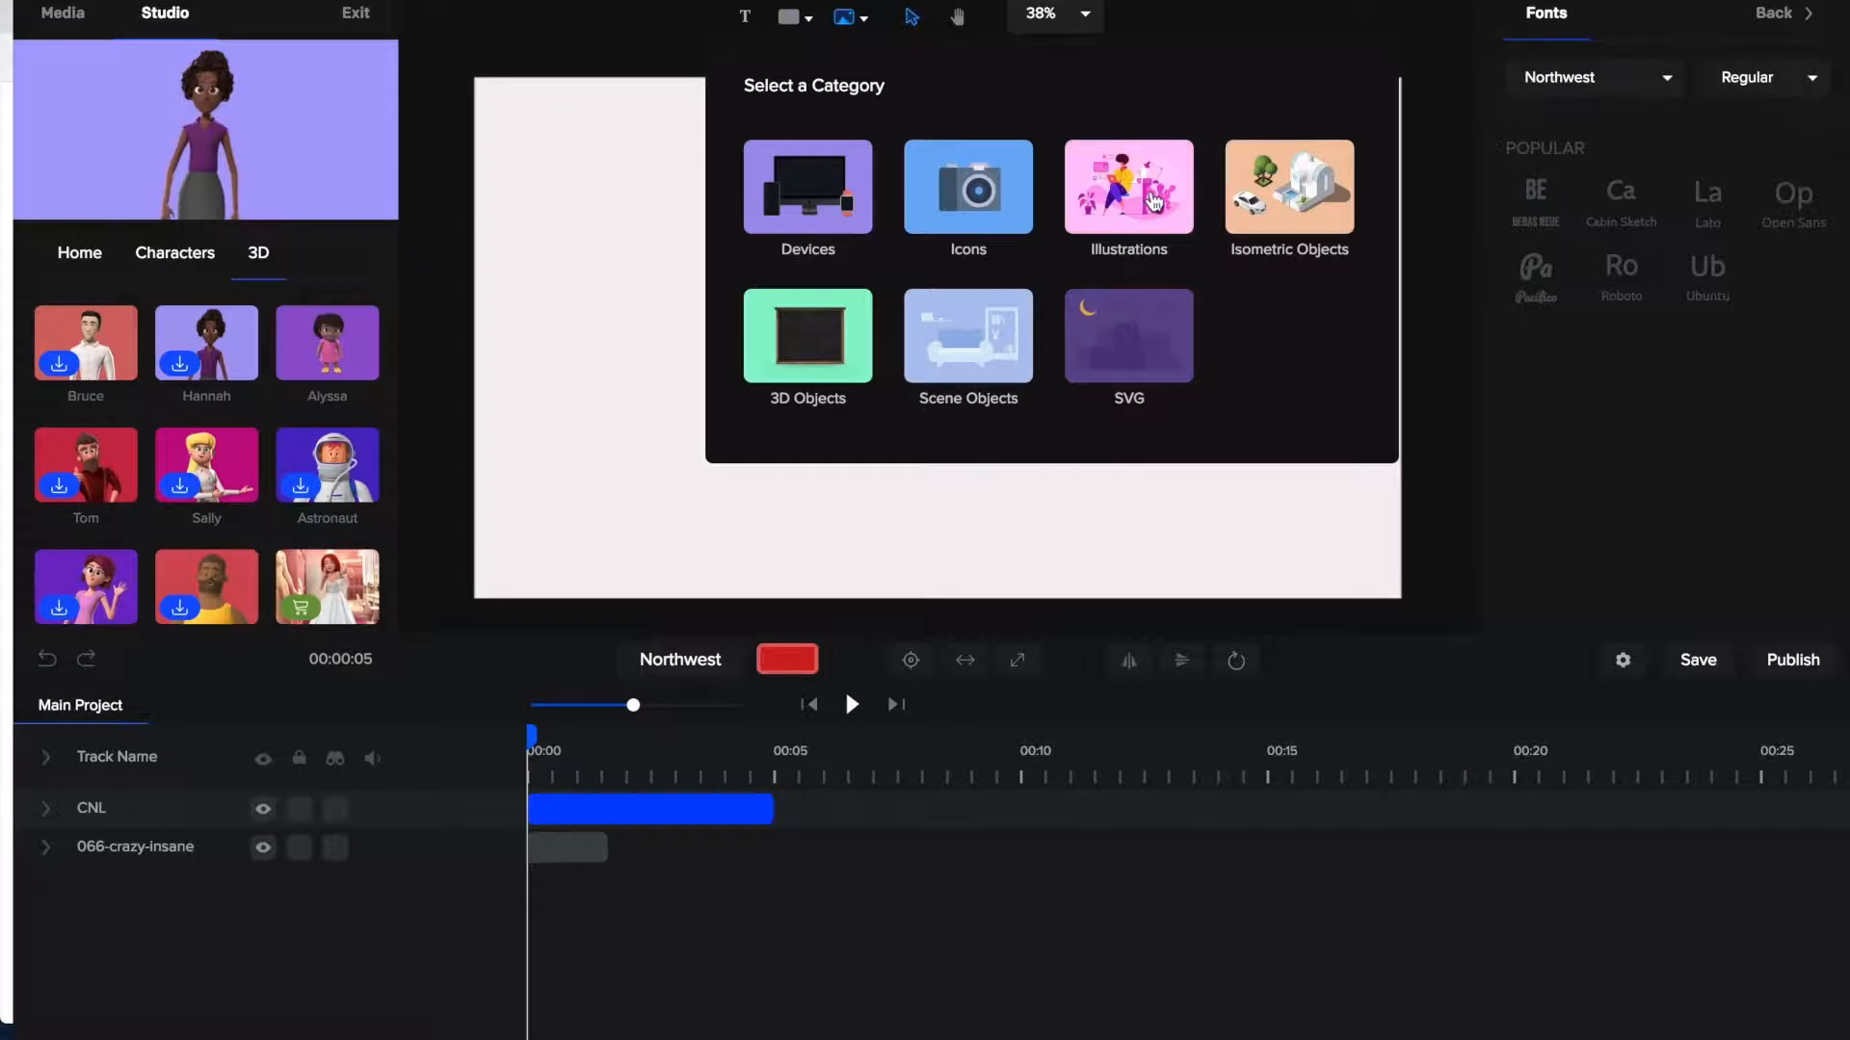
mouse_move(968, 195)
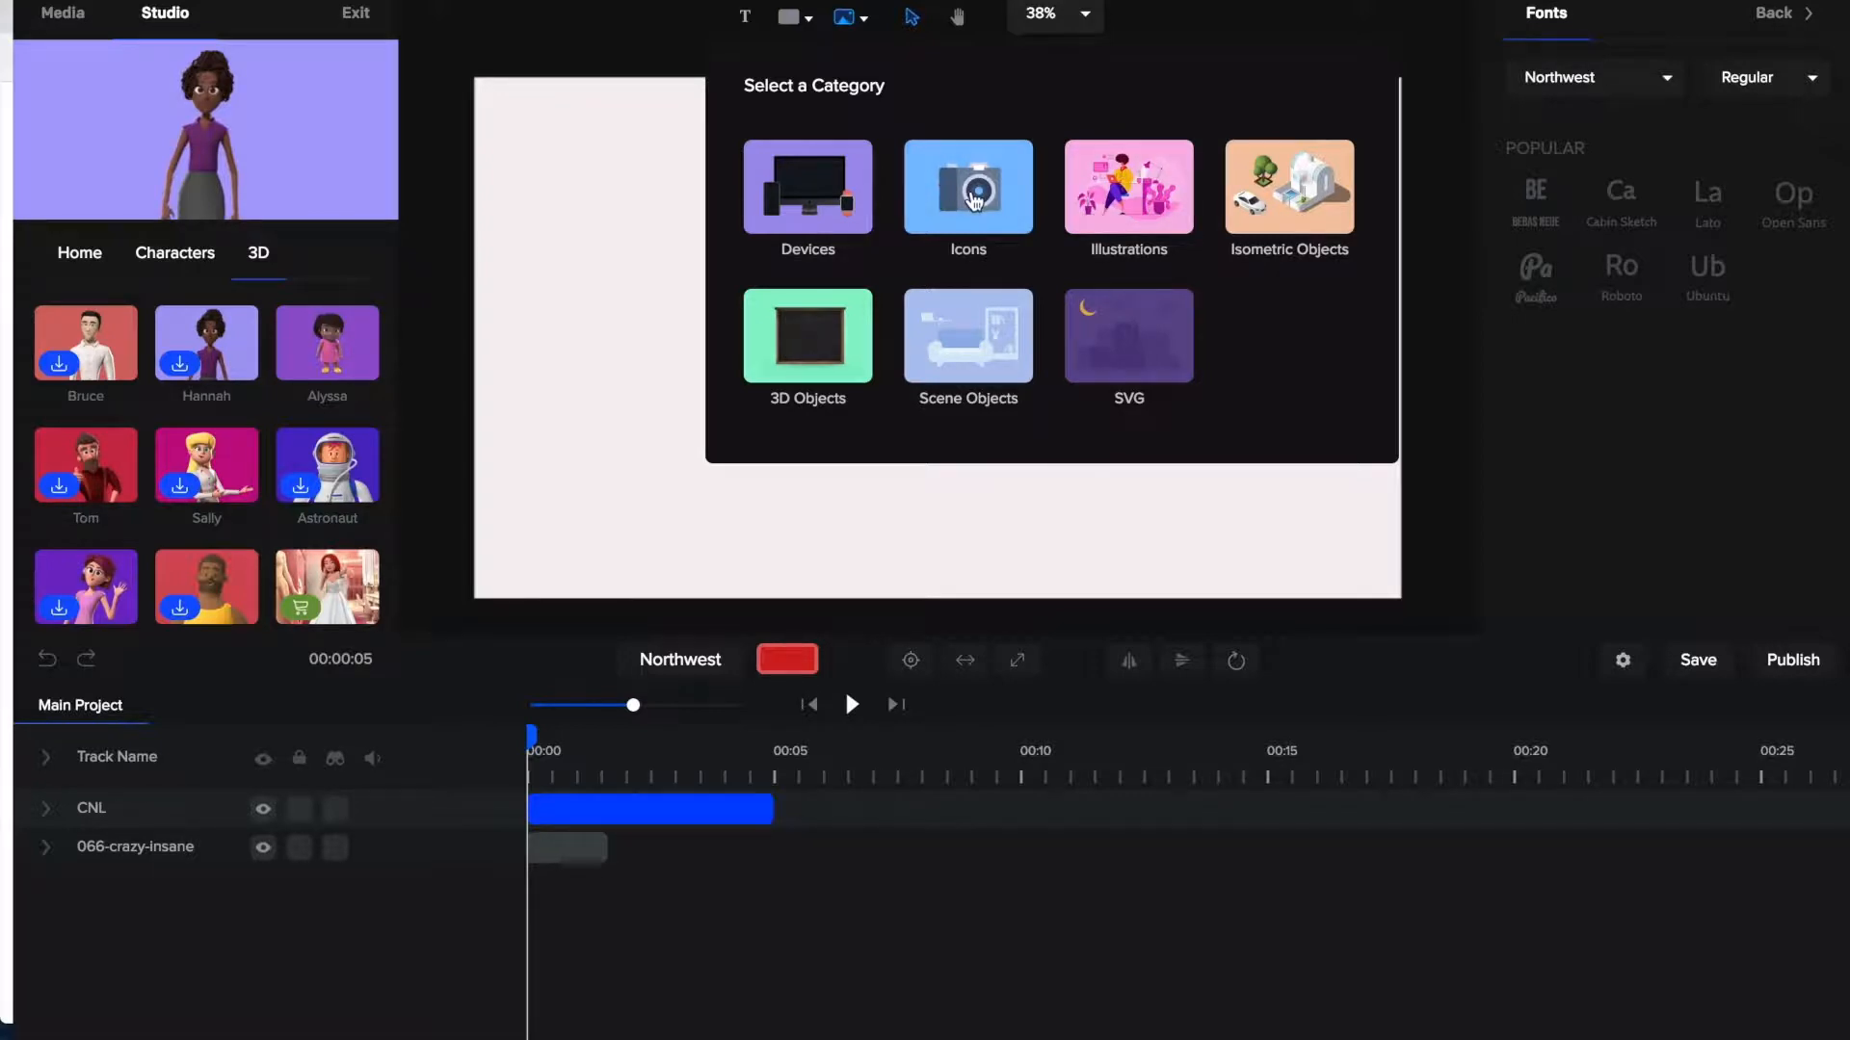
mouse_move(829, 209)
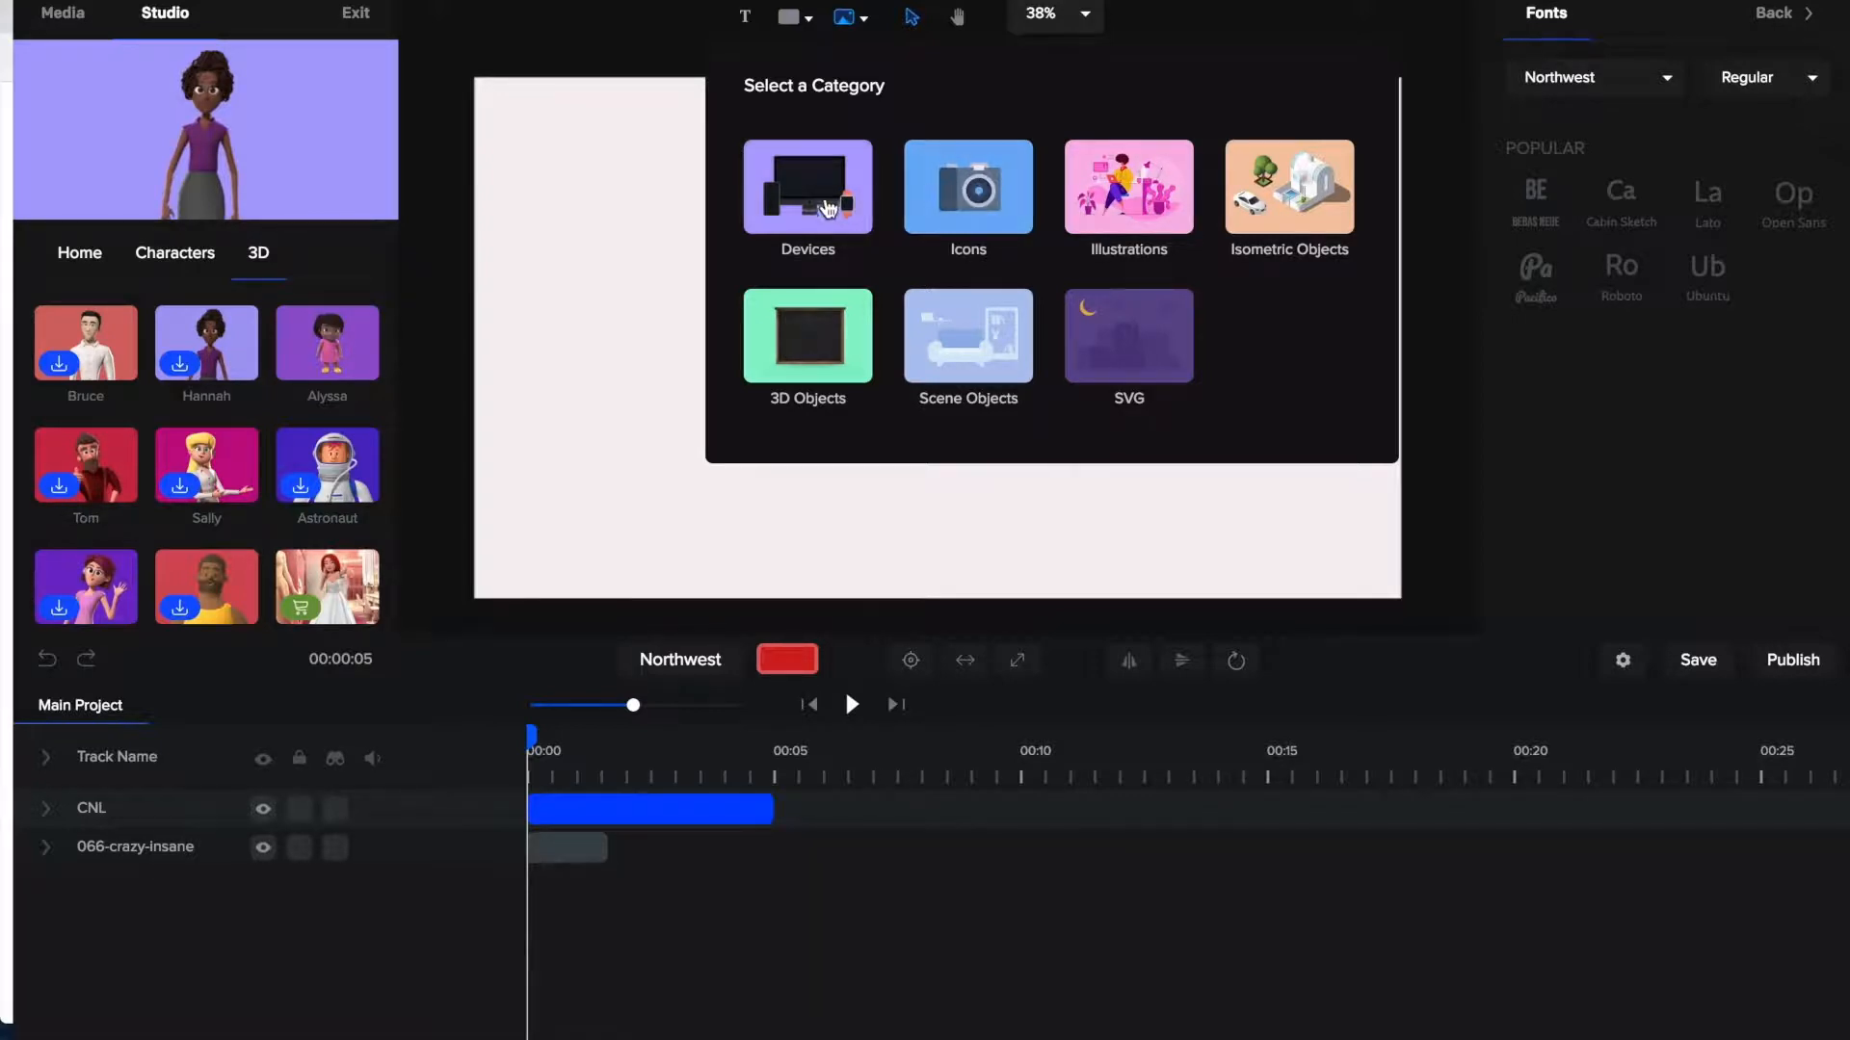
mouse_move(807, 336)
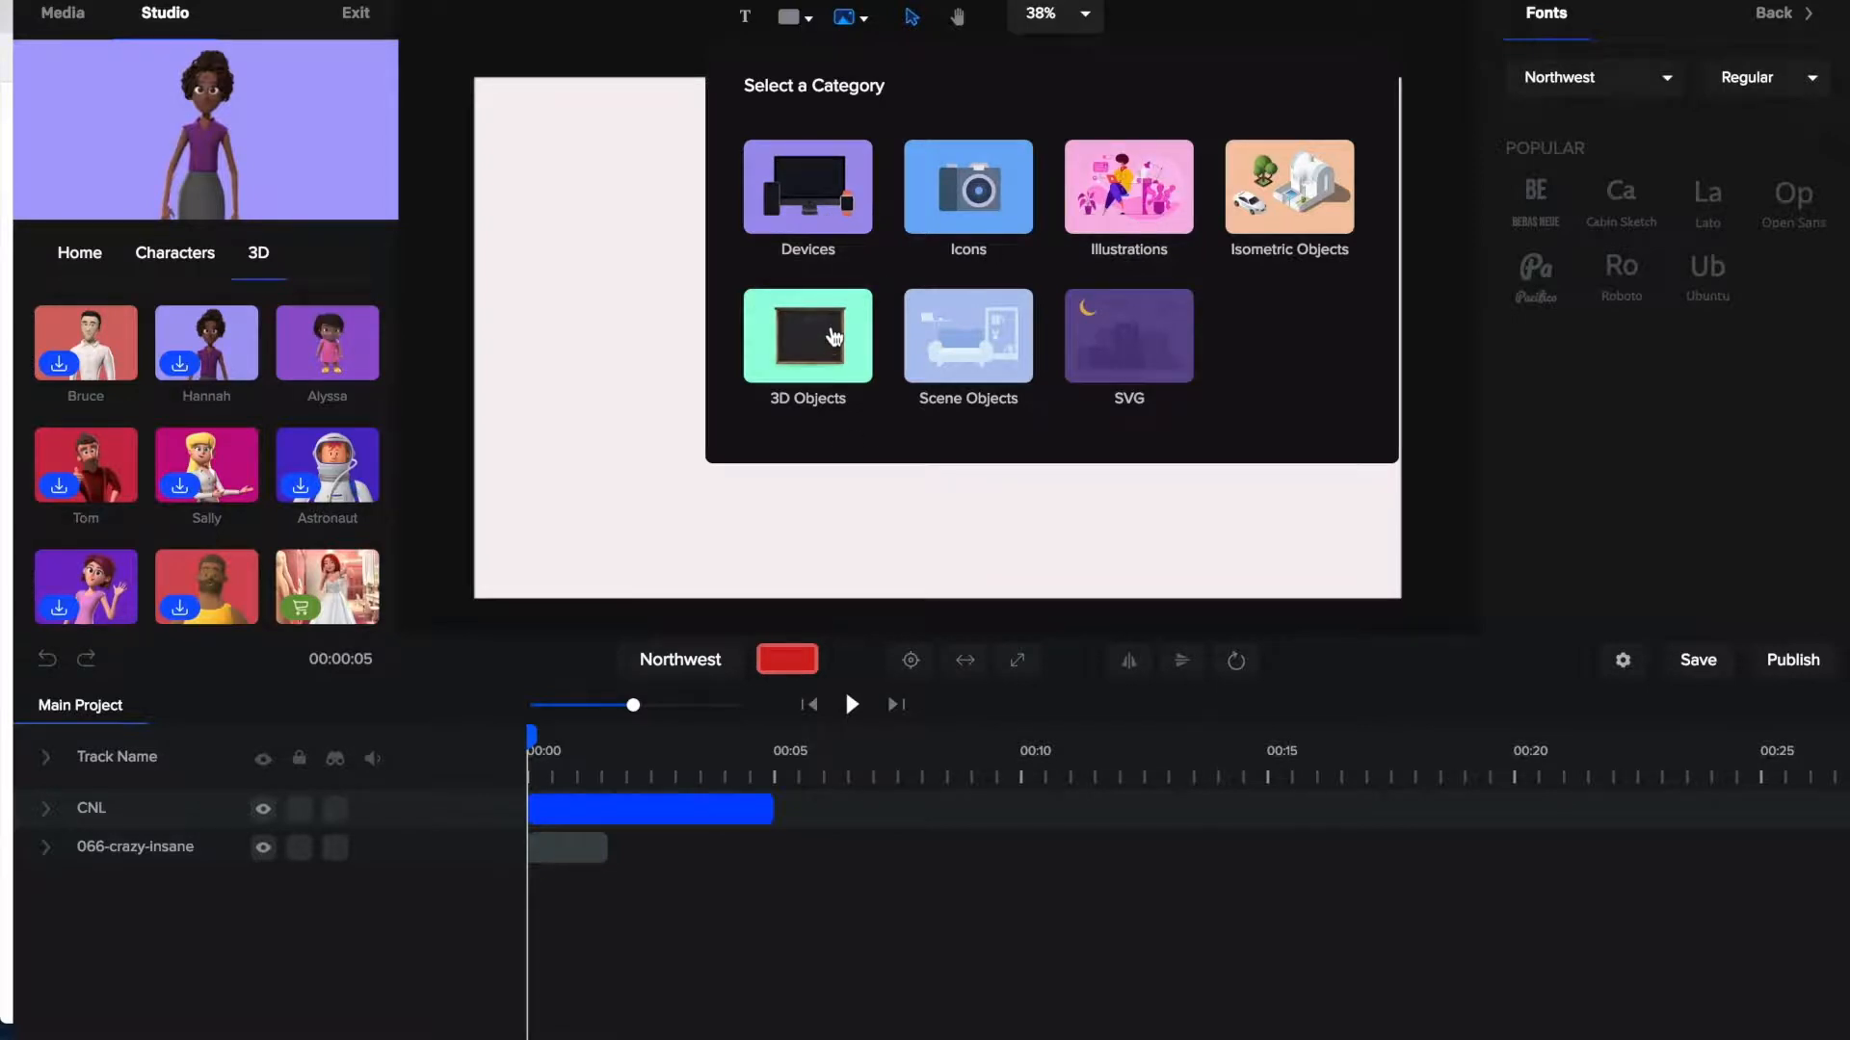
click(807, 335)
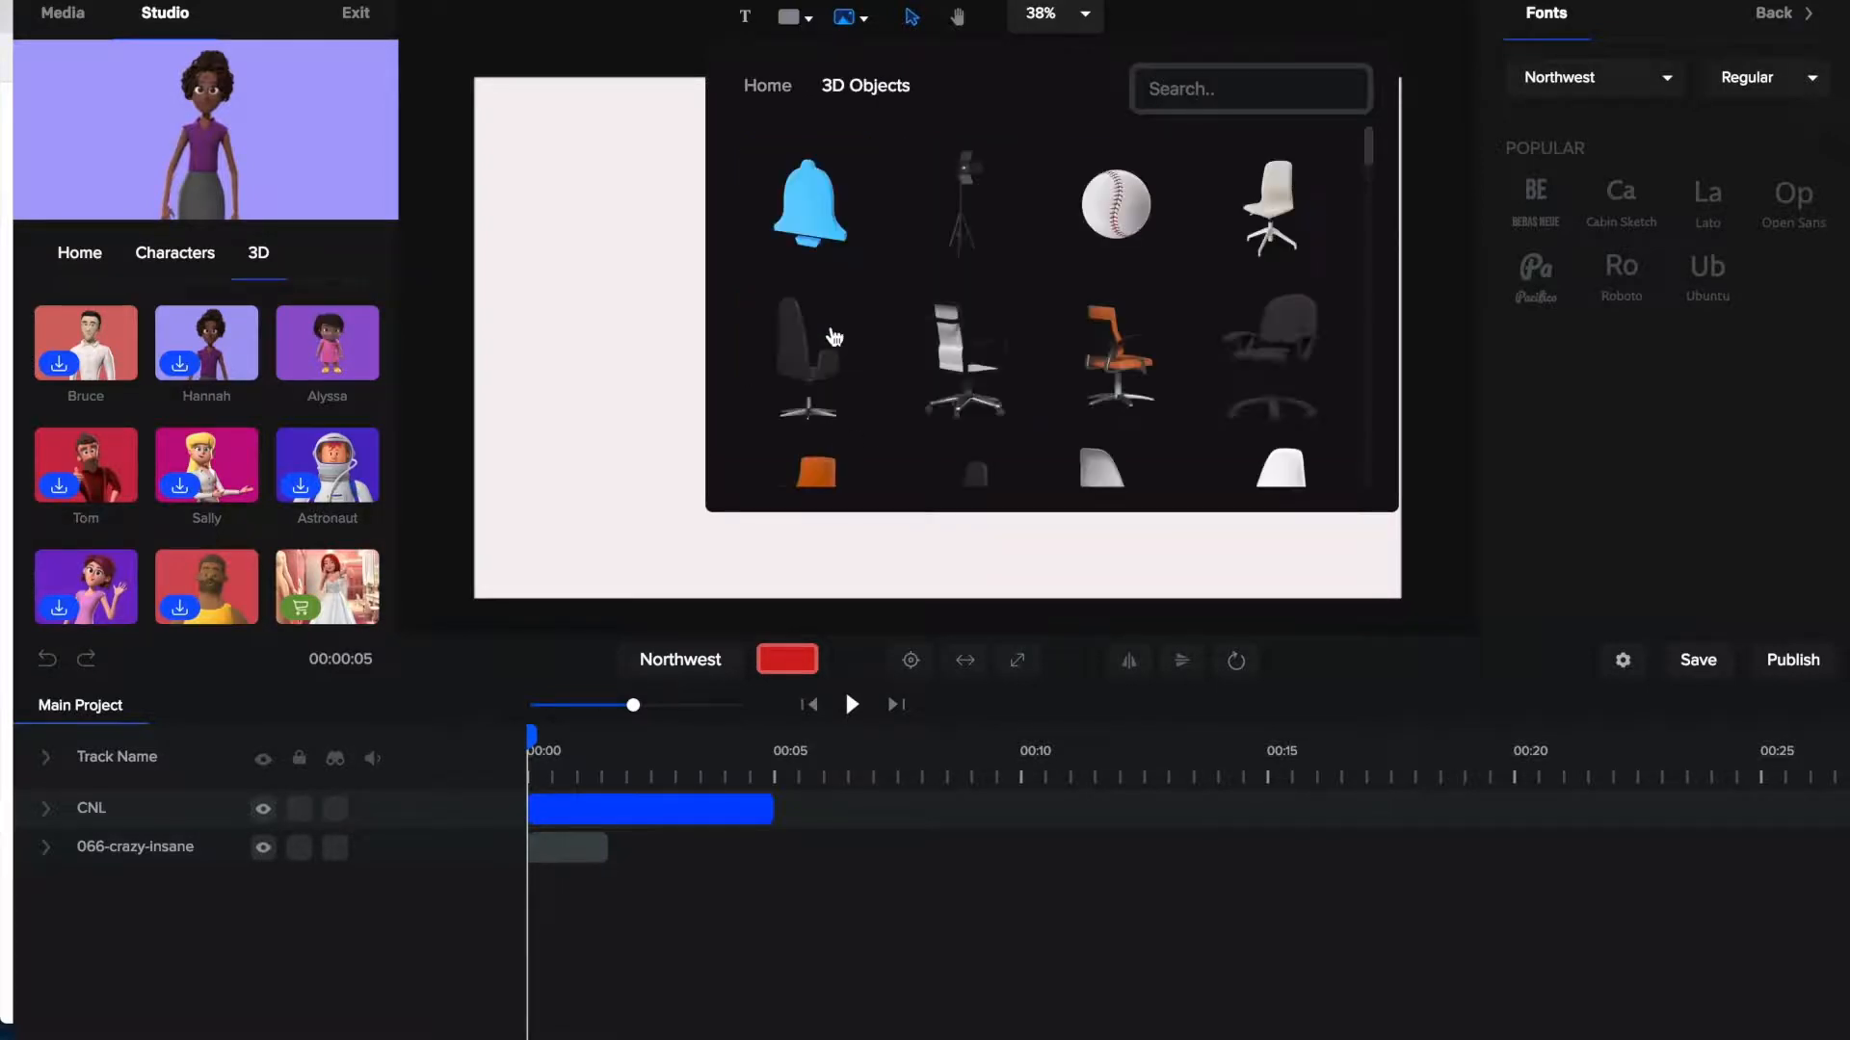
mouse_move(814, 310)
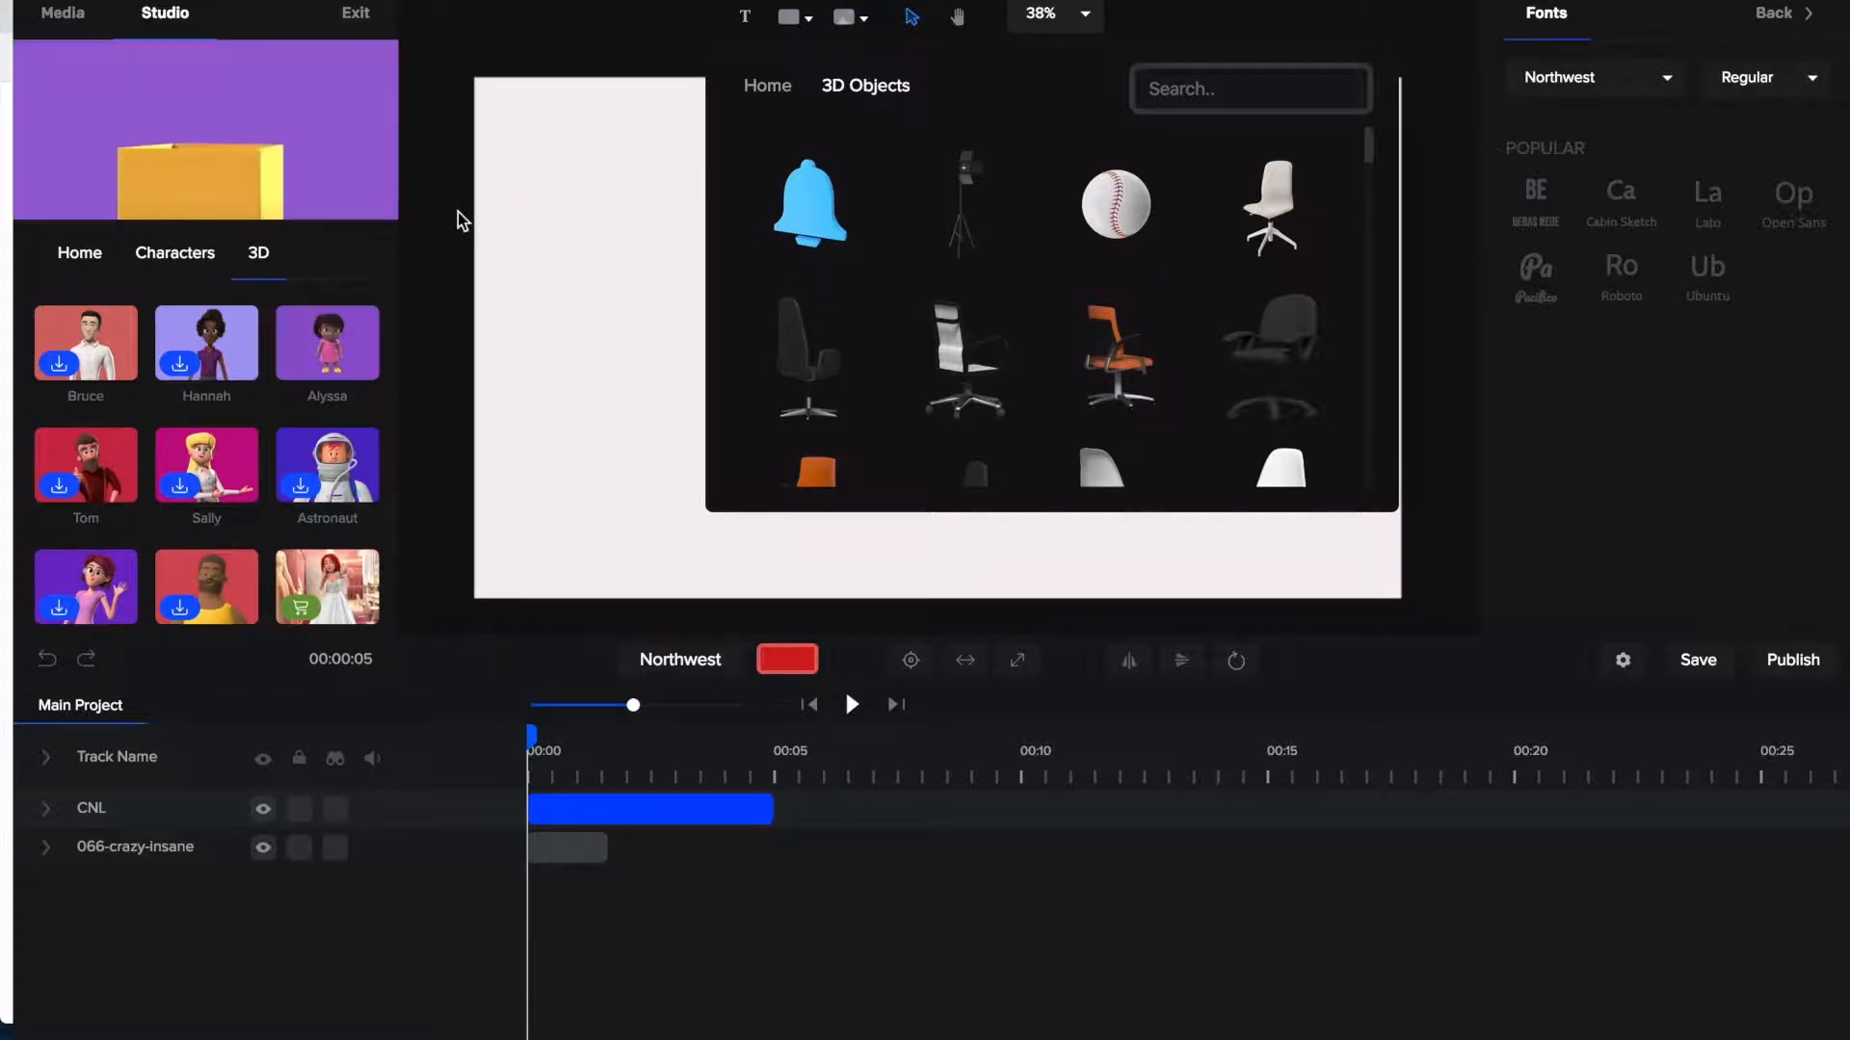
mouse_move(79, 252)
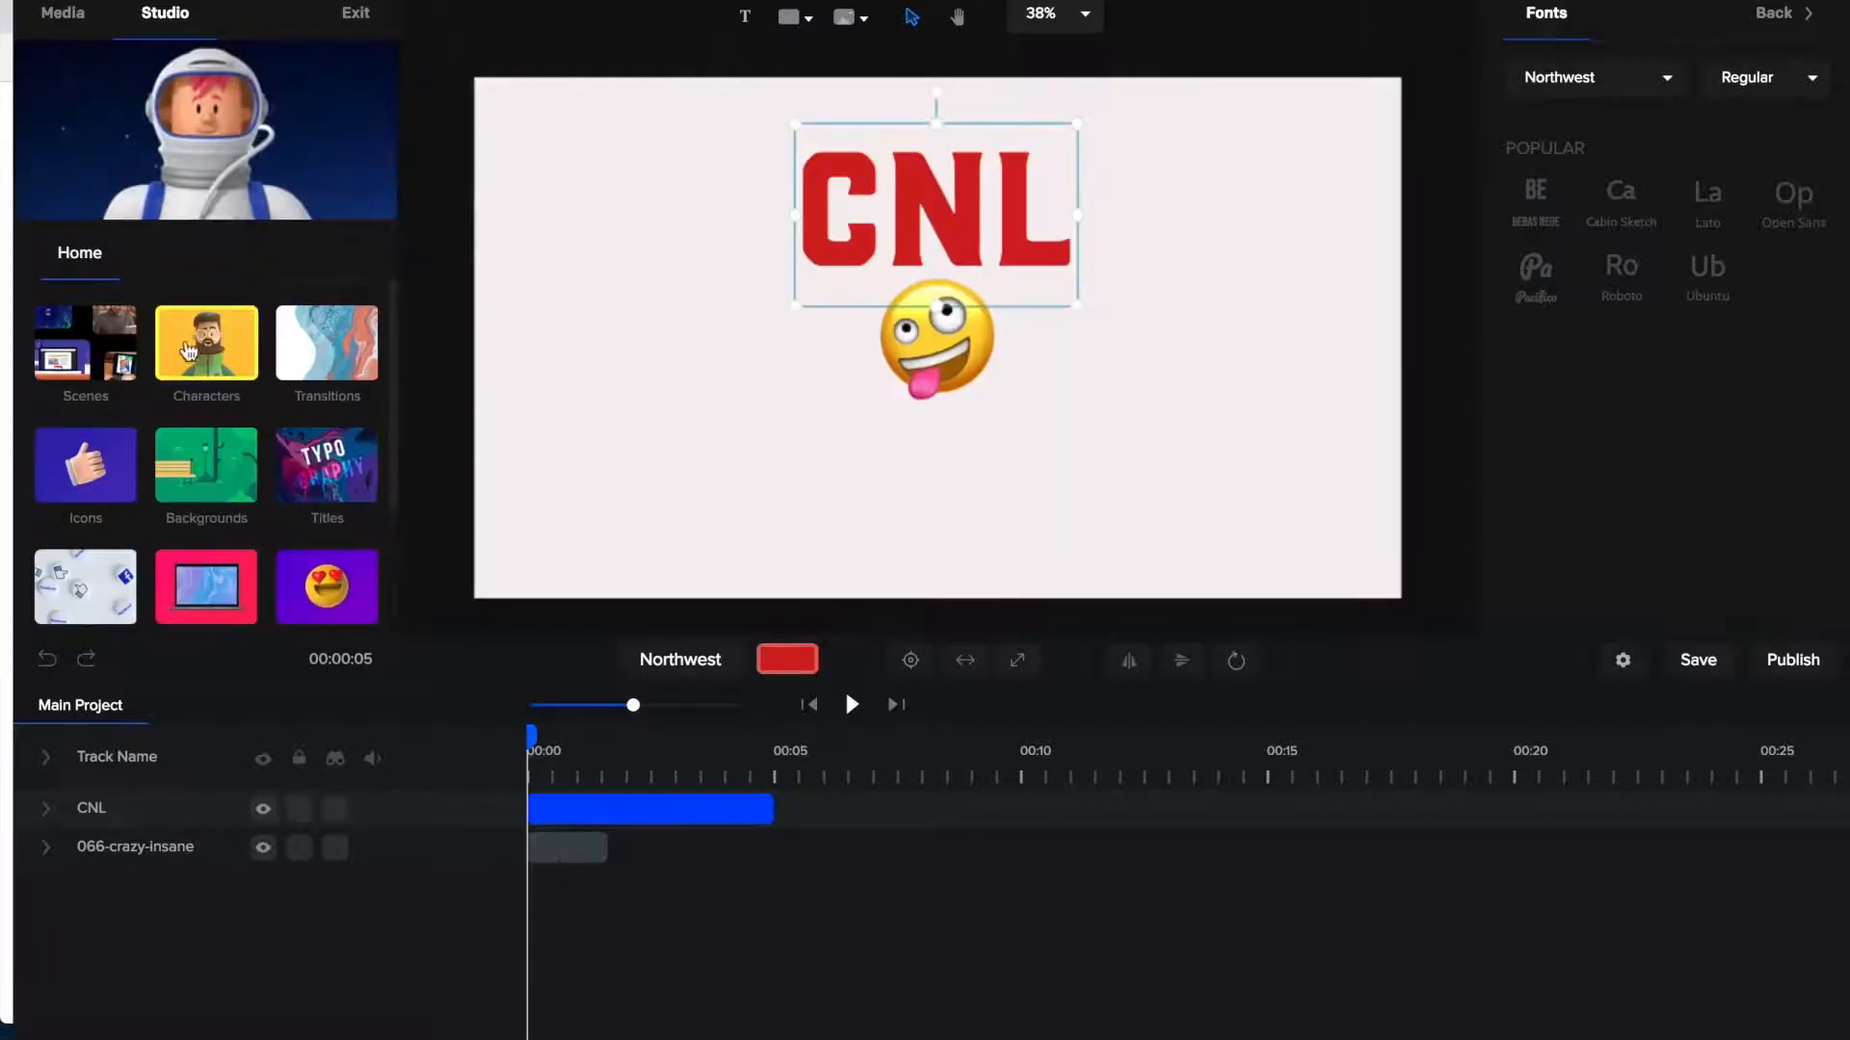
Step: Open the Scenes category and browse templates like iPad Scene, Fist Bump and Presenting
click(160, 253)
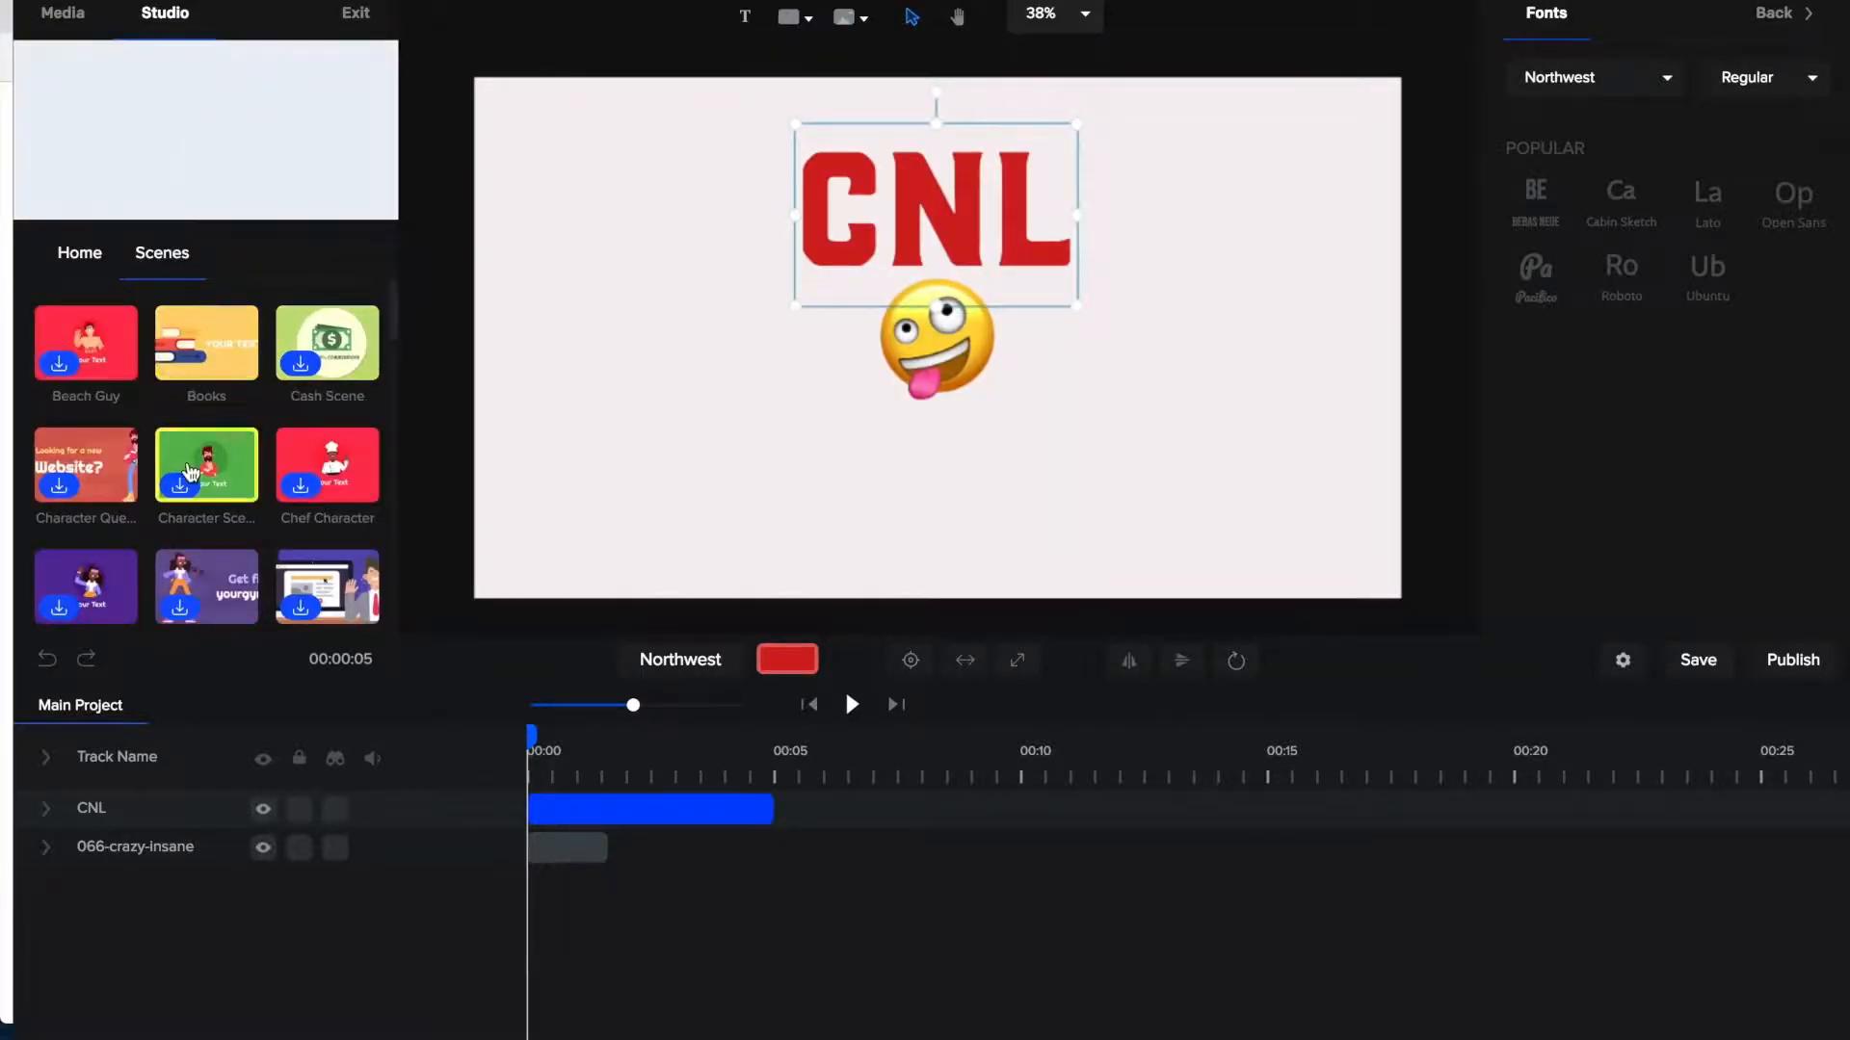
scroll(down, 3)
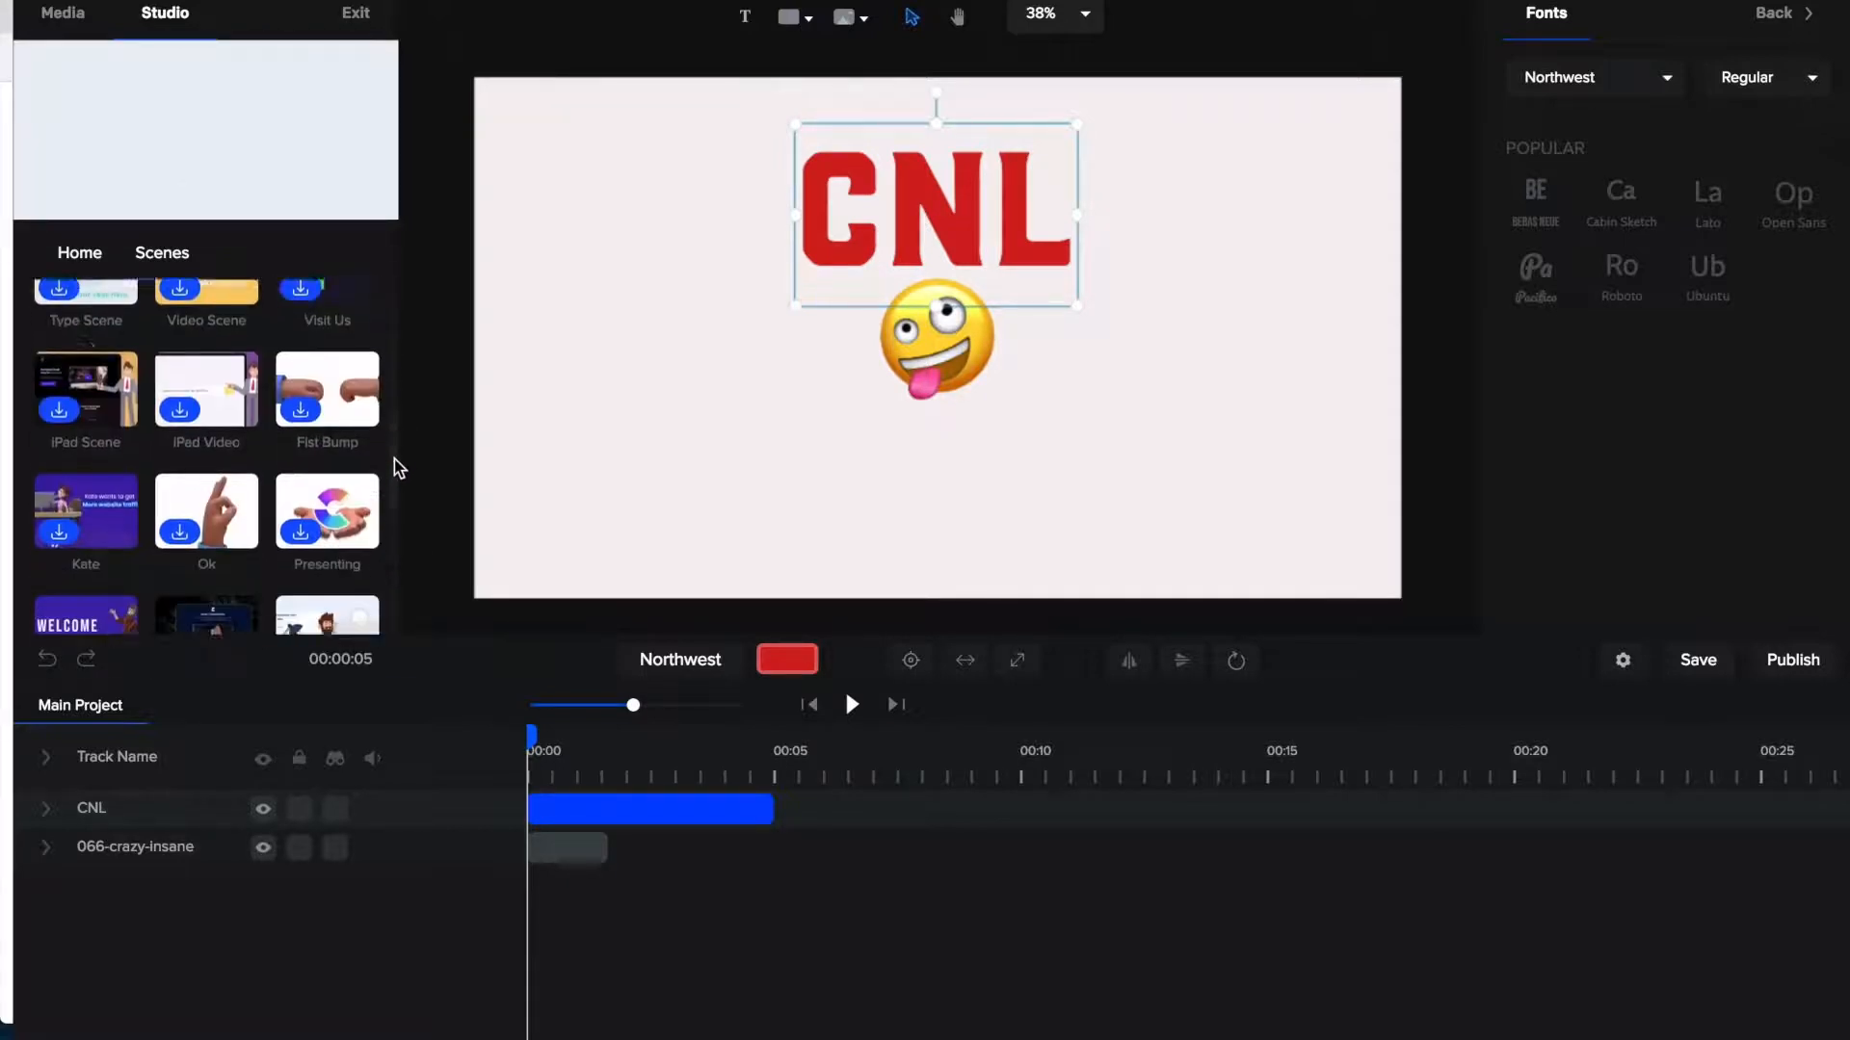
scroll(down, 3)
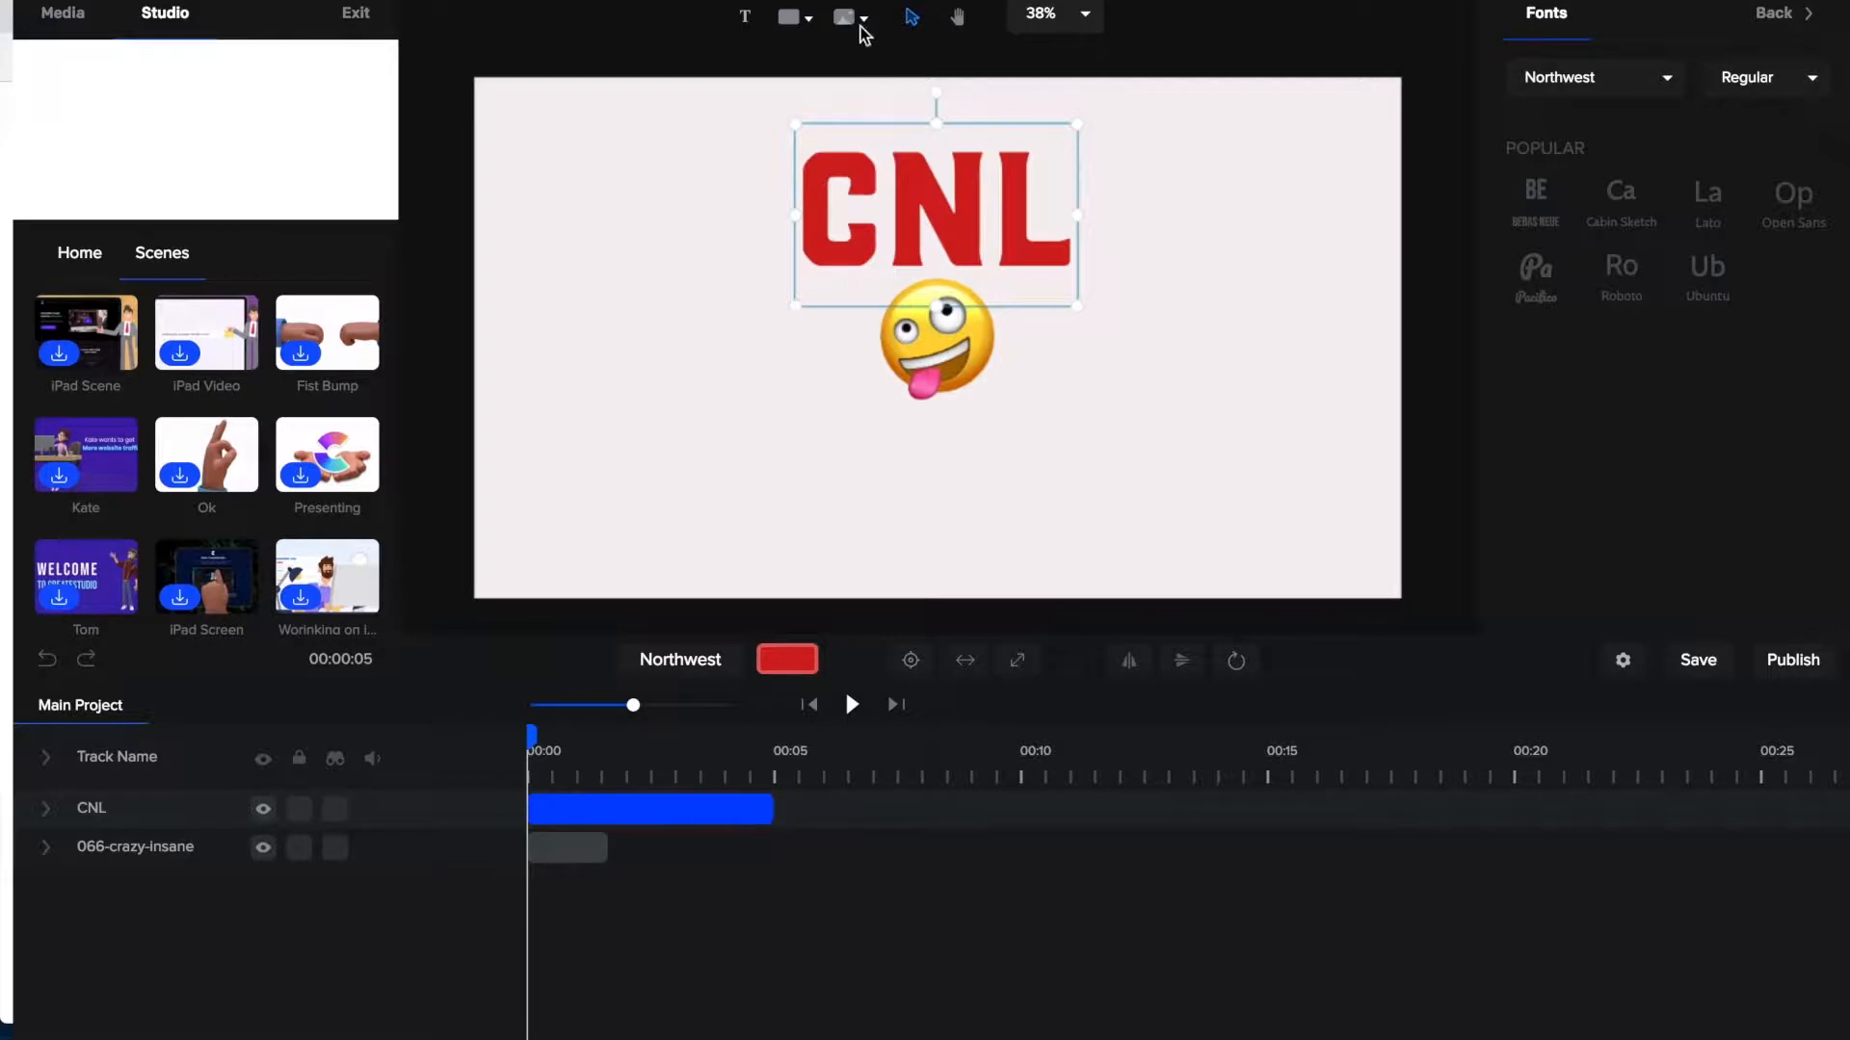
click(843, 16)
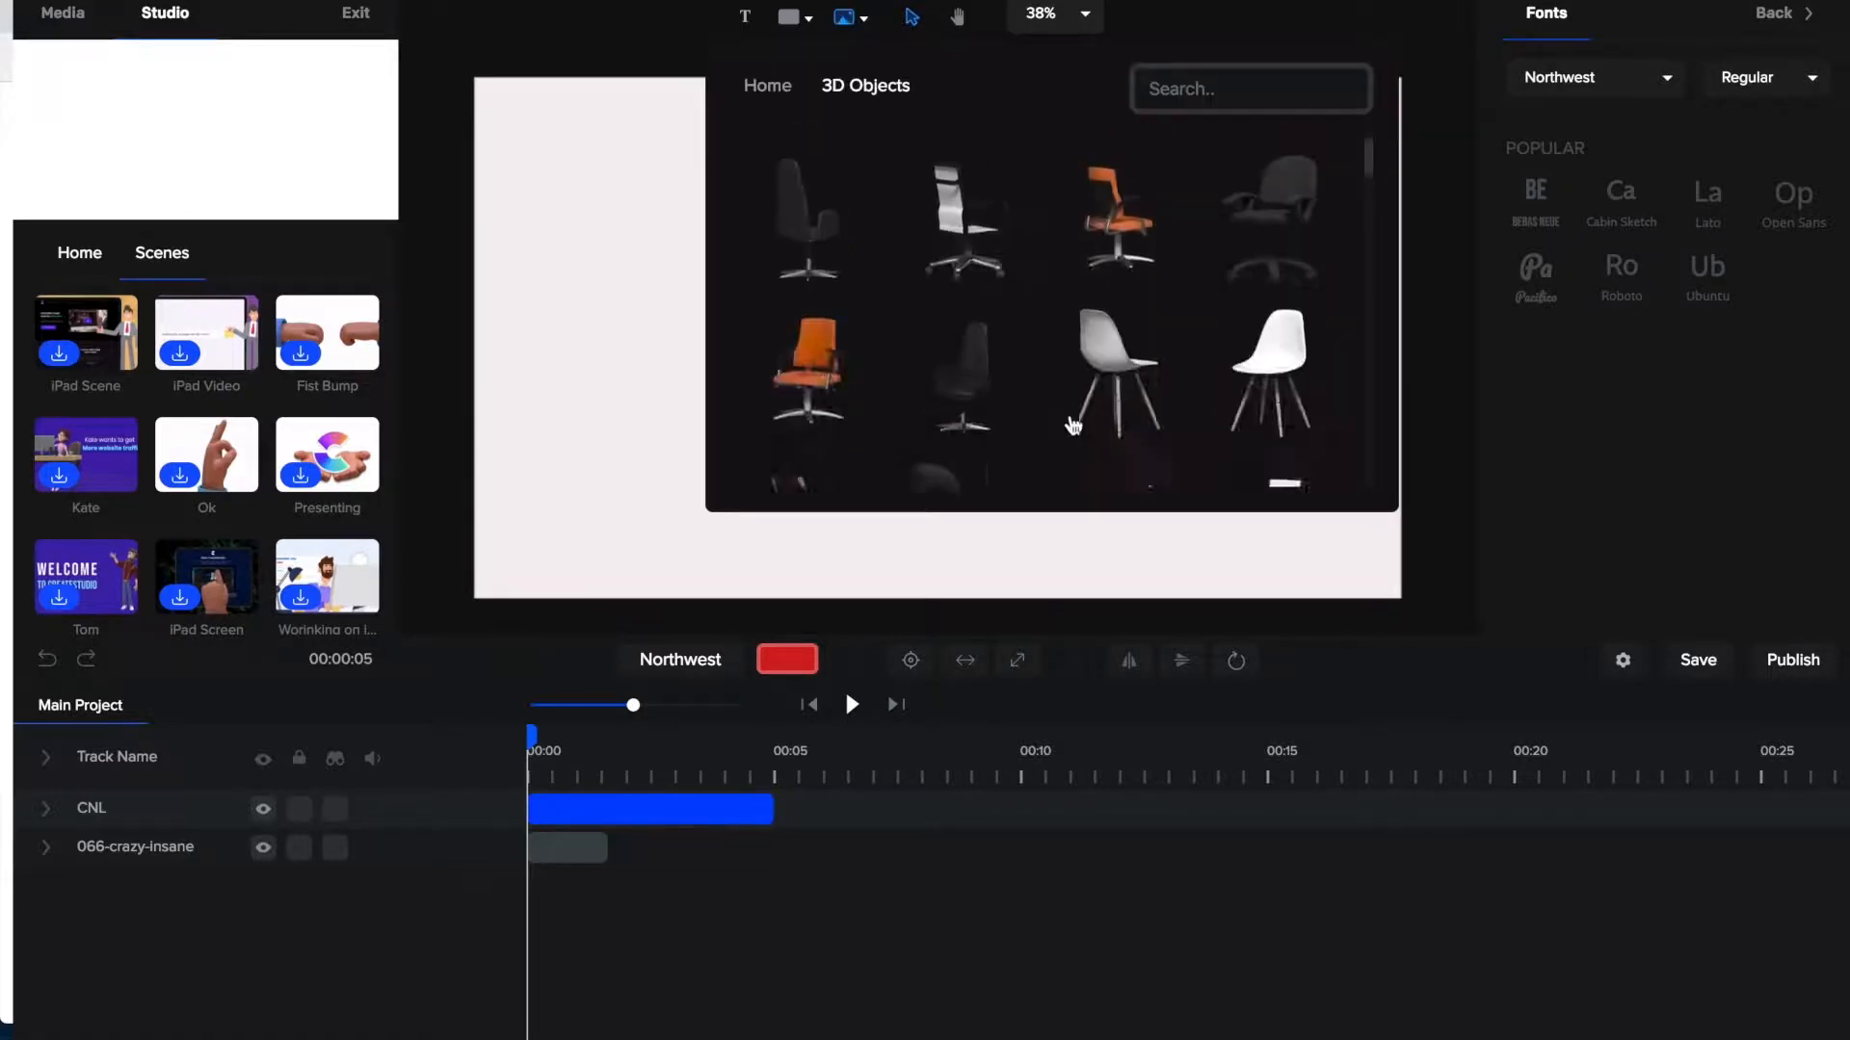
scroll(down, 3)
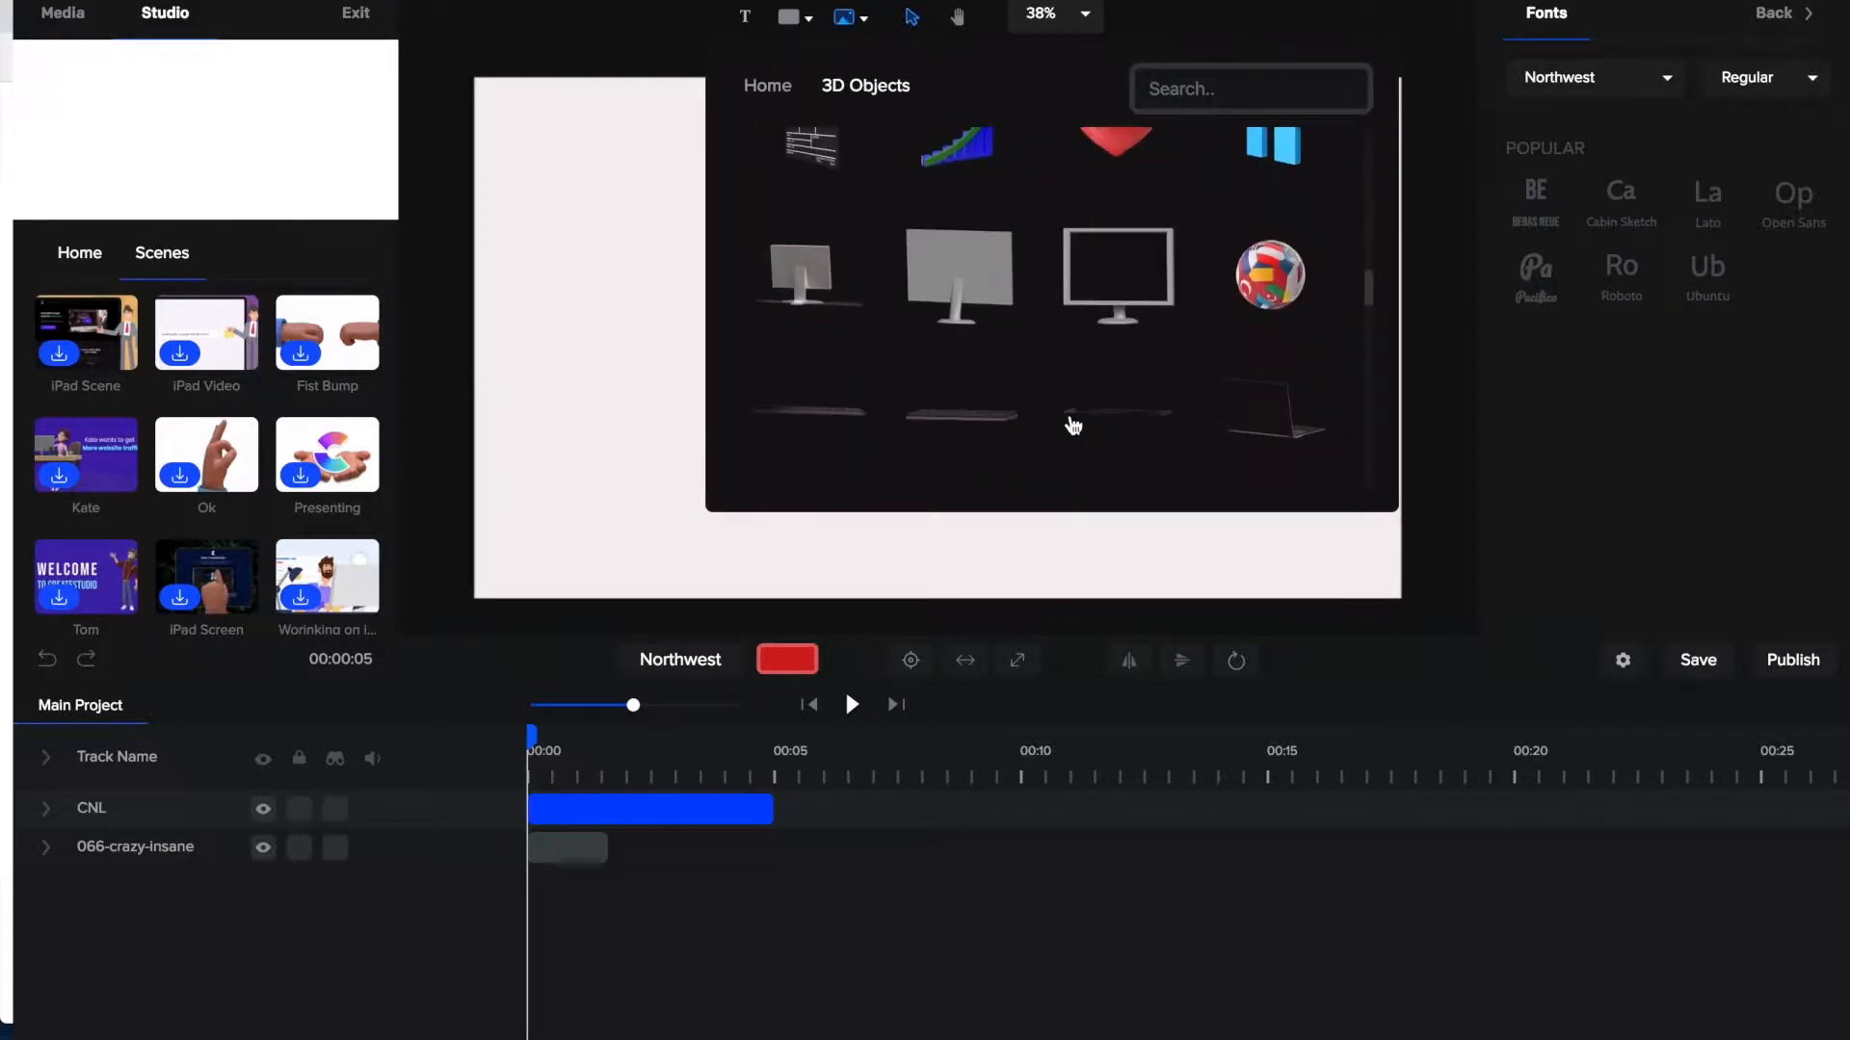
scroll(down, 3)
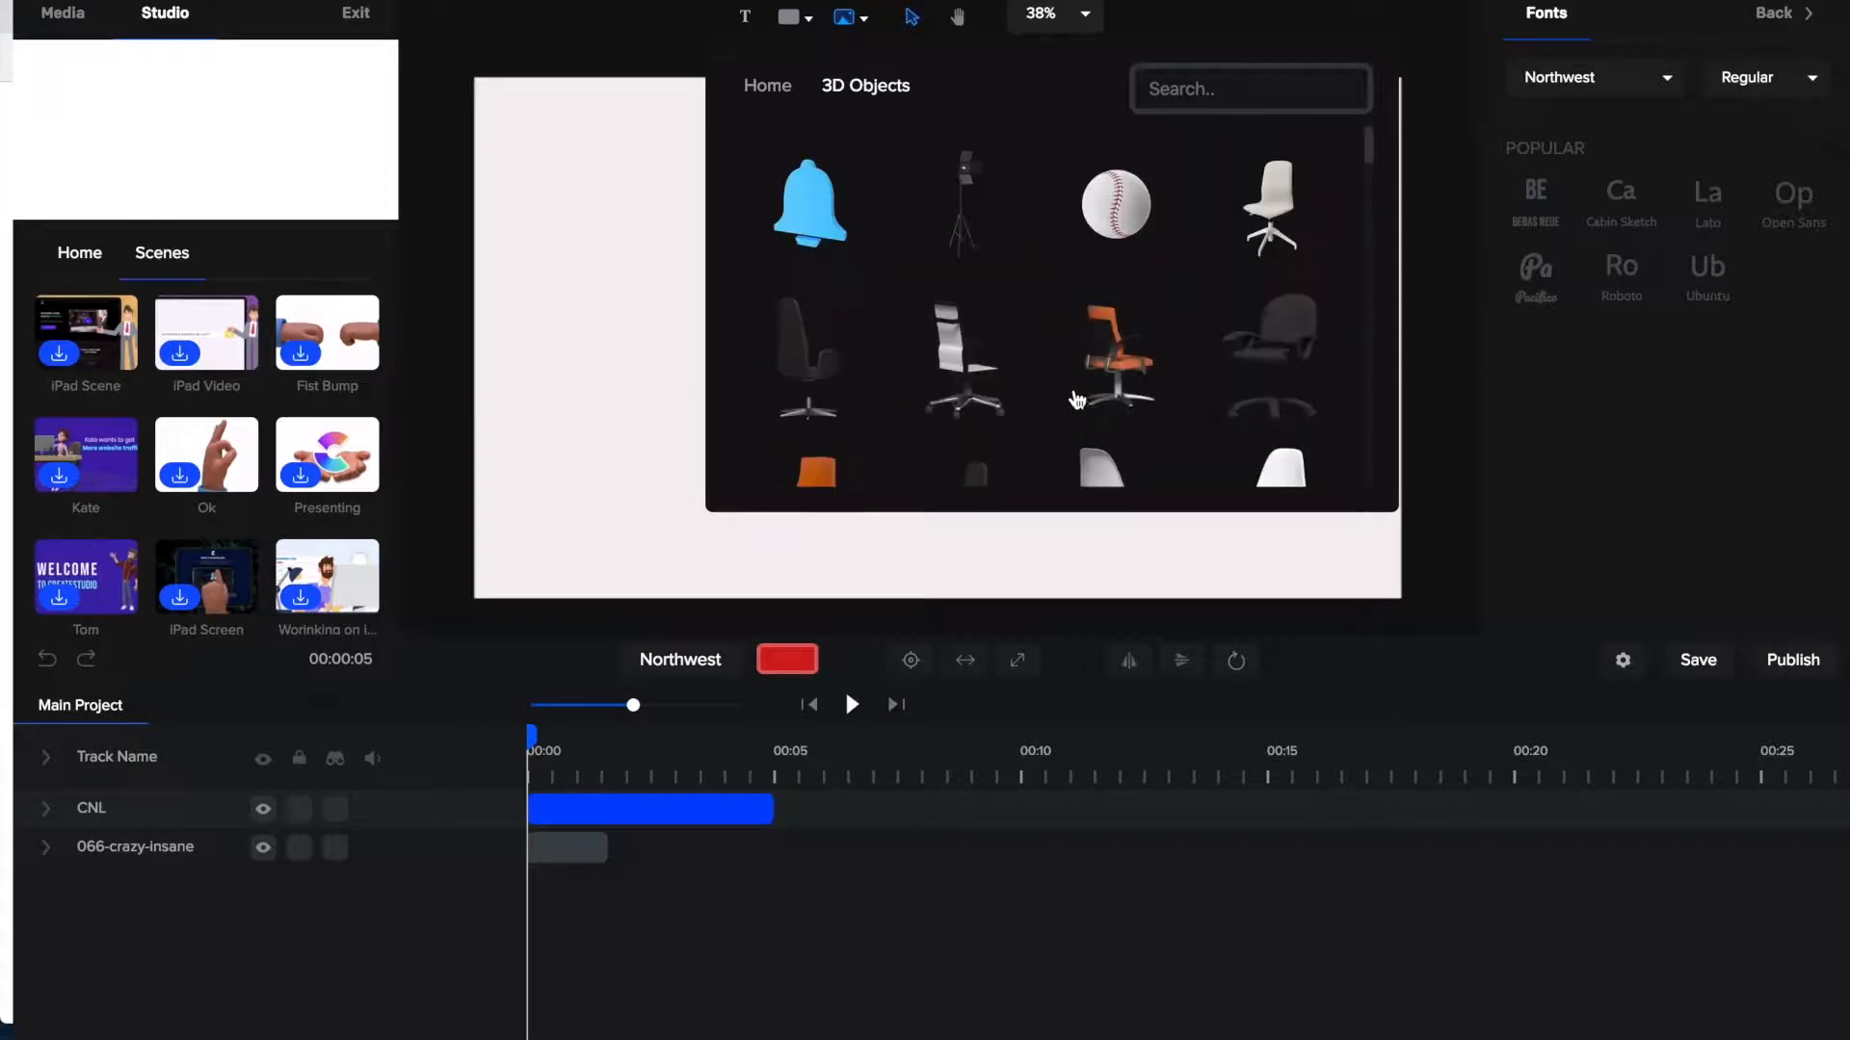
click(767, 84)
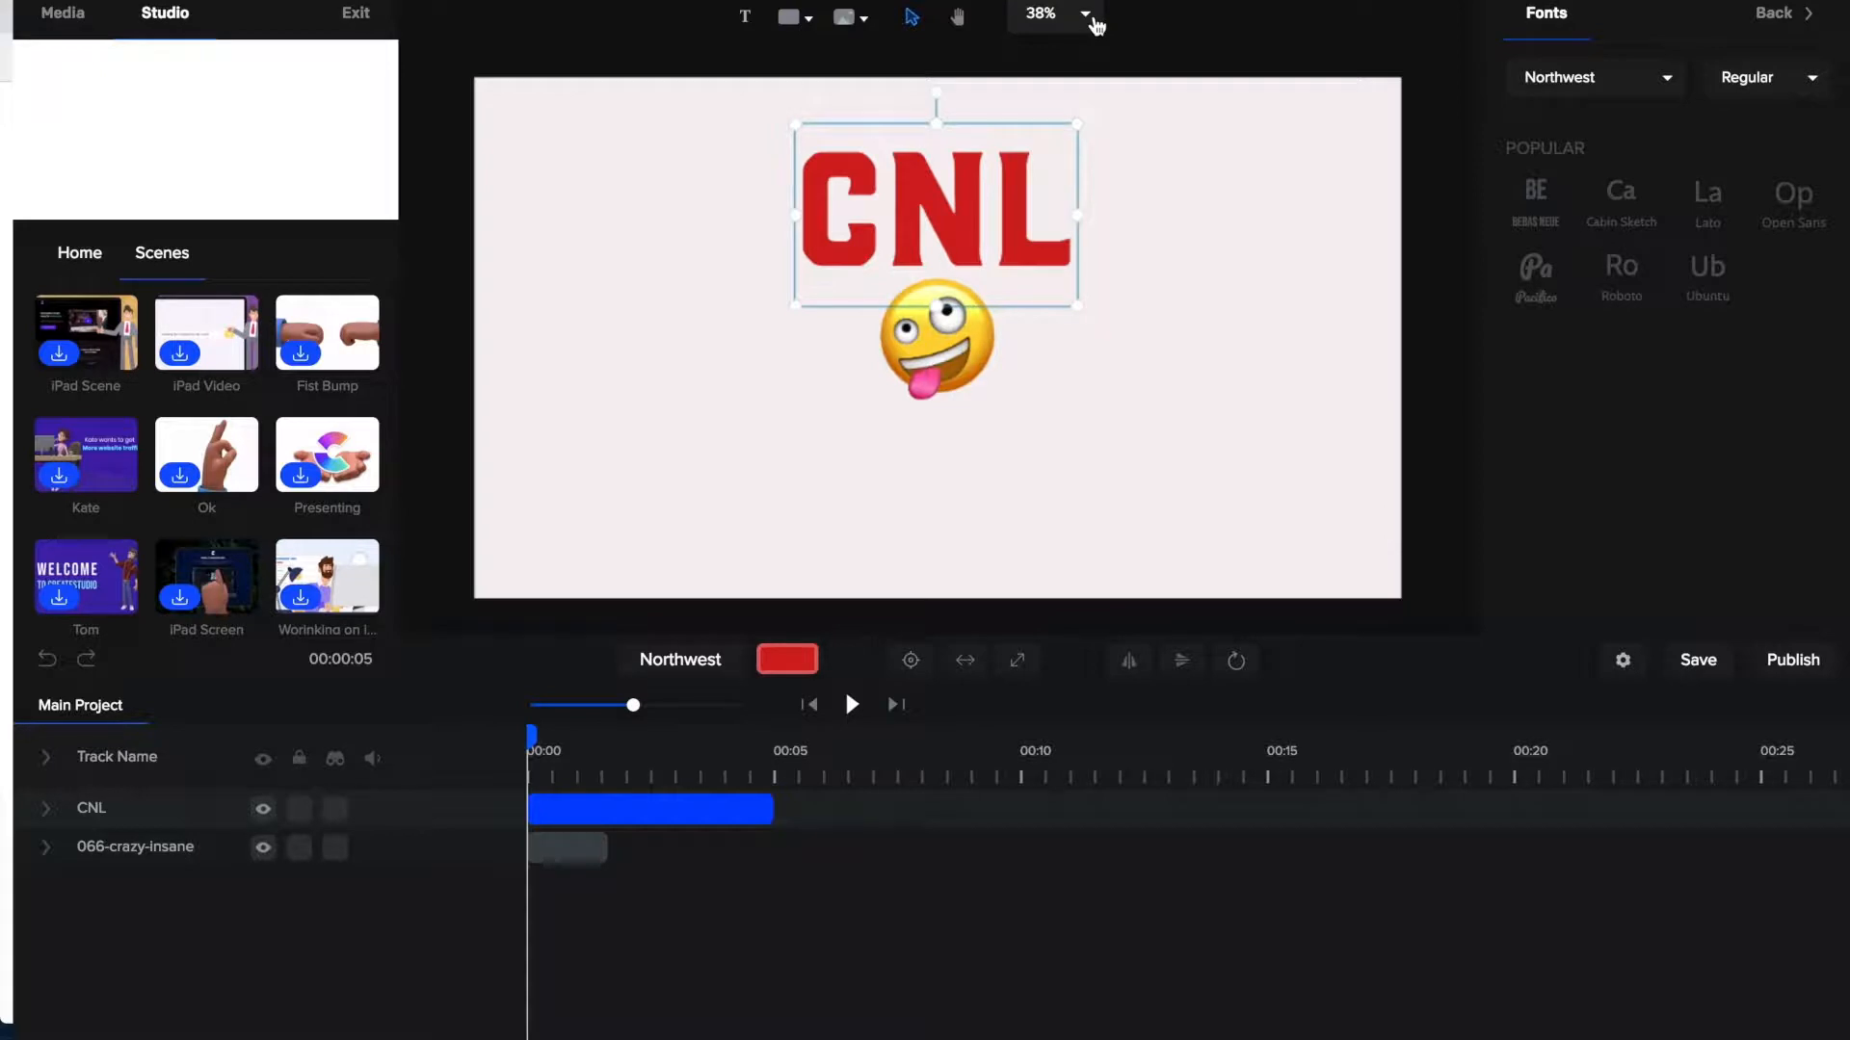
click(1083, 15)
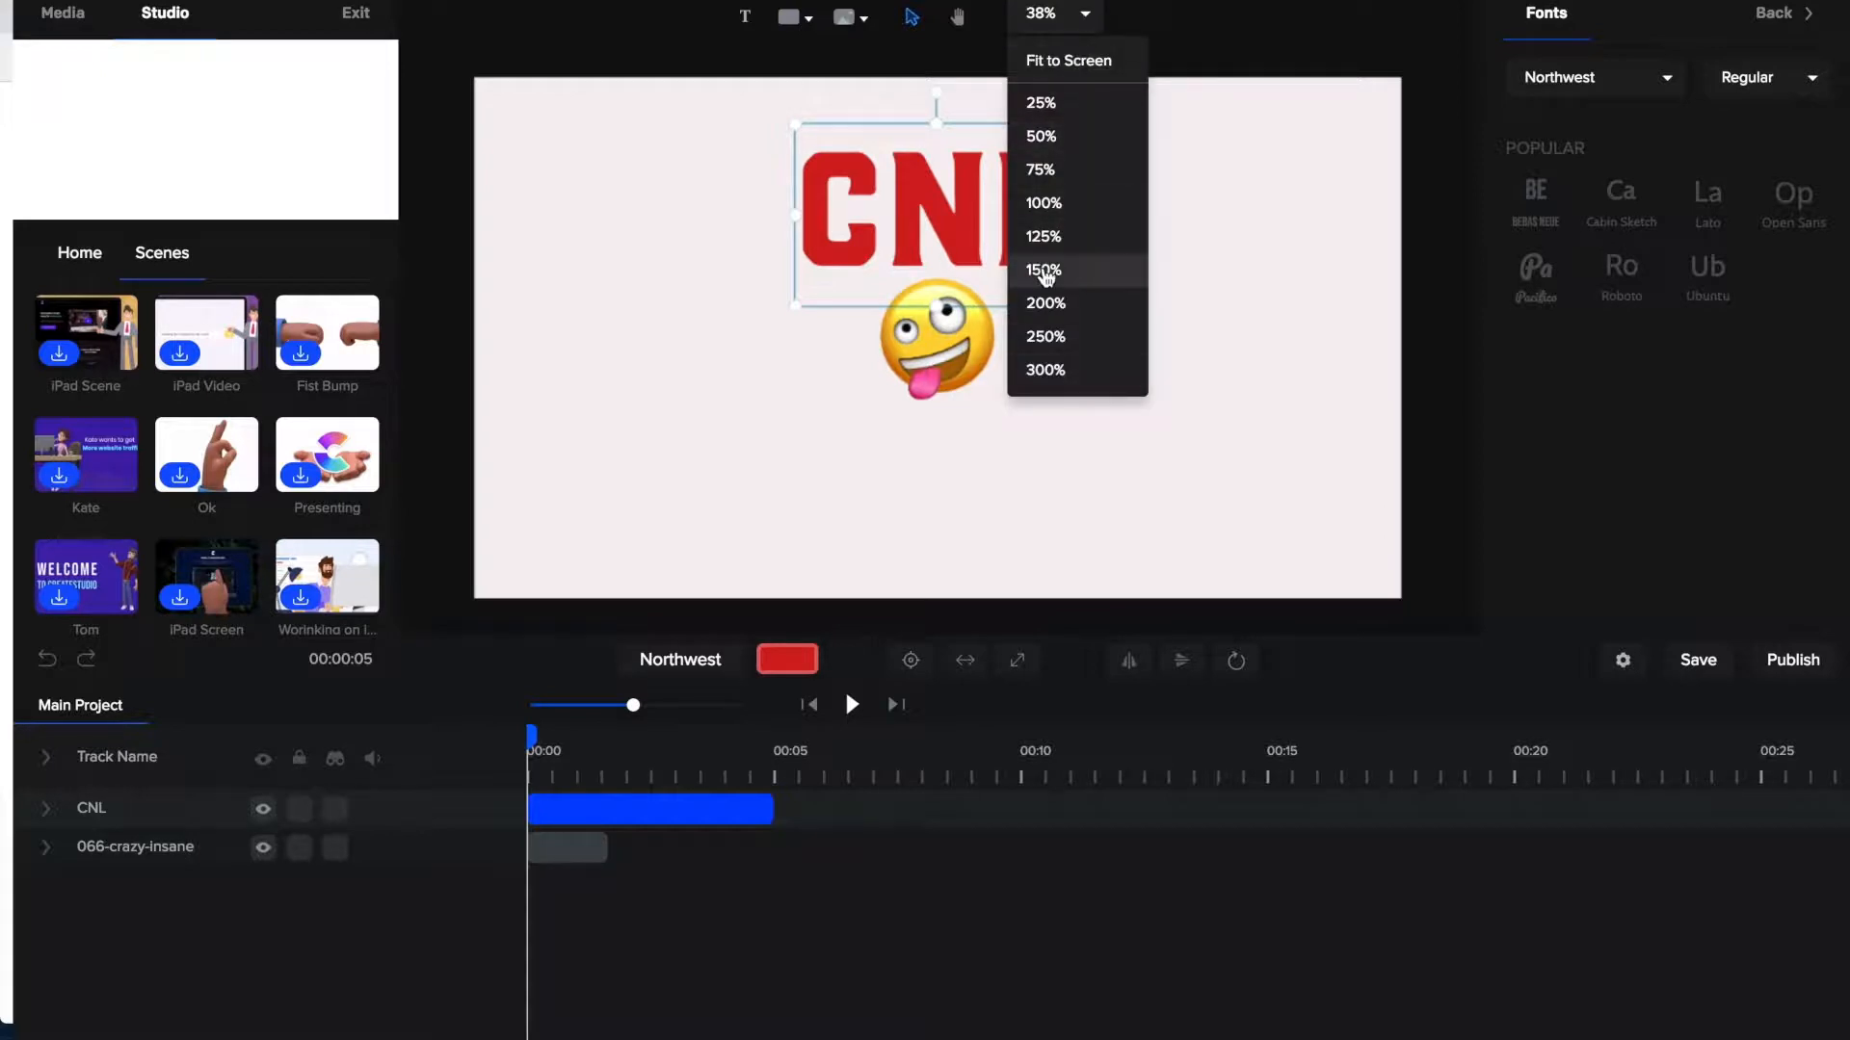
mouse_move(1060, 147)
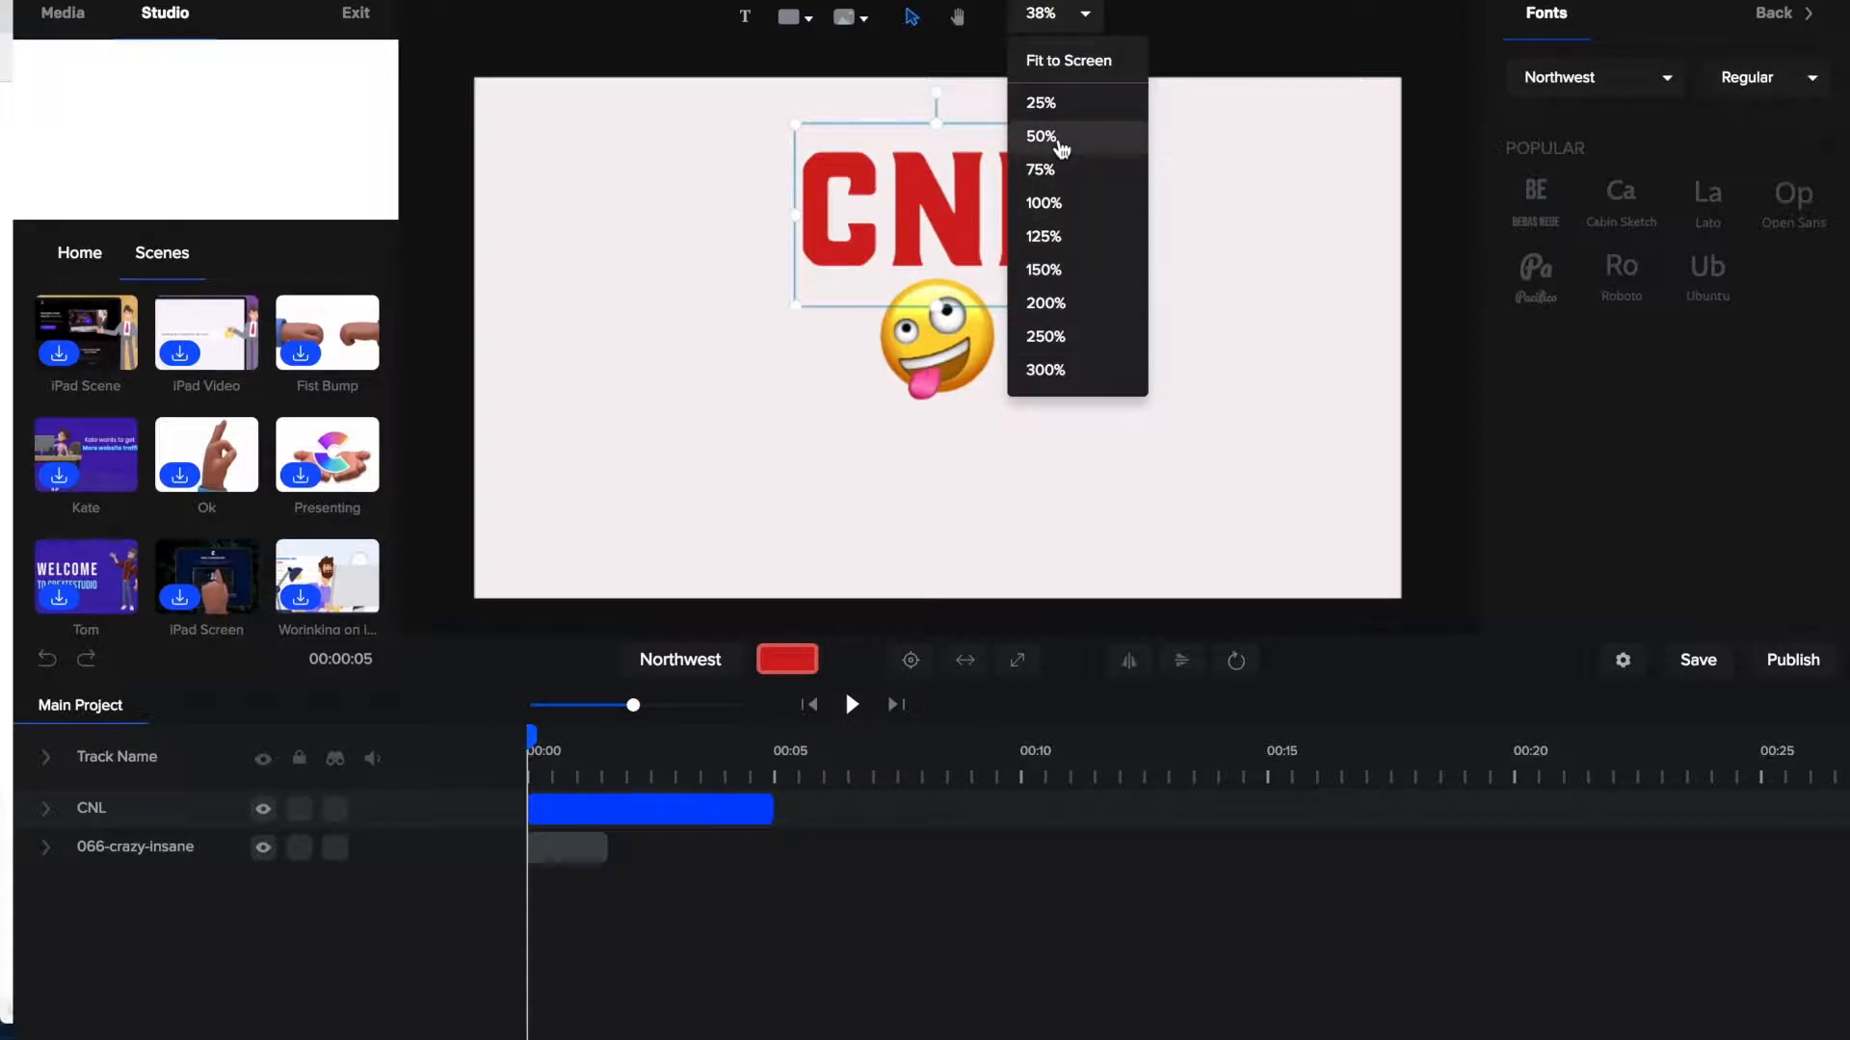
click(1040, 136)
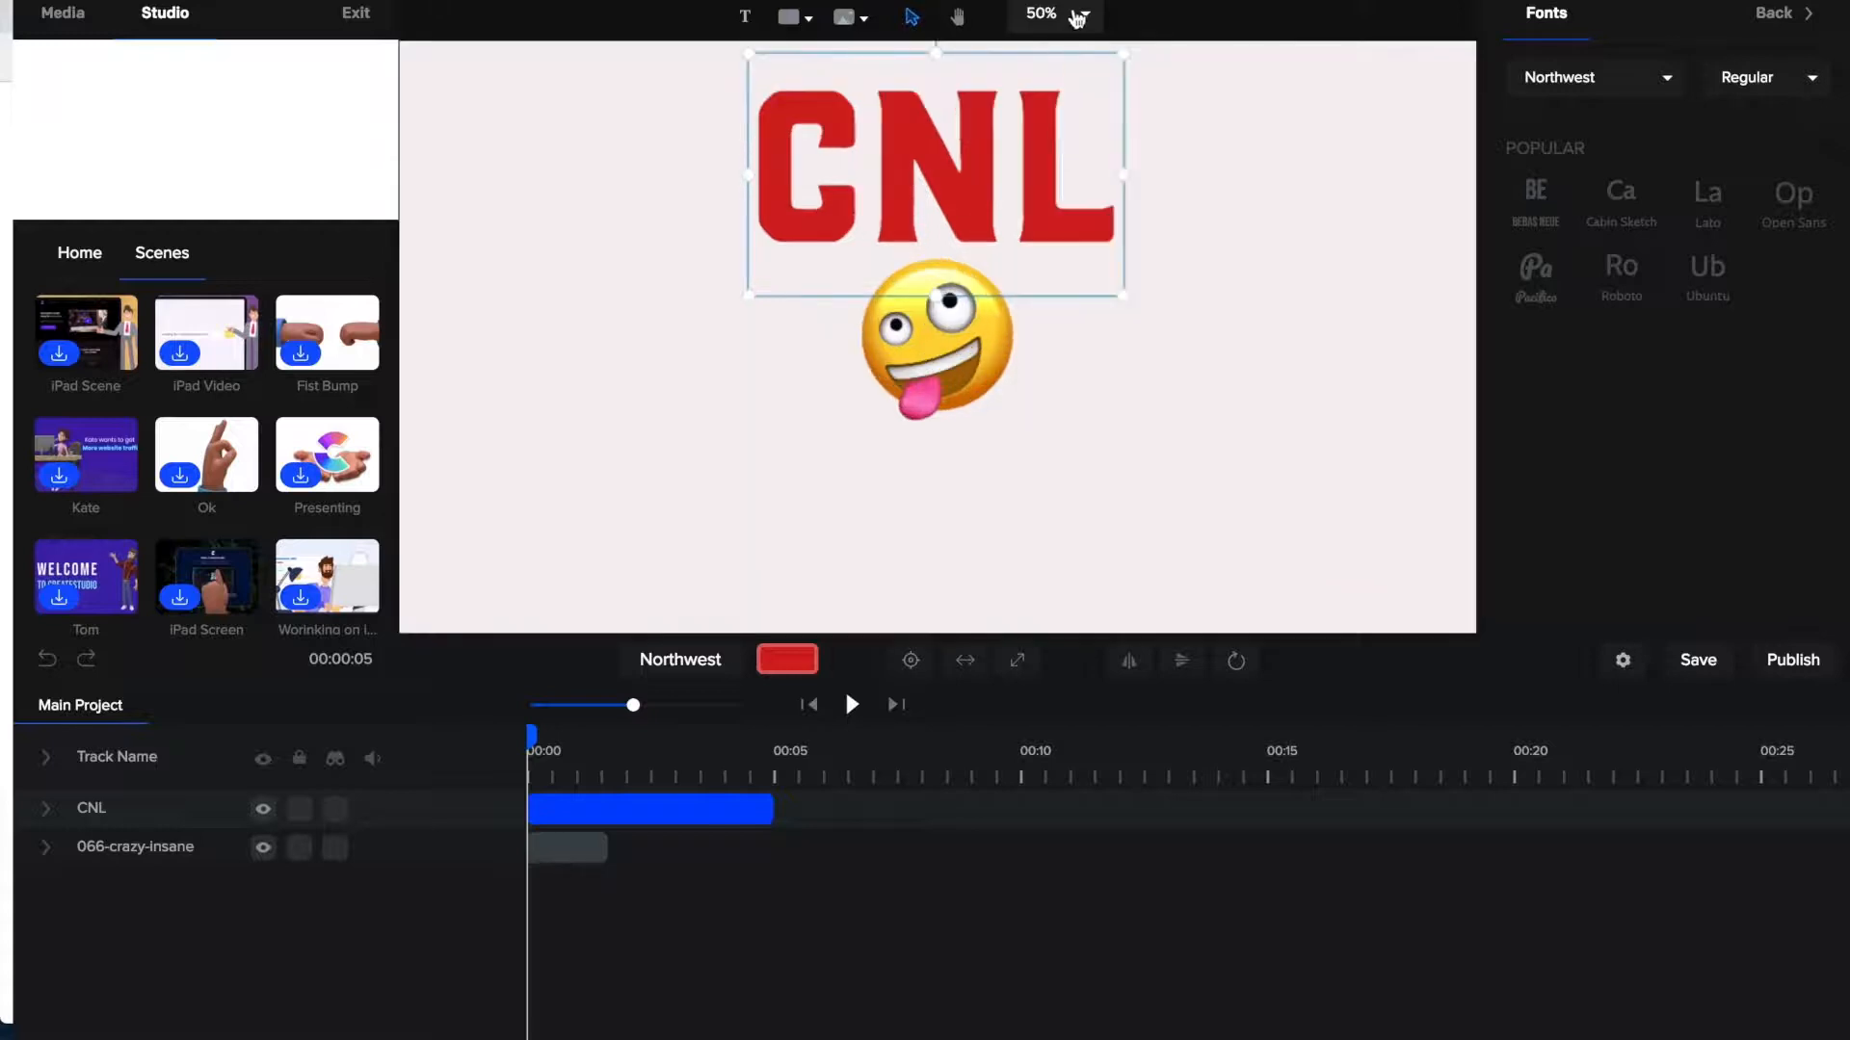
click(1050, 14)
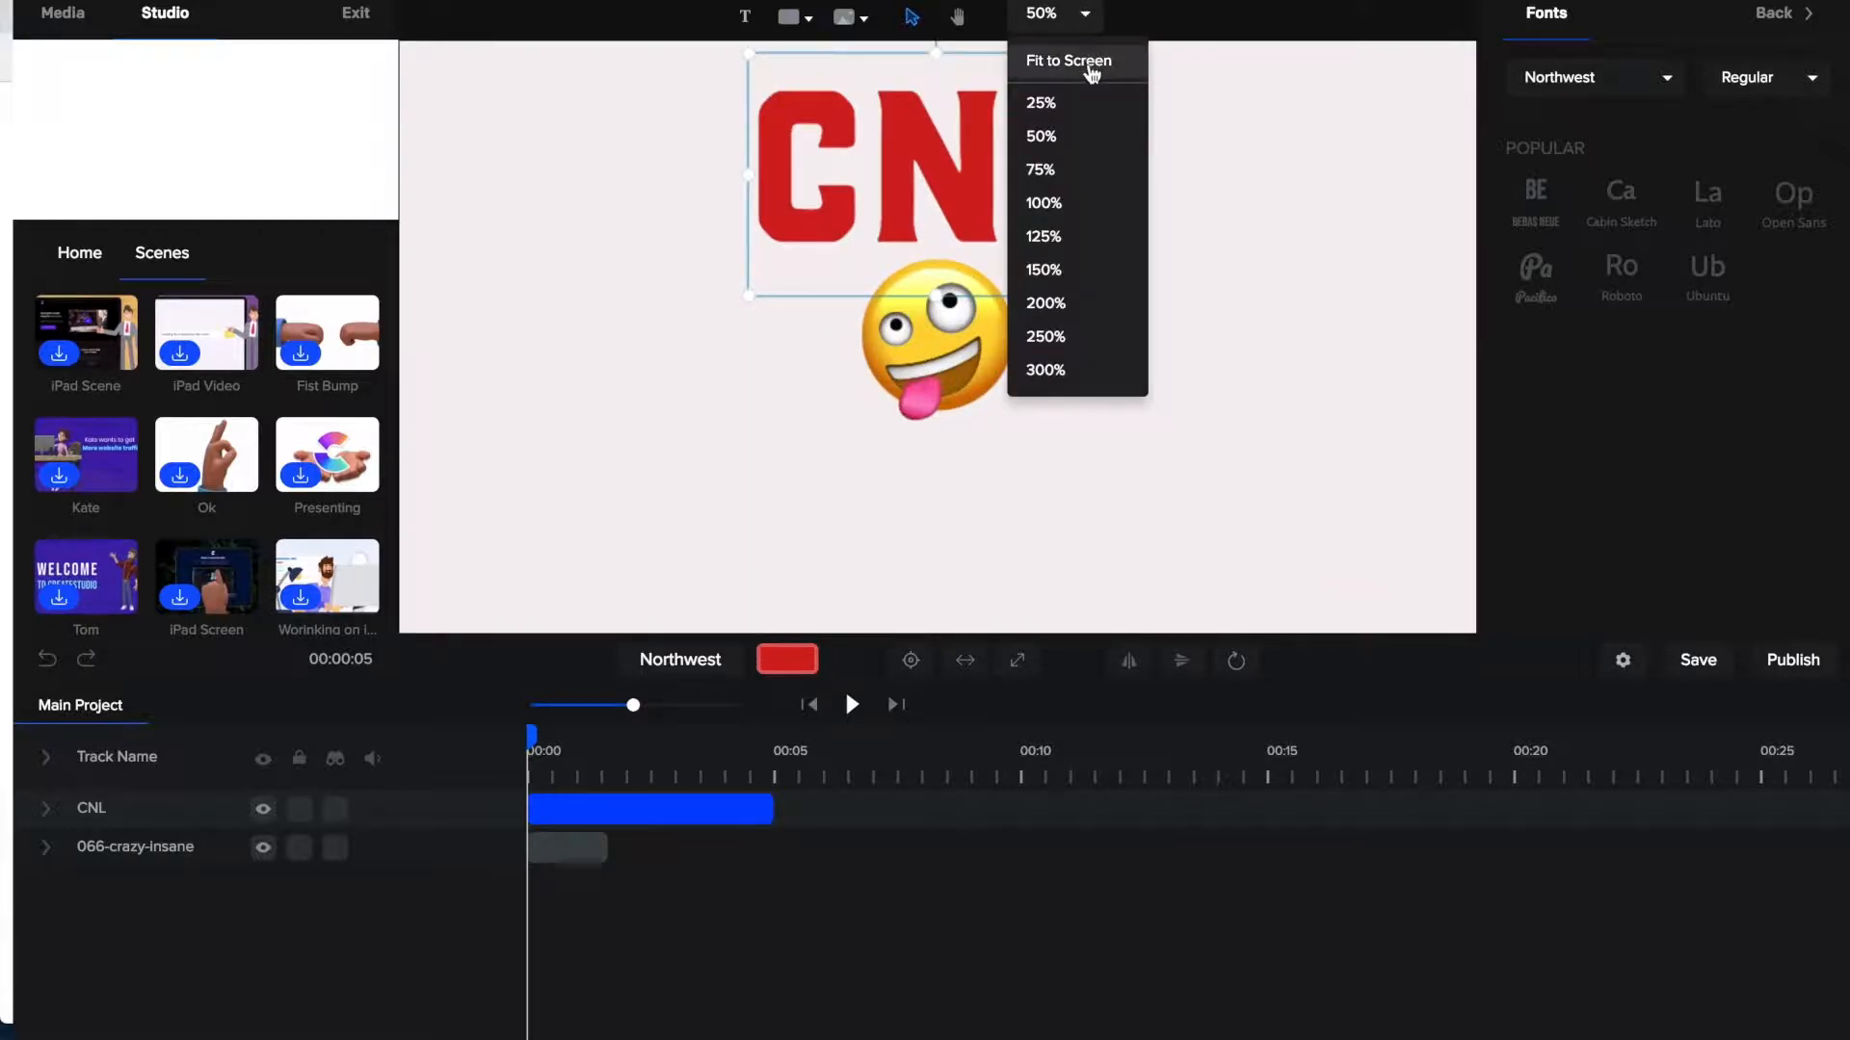
click(1067, 59)
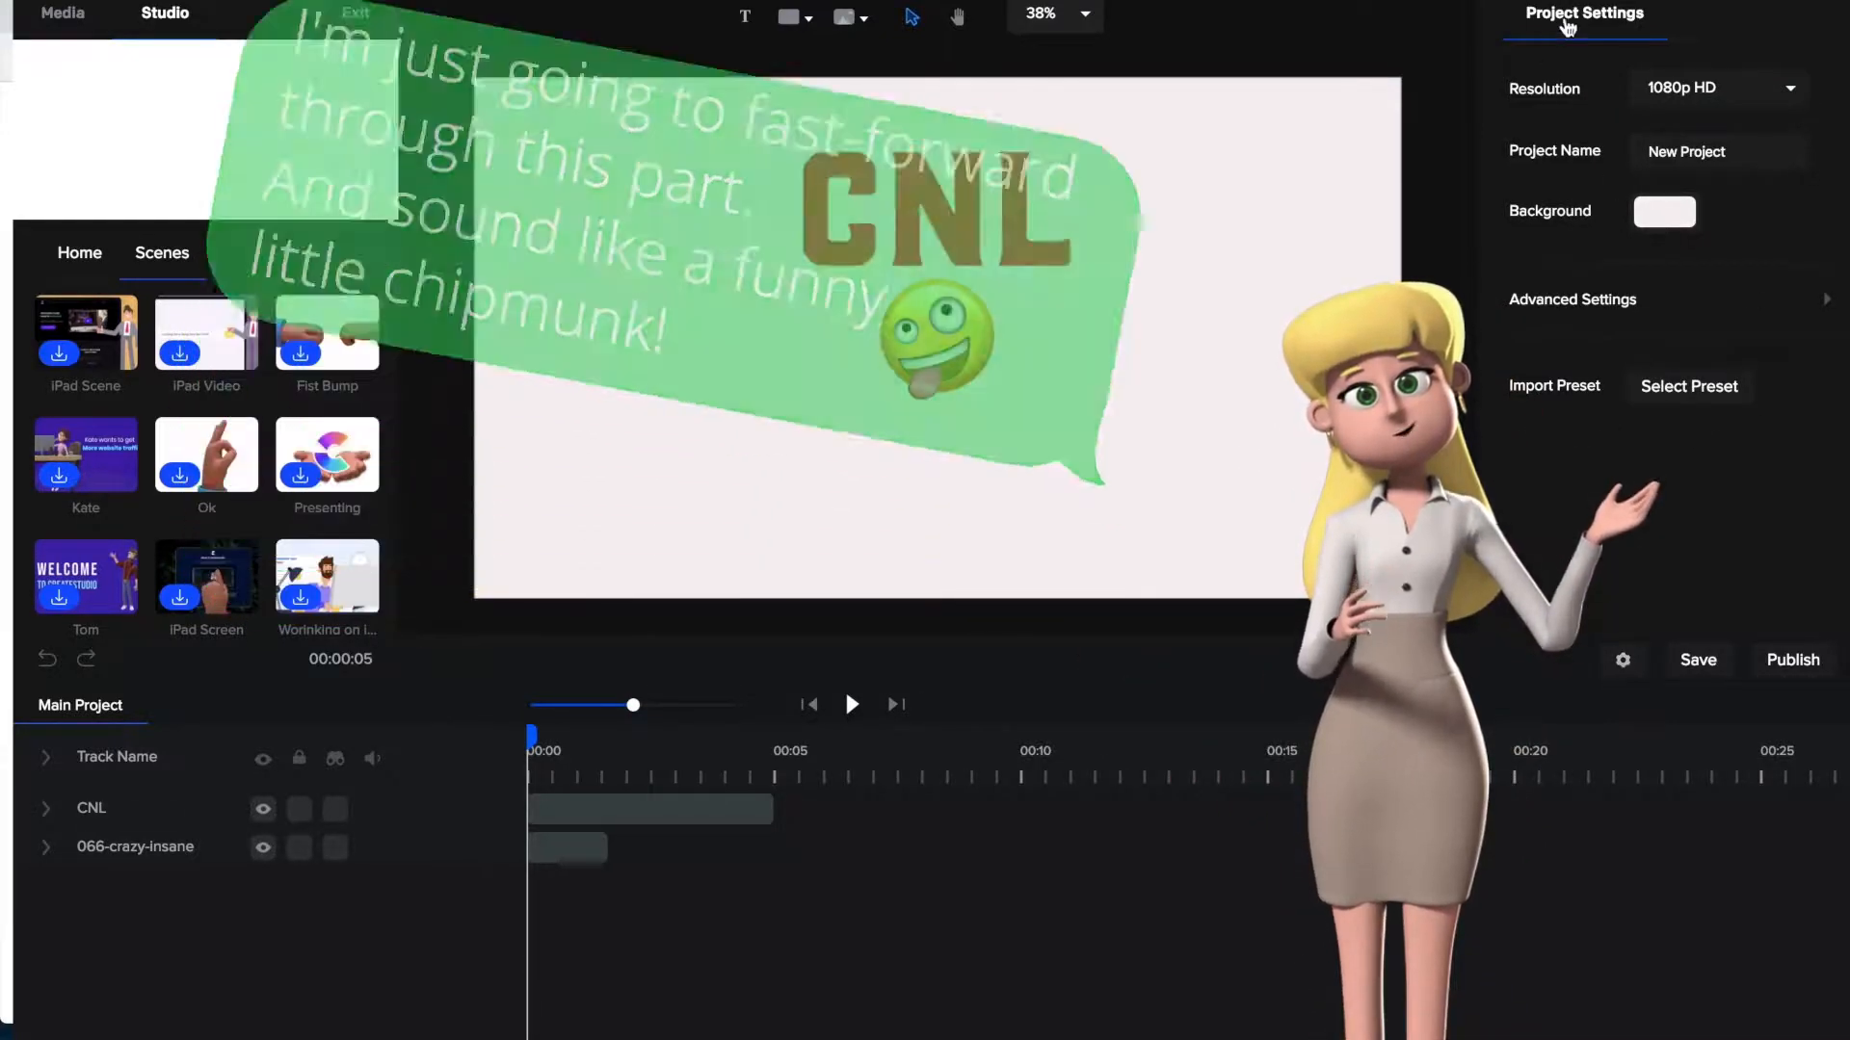
Step: Set the project background colour to dark grey #2A2929 in Project Settings
click(1053, 14)
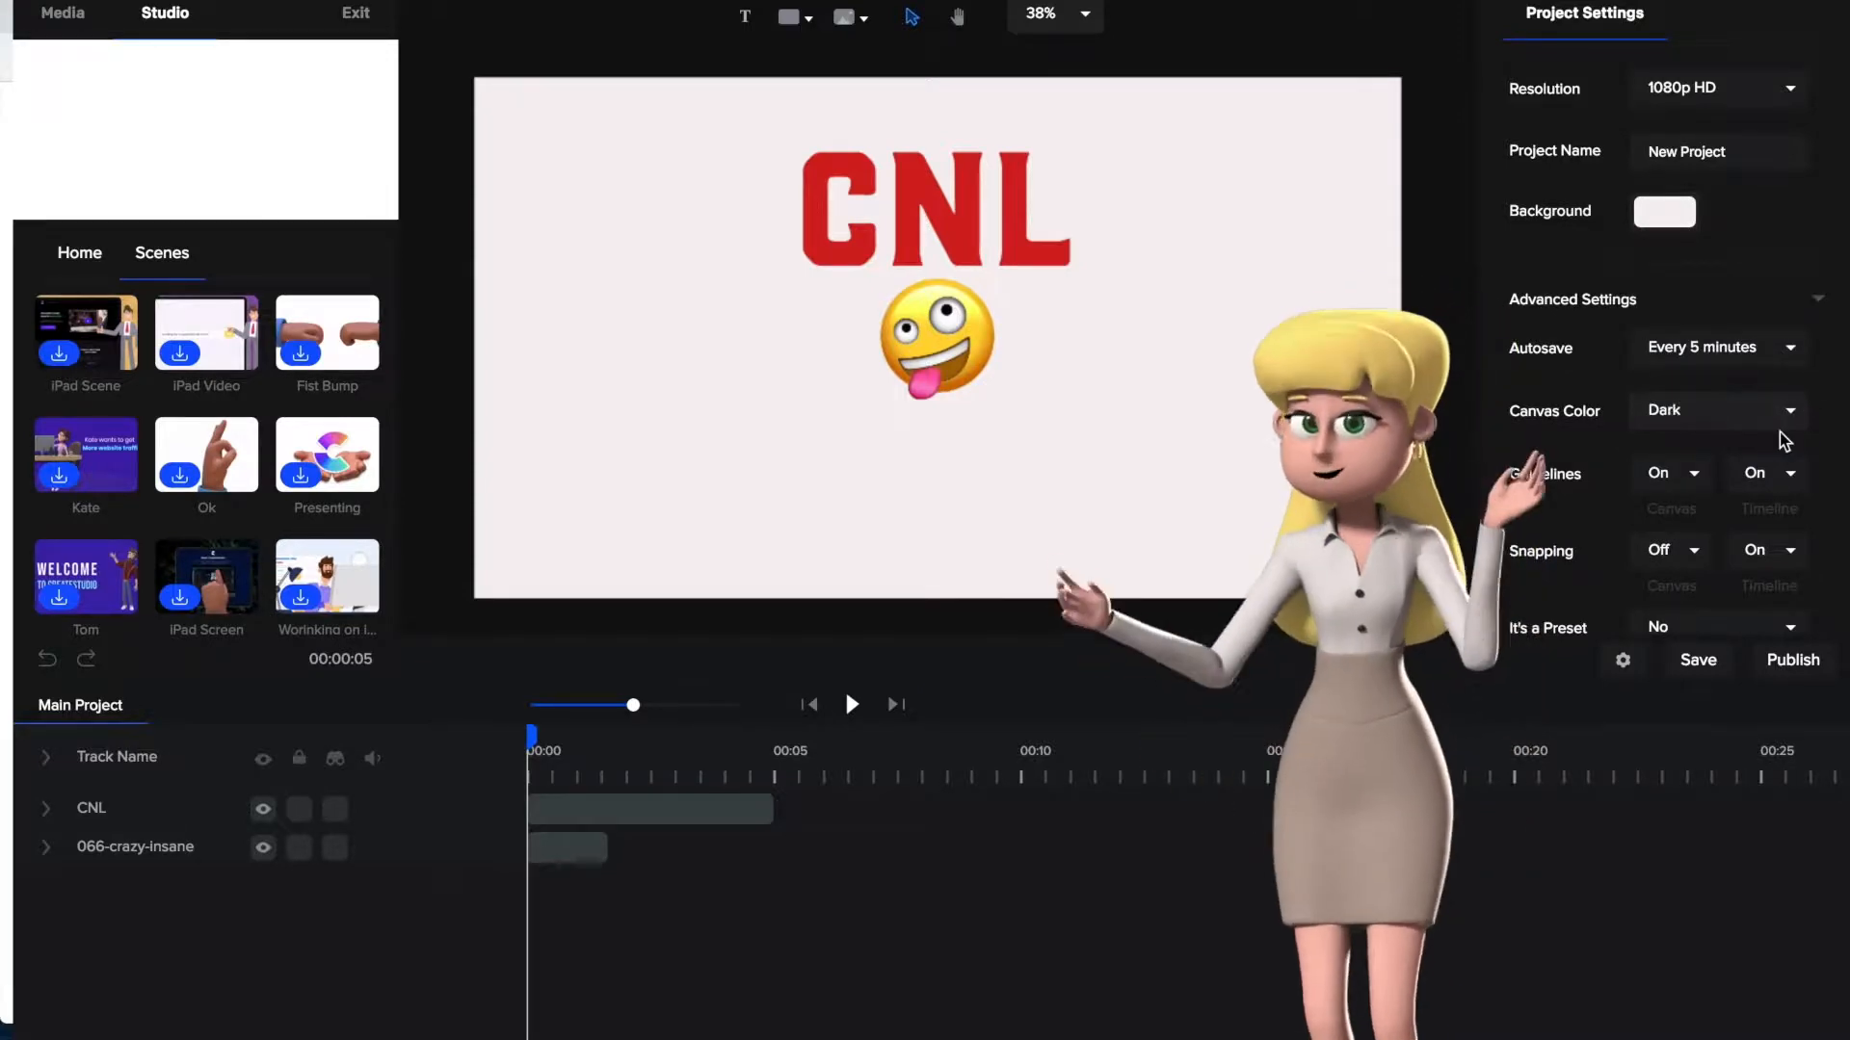
click(1664, 211)
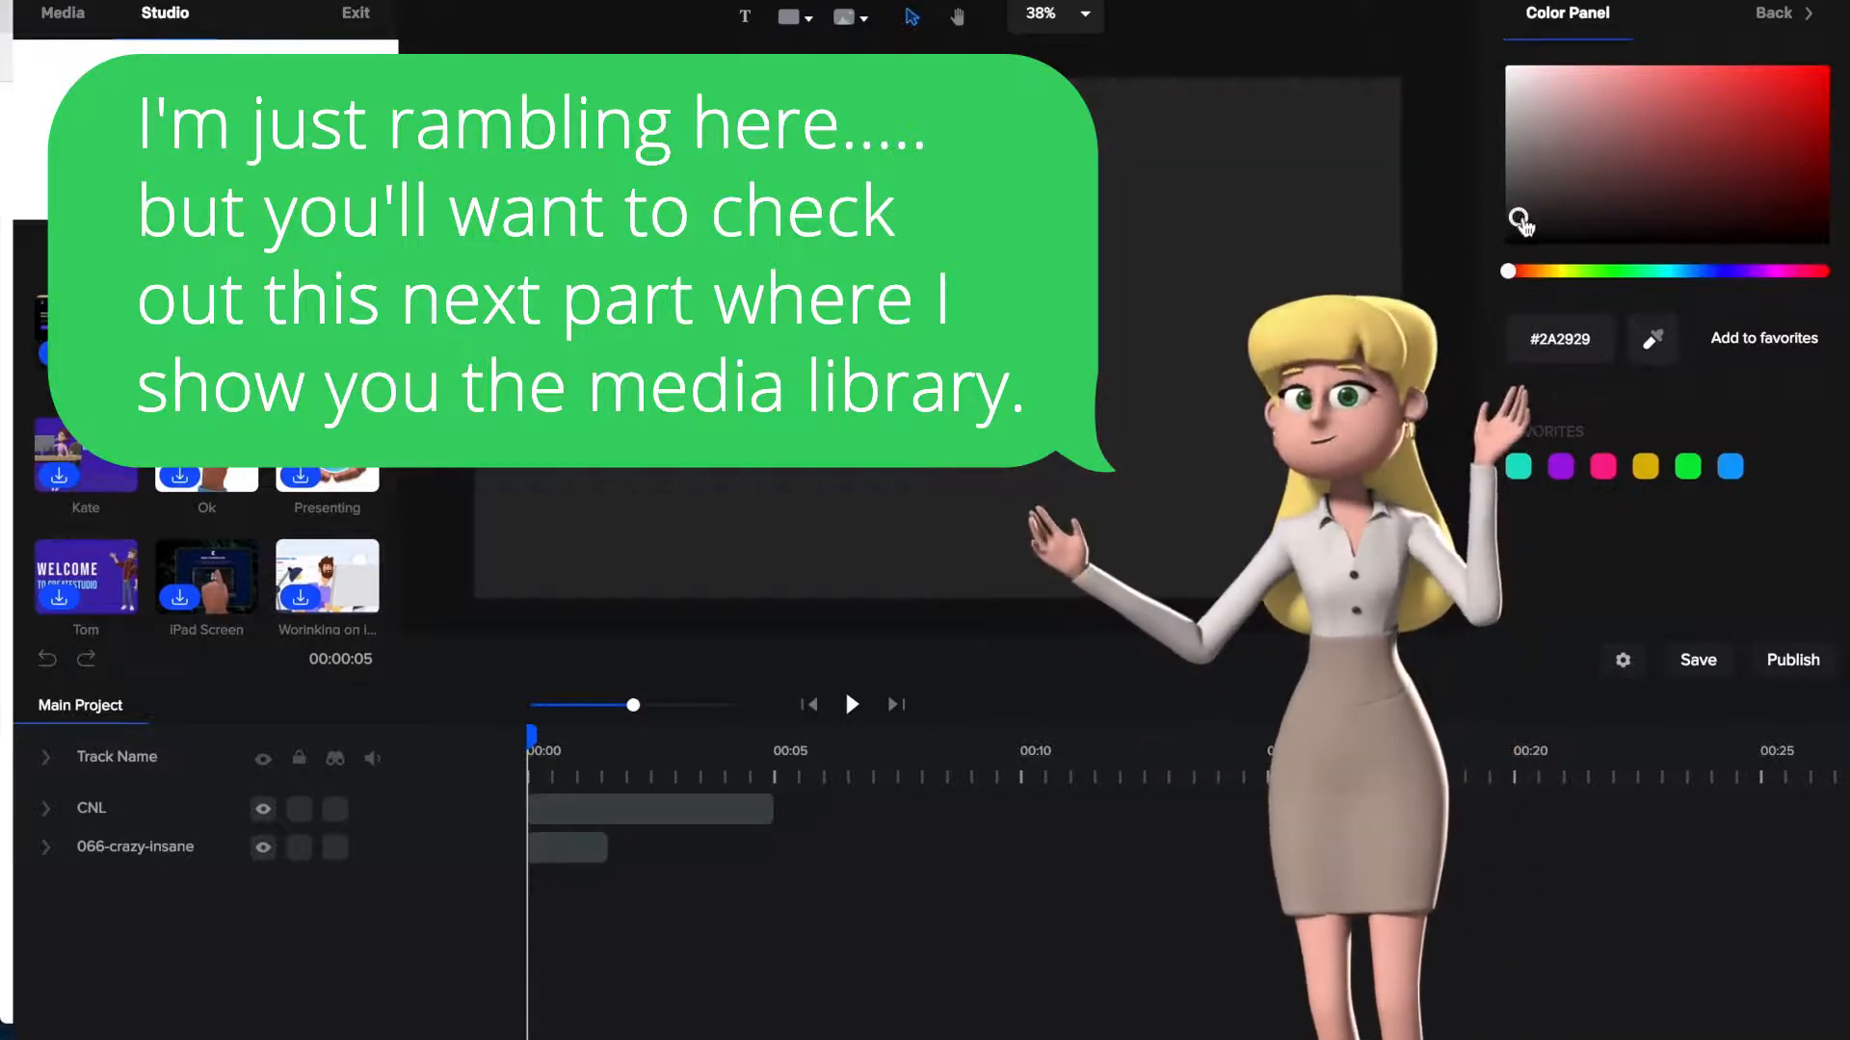
click(1622, 659)
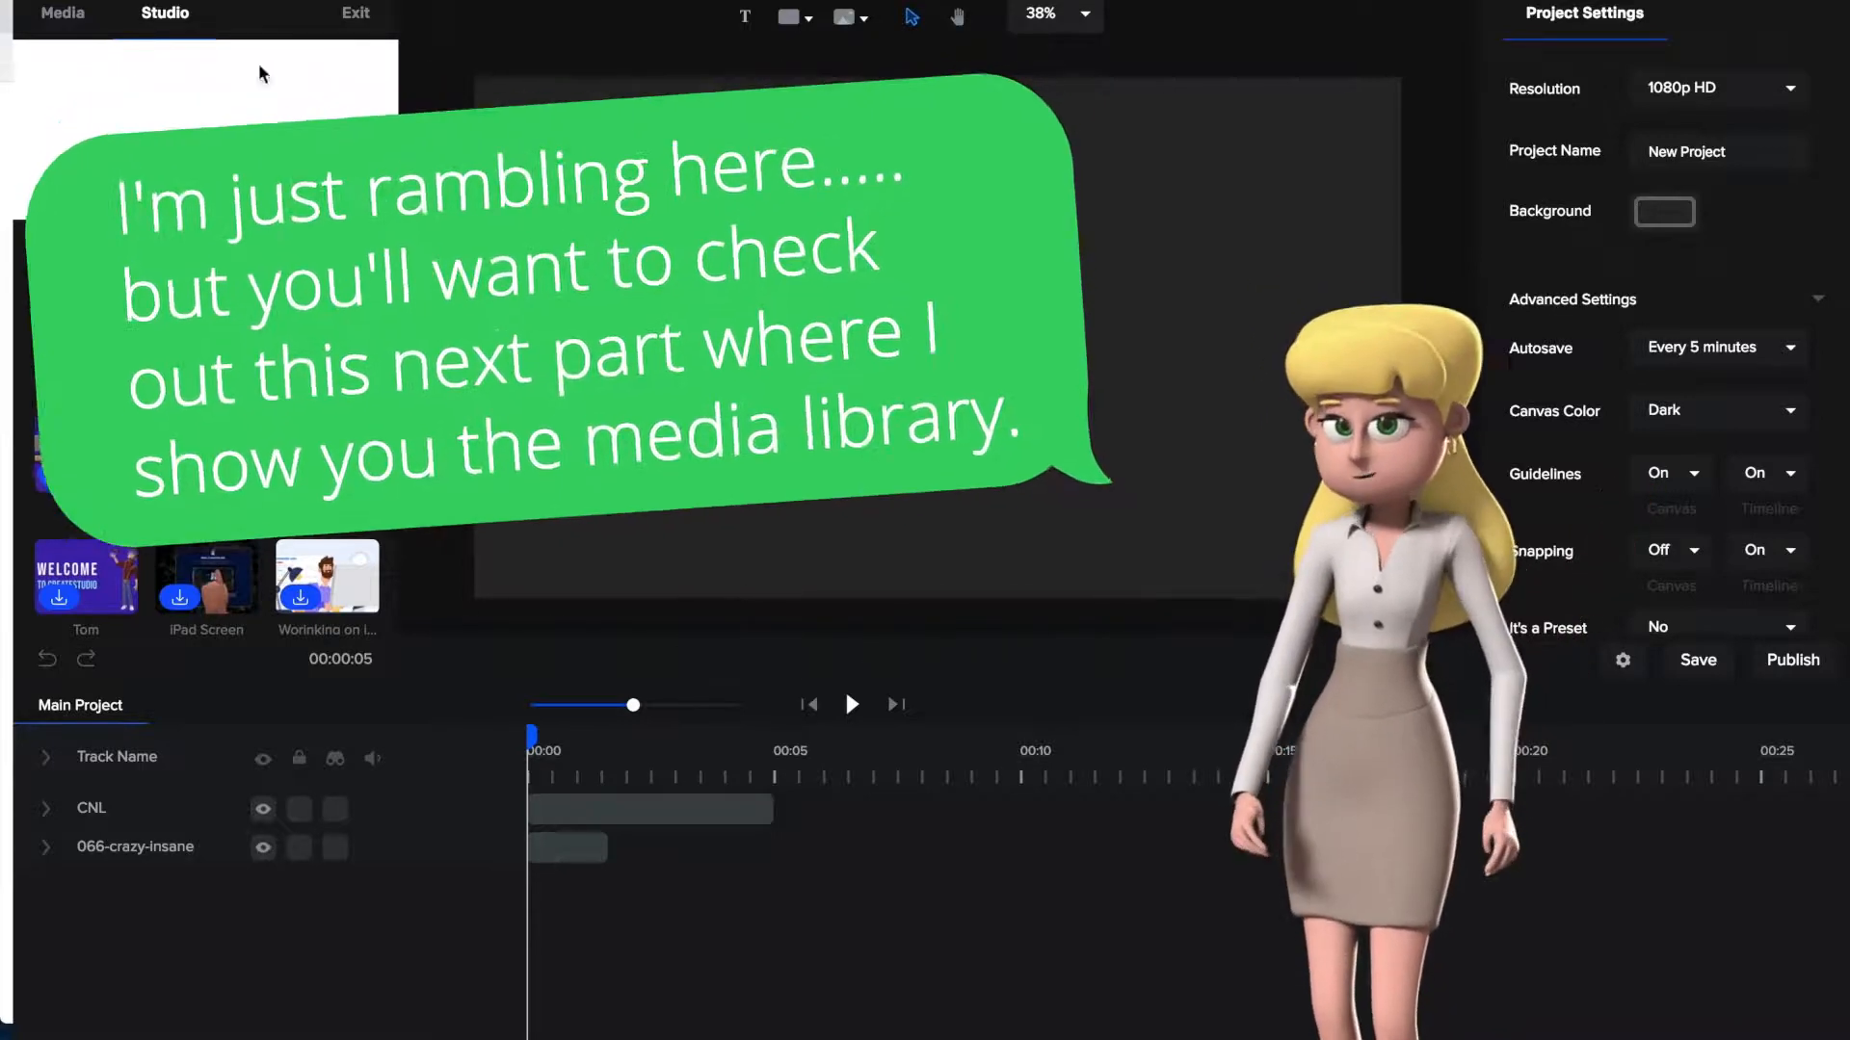
click(61, 13)
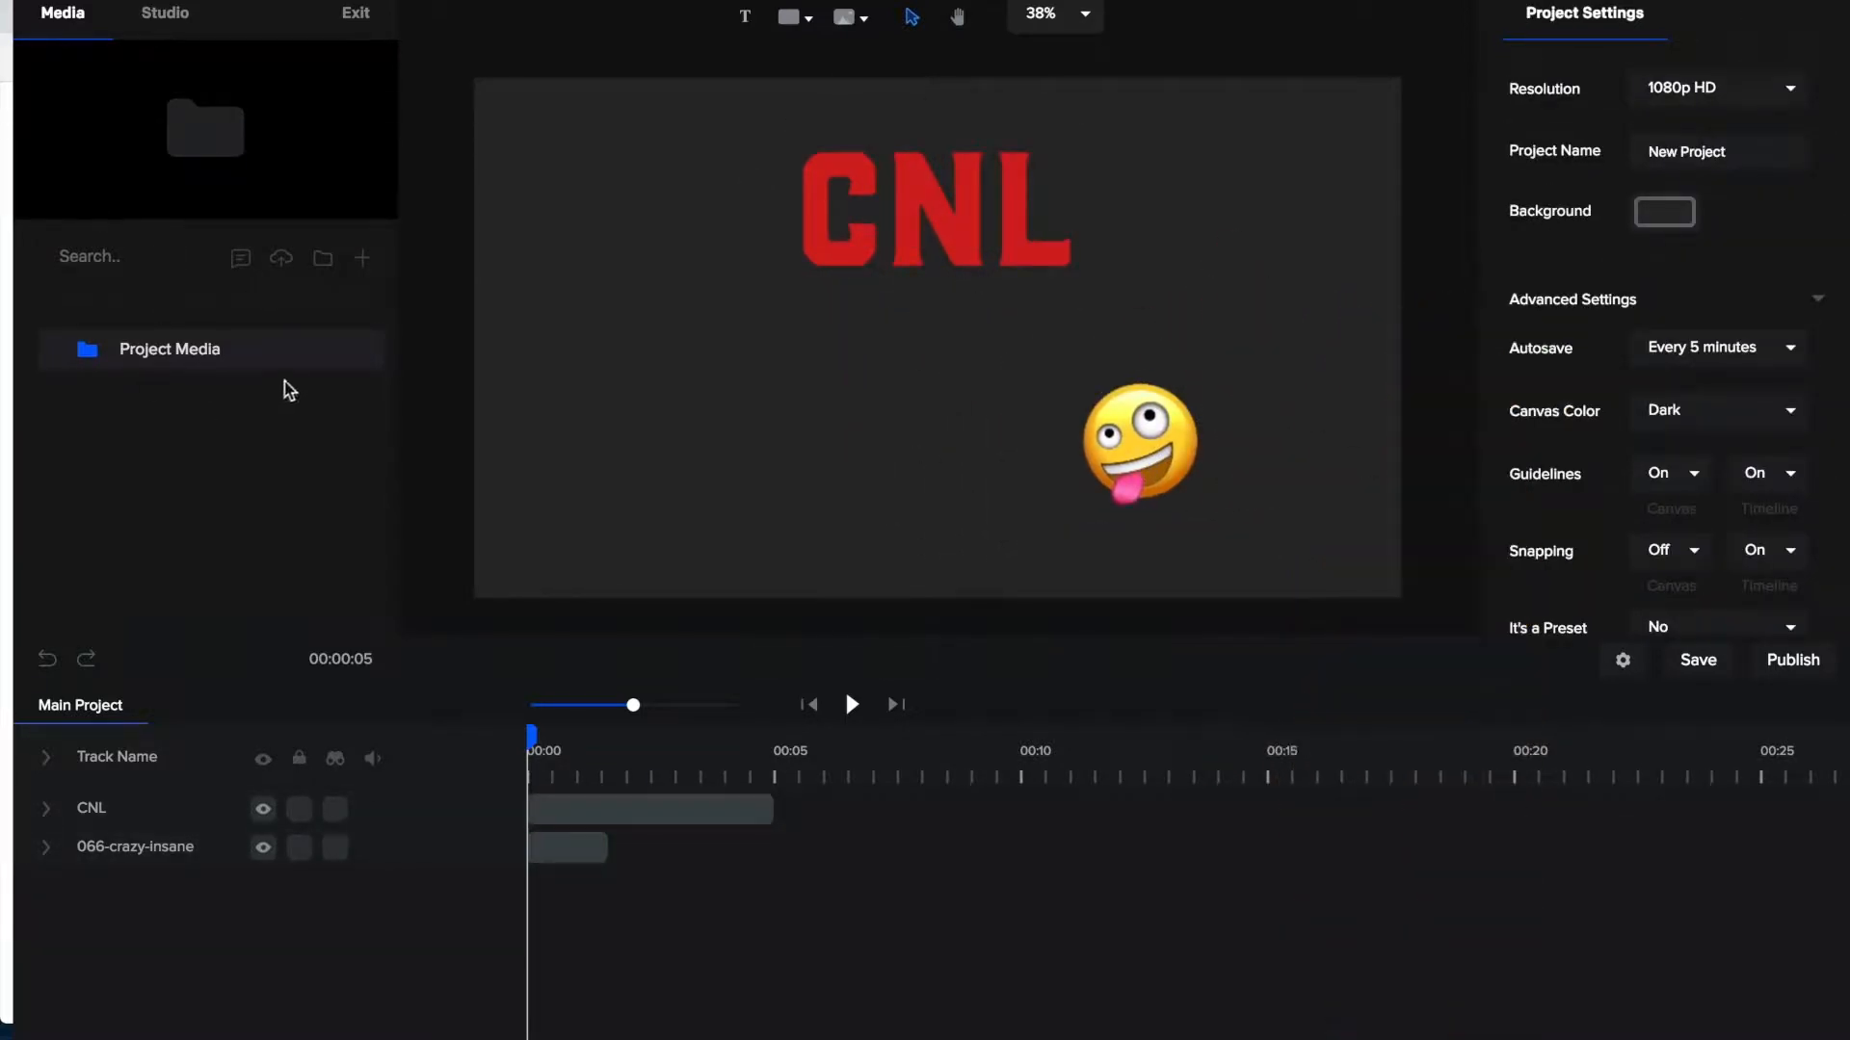
mouse_move(280, 258)
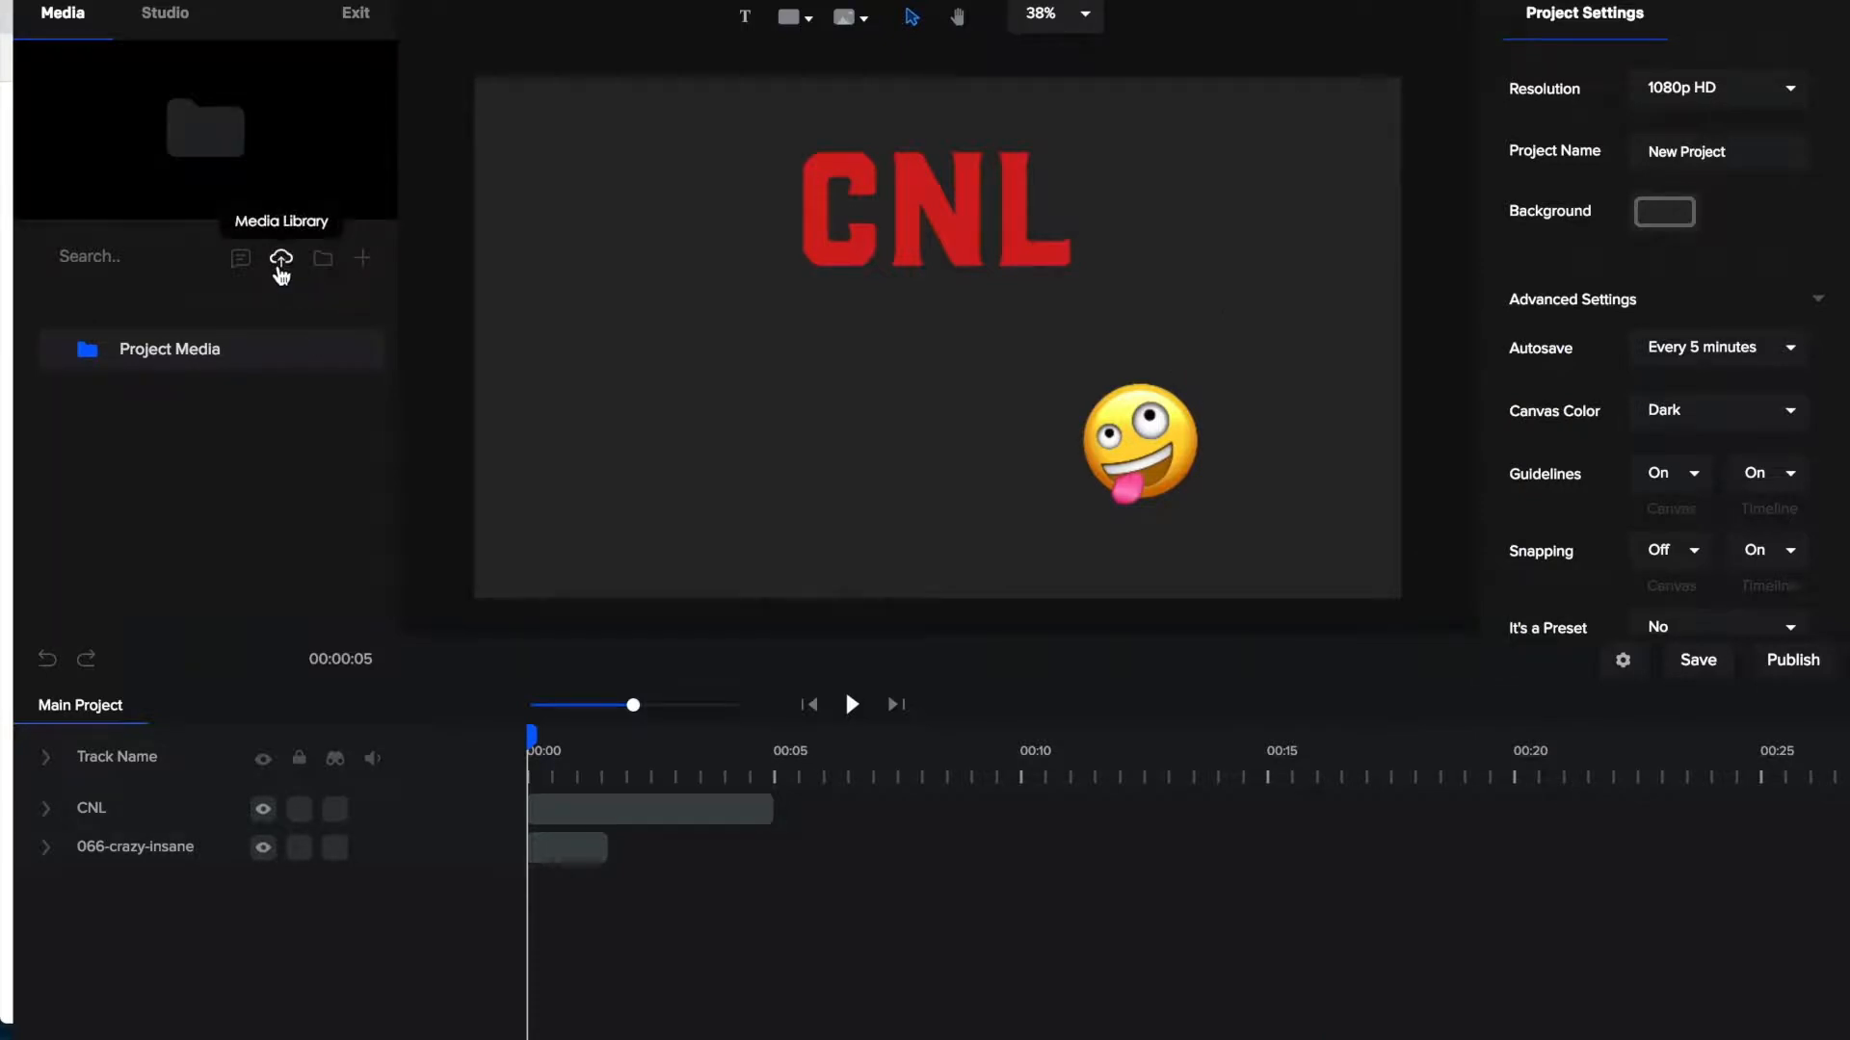
Step: Open the stock media library showing Pexels images
click(281, 258)
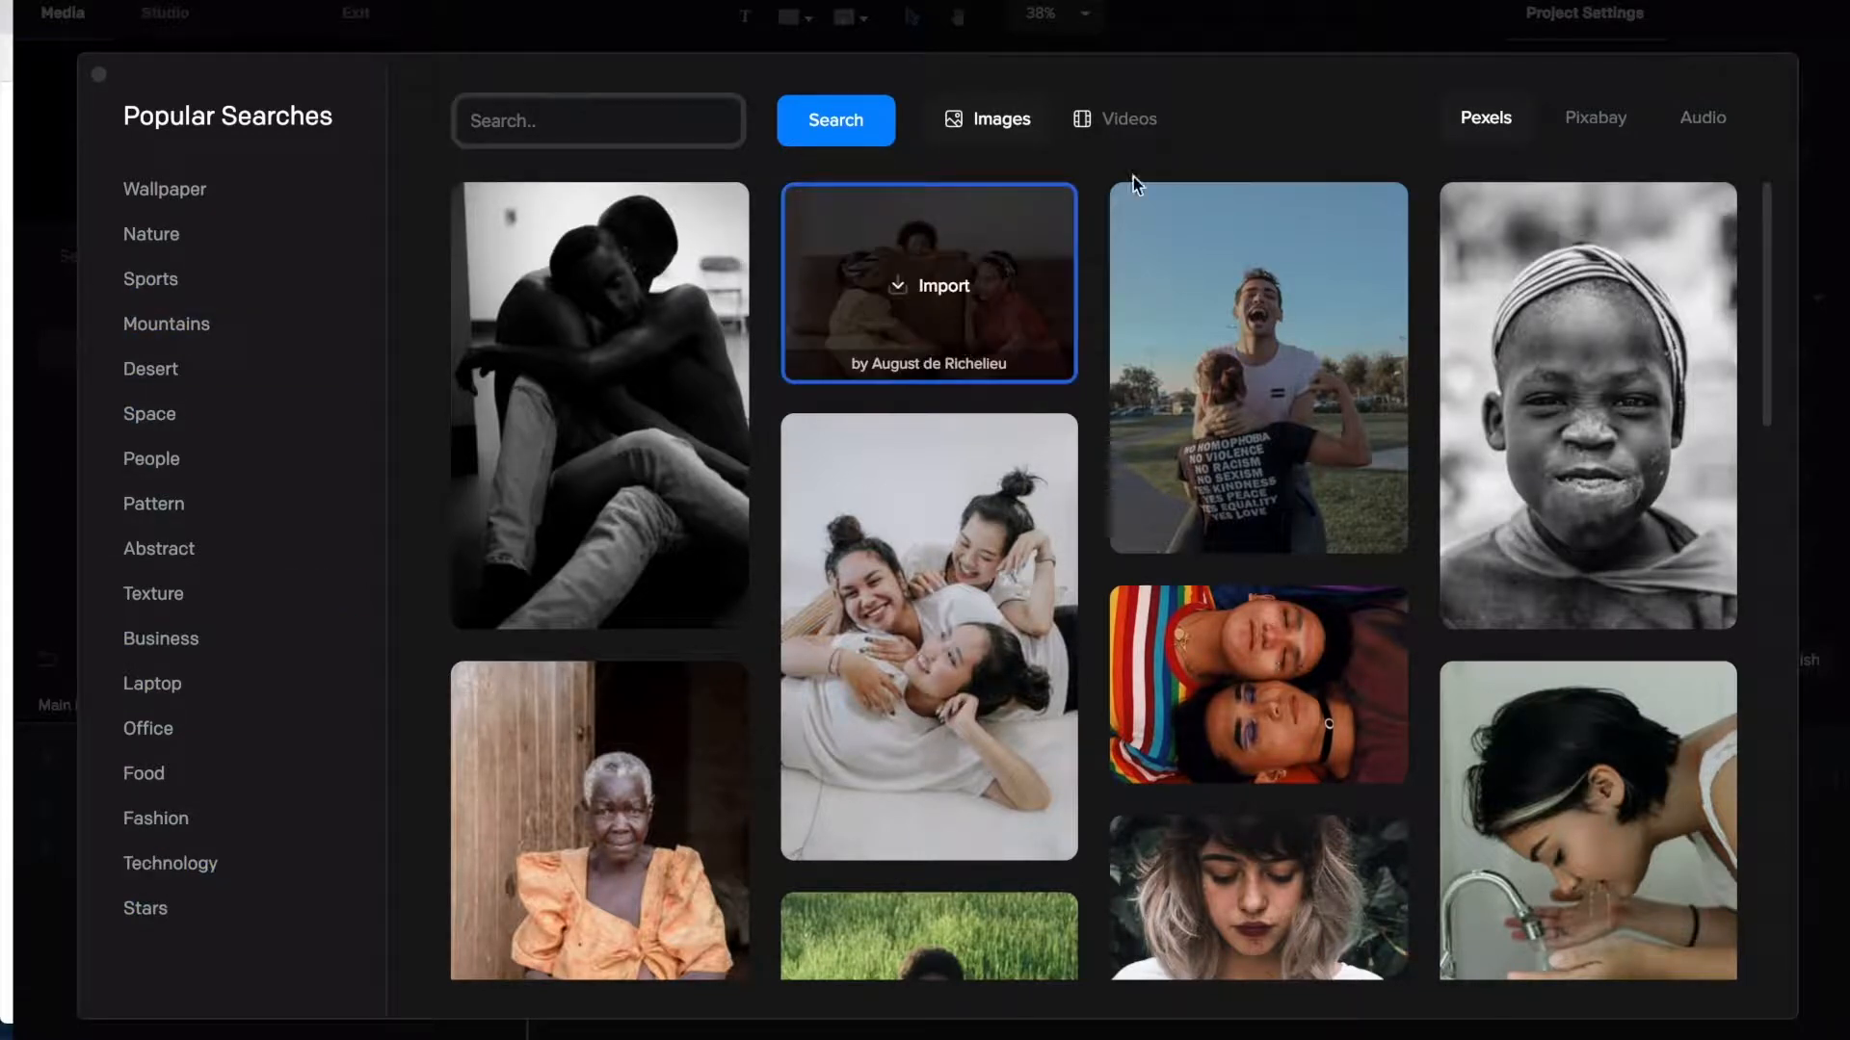
mouse_move(1565, 139)
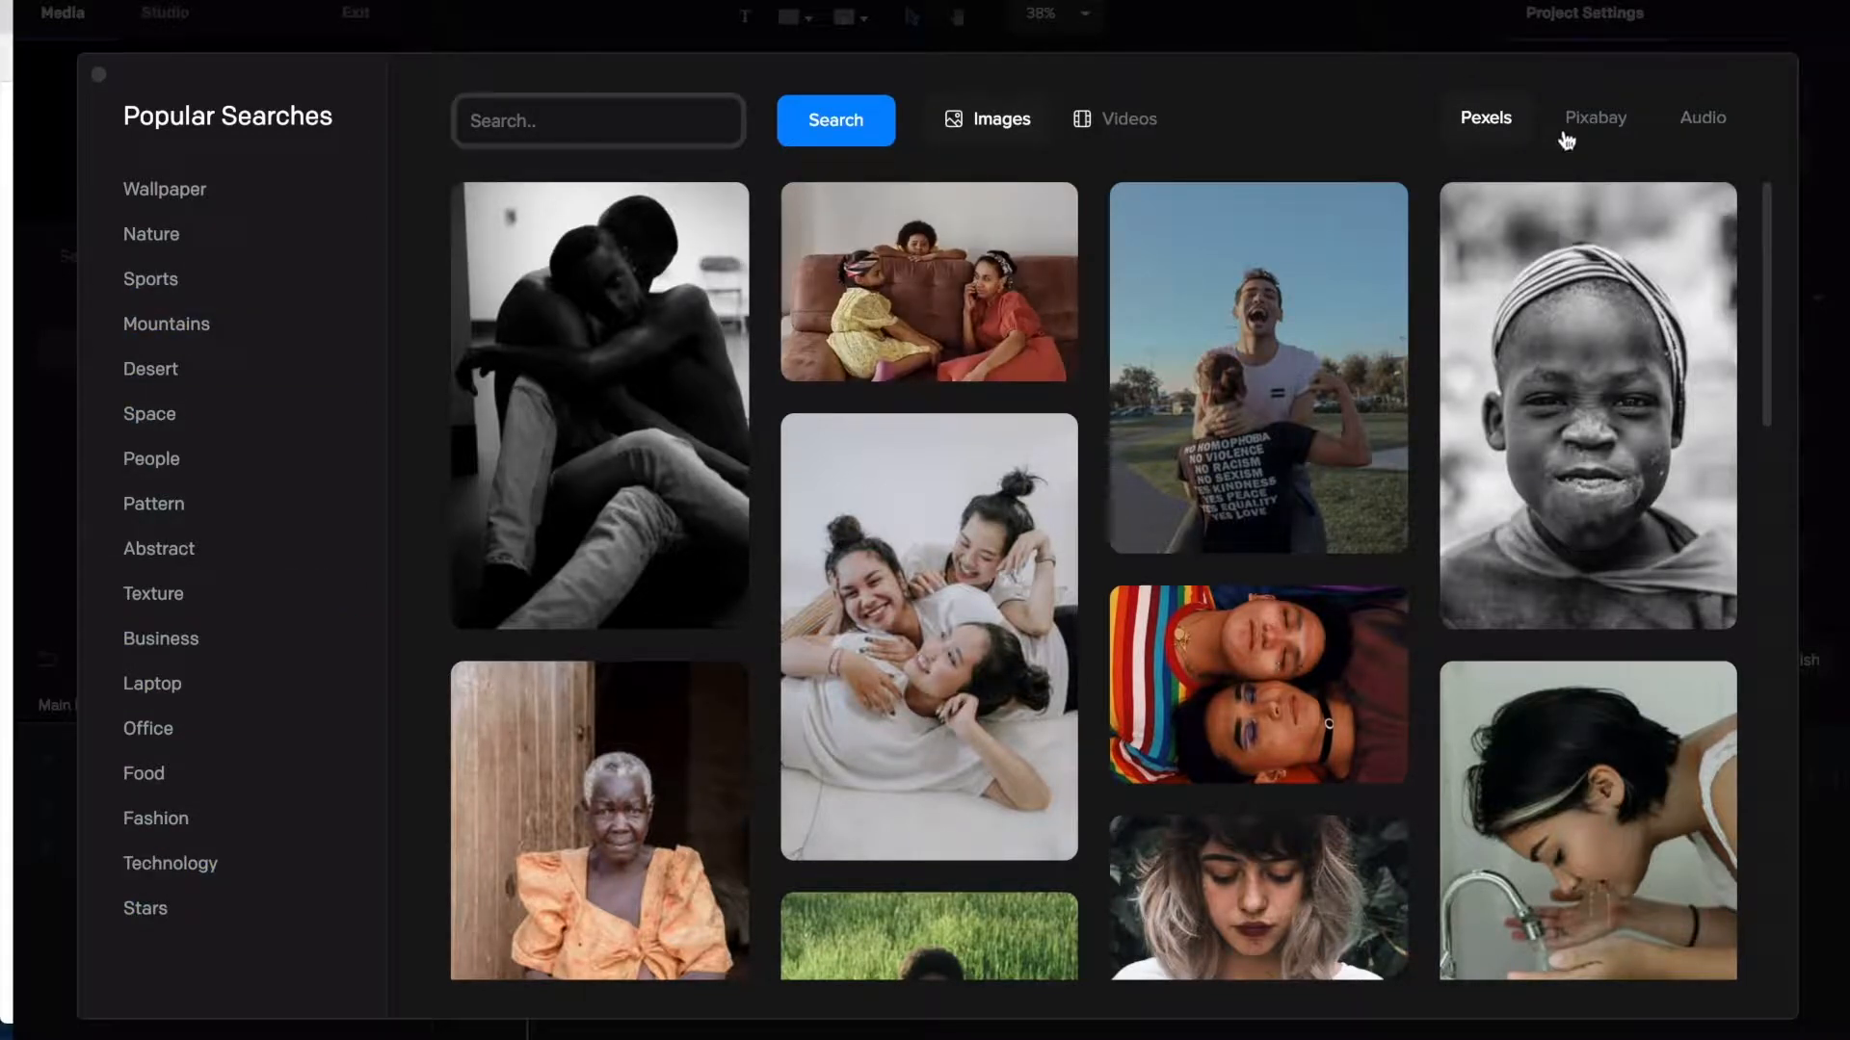
Step: Switch to stock videos and scroll through the Pixabay 'texture' results
click(1114, 117)
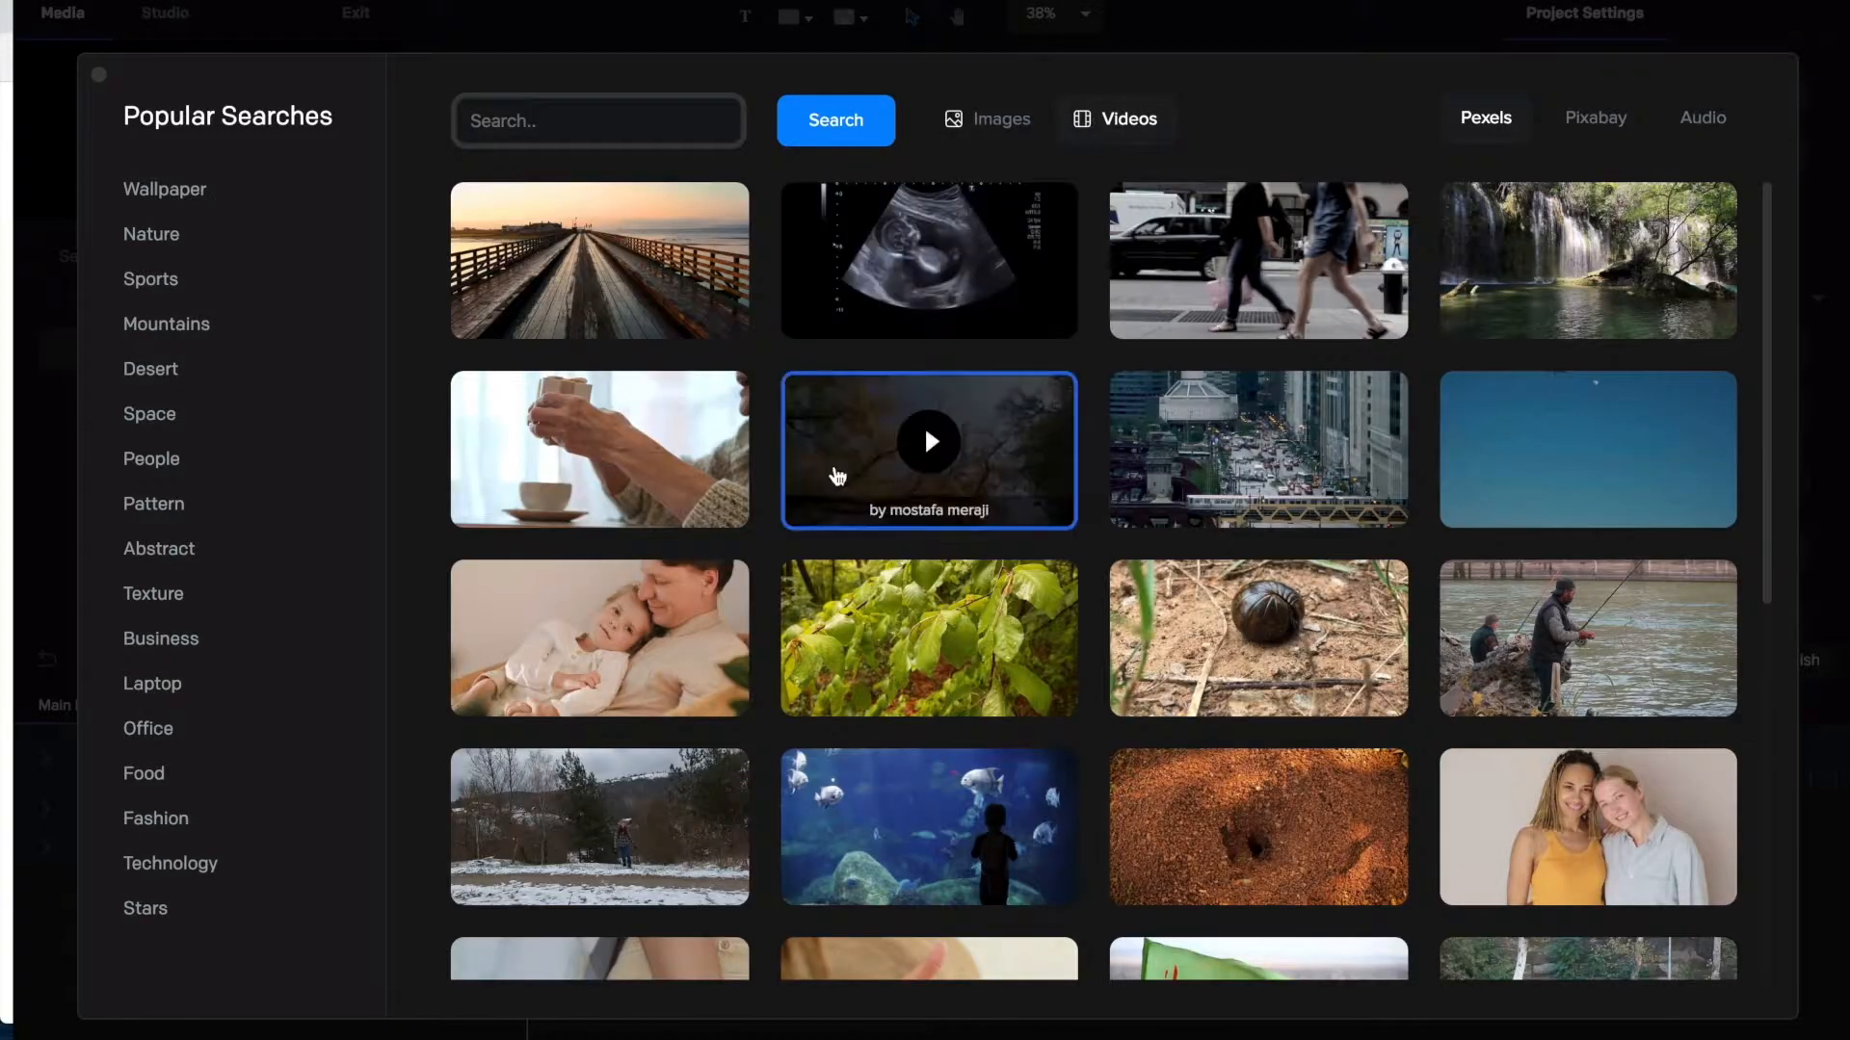
scroll(down, 3)
text(texture)
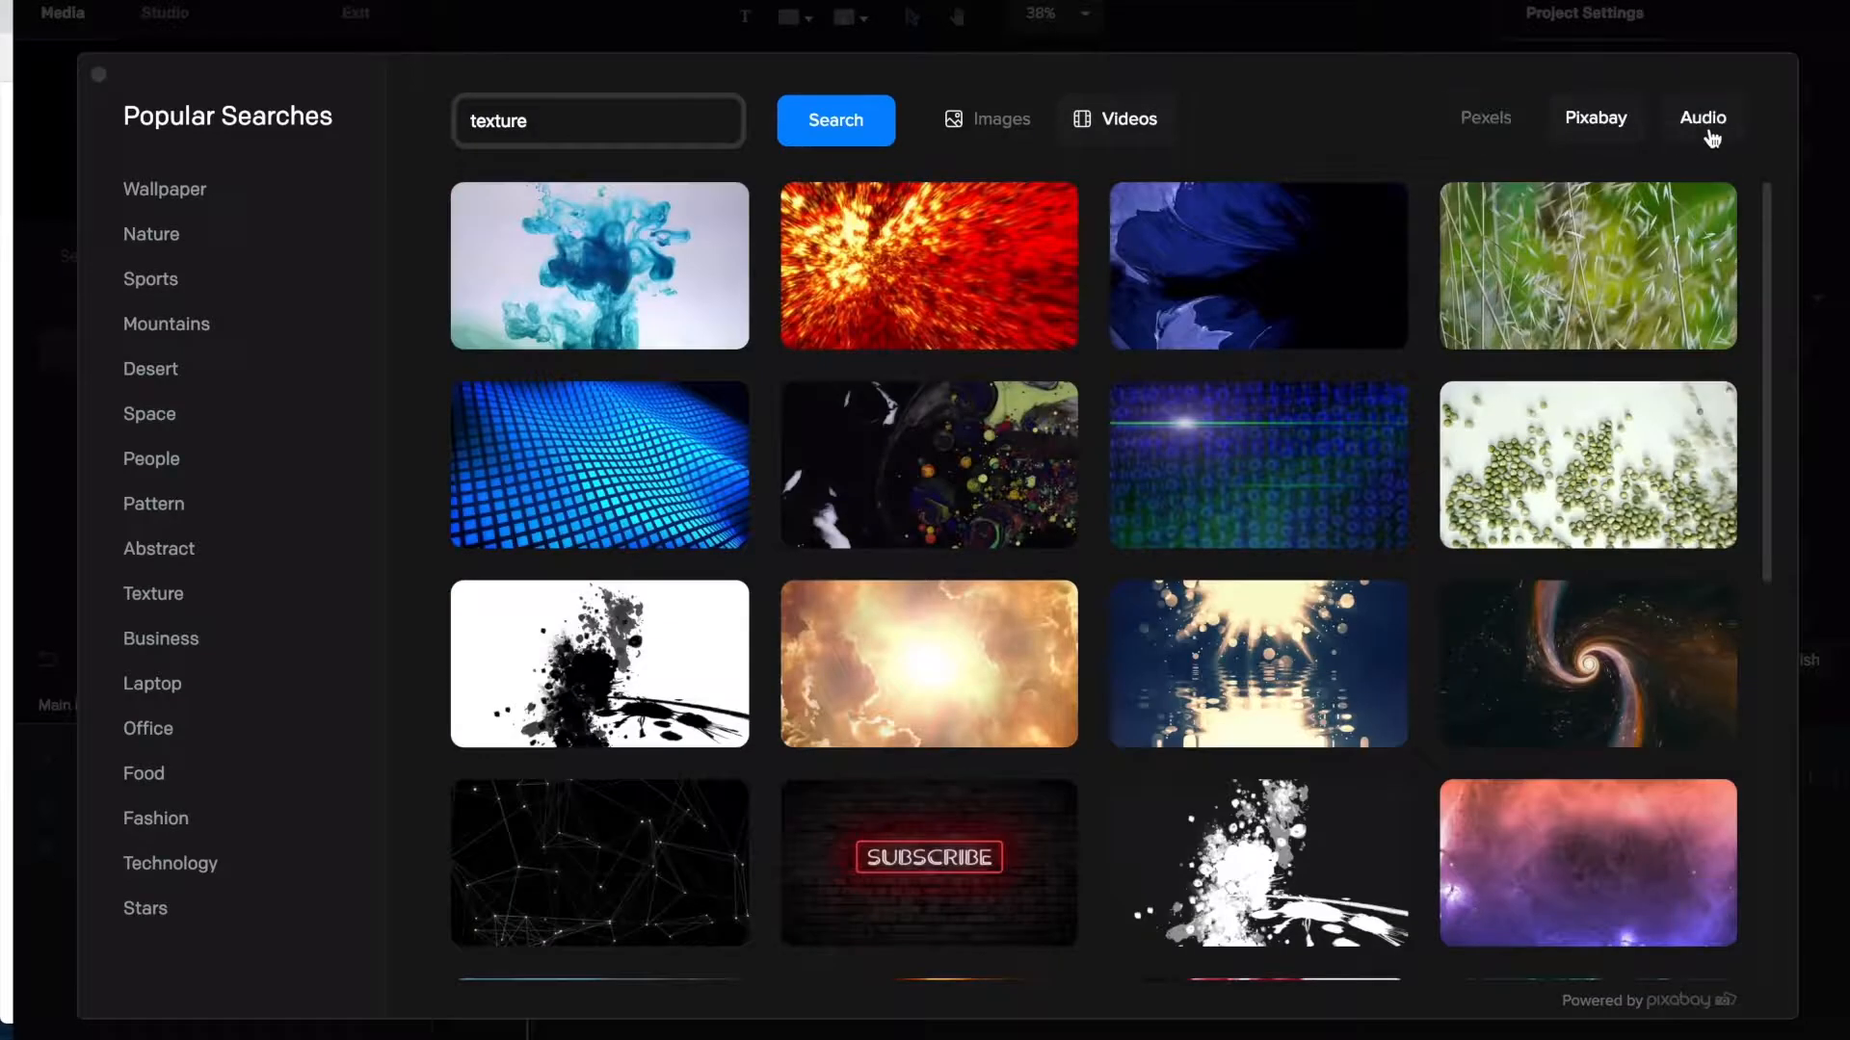
Step: Browse the stock audio tracks and Quirky-funk category, then close the media library
click(1701, 117)
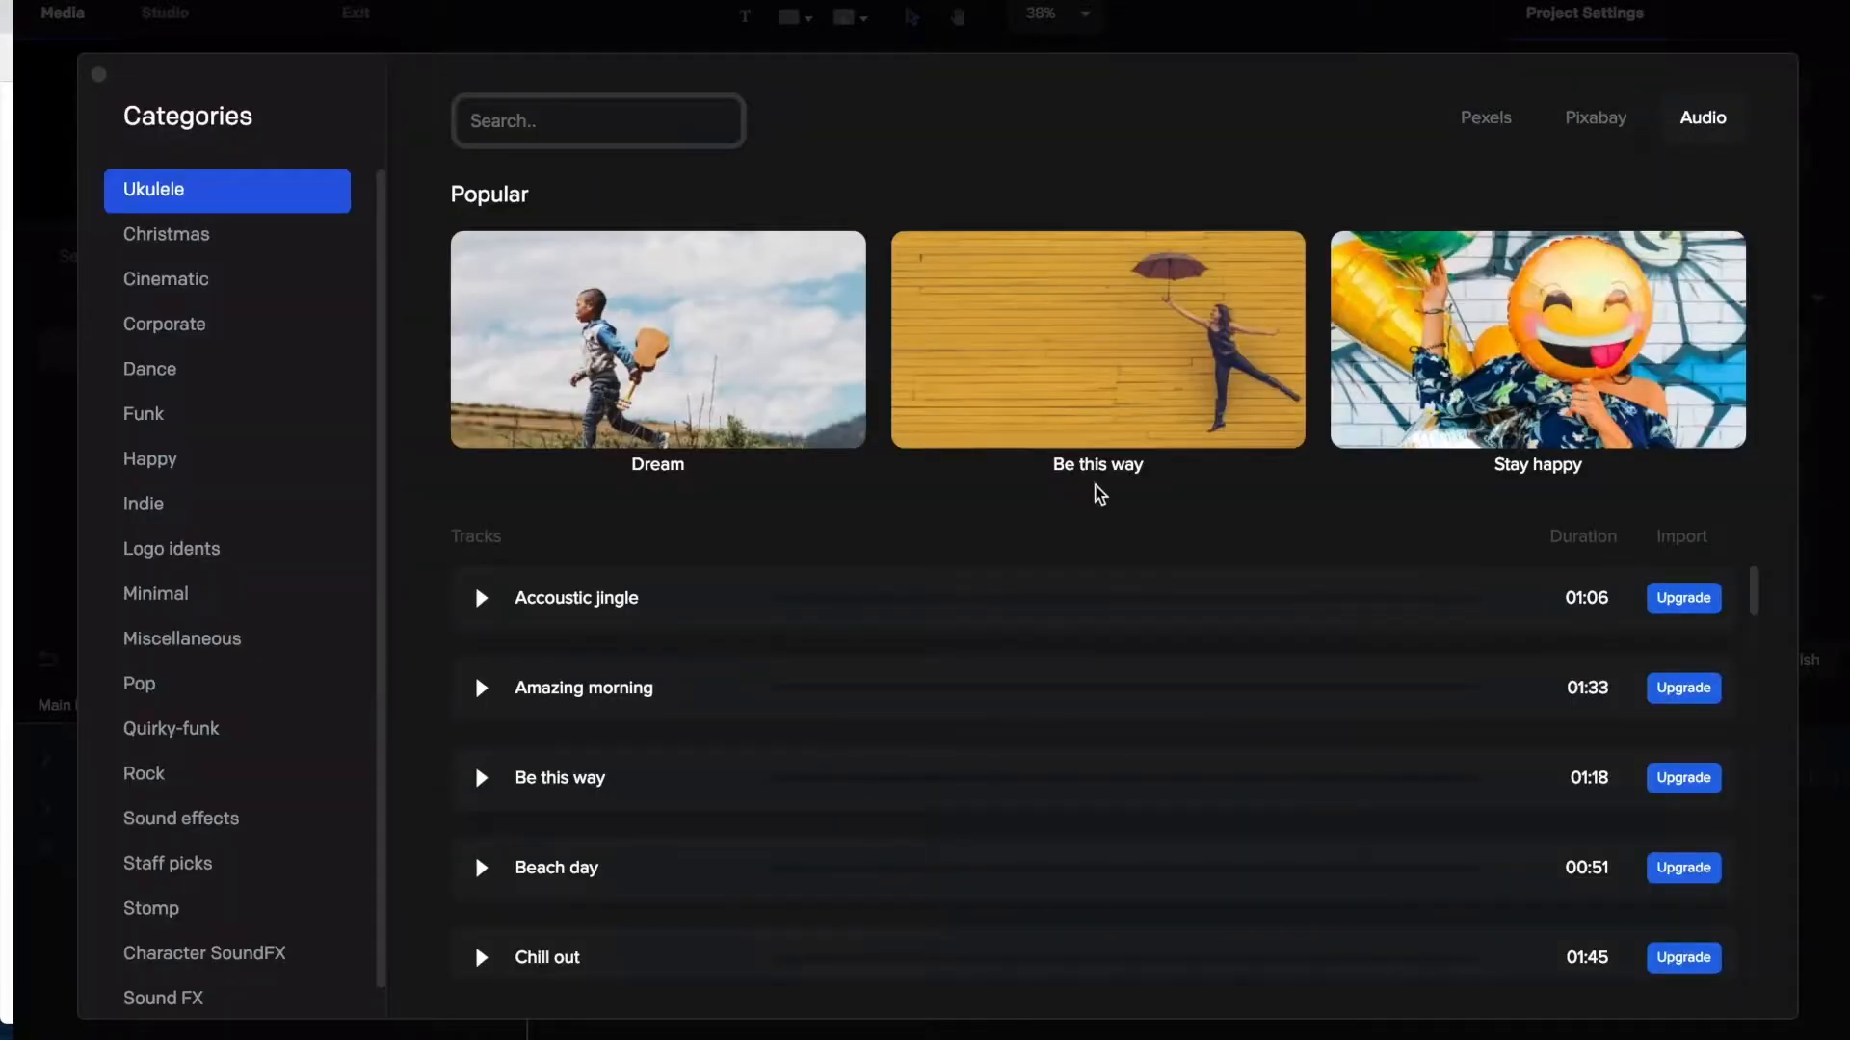
mouse_move(1671, 621)
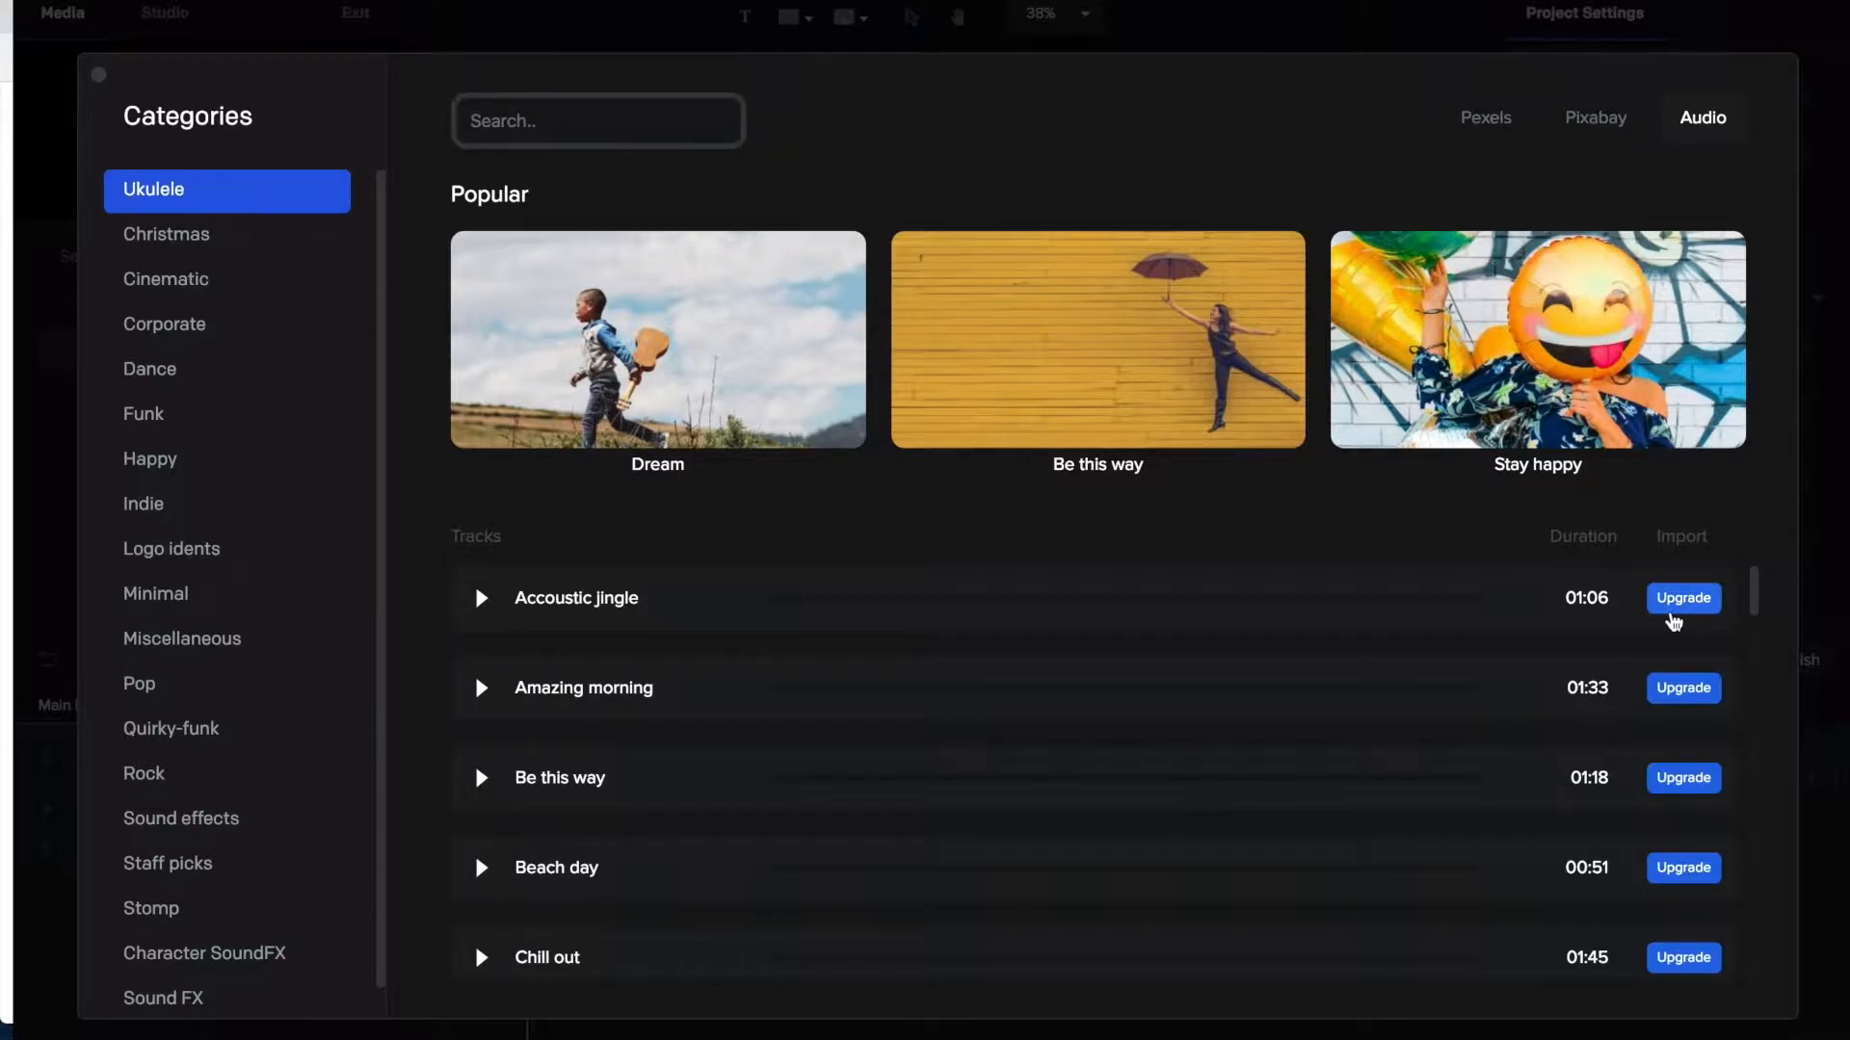
mouse_move(1686, 610)
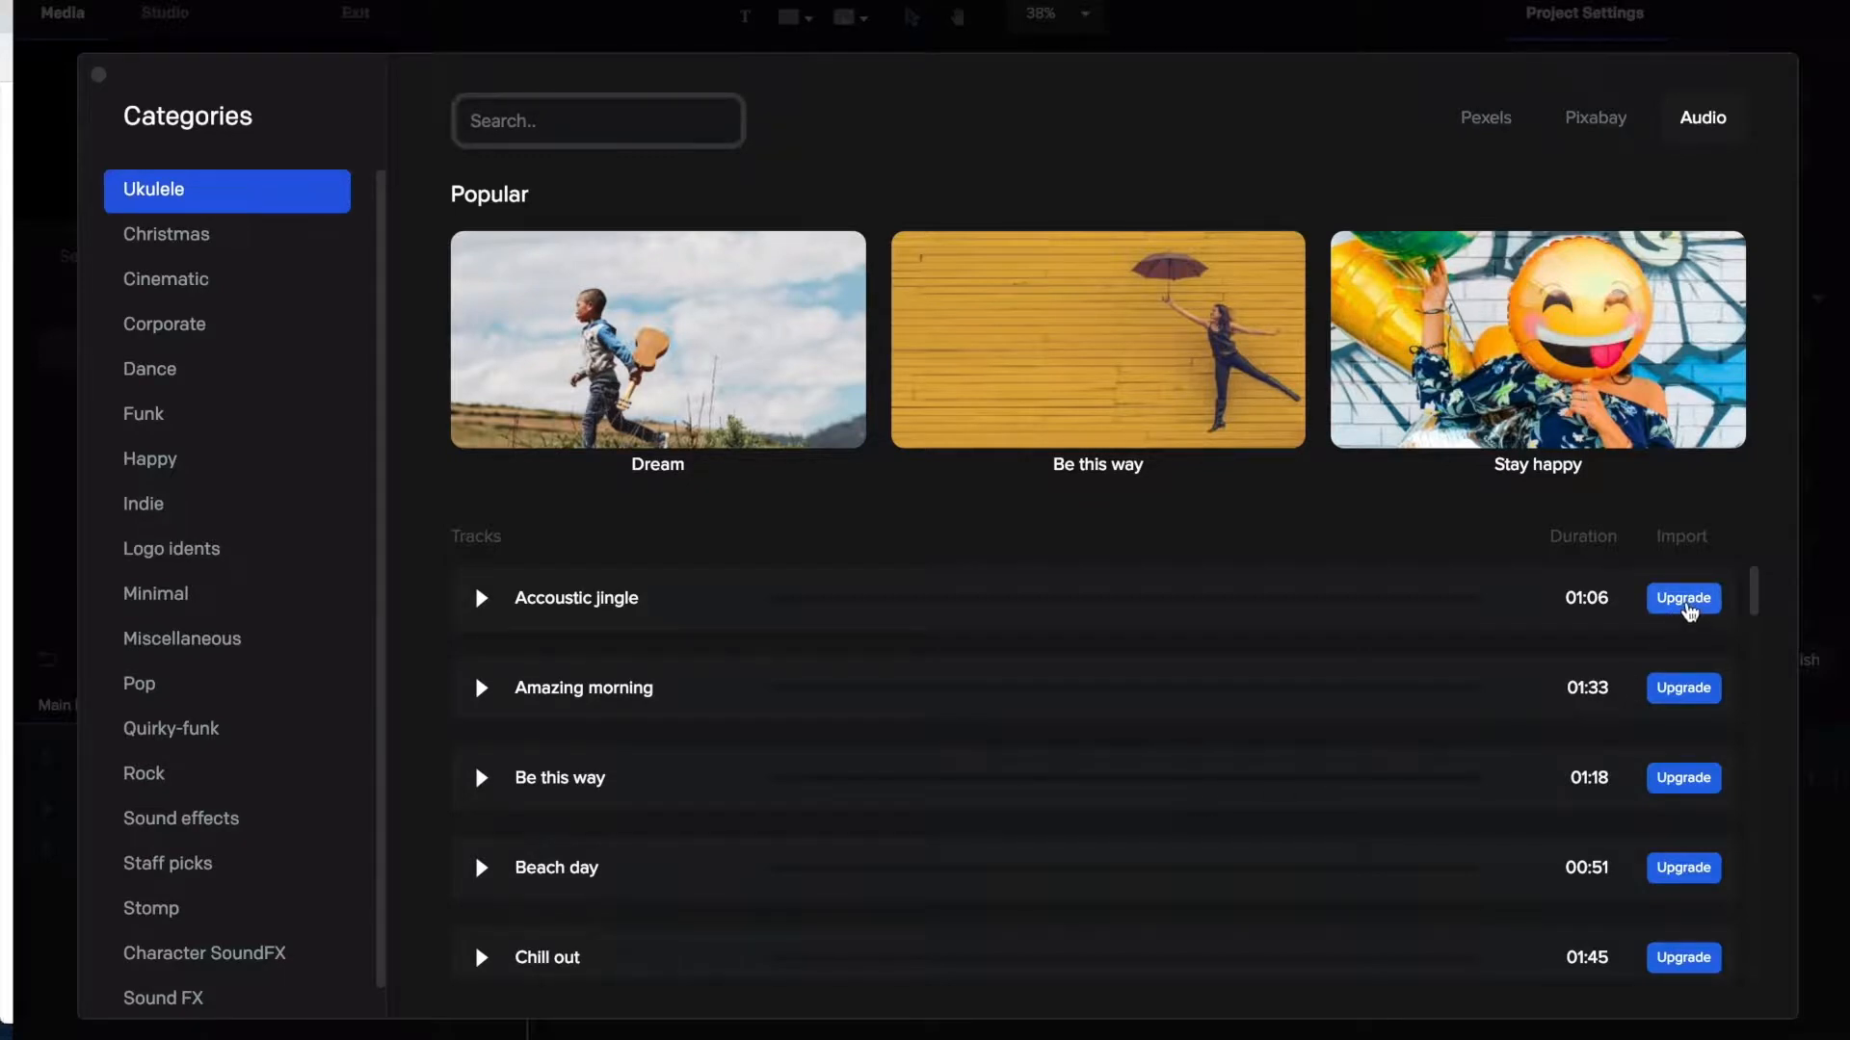
mouse_move(961, 652)
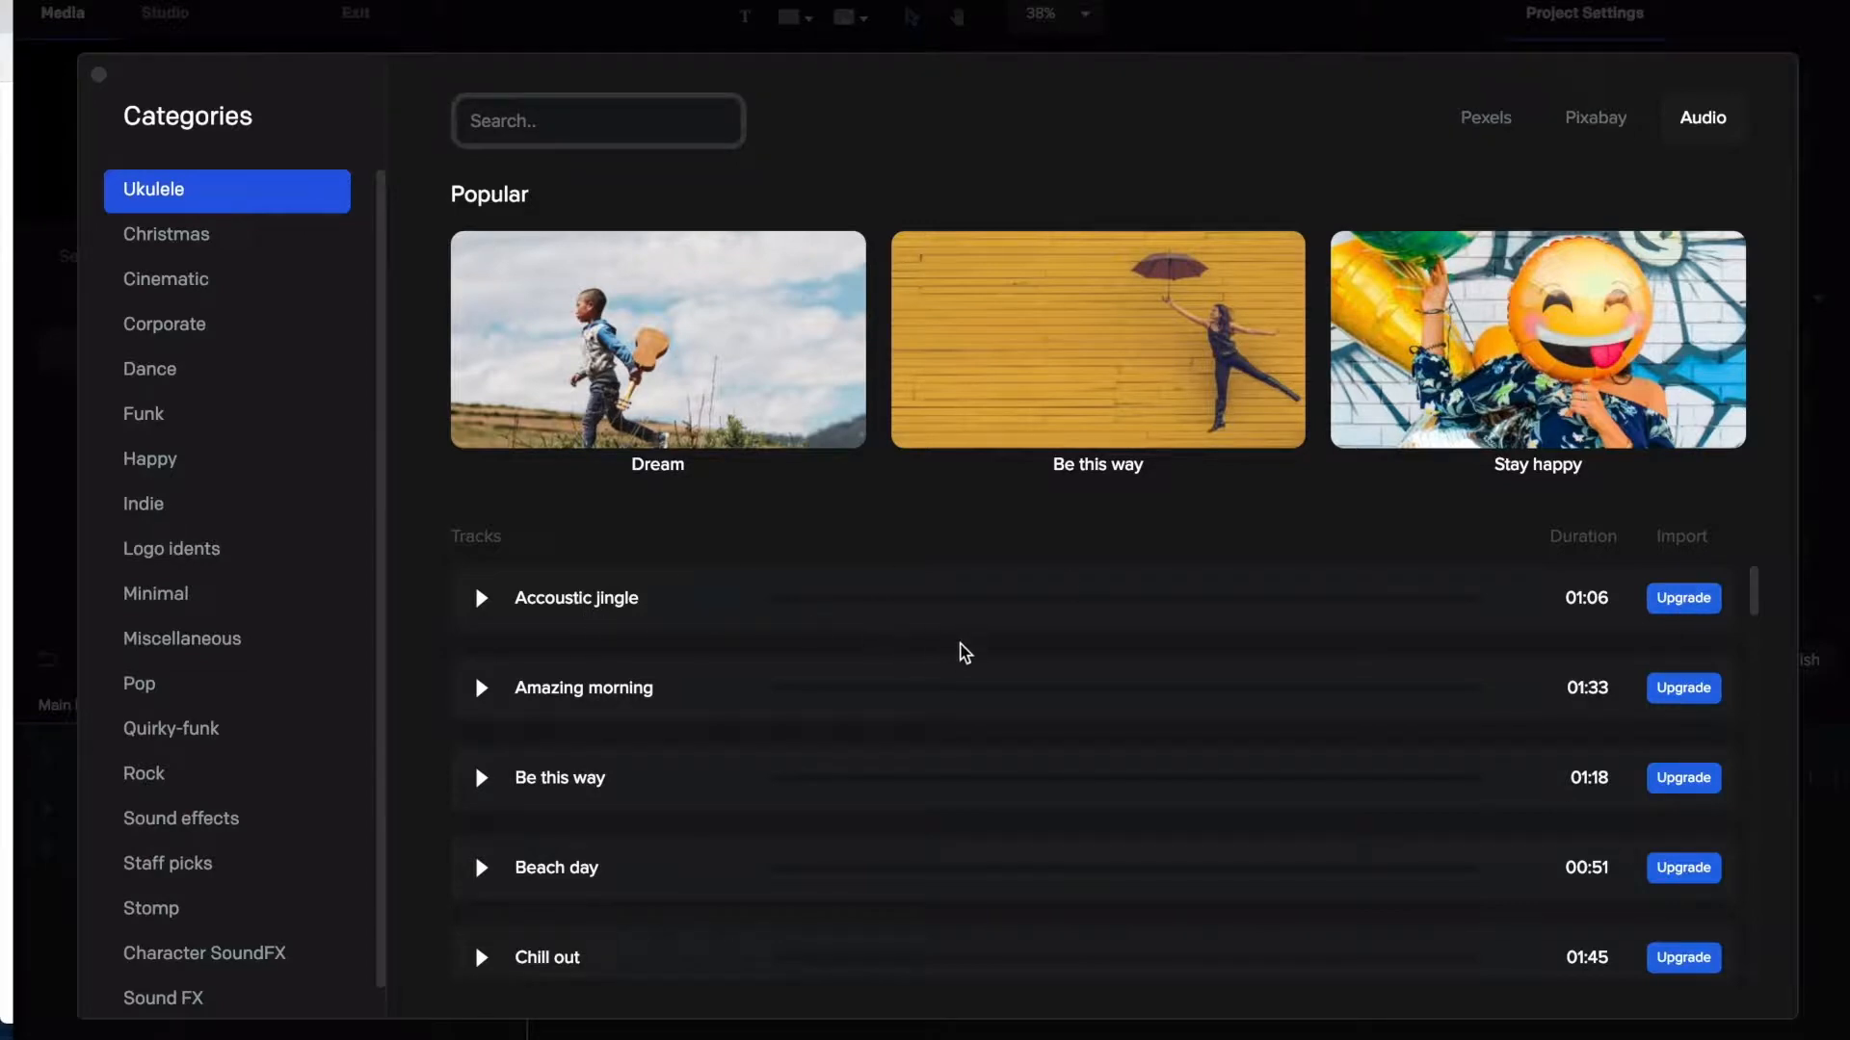
scroll(down, 3)
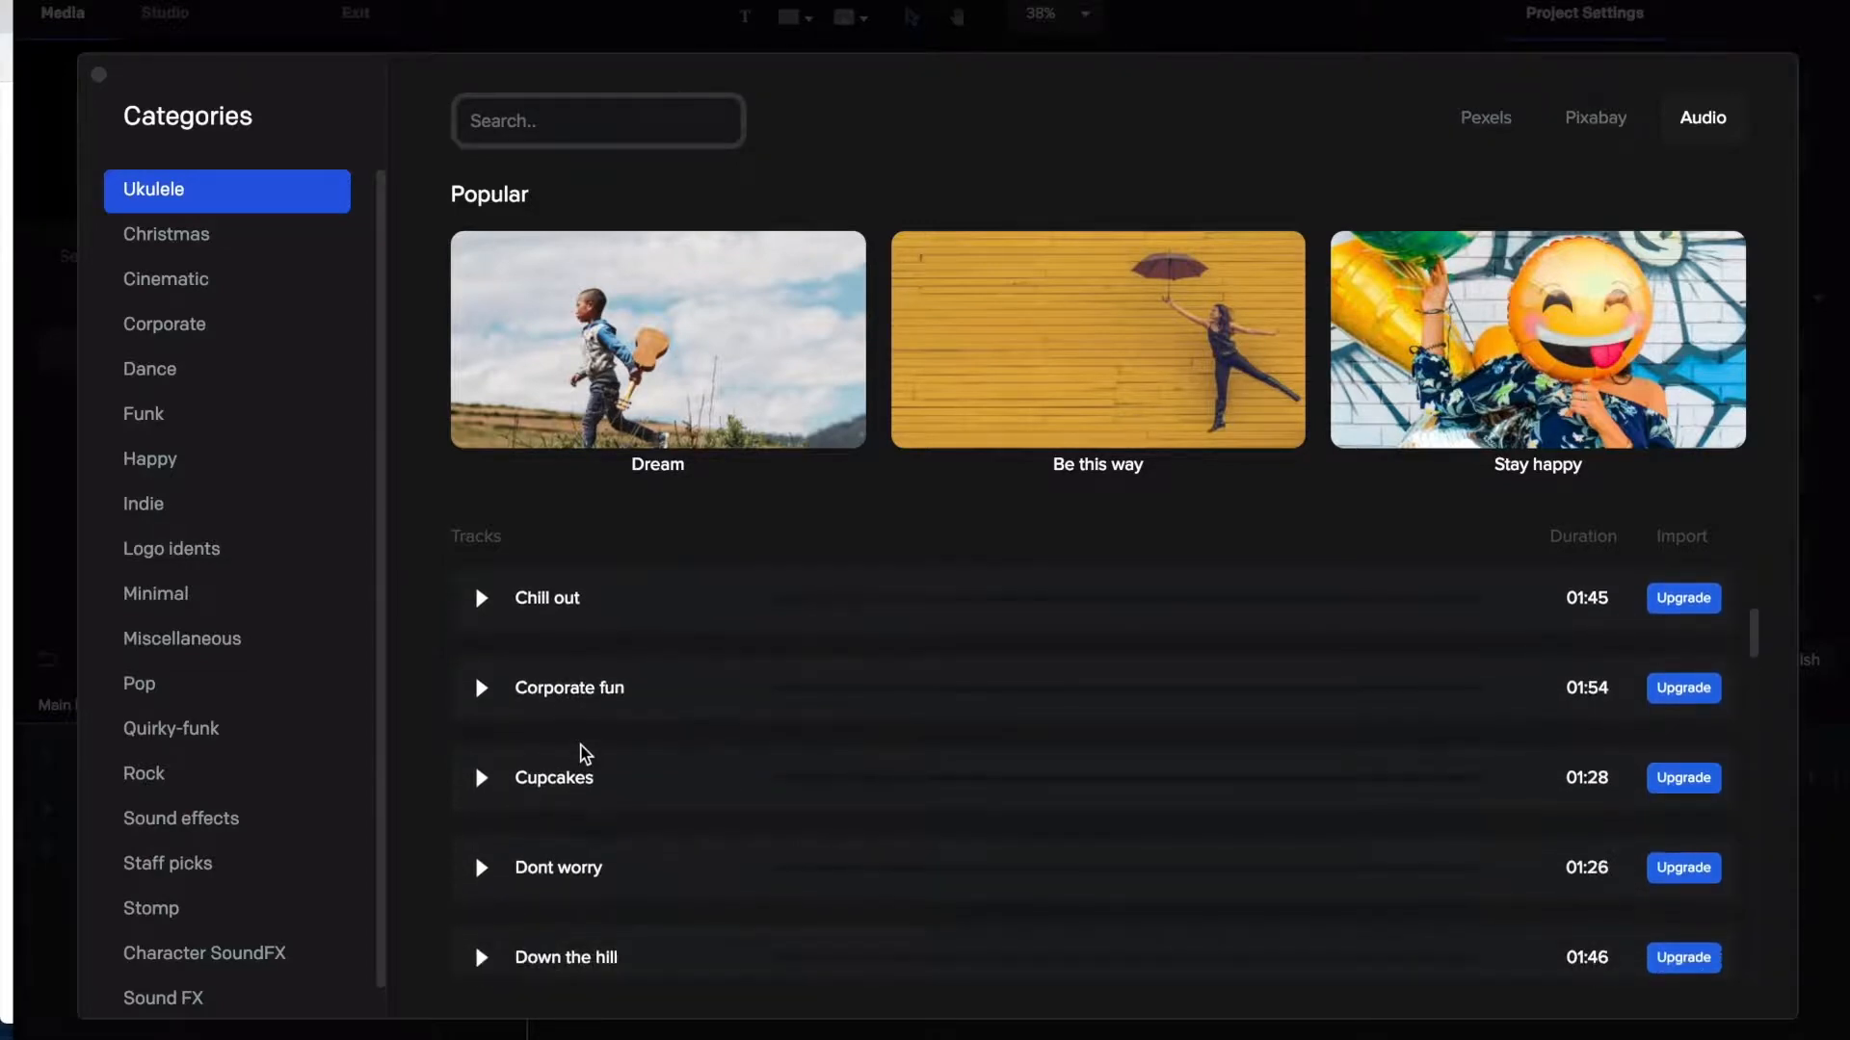
scroll(down, 3)
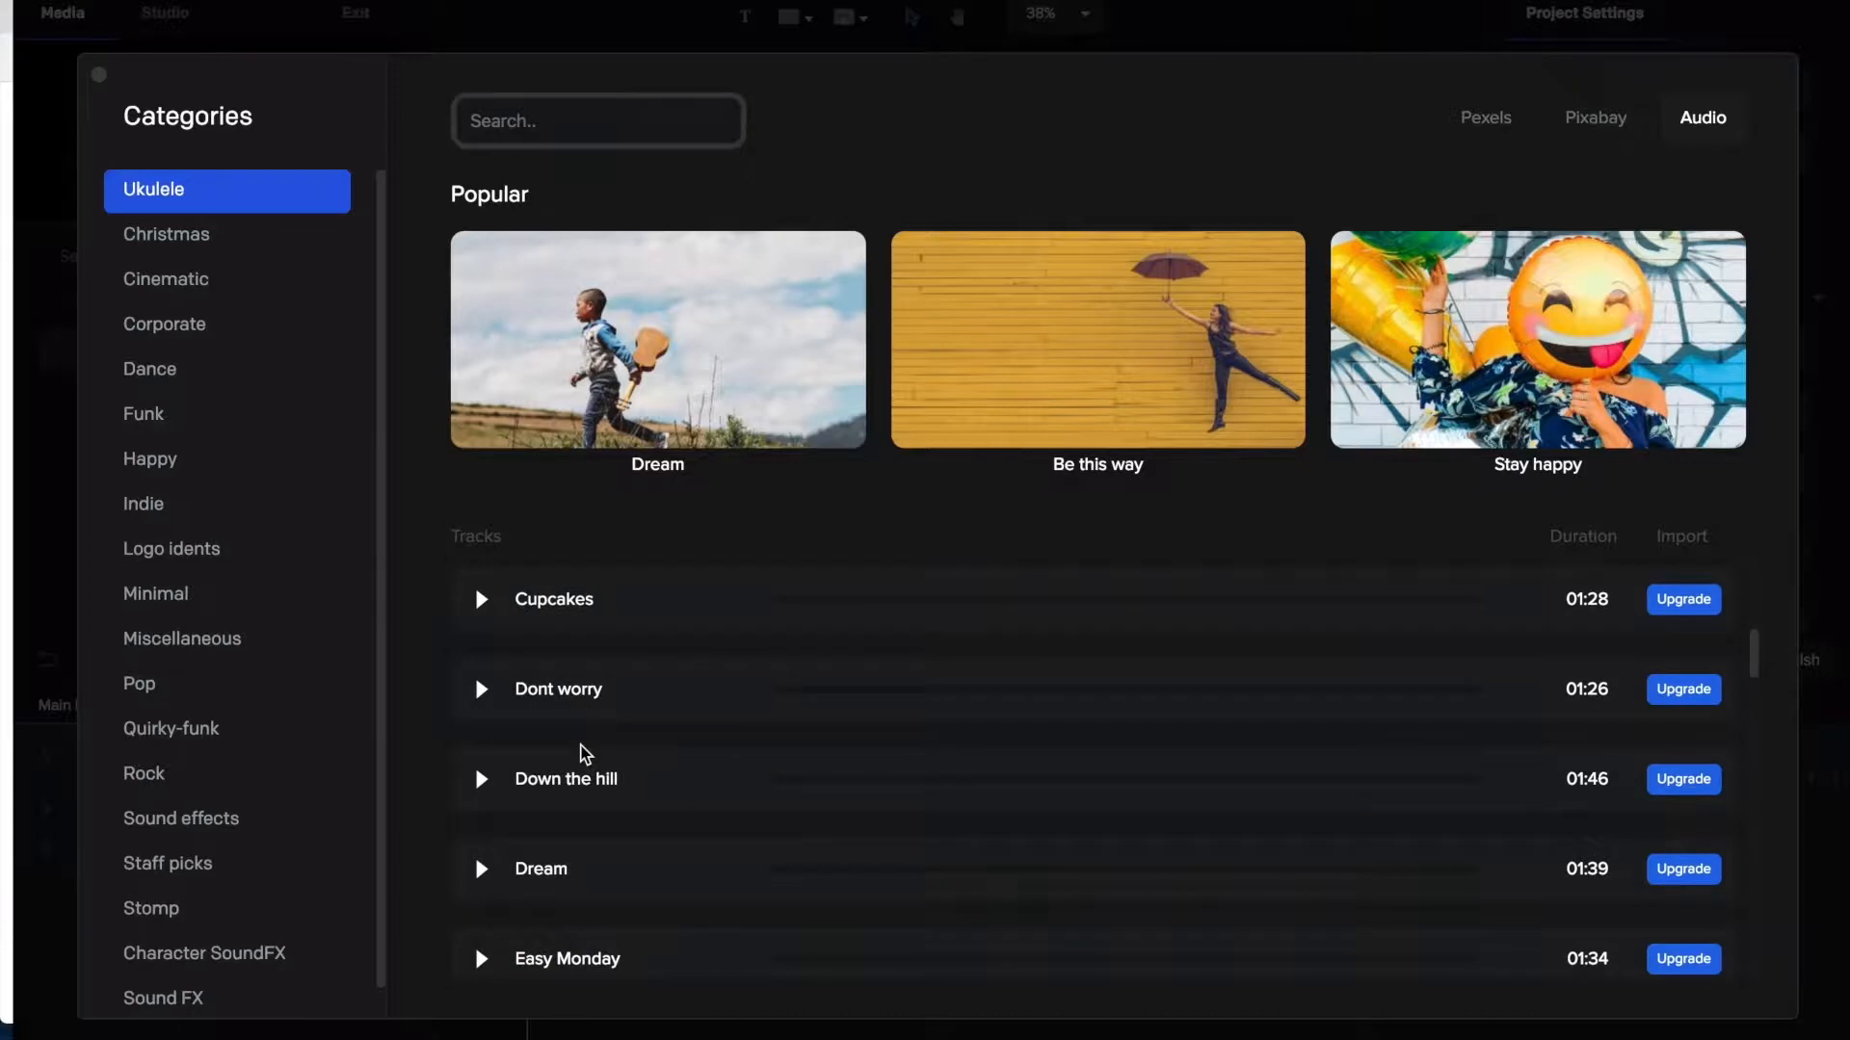
scroll(down, 3)
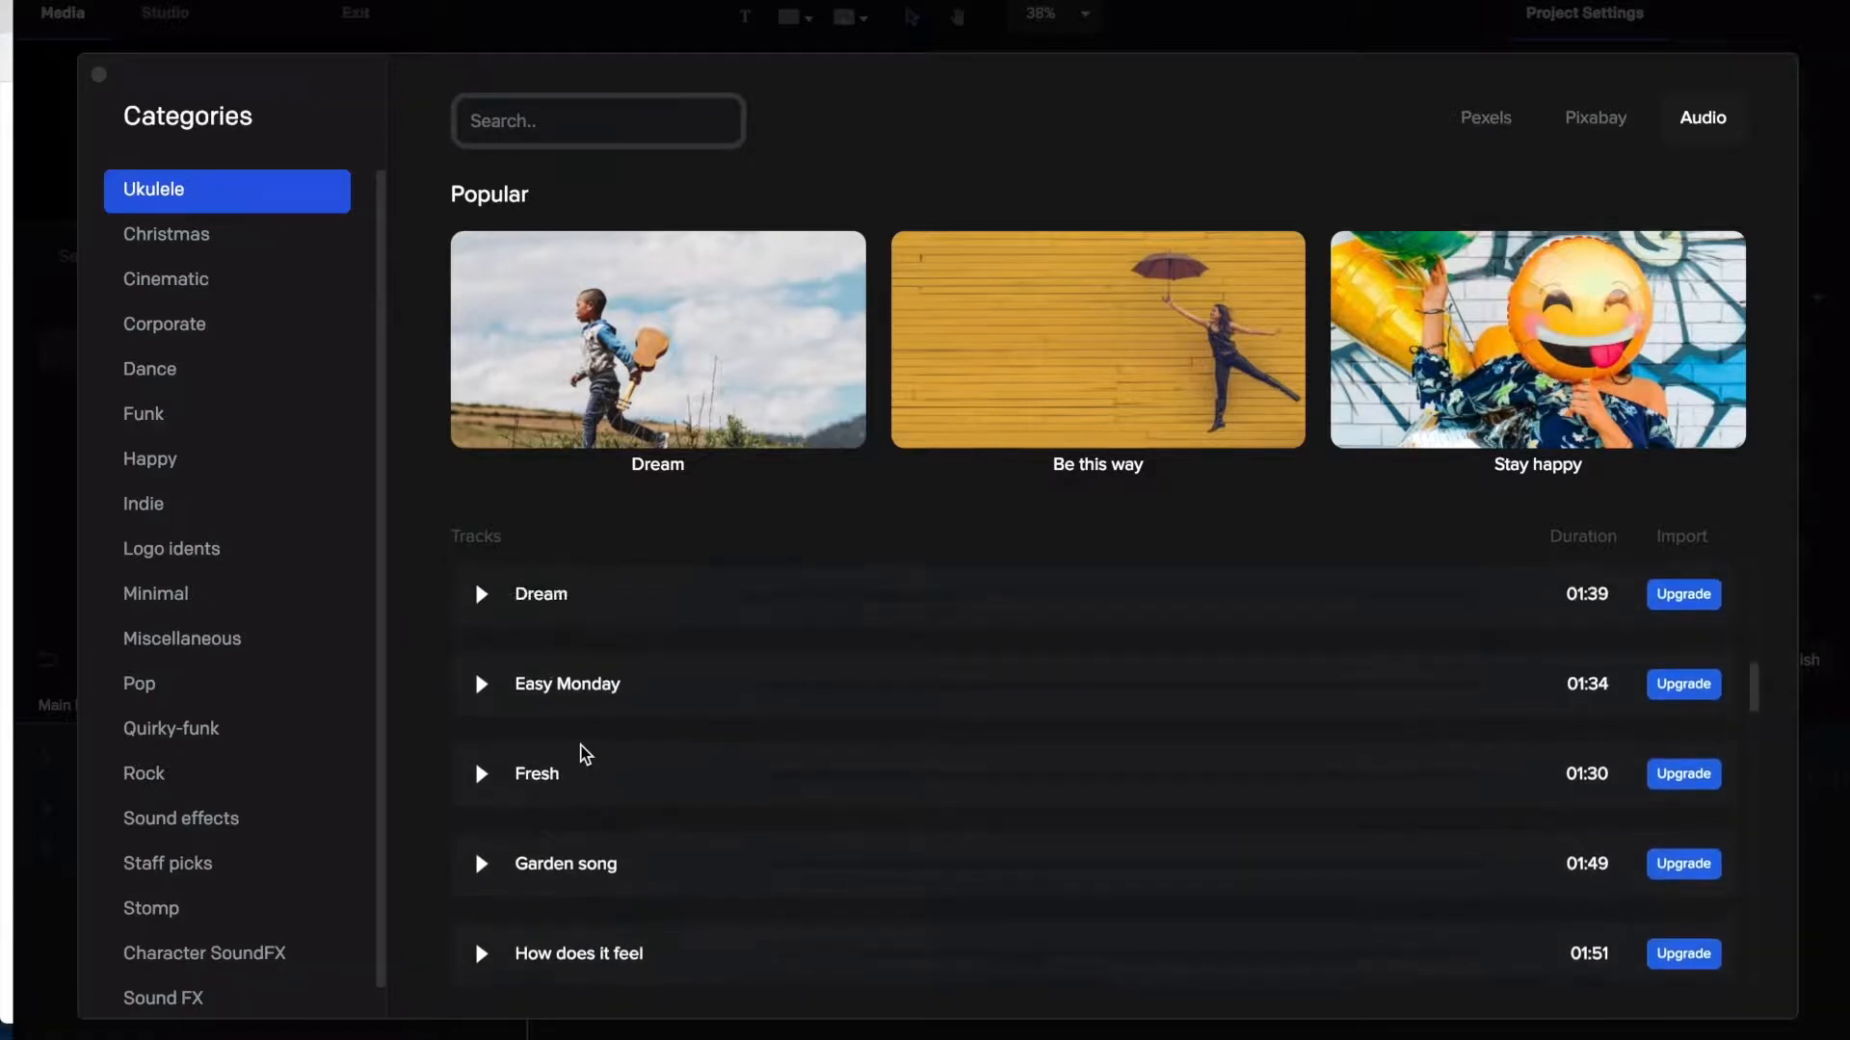
scroll(up, 3)
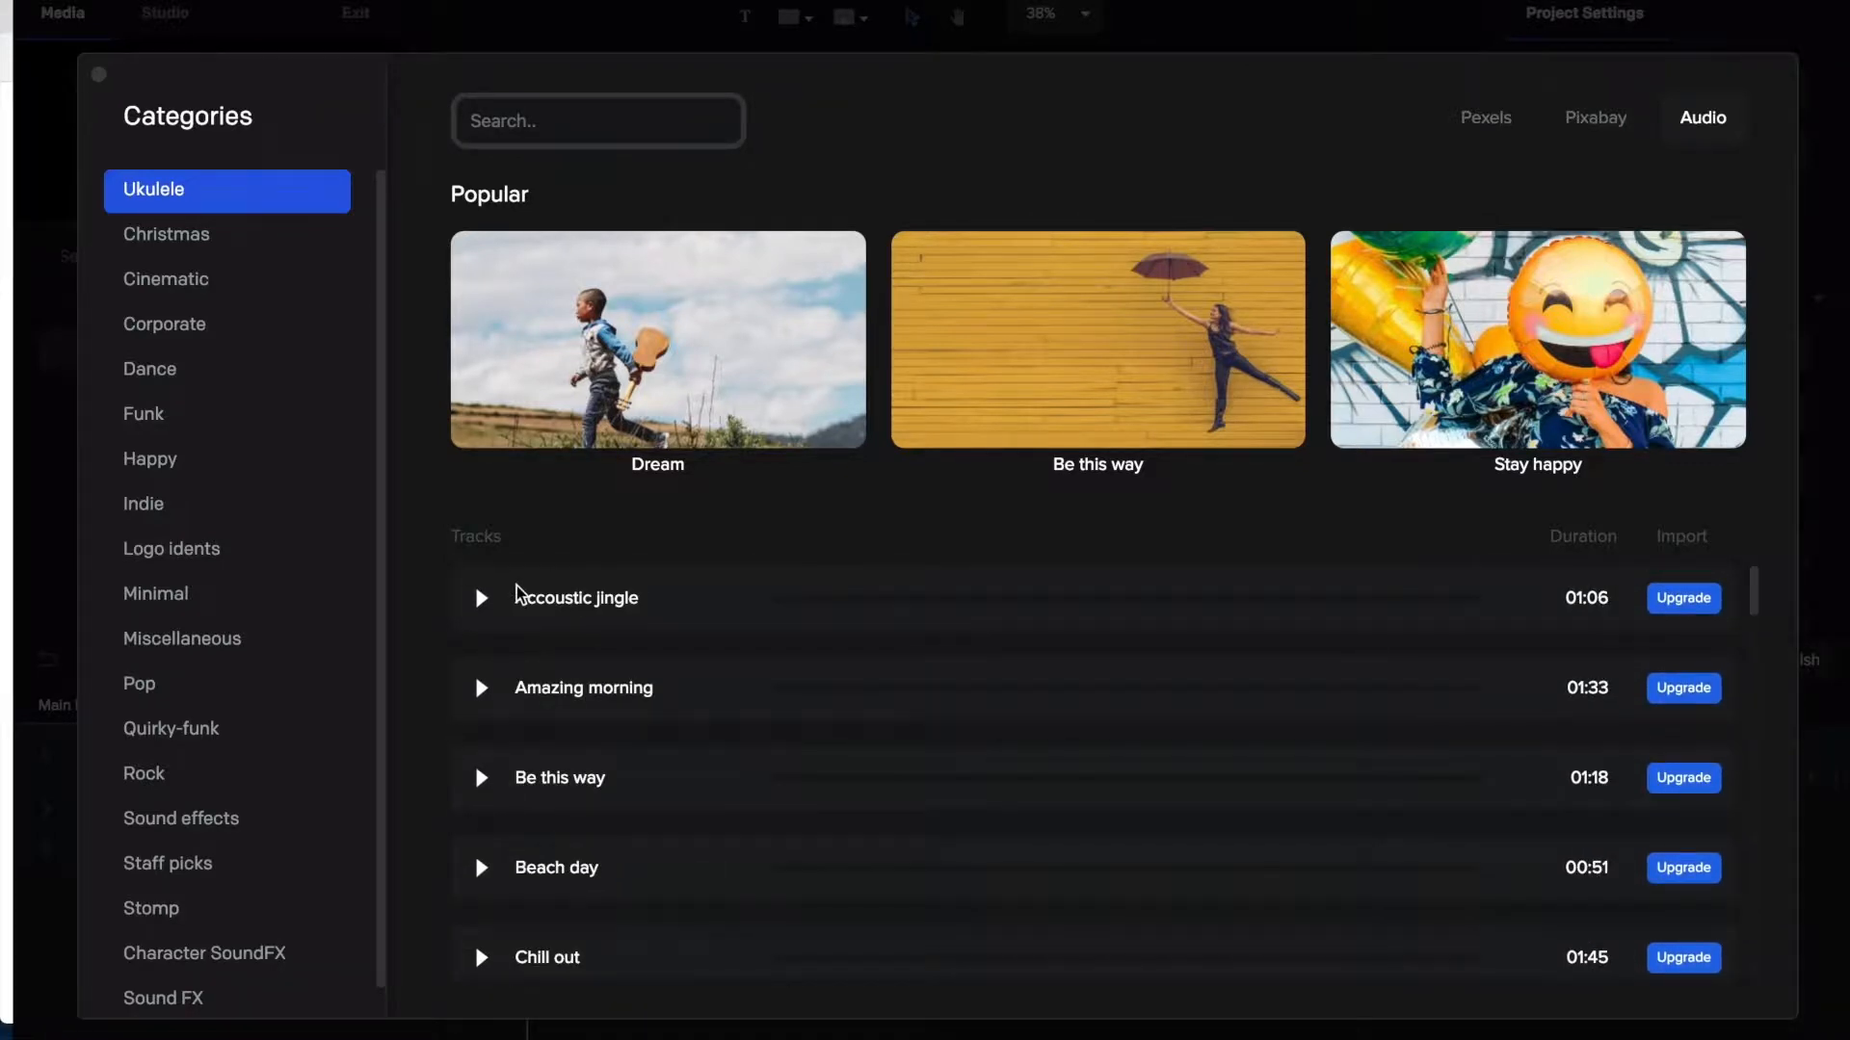
mouse_move(1375, 631)
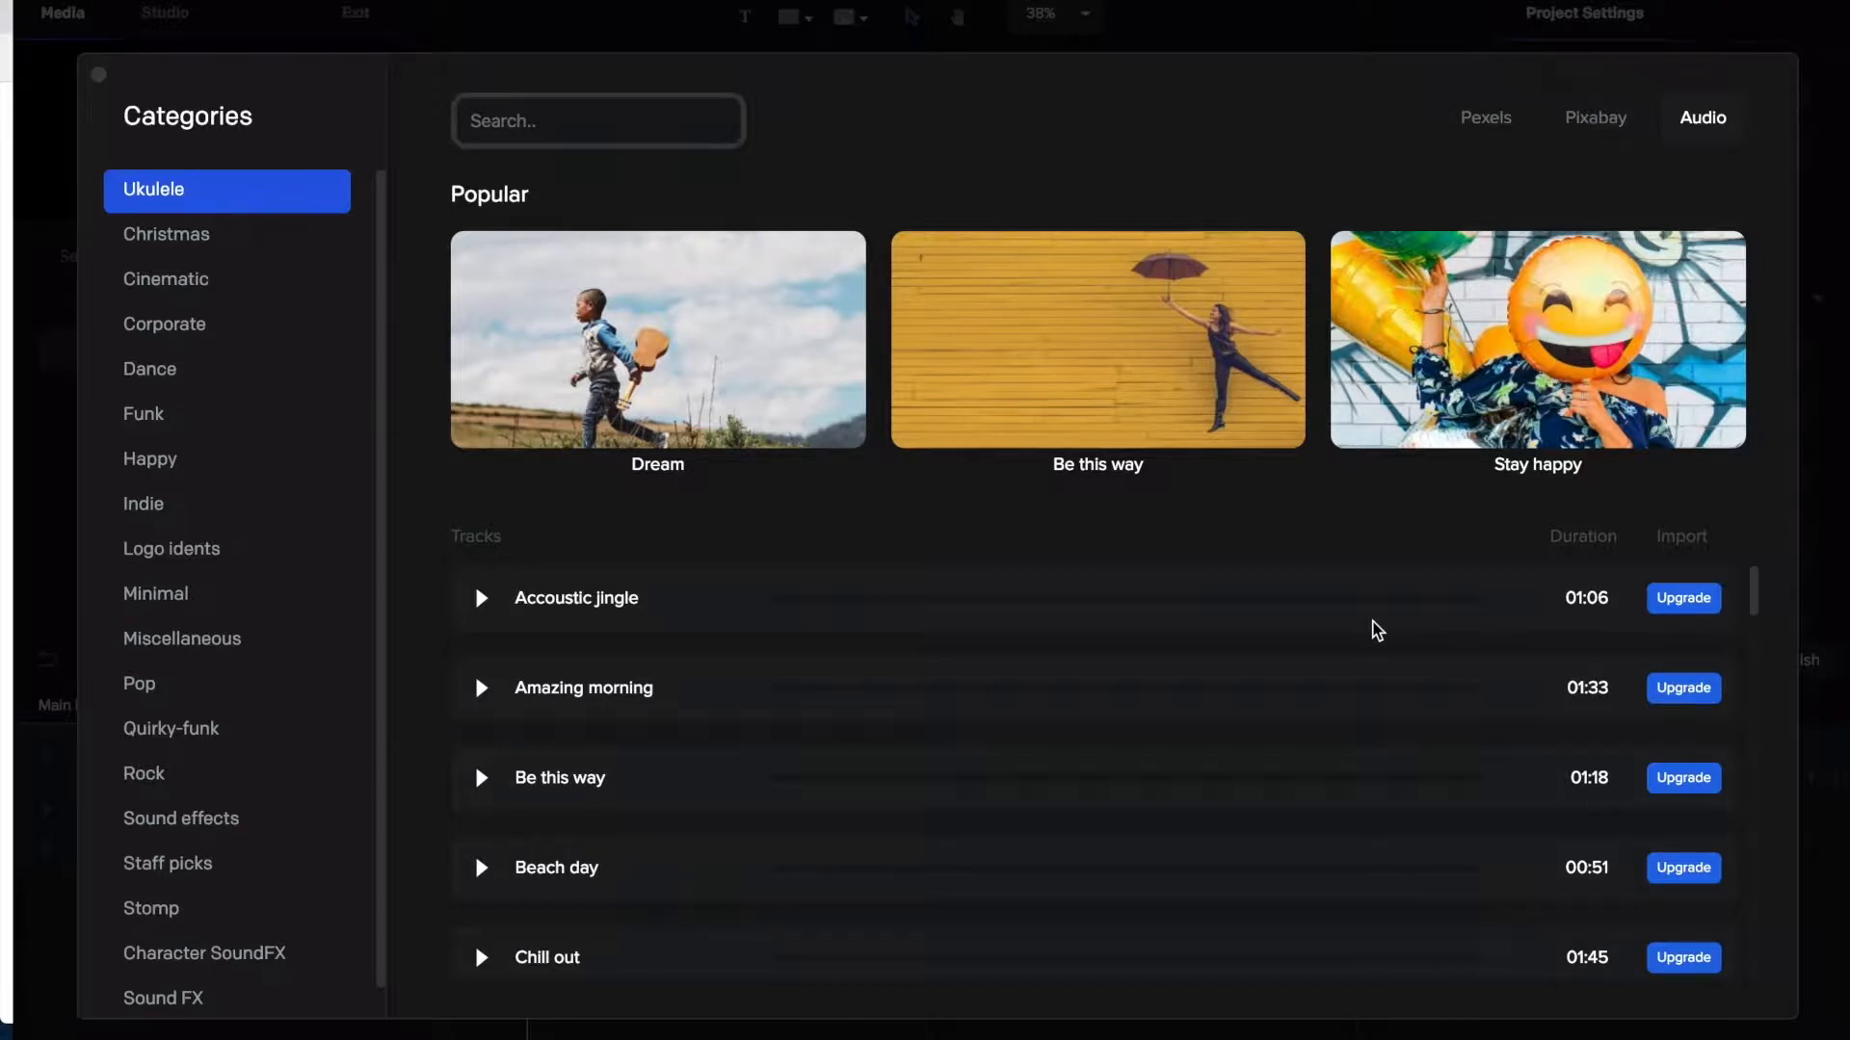
mouse_move(786, 369)
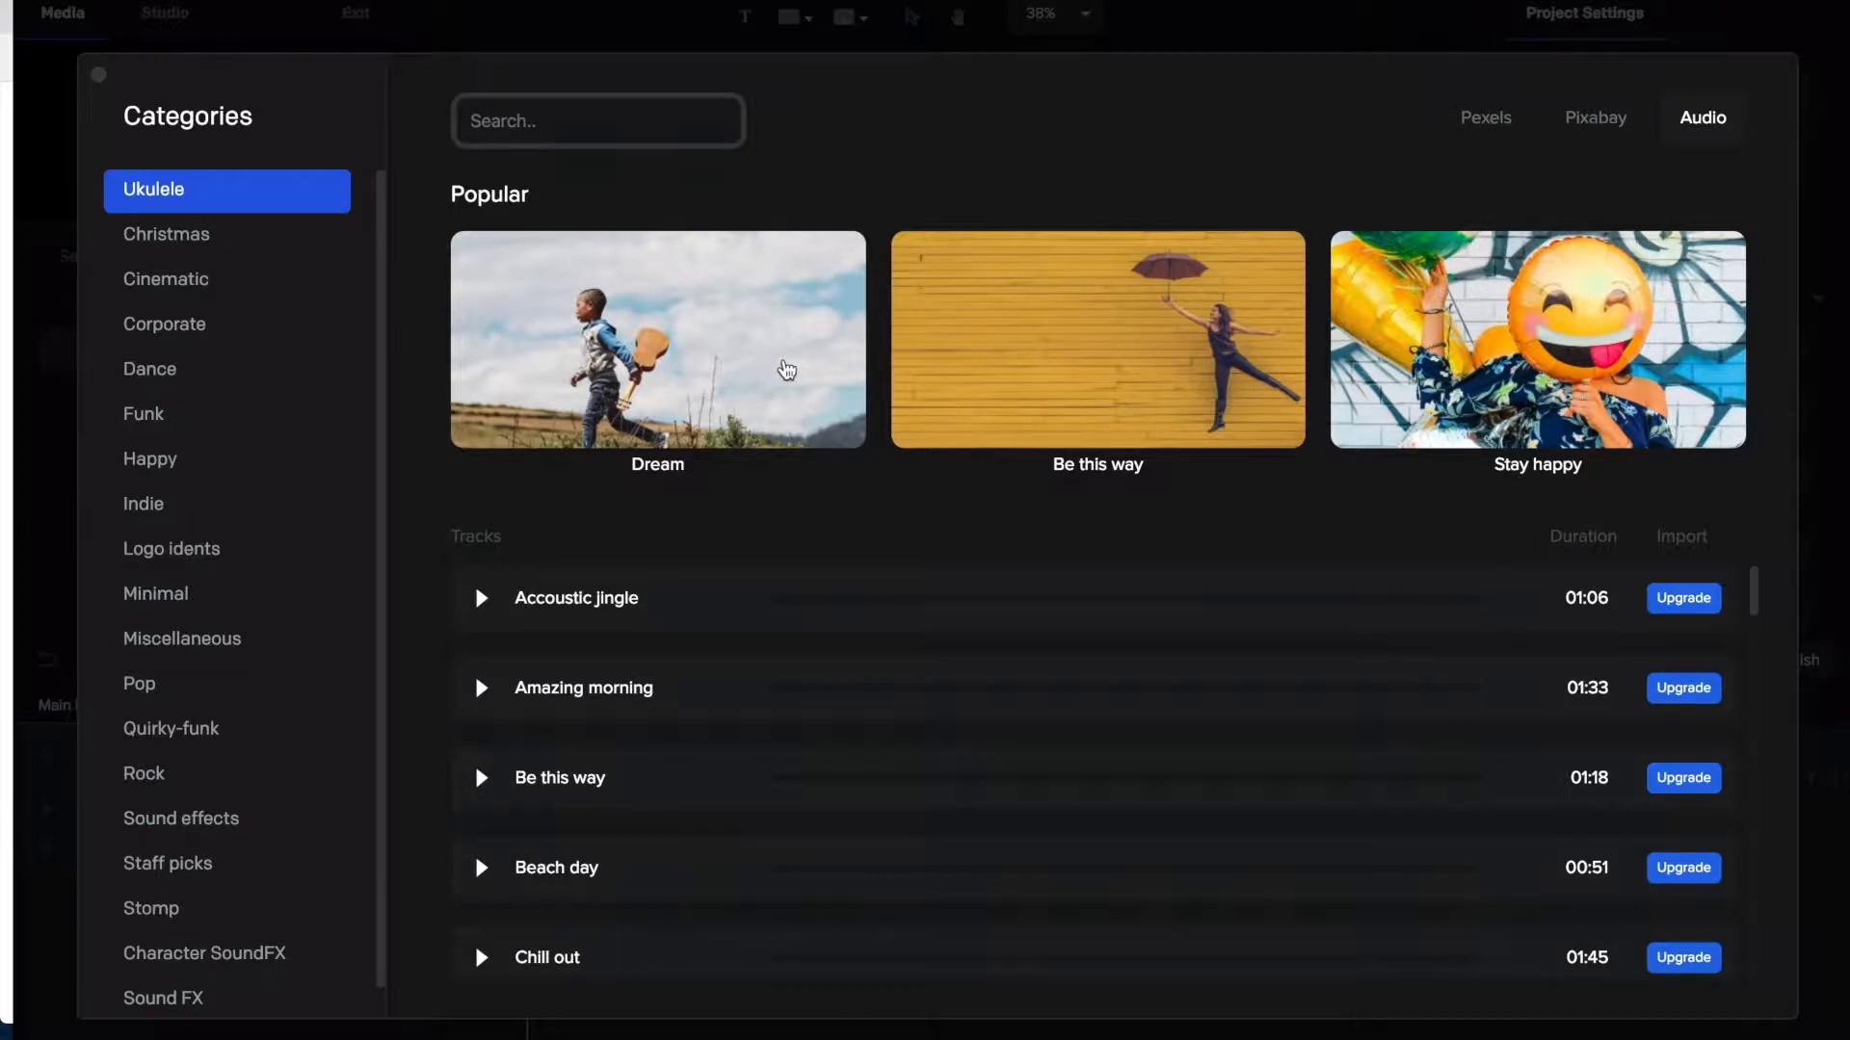
click(172, 711)
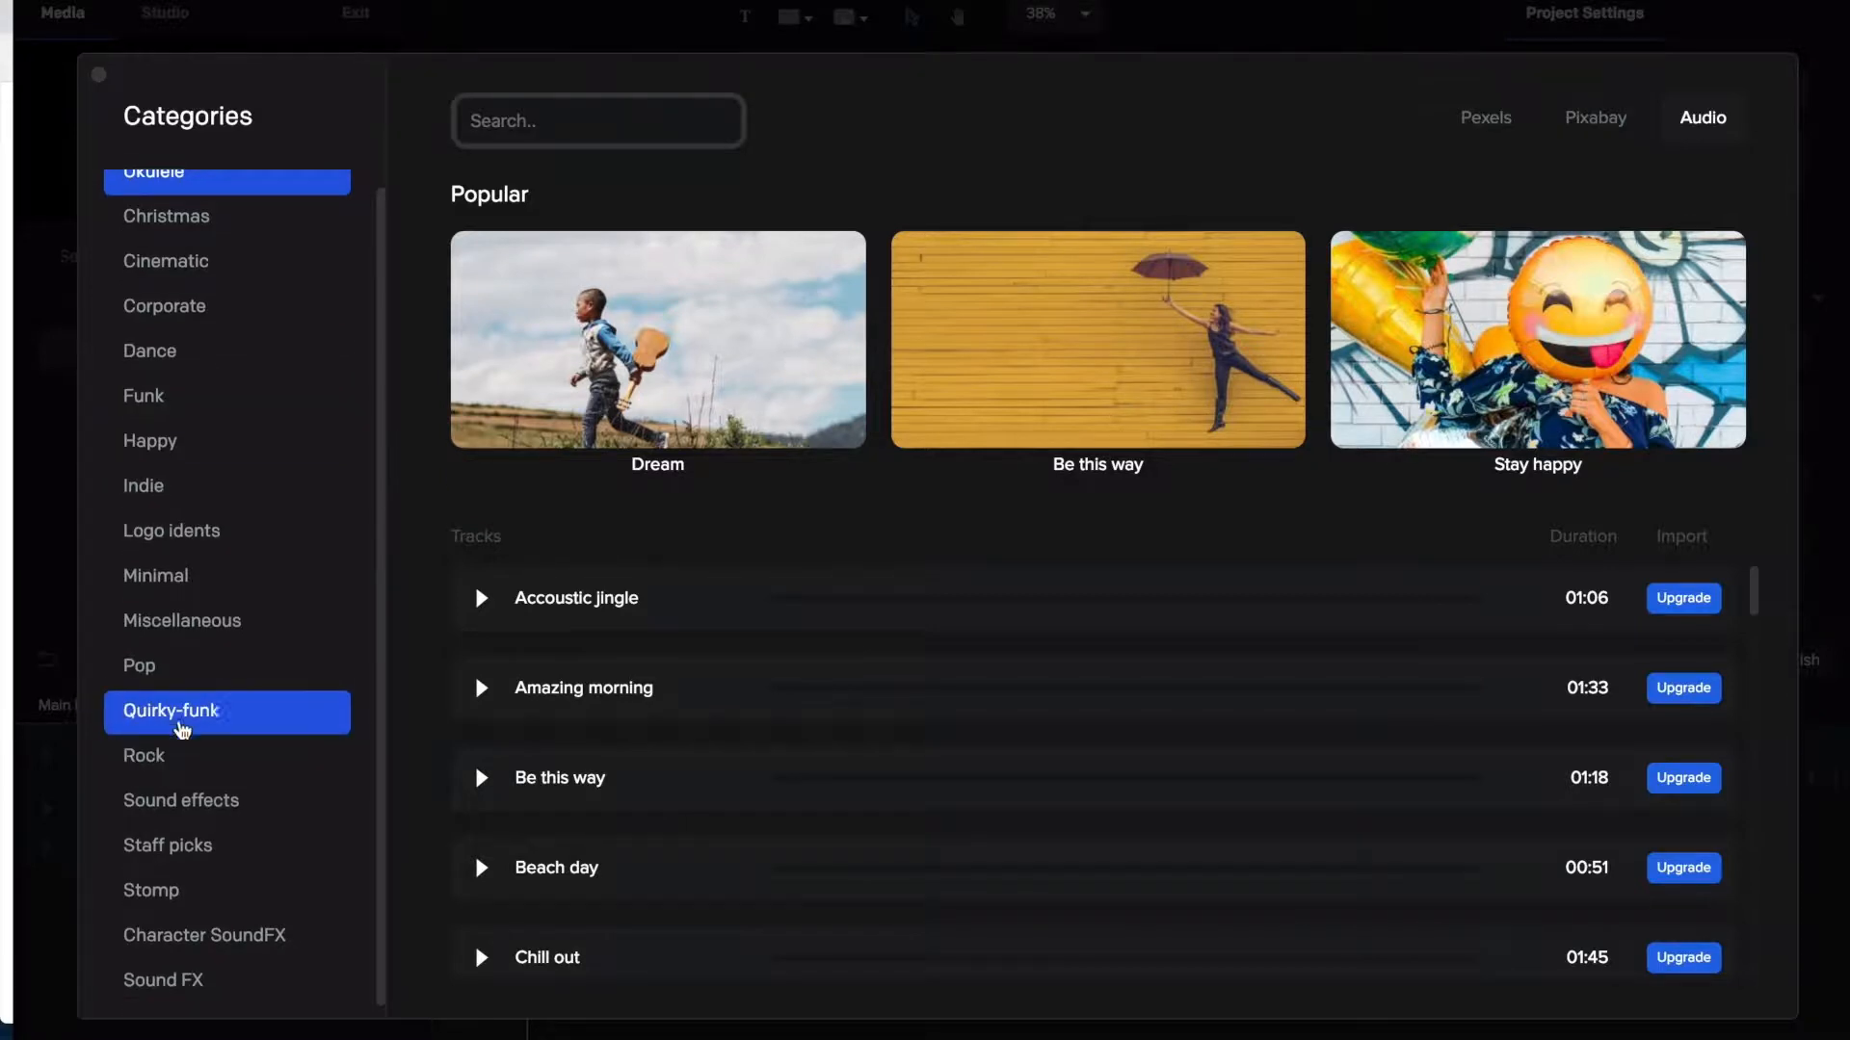
click(96, 75)
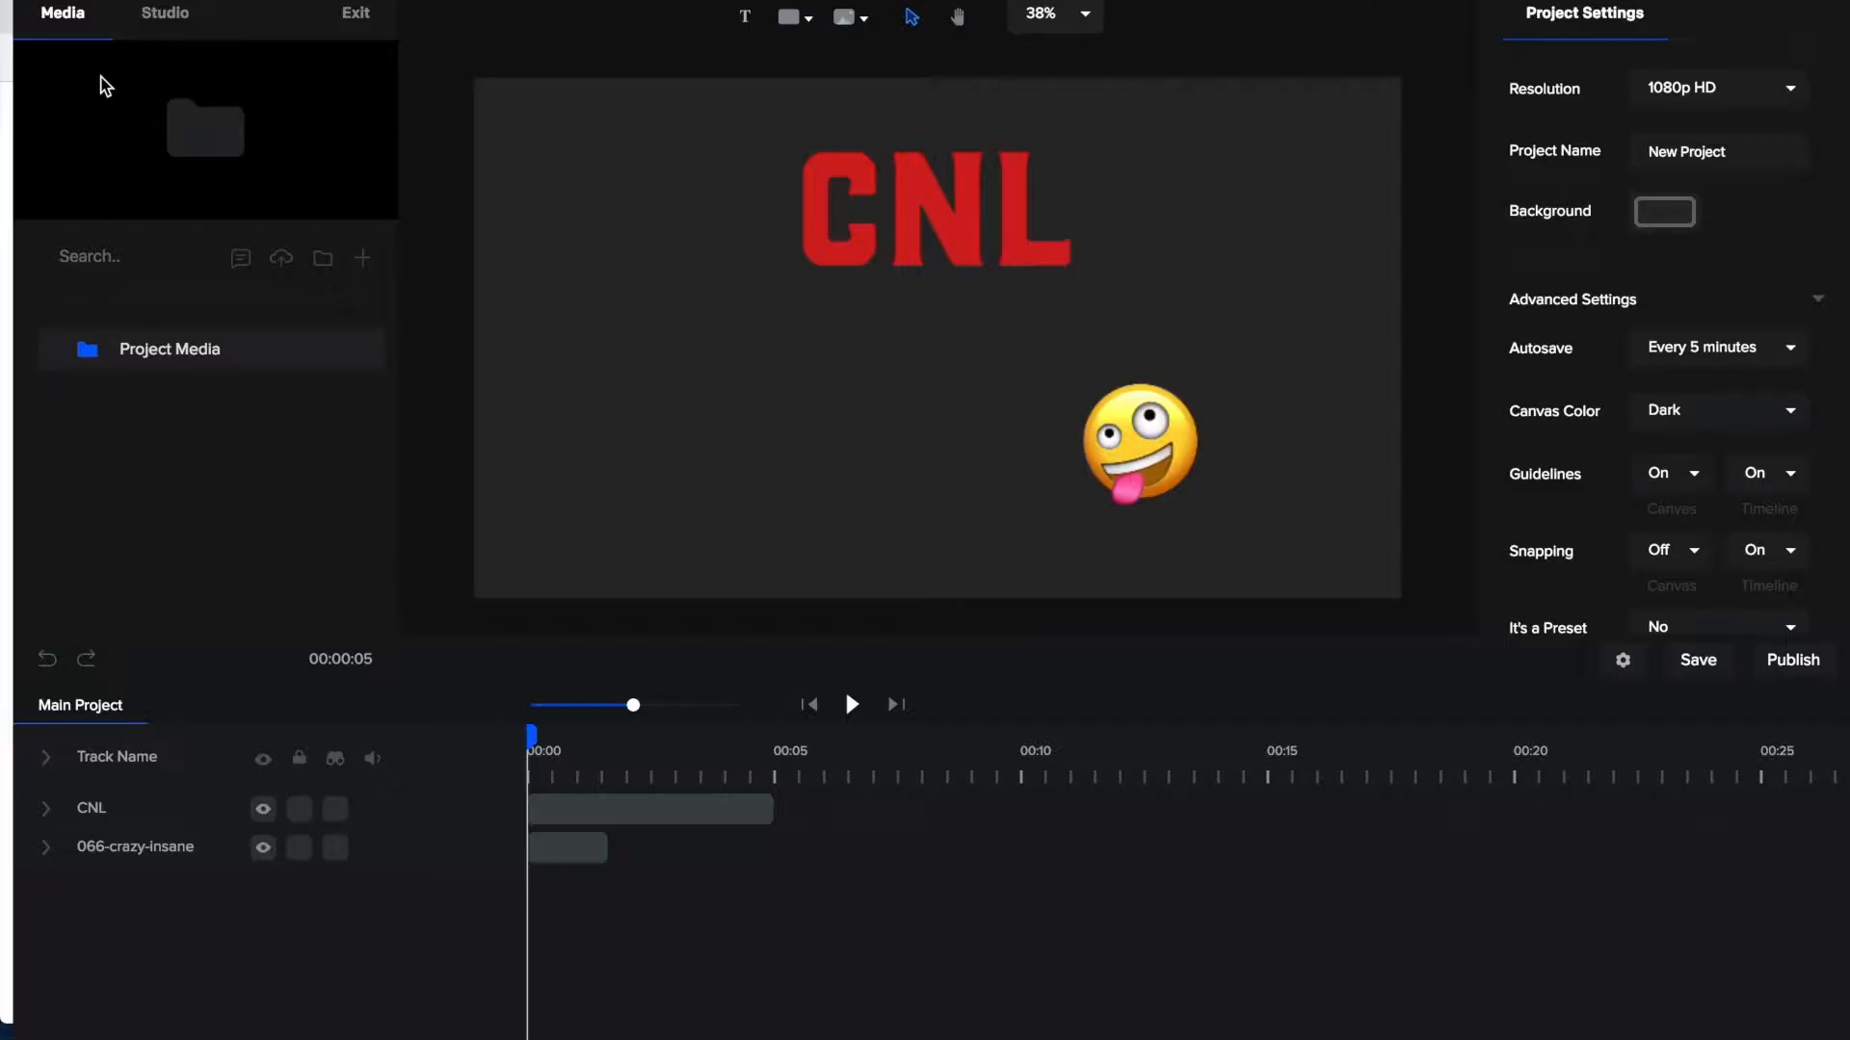
mouse_move(241, 258)
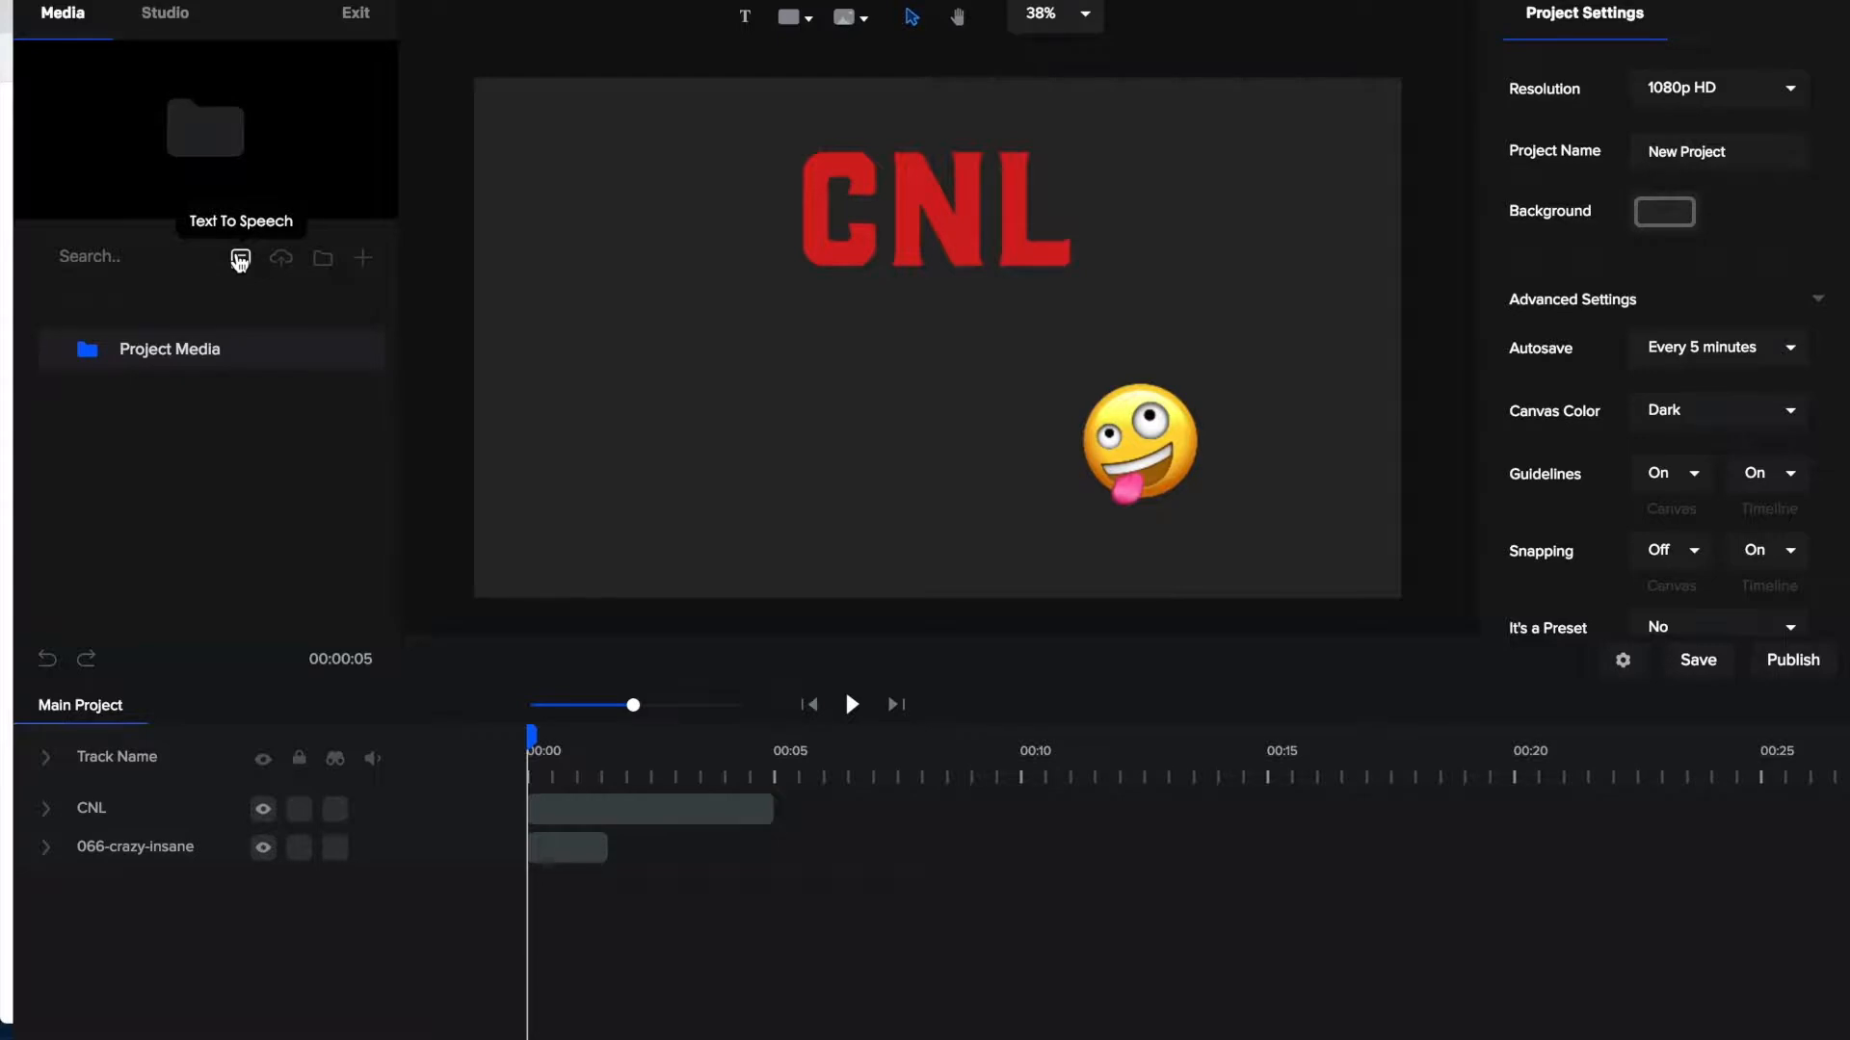
Step: Open the Text To Speech dialog from the Media panel
click(240, 258)
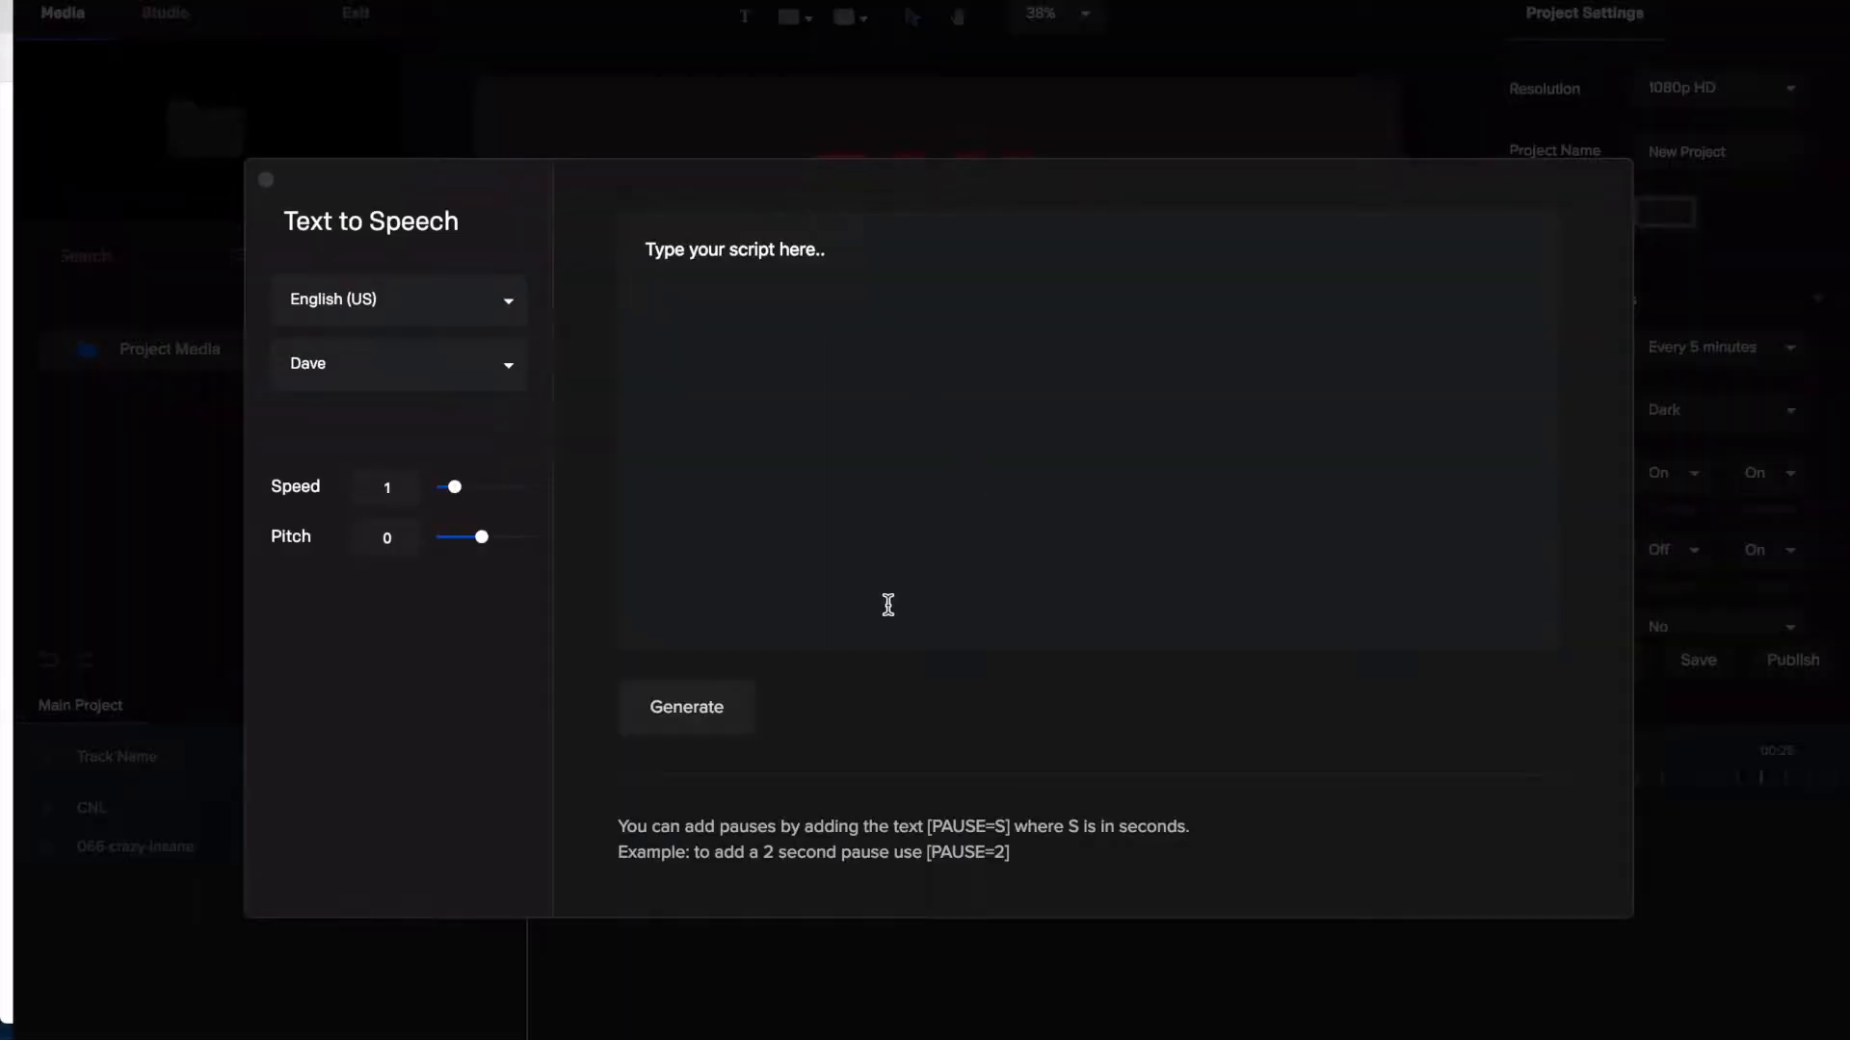
mouse_move(725, 279)
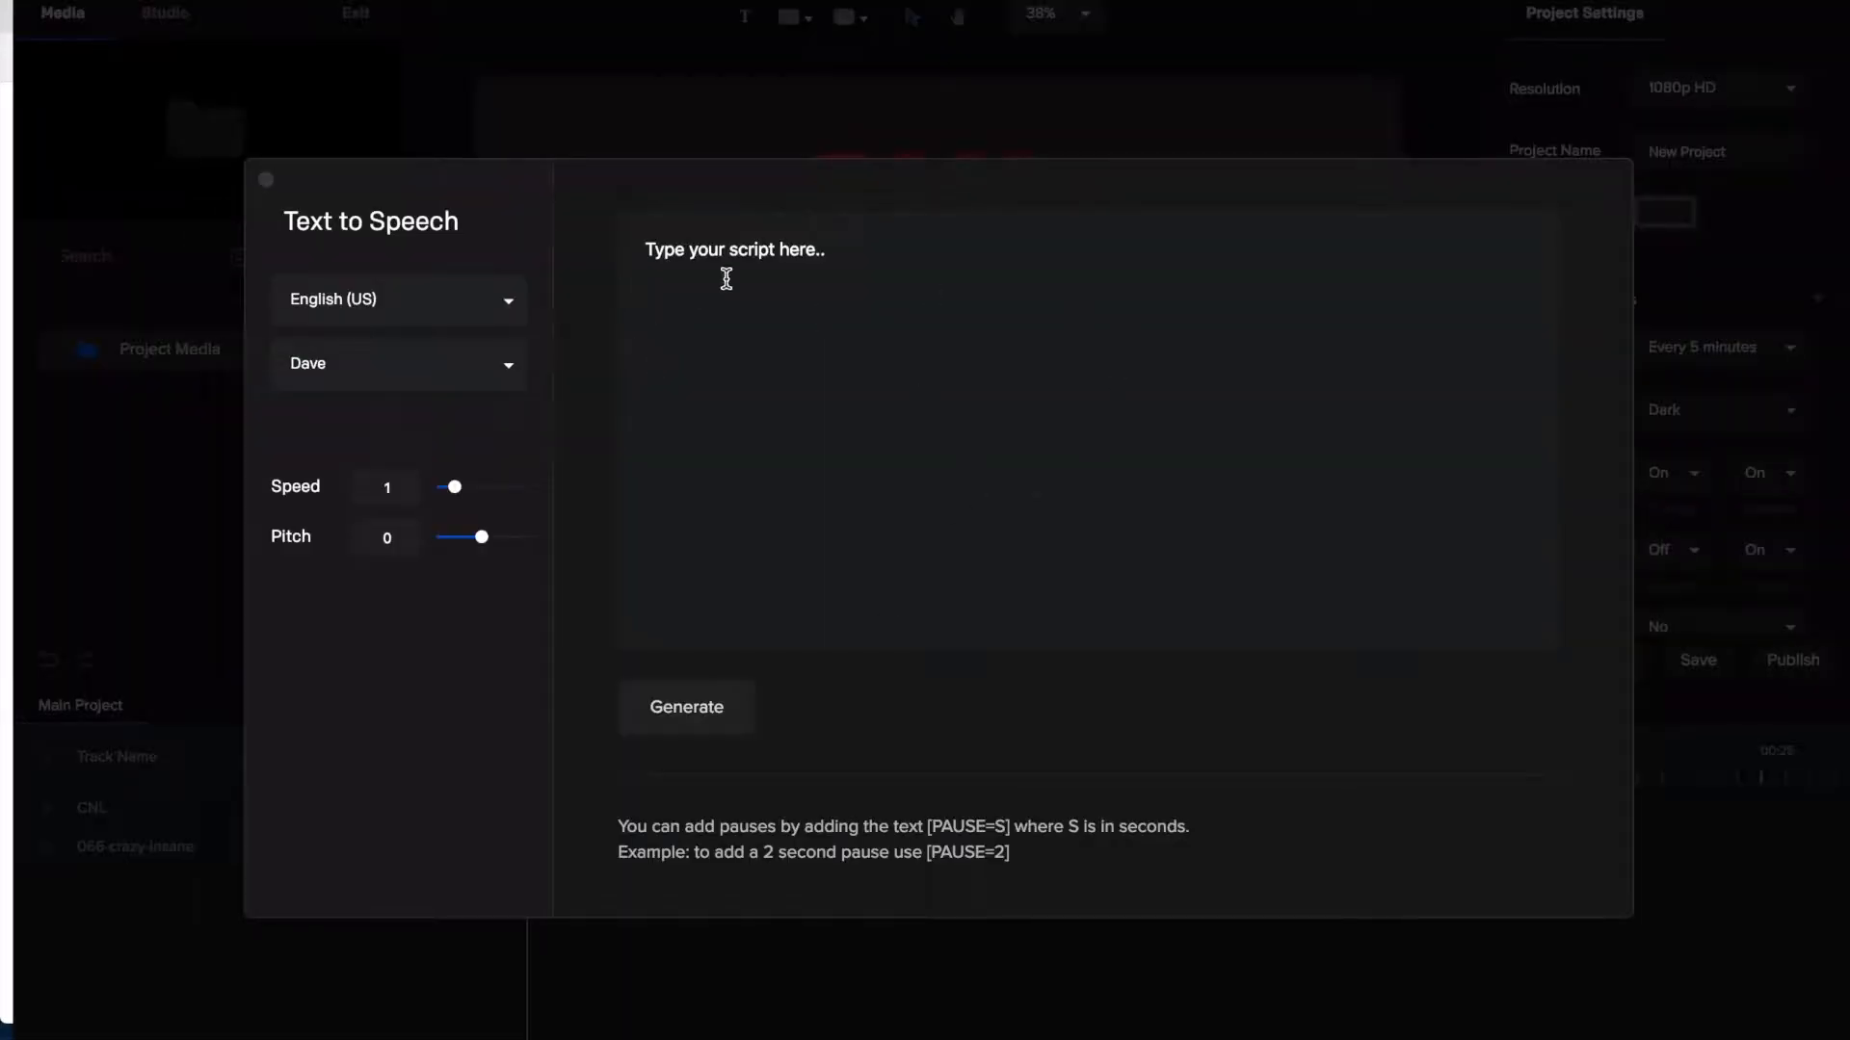
mouse_move(1255, 273)
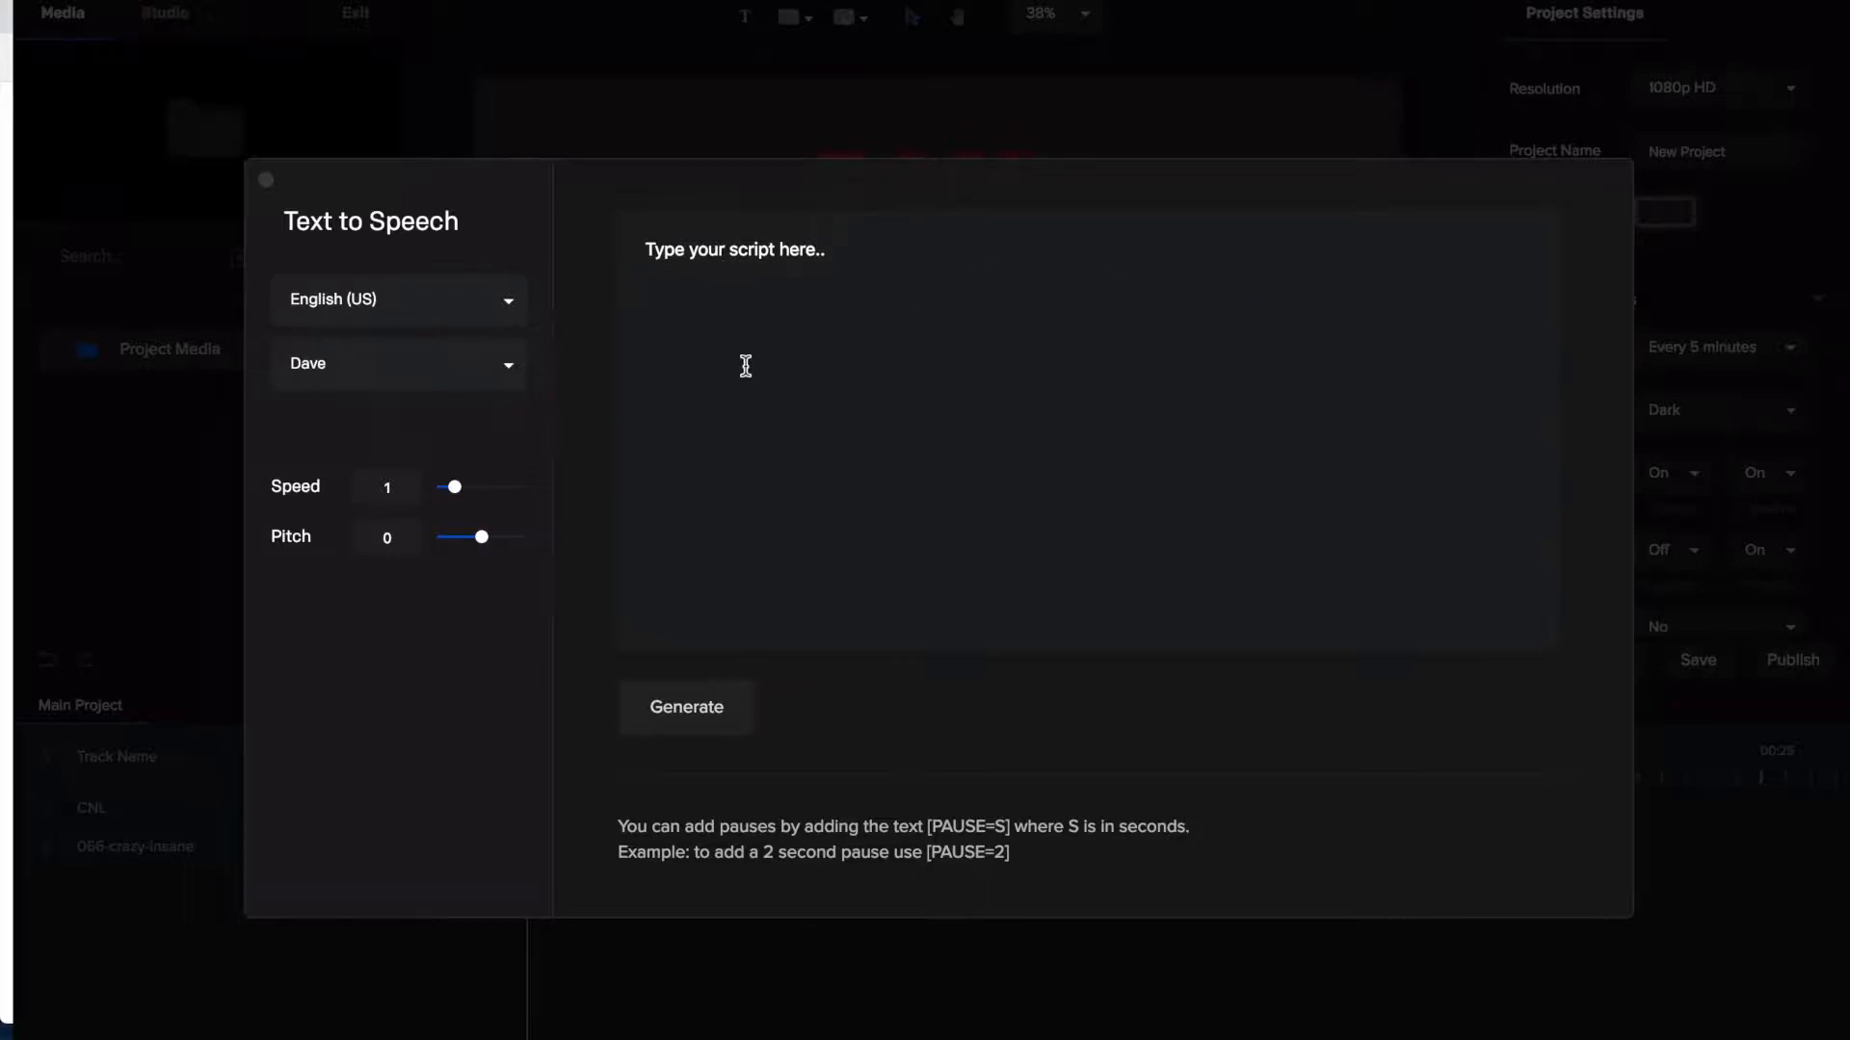
mouse_move(515, 374)
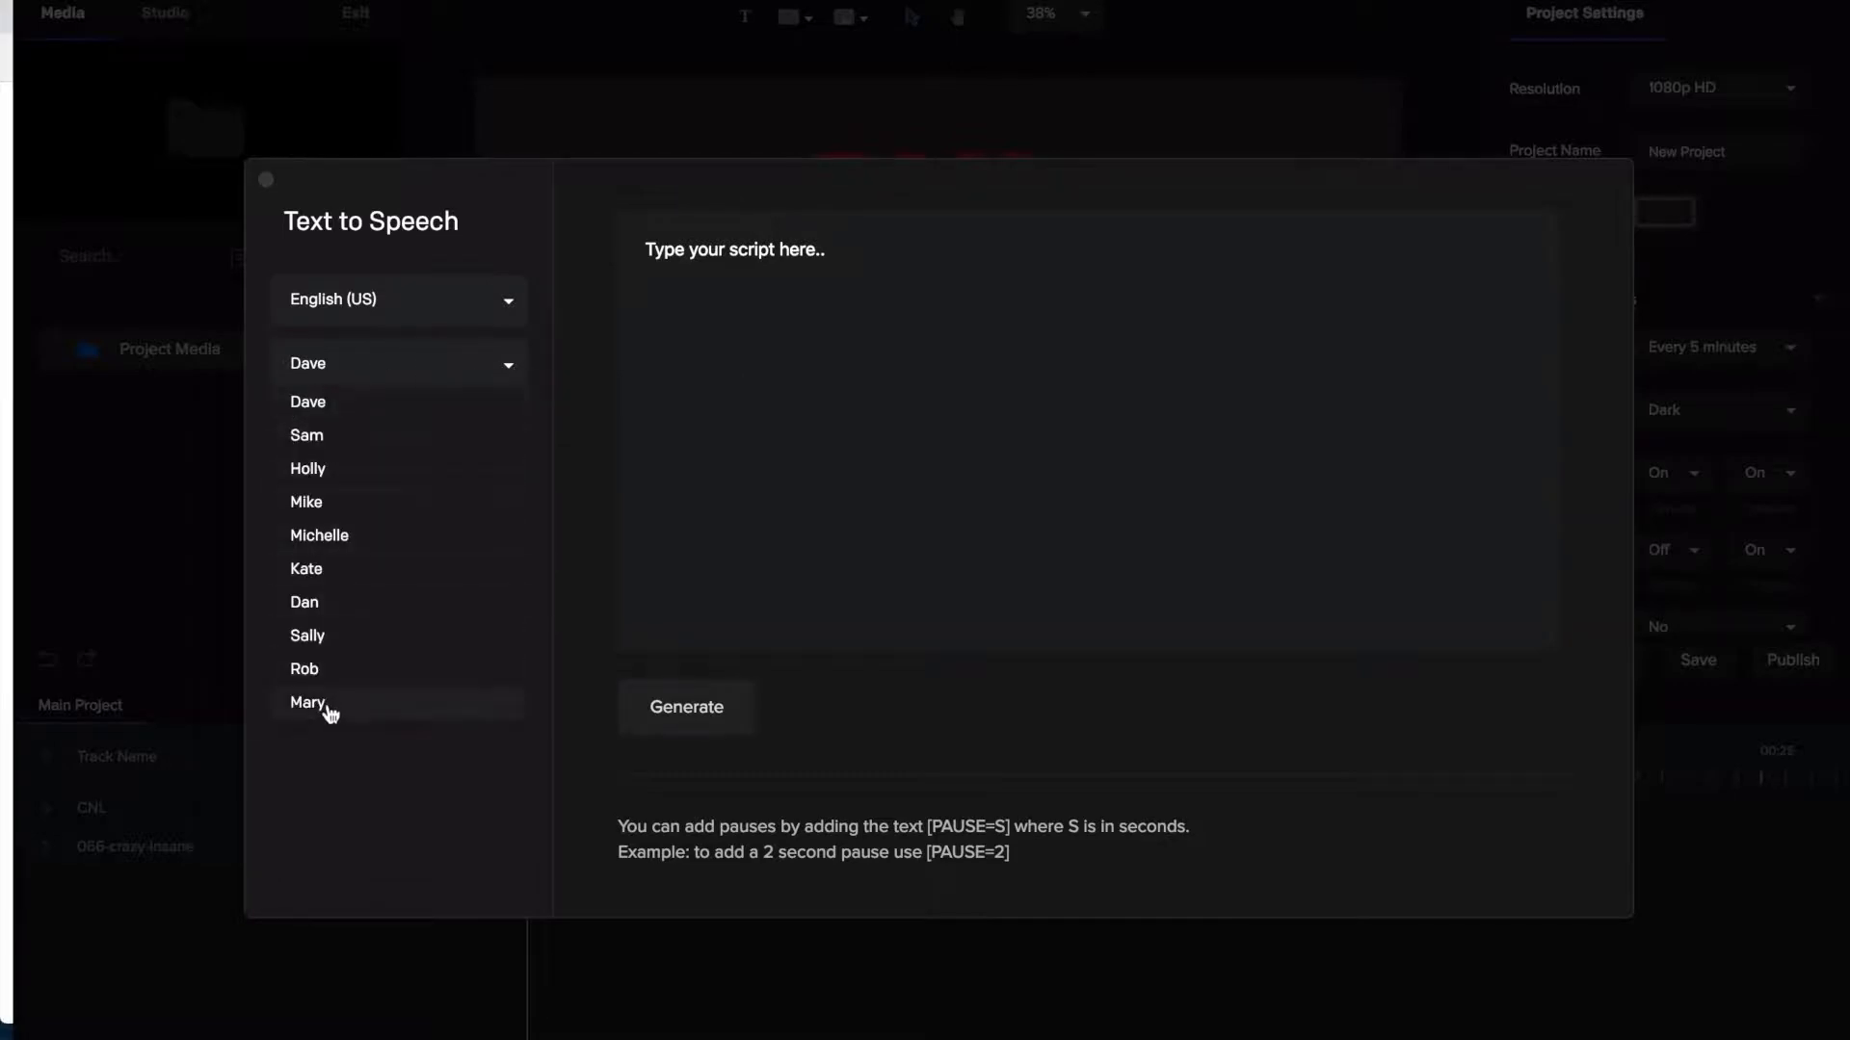
mouse_move(357, 309)
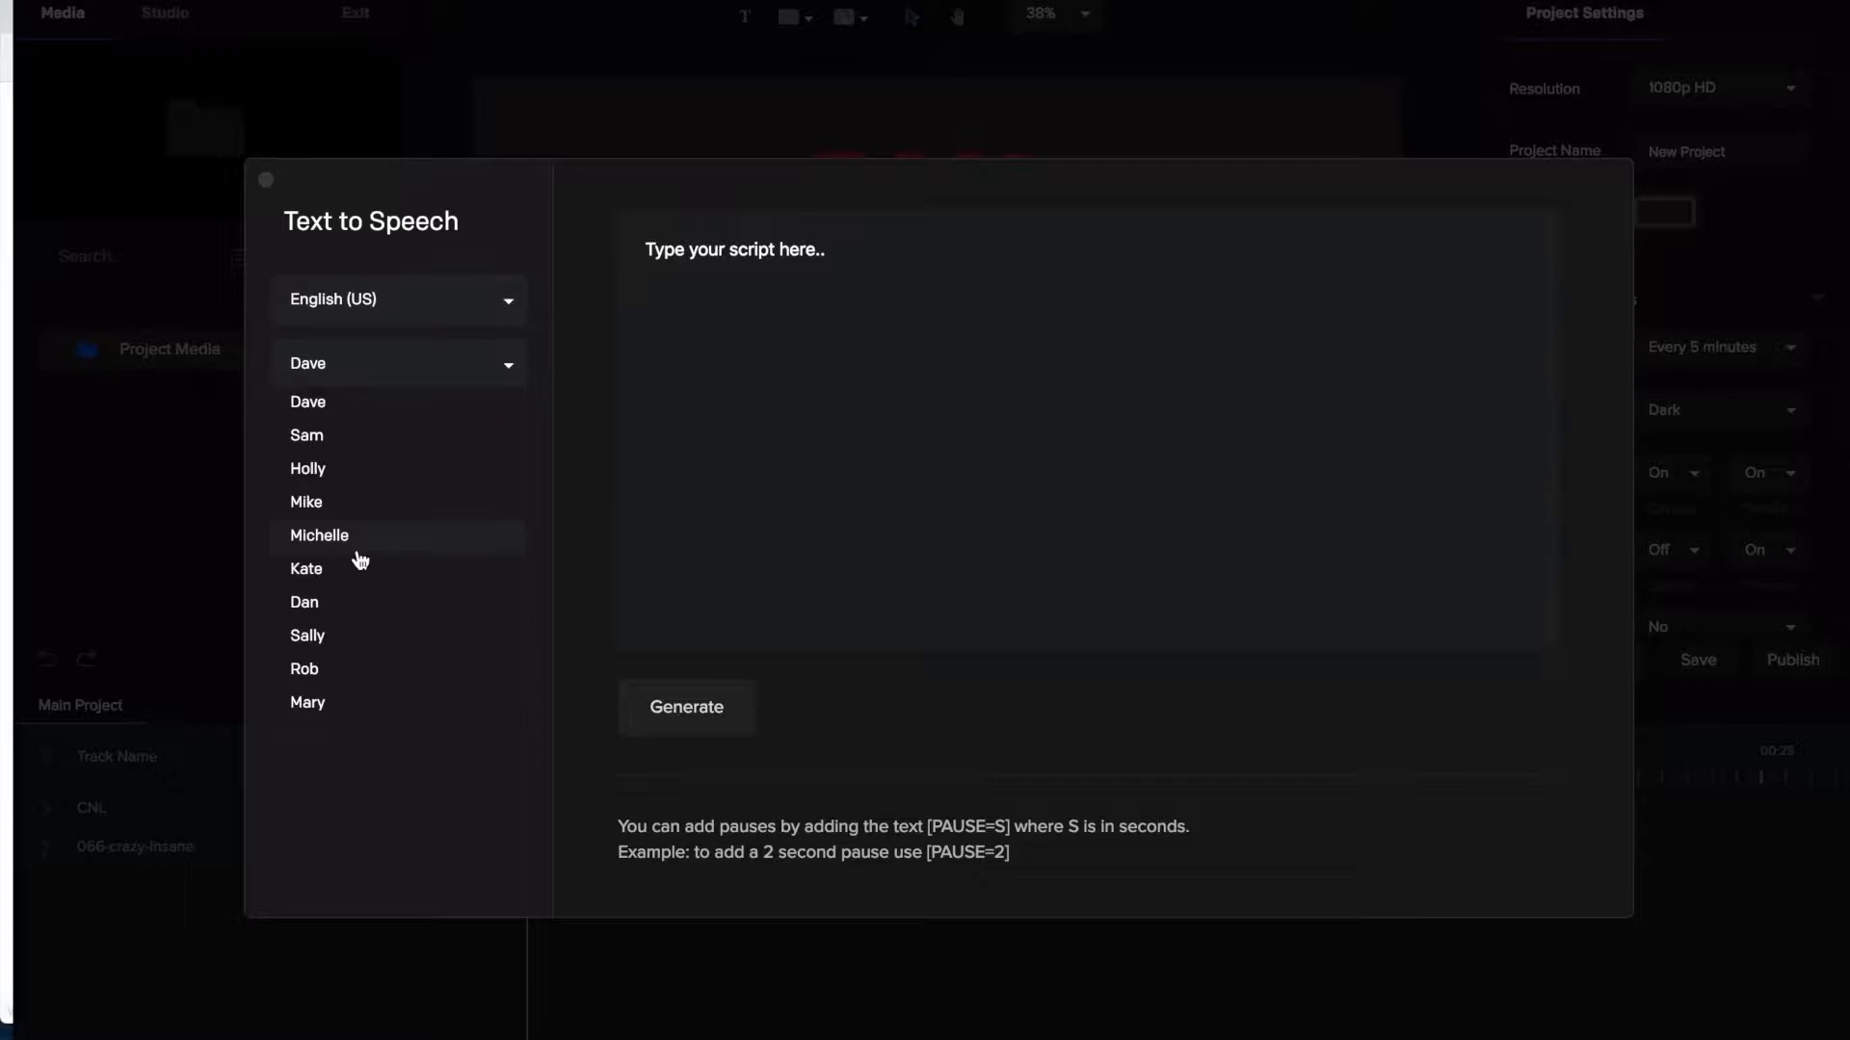
mouse_move(727, 294)
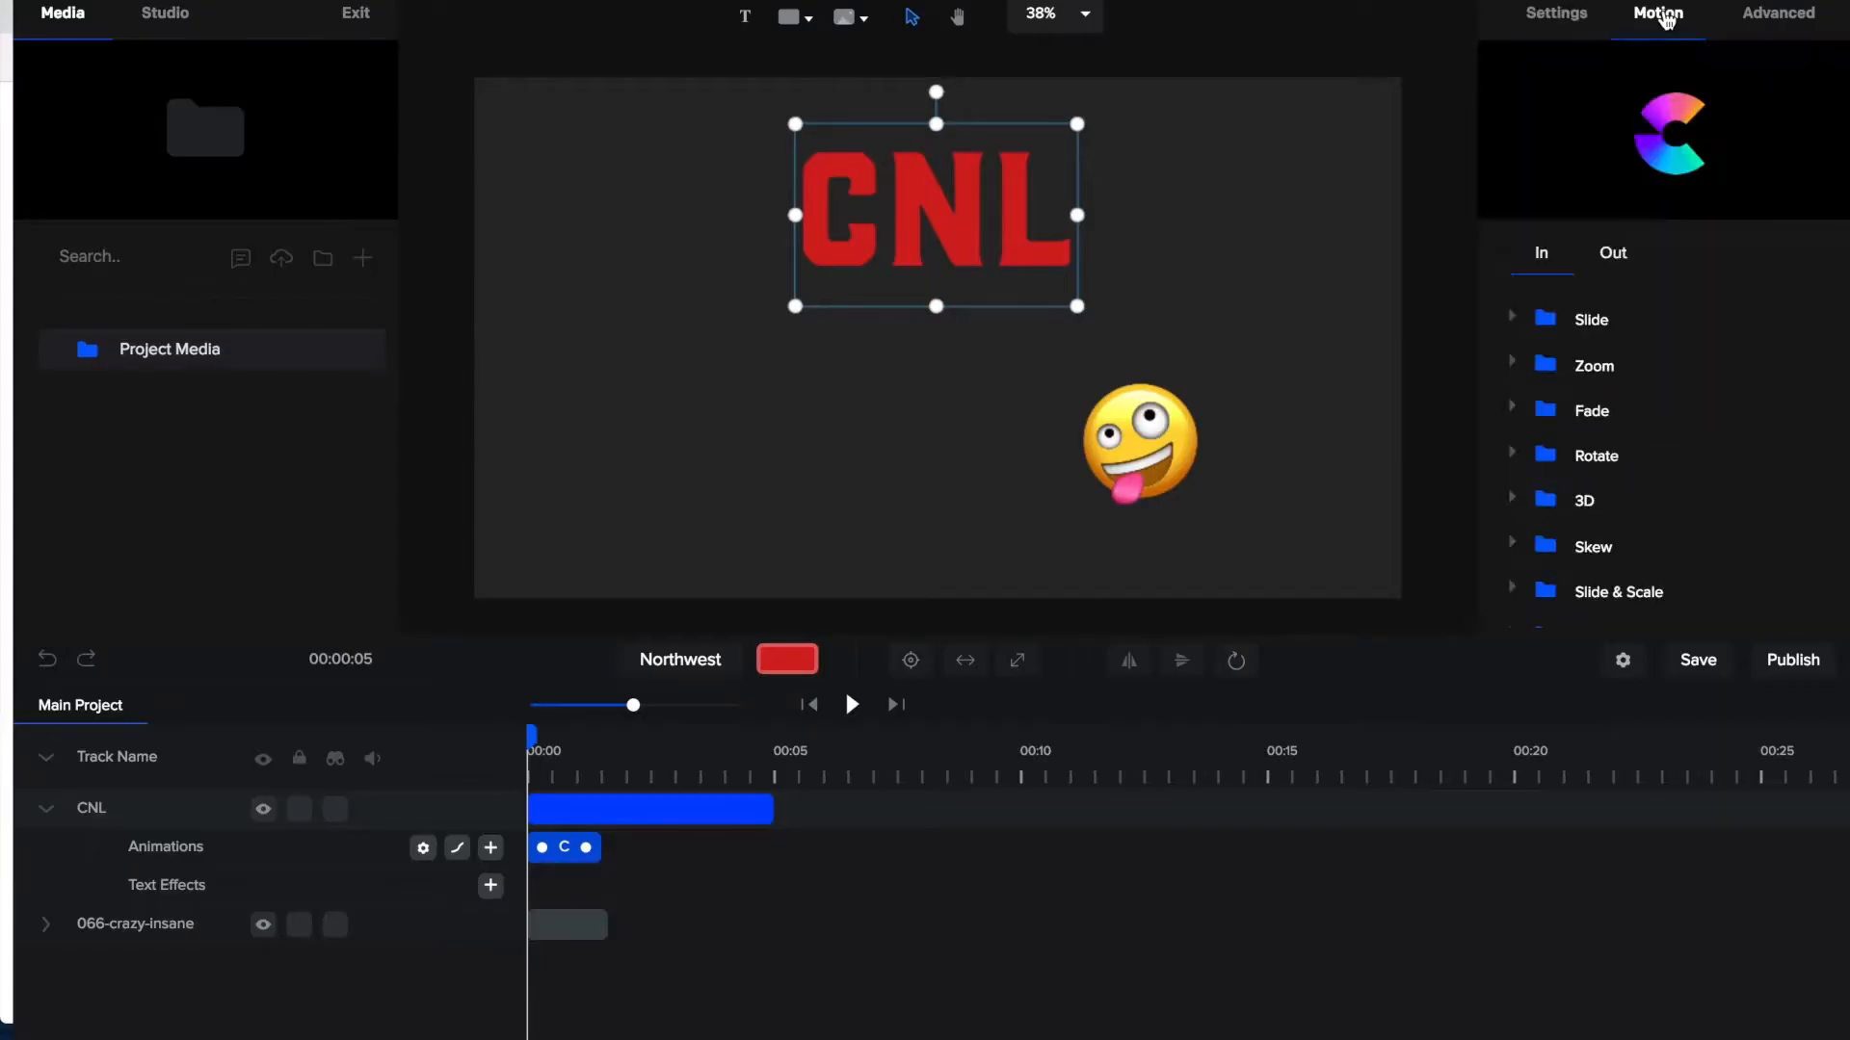
mouse_move(1647, 167)
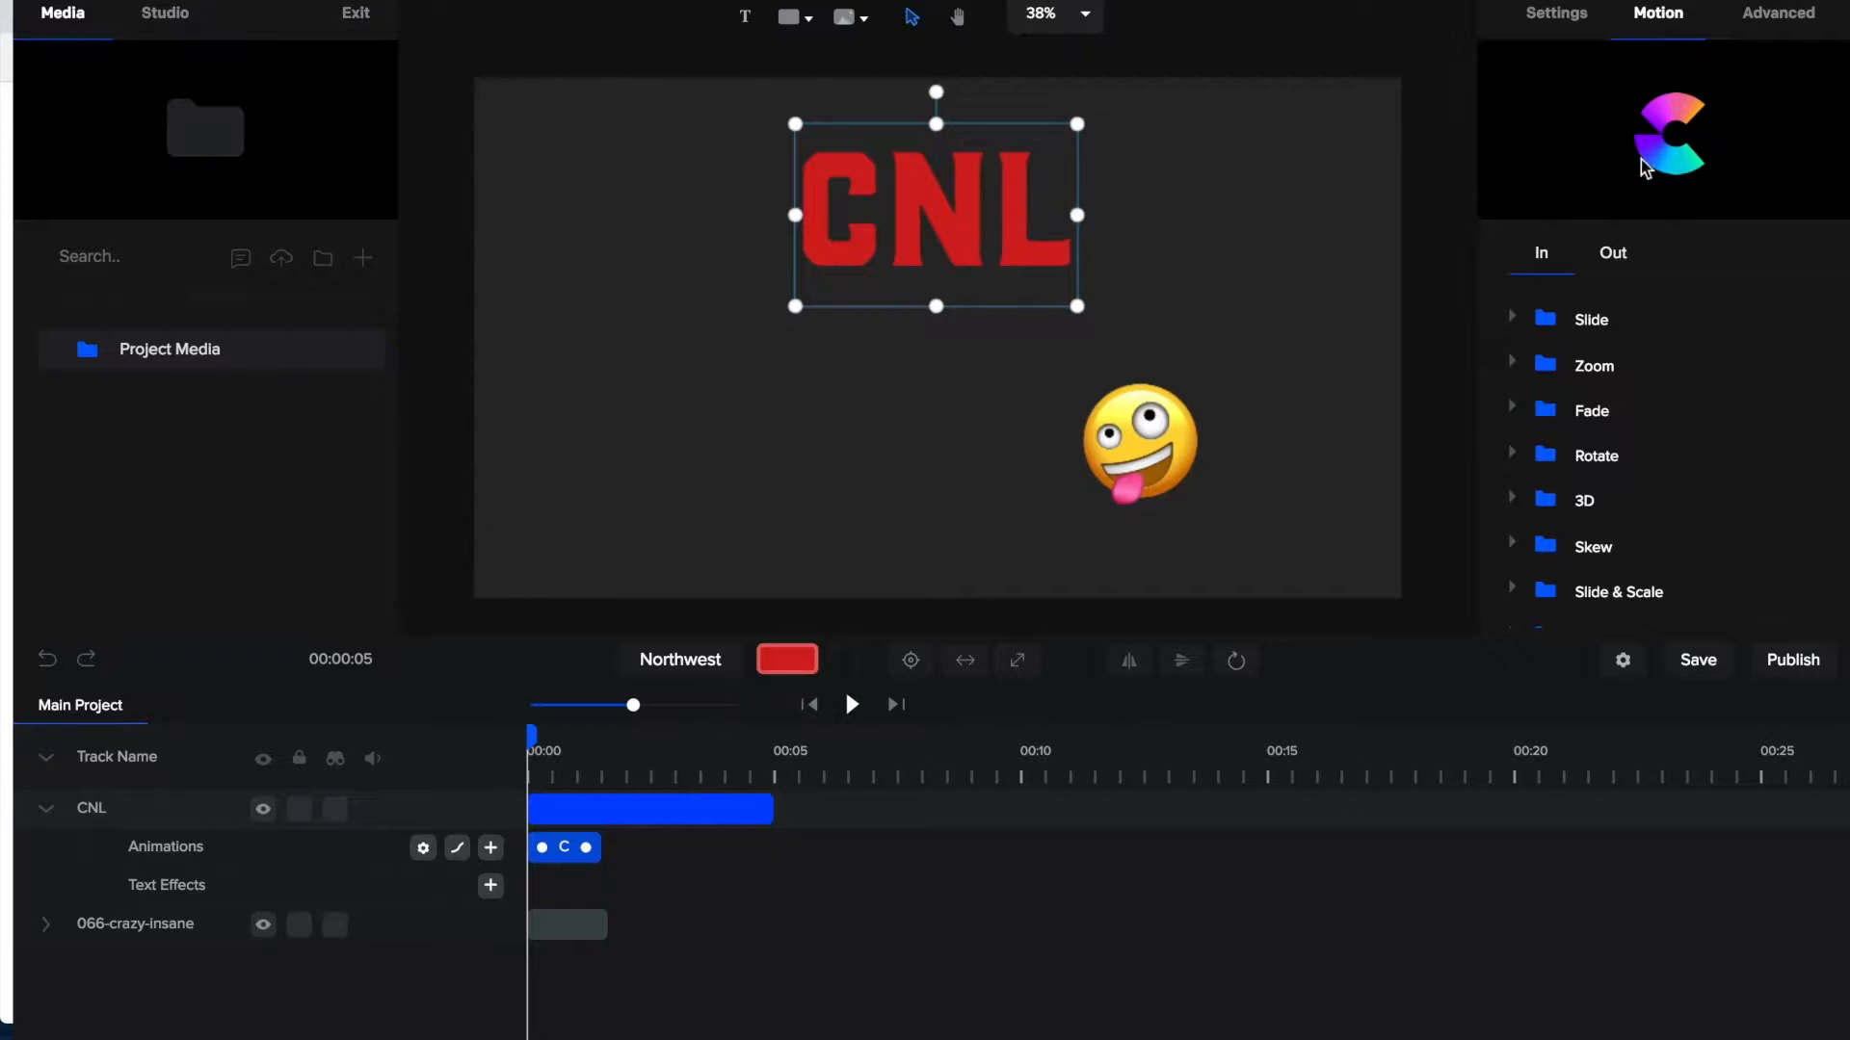
mouse_move(953, 283)
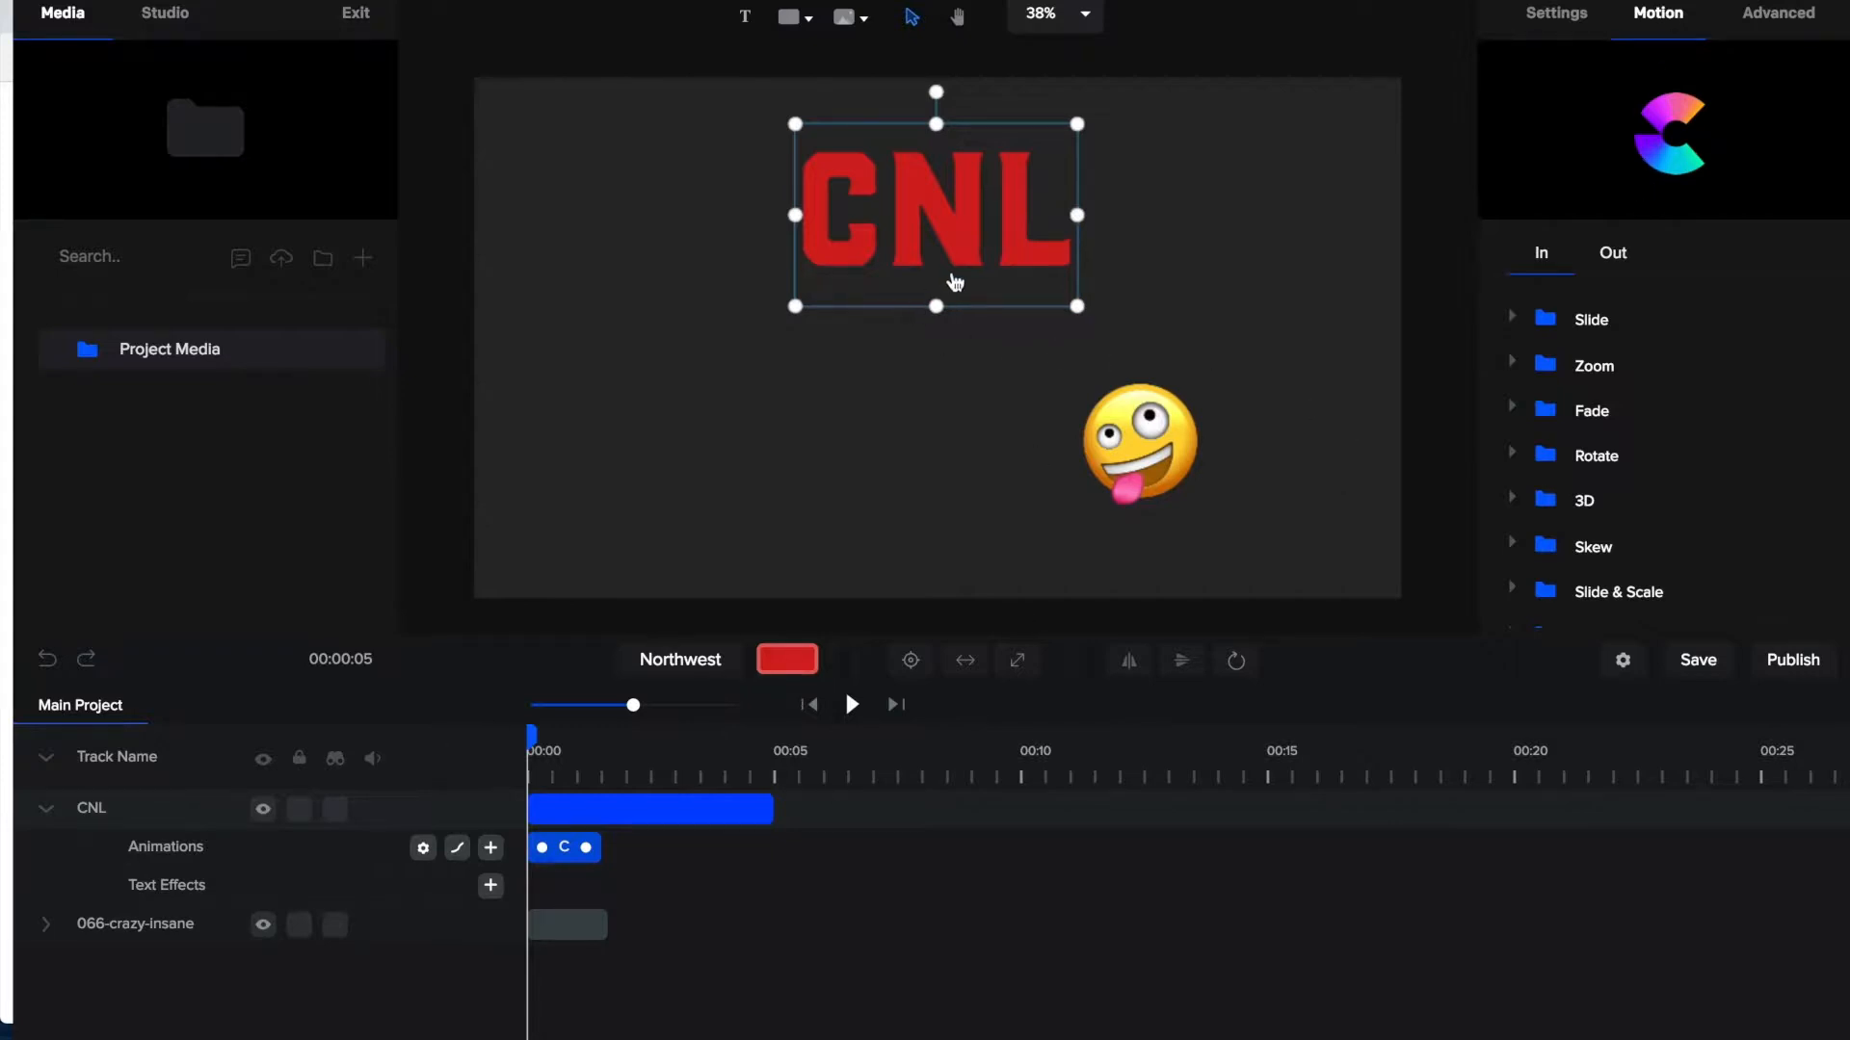
mouse_move(1635, 88)
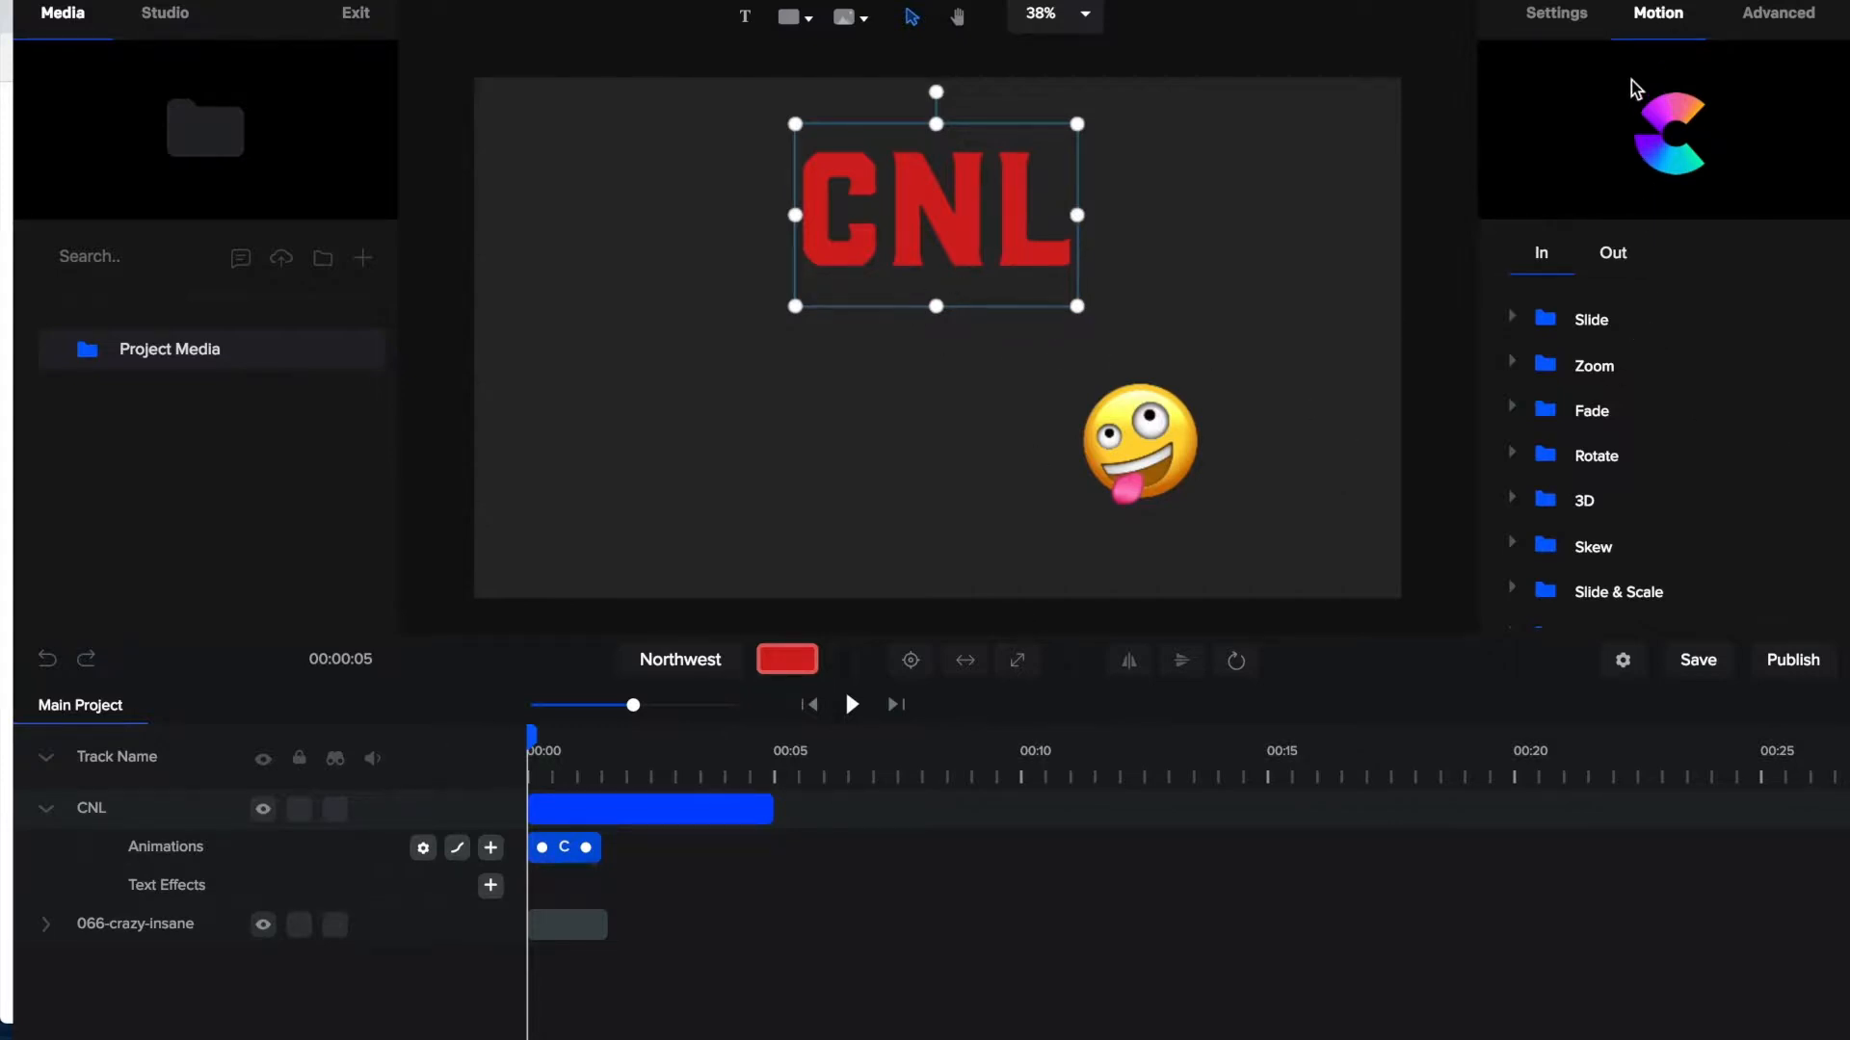
mouse_move(1522, 366)
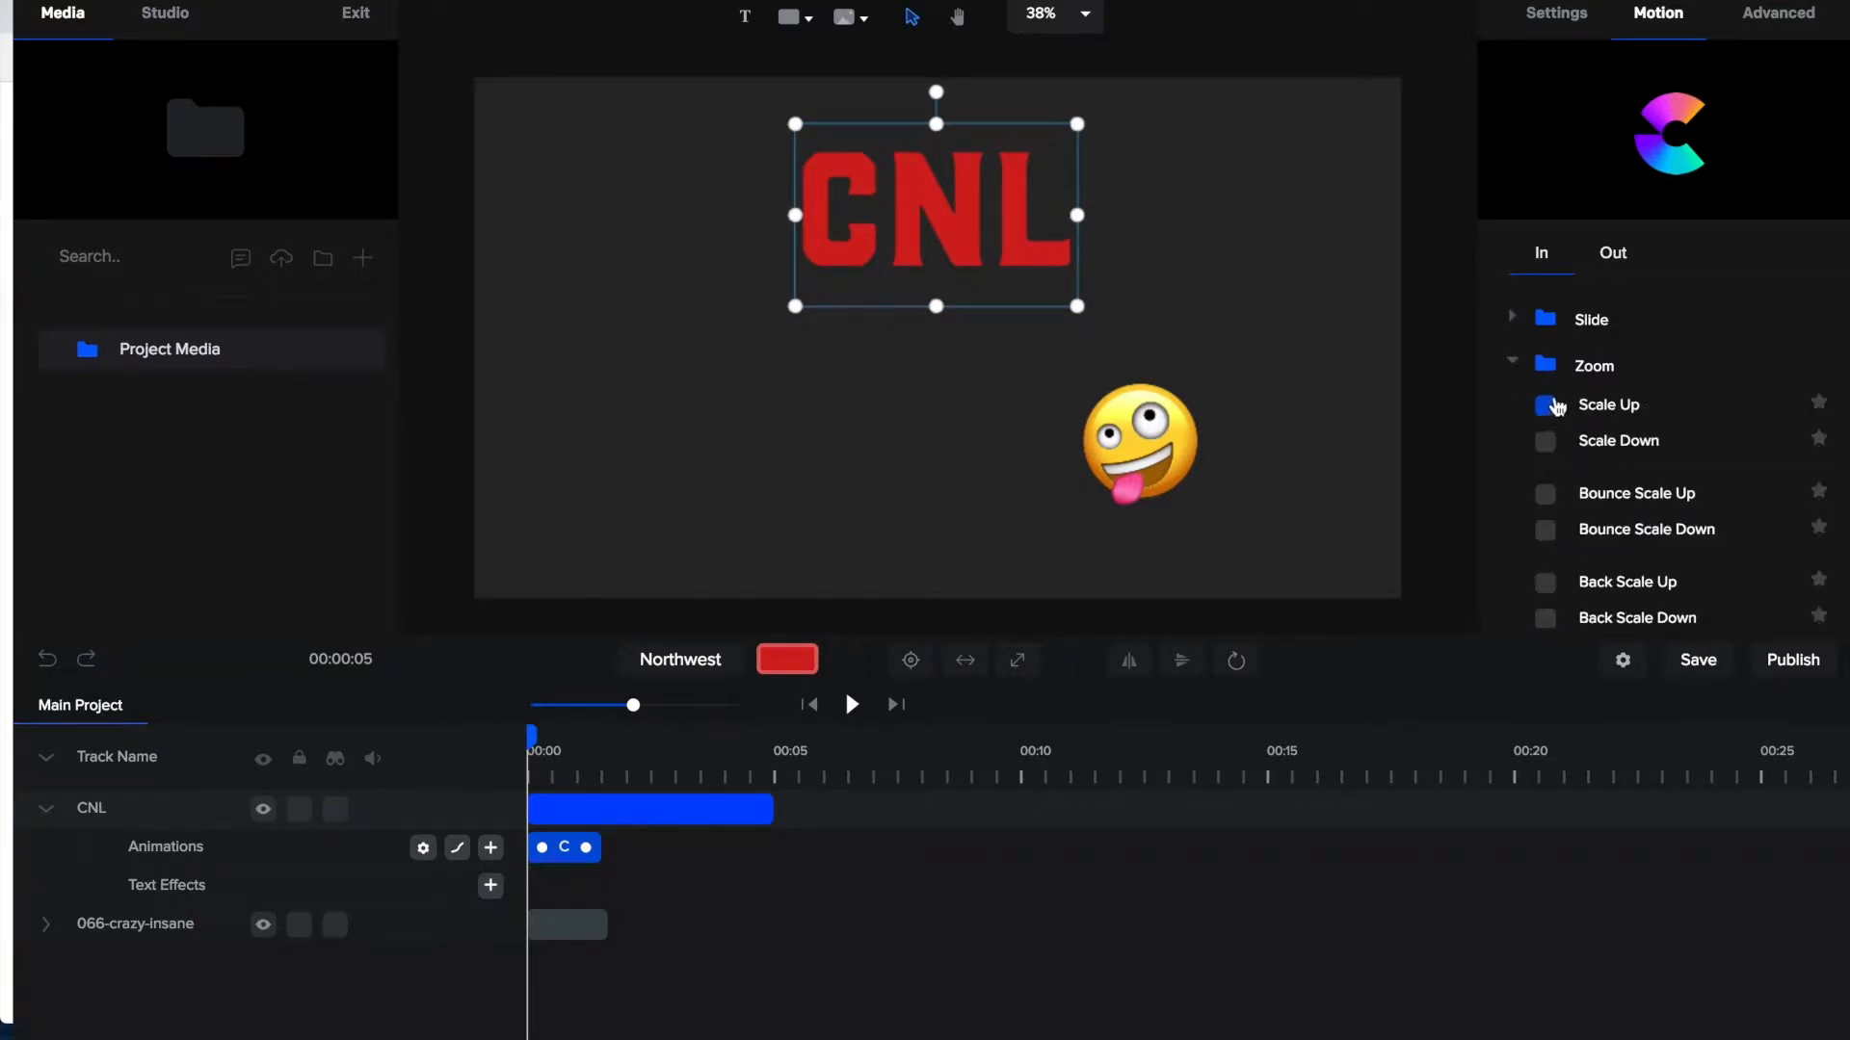
Step: Give the CNL text a Scale Up entrance animation and preview it twice
click(1545, 404)
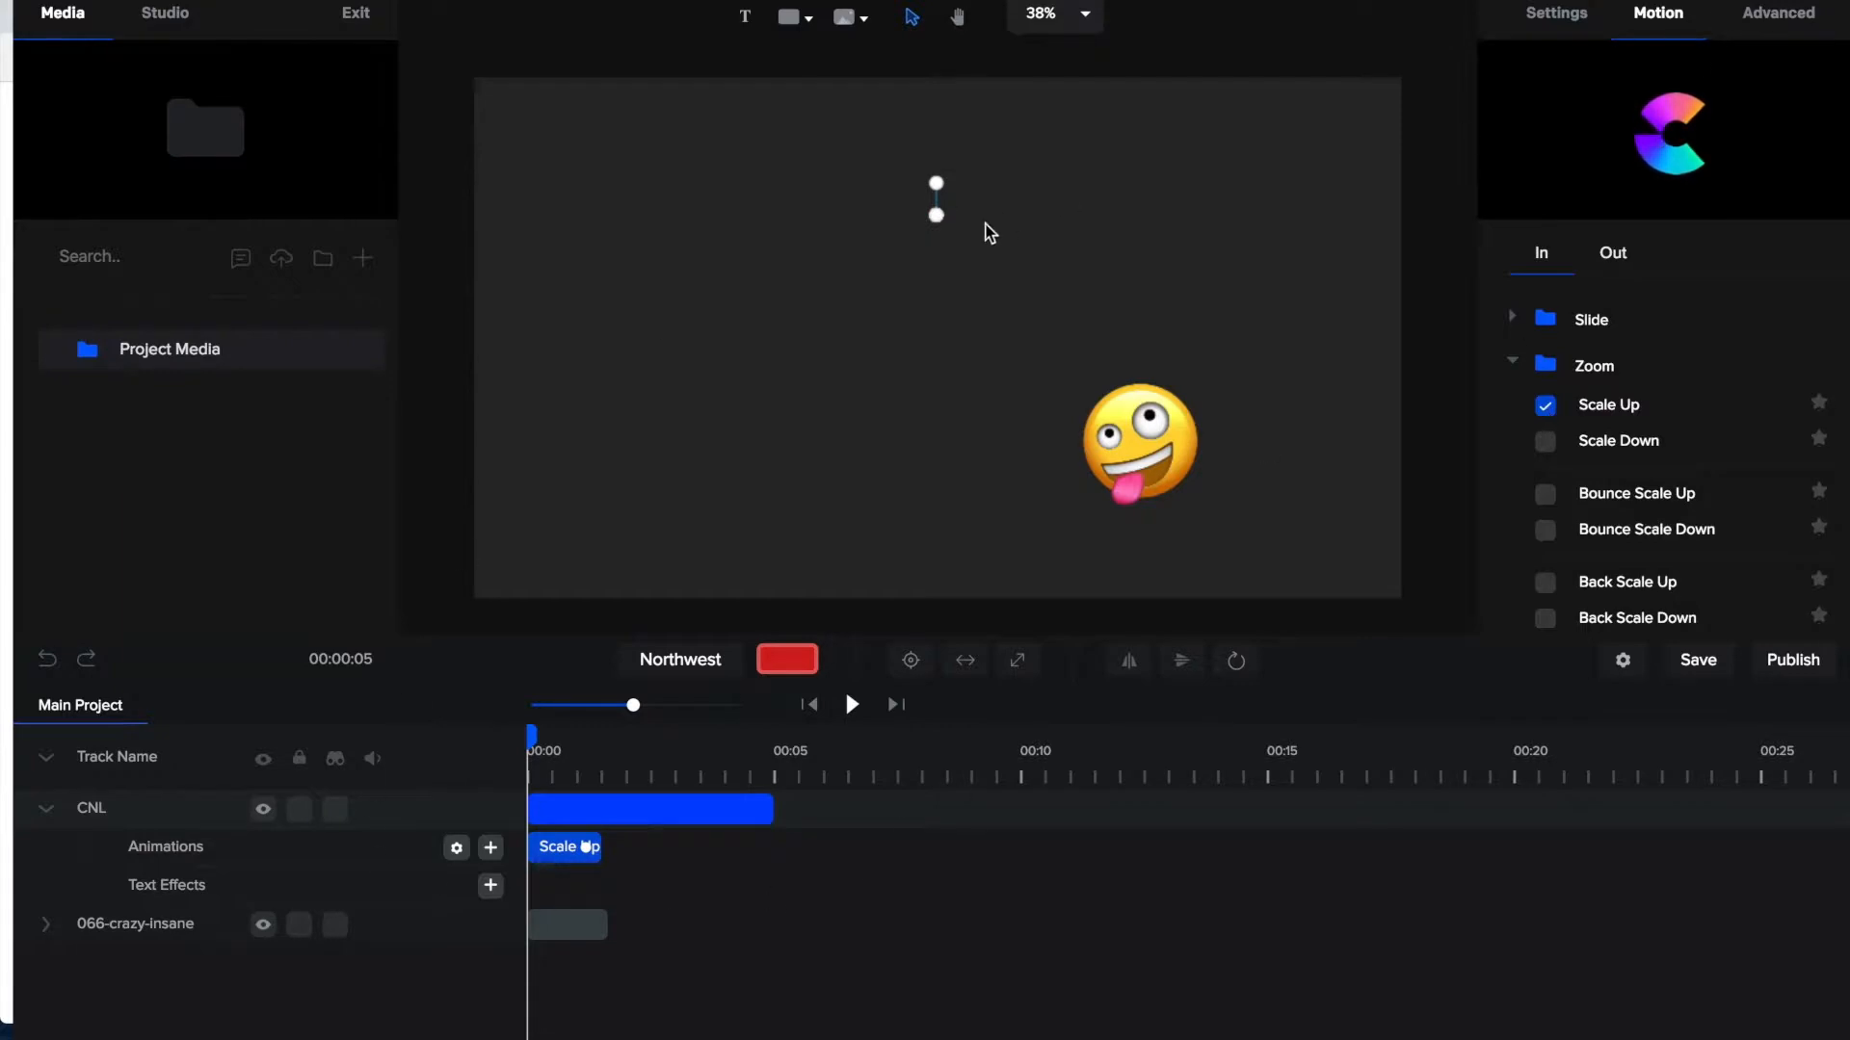
mouse_move(814, 235)
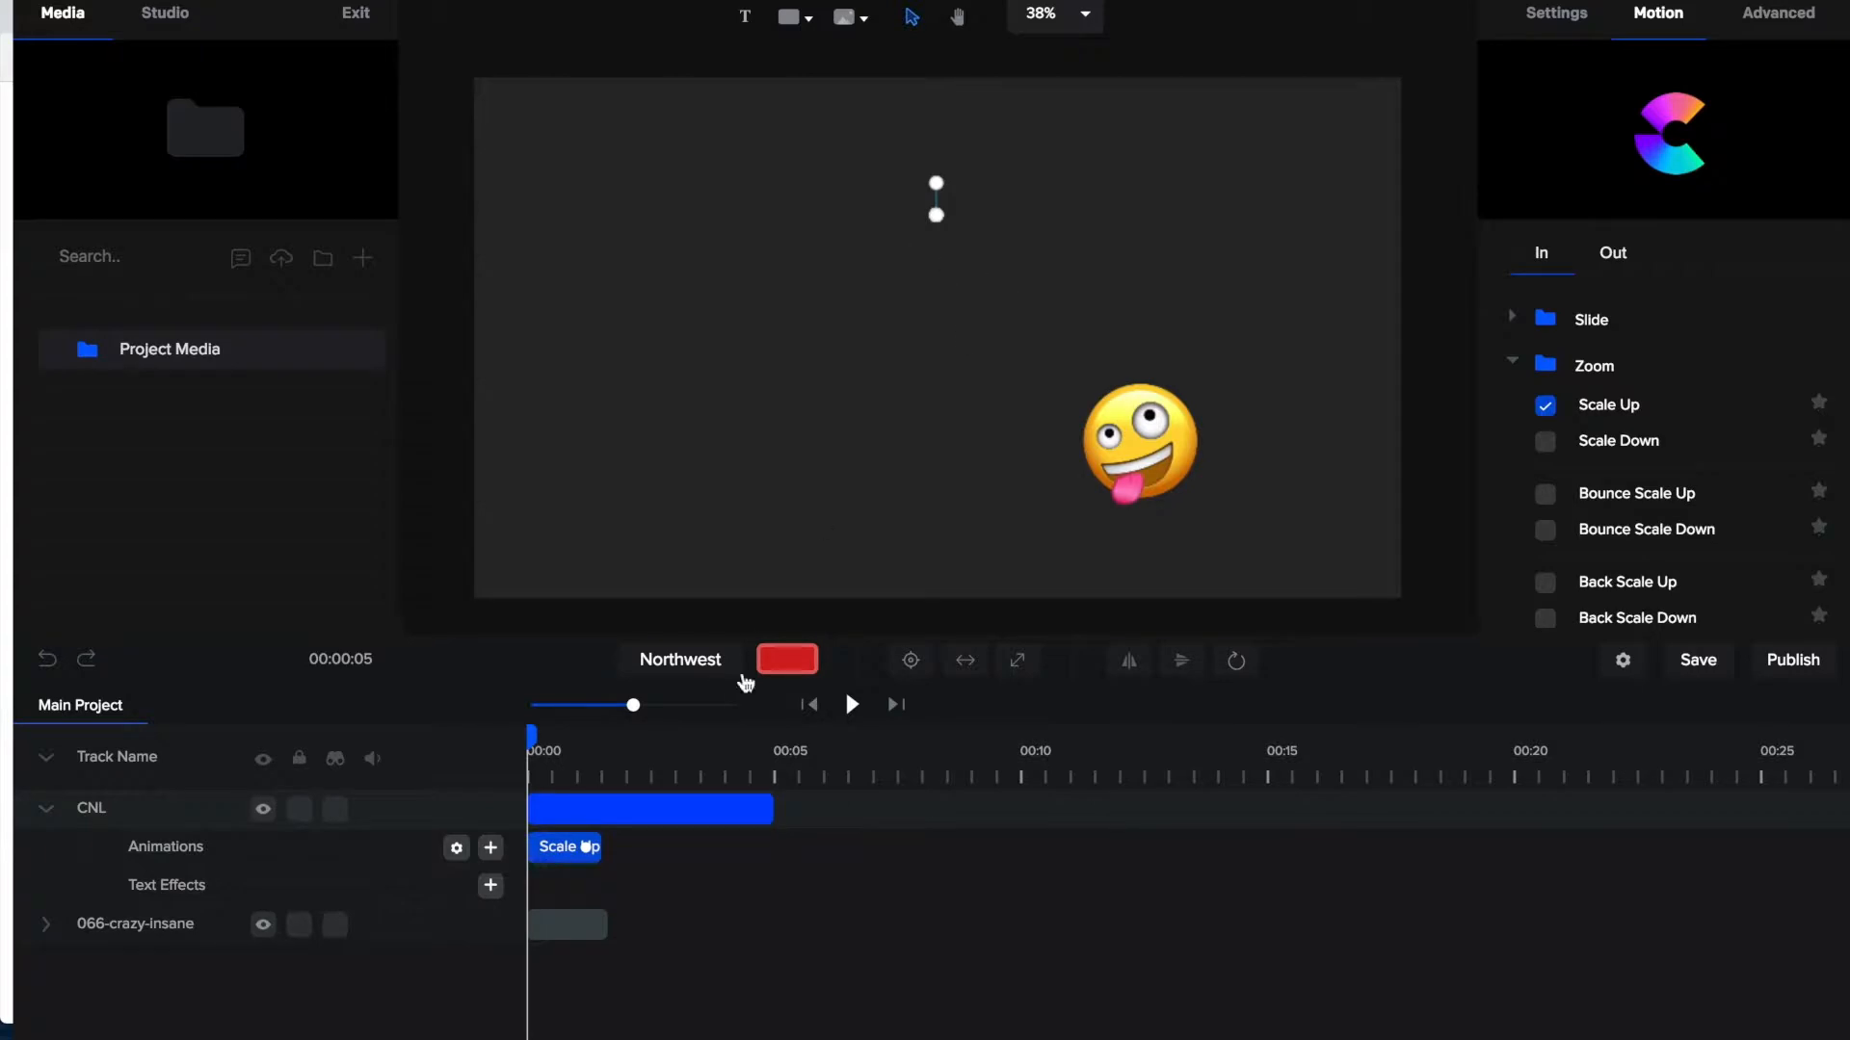
mouse_move(855, 708)
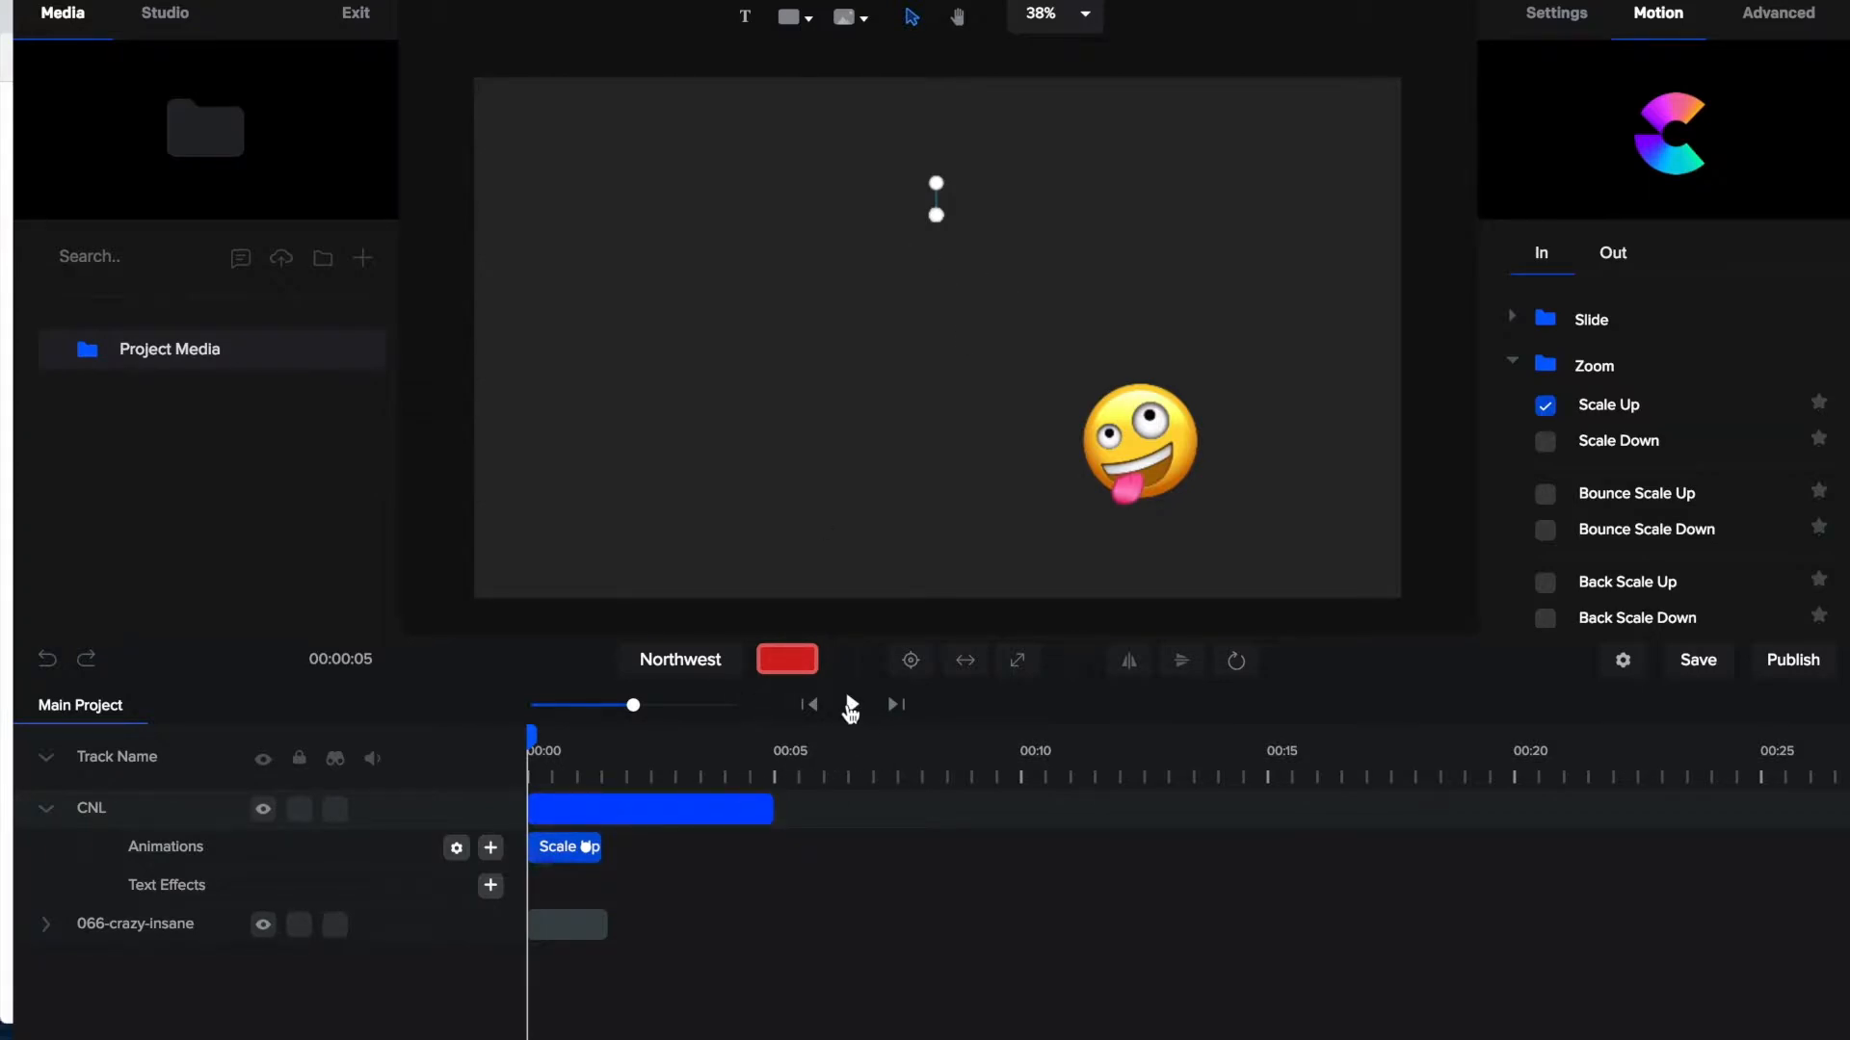
click(894, 705)
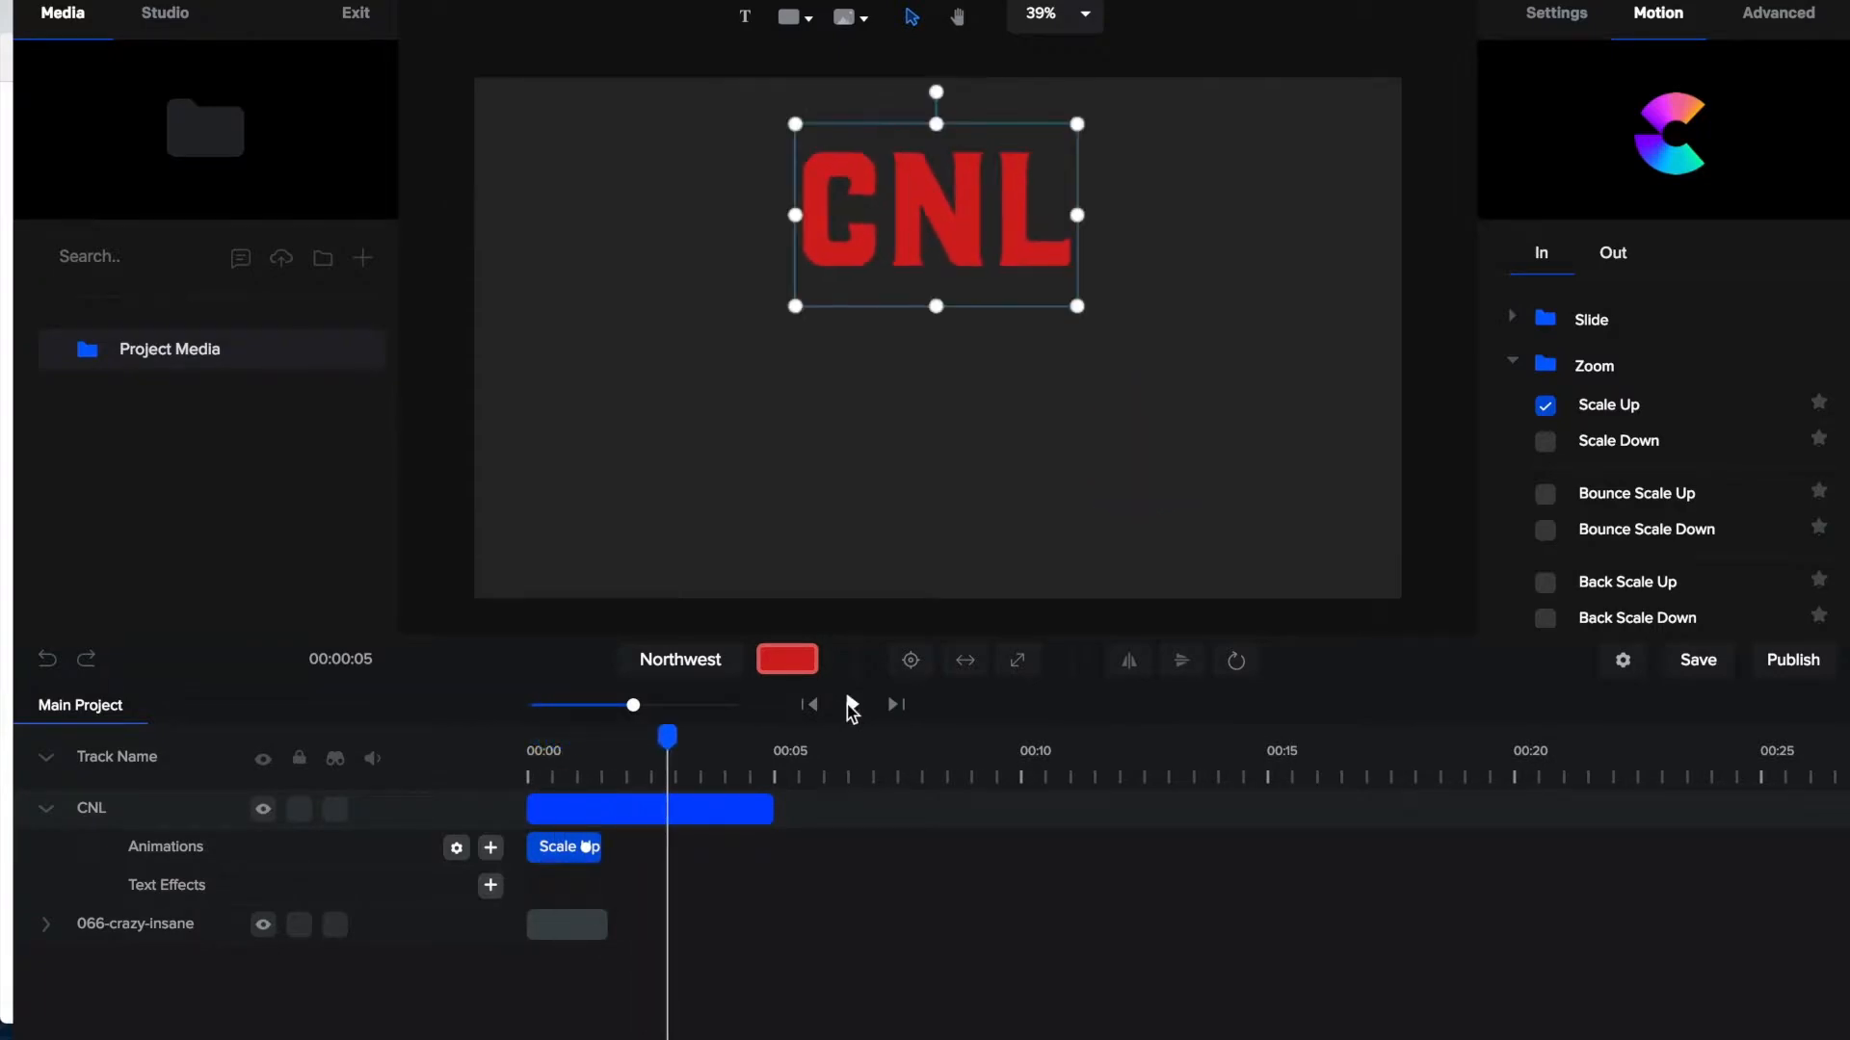
mouse_move(953, 269)
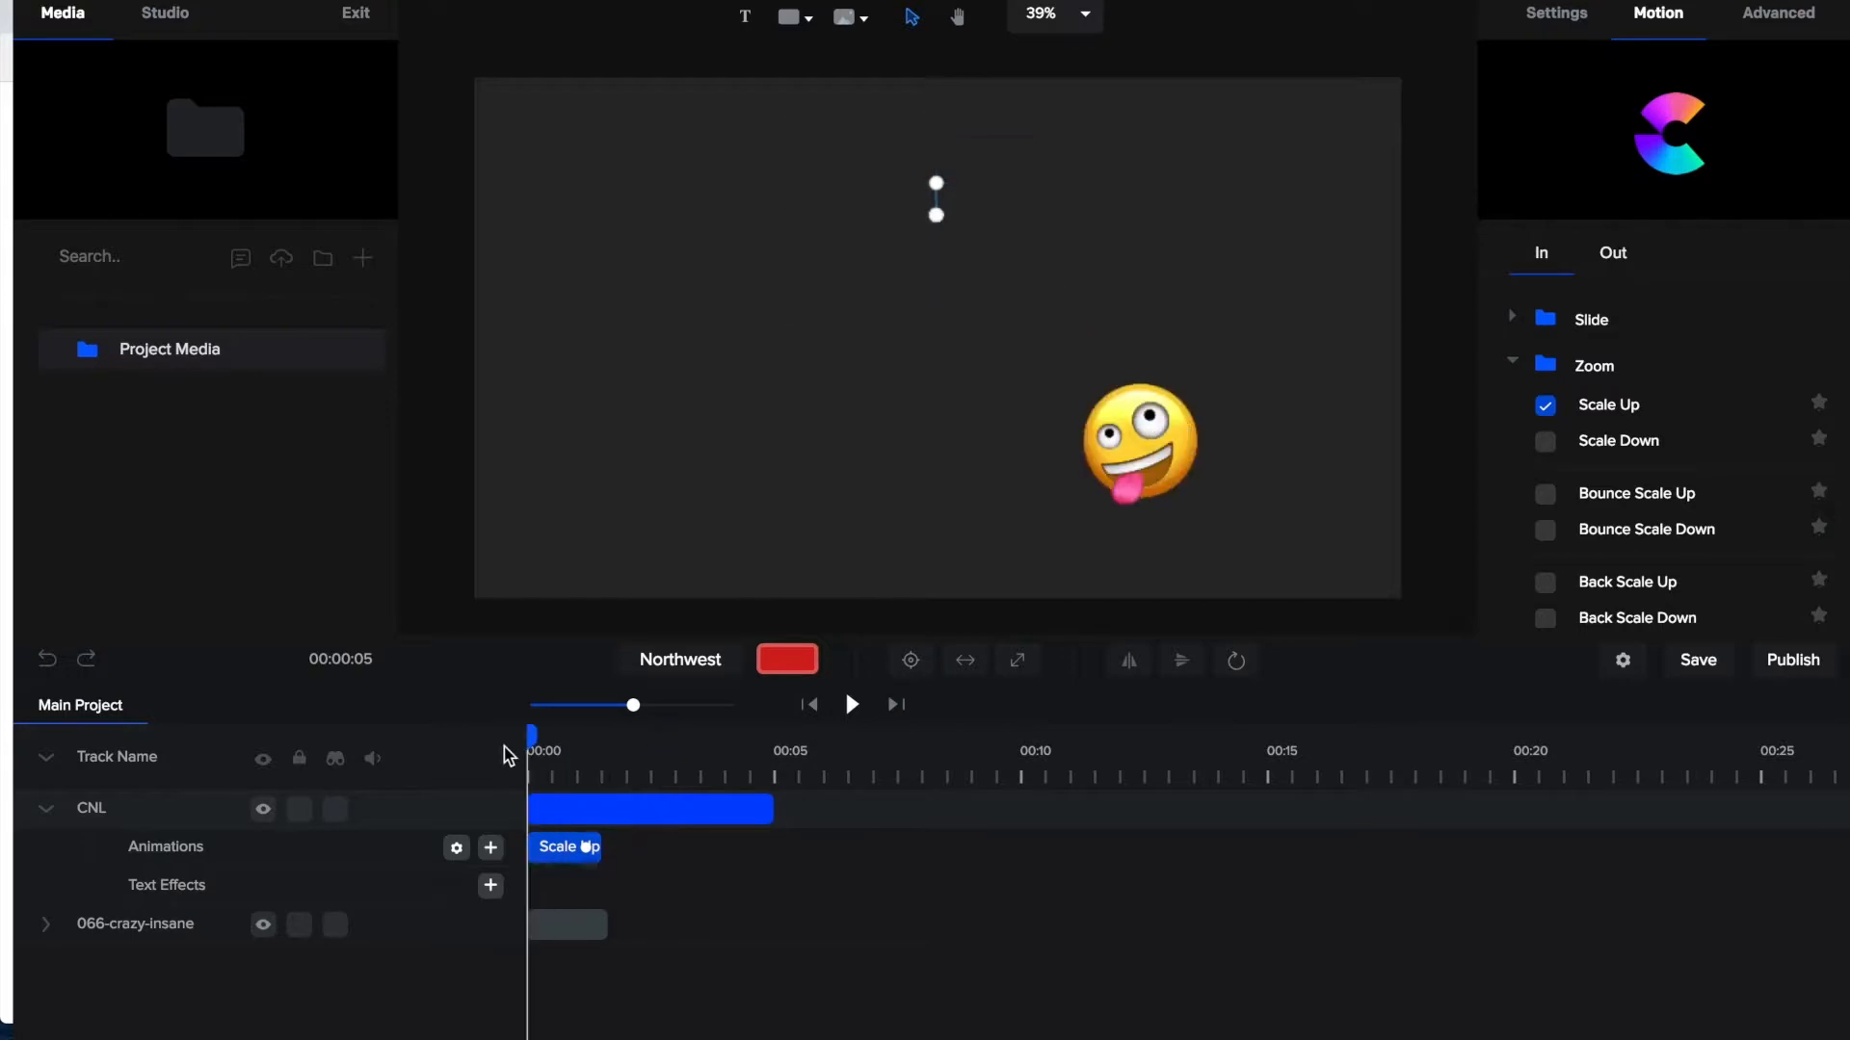
click(851, 704)
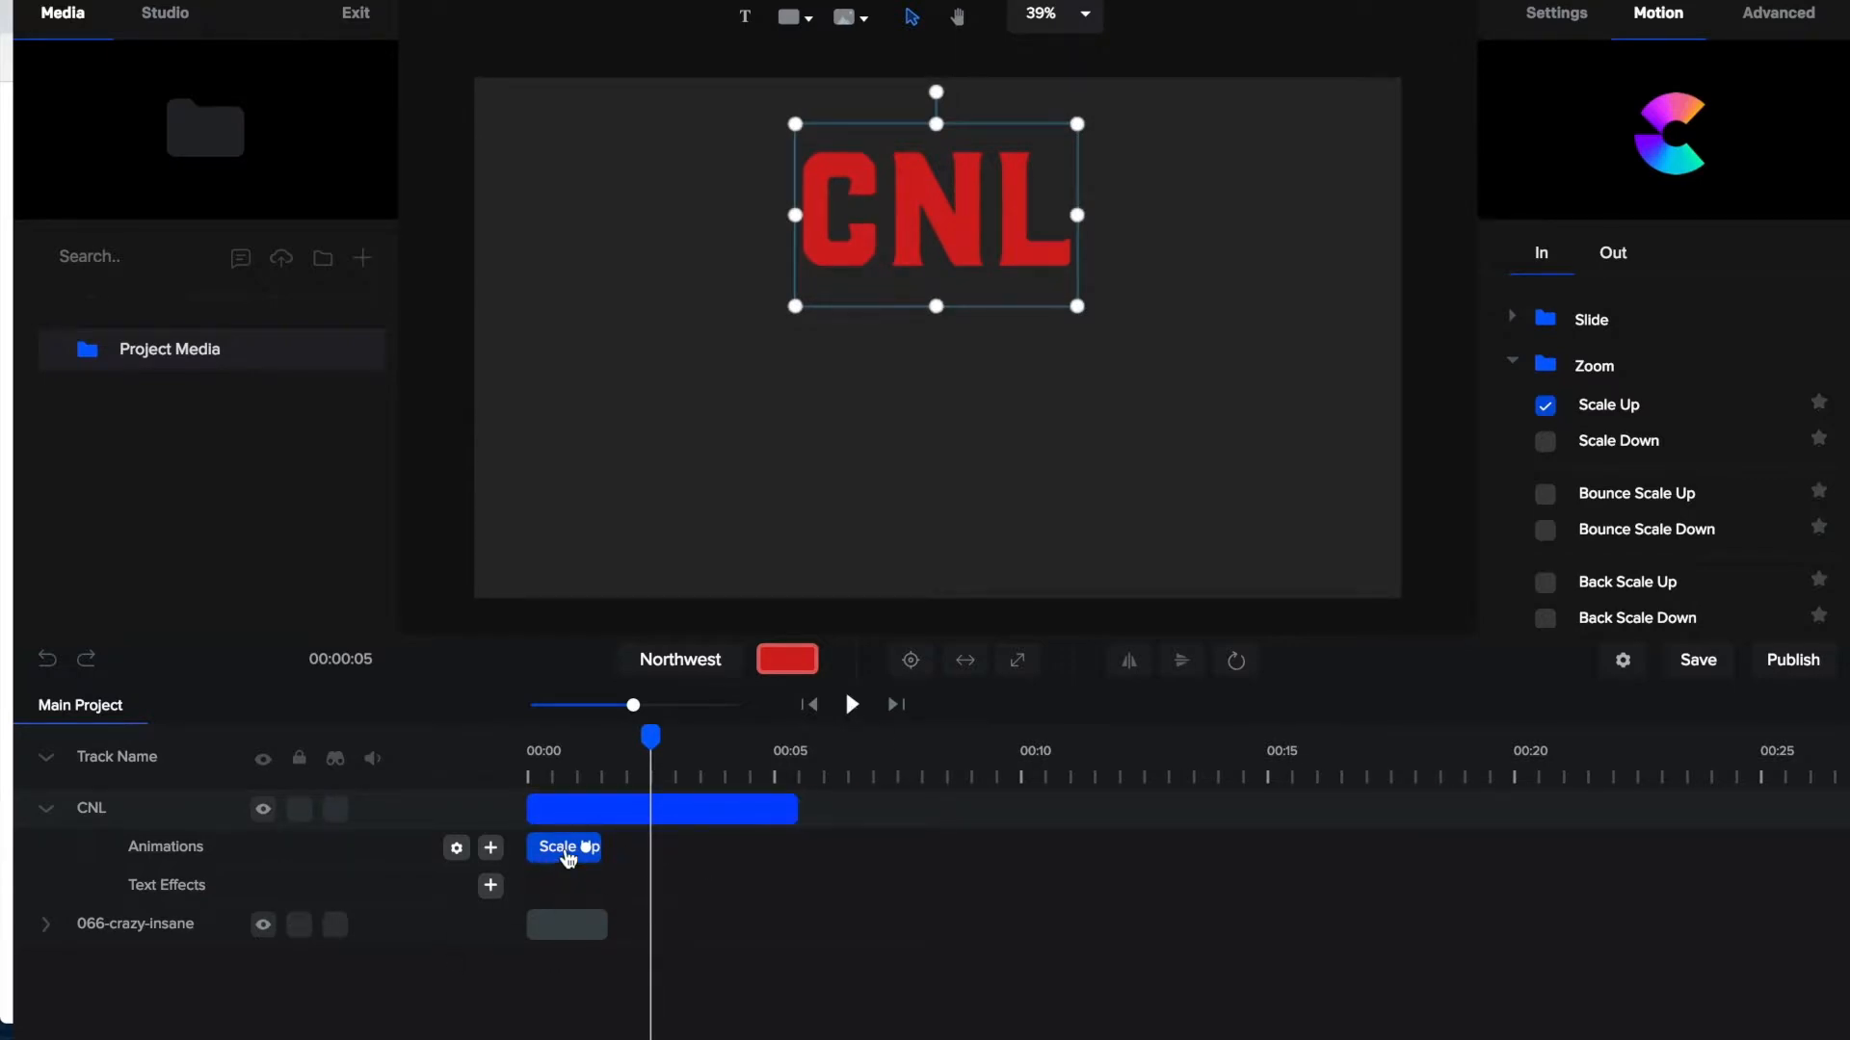
mouse_move(525, 970)
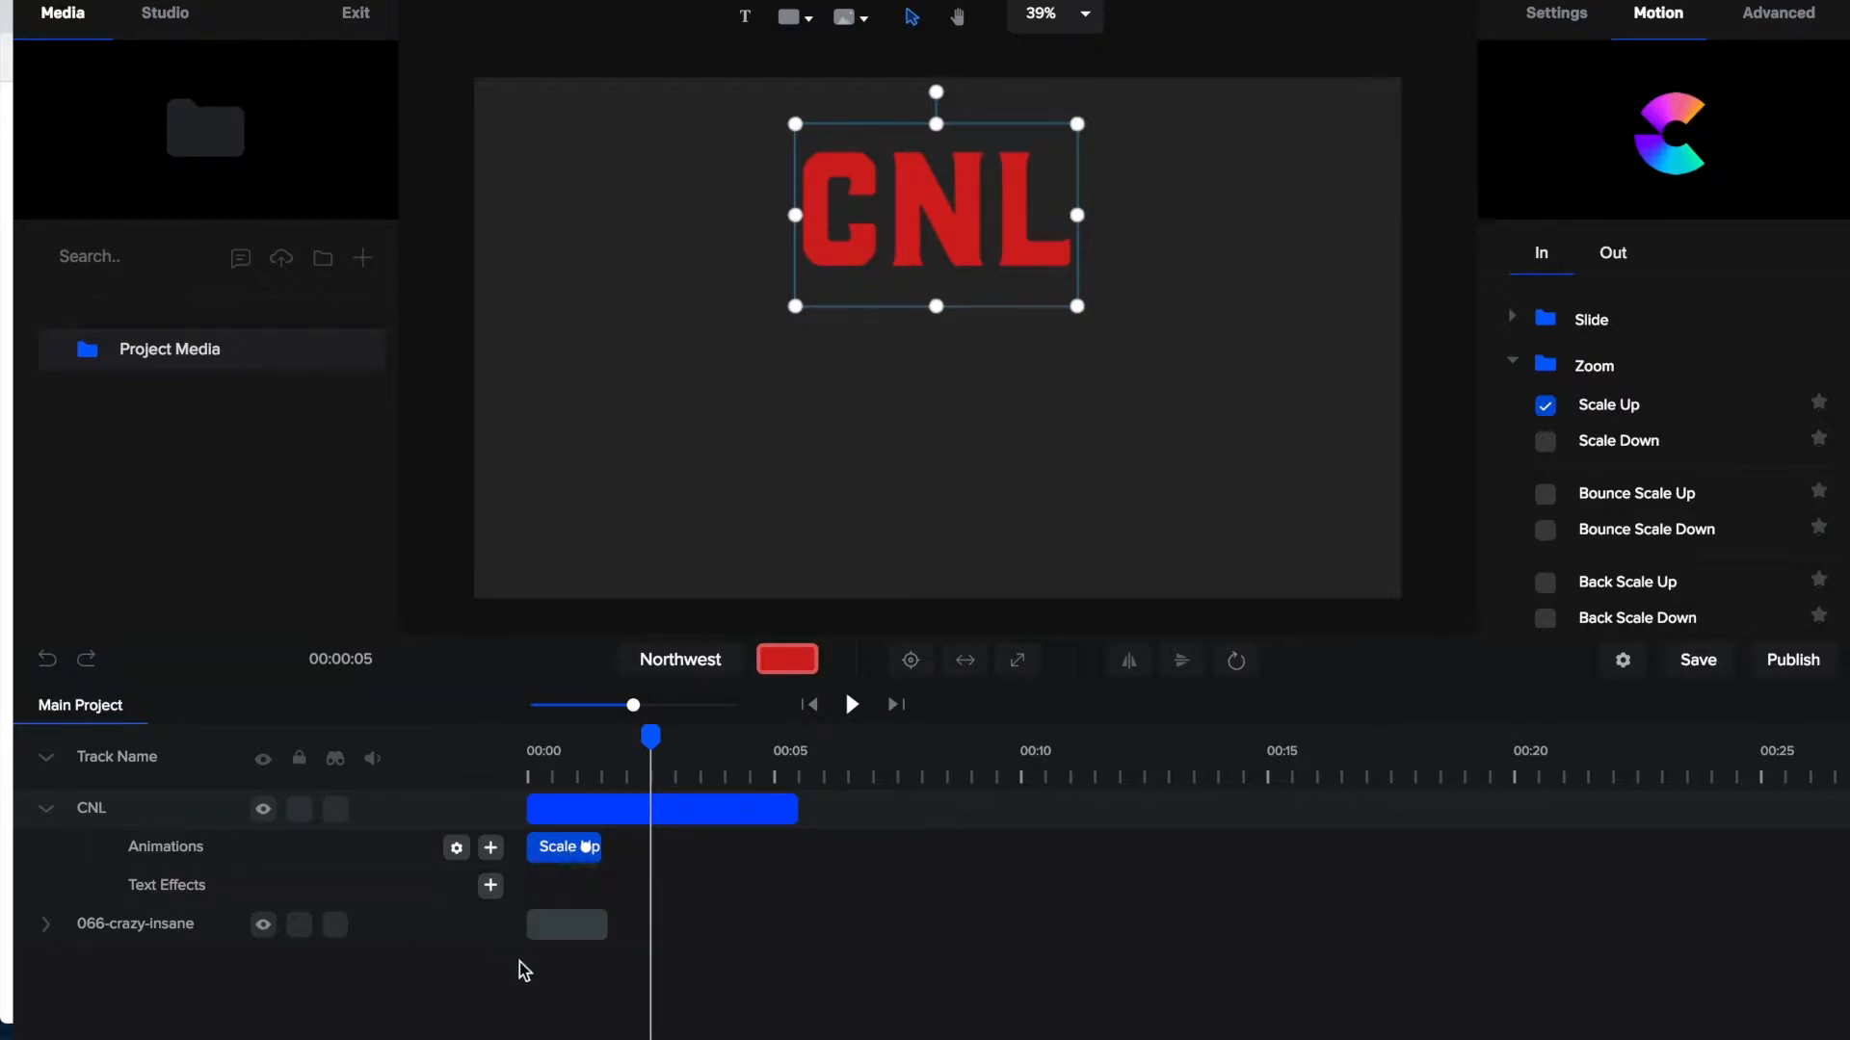
Step: Select and deselect the emoji clip, then ask to exit the project editor
click(566, 925)
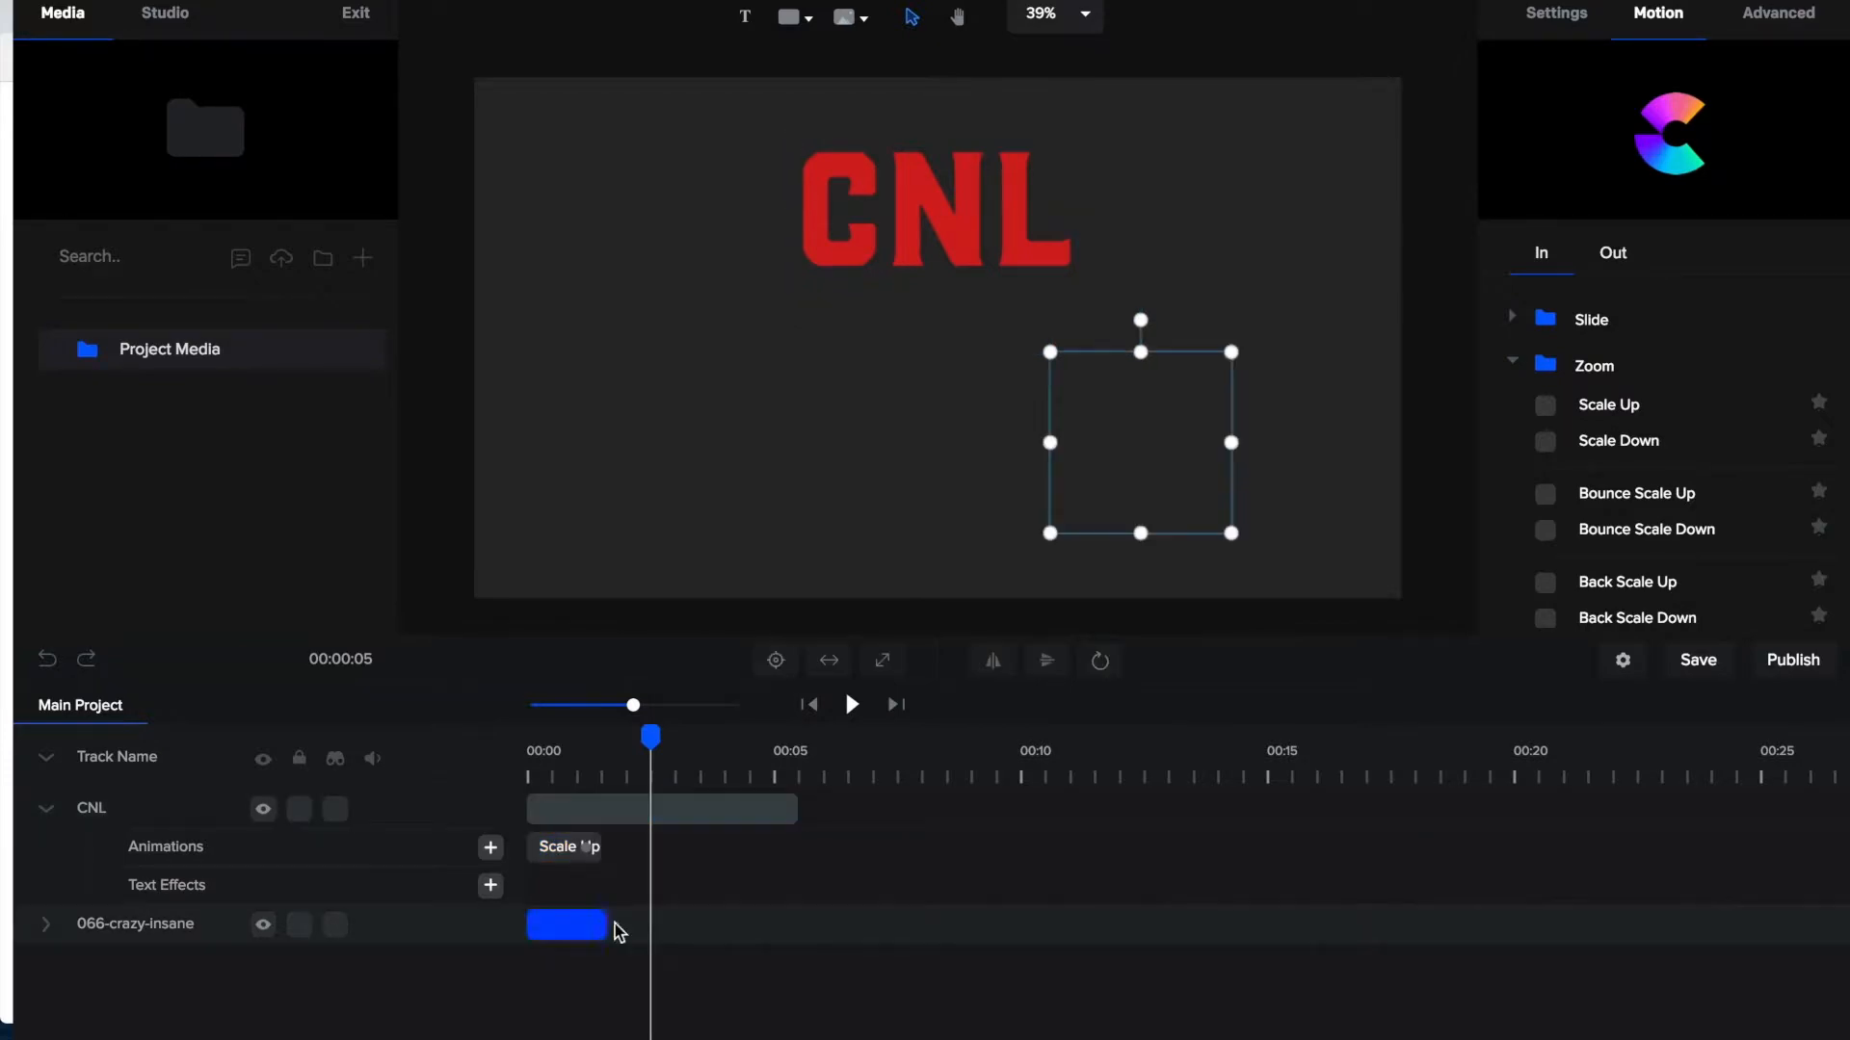
click(565, 923)
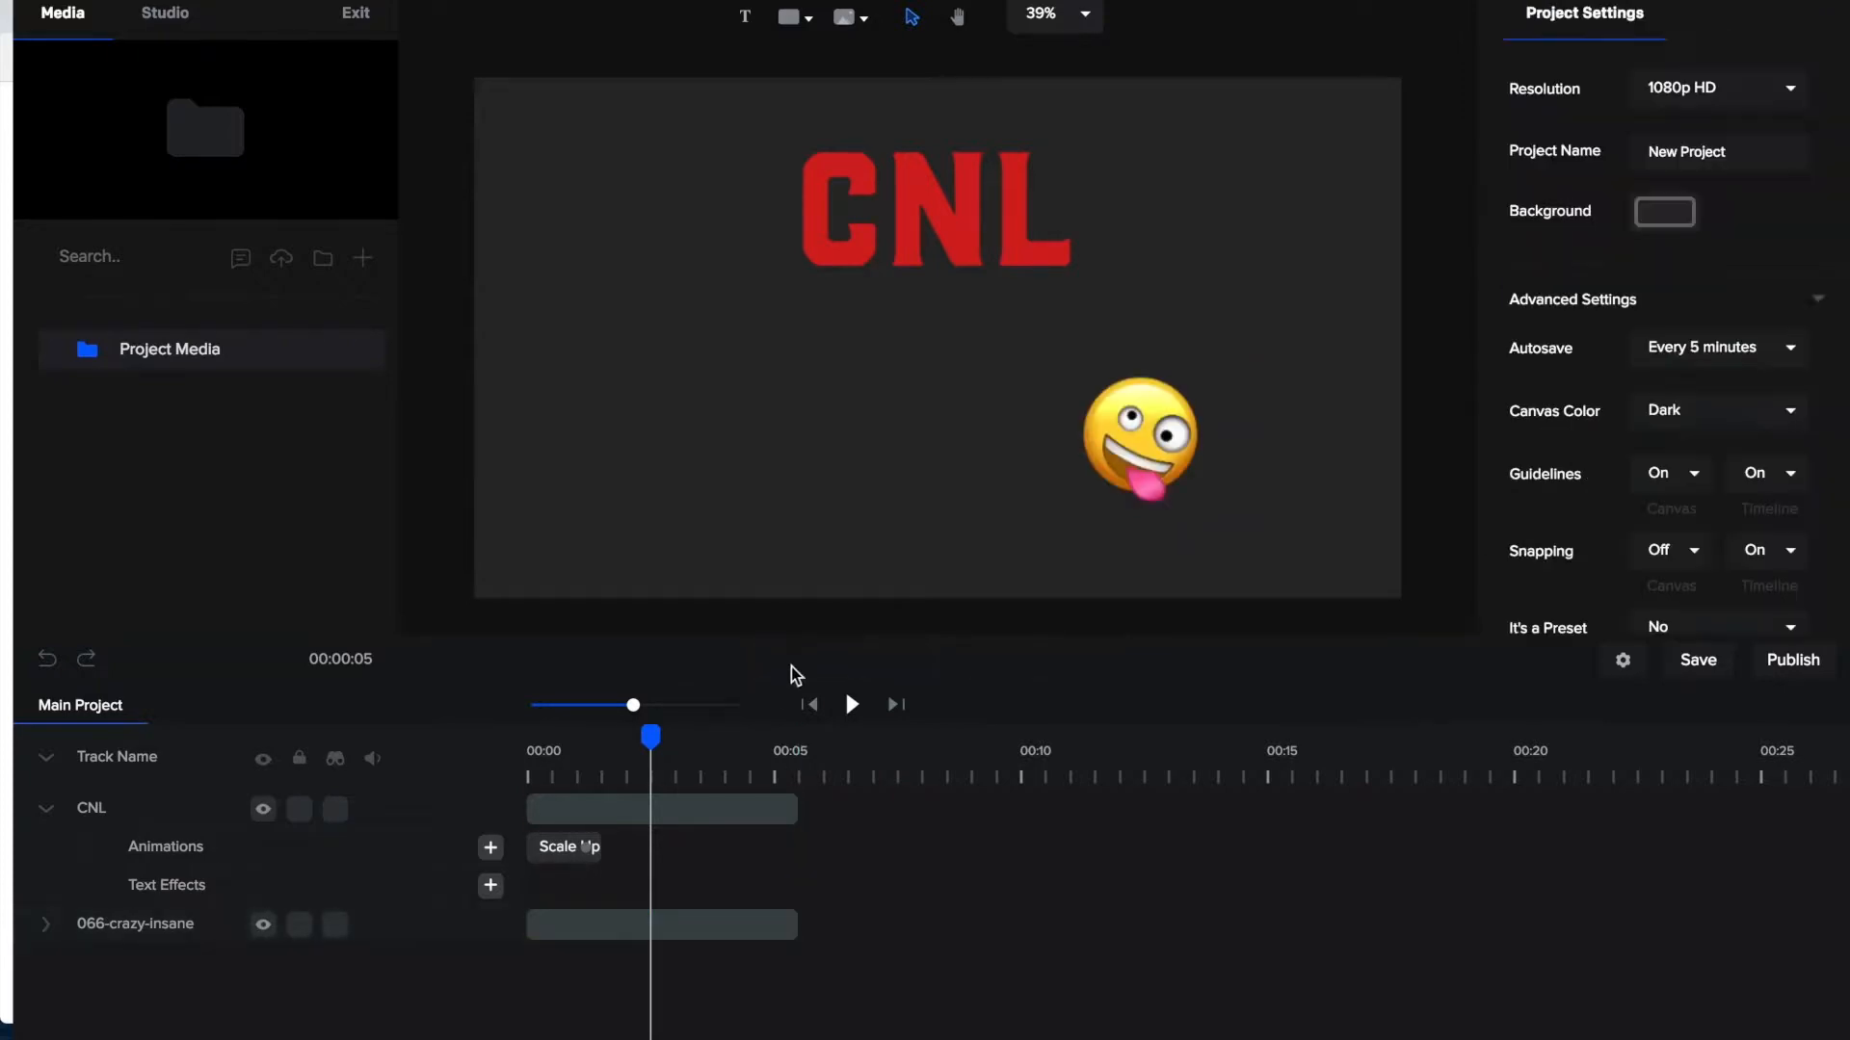
mouse_move(920, 743)
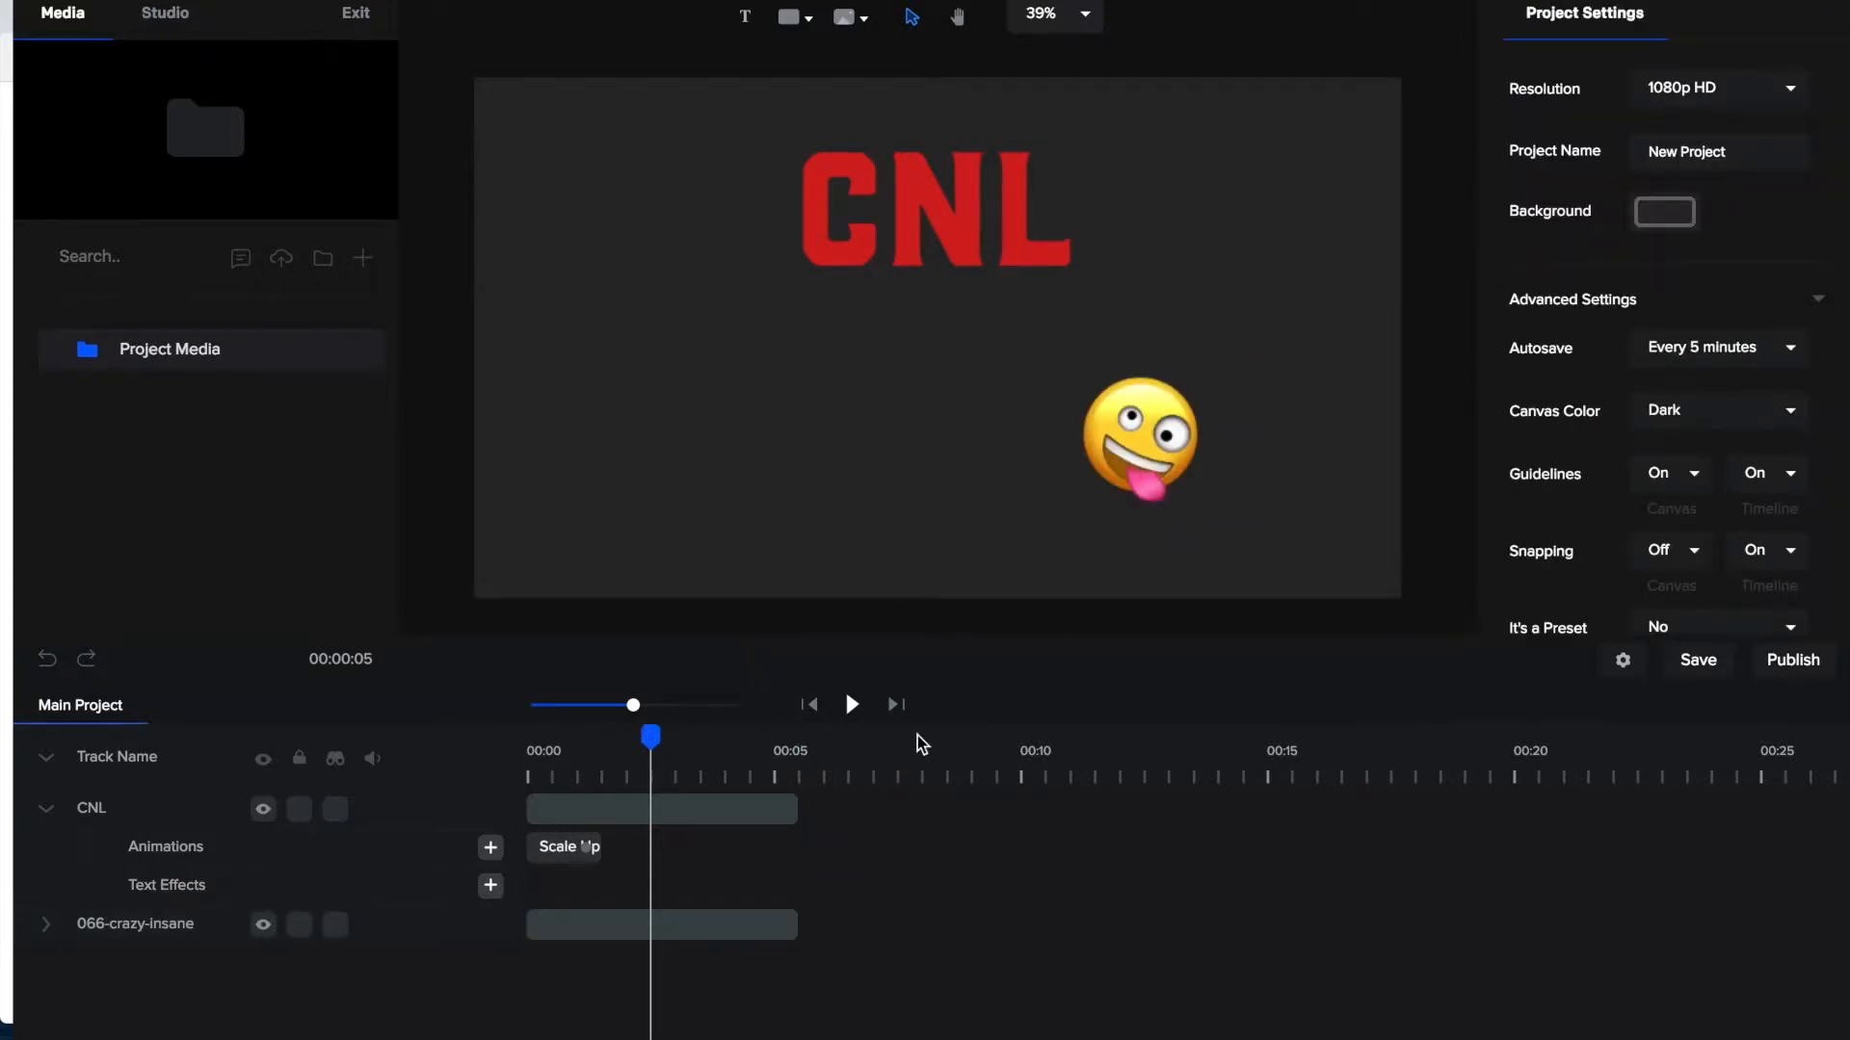
mouse_move(643, 364)
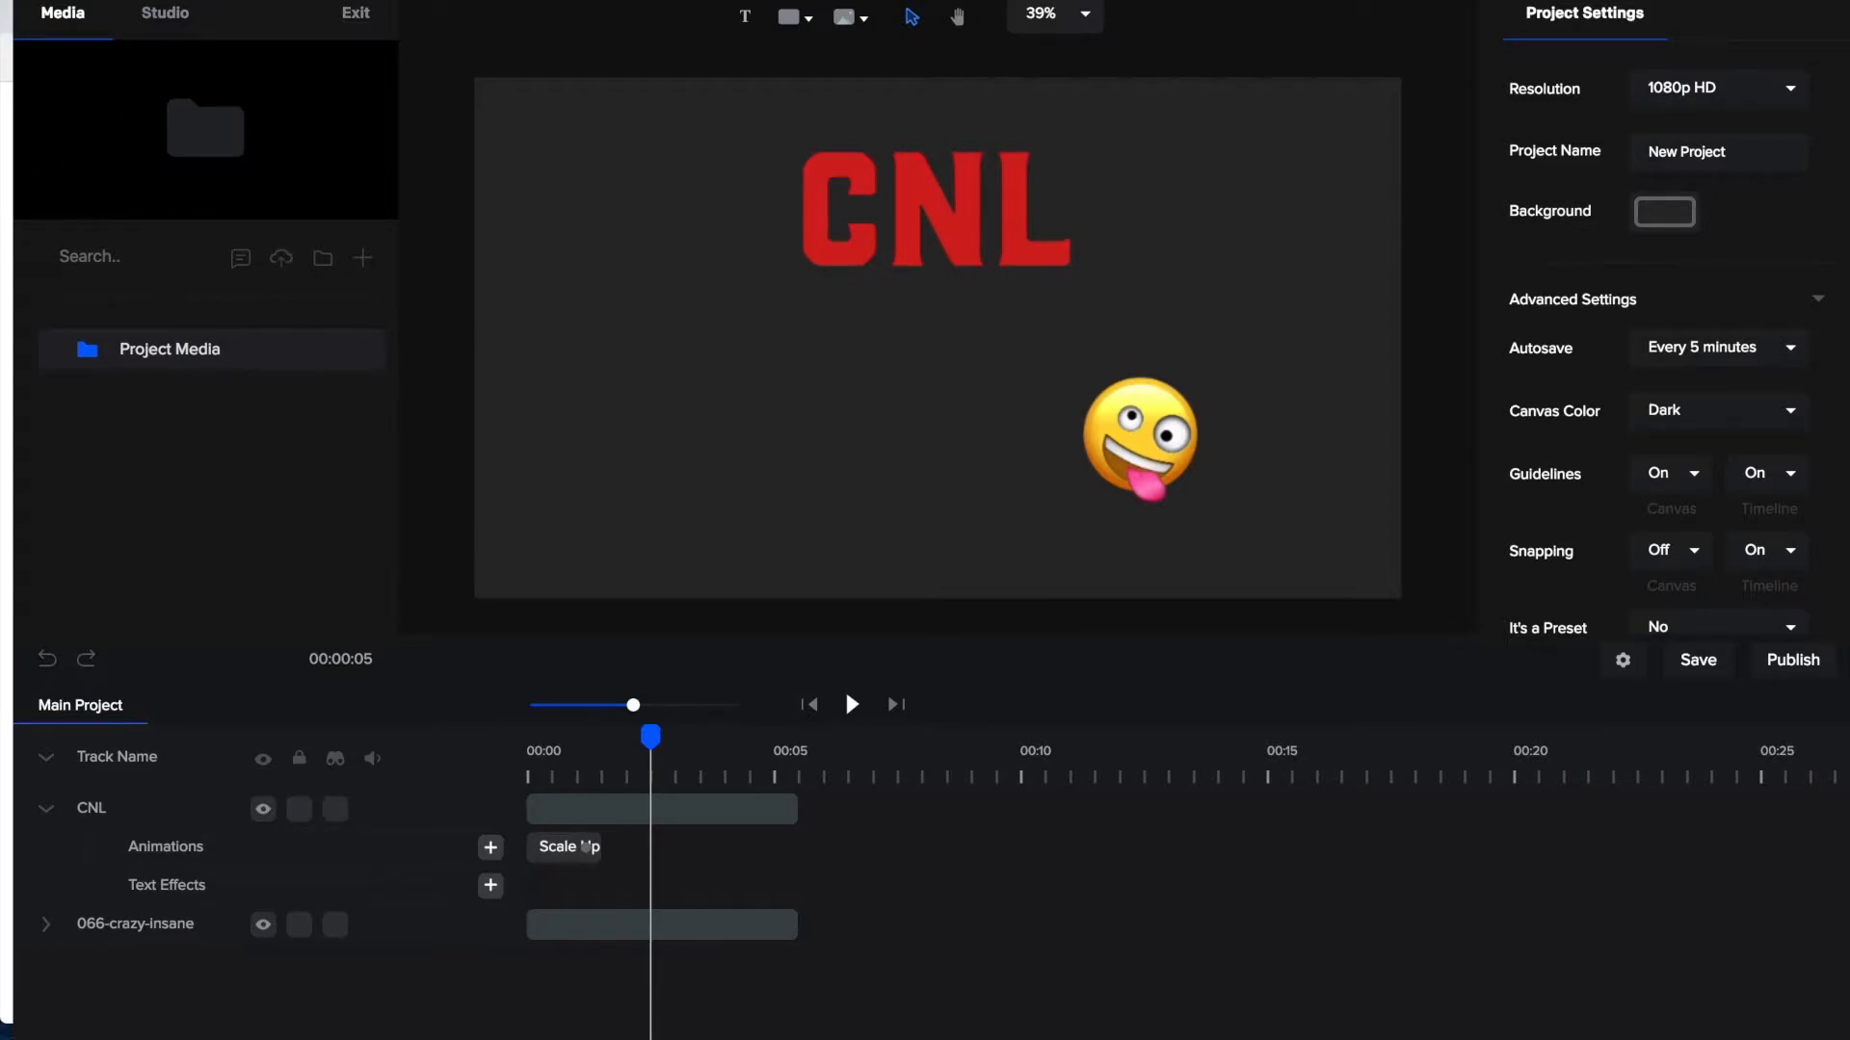
click(355, 12)
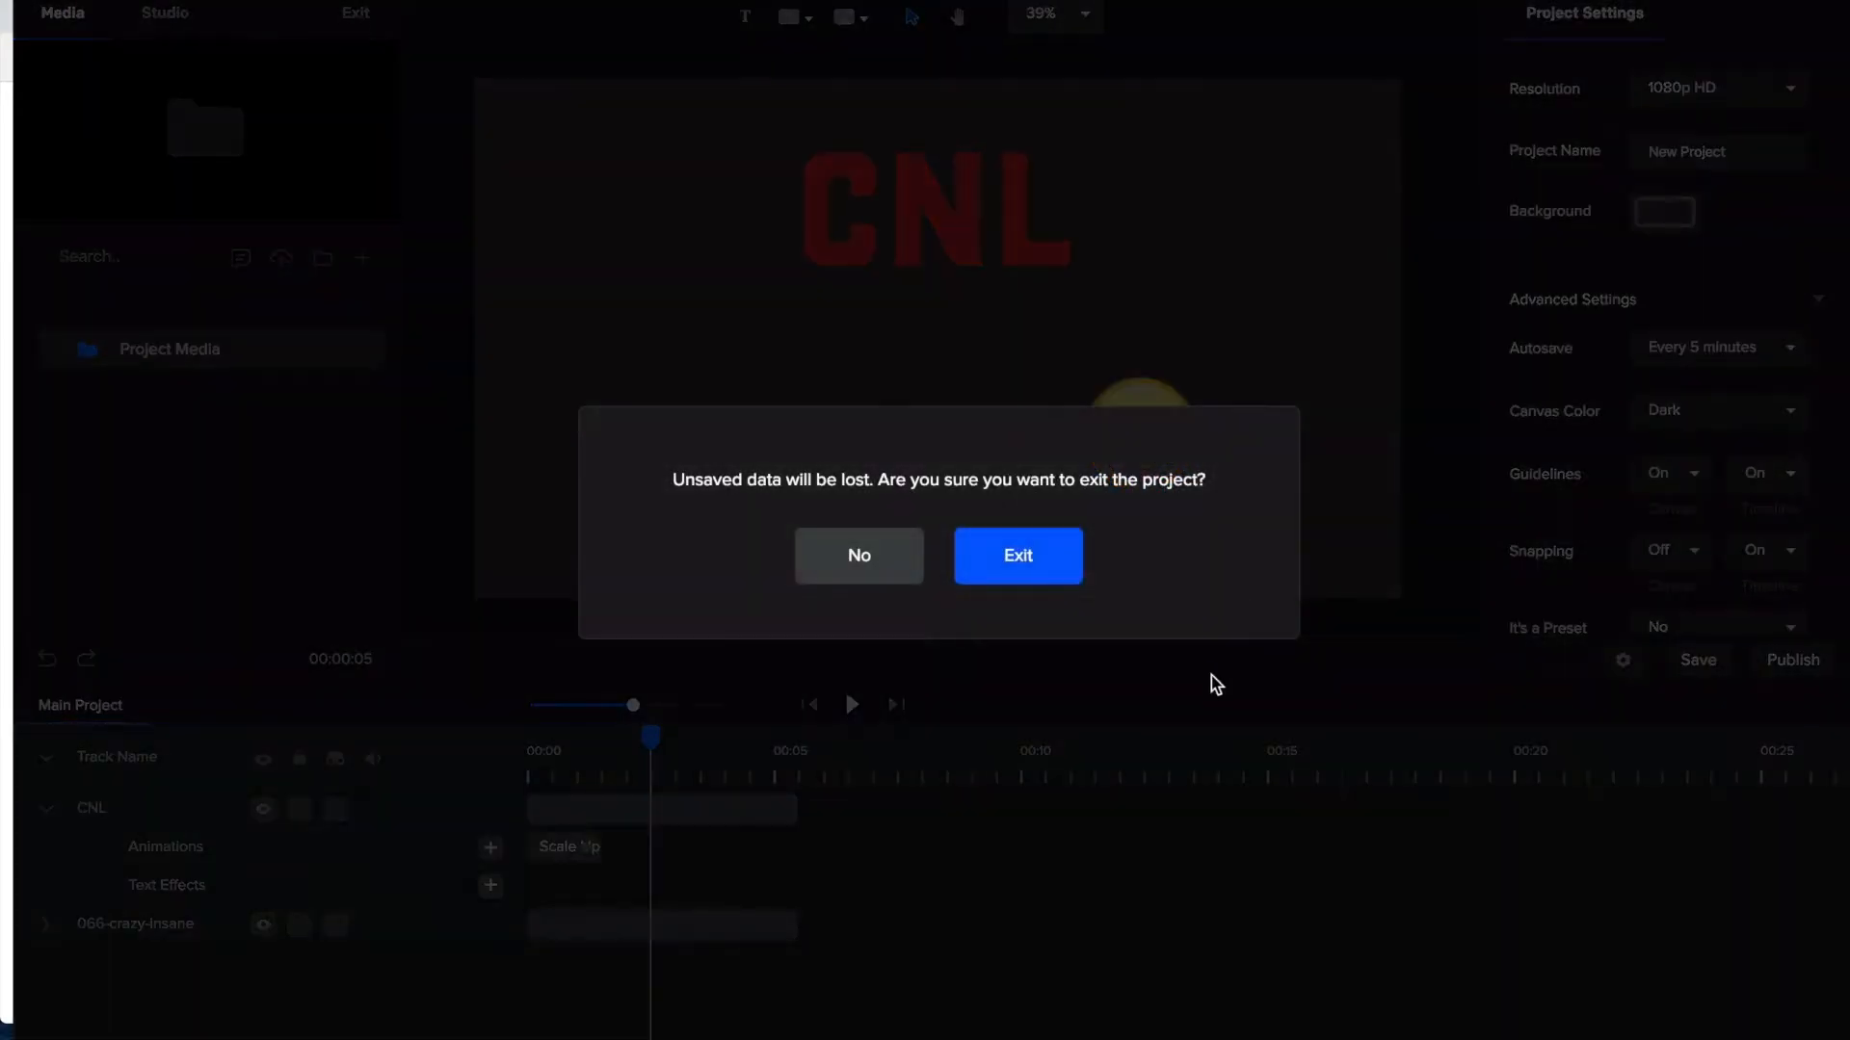
Step: Confirm exiting without saving to return to the projects home screen
click(1017, 556)
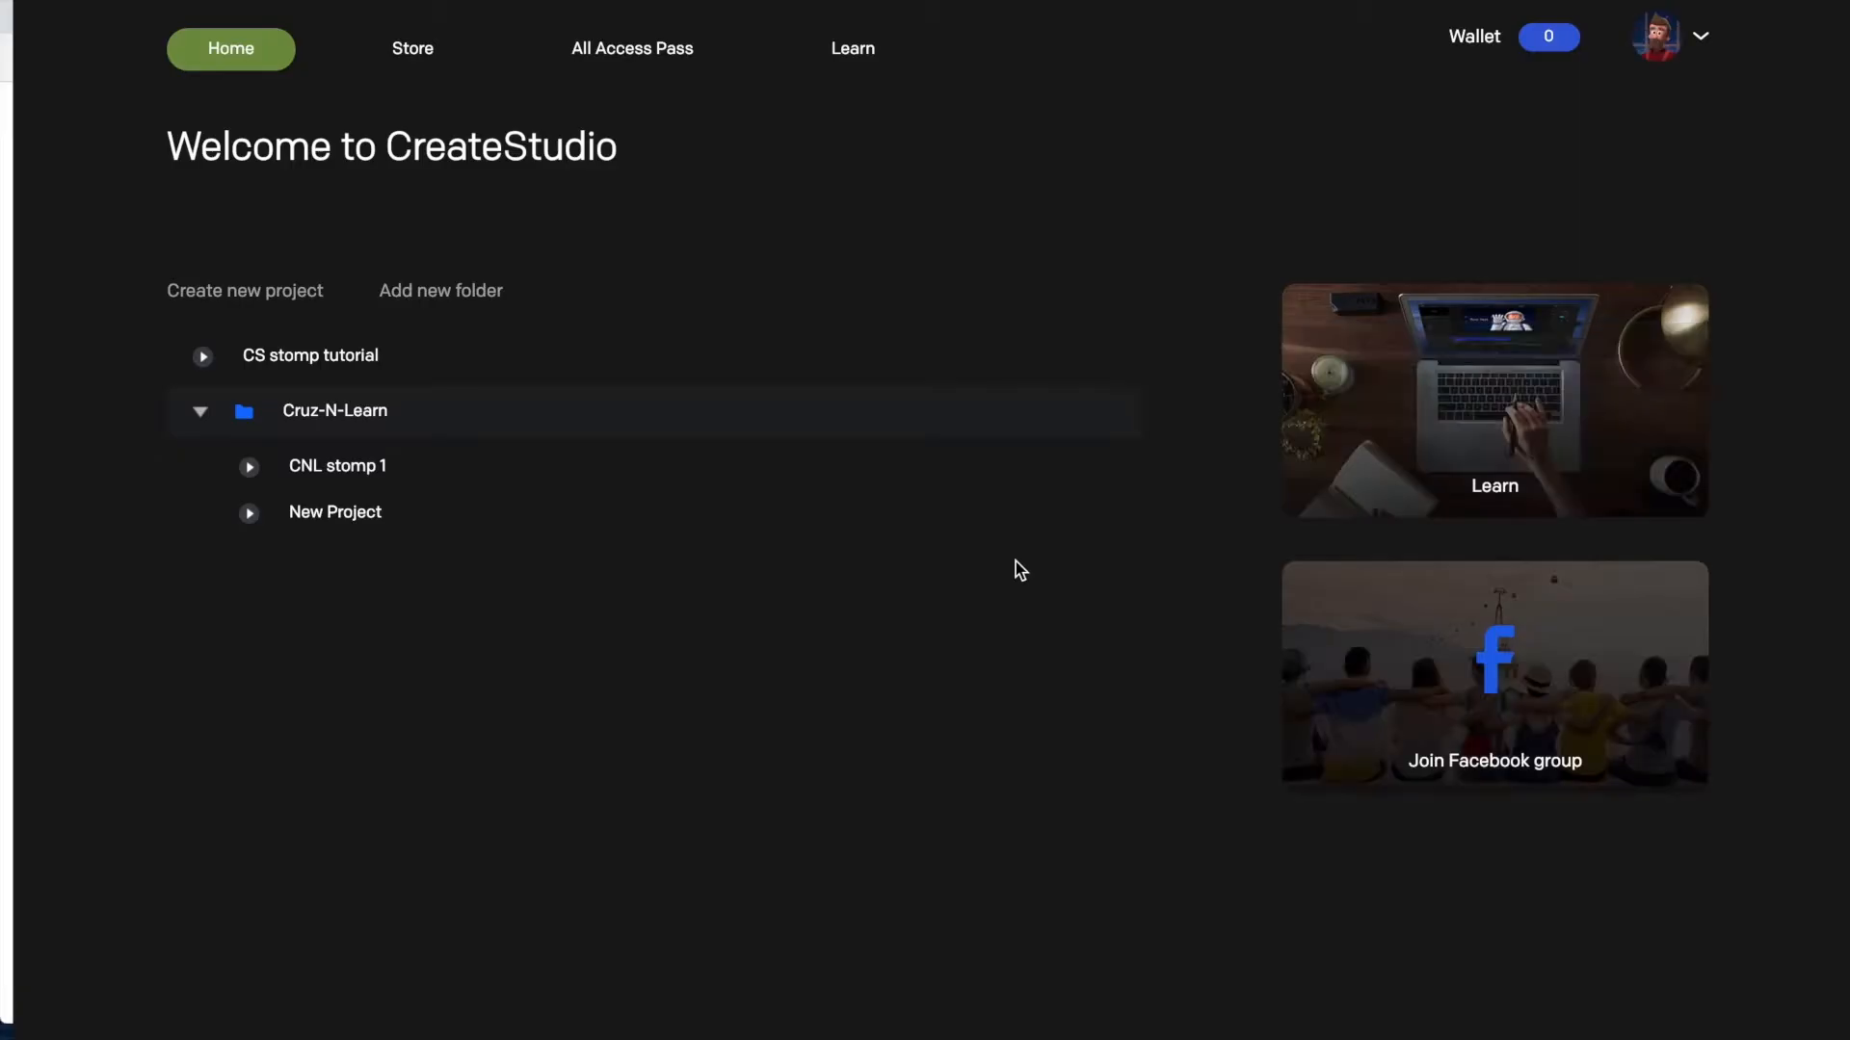
mouse_move(607, 159)
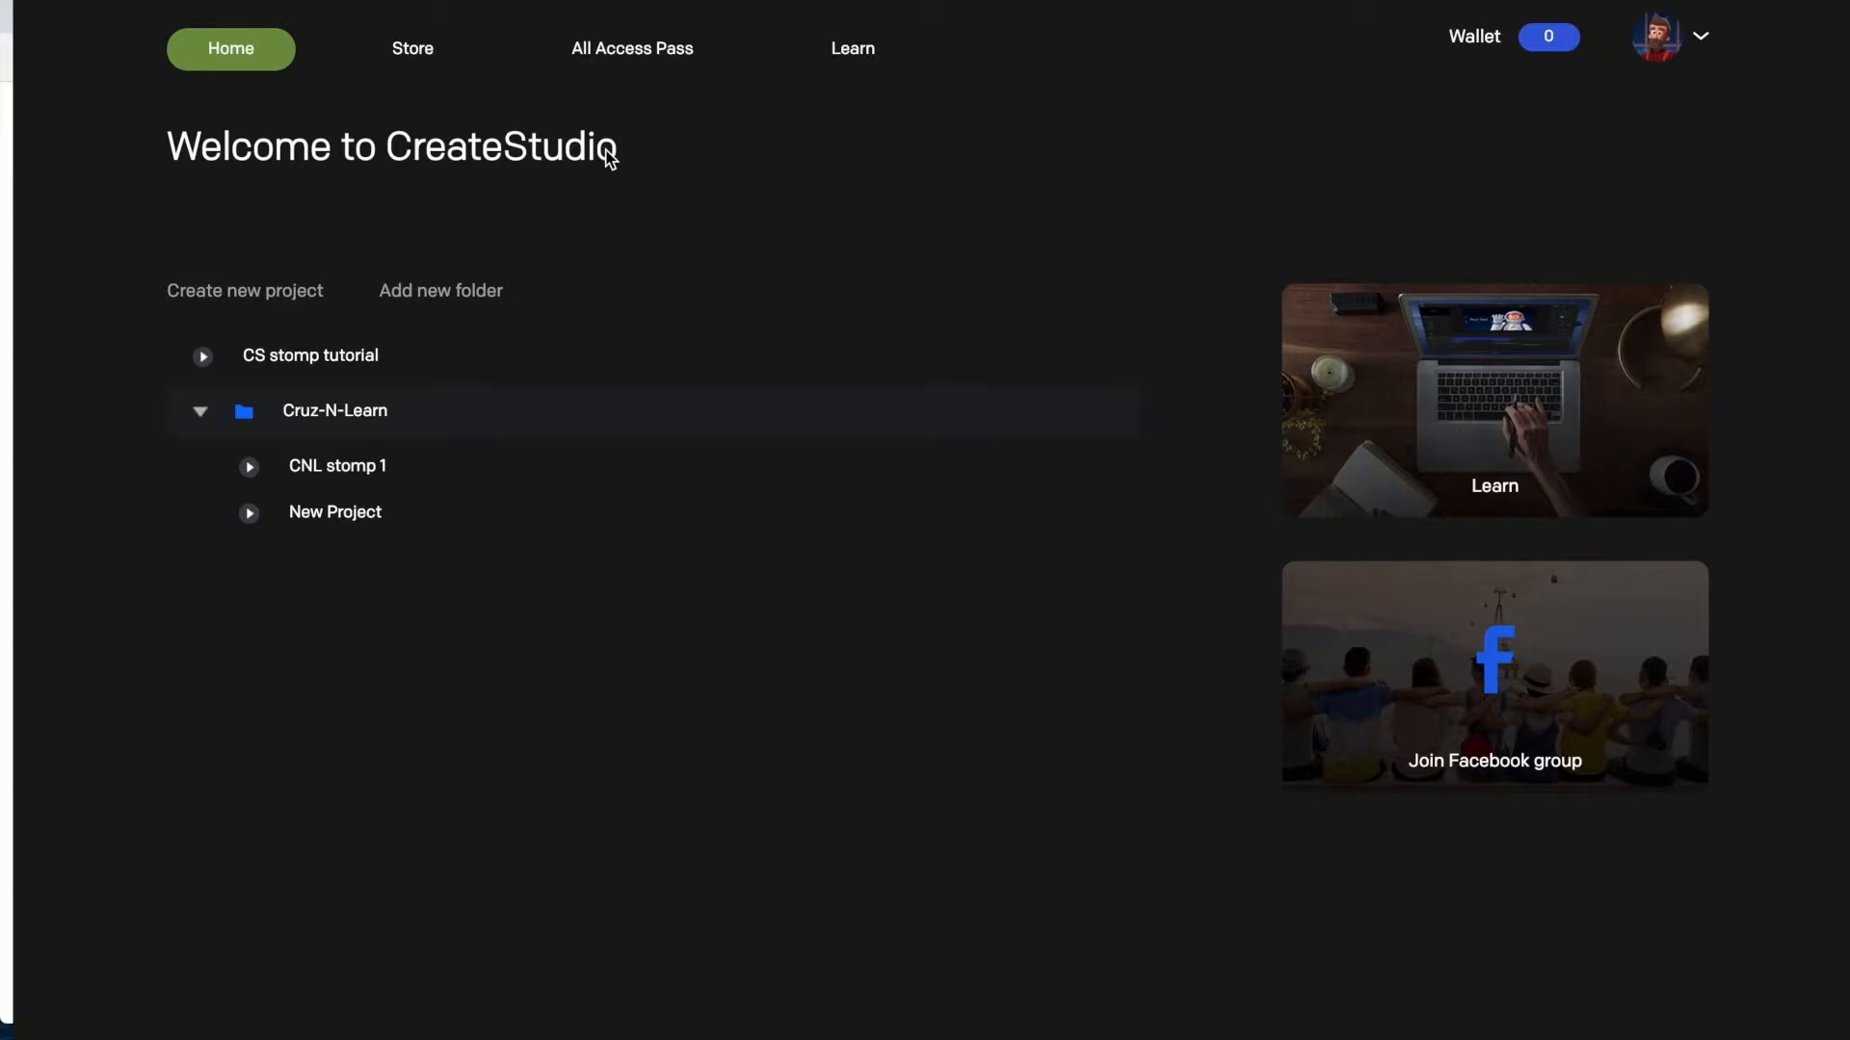
mouse_move(411, 48)
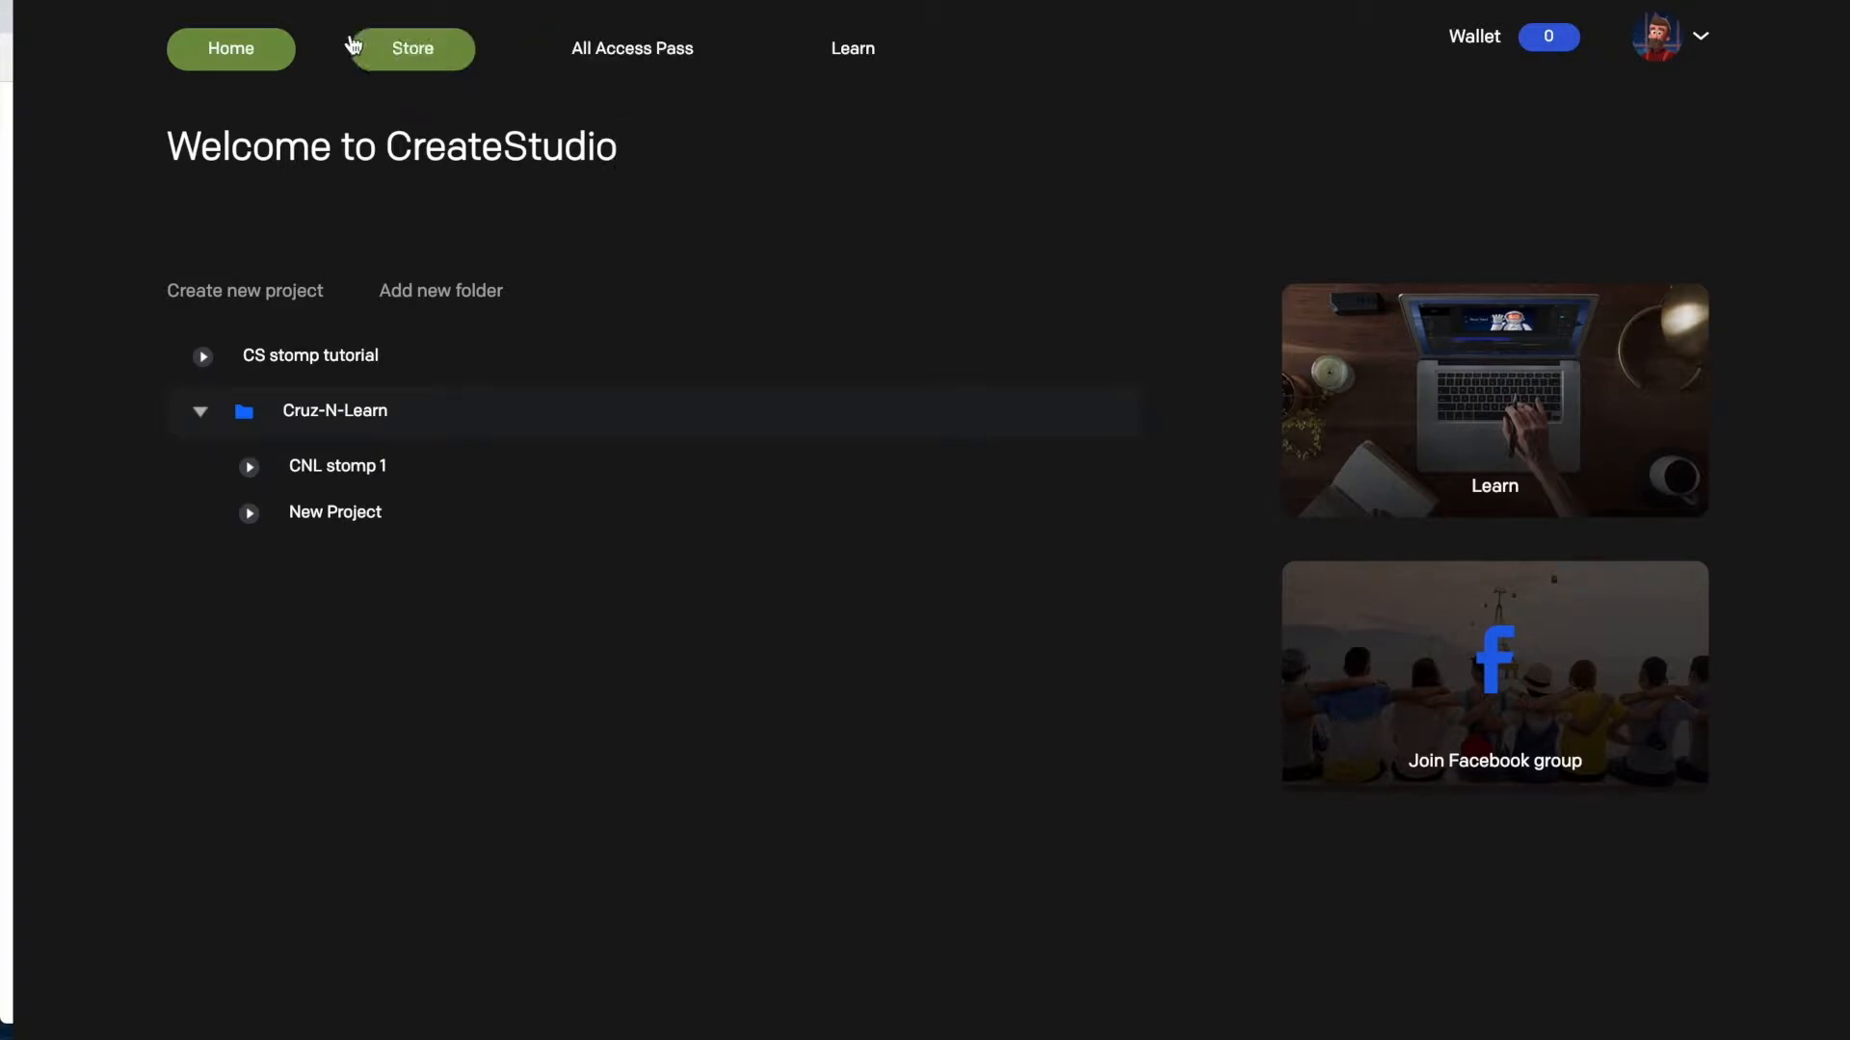
Step: Open the All Access Pass page and scroll to its flexible pricing options
click(632, 48)
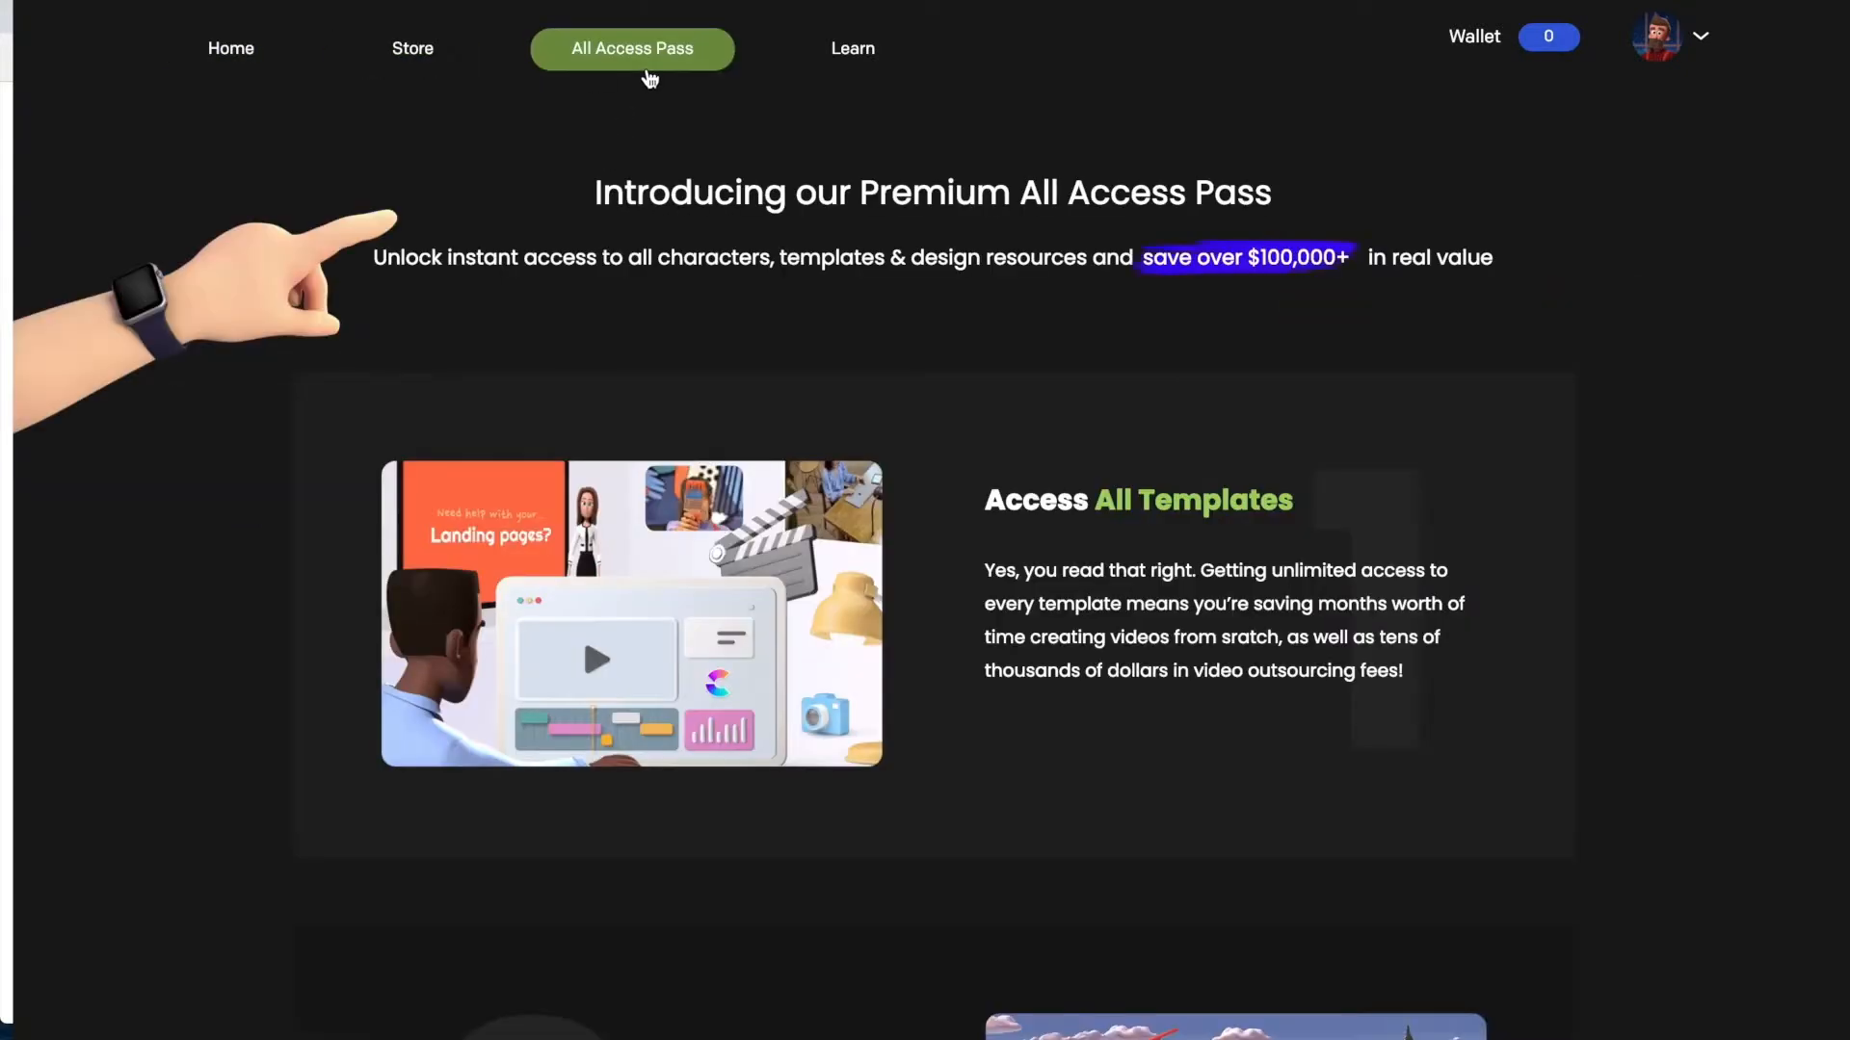
scroll(down, 3)
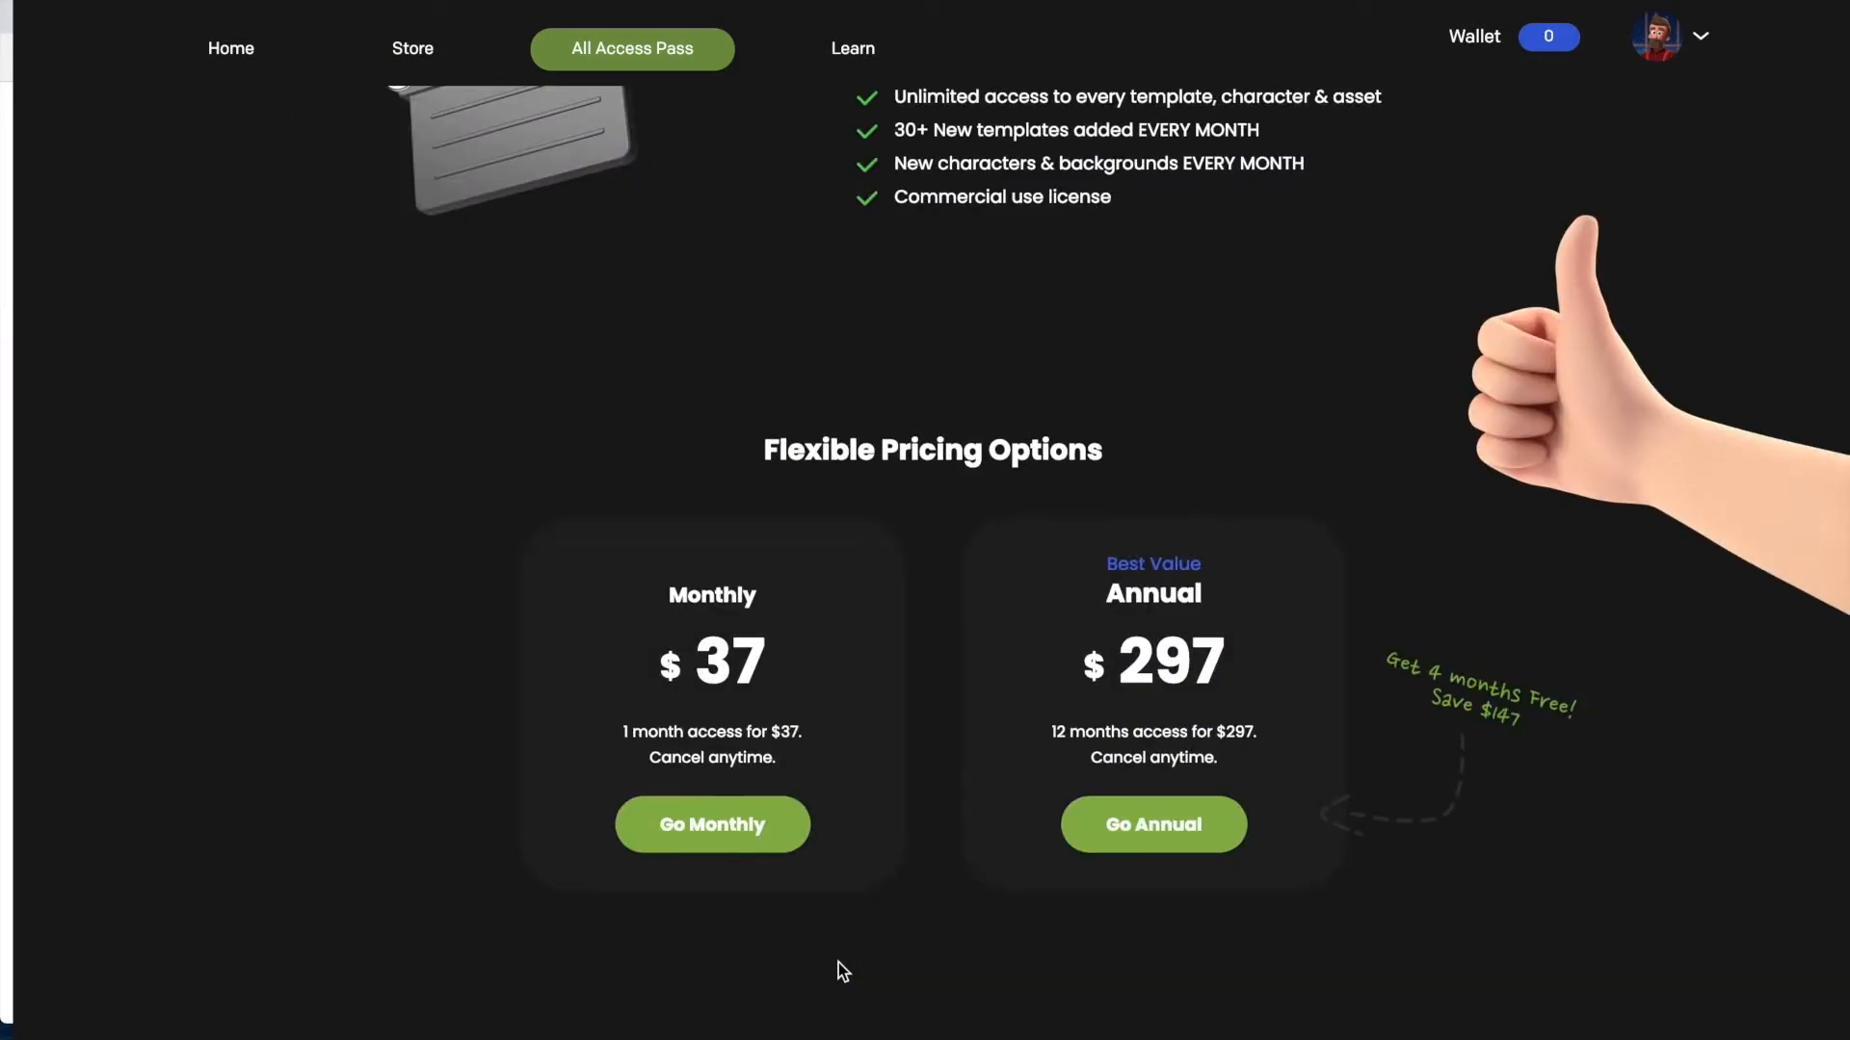
mouse_move(1026, 667)
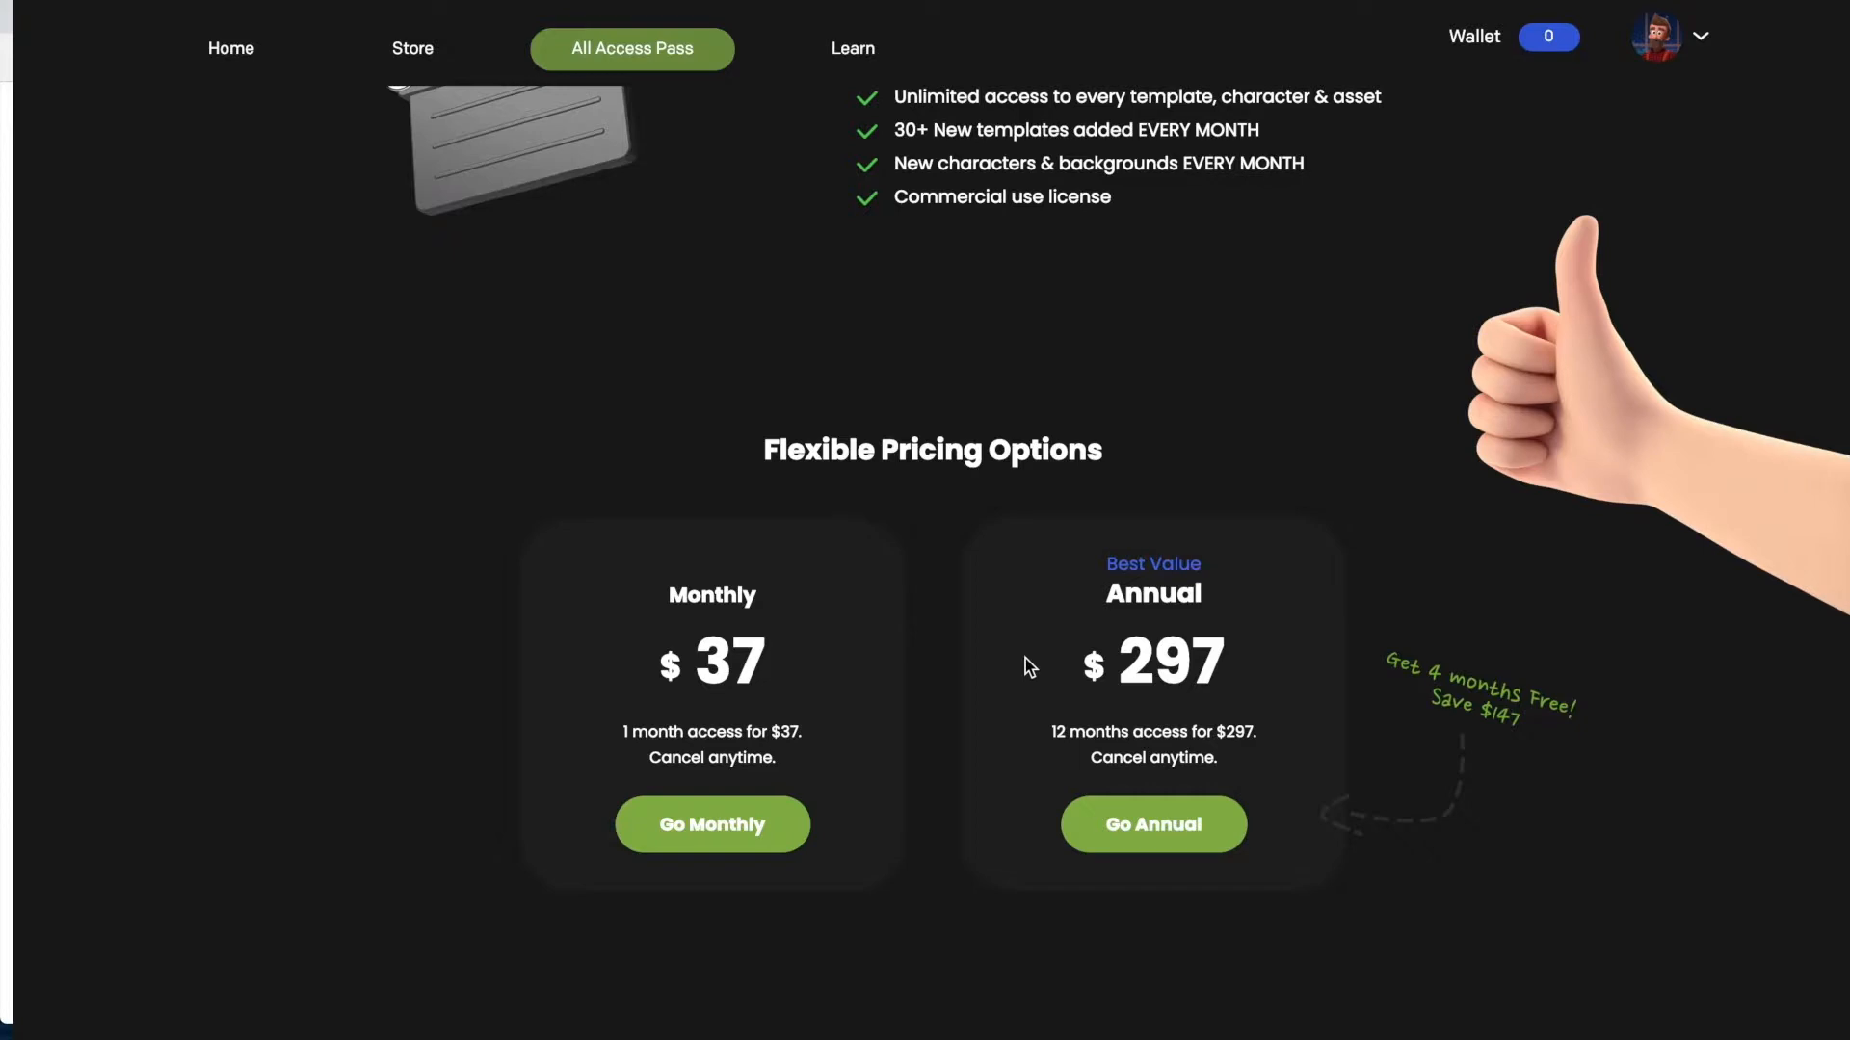
mouse_move(894, 752)
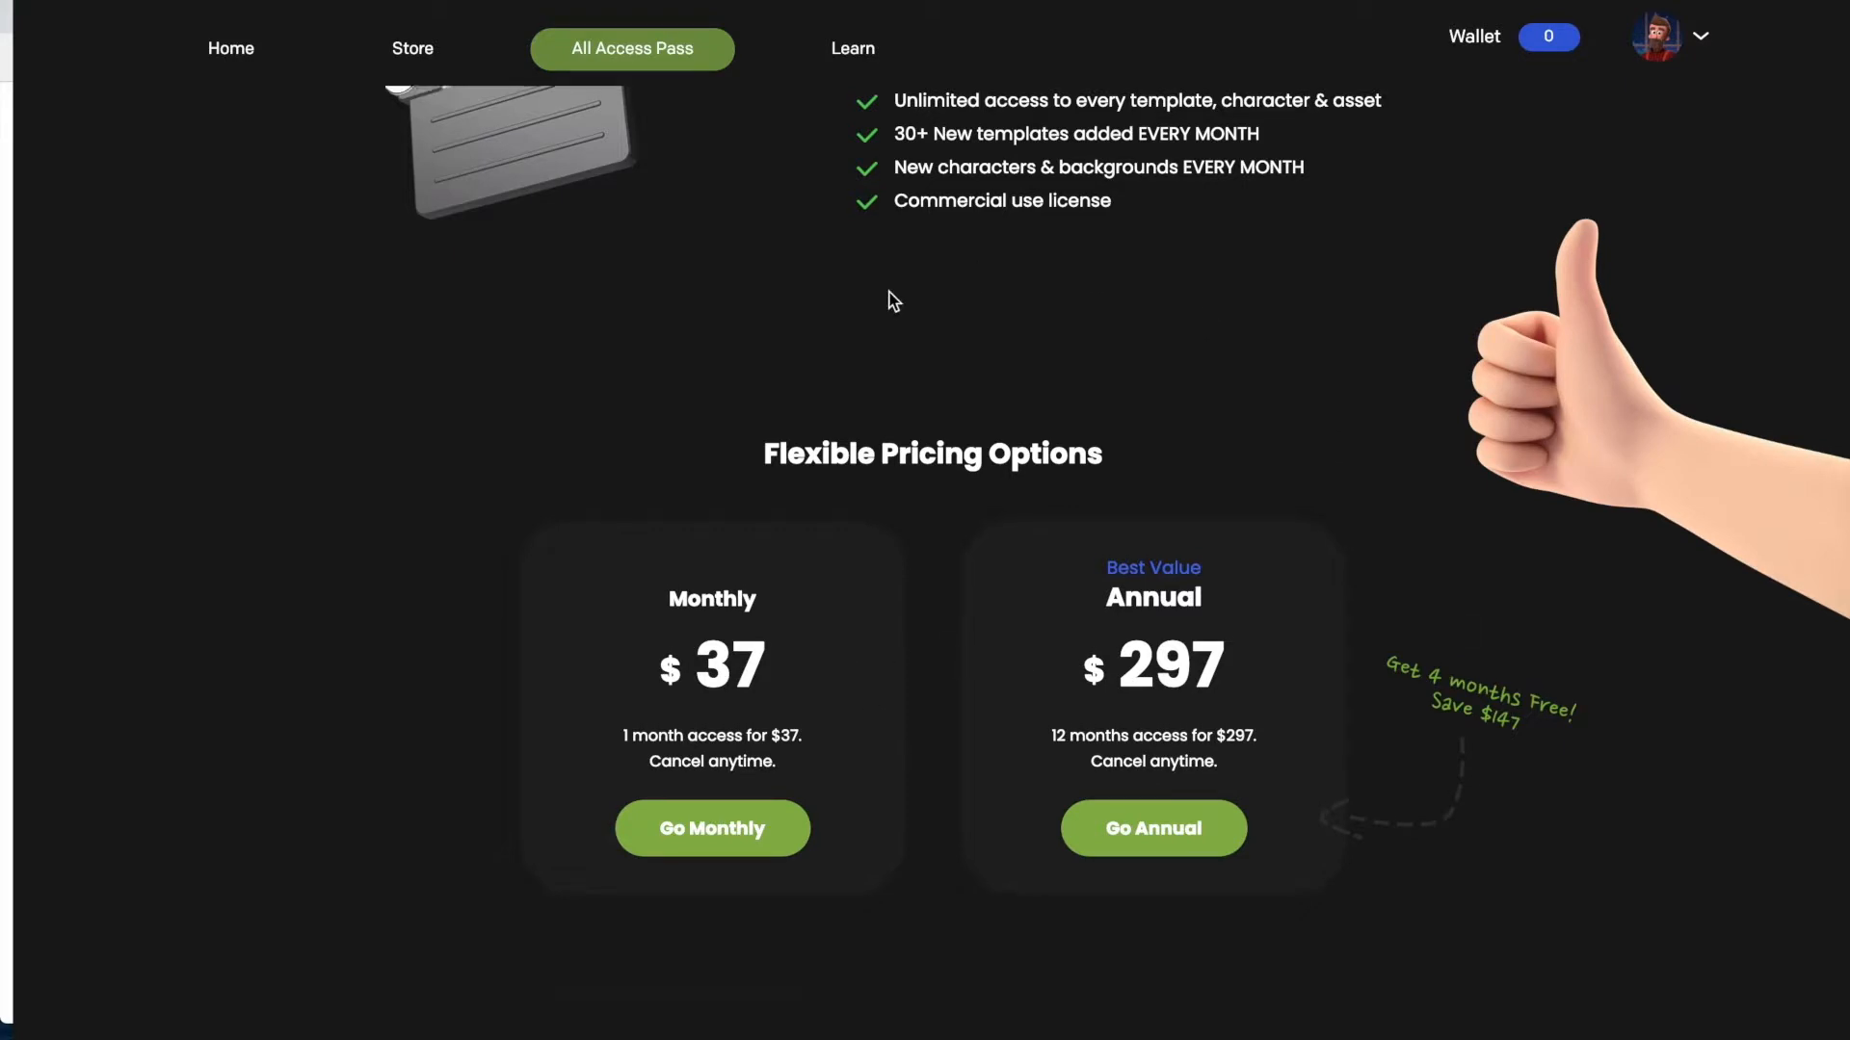
scroll(up, 3)
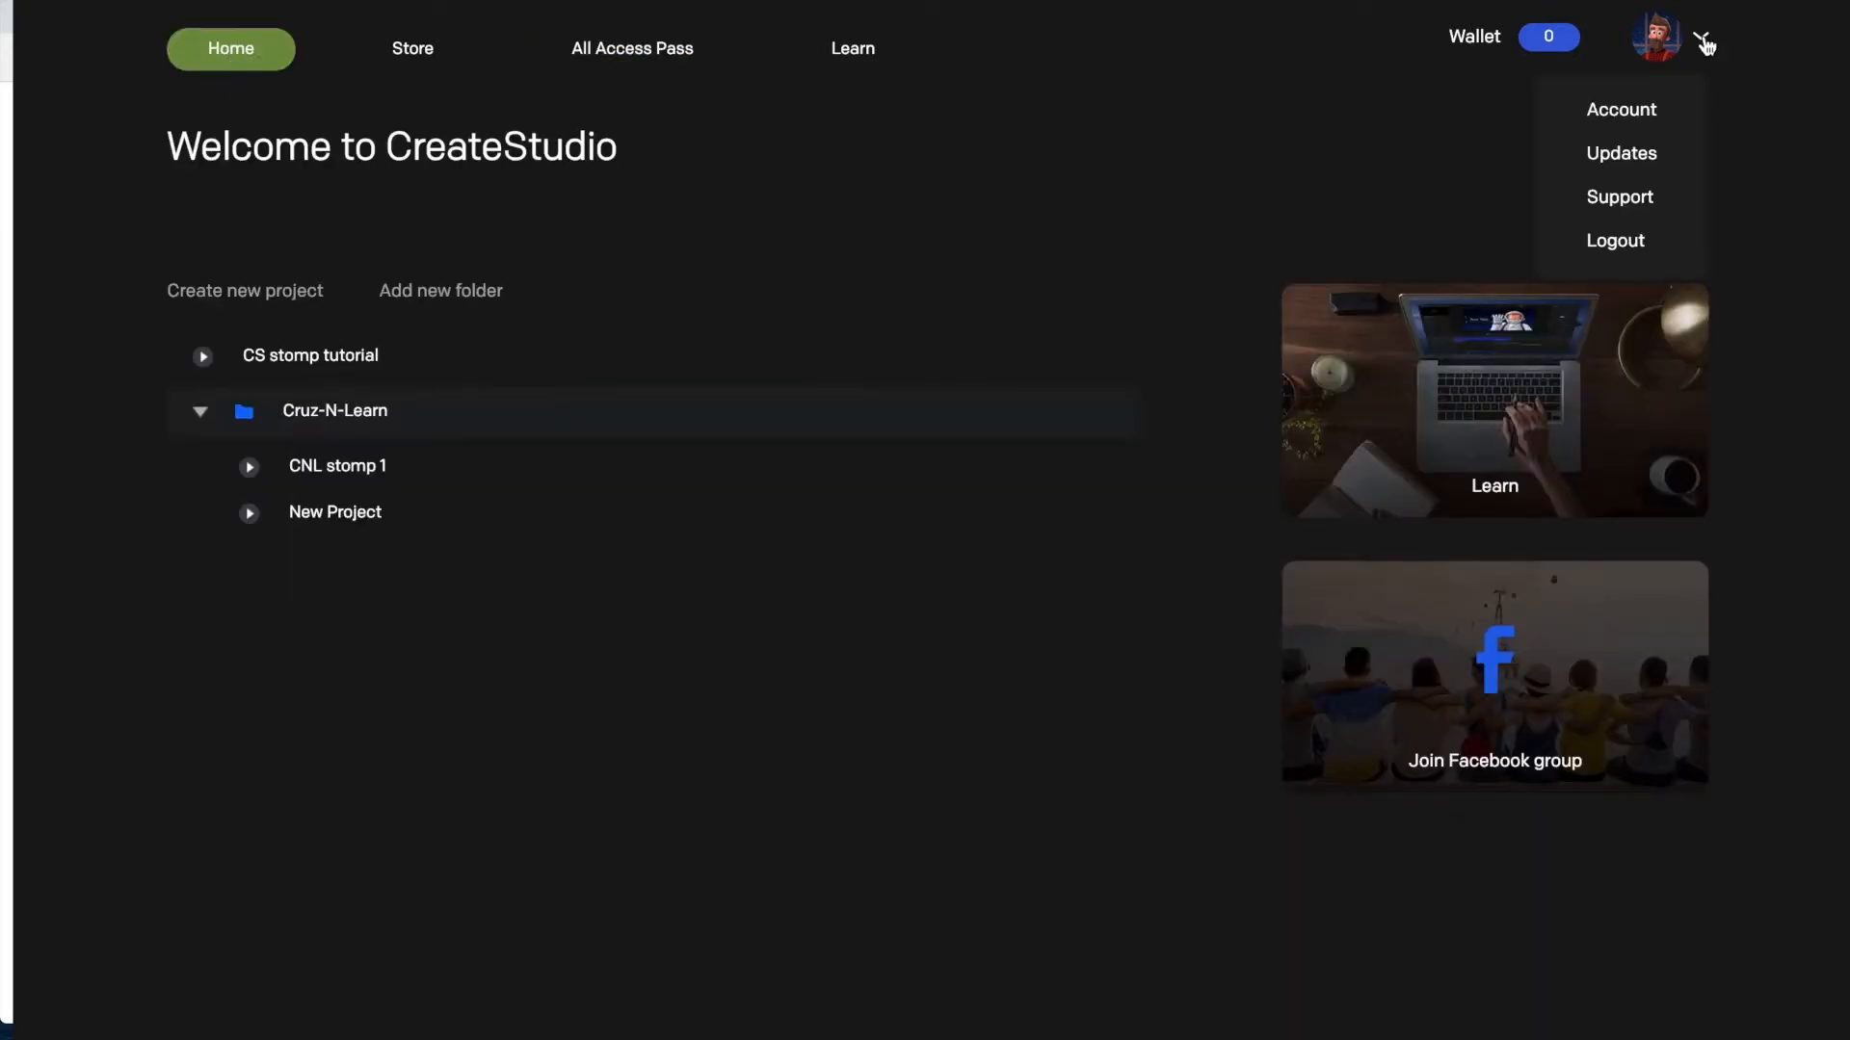
mouse_move(1623, 212)
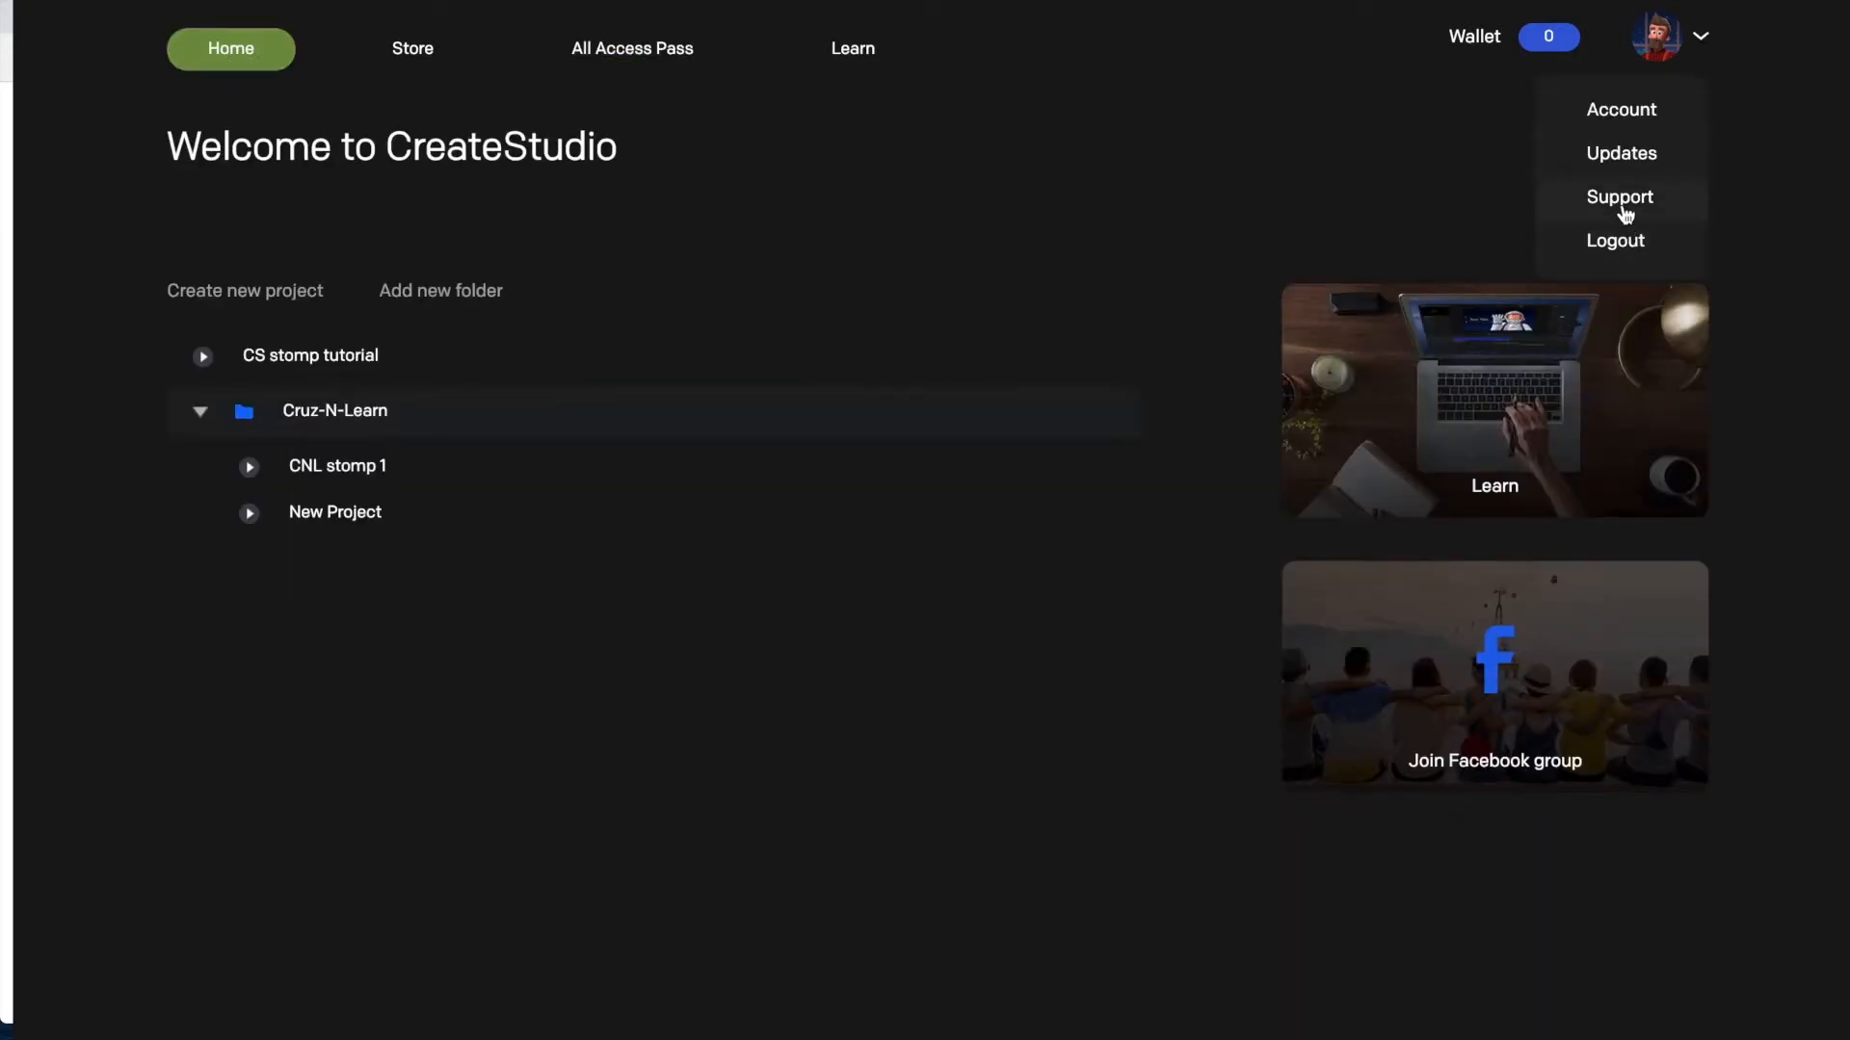
mouse_move(1672, 56)
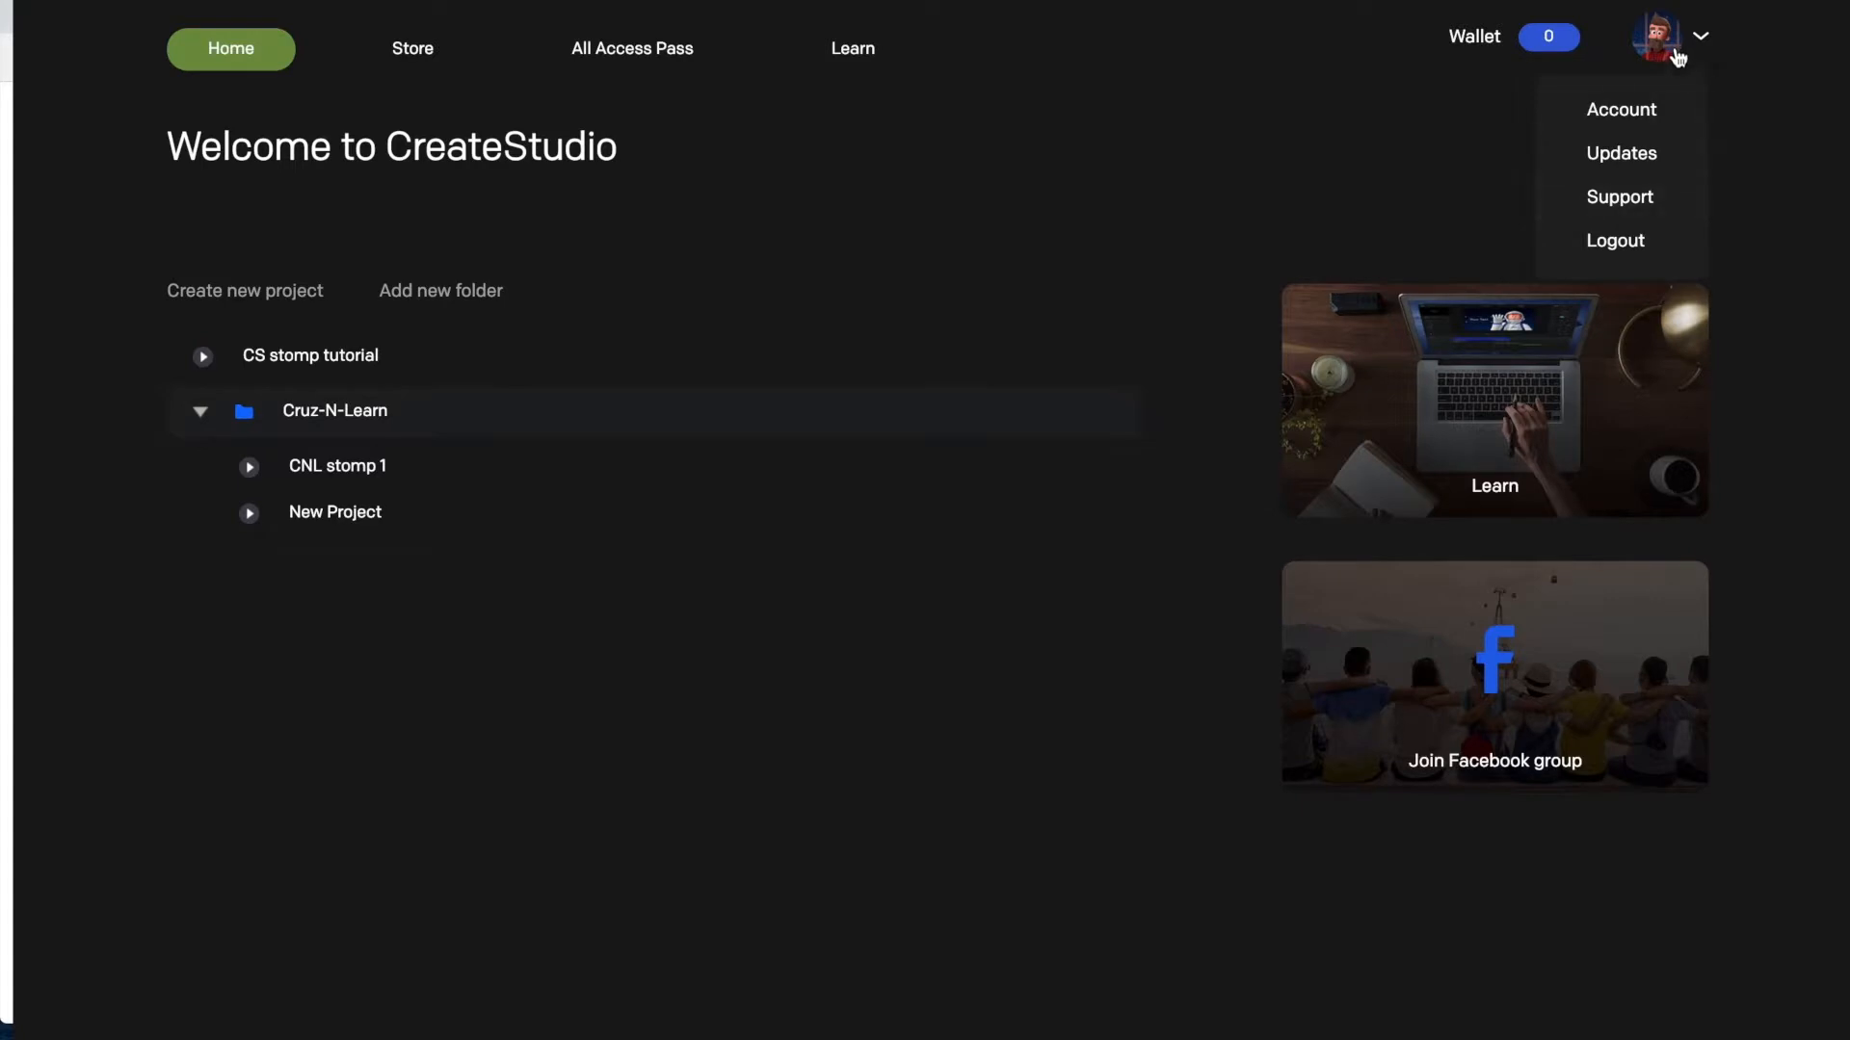
mouse_move(1649, 204)
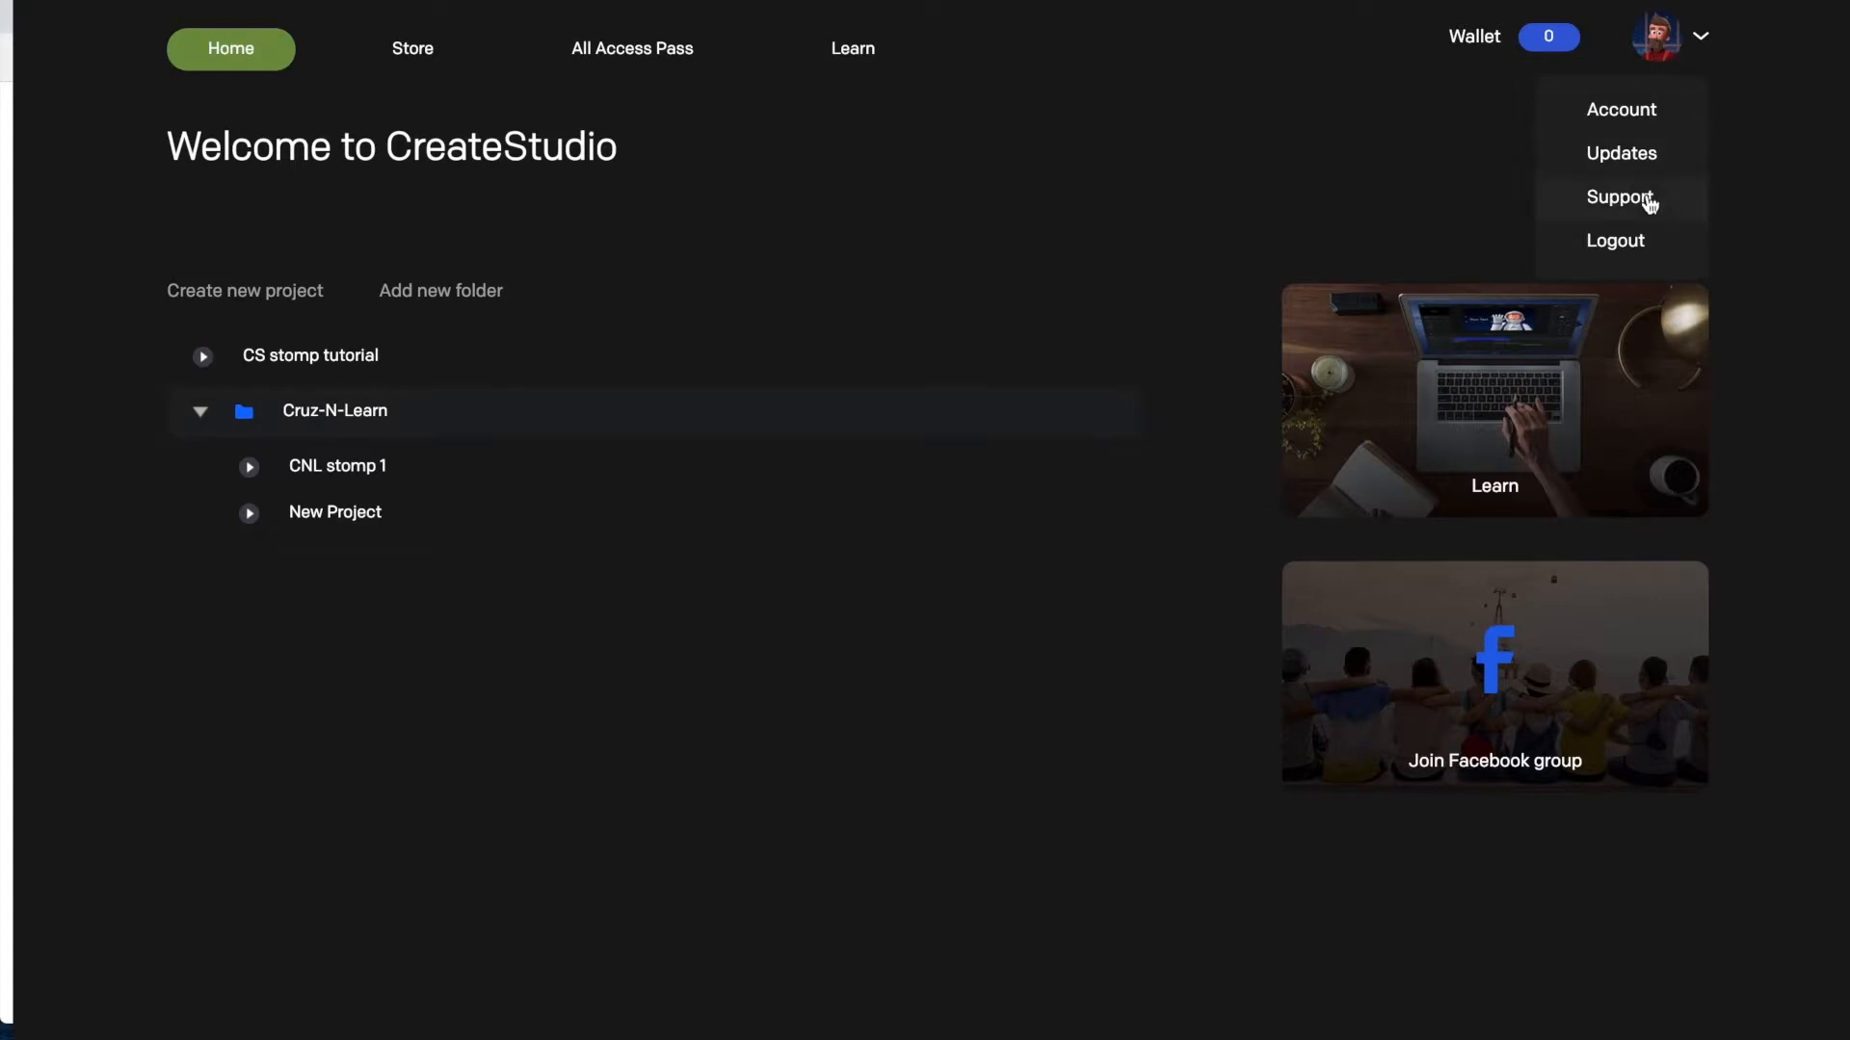
Step: Open the CreateStudio Support Desk help site from the profile menu
click(1617, 197)
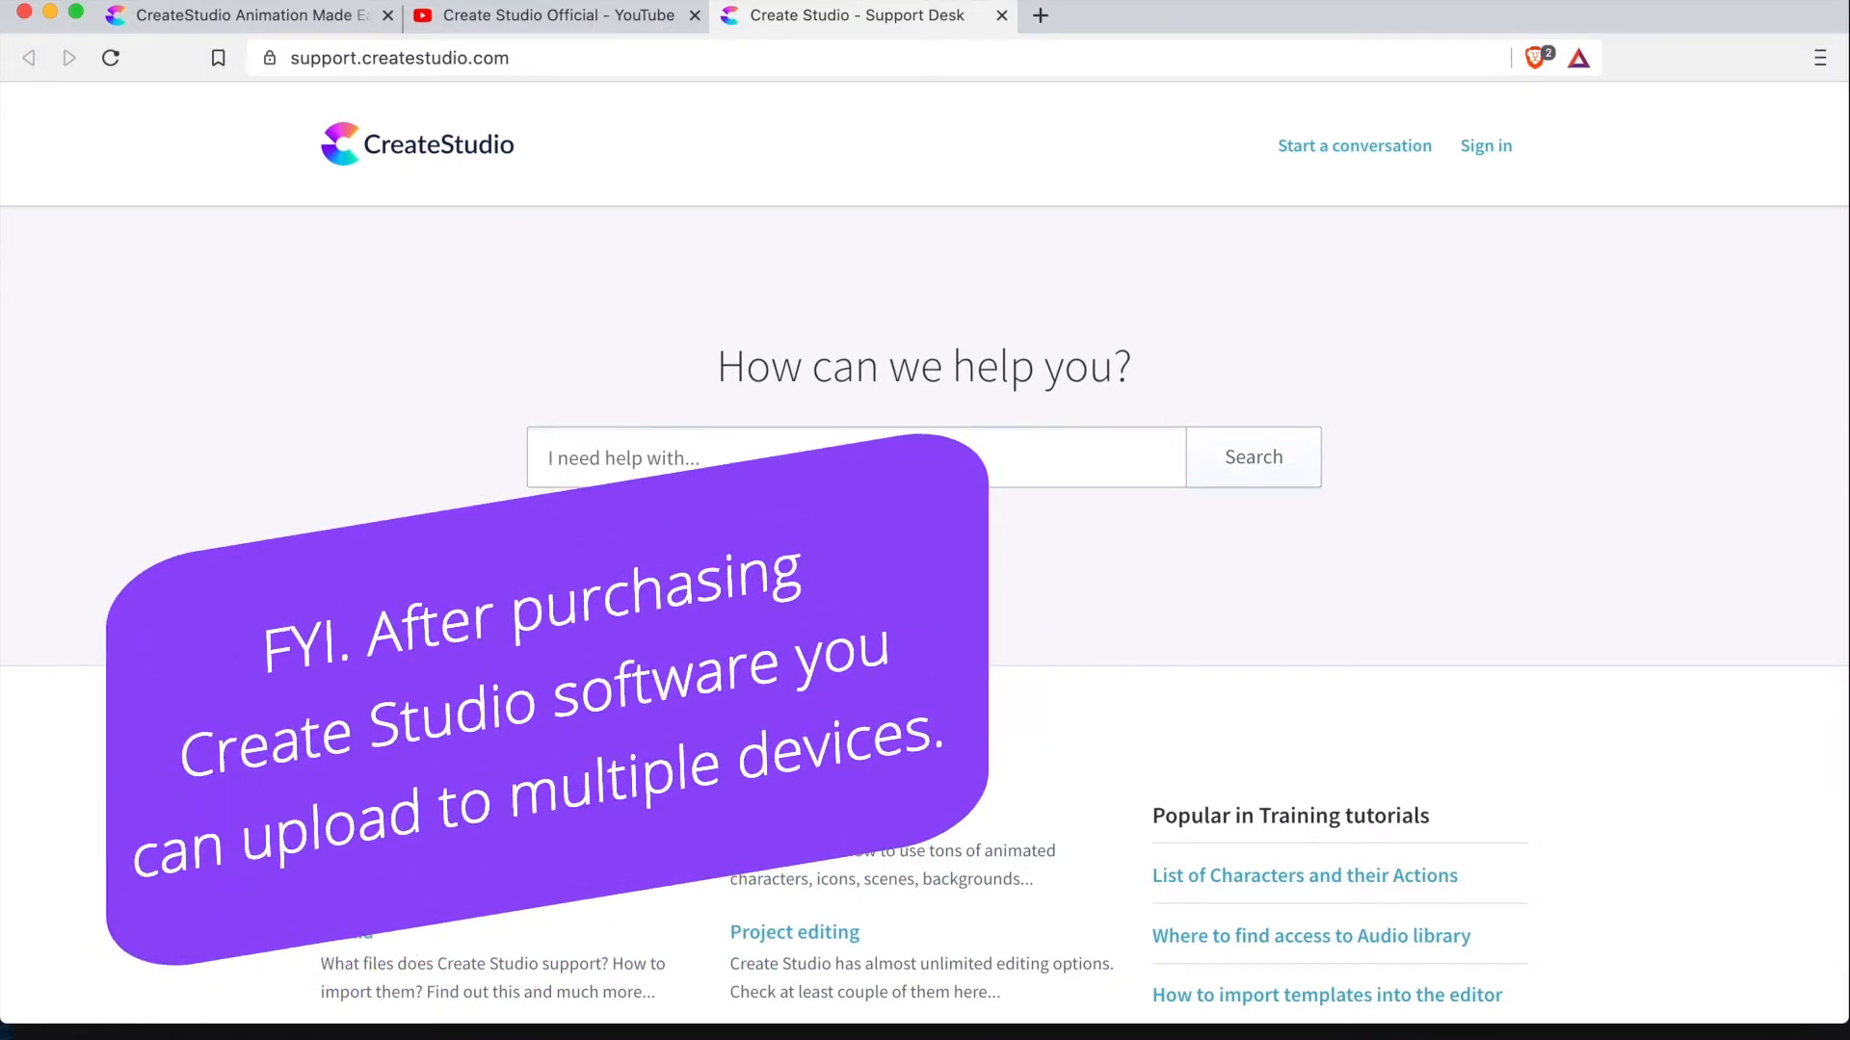
scroll(down, 3)
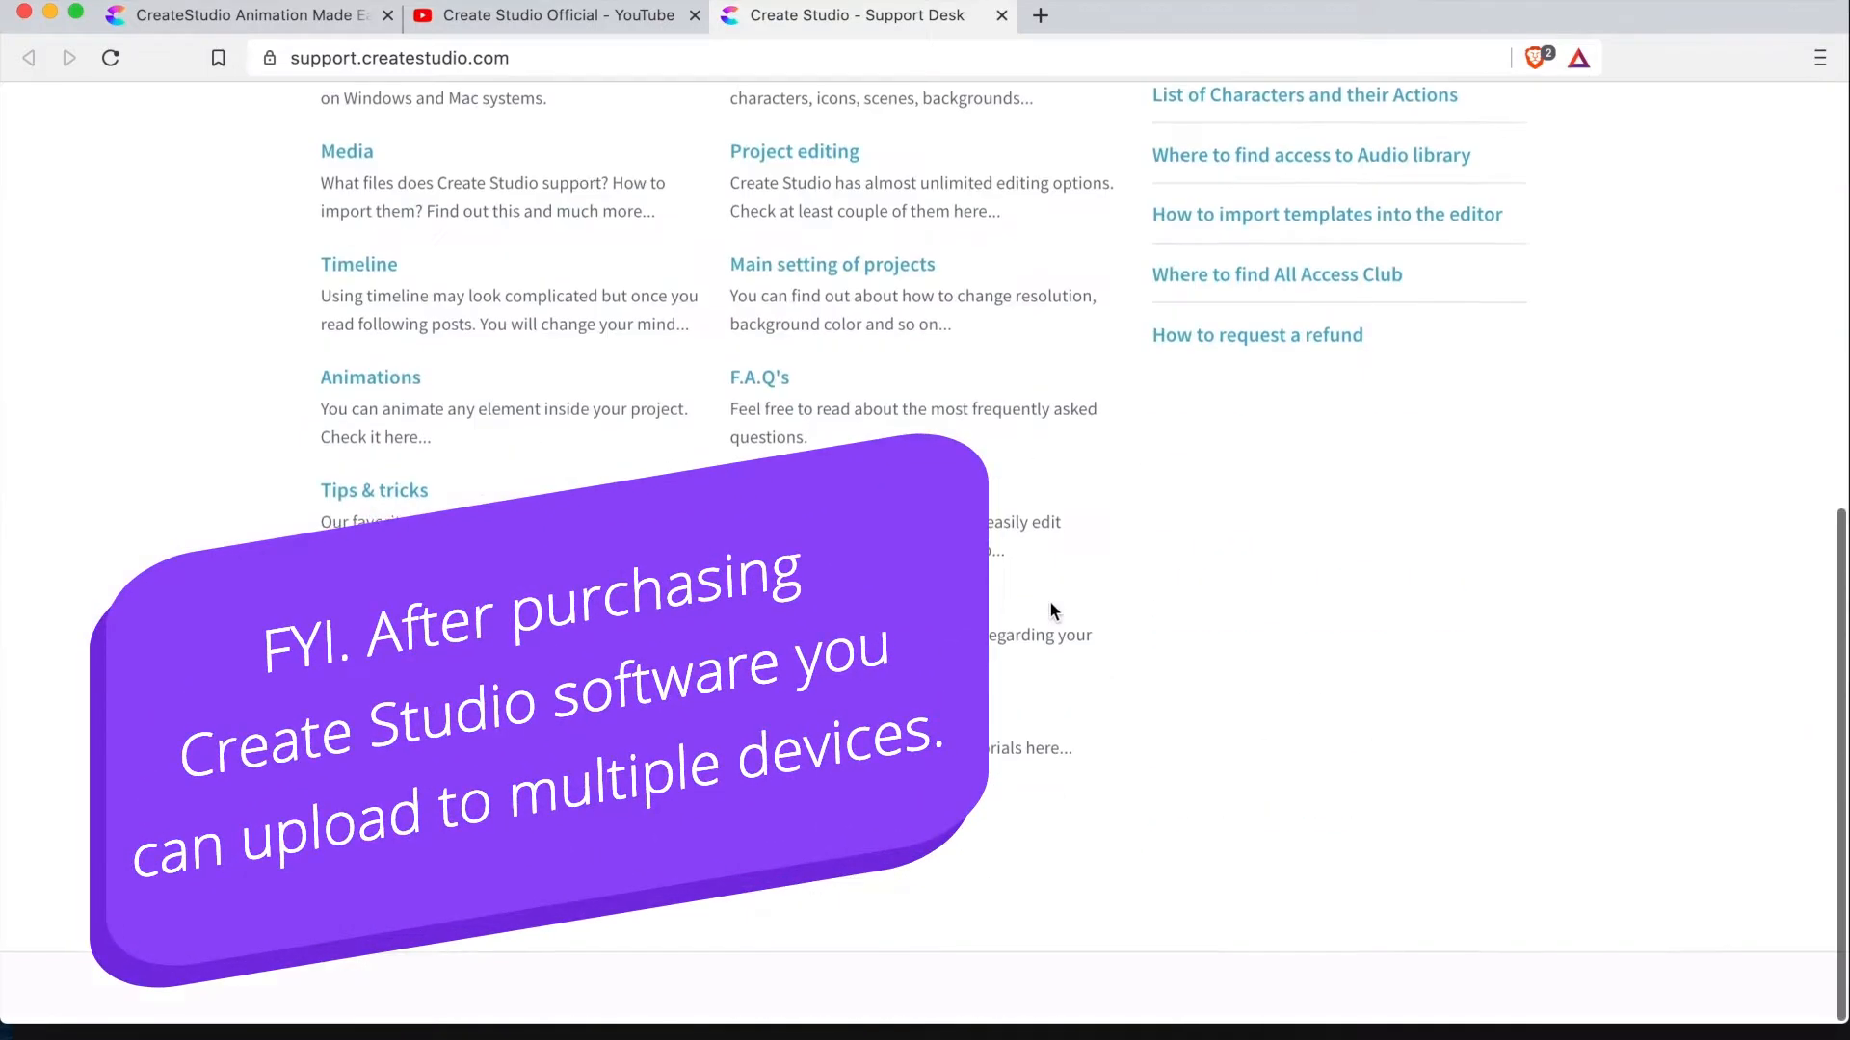
scroll(up, 3)
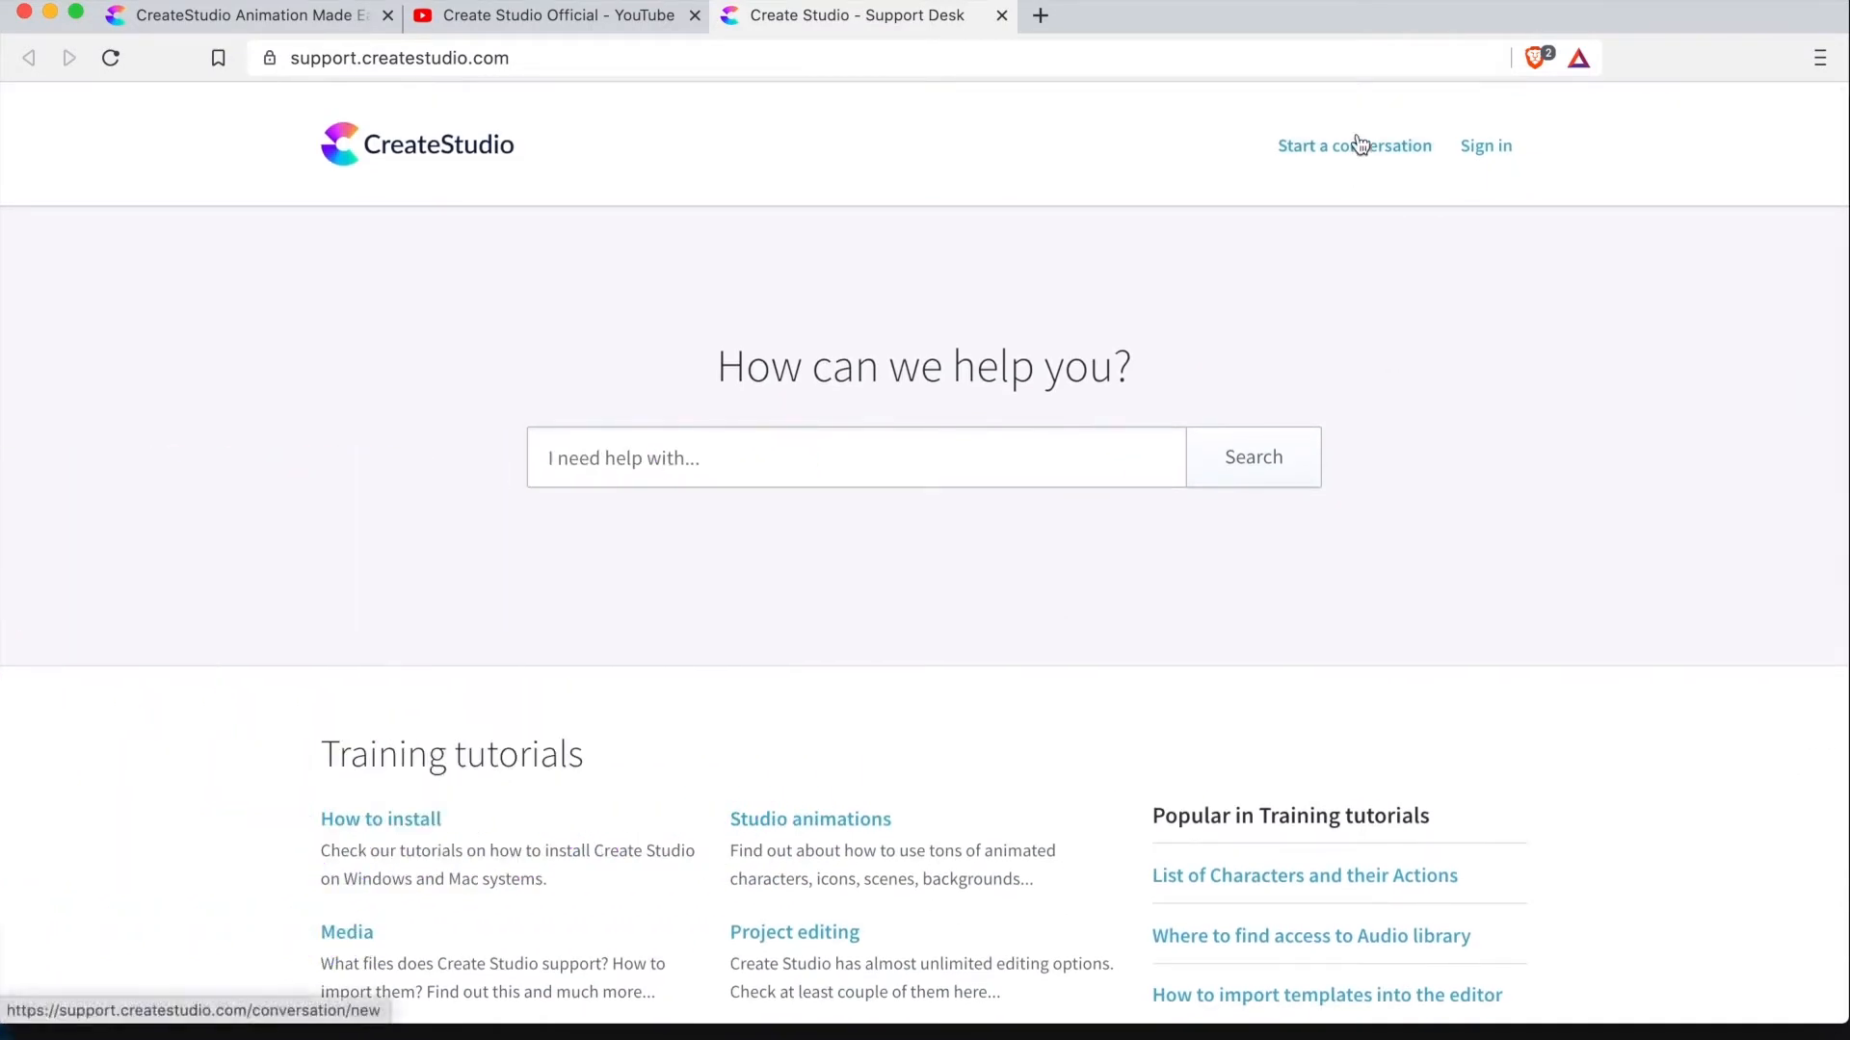
mouse_move(1414, 631)
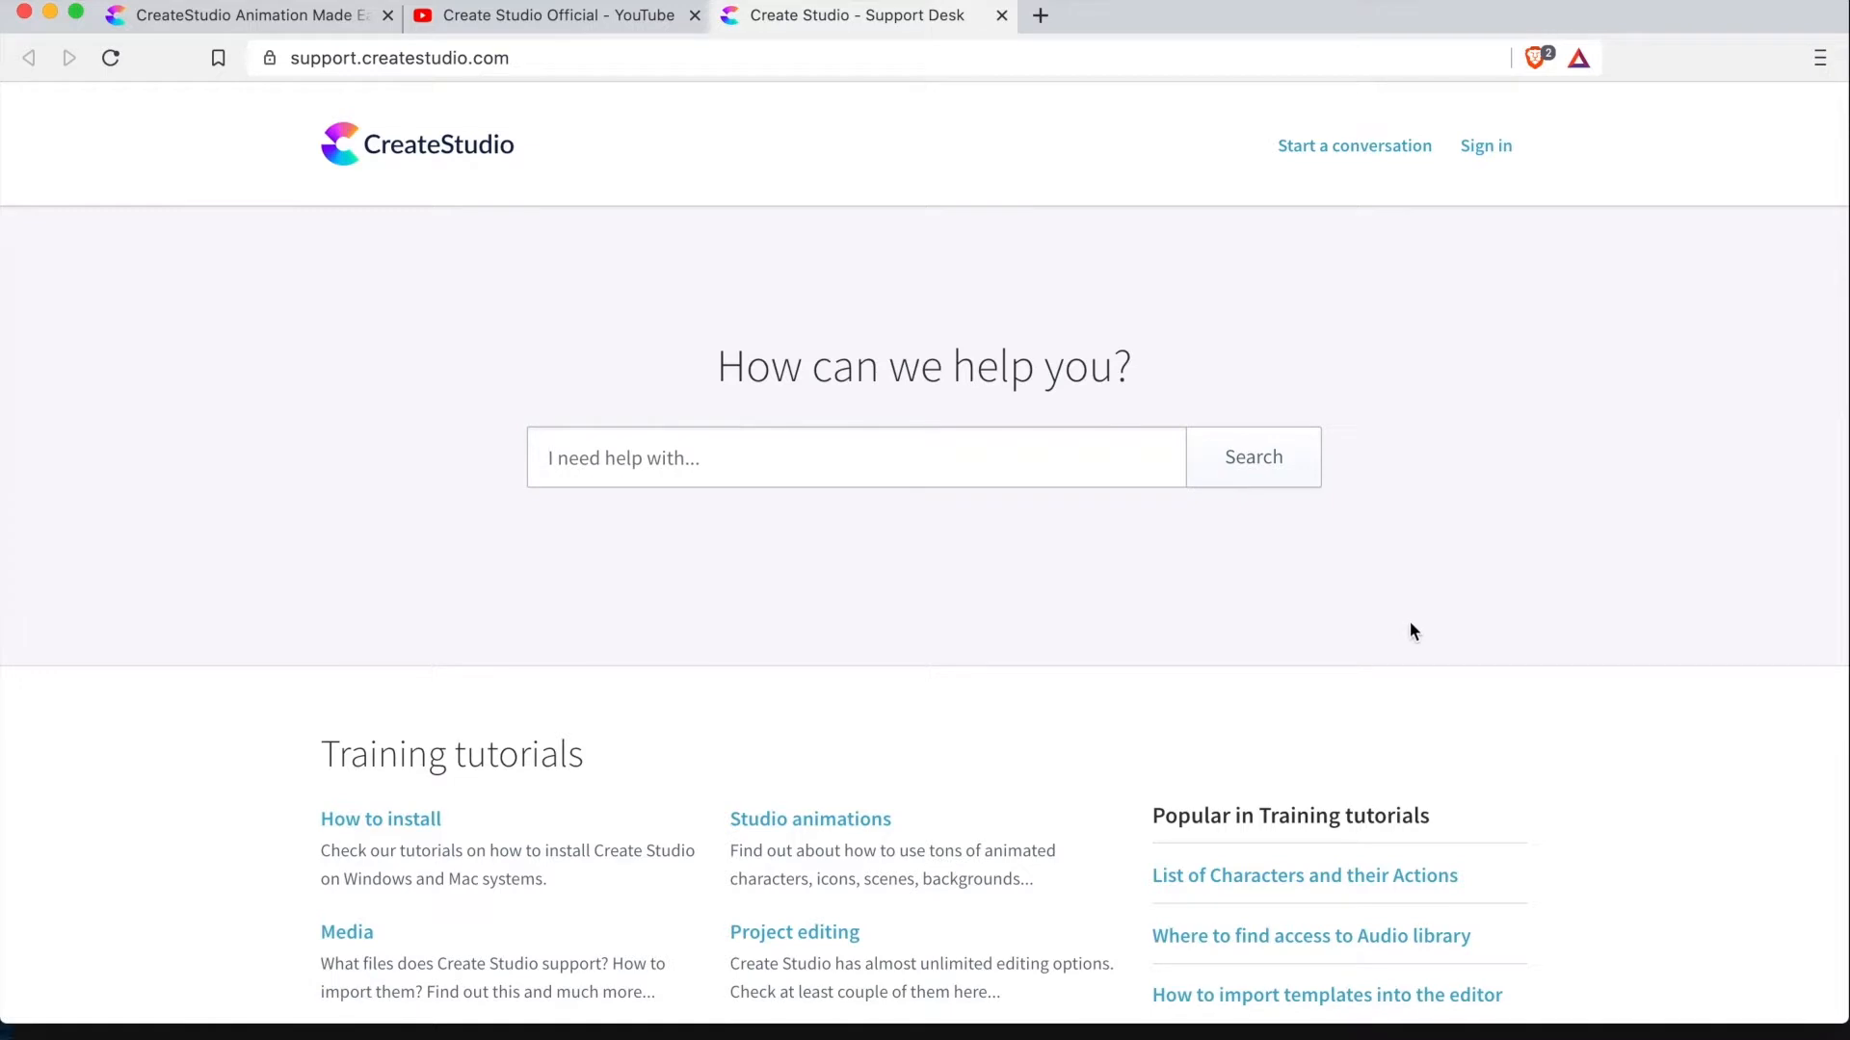